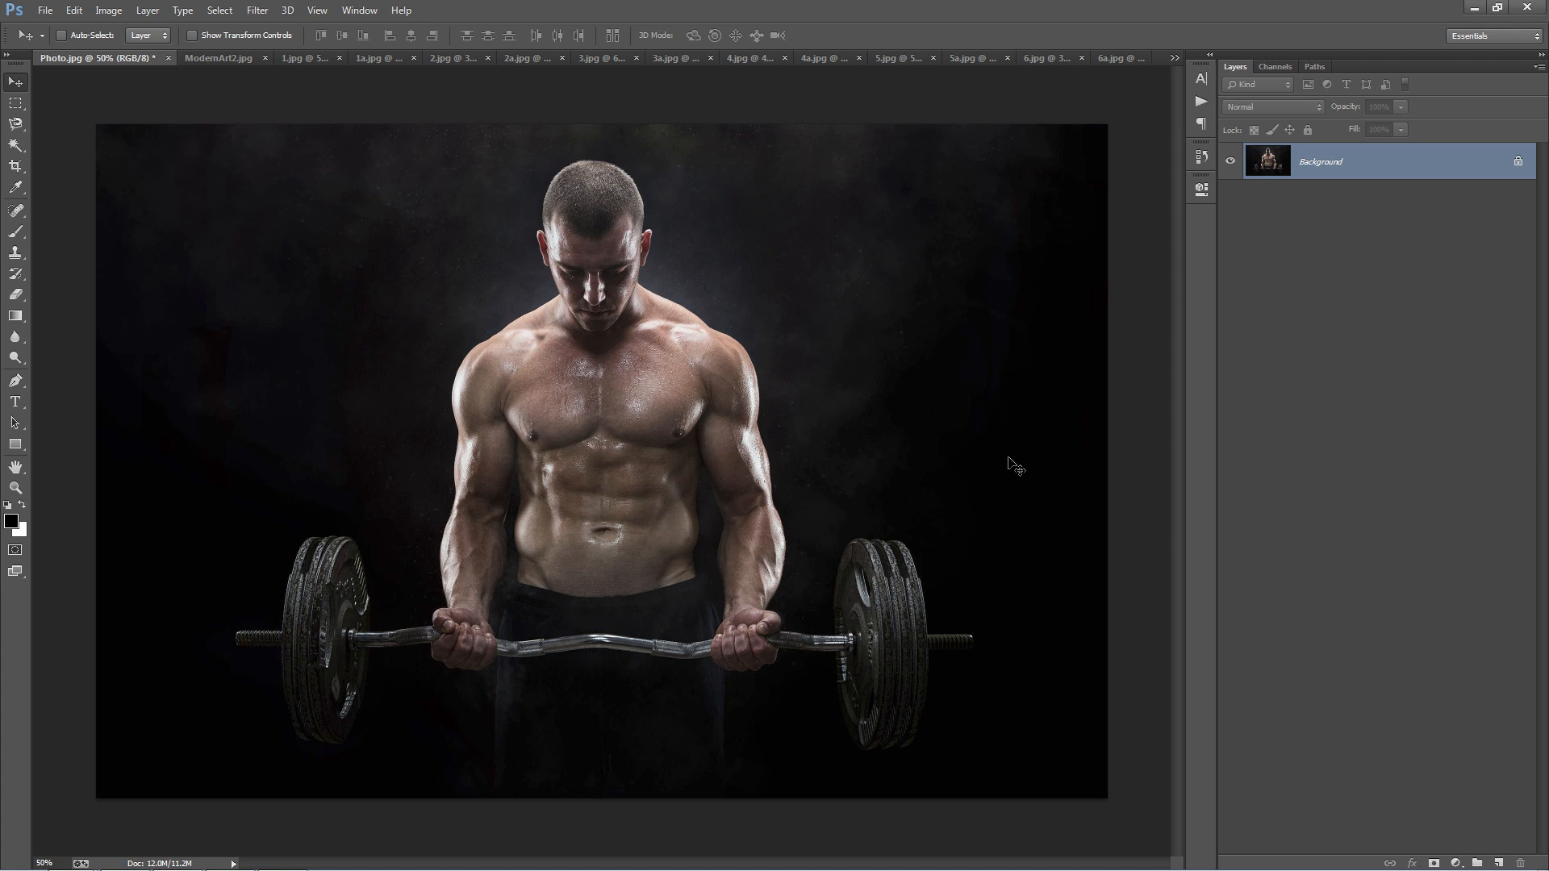
{"action": "mouse_move", "coordinate": [949, 405]}
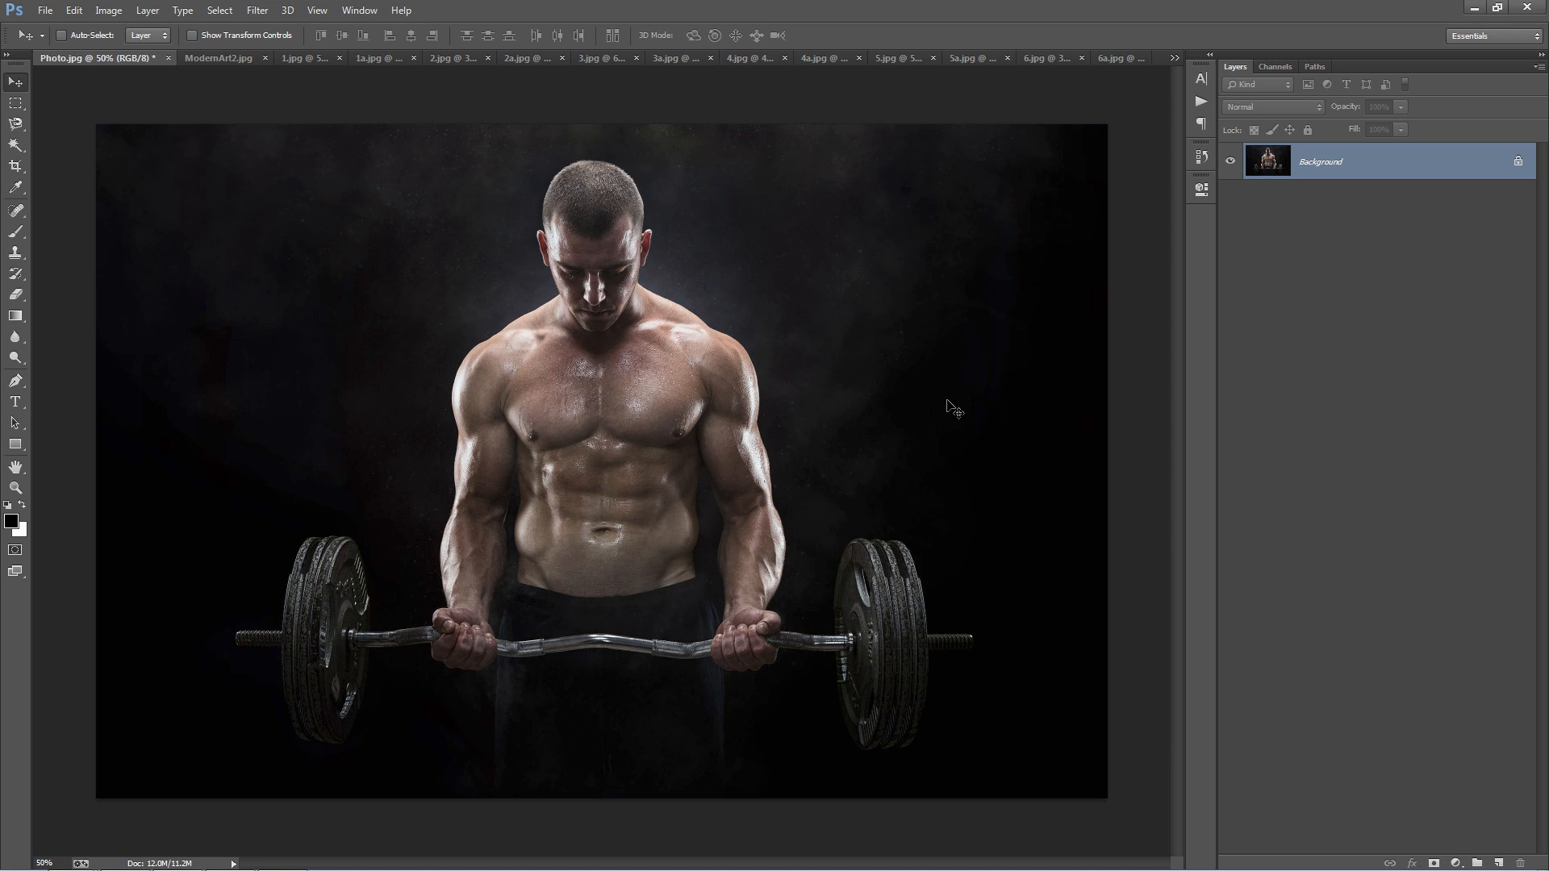
{"action": "mouse_move", "coordinate": [664, 358]}
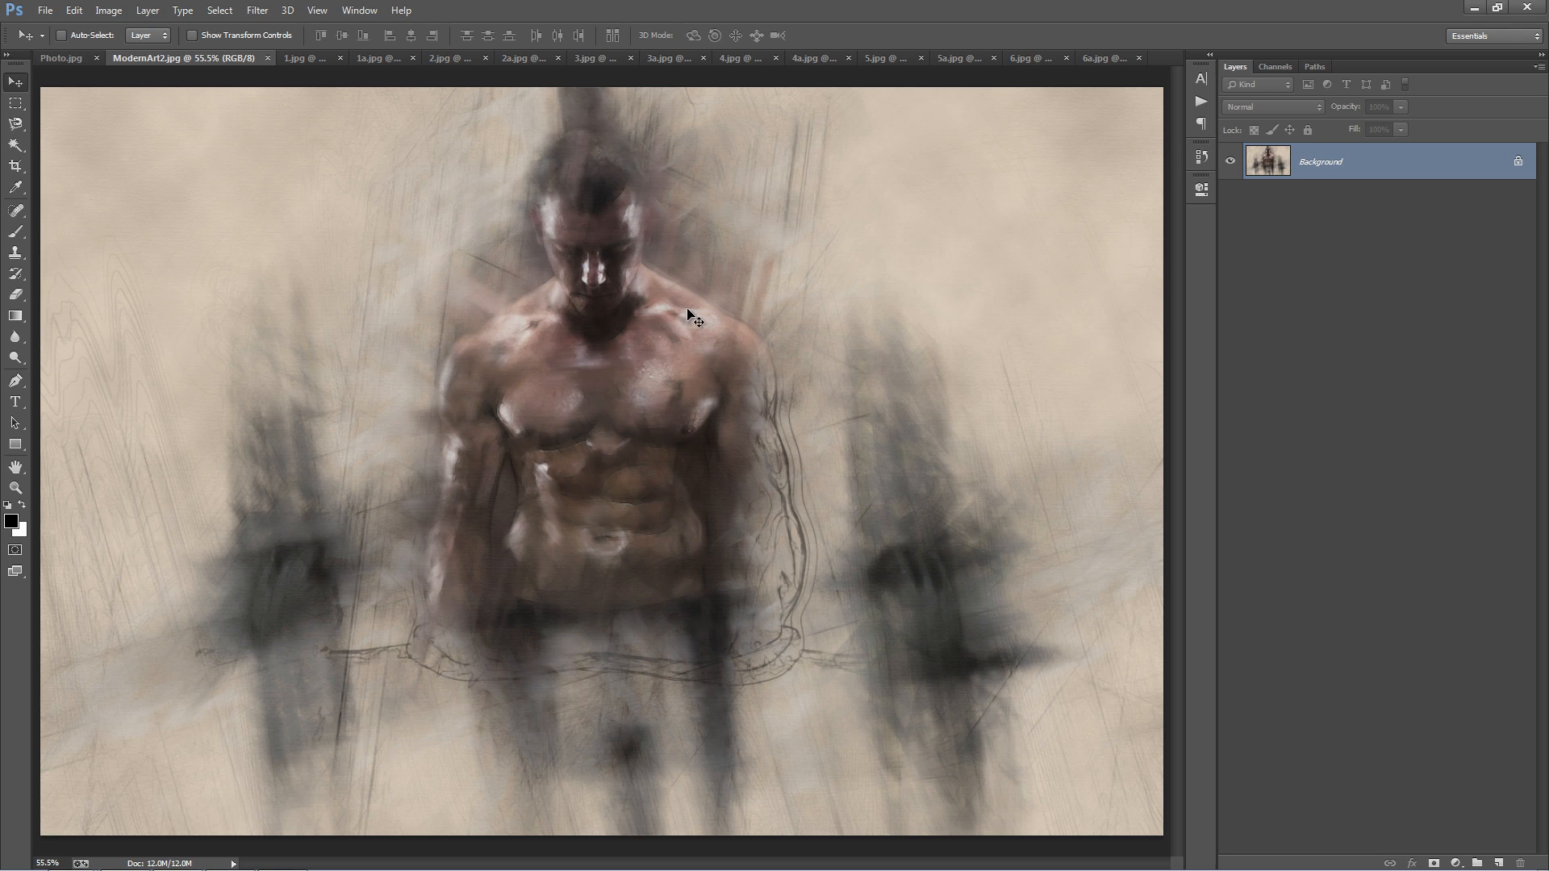
{"action": "mouse_move", "coordinate": [483, 309]}
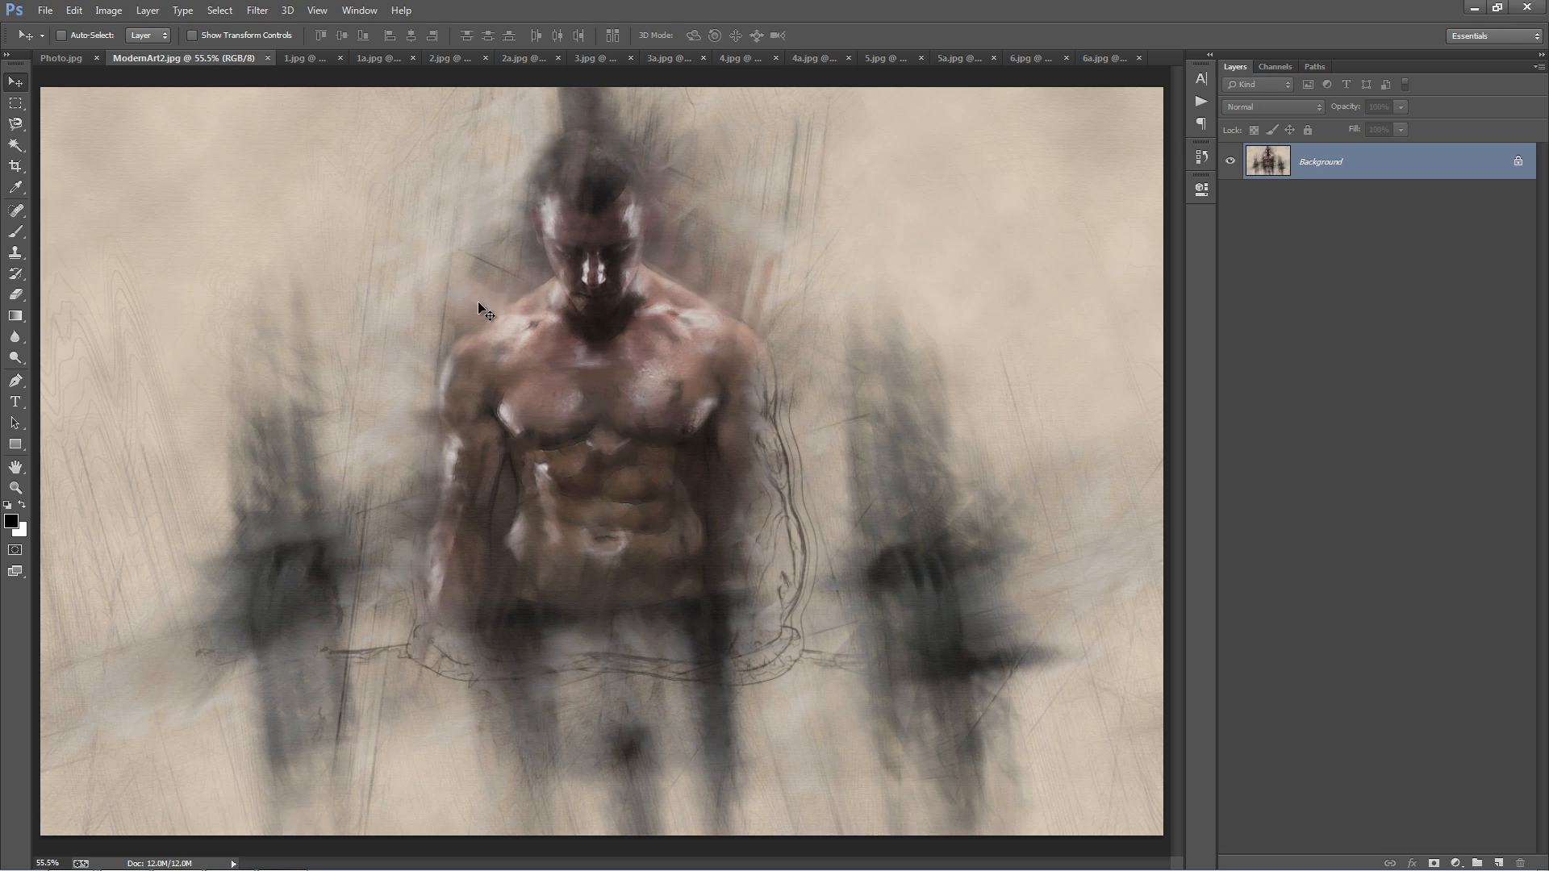
{"action": "mouse_move", "coordinate": [649, 542]}
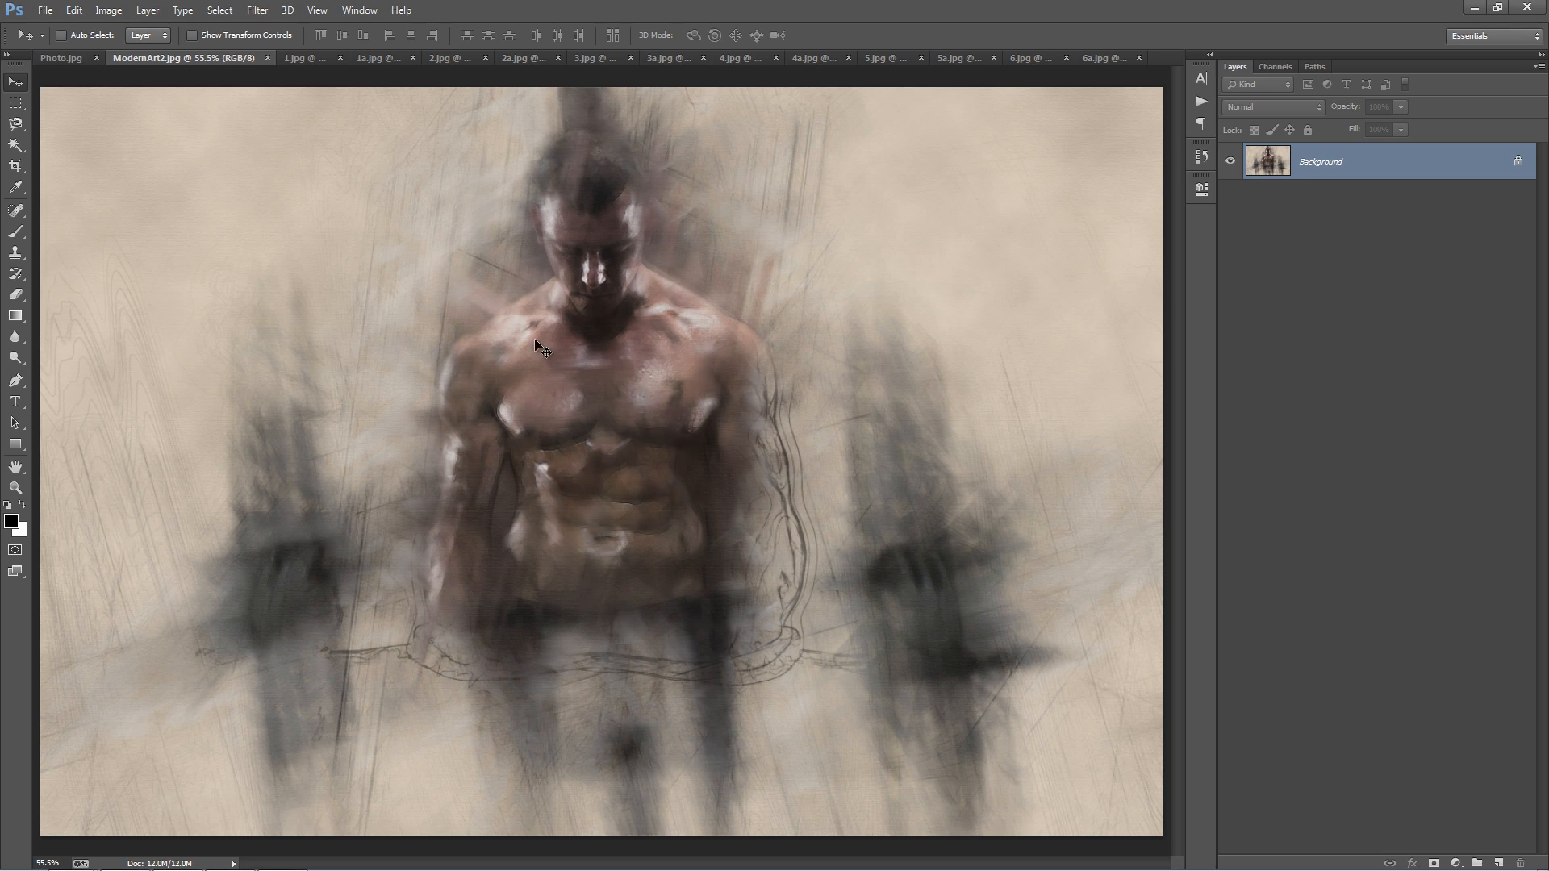
{"action": "mouse_move", "coordinate": [519, 459]}
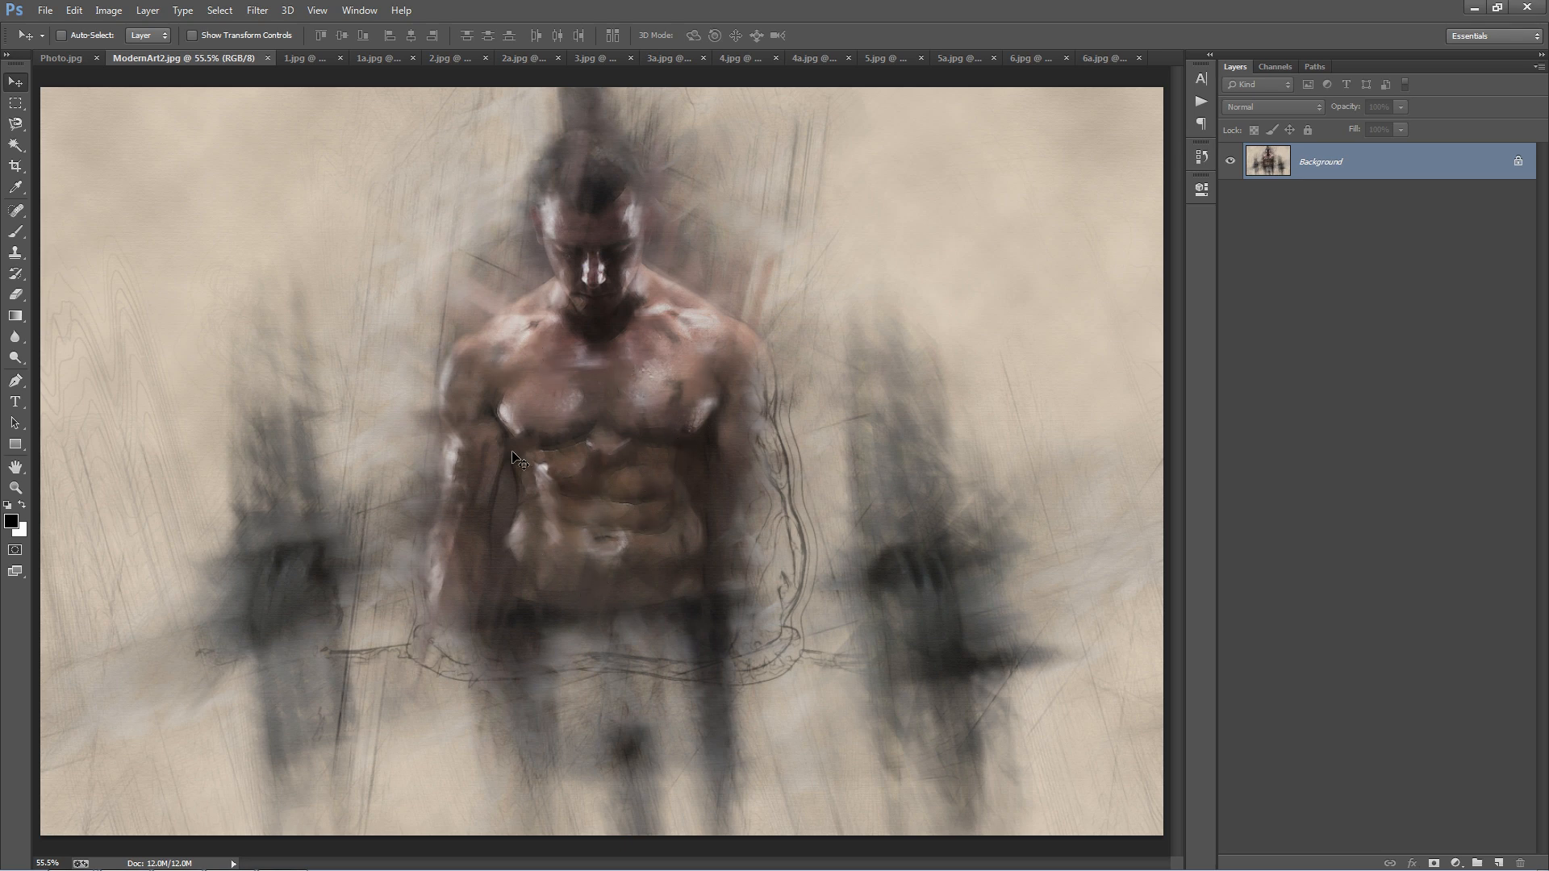
{"action": "mouse_move", "coordinate": [714, 445]}
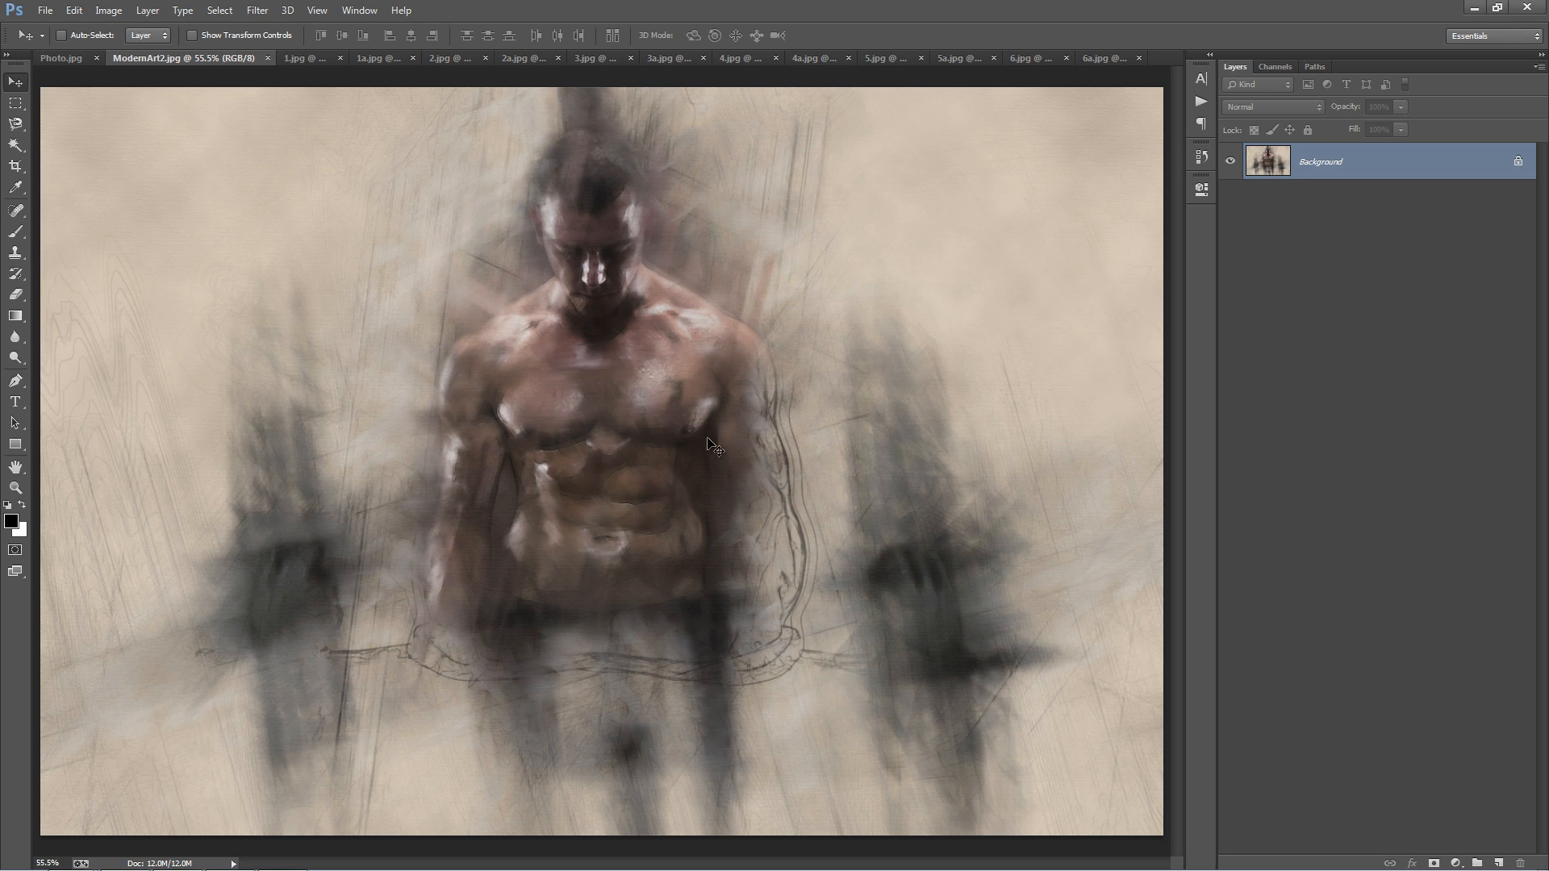
{"action": "mouse_move", "coordinate": [759, 374]}
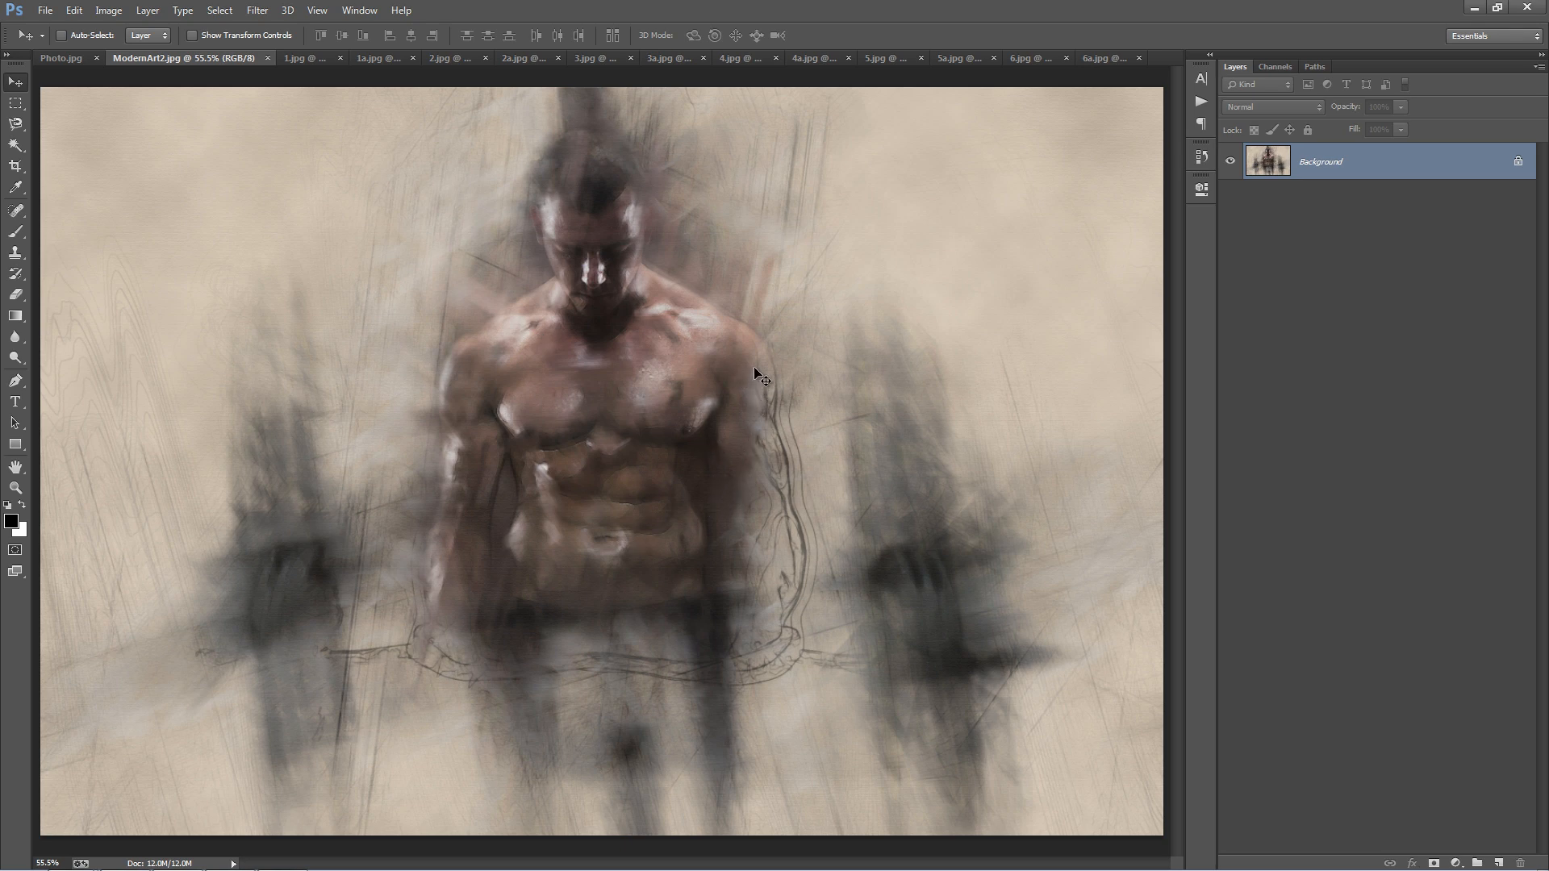
{"action": "mouse_move", "coordinate": [789, 536]}
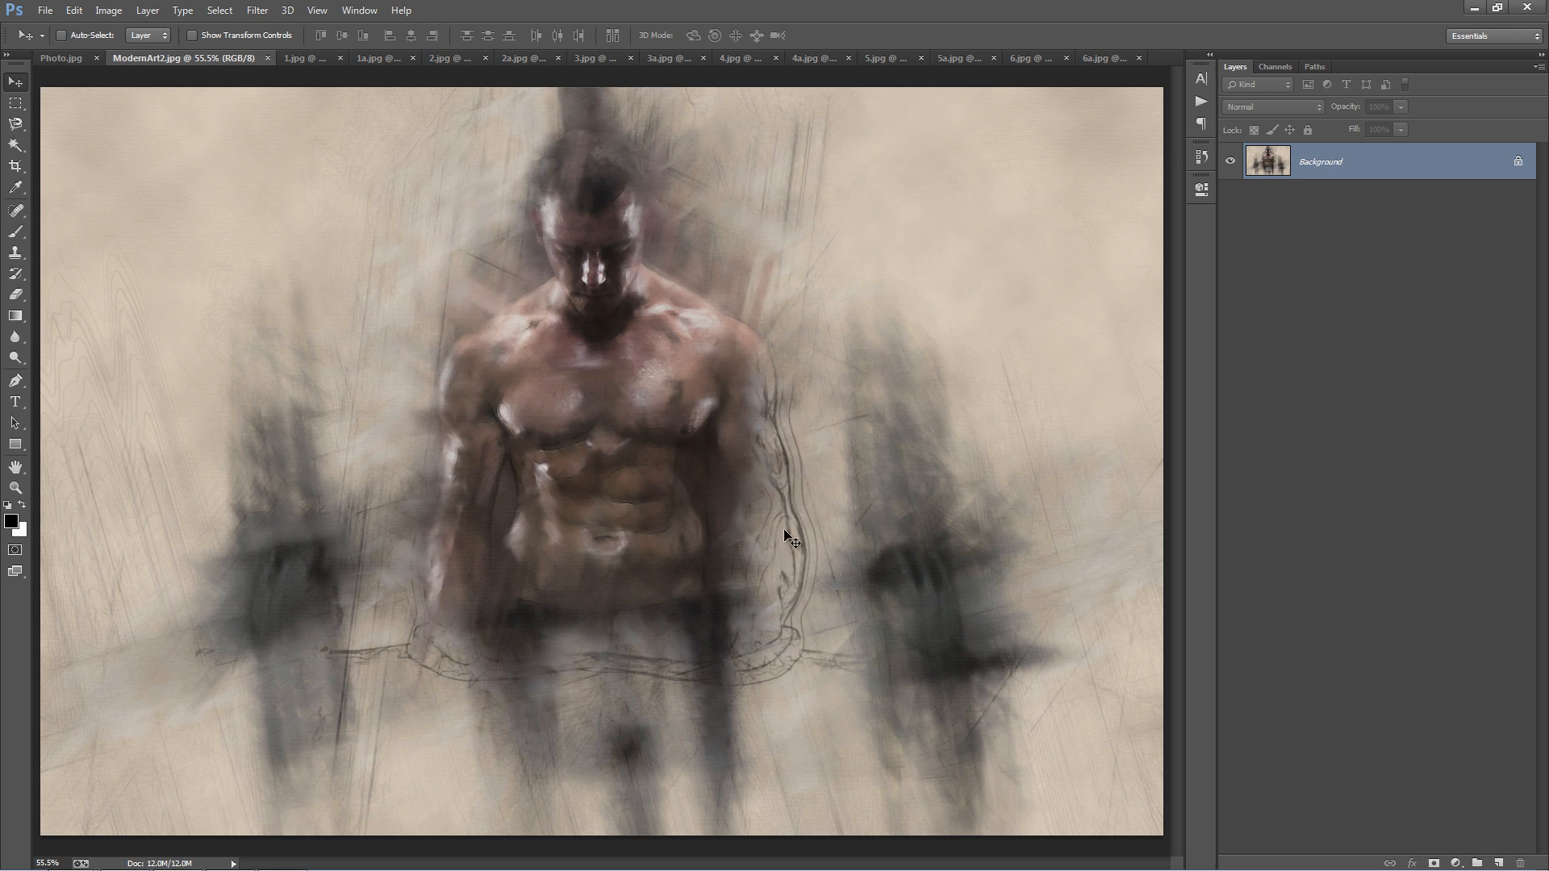
{"action": "mouse_move", "coordinate": [773, 449]}
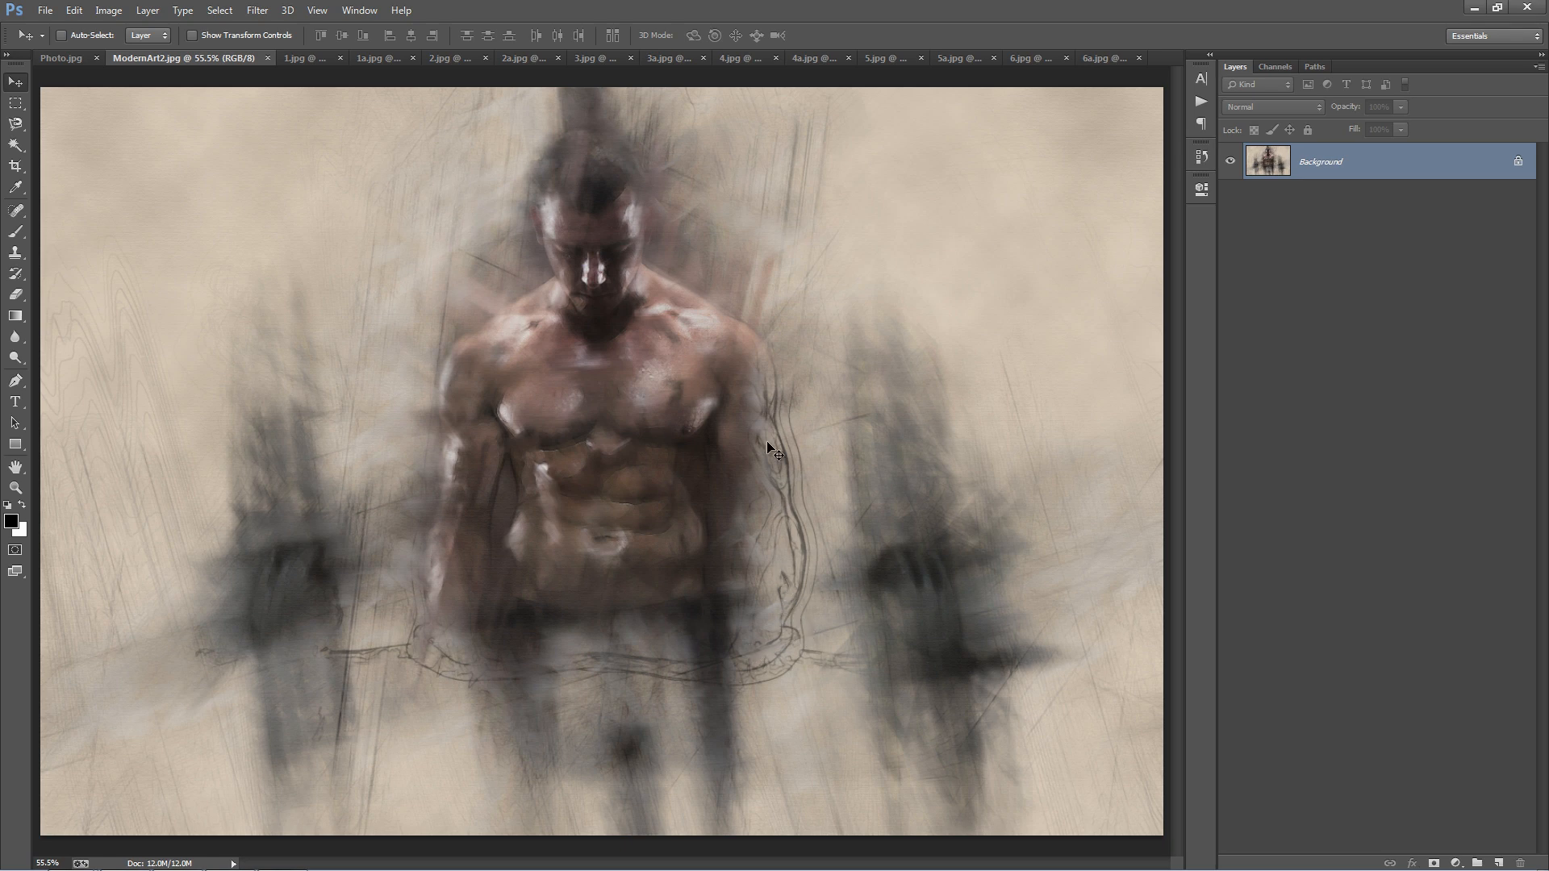
{"action": "mouse_move", "coordinate": [426, 322]}
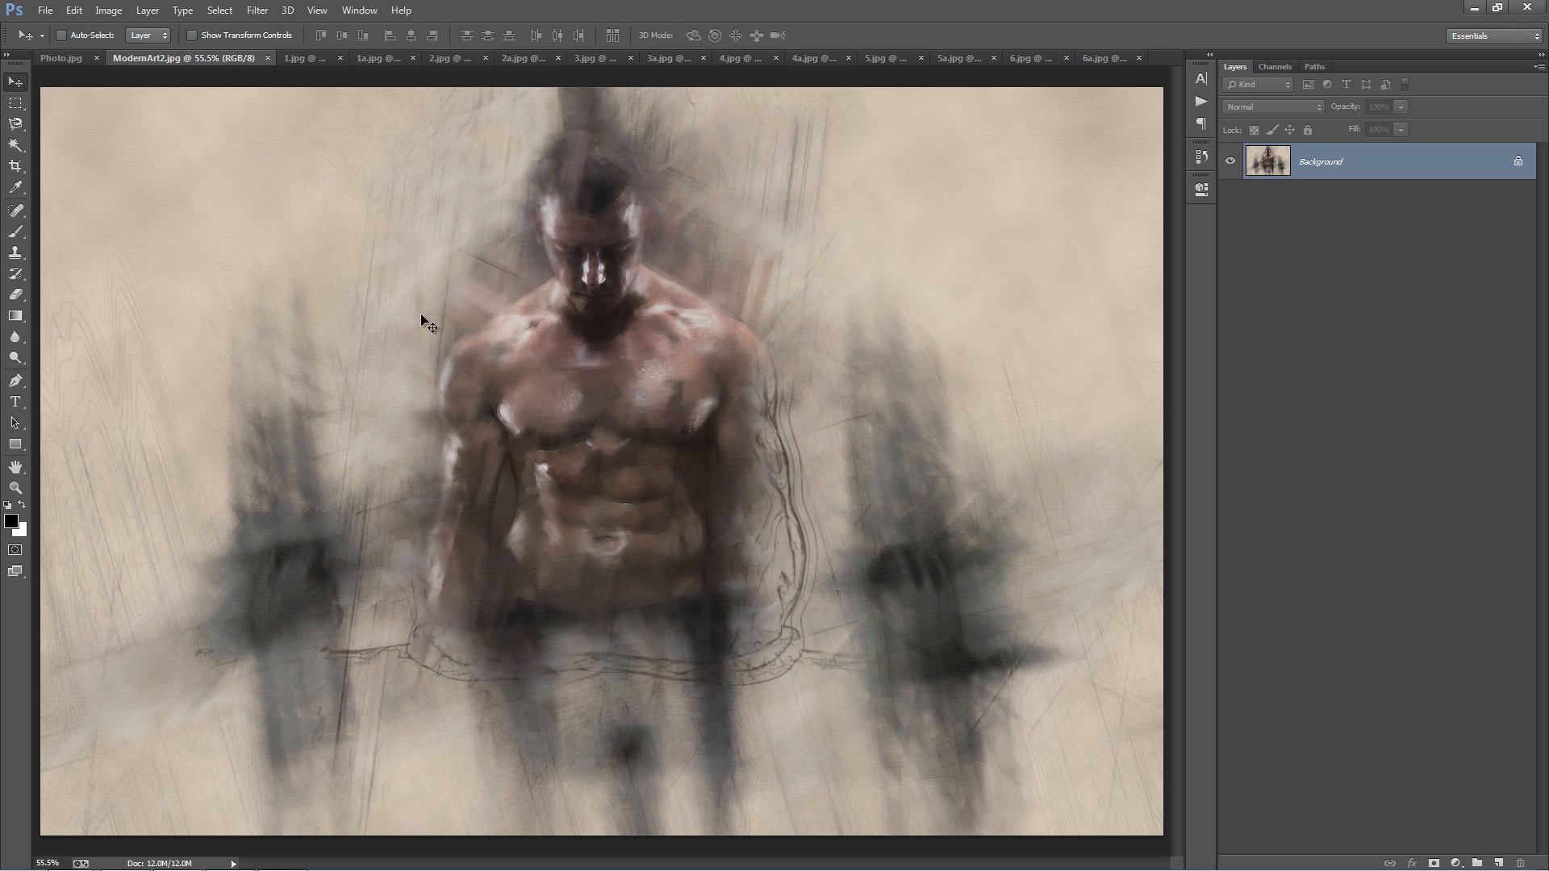
Page through the woman, dancer, bearded man, boy and hockey player examples, then close later tabs.
{"action": "left_click", "coordinate": [306, 58]}
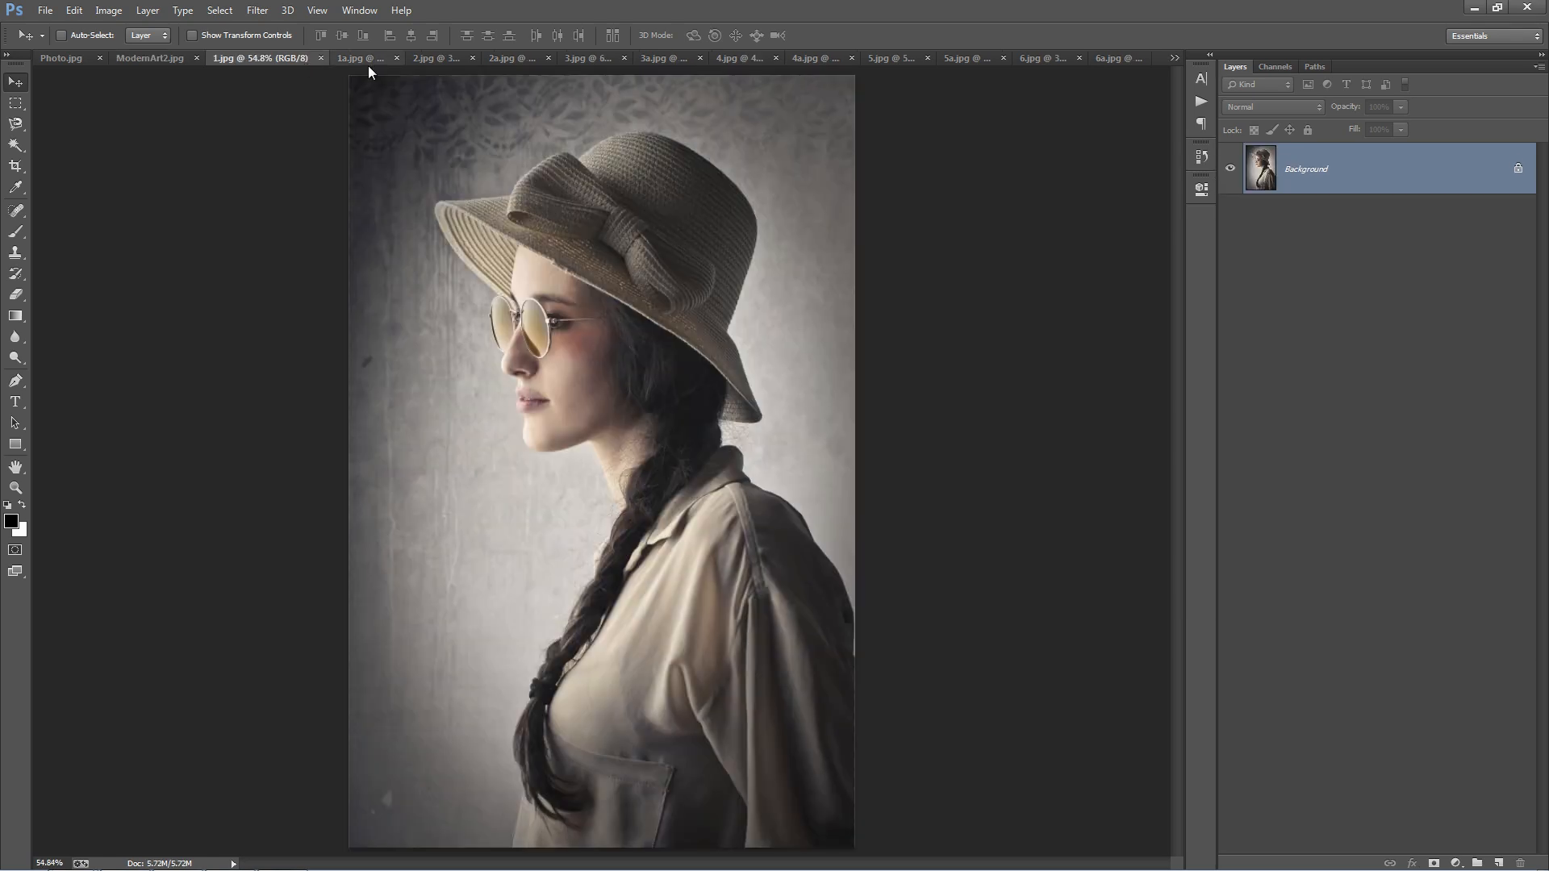
{"action": "left_click", "coordinate": [351, 57]}
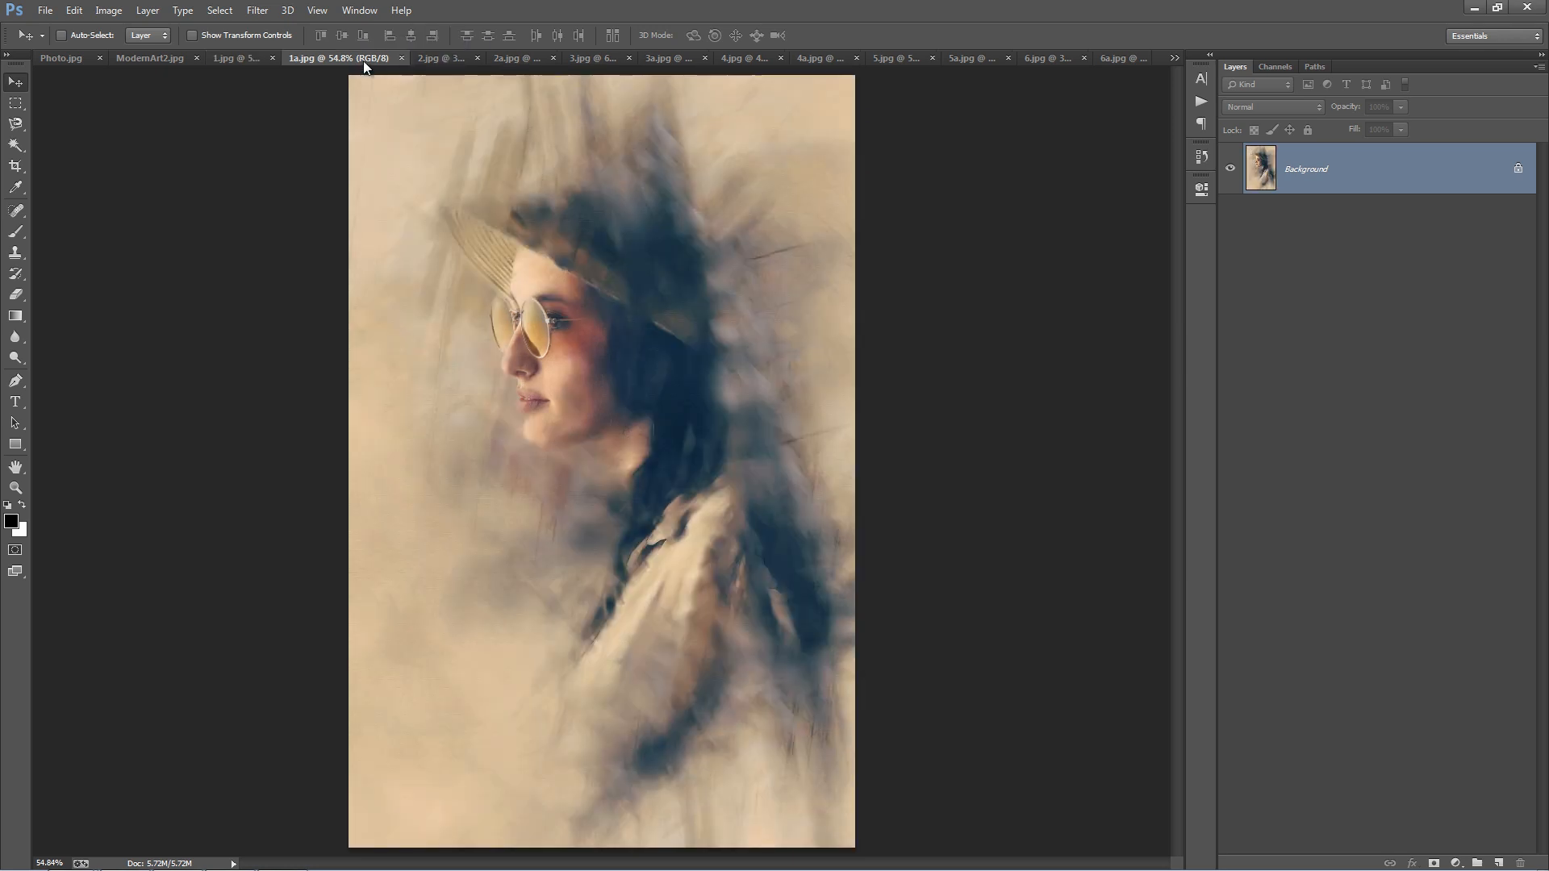
{"action": "left_click", "coordinate": [440, 57]}
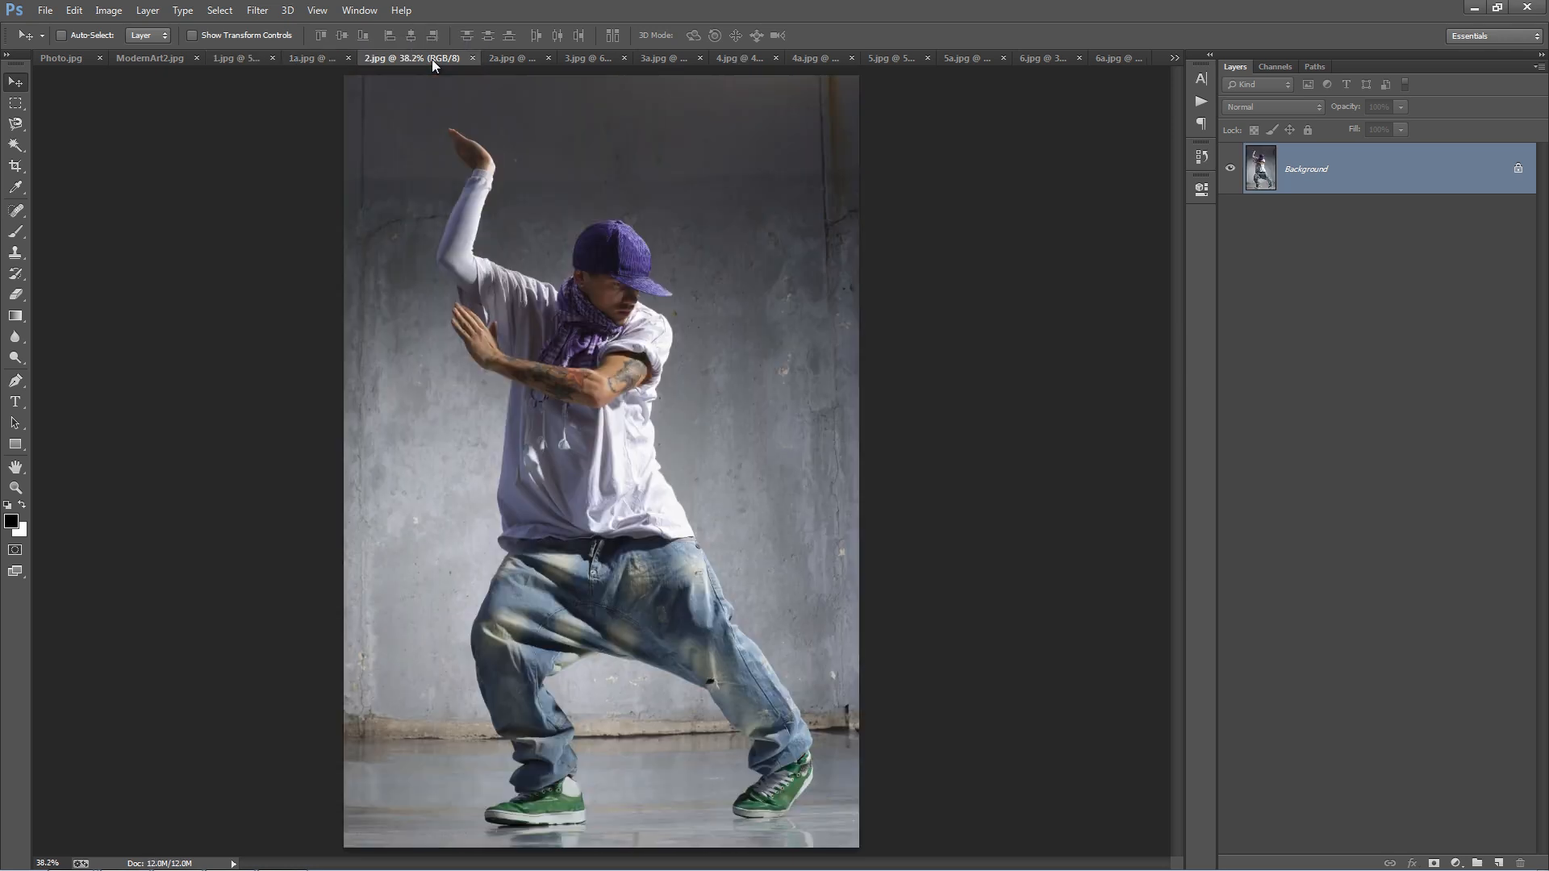
{"action": "left_click", "coordinate": [488, 58]}
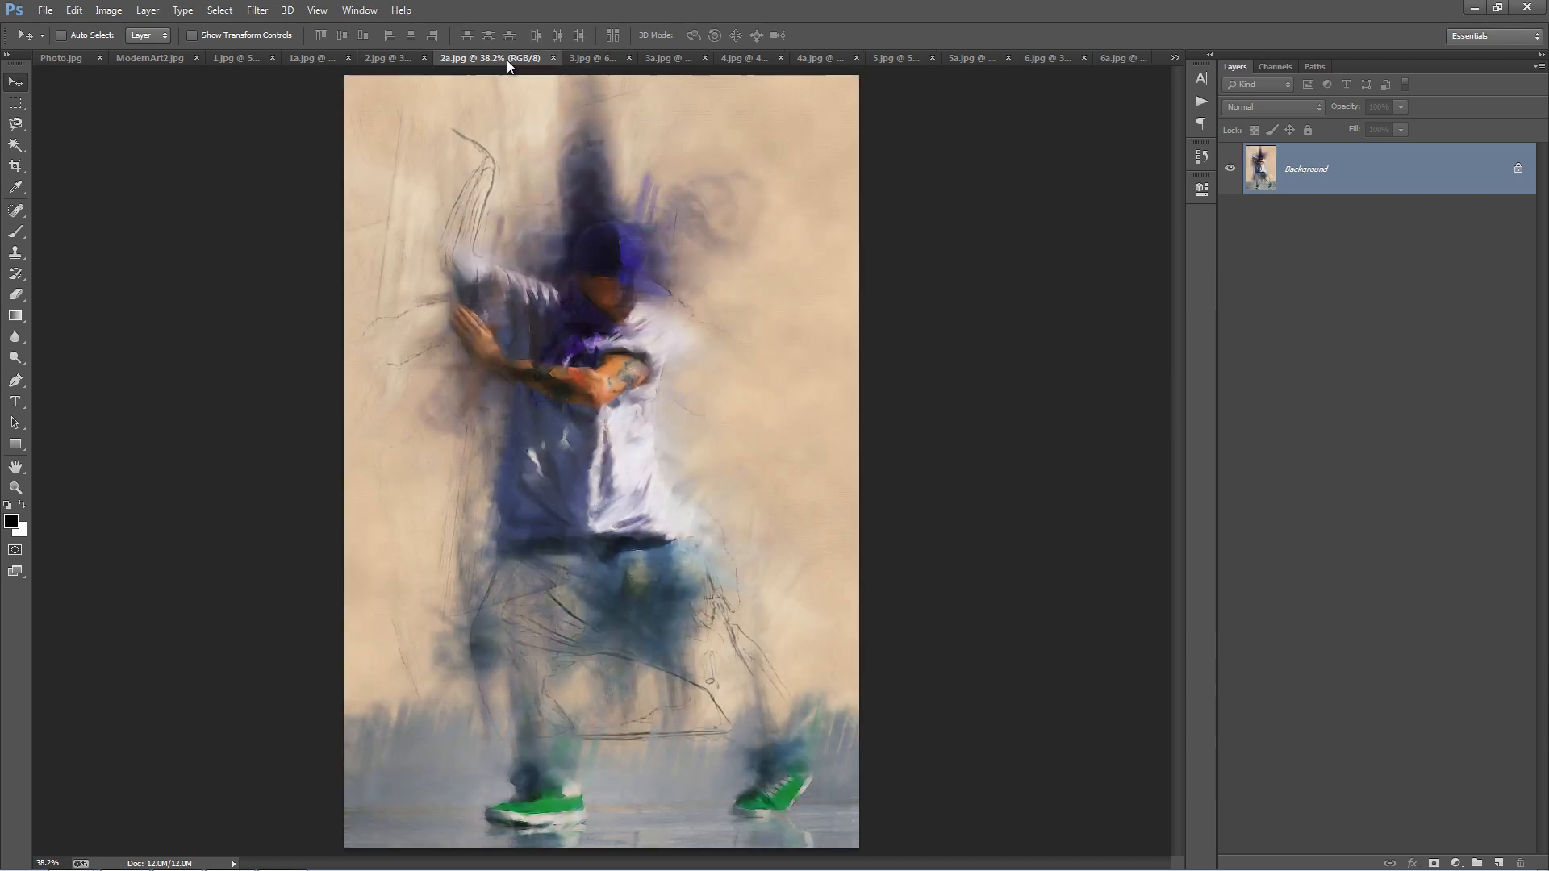
{"action": "mouse_move", "coordinate": [659, 288]}
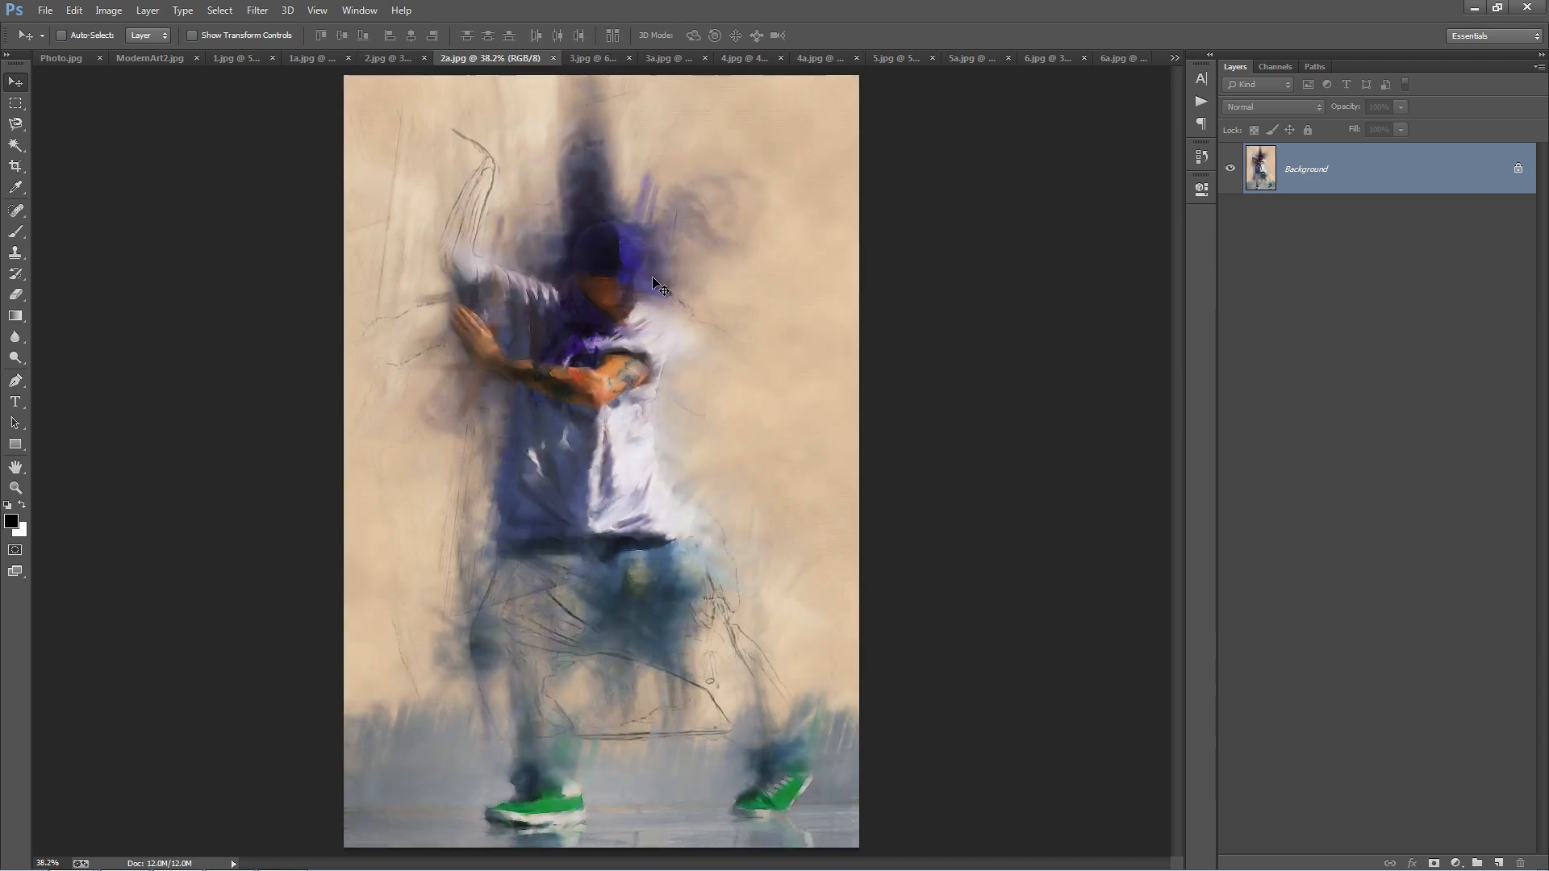
{"action": "mouse_move", "coordinate": [531, 311]}
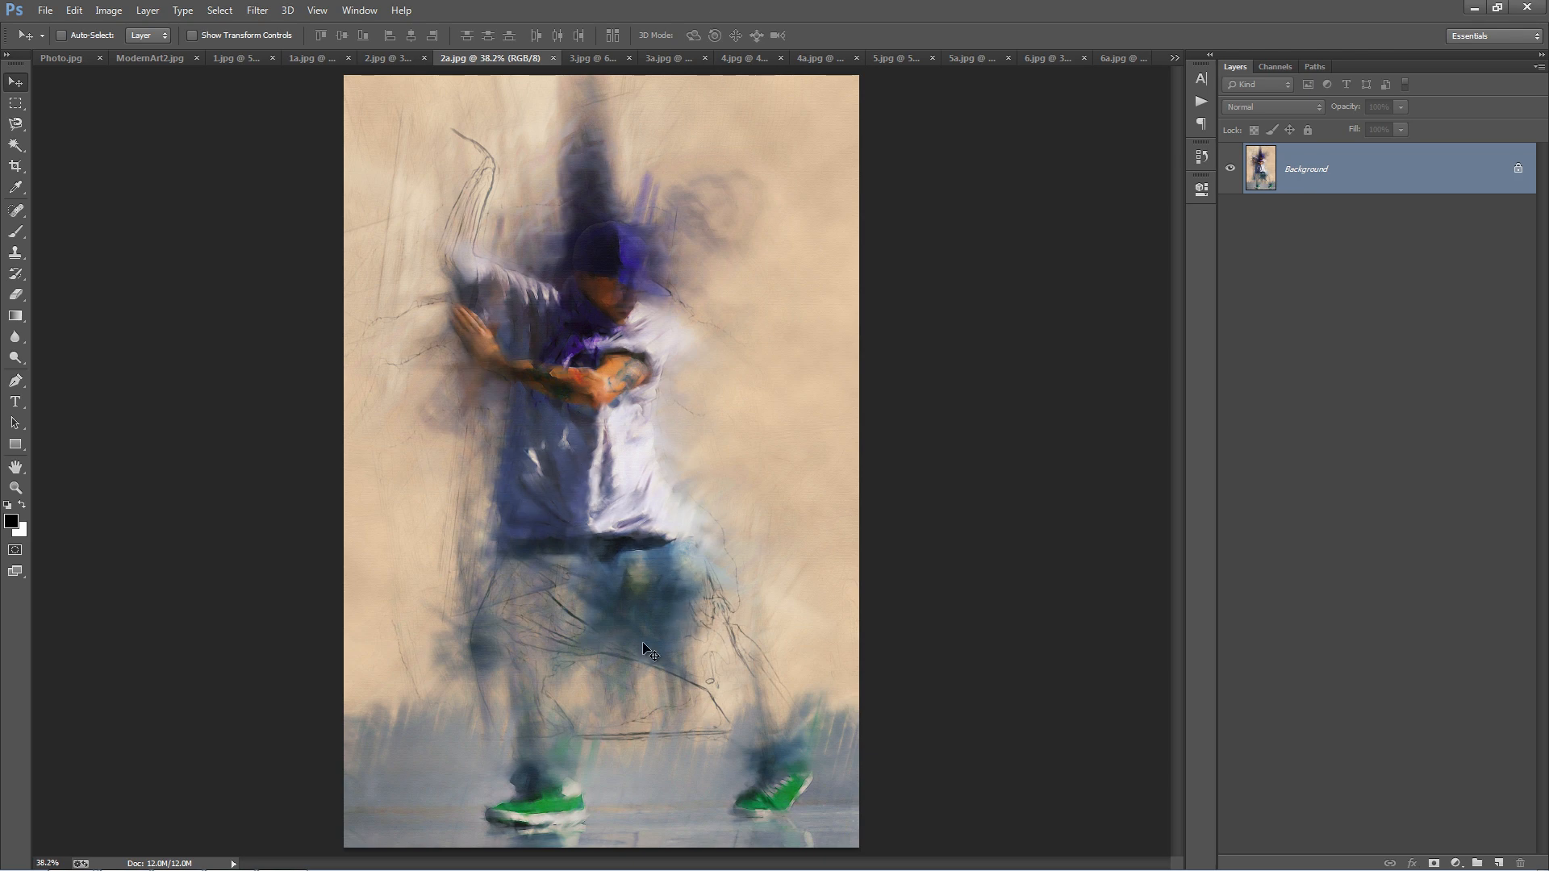
{"action": "mouse_move", "coordinate": [526, 665]}
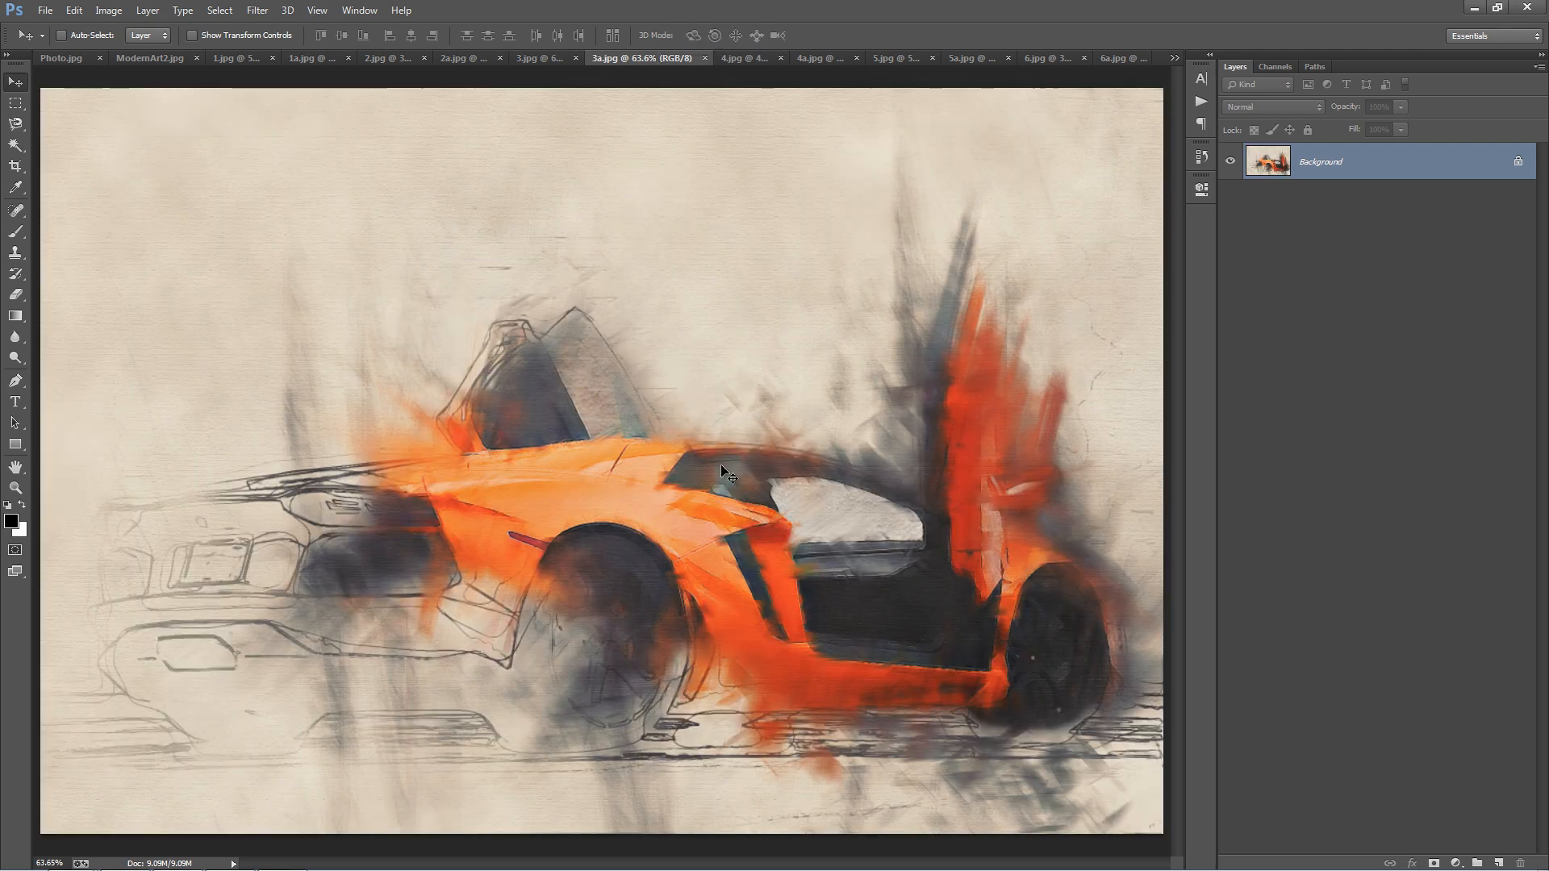
{"action": "mouse_move", "coordinate": [202, 700]}
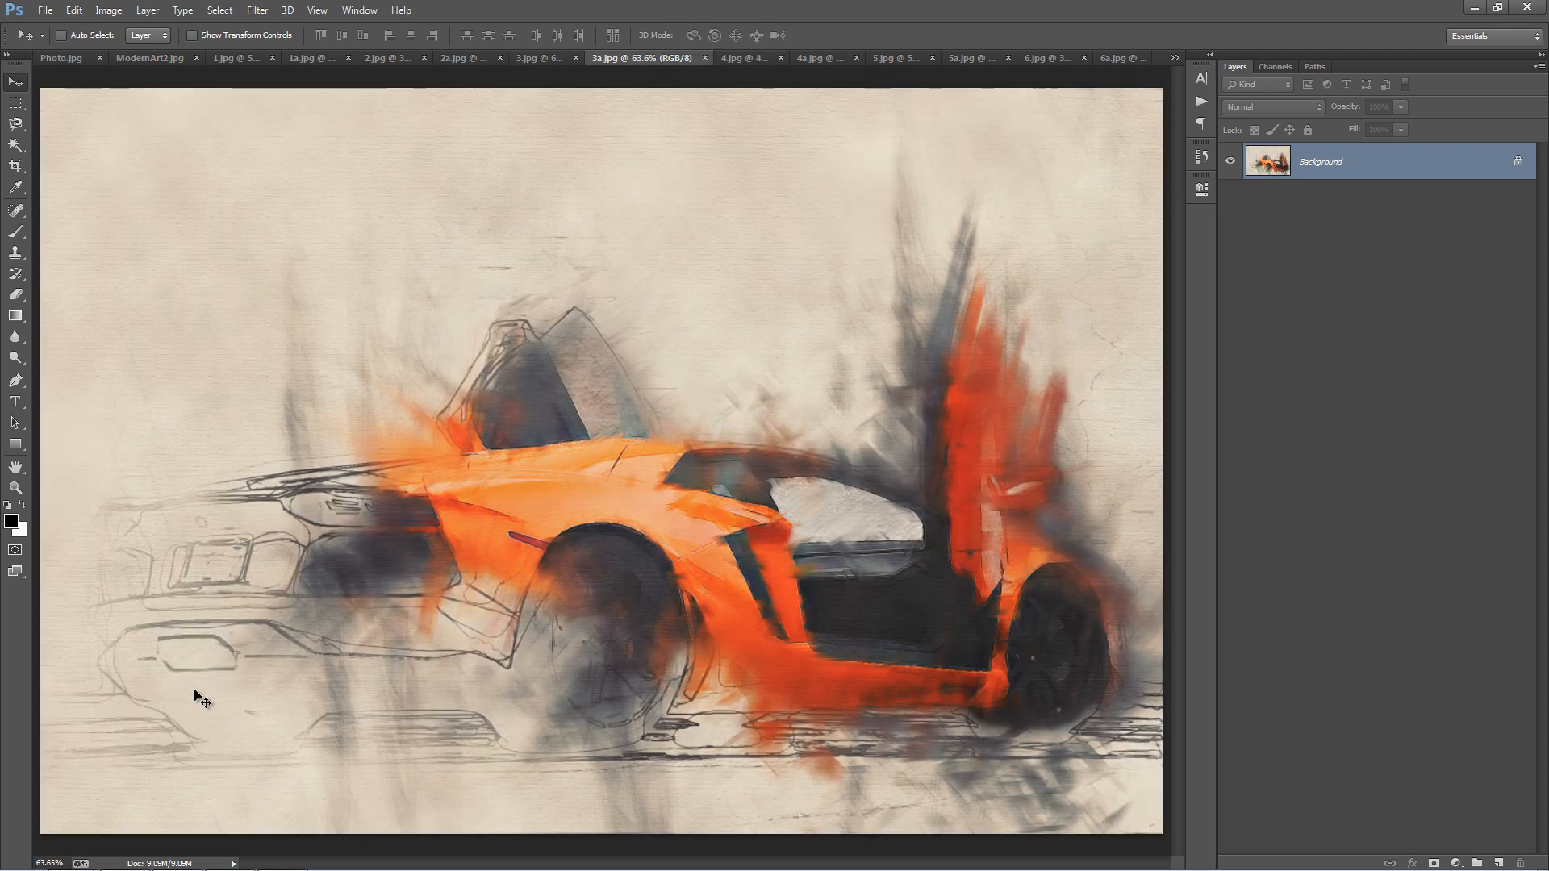
{"action": "mouse_move", "coordinate": [744, 63]}
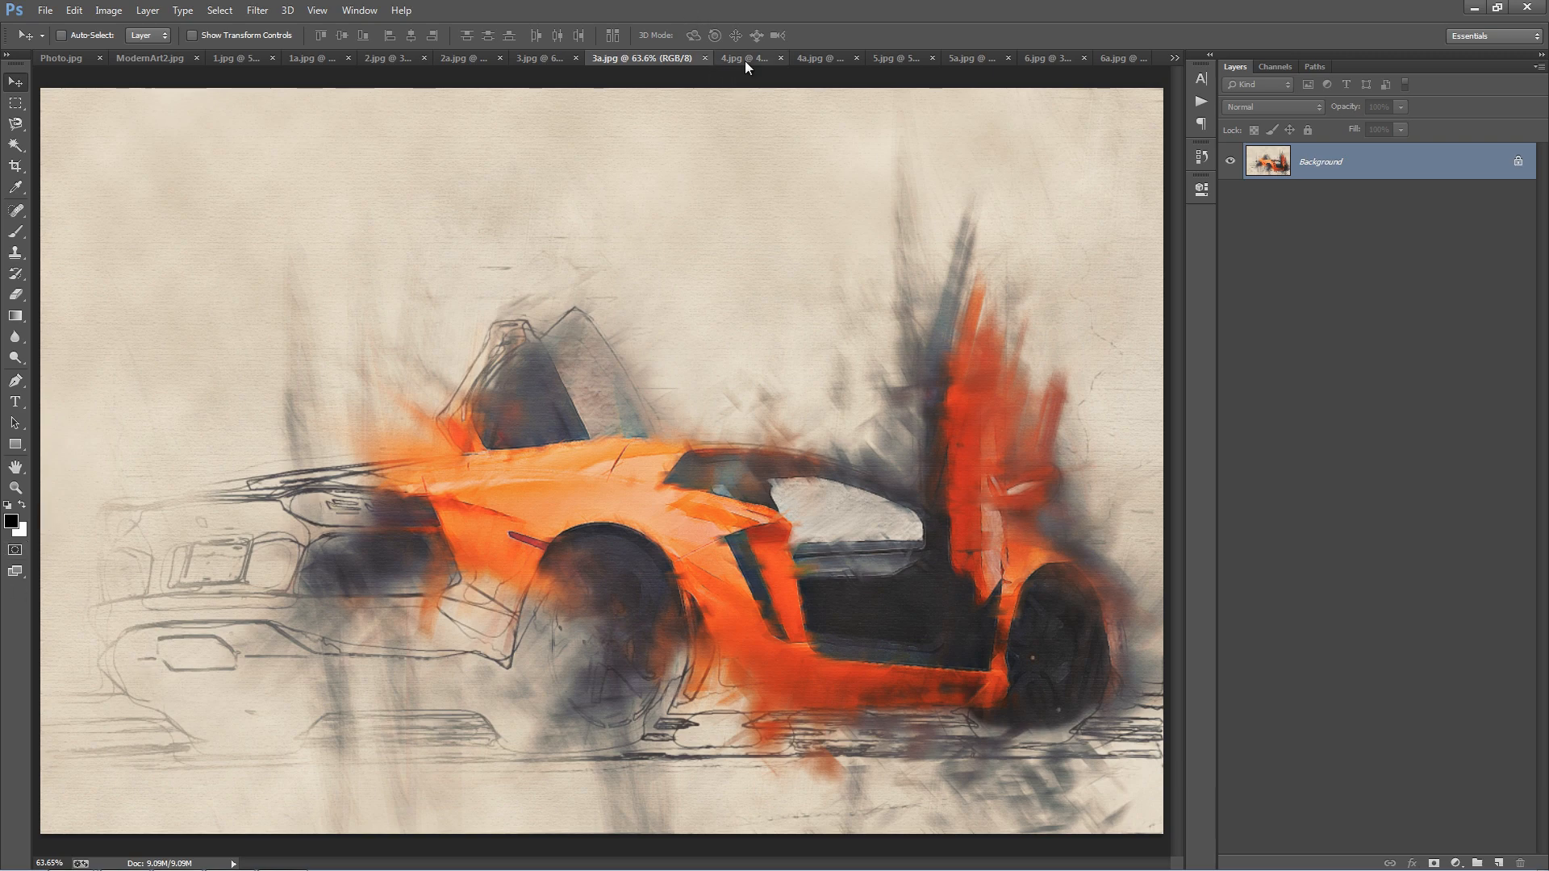
{"action": "left_click", "coordinate": [801, 58]}
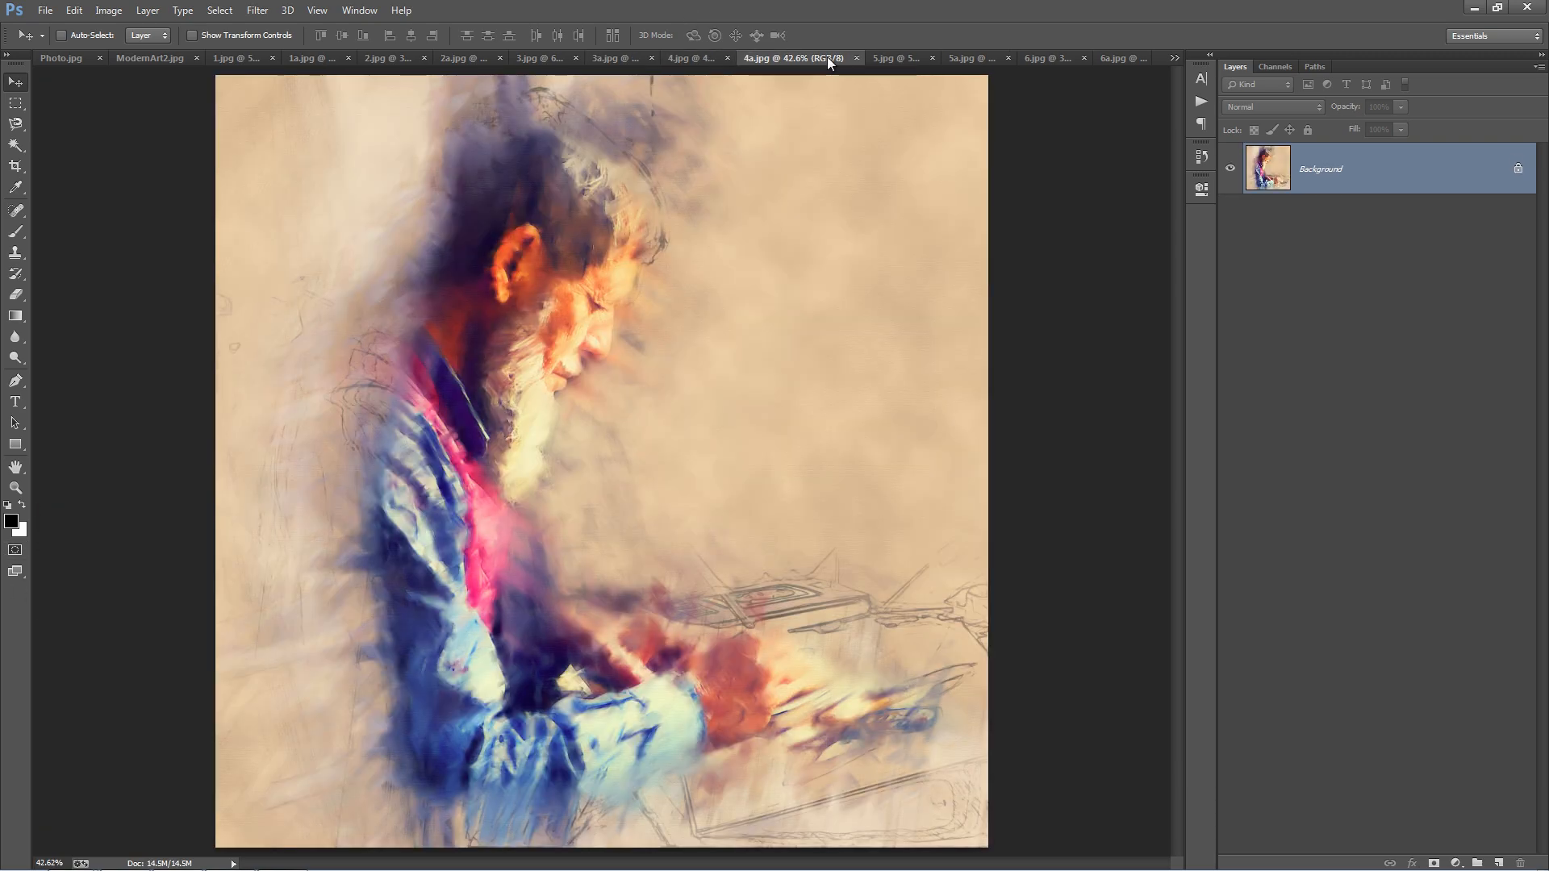
{"action": "left_click", "coordinate": [898, 57]}
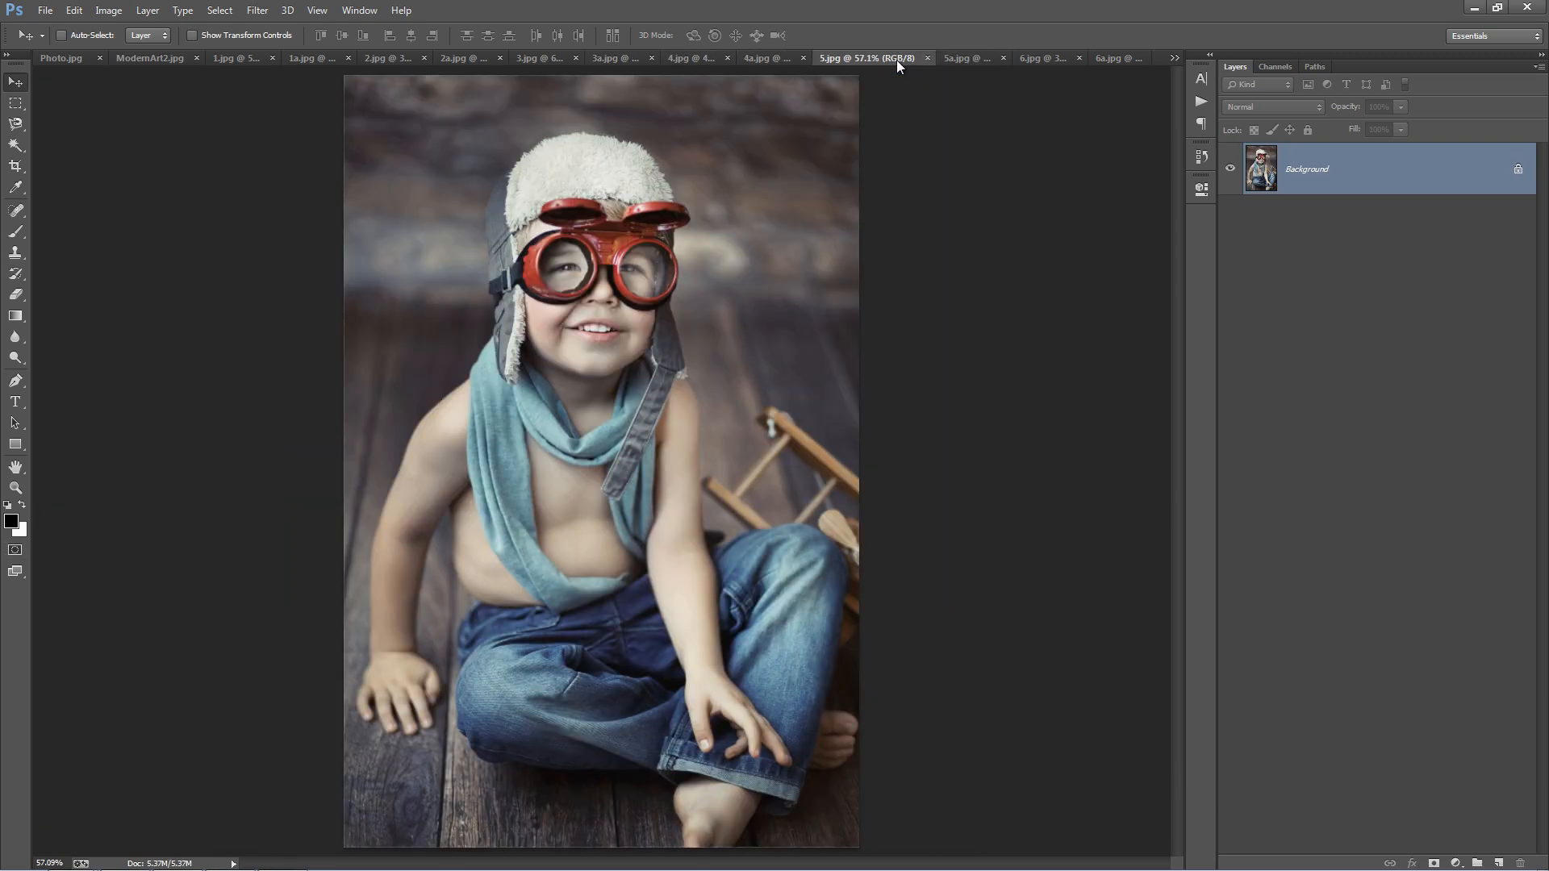
{"action": "left_click", "coordinate": [948, 58]}
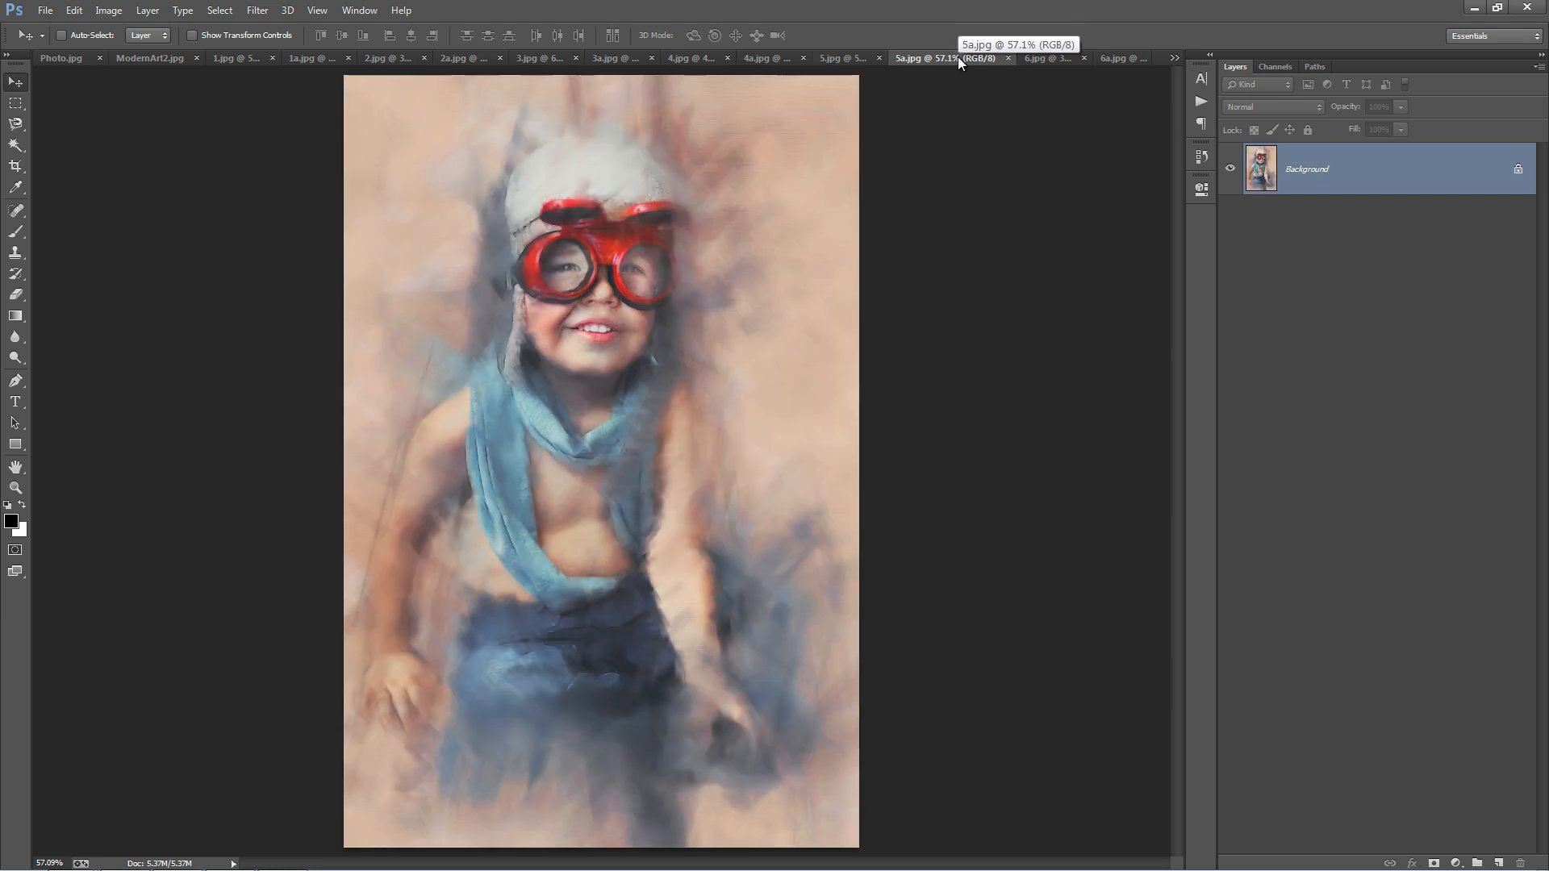
{"action": "left_click", "coordinate": [1047, 58]}
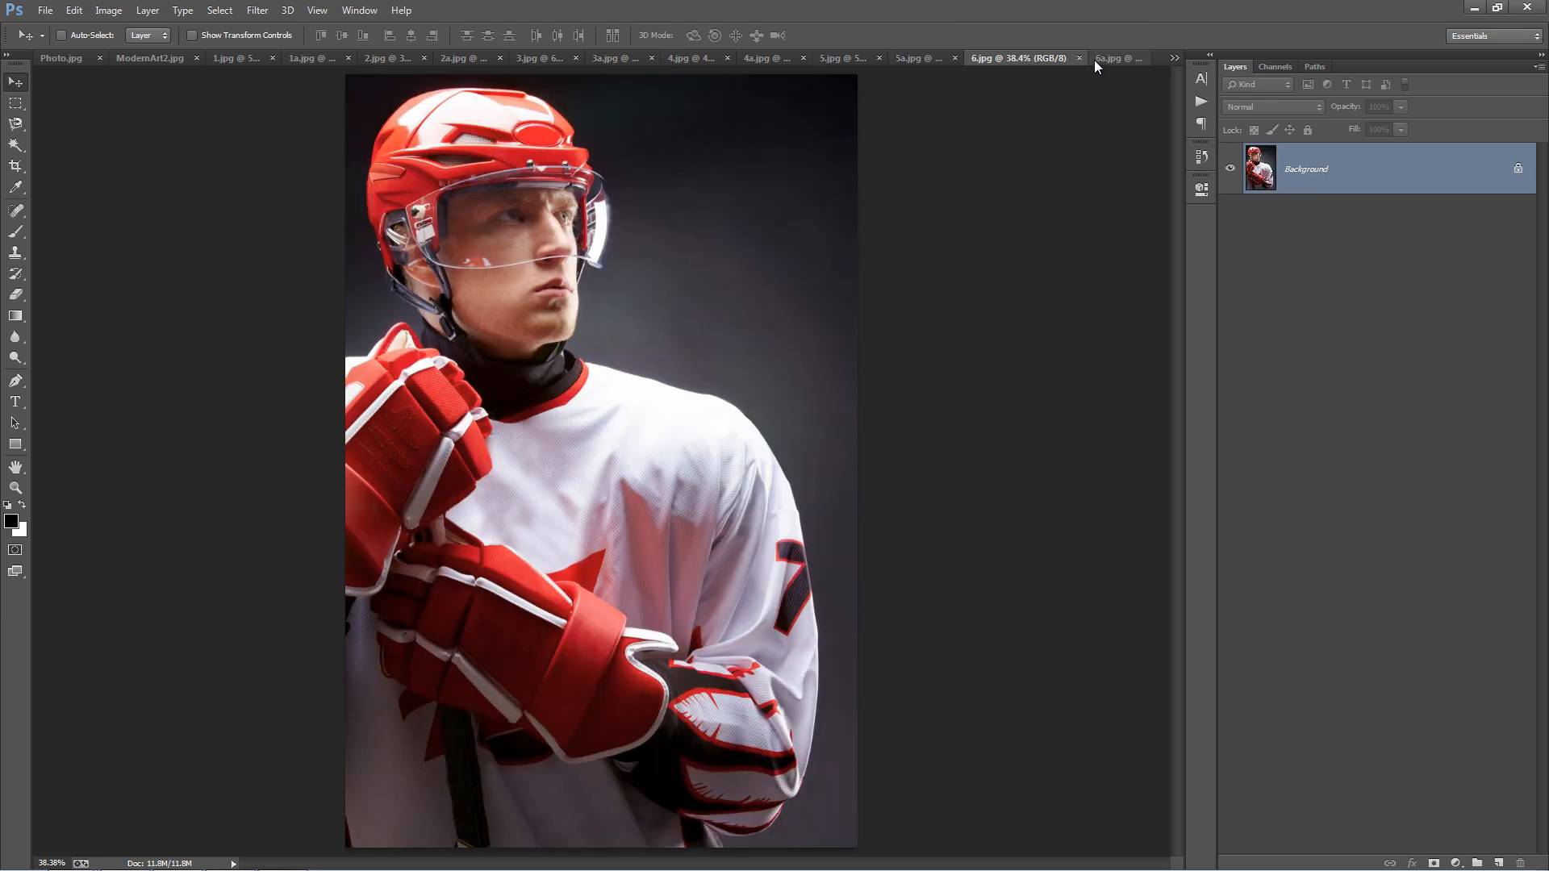
{"action": "left_click", "coordinate": [1087, 57]}
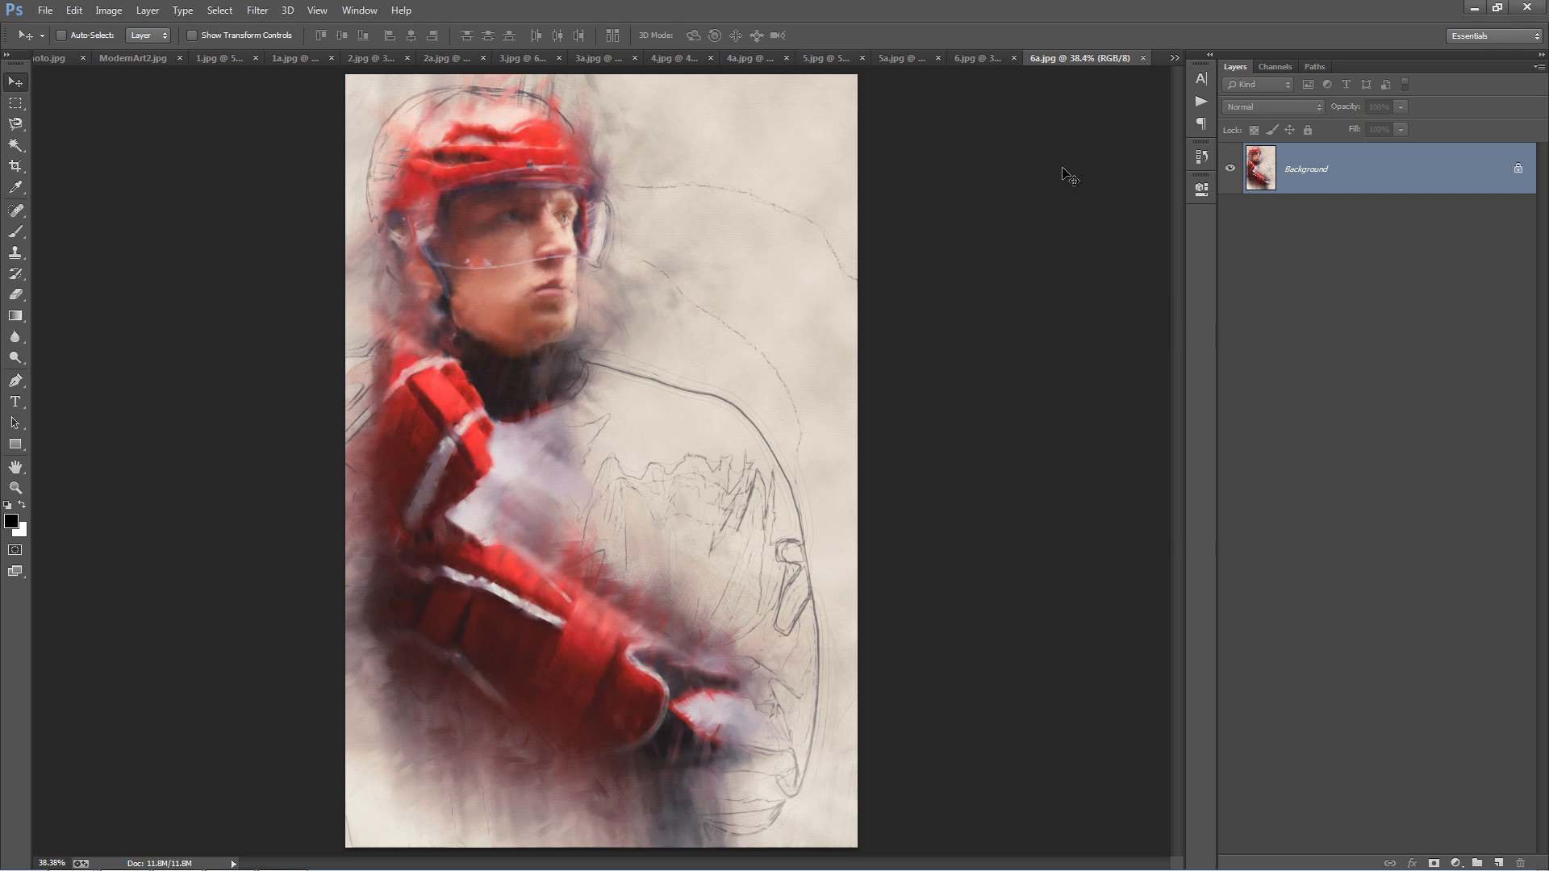
{"action": "left_click", "coordinate": [1075, 58]}
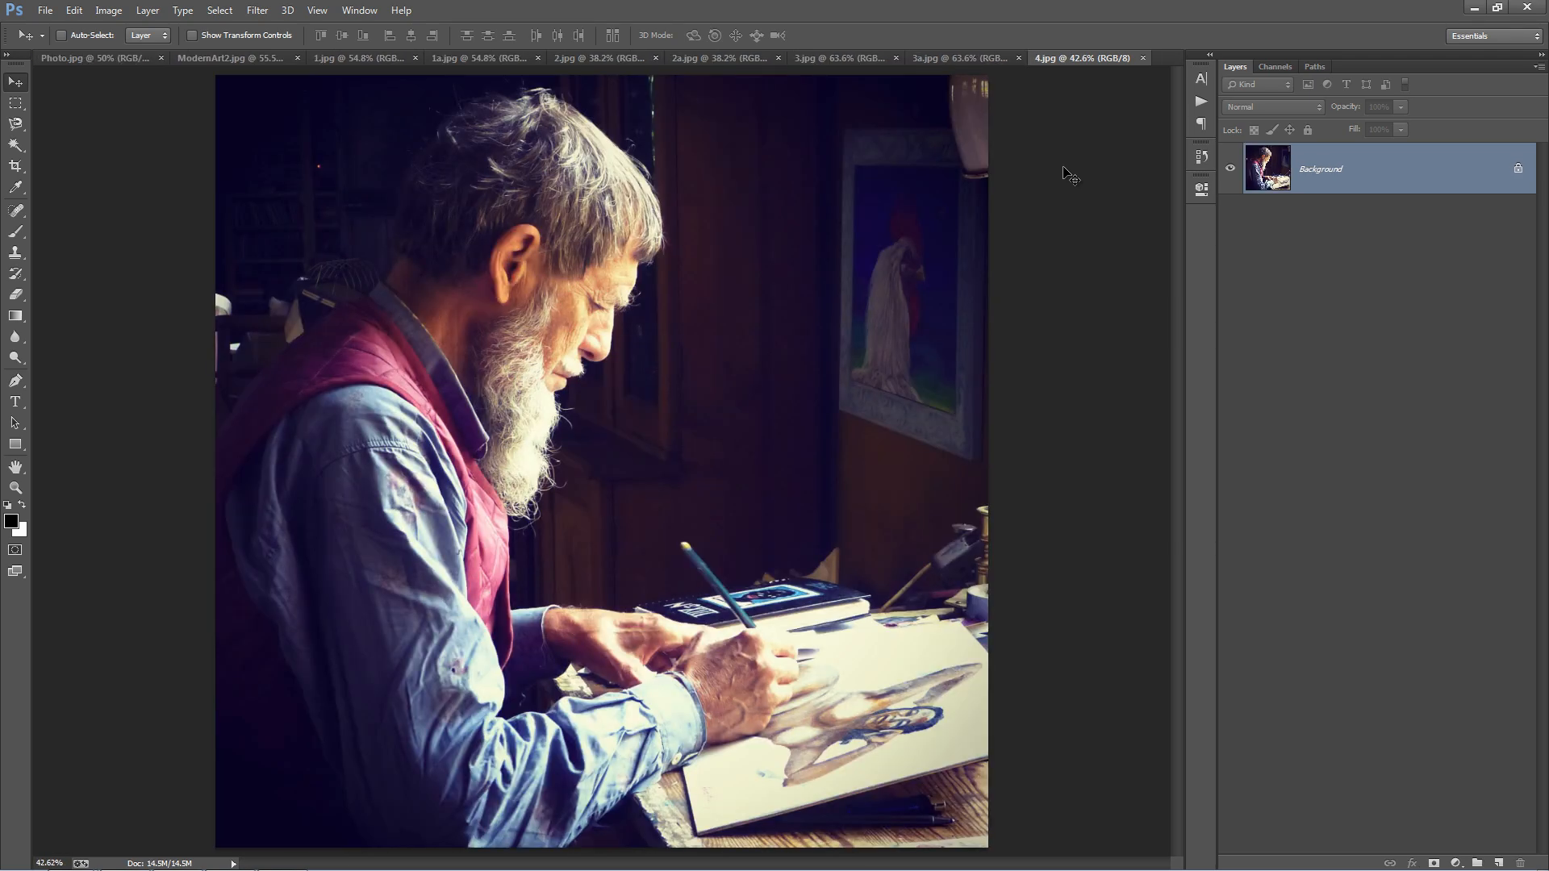
Close remaining examples, unlock the weightlifter photo, then convert it back via Layer > New > Background from Layer.
{"action": "left_click", "coordinate": [233, 57]}
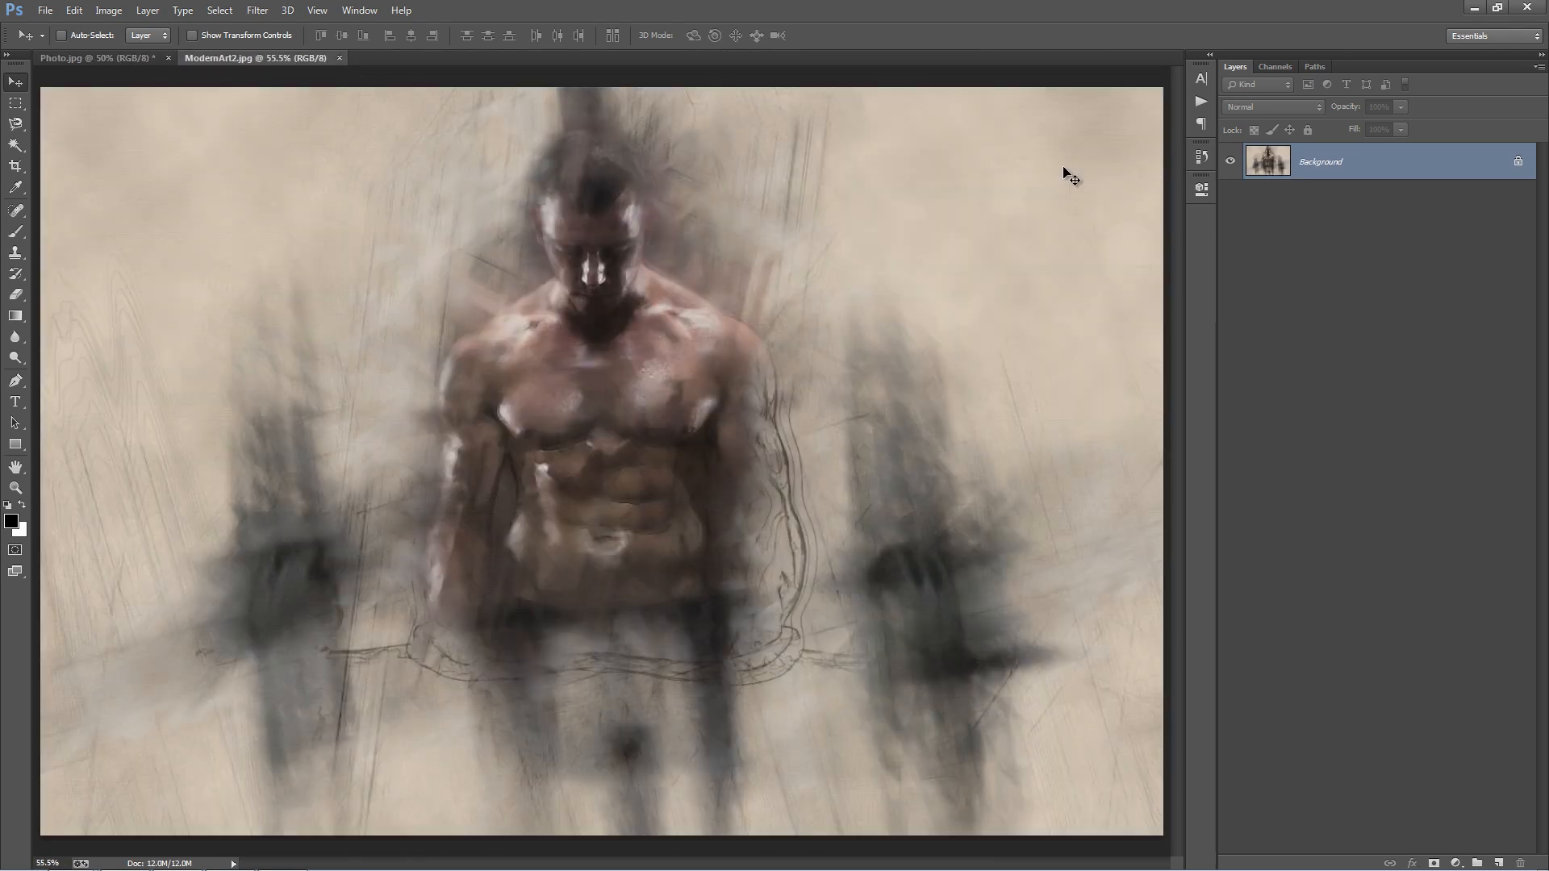
{"action": "left_click", "coordinate": [340, 58]}
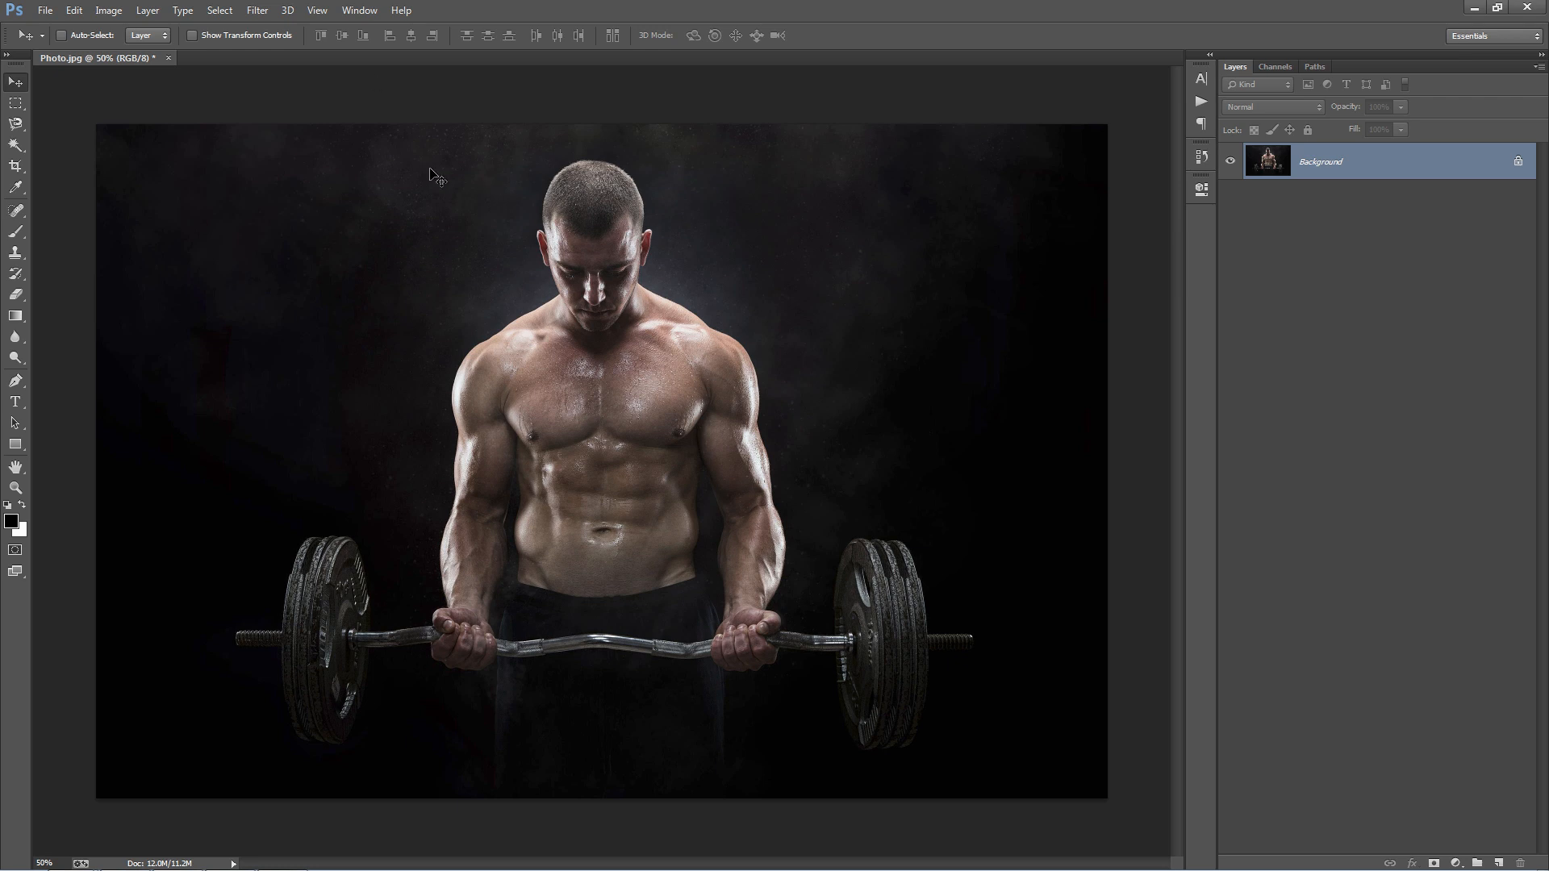
{"action": "mouse_move", "coordinate": [1175, 240]}
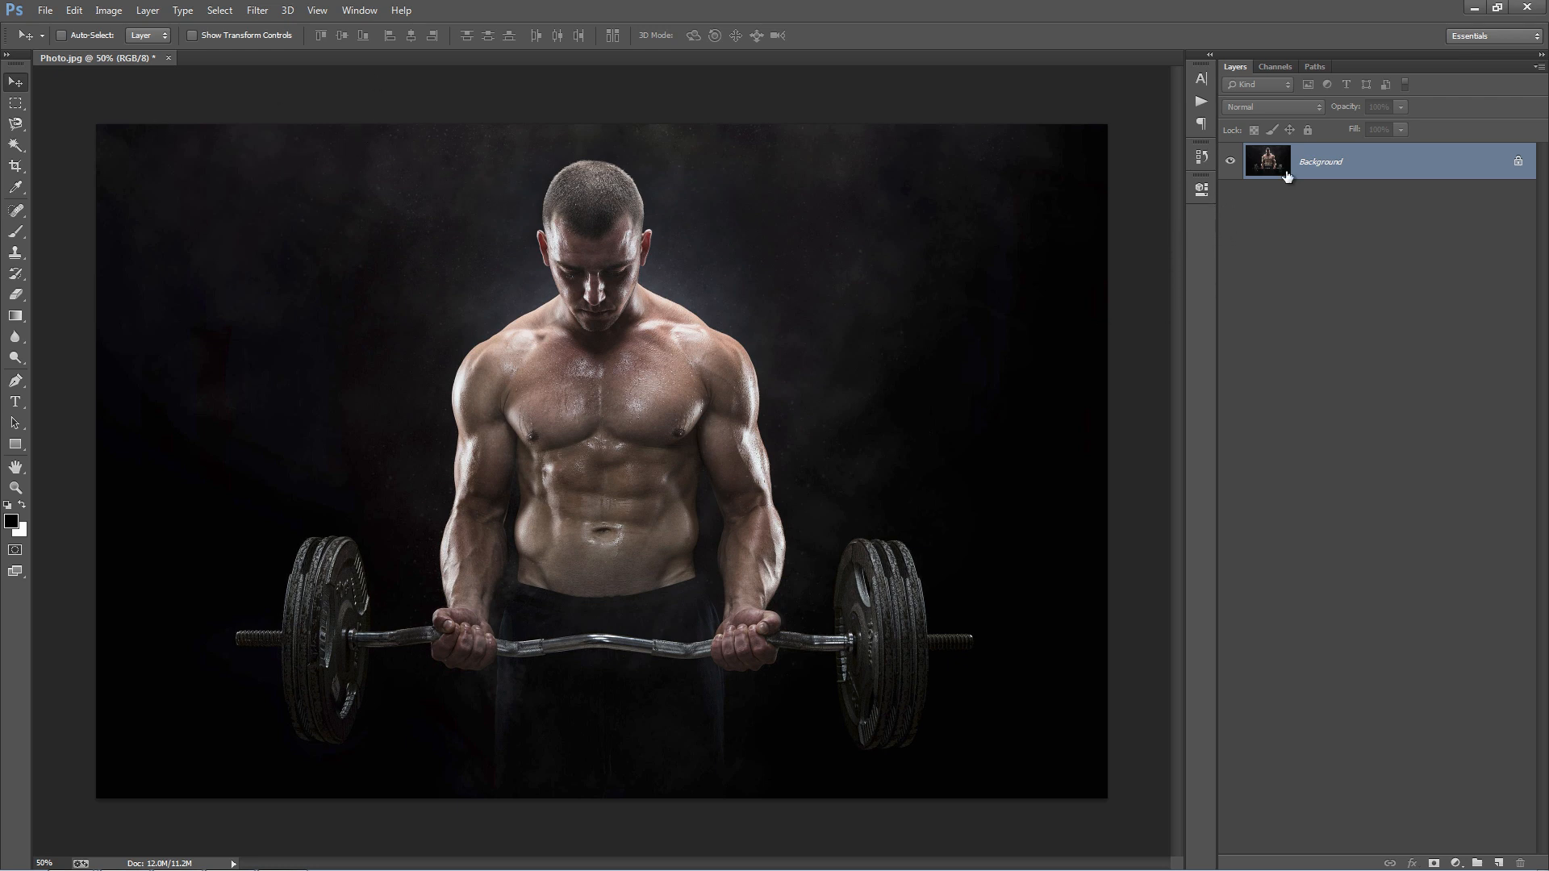
{"action": "mouse_move", "coordinate": [1433, 176]}
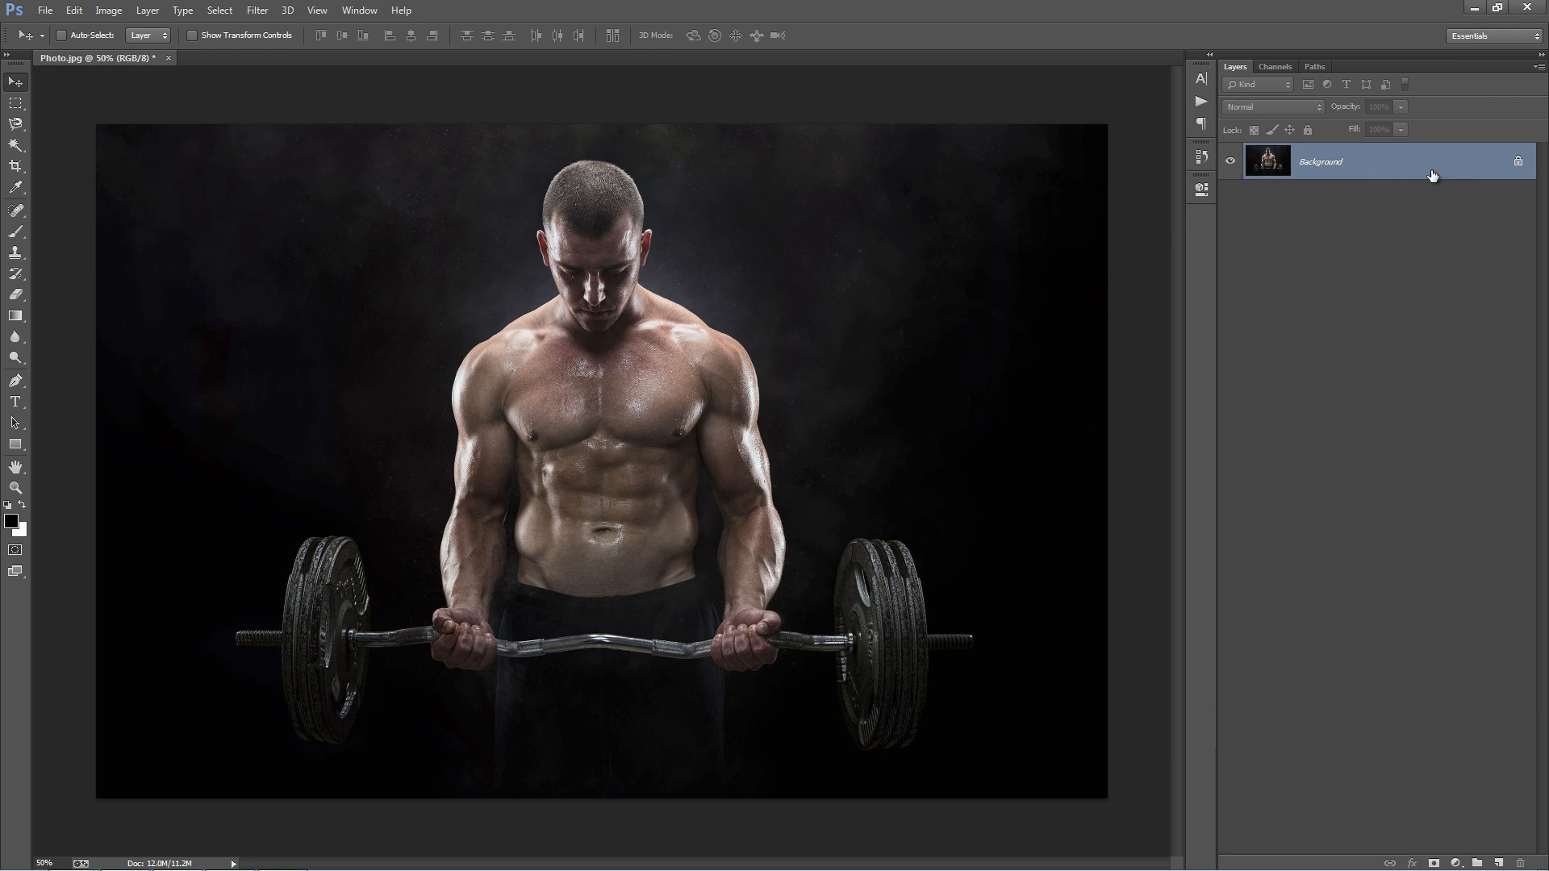
{"action": "double_click", "coordinate": [1319, 161]}
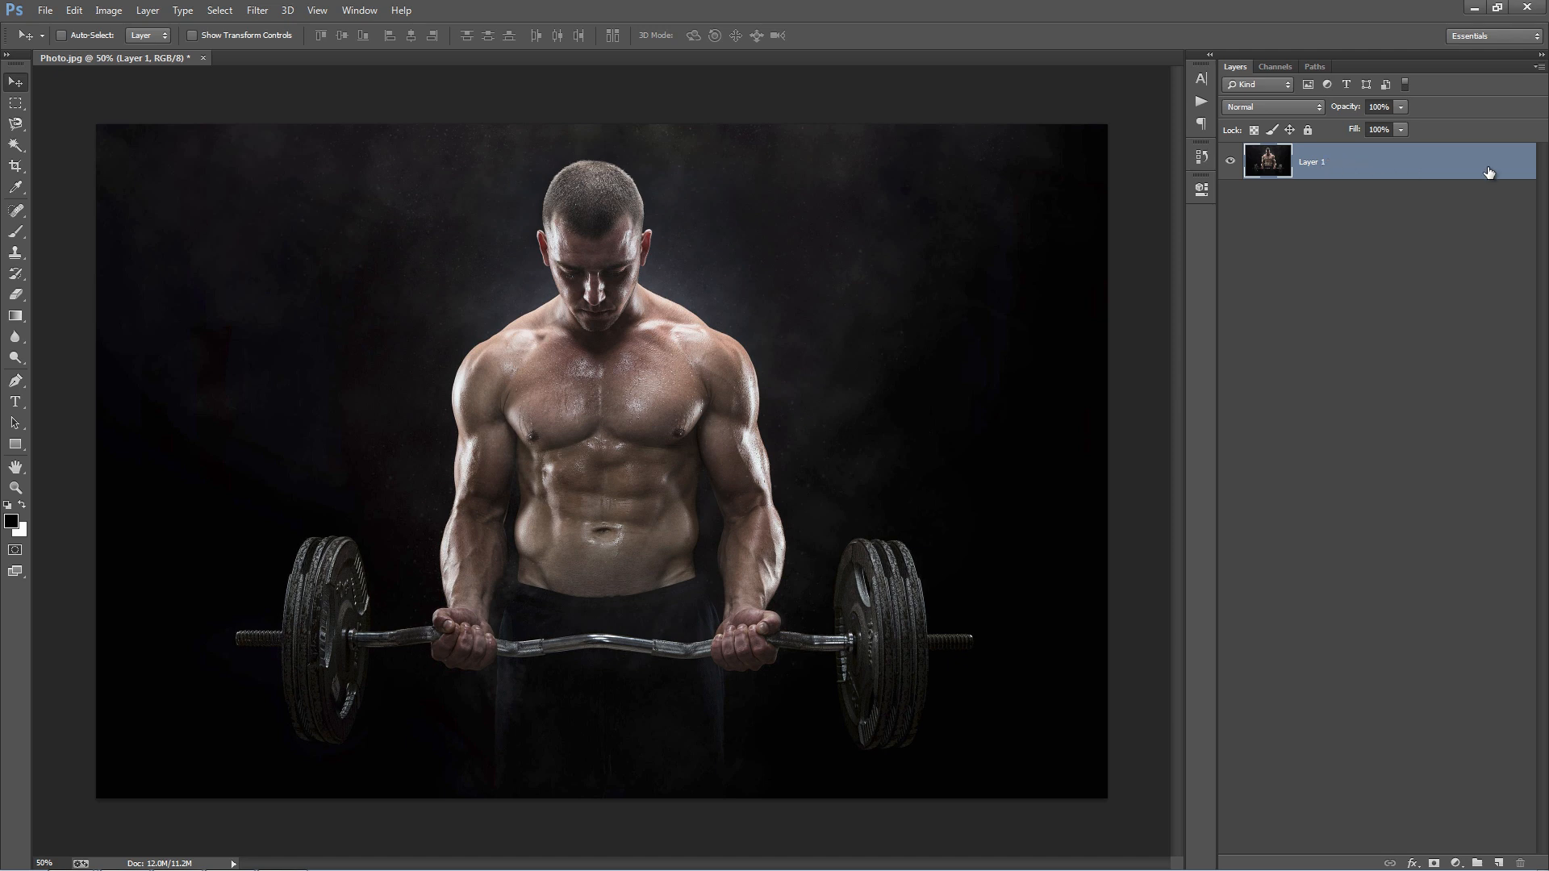
{"action": "mouse_move", "coordinate": [1412, 174]}
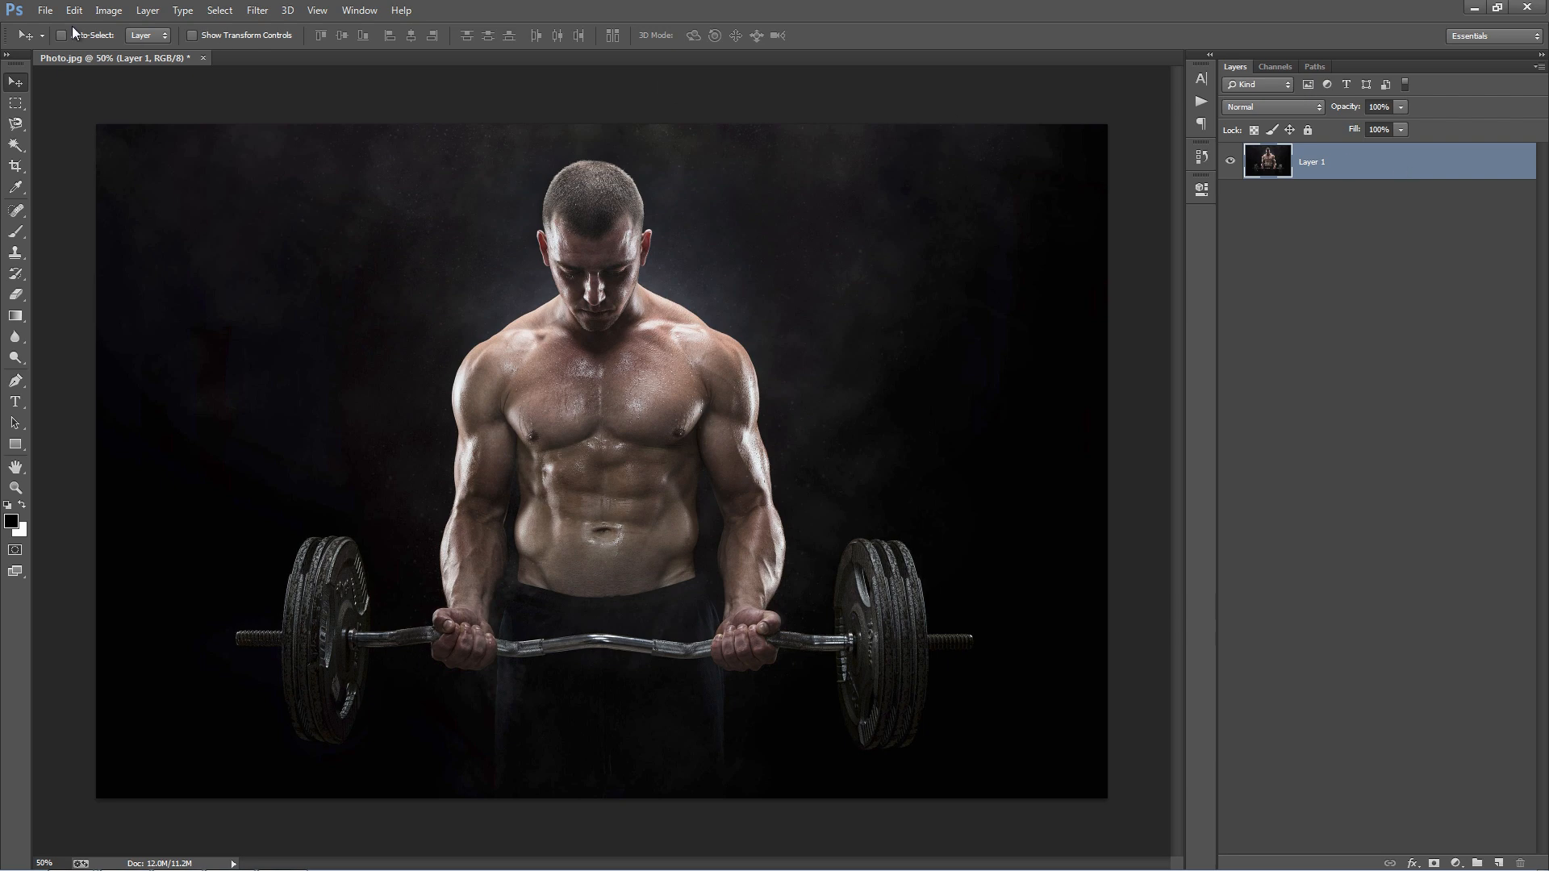
{"action": "left_click", "coordinate": [146, 10]}
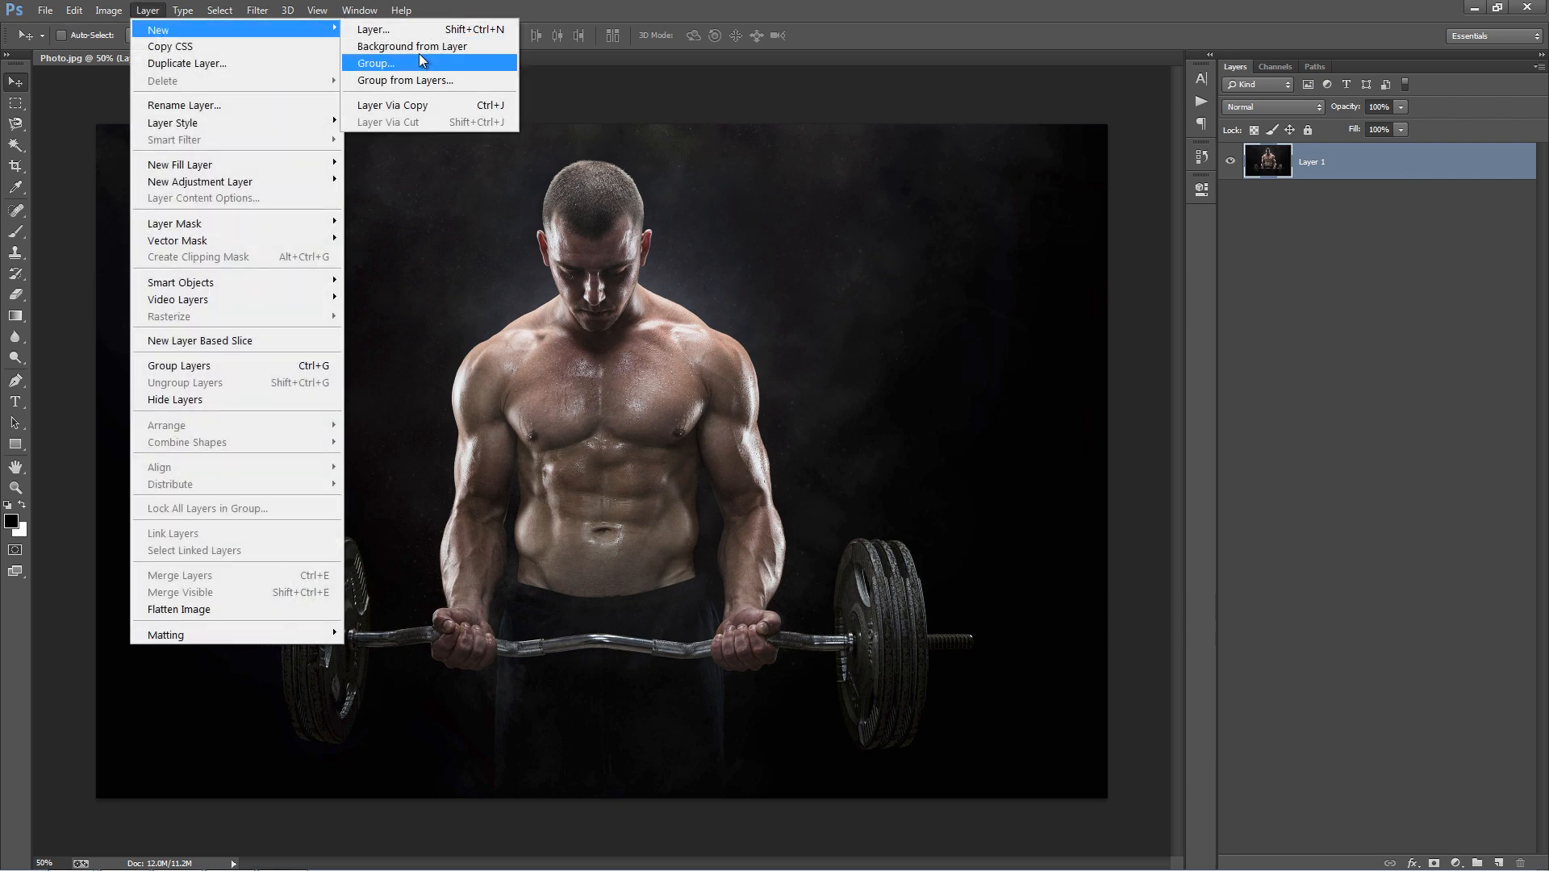
{"action": "left_click", "coordinate": [410, 46]}
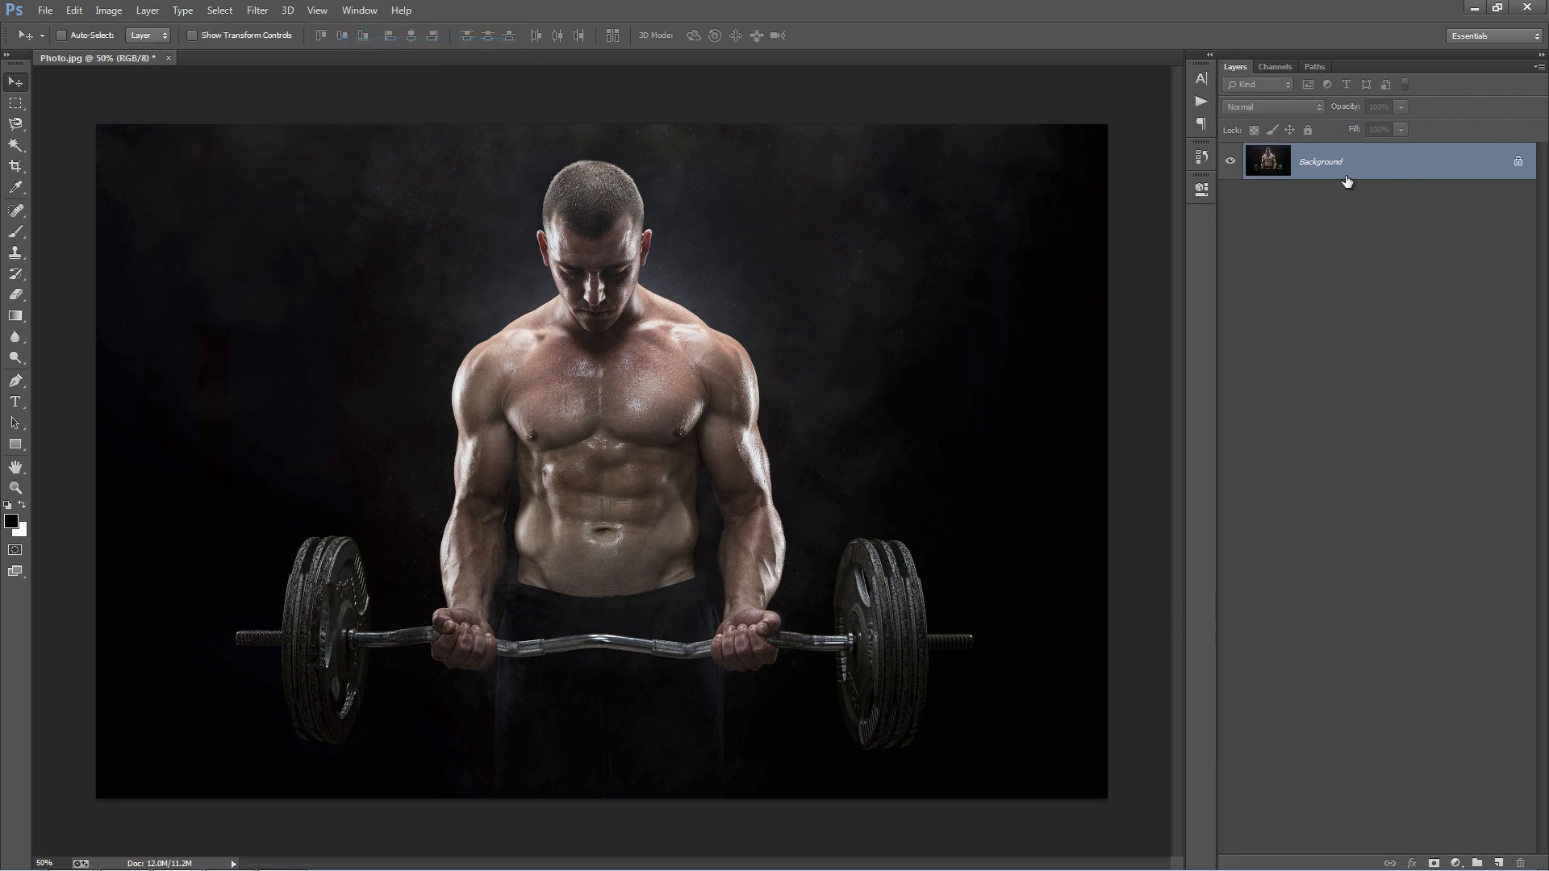
{"action": "mouse_move", "coordinate": [1220, 238]}
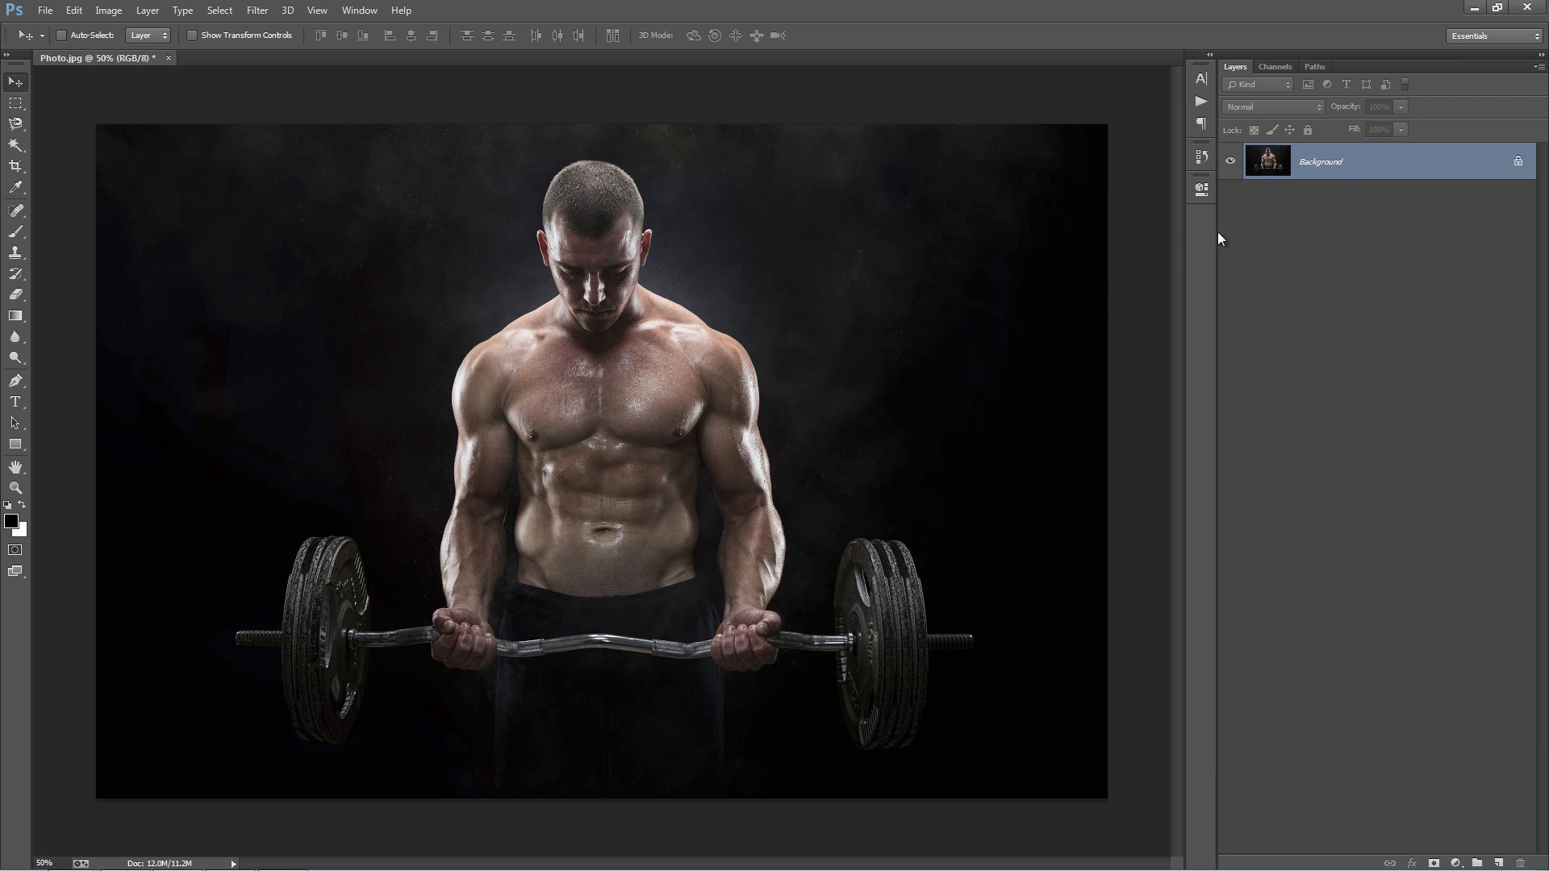
{"action": "mouse_move", "coordinate": [1453, 101]}
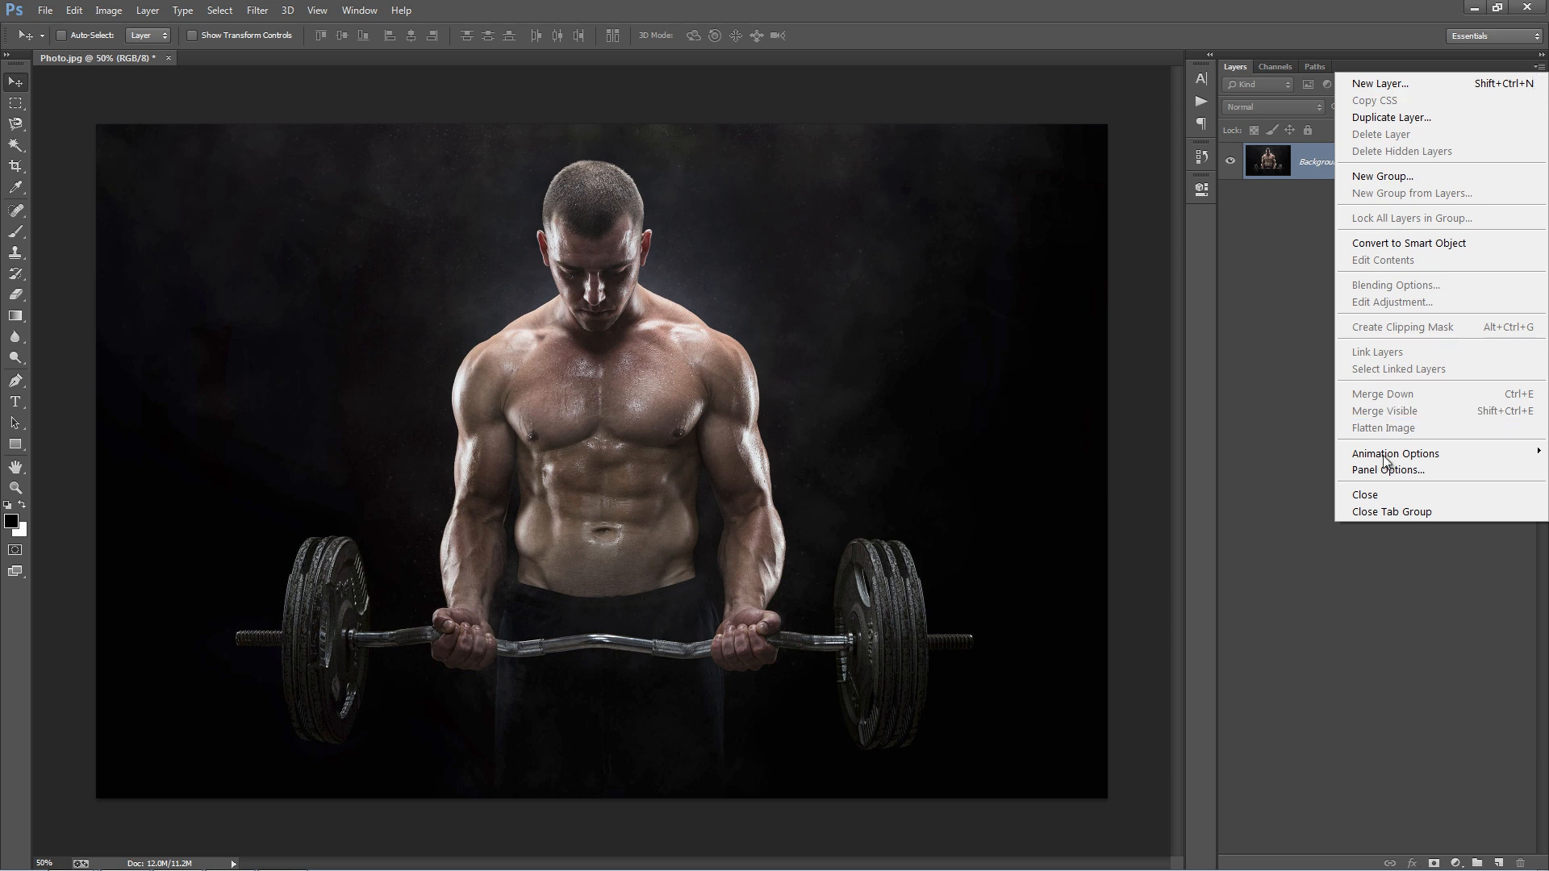
{"action": "left_click", "coordinate": [1387, 469]}
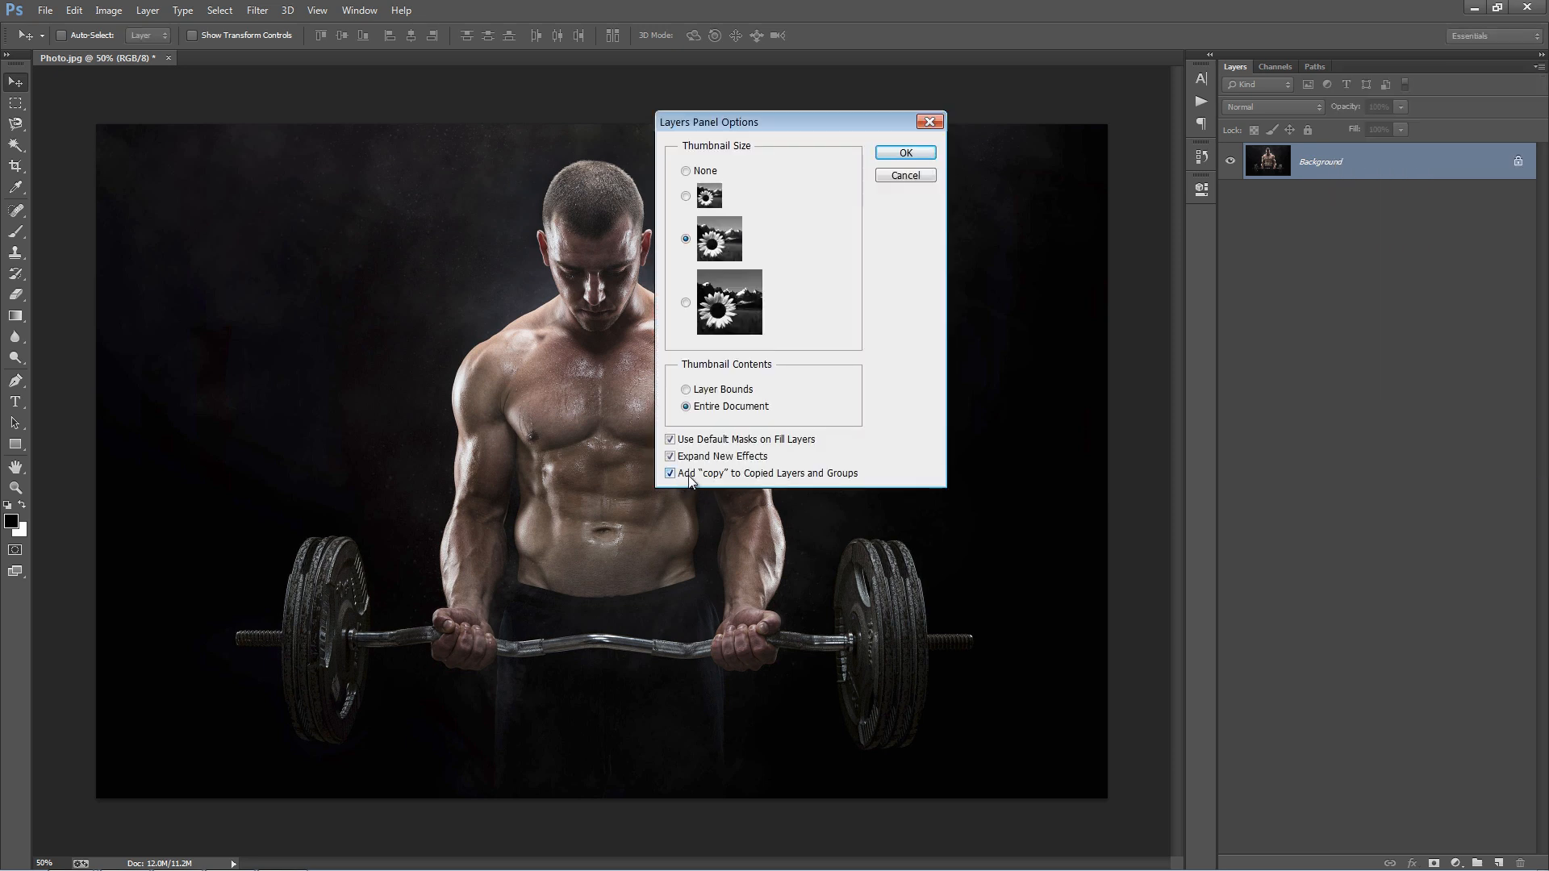
{"action": "mouse_move", "coordinate": [761, 479]}
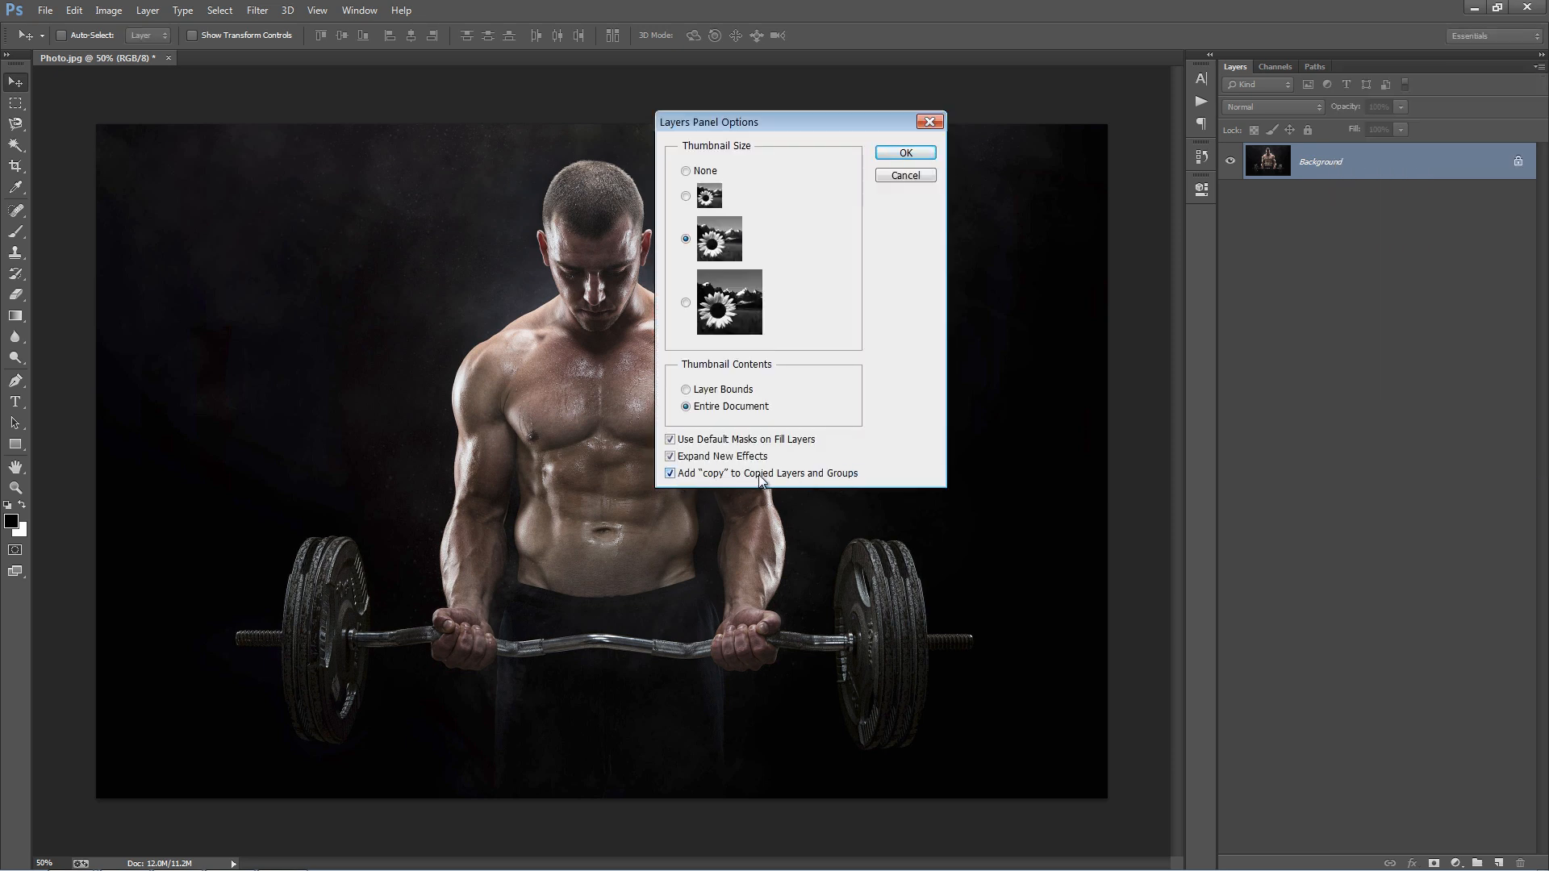
{"action": "left_click", "coordinate": [903, 152]}
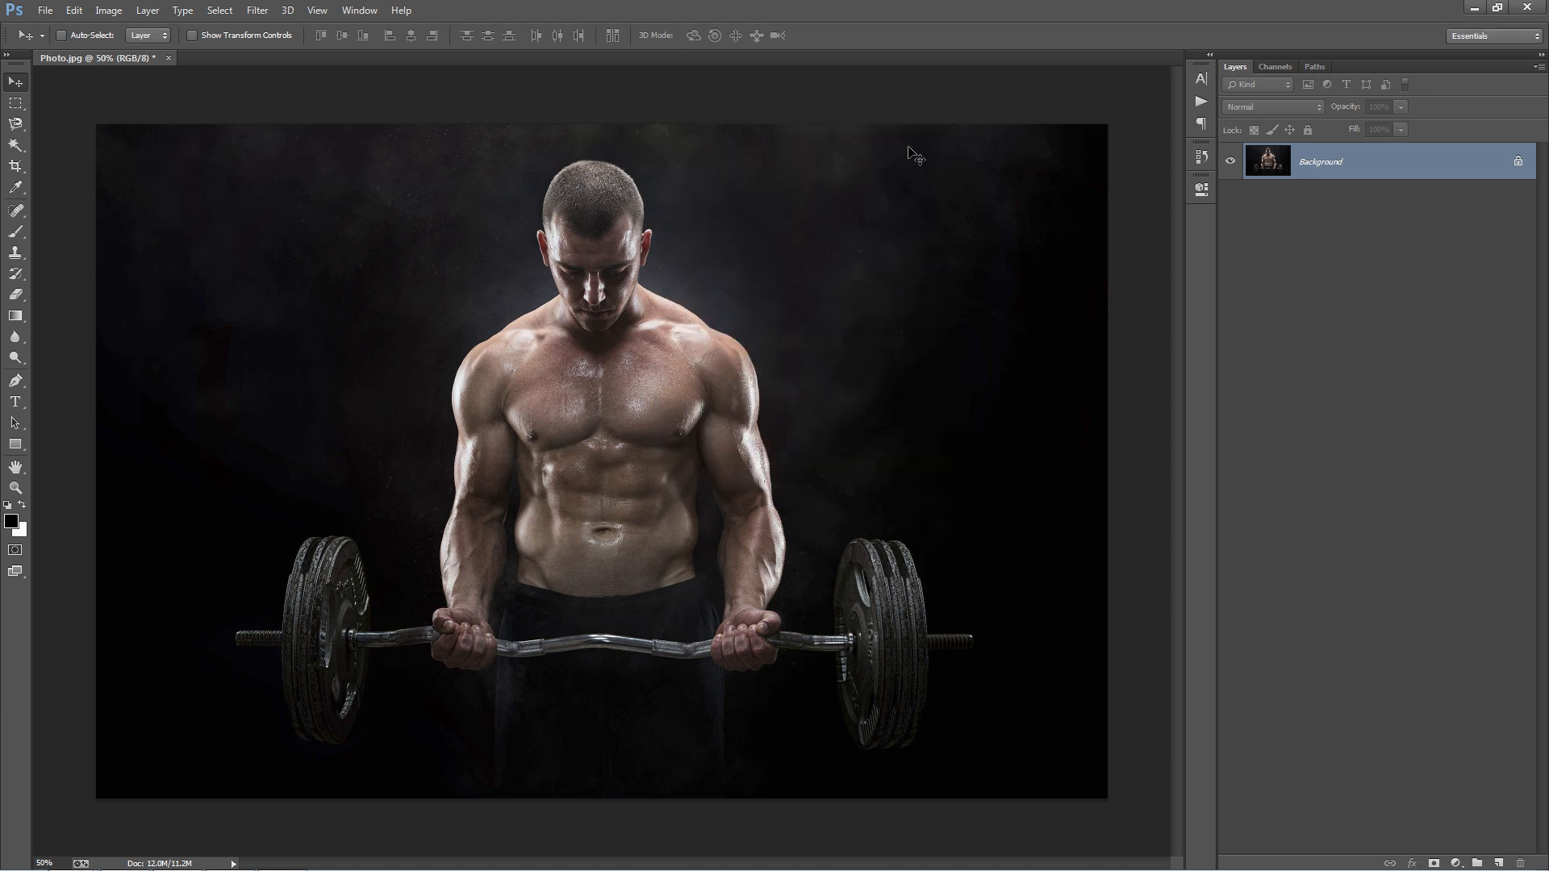
{"action": "left_click", "coordinate": [109, 10]}
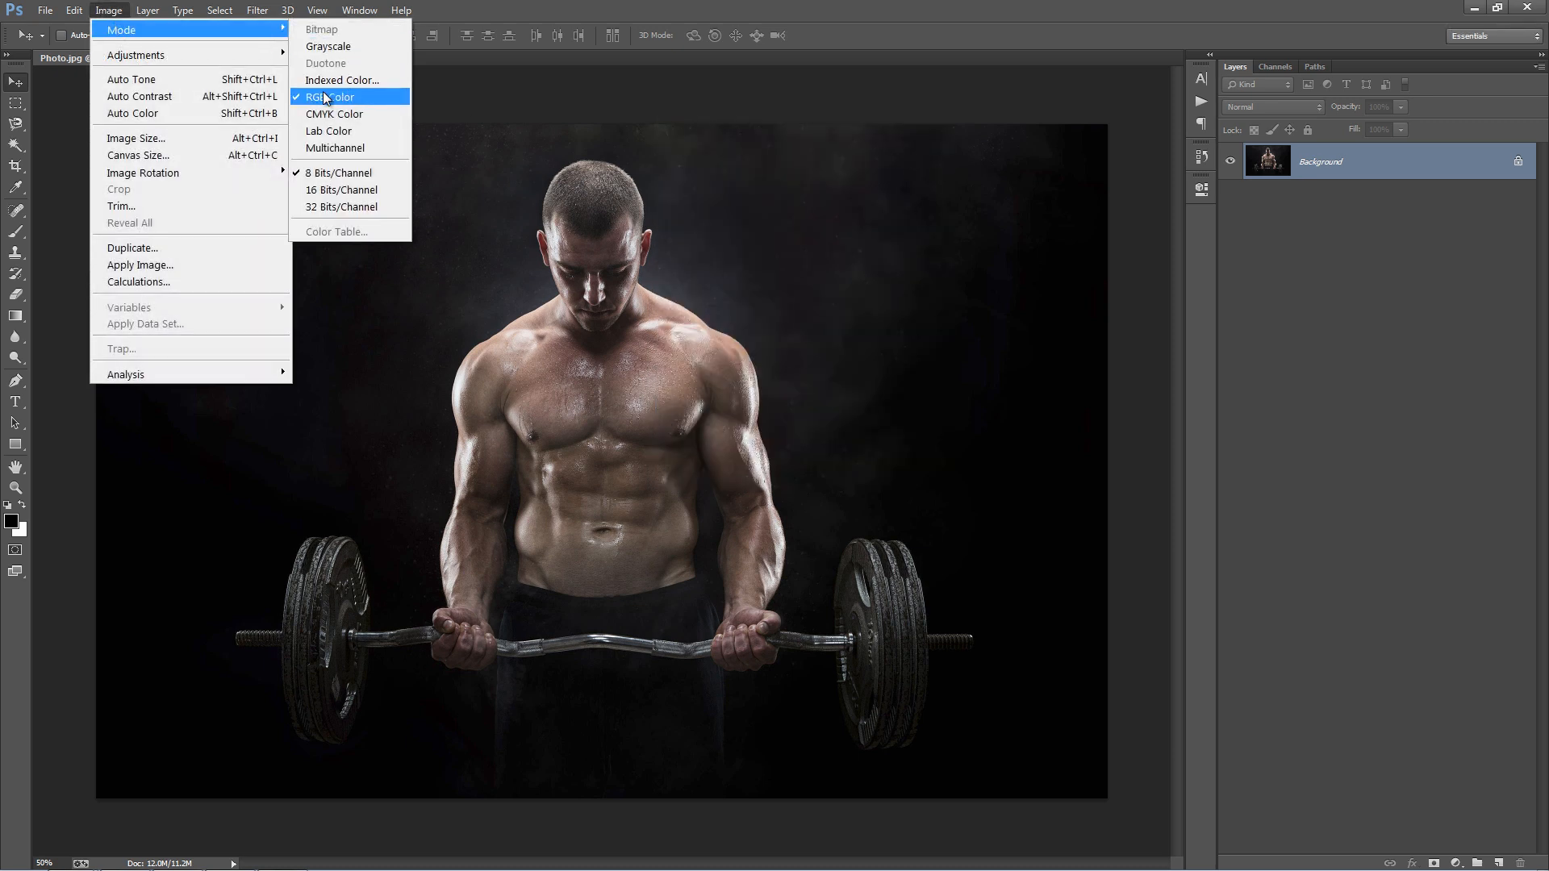
{"action": "mouse_move", "coordinate": [339, 172]}
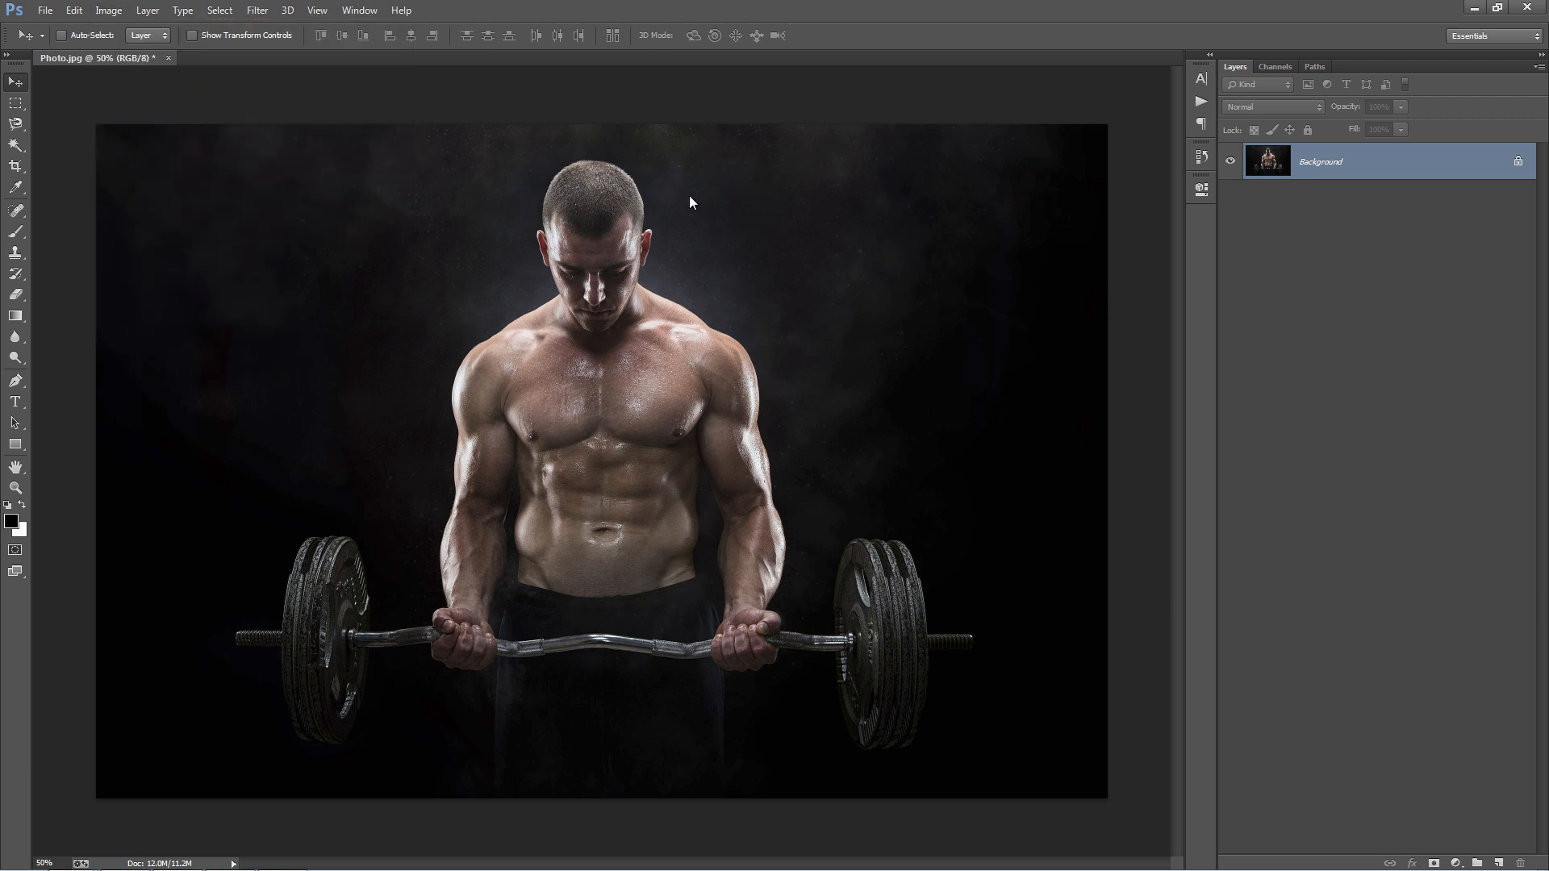
{"action": "left_click", "coordinate": [109, 10]}
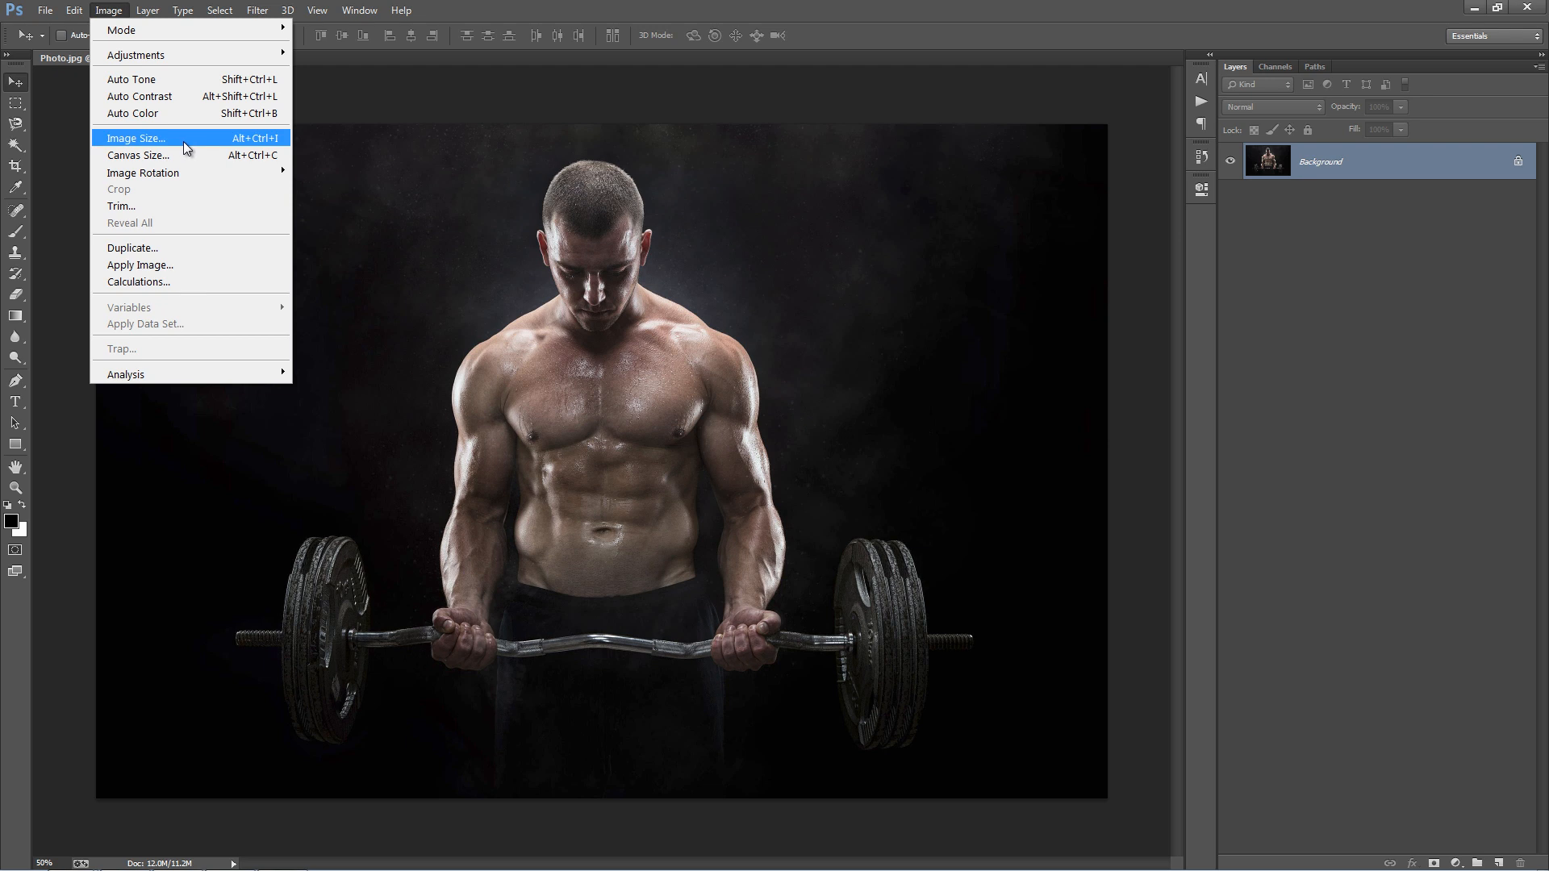
{"action": "left_click", "coordinate": [136, 137]}
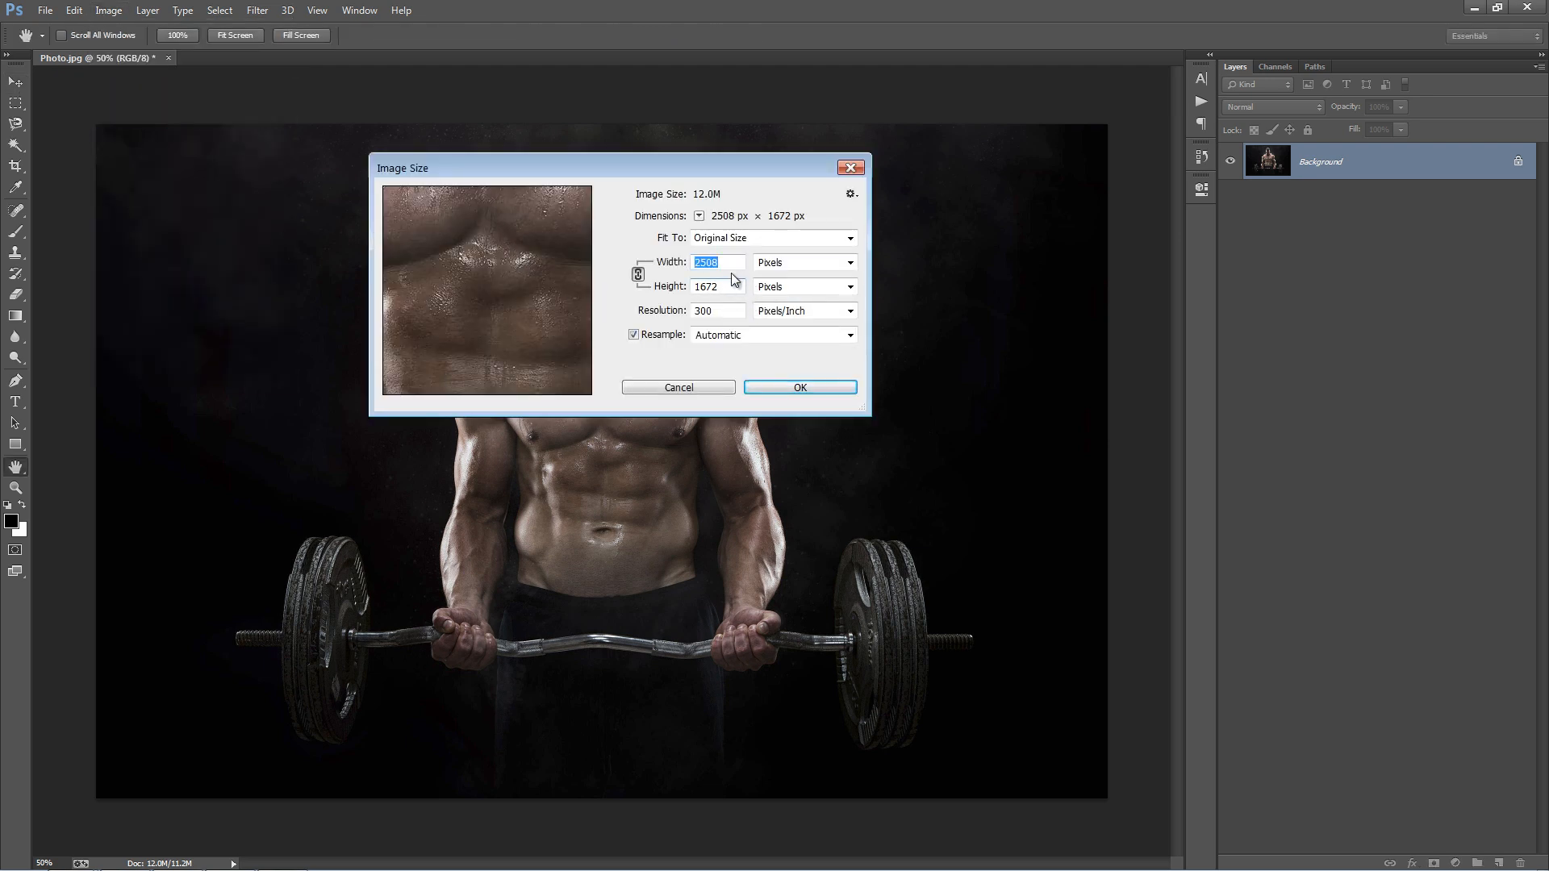
{"action": "left_click", "coordinate": [717, 286]}
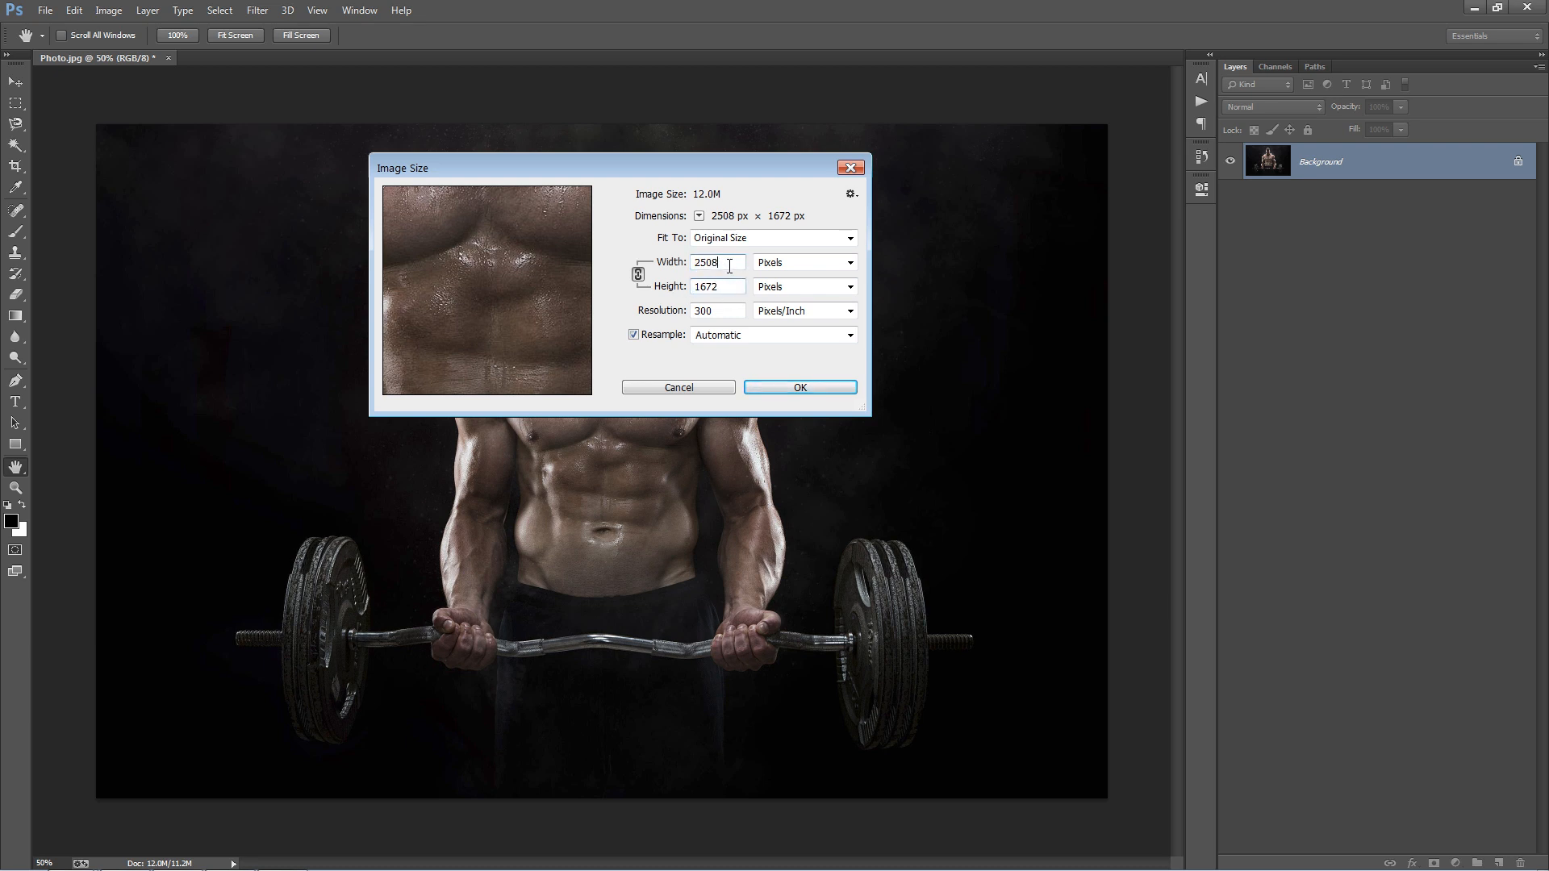
{"action": "mouse_move", "coordinate": [717, 263]}
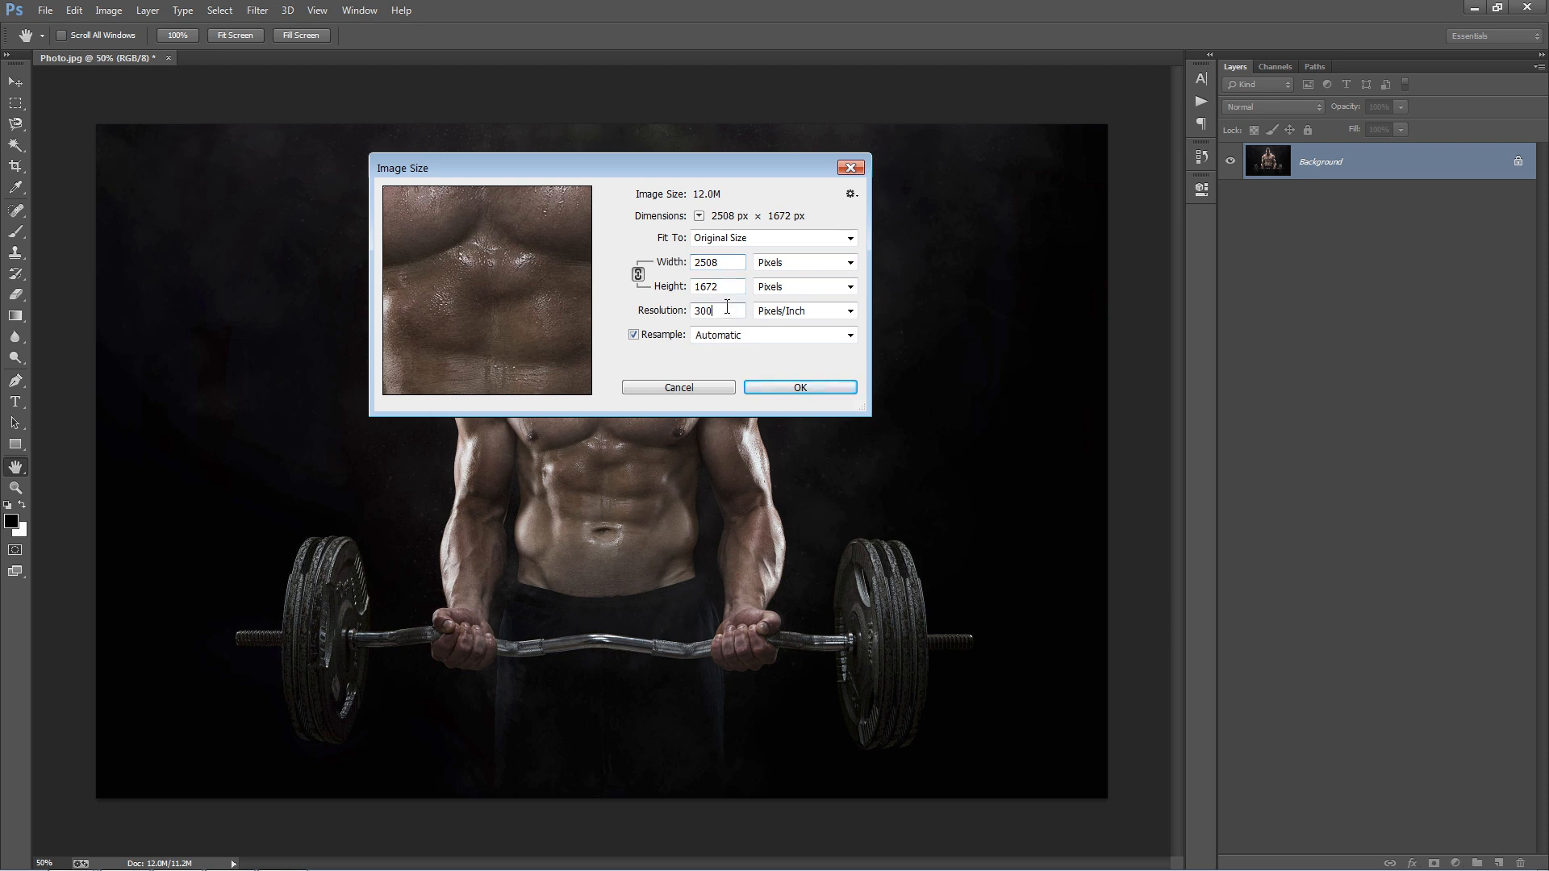
{"action": "mouse_move", "coordinate": [716, 261]}
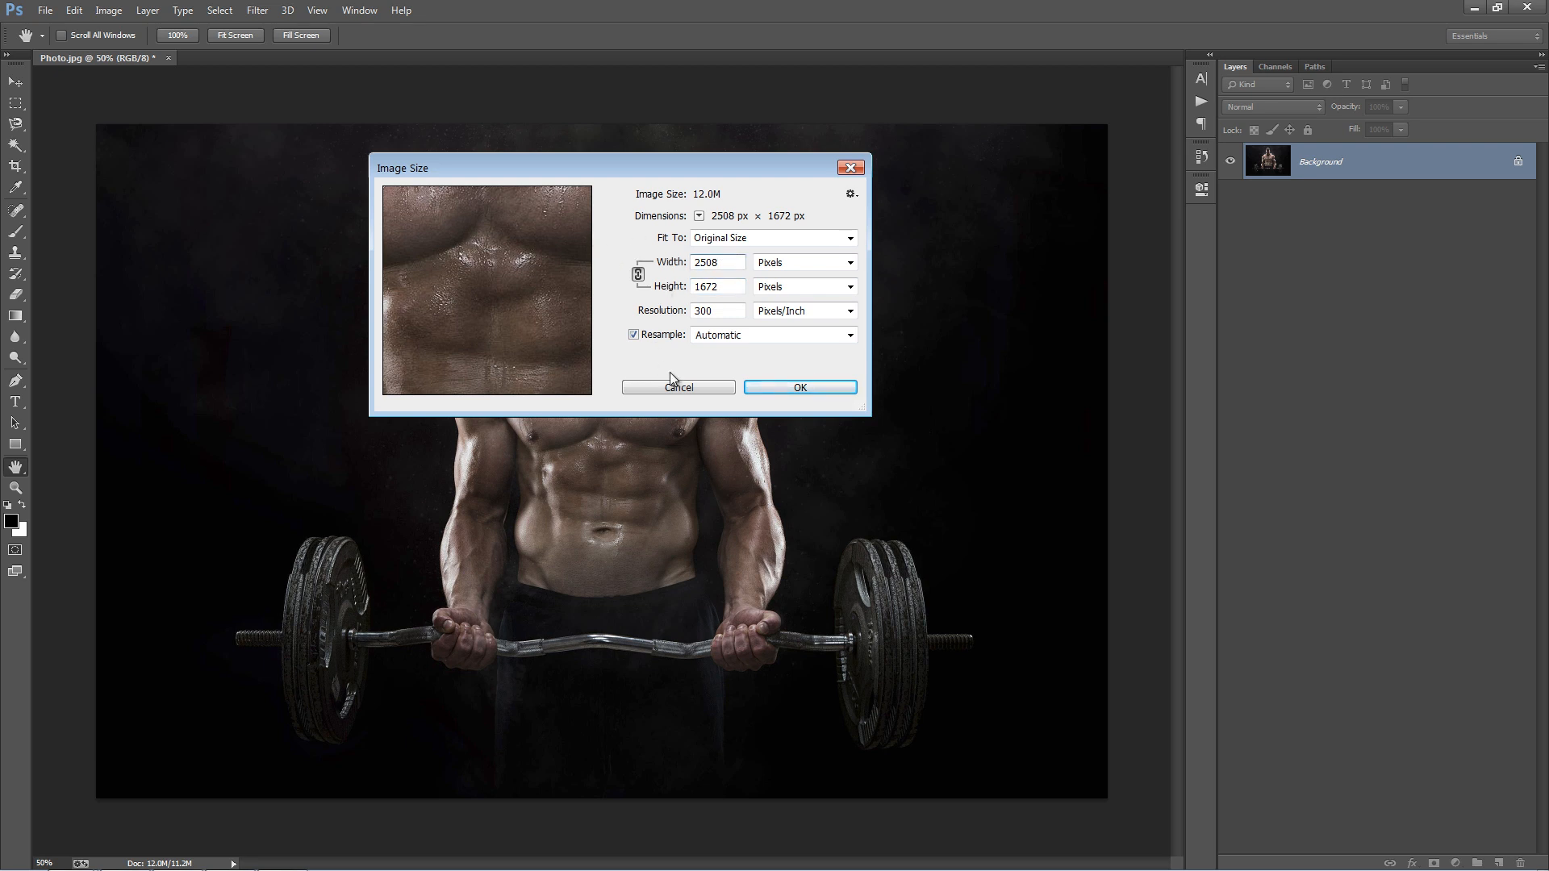
{"action": "left_click", "coordinate": [716, 286]}
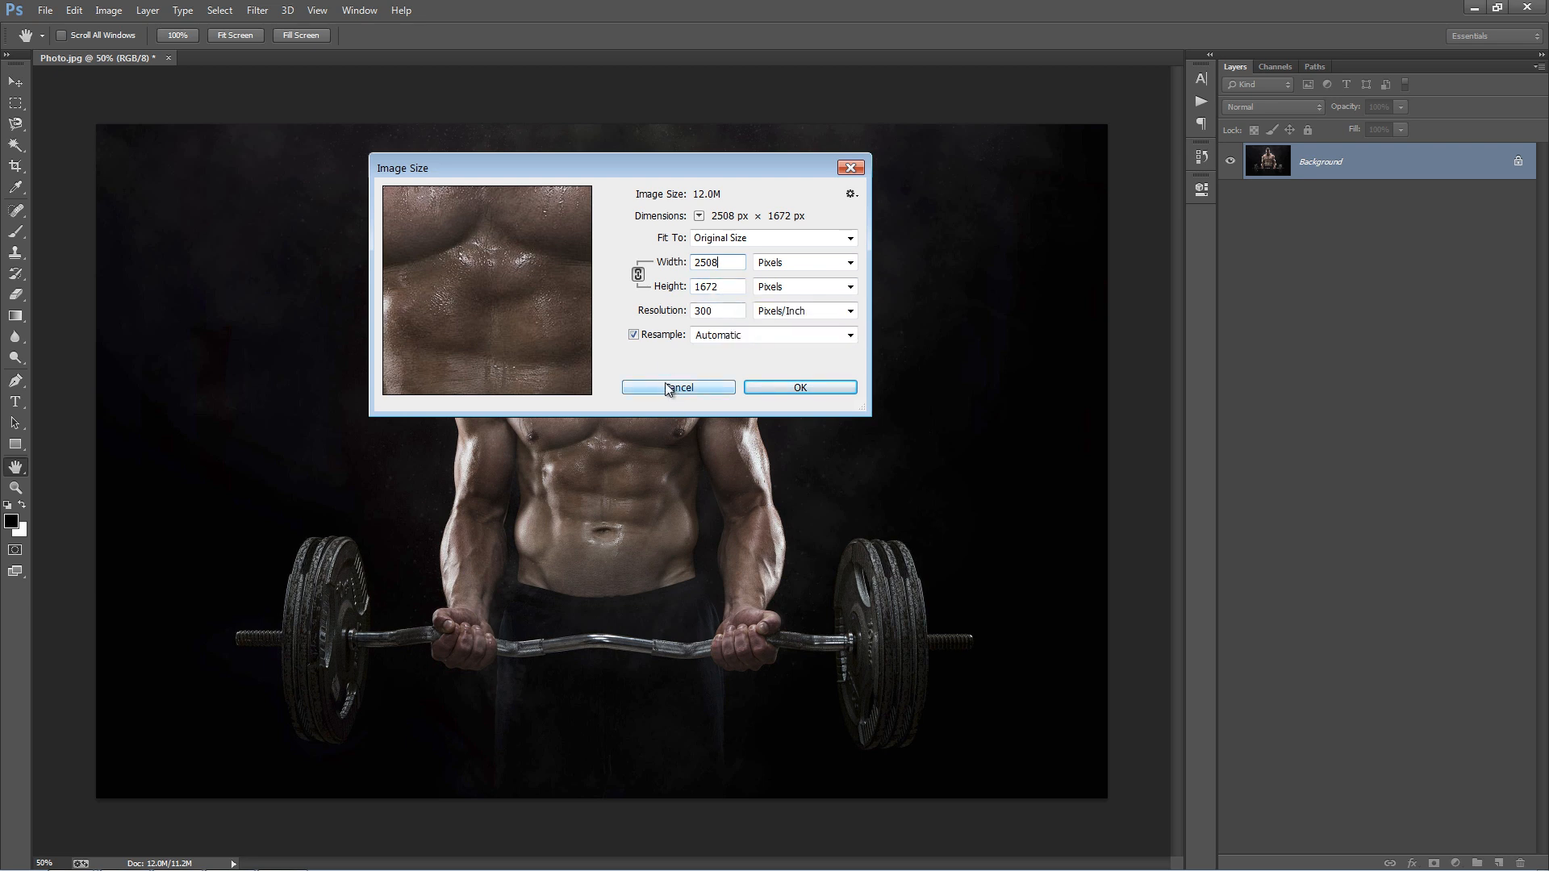
{"action": "left_click", "coordinate": [678, 386]}
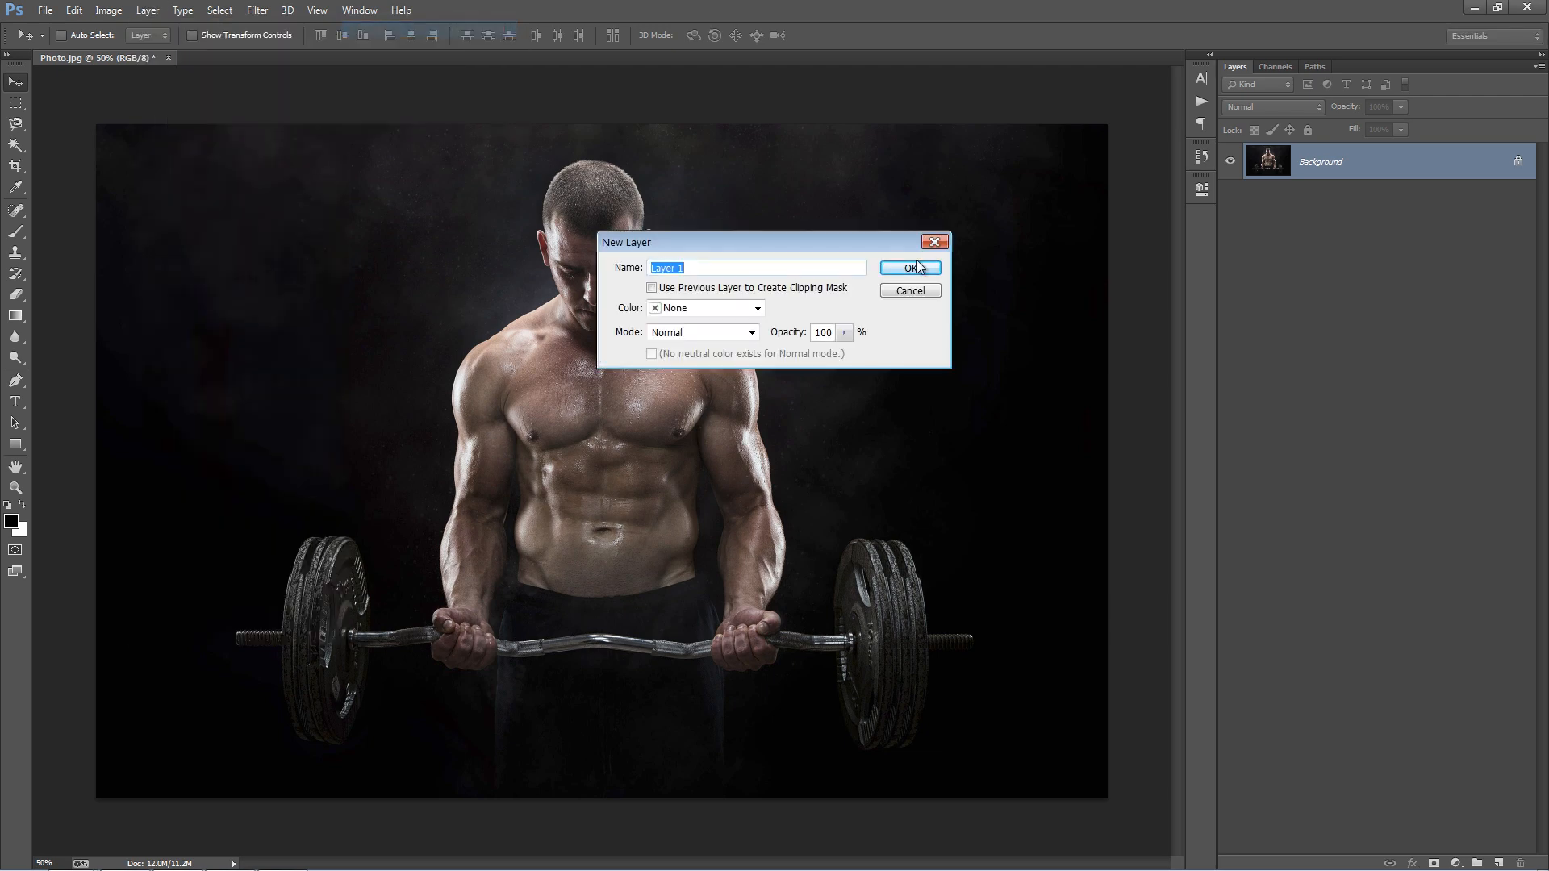
Name the new layer 'brush' and confirm its creation.
{"action": "type", "text": "brush"}
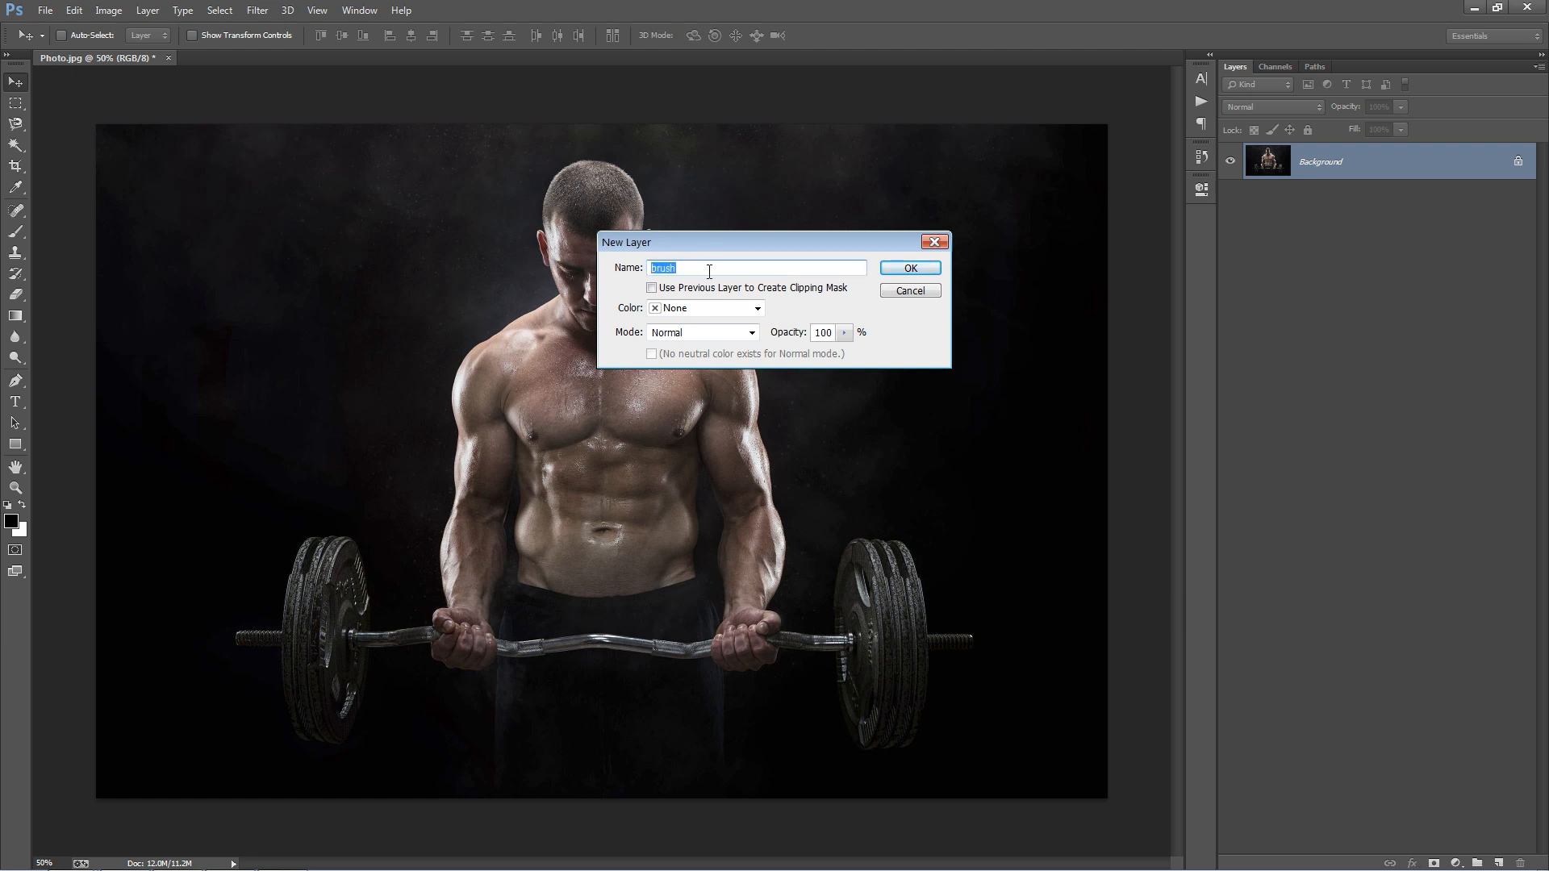
{"action": "left_click", "coordinate": [907, 268]}
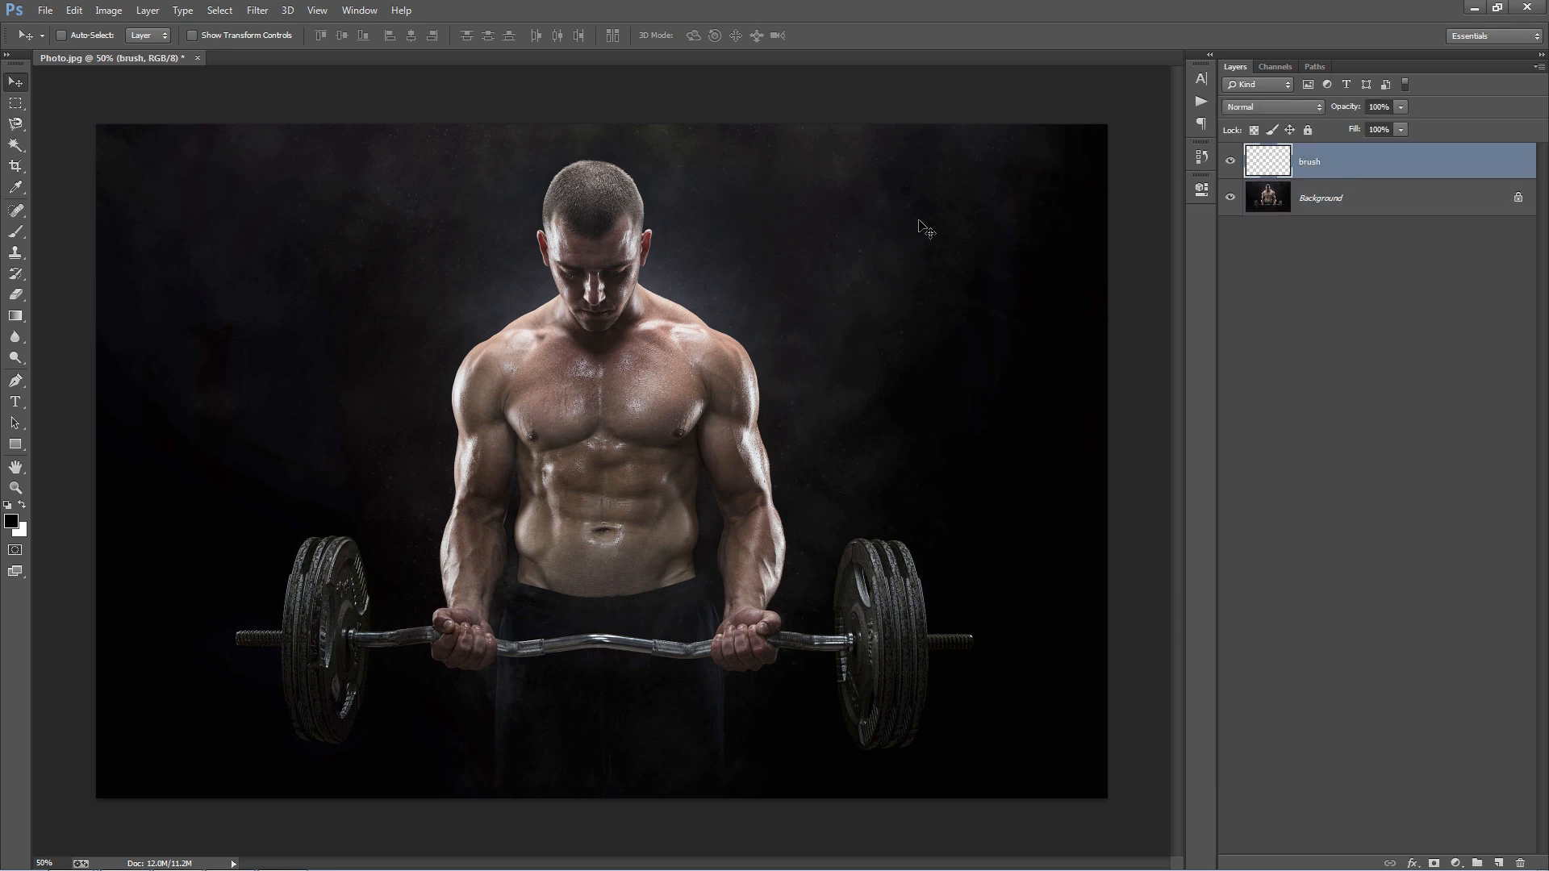
{"action": "mouse_move", "coordinate": [331, 241]}
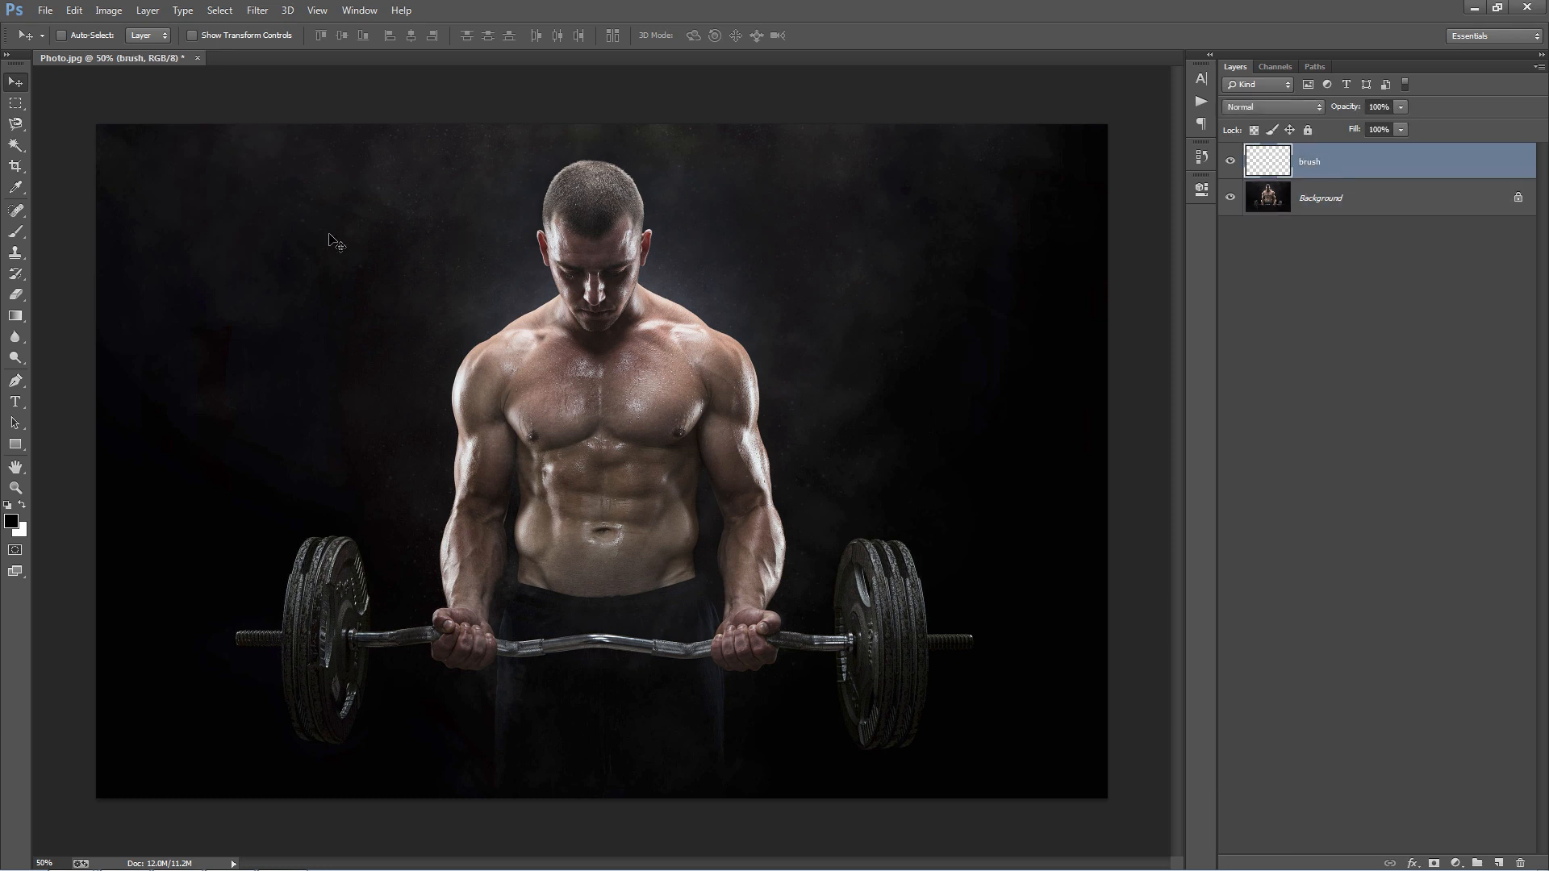
With the Brush tool in red, paint over the weightlifter's head and body.
{"action": "left_click", "coordinate": [16, 230]}
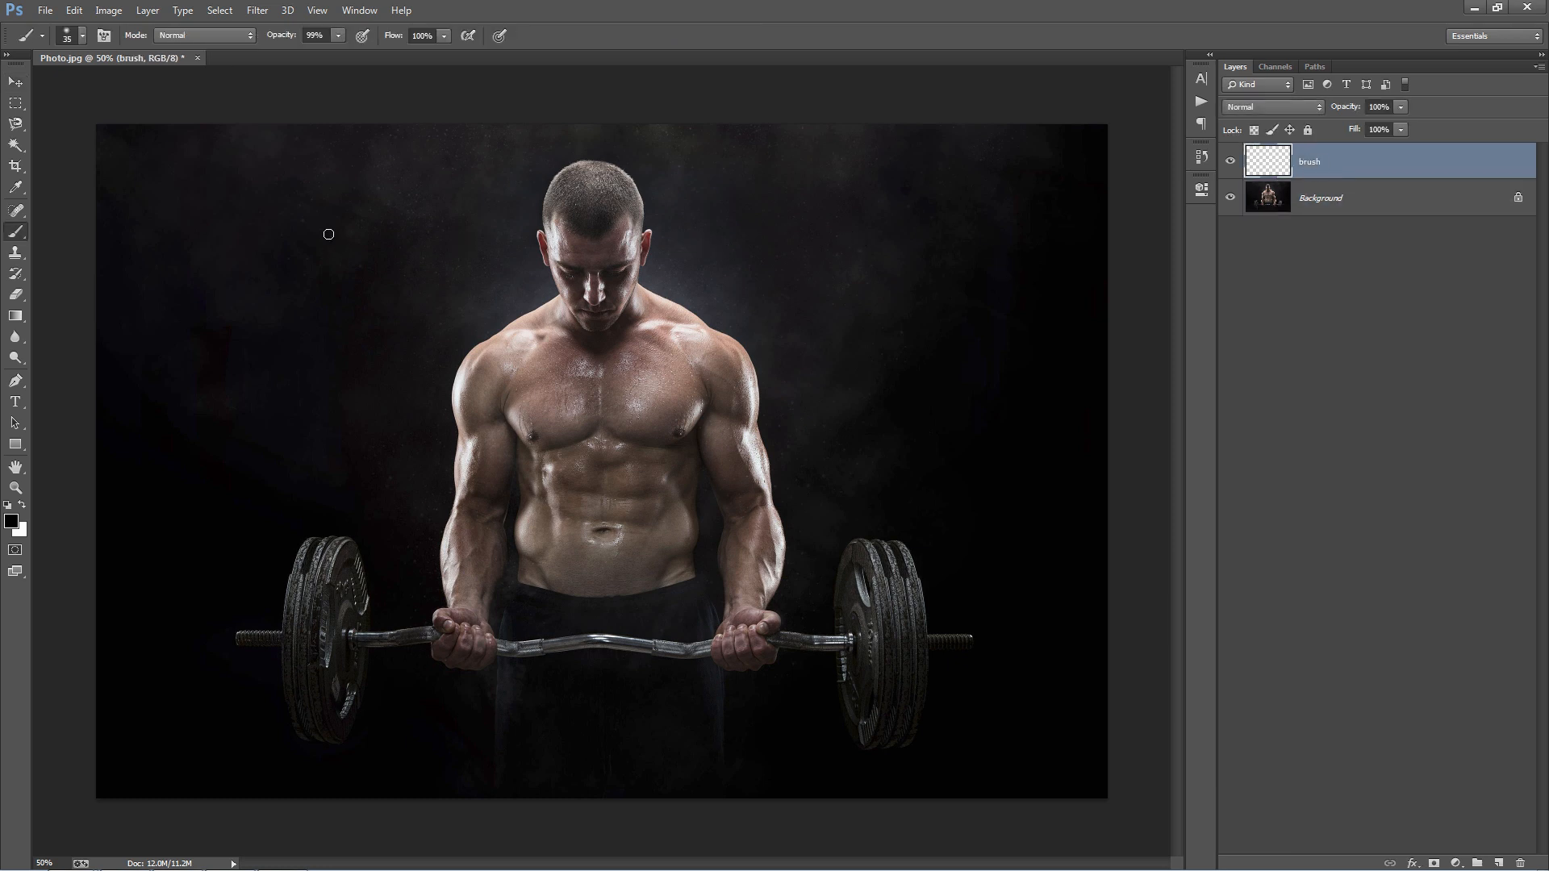
{"action": "mouse_move", "coordinate": [368, 230]}
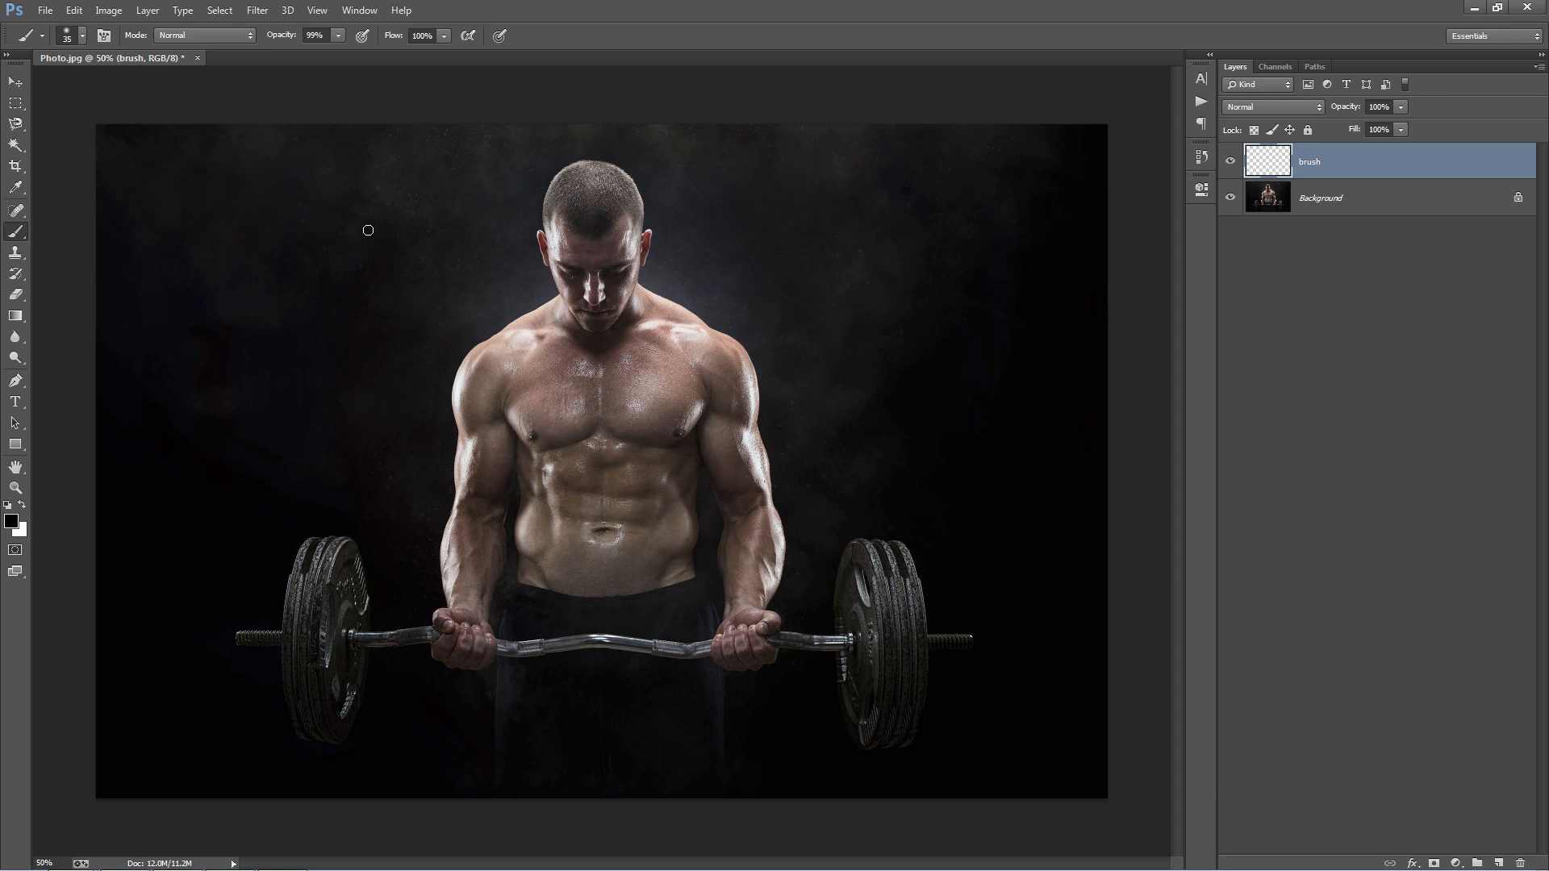
{"action": "left_click", "coordinate": [80, 36]}
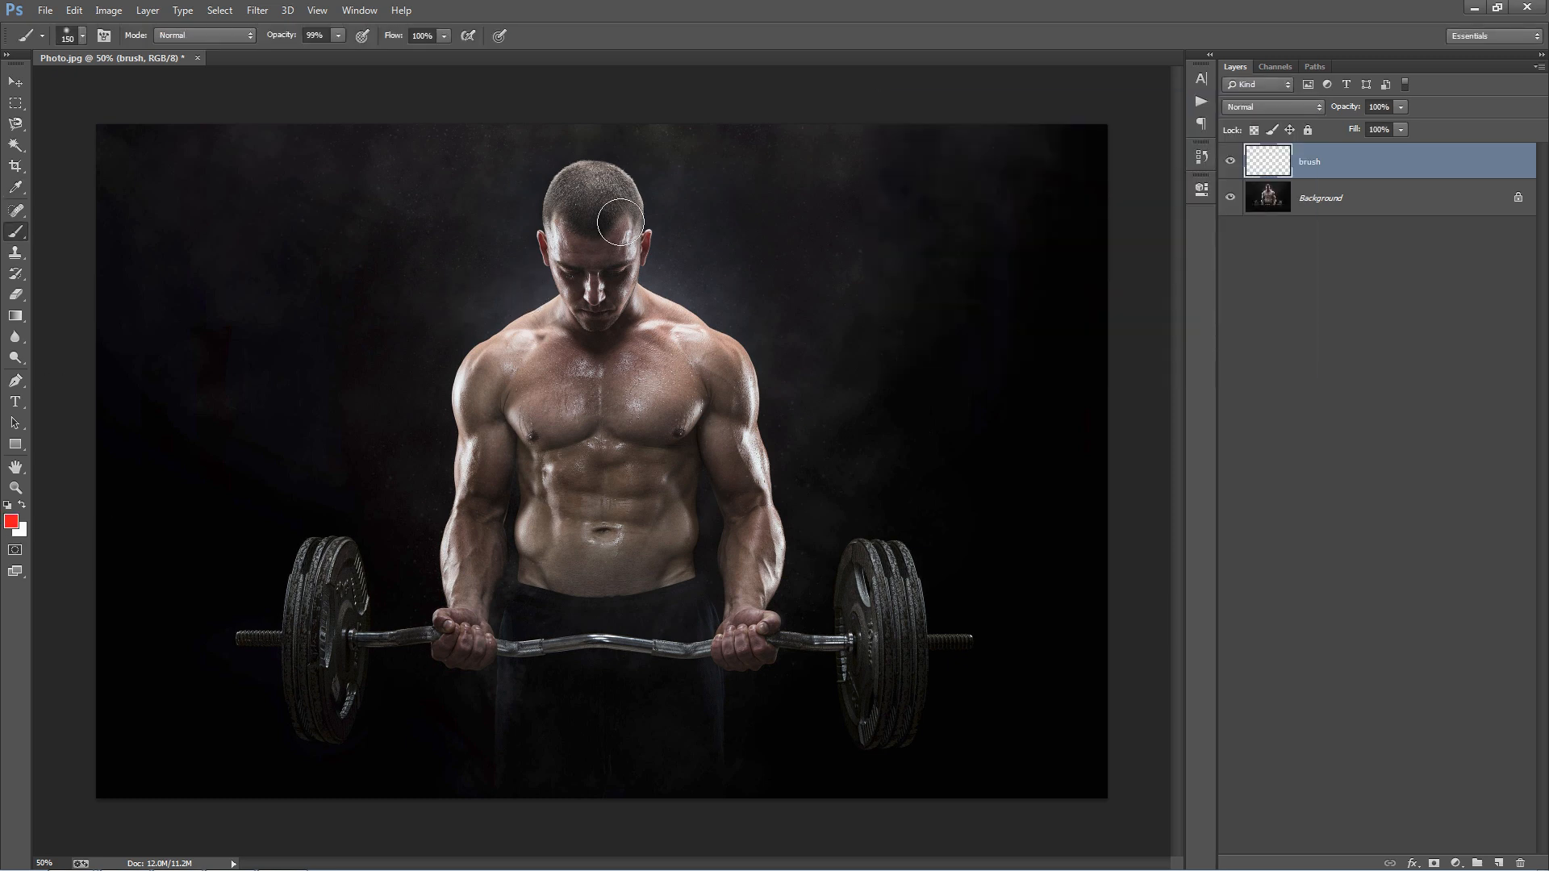
{"action": "left_click_drag", "start_coordinate": [593, 188], "coordinate": [568, 405]}
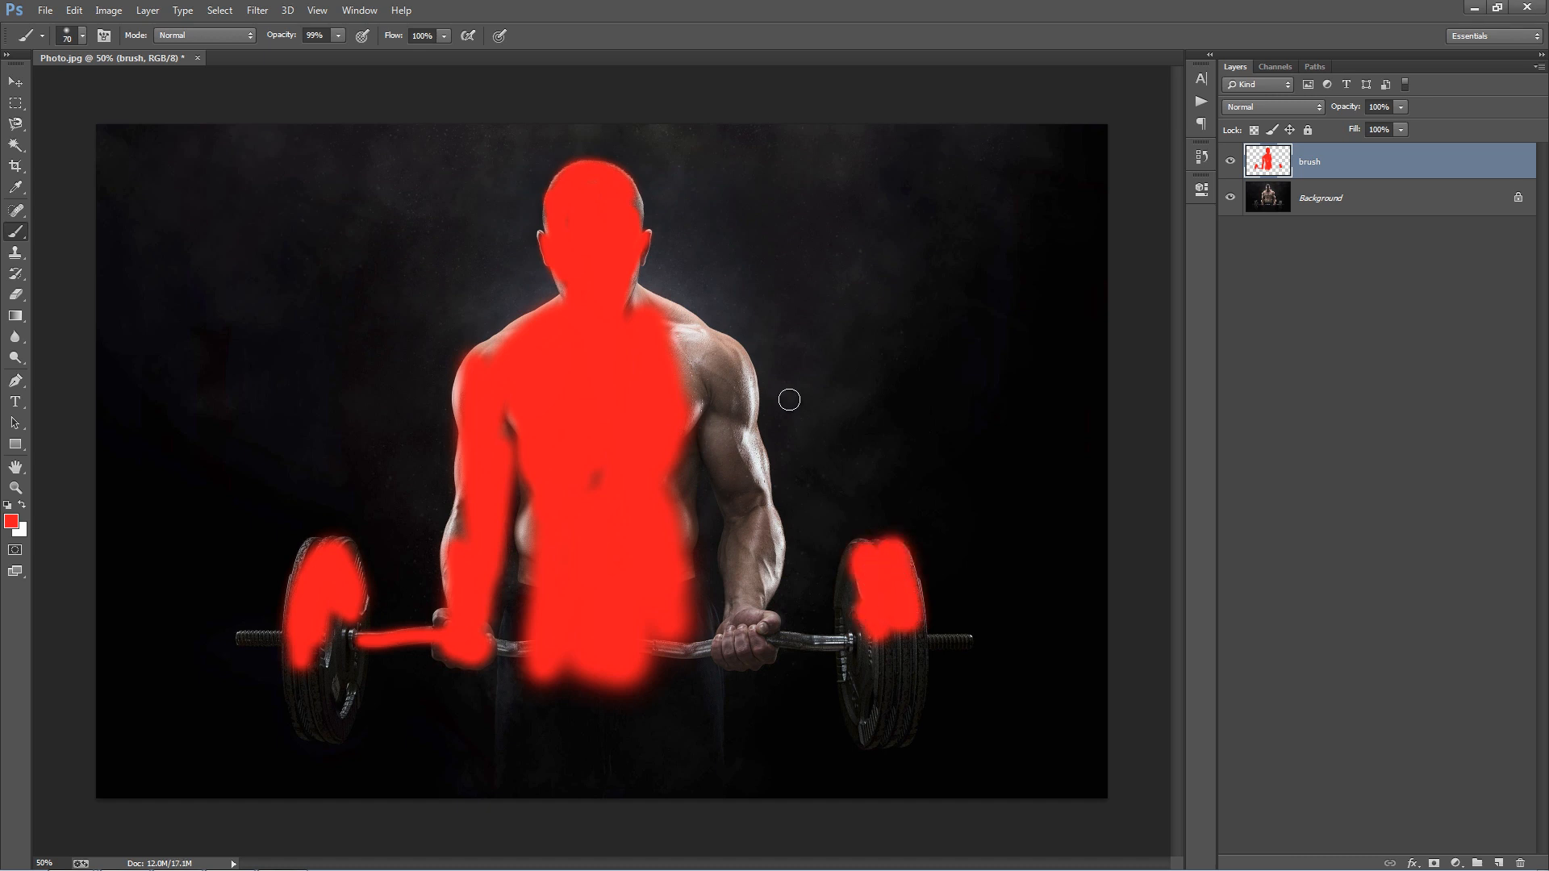
{"action": "mouse_move", "coordinate": [358, 183]}
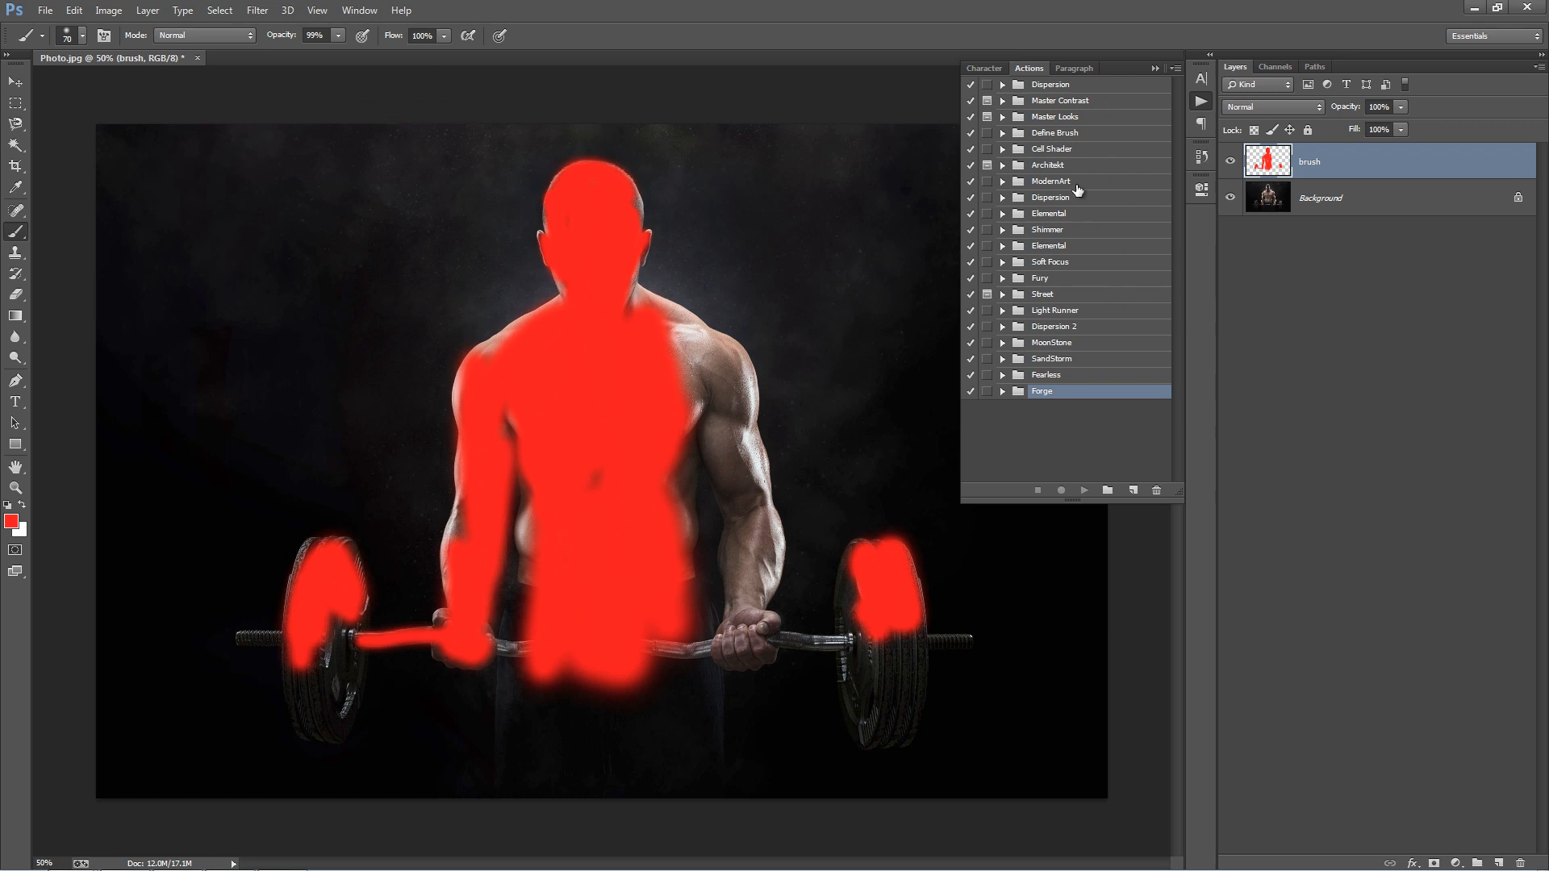
{"action": "left_click", "coordinate": [1175, 67]}
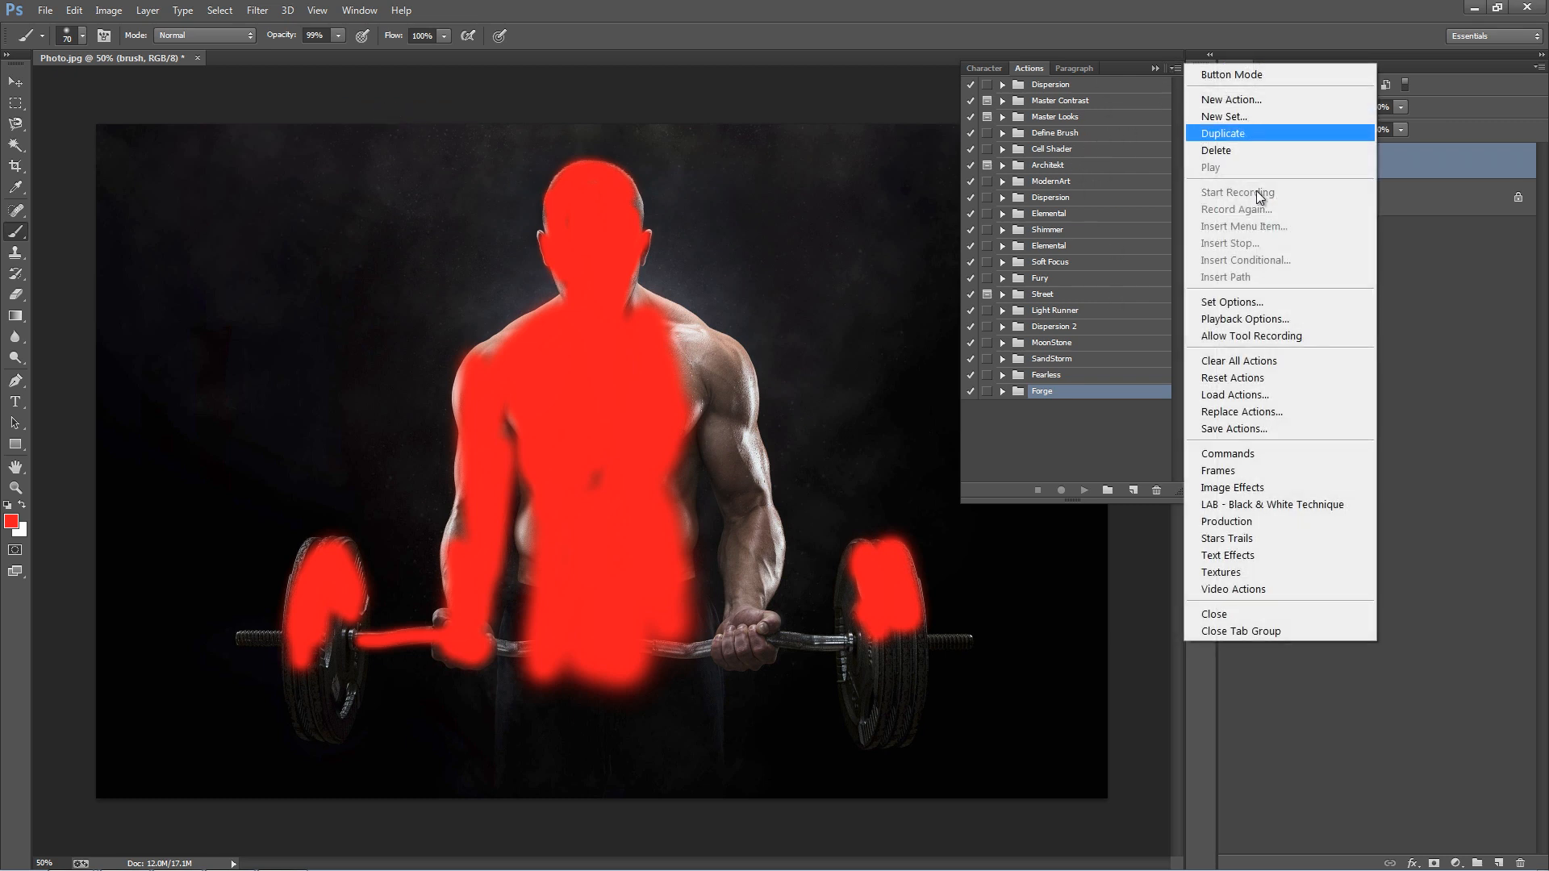
{"action": "left_click", "coordinate": [1236, 395]}
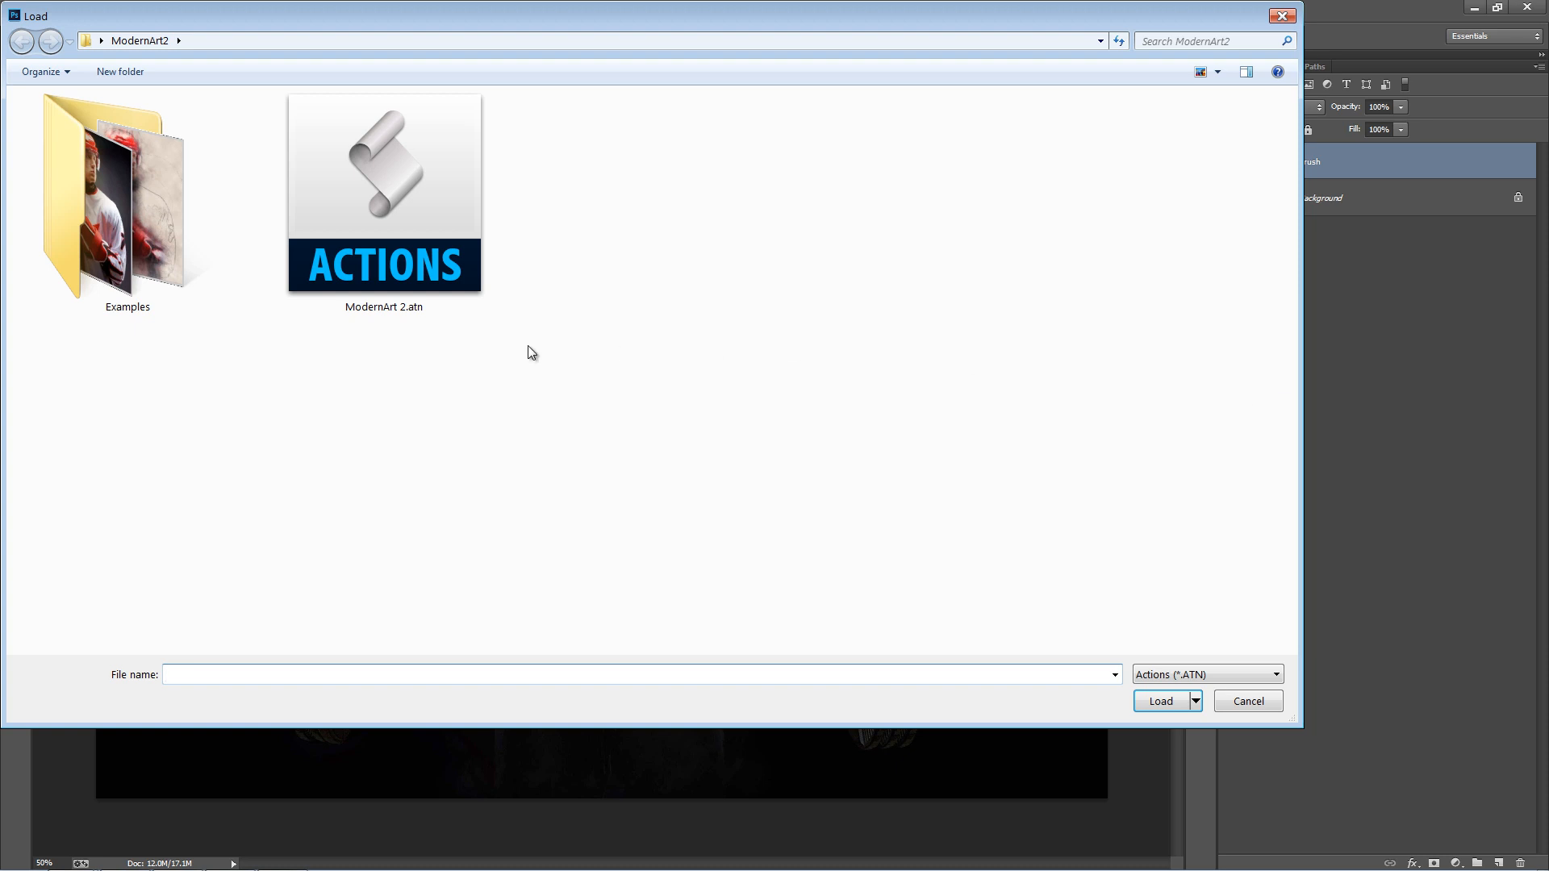
{"action": "left_click", "coordinate": [1160, 701]}
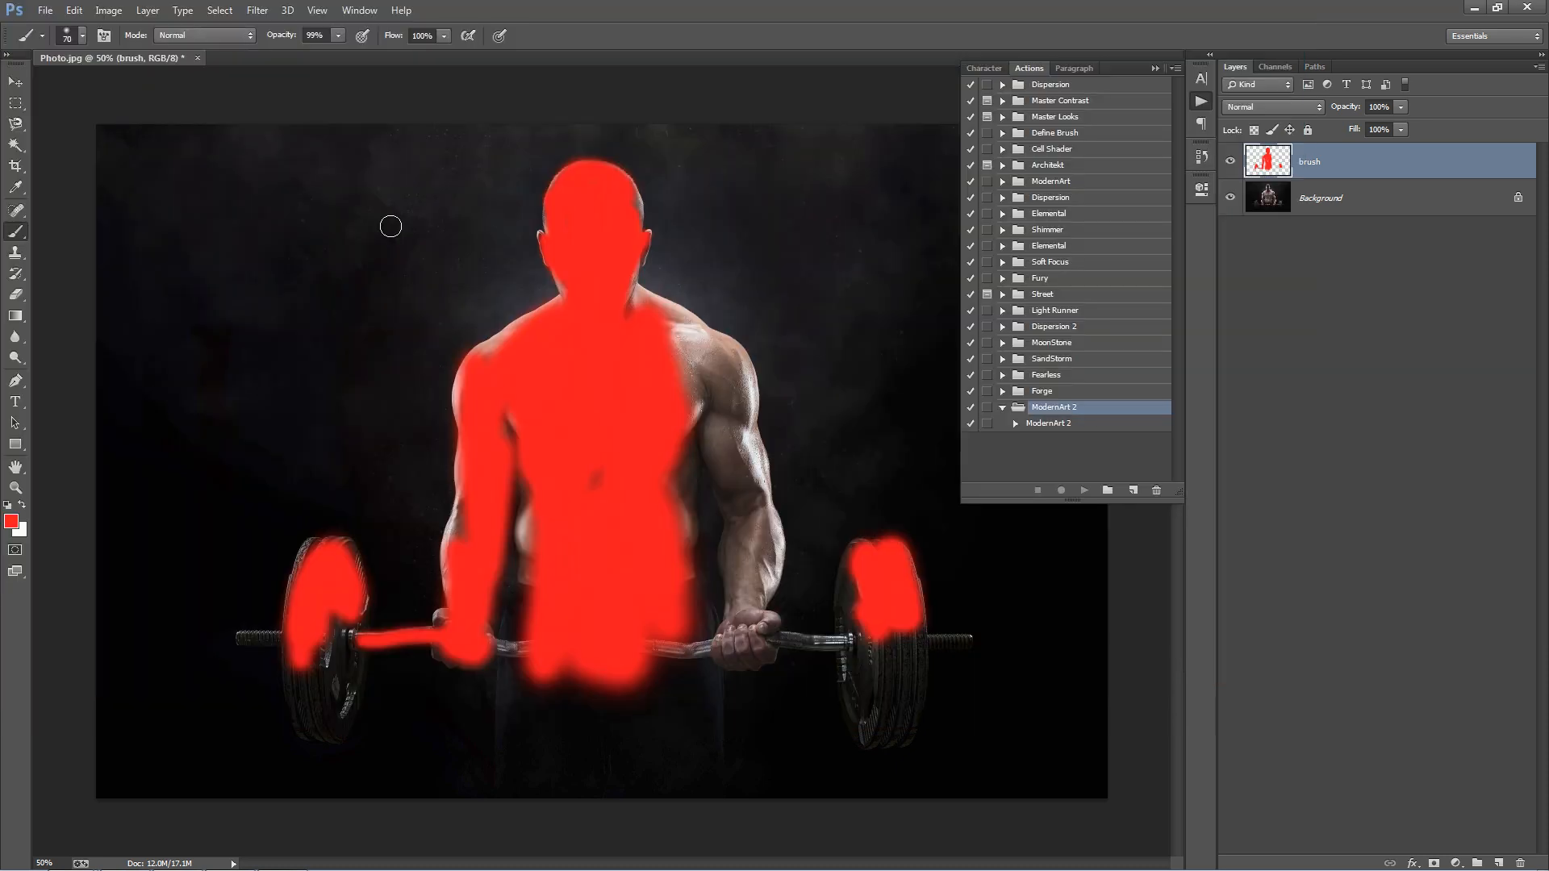
{"action": "left_click", "coordinate": [1049, 422]}
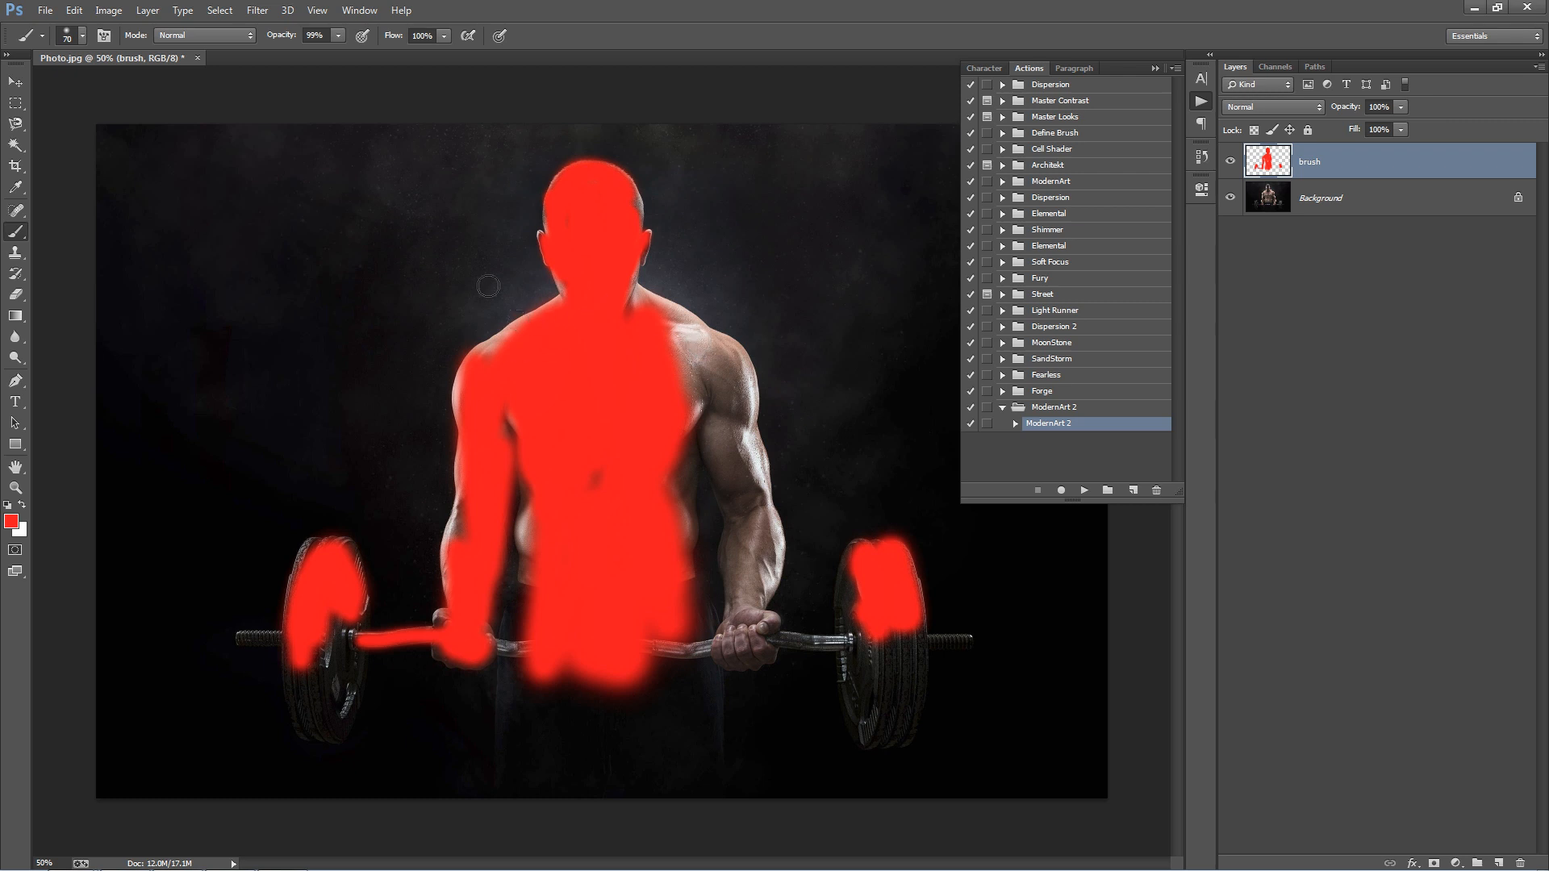
{"action": "mouse_move", "coordinate": [238, 260]}
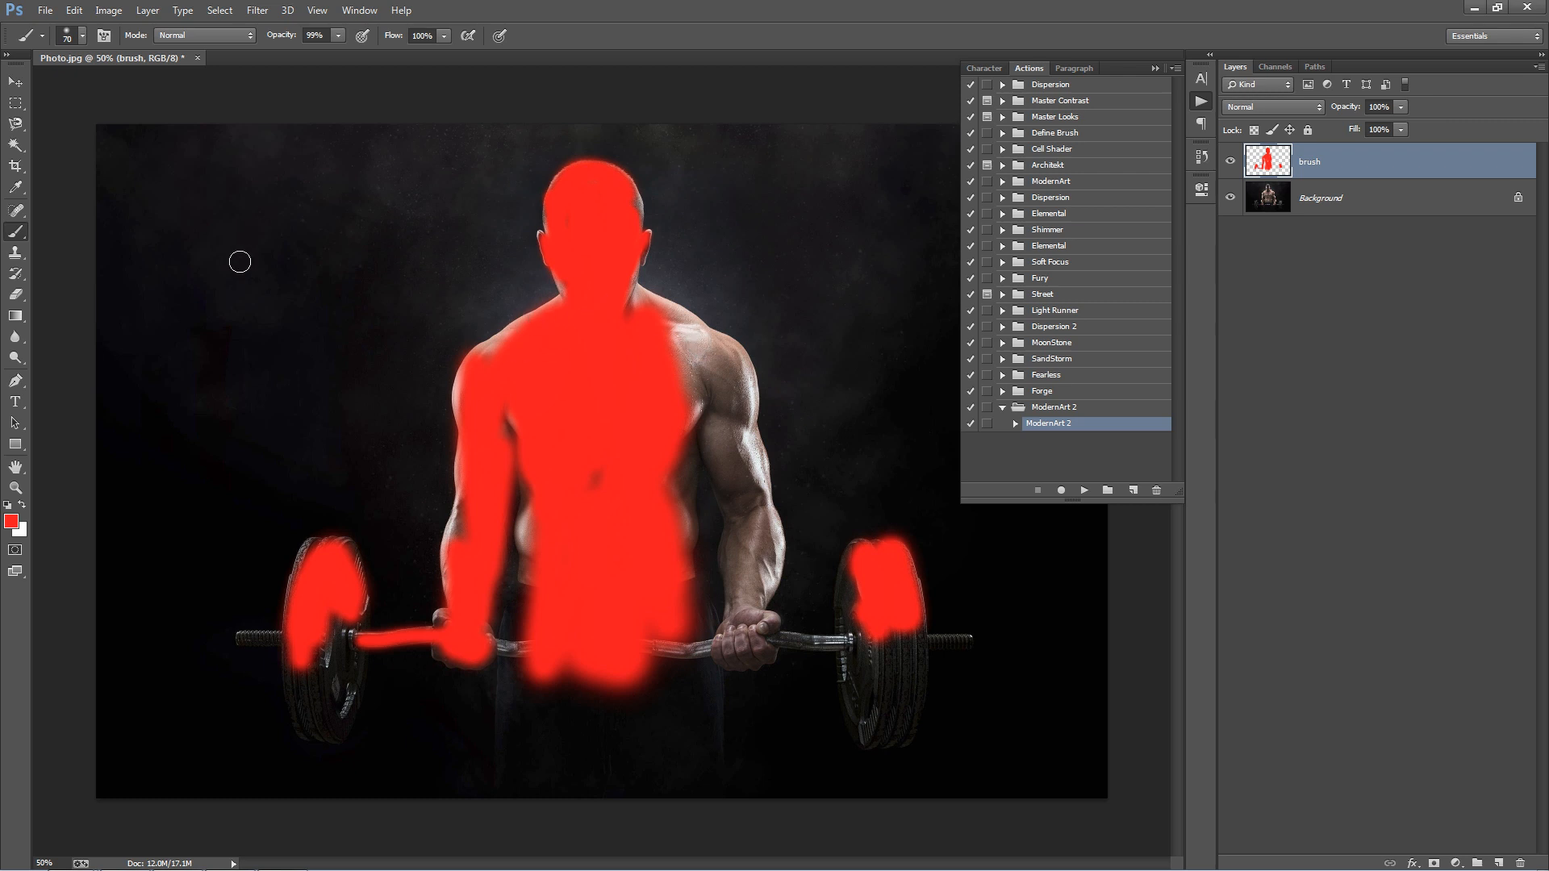
{"action": "mouse_move", "coordinate": [1035, 452]}
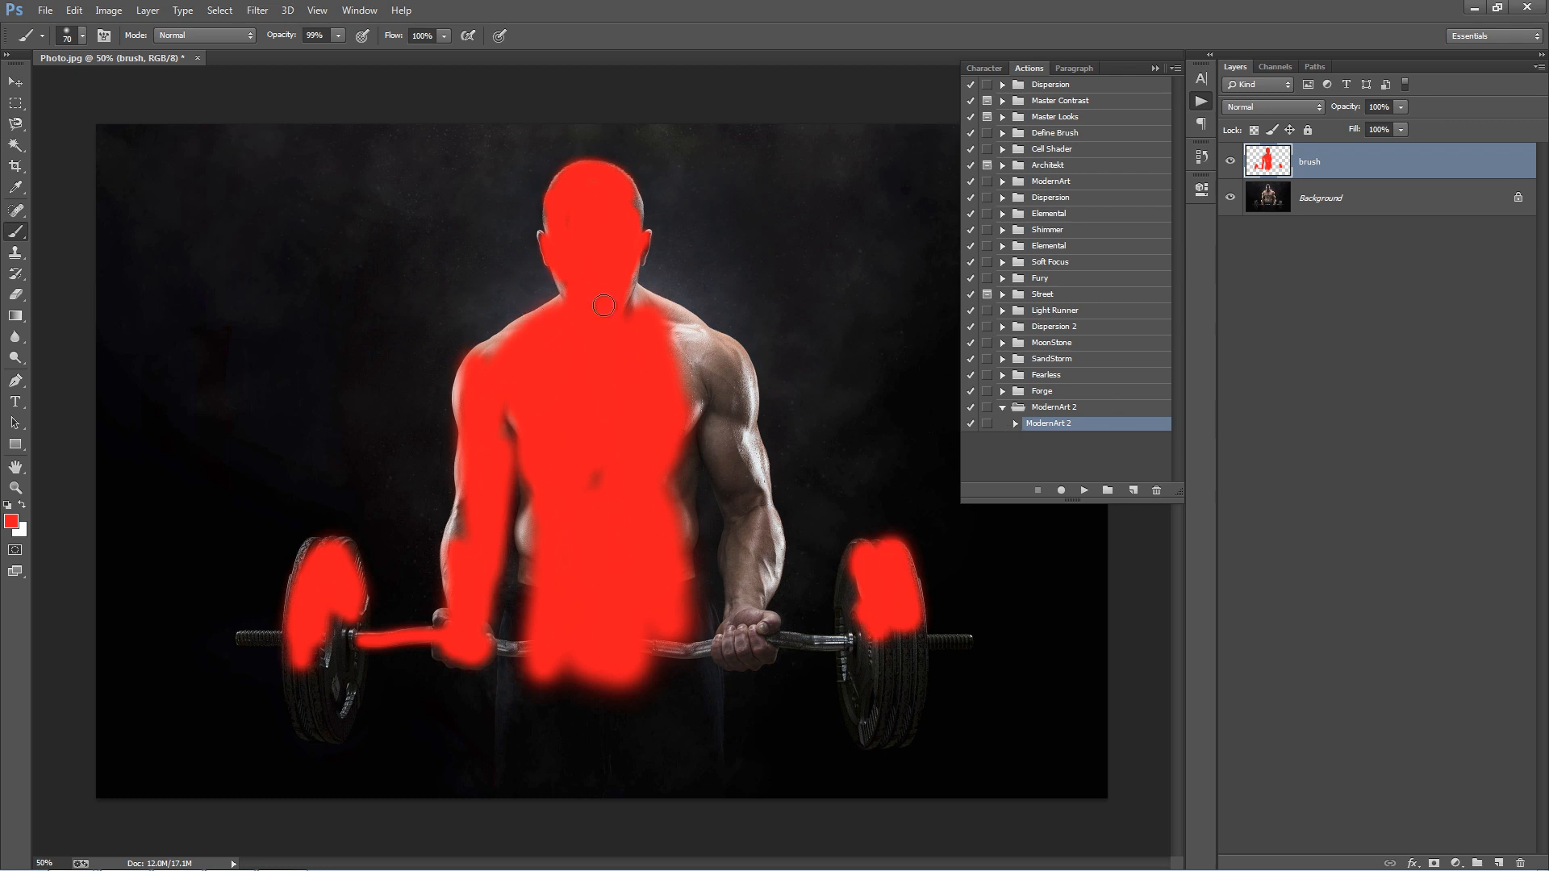
{"action": "mouse_move", "coordinate": [533, 287]}
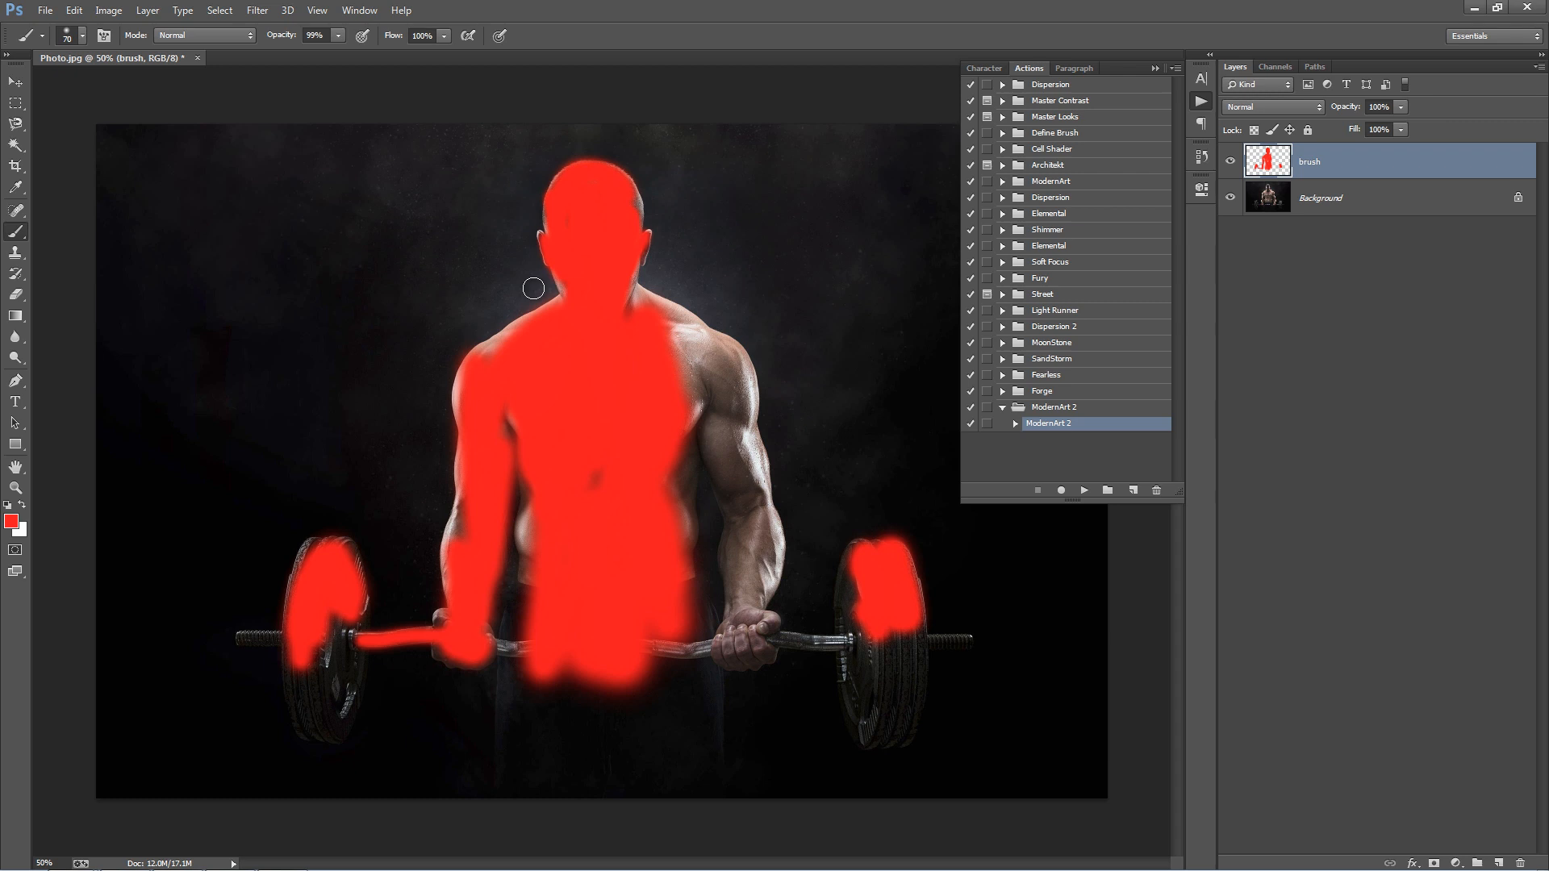
{"action": "mouse_move", "coordinate": [692, 373]}
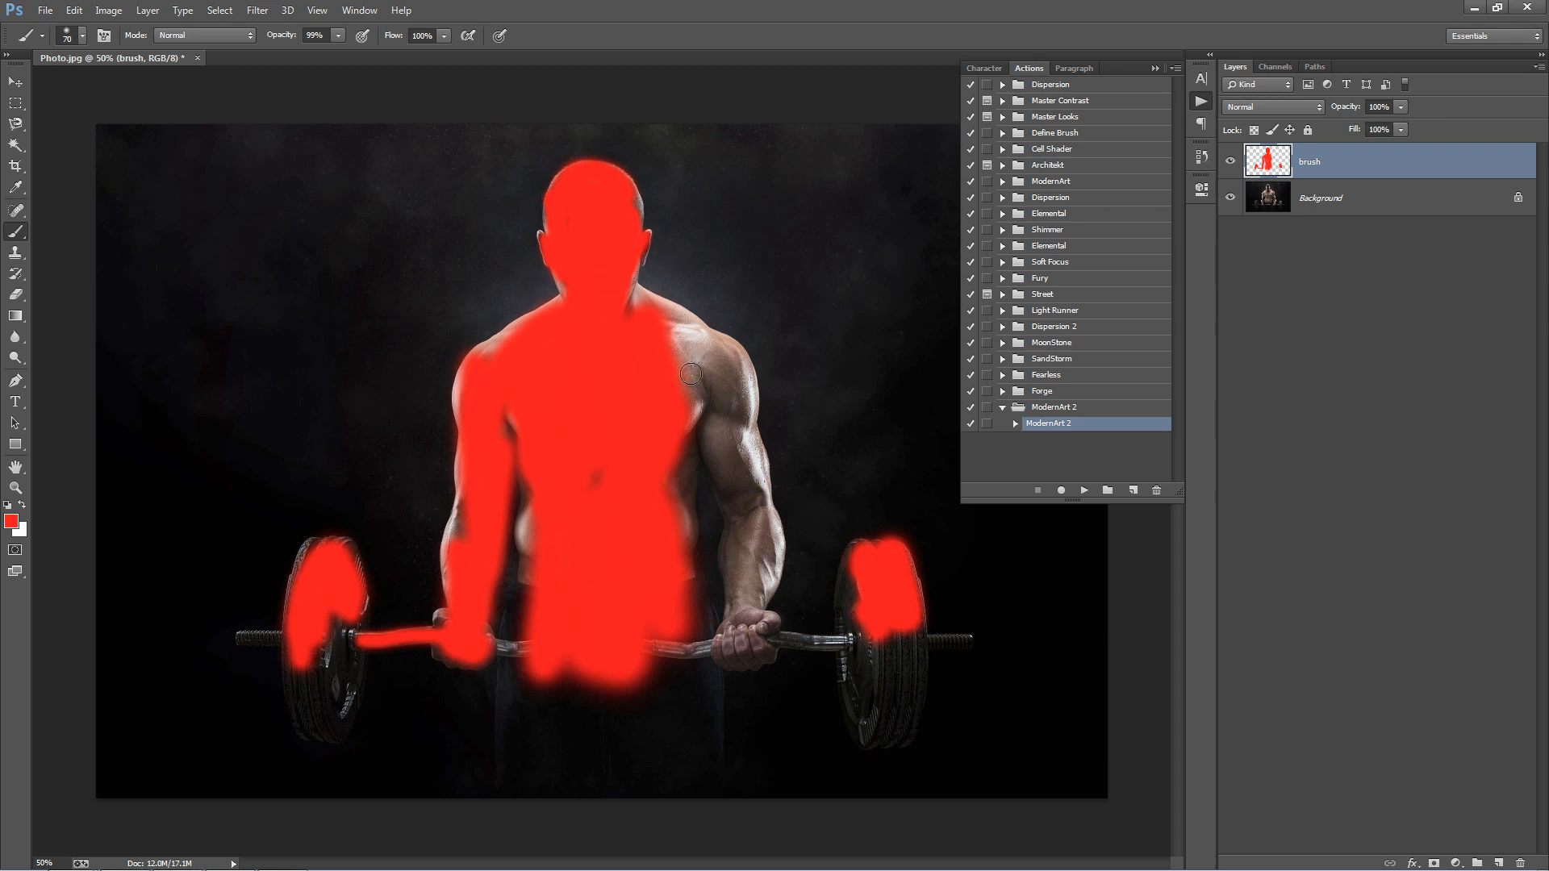
{"action": "mouse_move", "coordinate": [642, 296]}
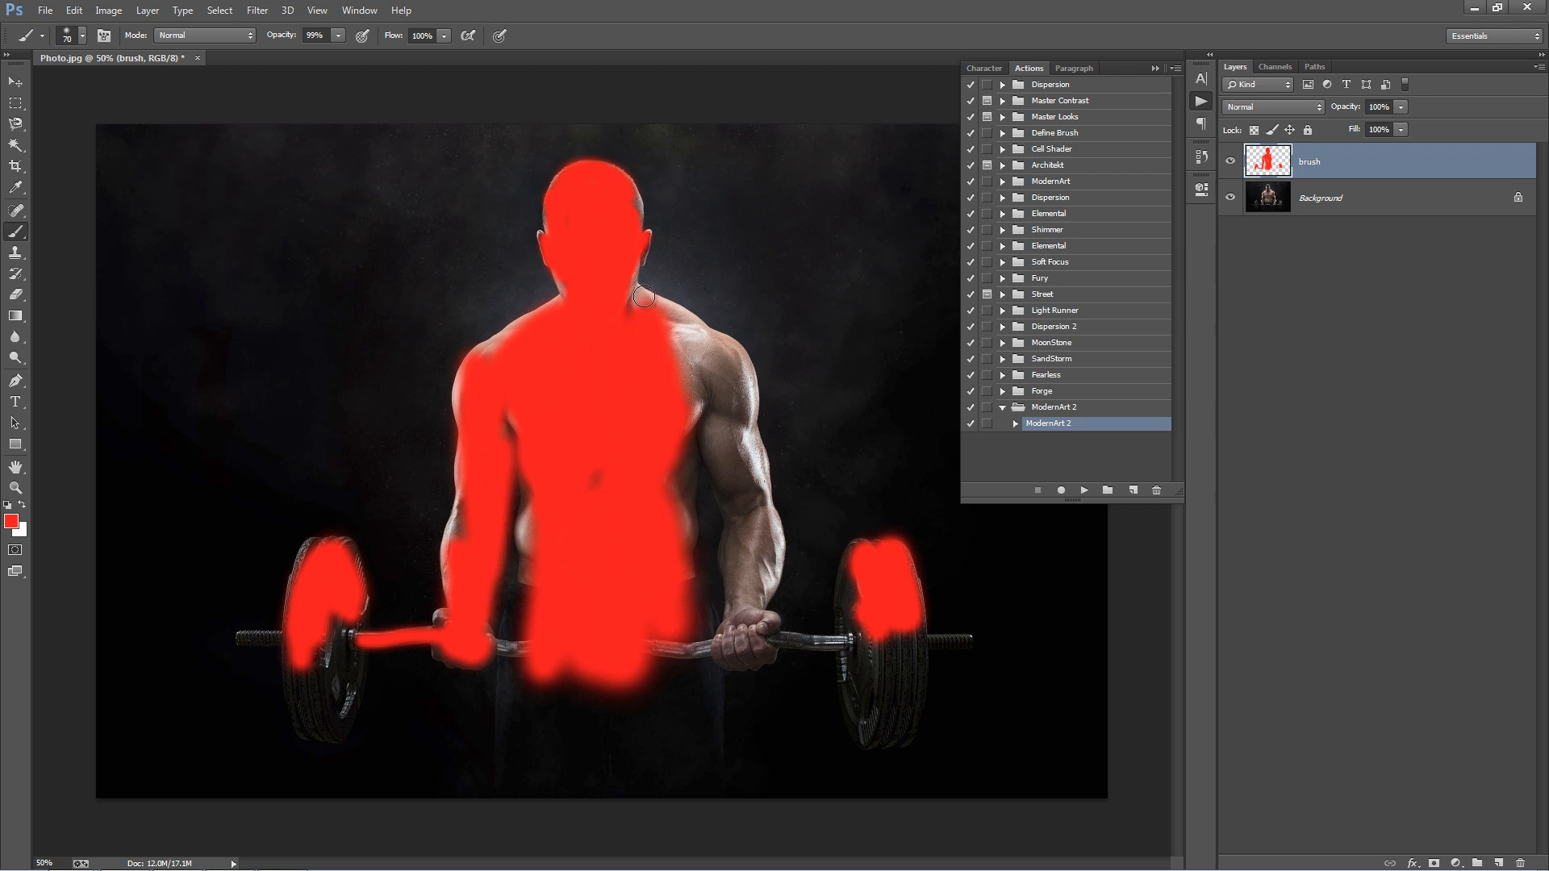
{"action": "mouse_move", "coordinate": [556, 209]}
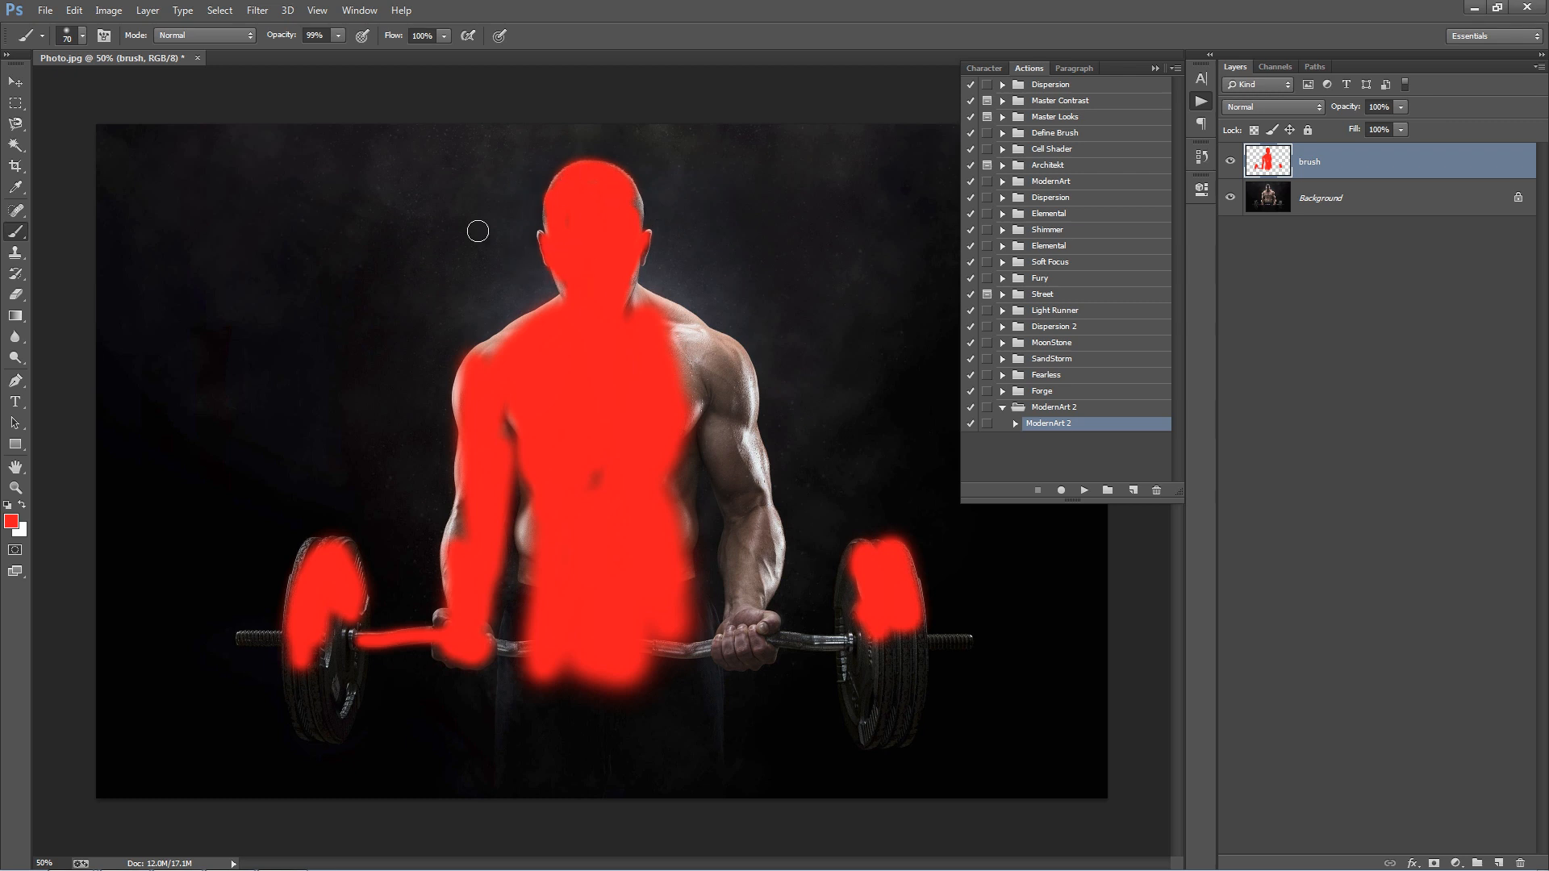
{"action": "mouse_move", "coordinate": [1079, 492]}
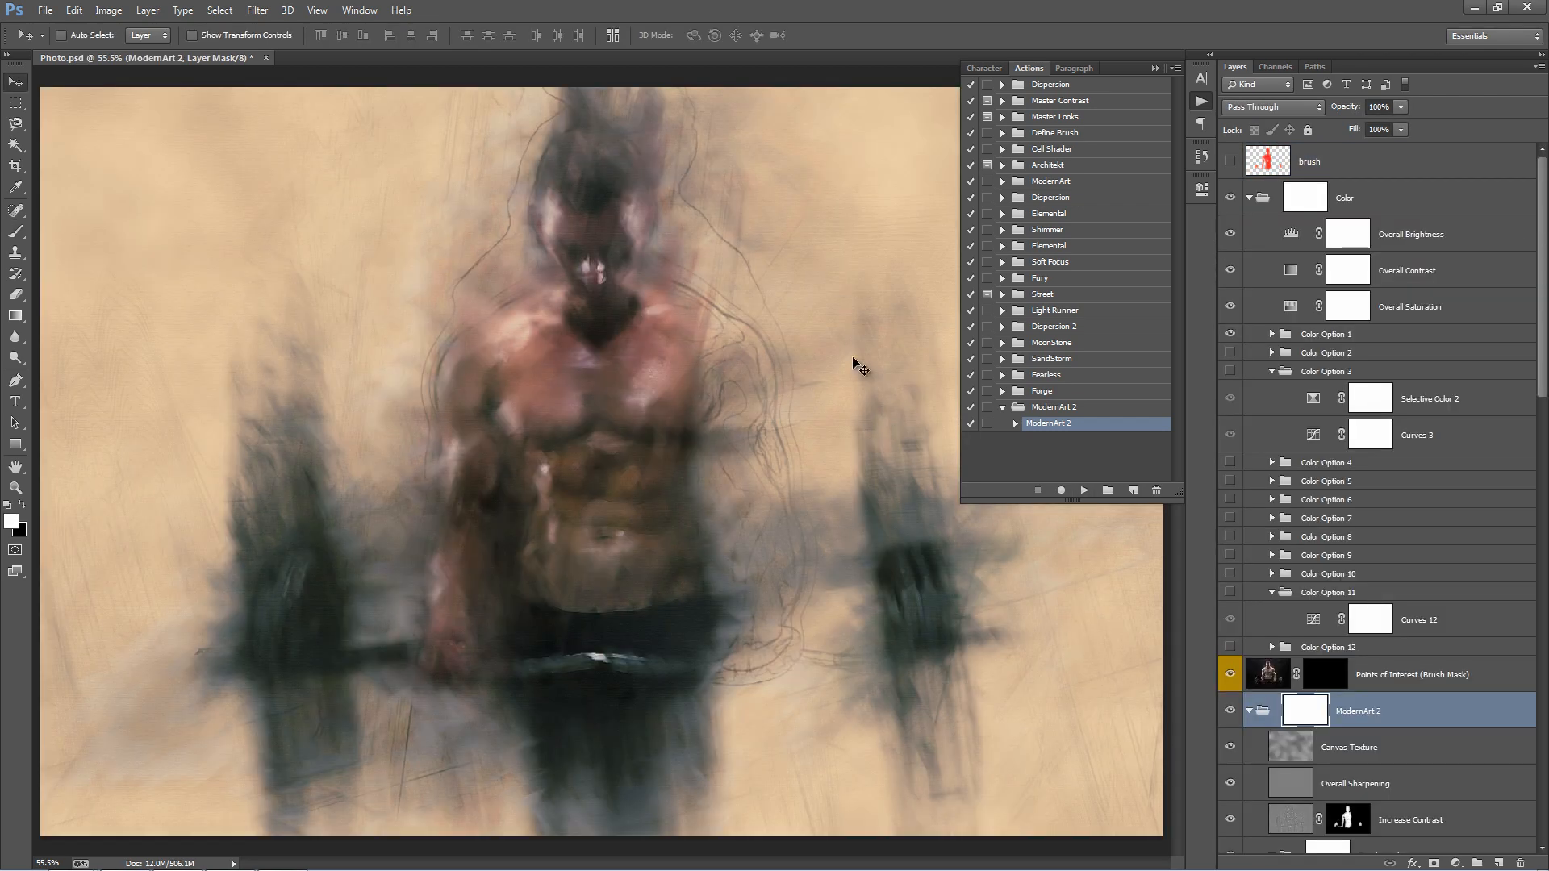
{"action": "mouse_move", "coordinate": [847, 351]}
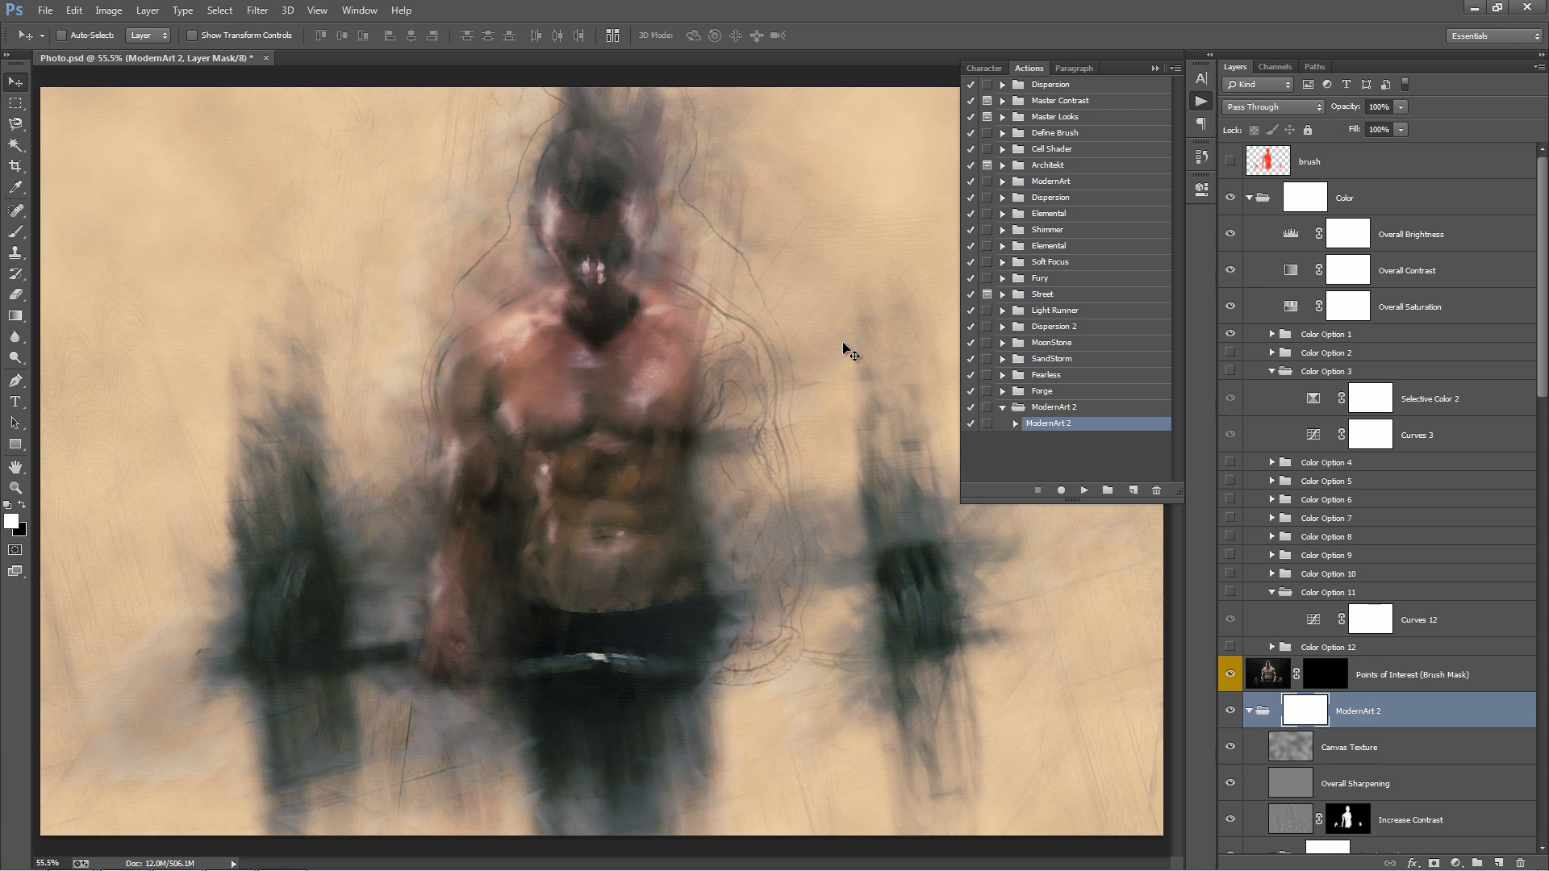
{"action": "mouse_move", "coordinate": [841, 307]}
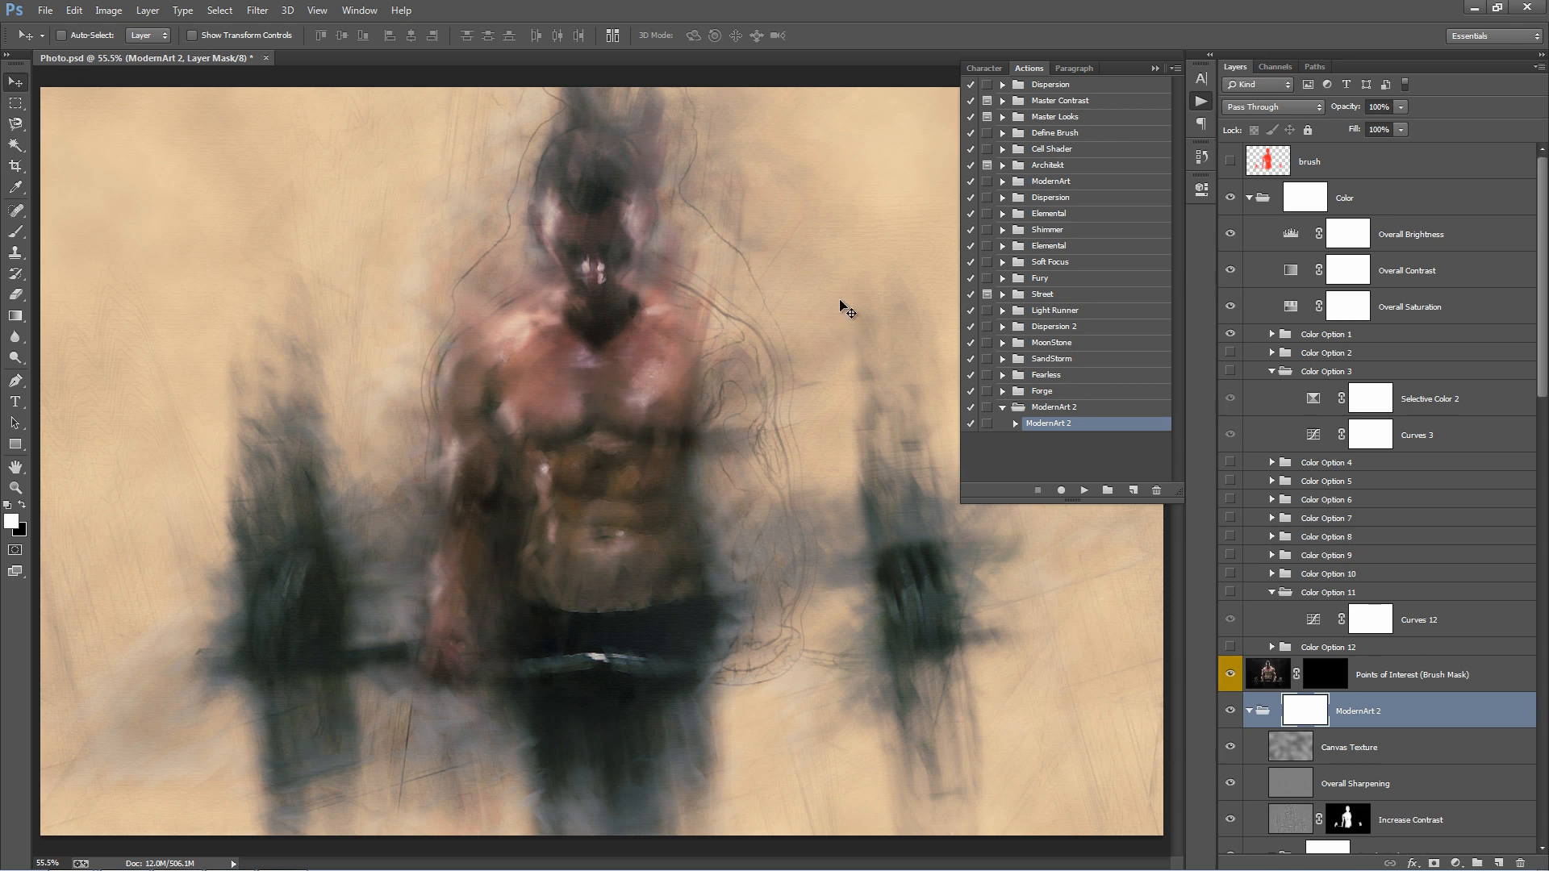
{"action": "mouse_move", "coordinate": [559, 192]}
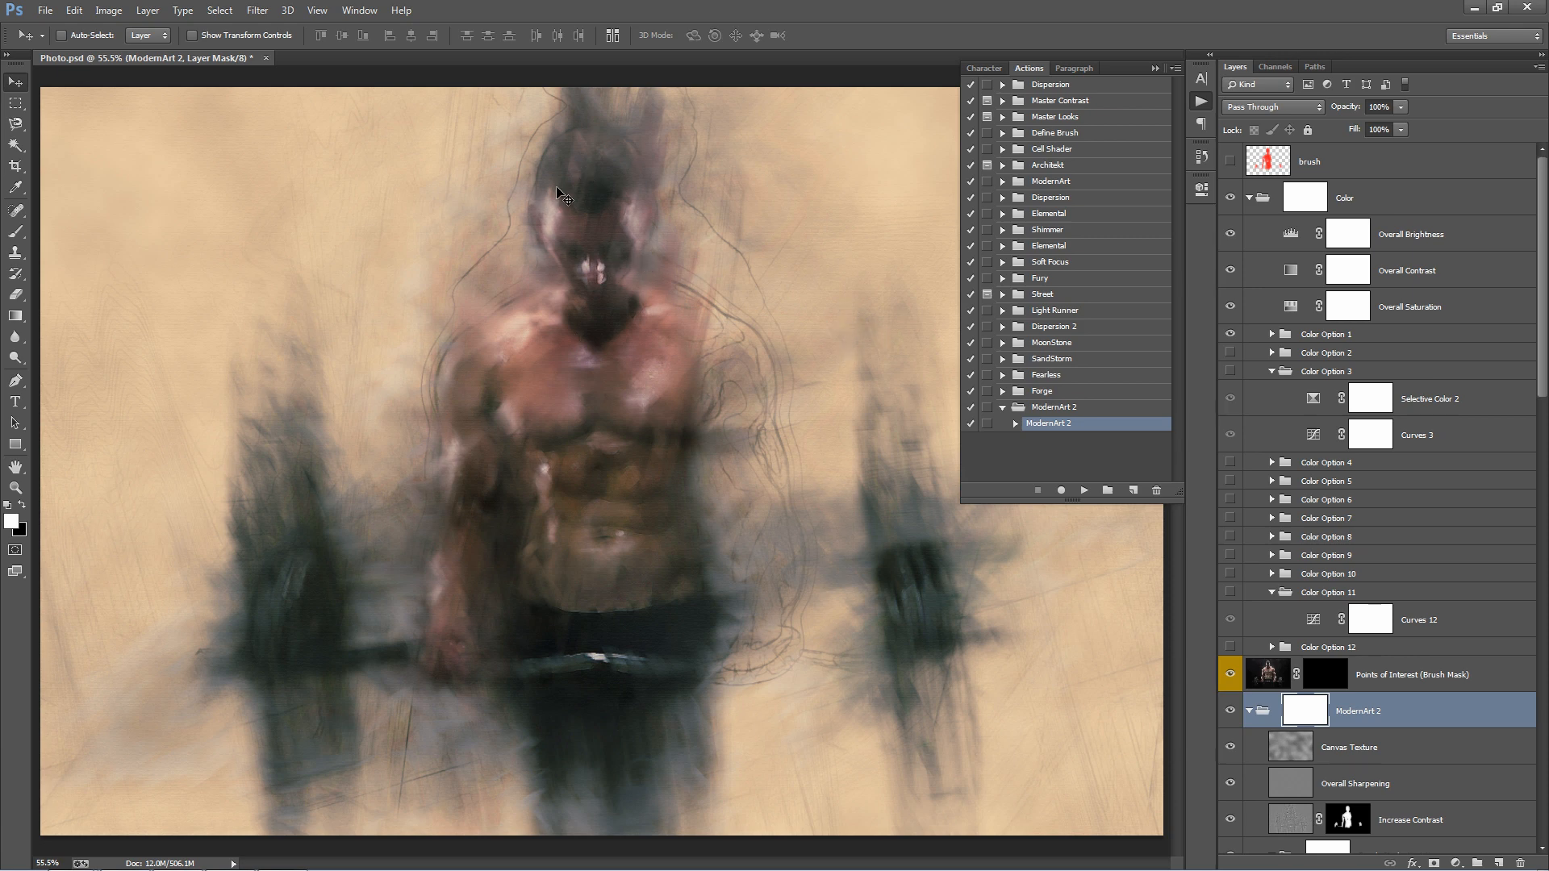
{"action": "mouse_move", "coordinate": [780, 289]}
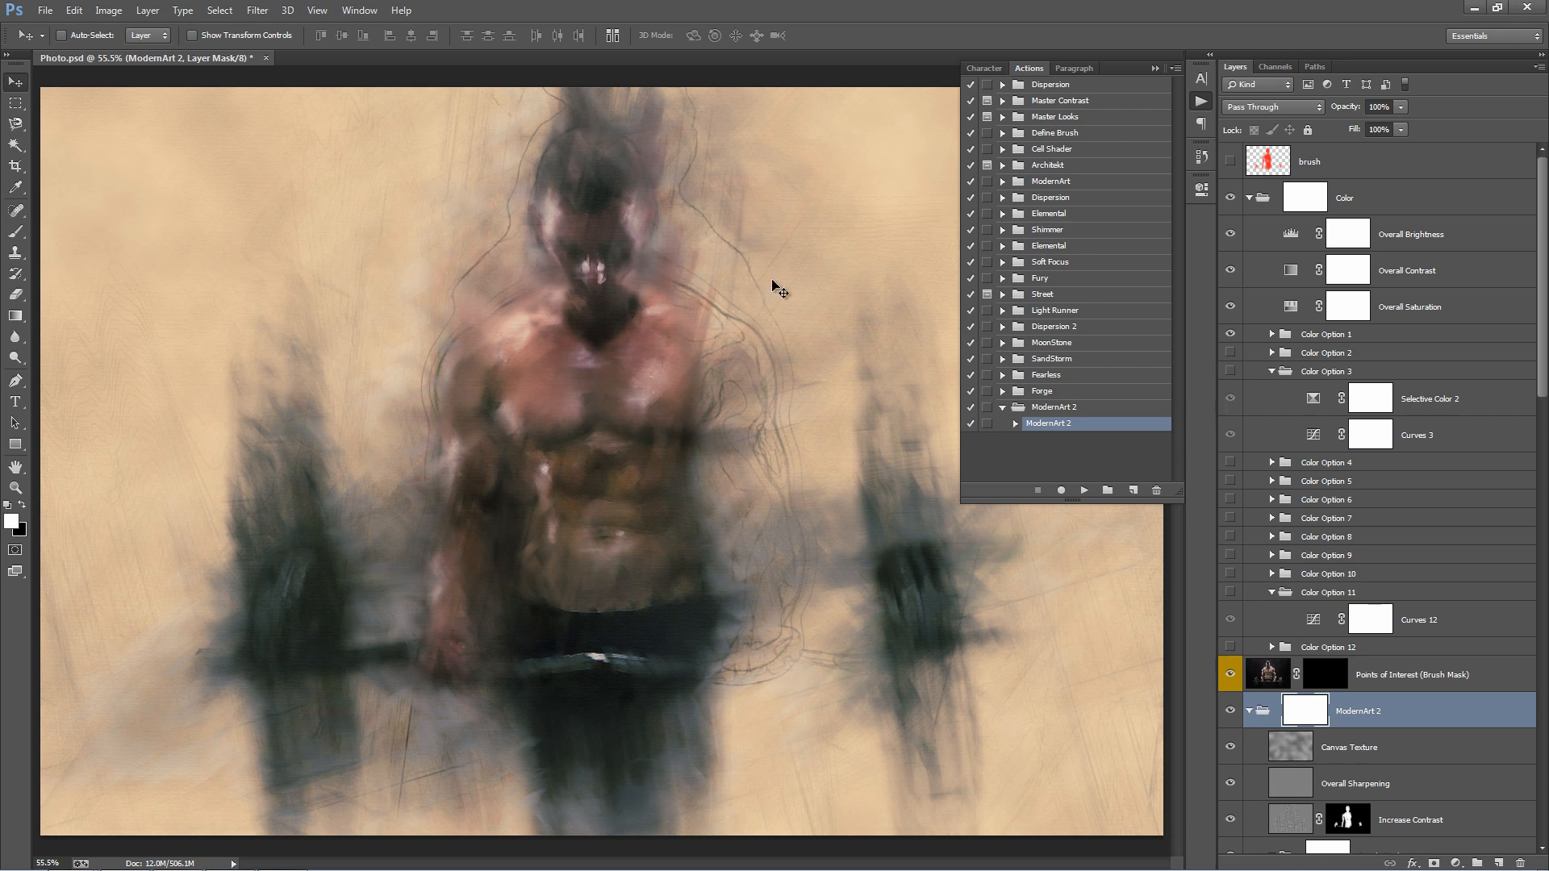
{"action": "mouse_move", "coordinate": [531, 397]}
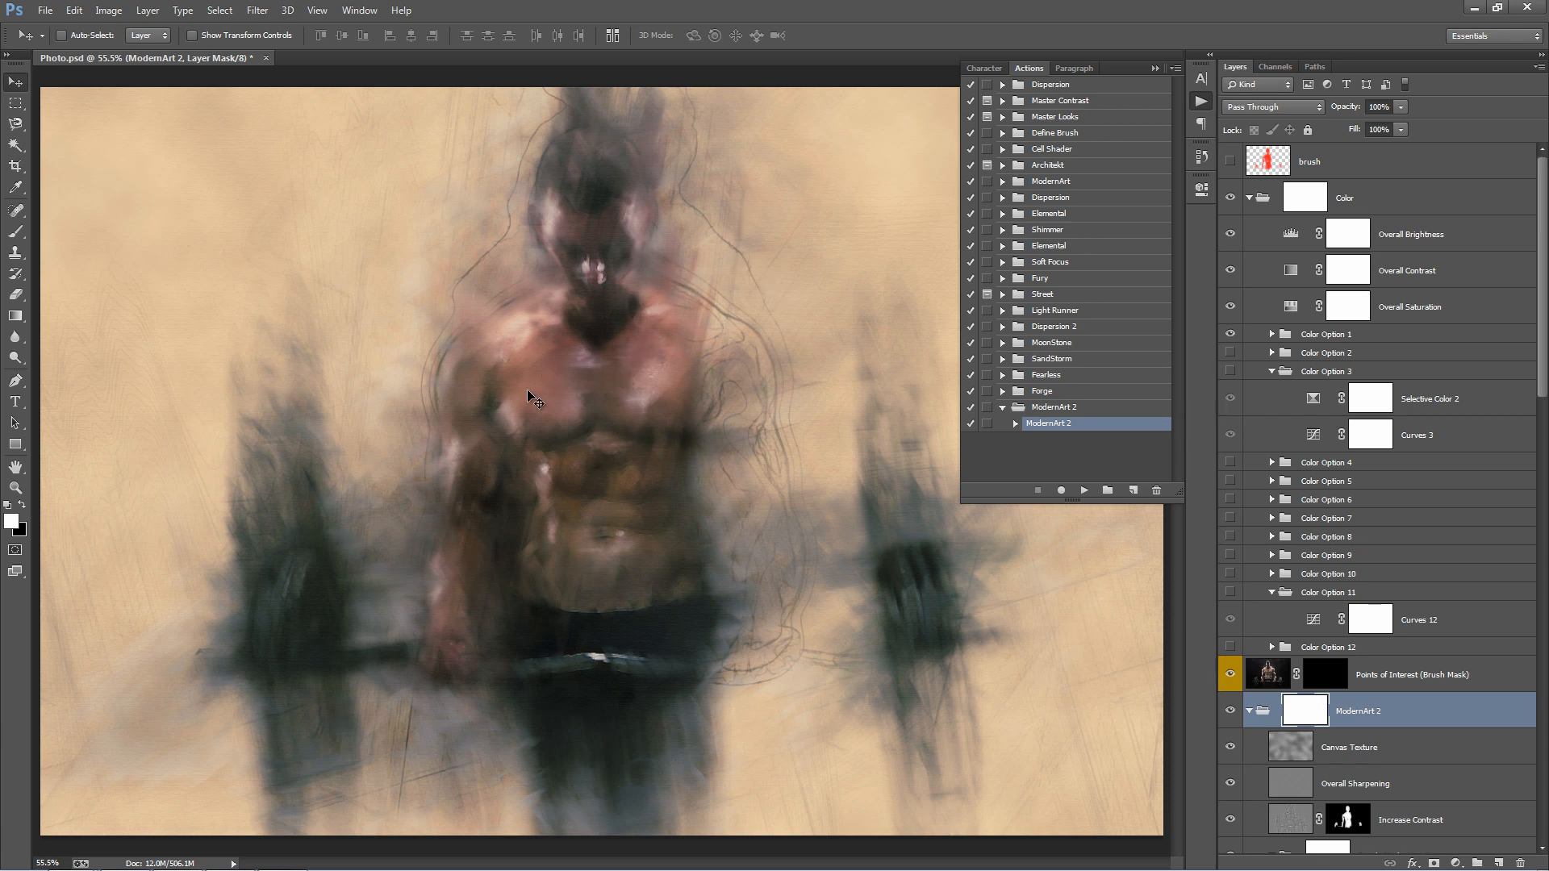
{"action": "mouse_move", "coordinate": [679, 462]}
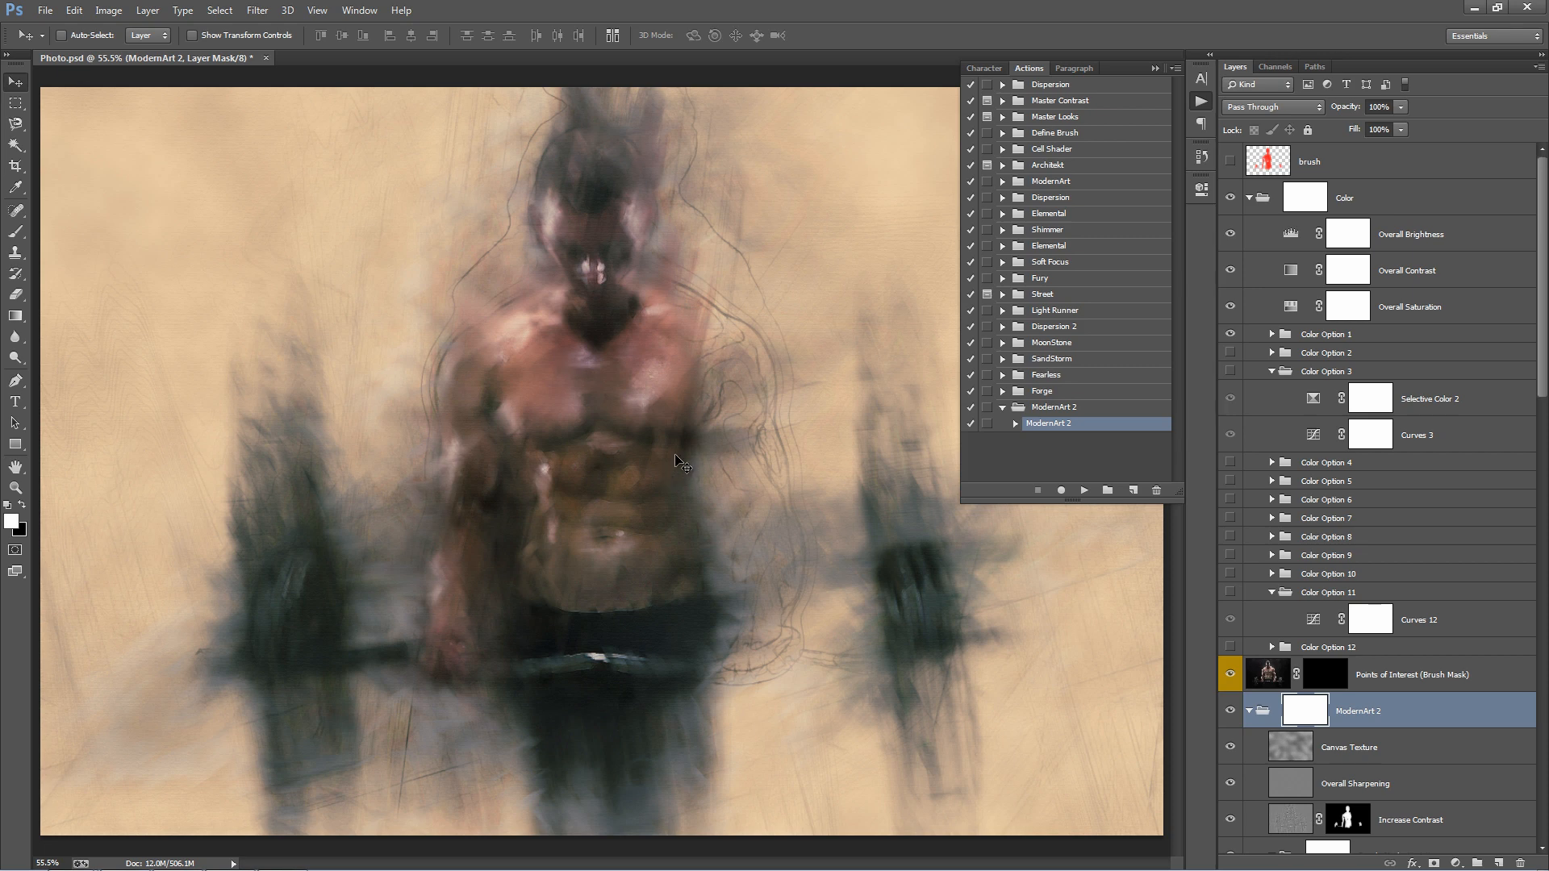
{"action": "mouse_move", "coordinate": [1015, 203]}
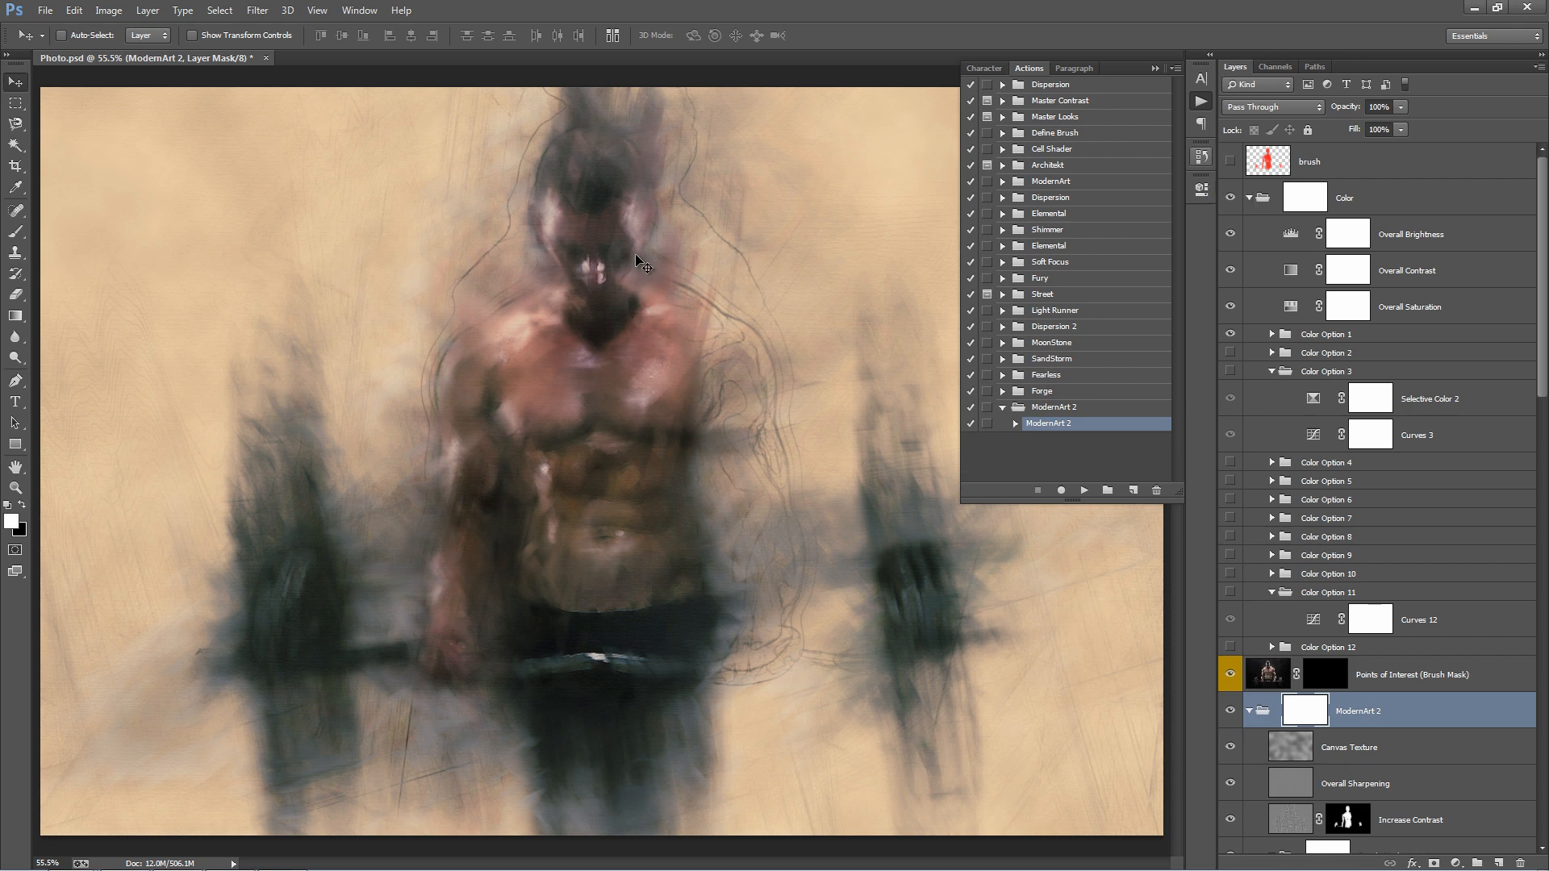
{"action": "mouse_move", "coordinate": [579, 205]}
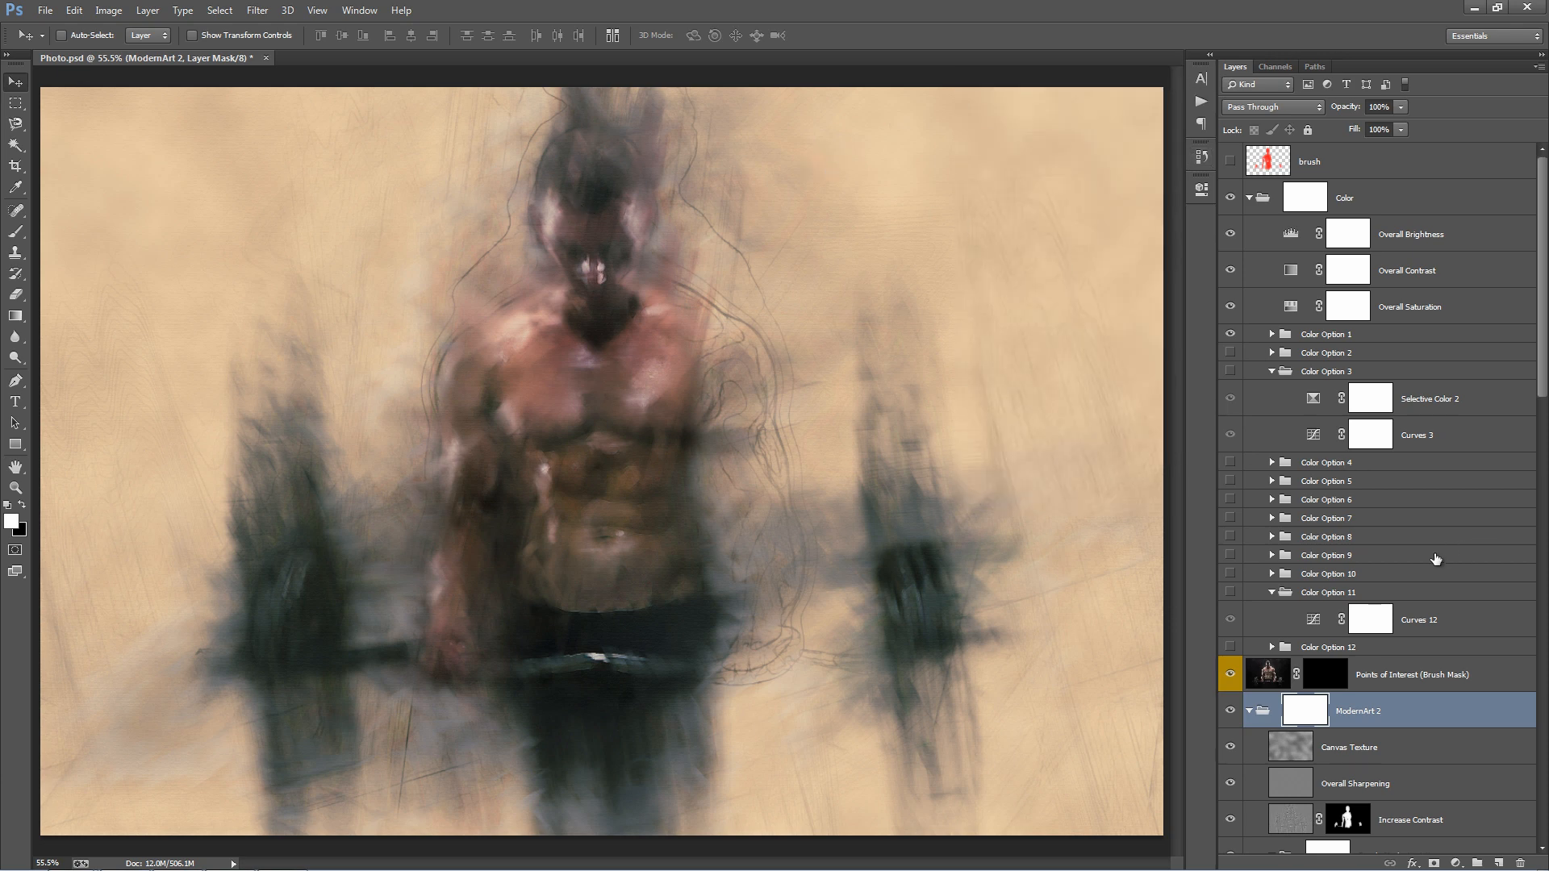
Scroll through the Layers panel to review the action's layer groups.
{"action": "scroll", "scroll_direction": "down", "scroll_amount": 3}
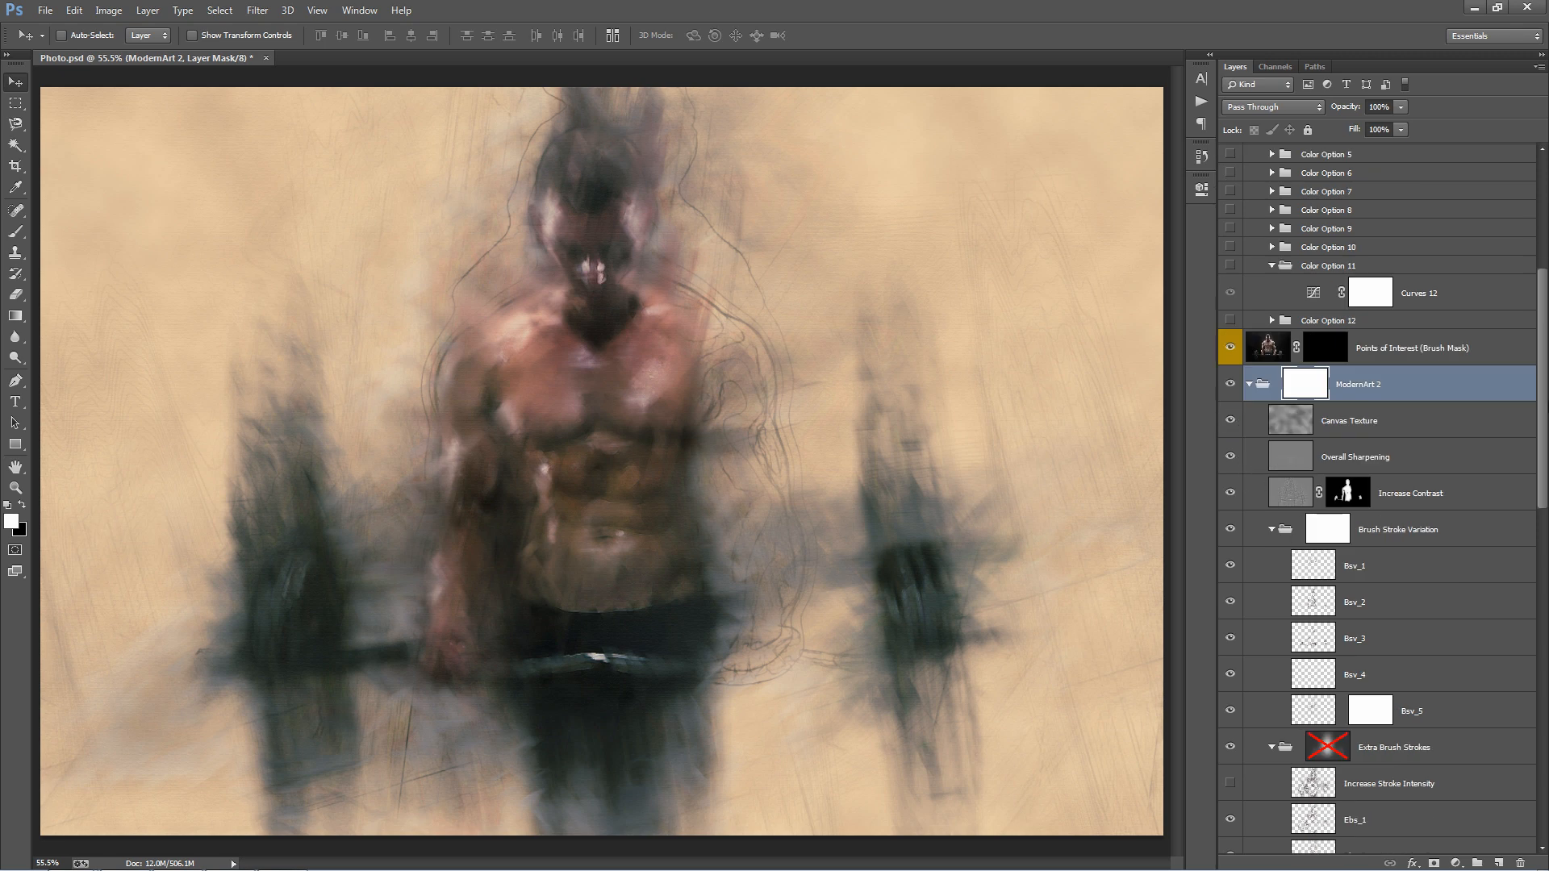
{"action": "scroll", "scroll_direction": "down", "scroll_amount": 3}
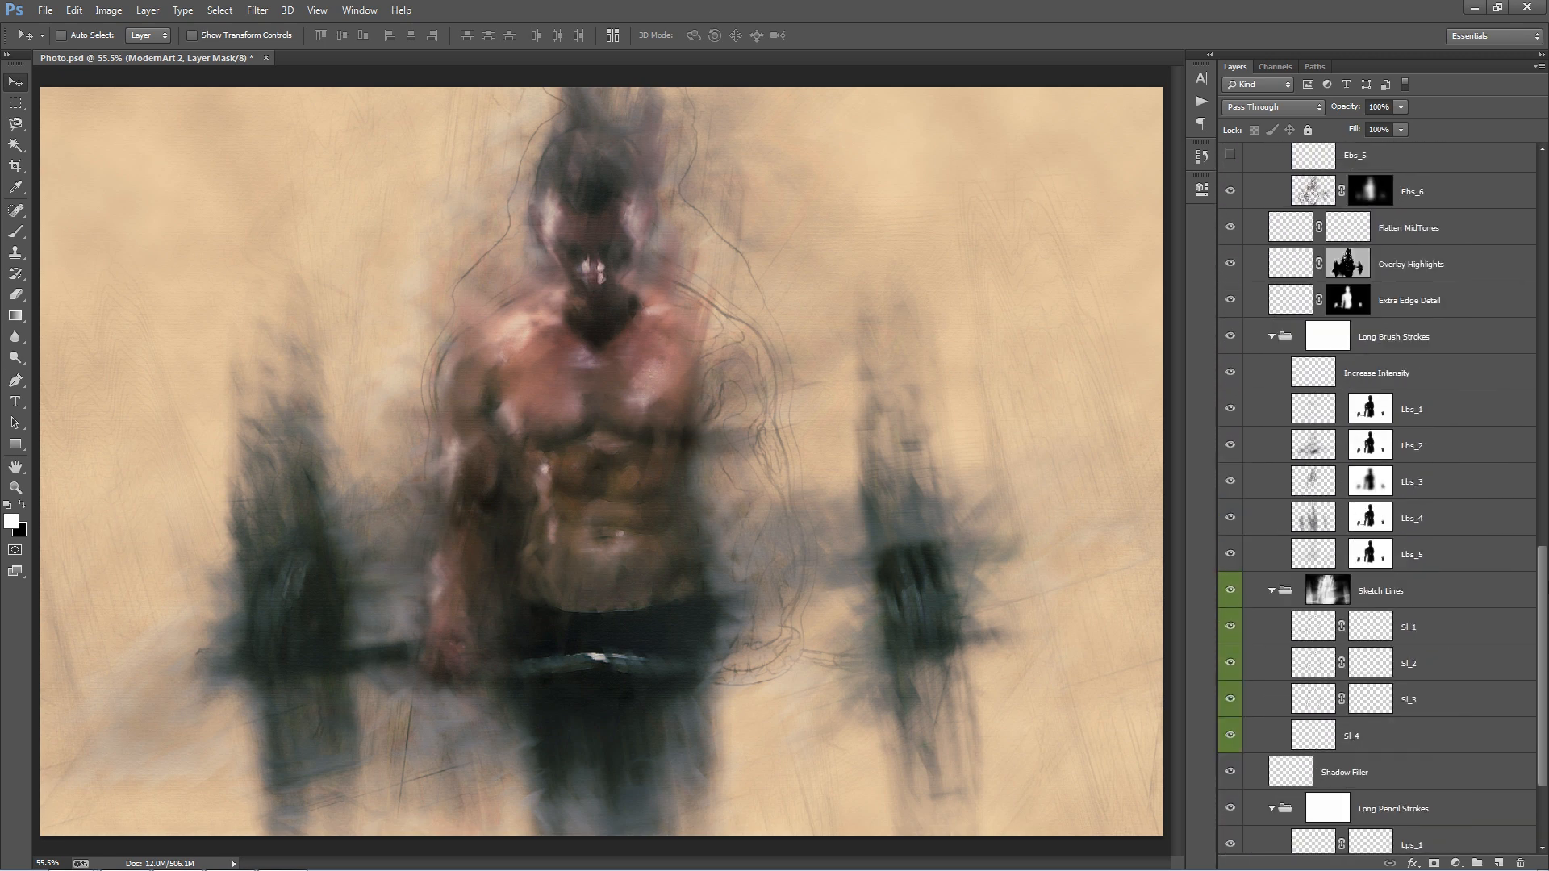
{"action": "scroll", "scroll_direction": "up", "scroll_amount": 3}
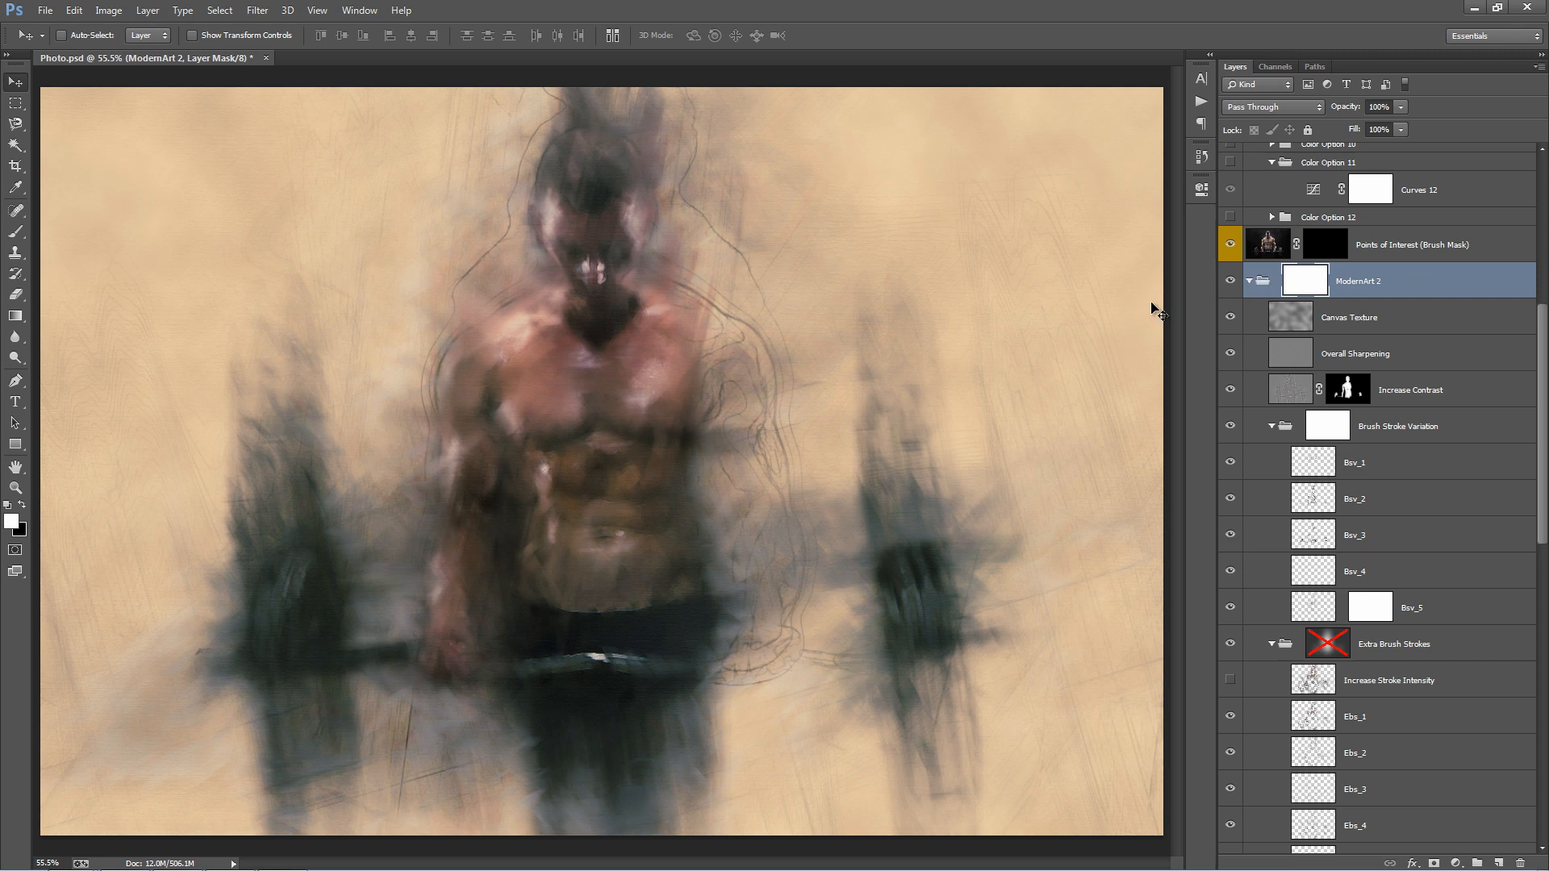
{"action": "mouse_move", "coordinate": [1149, 308]}
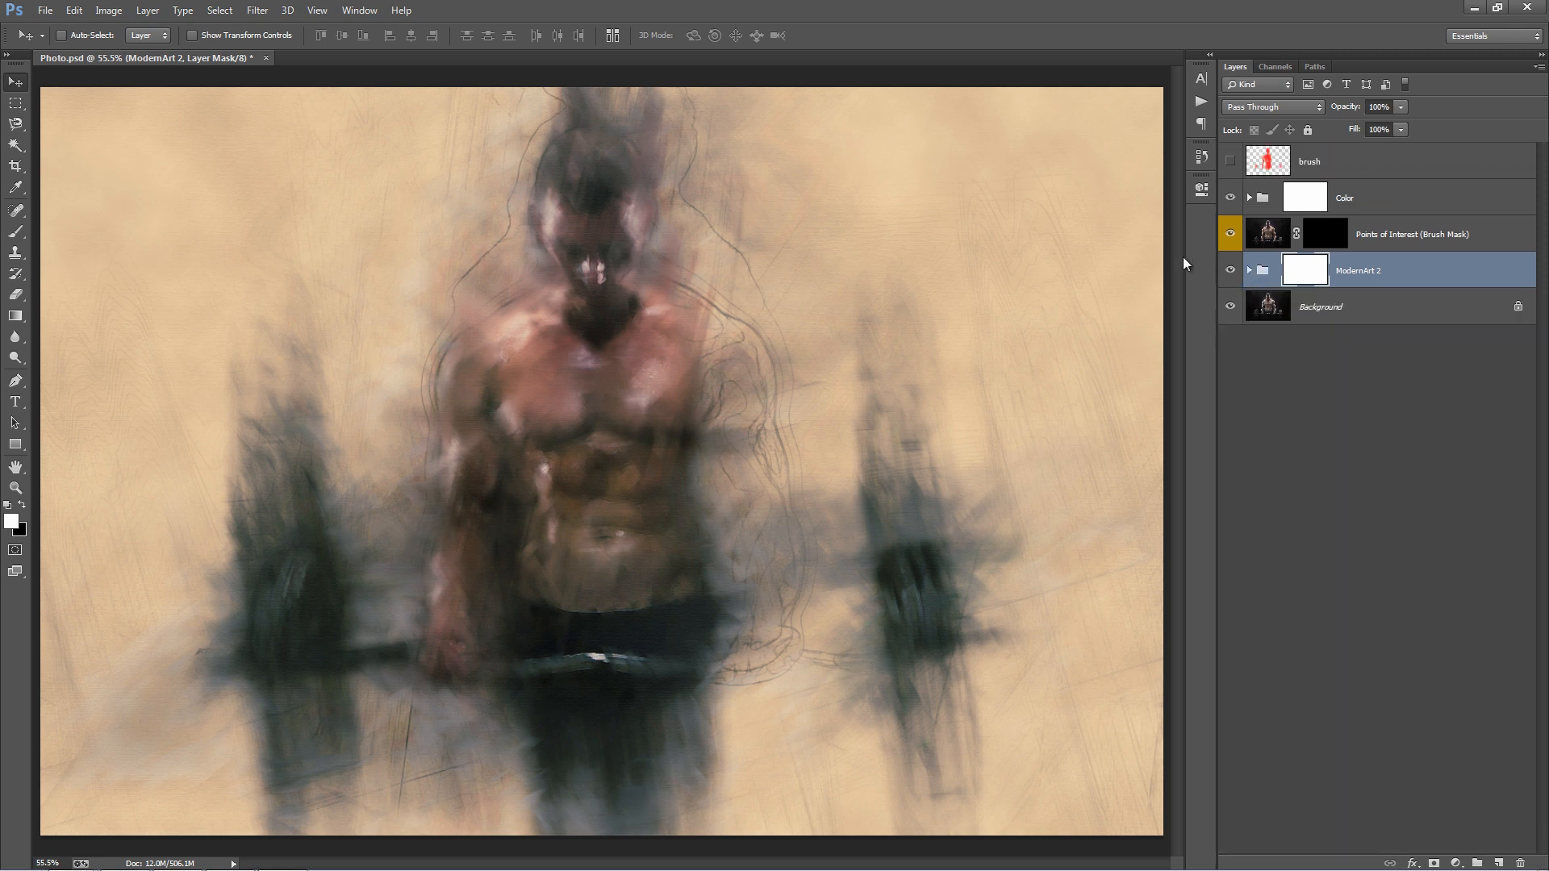
{"action": "mouse_move", "coordinate": [1253, 216]}
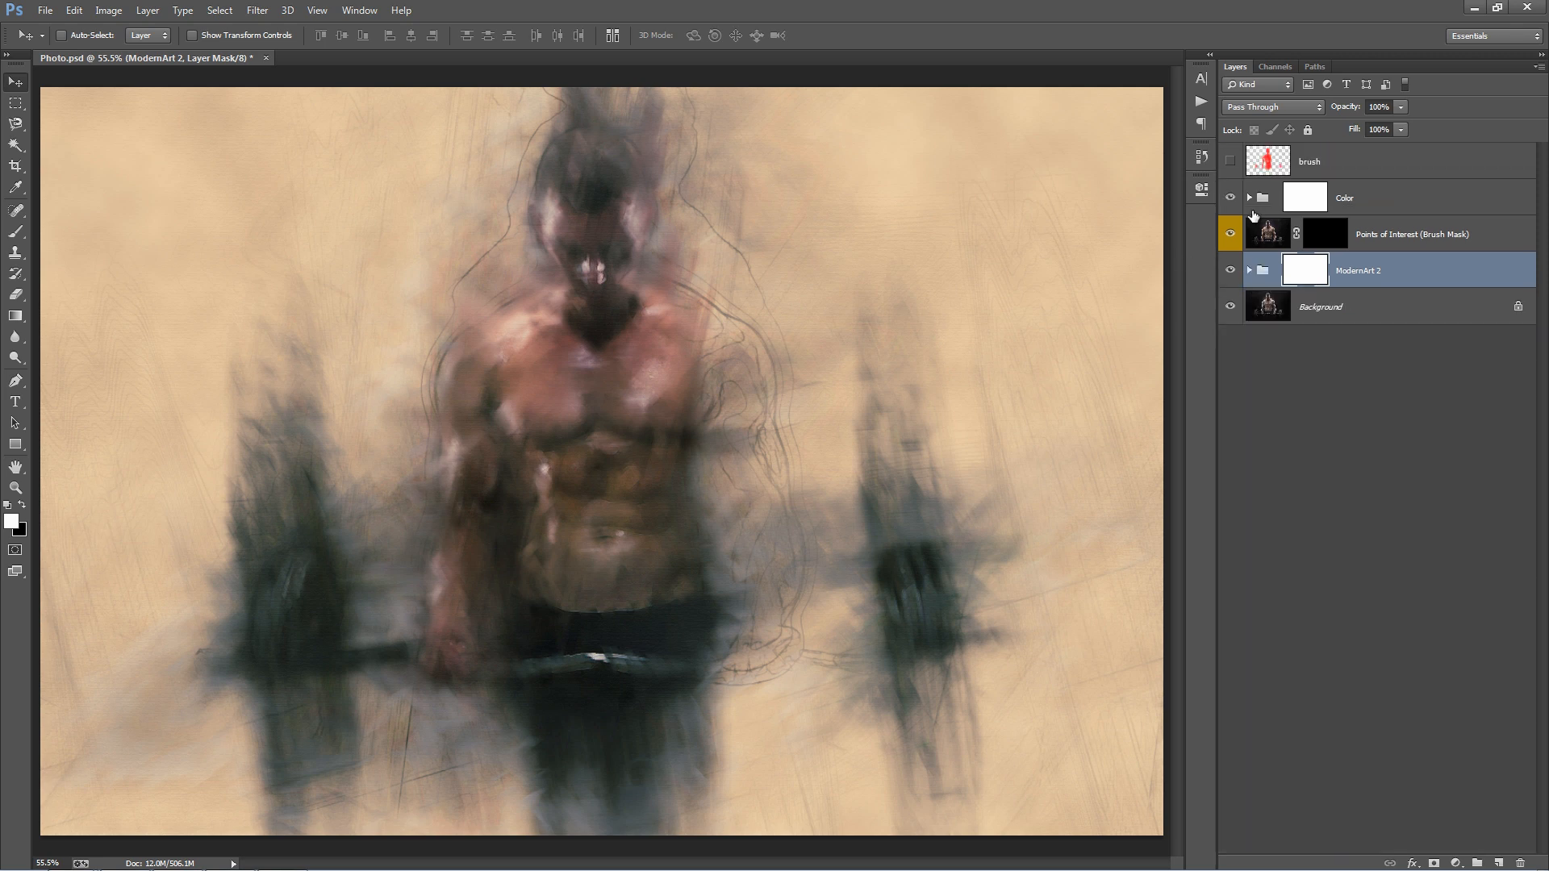
{"action": "mouse_move", "coordinate": [942, 246]}
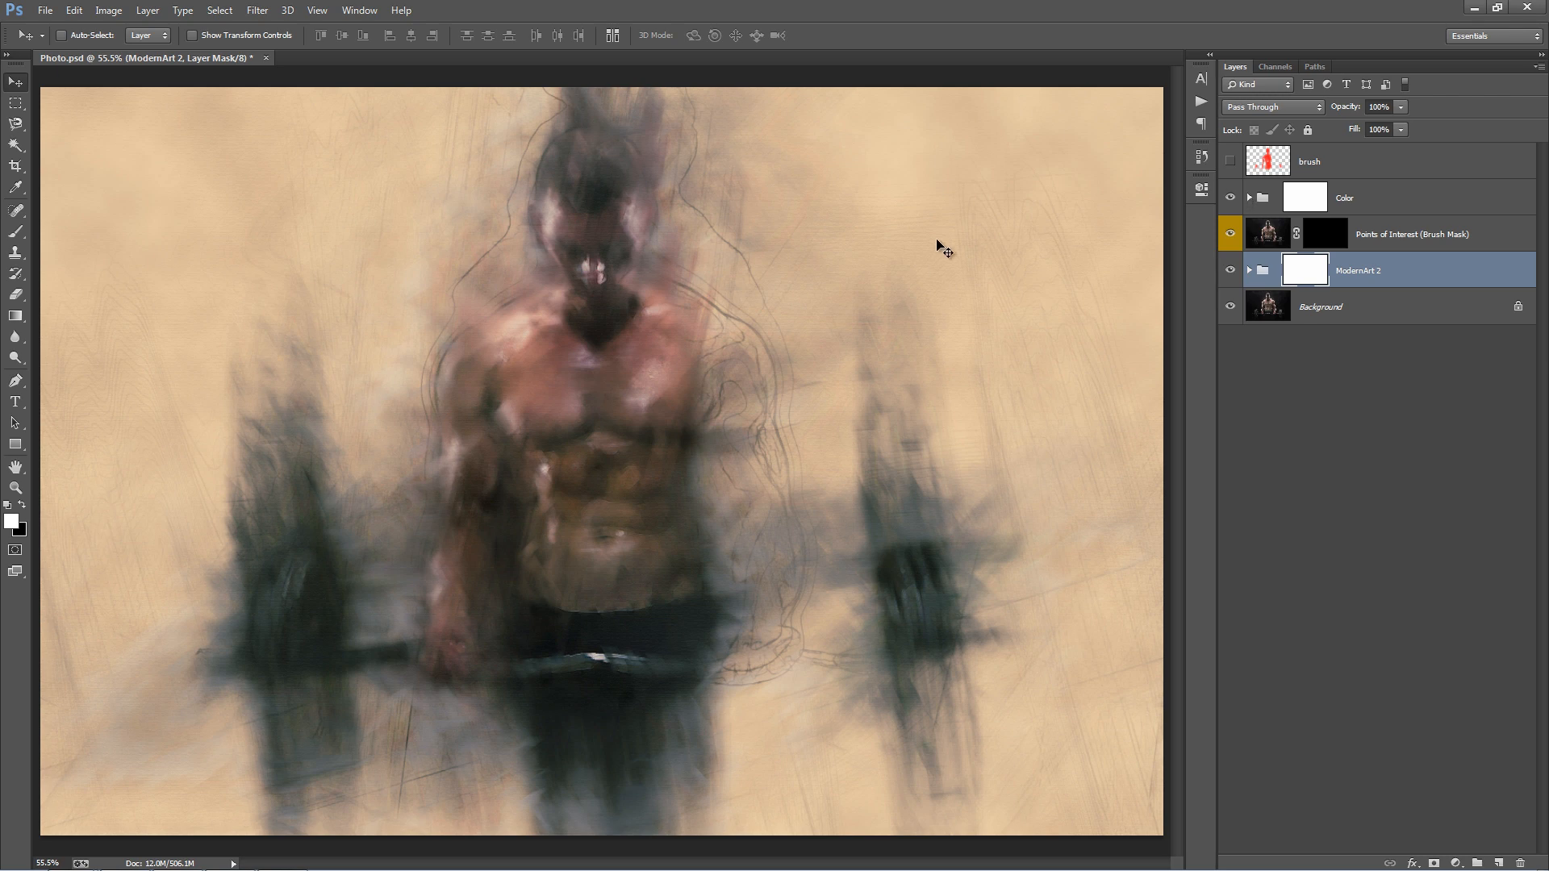
{"action": "mouse_move", "coordinate": [669, 237]}
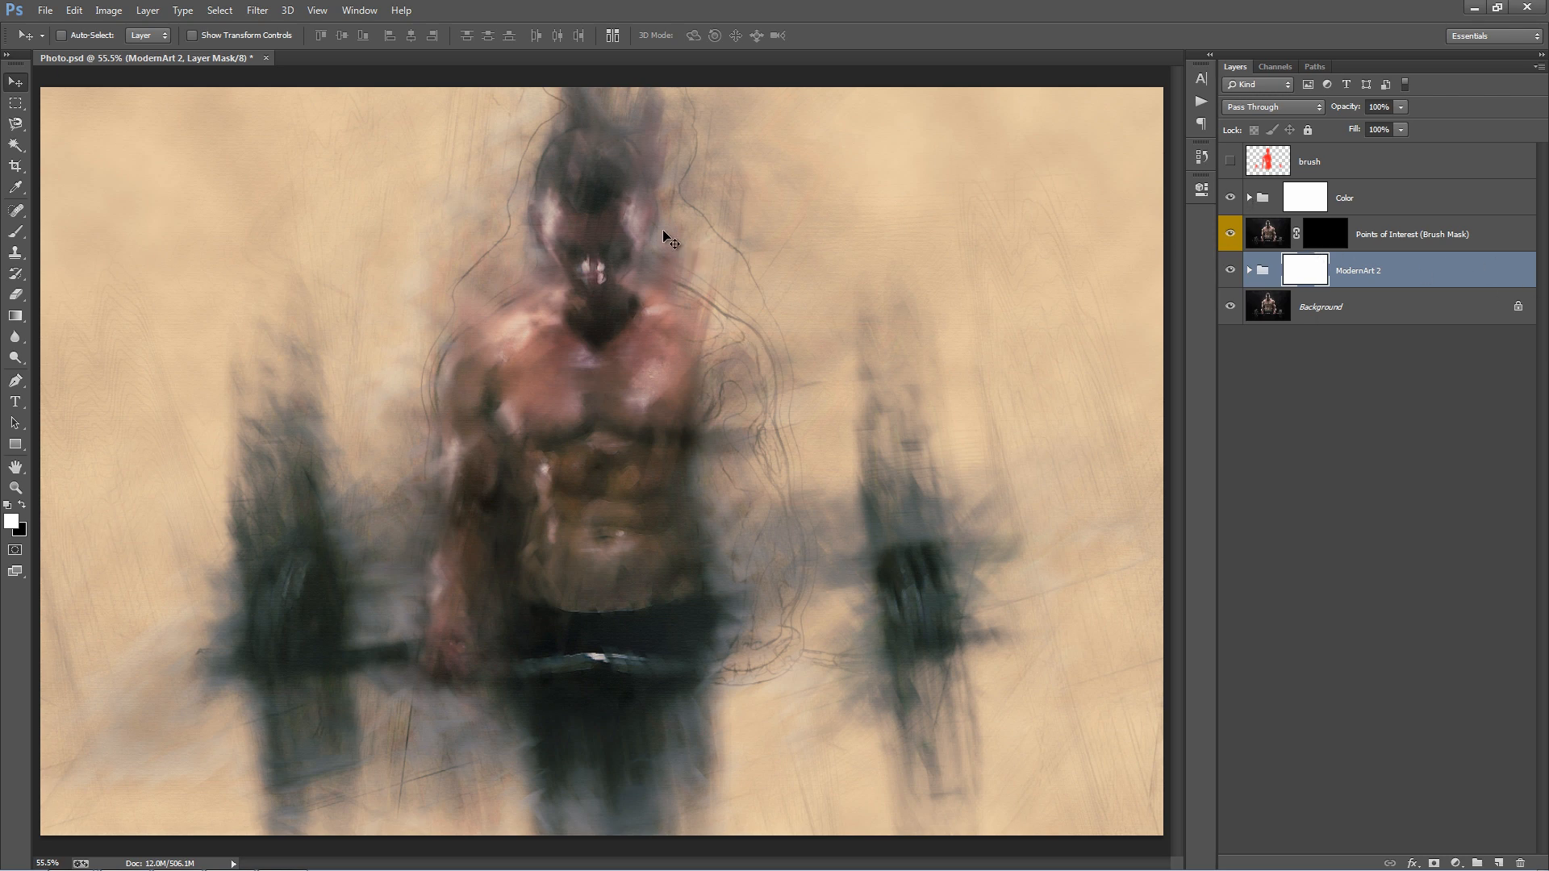
{"action": "mouse_move", "coordinate": [578, 299]}
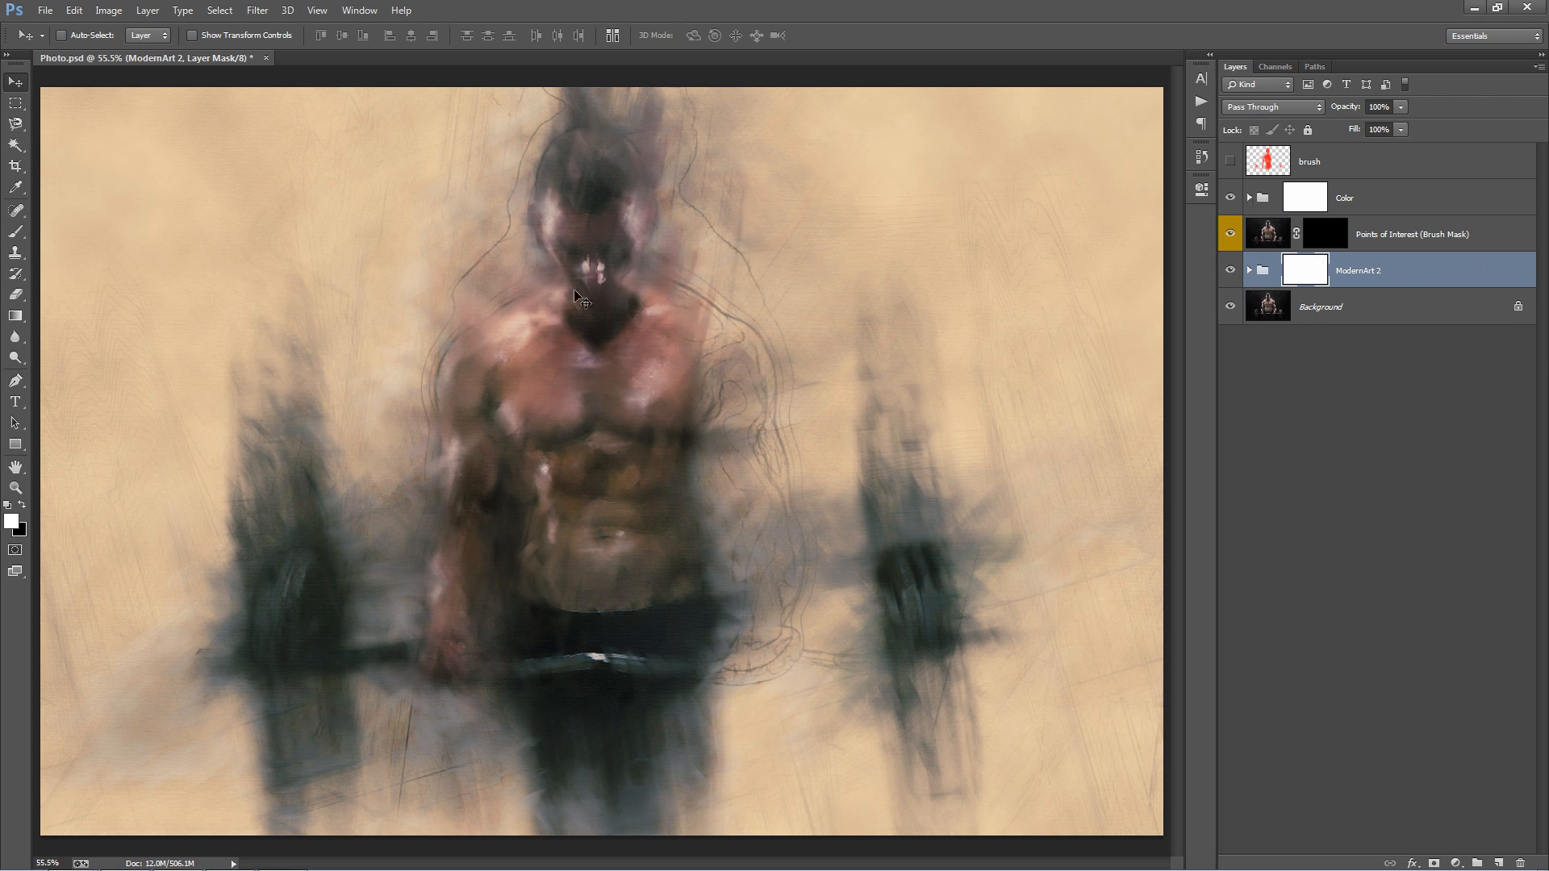
Target the Points of Interest mask and paint over the face at 55% brush opacity.
{"action": "left_click", "coordinate": [1382, 196]}
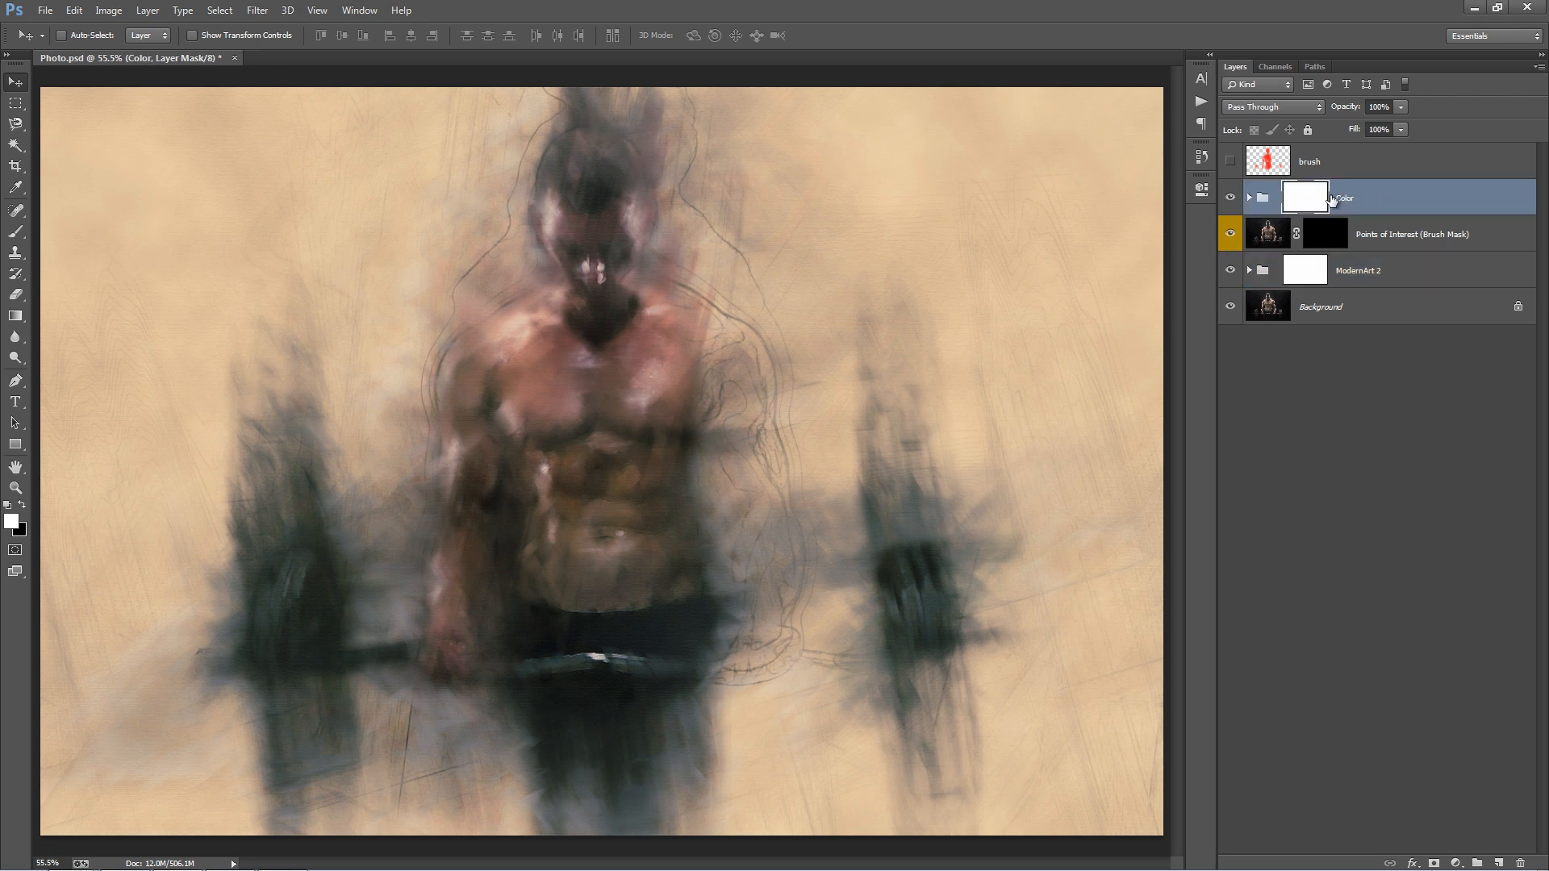
{"action": "left_click", "coordinate": [1413, 234]}
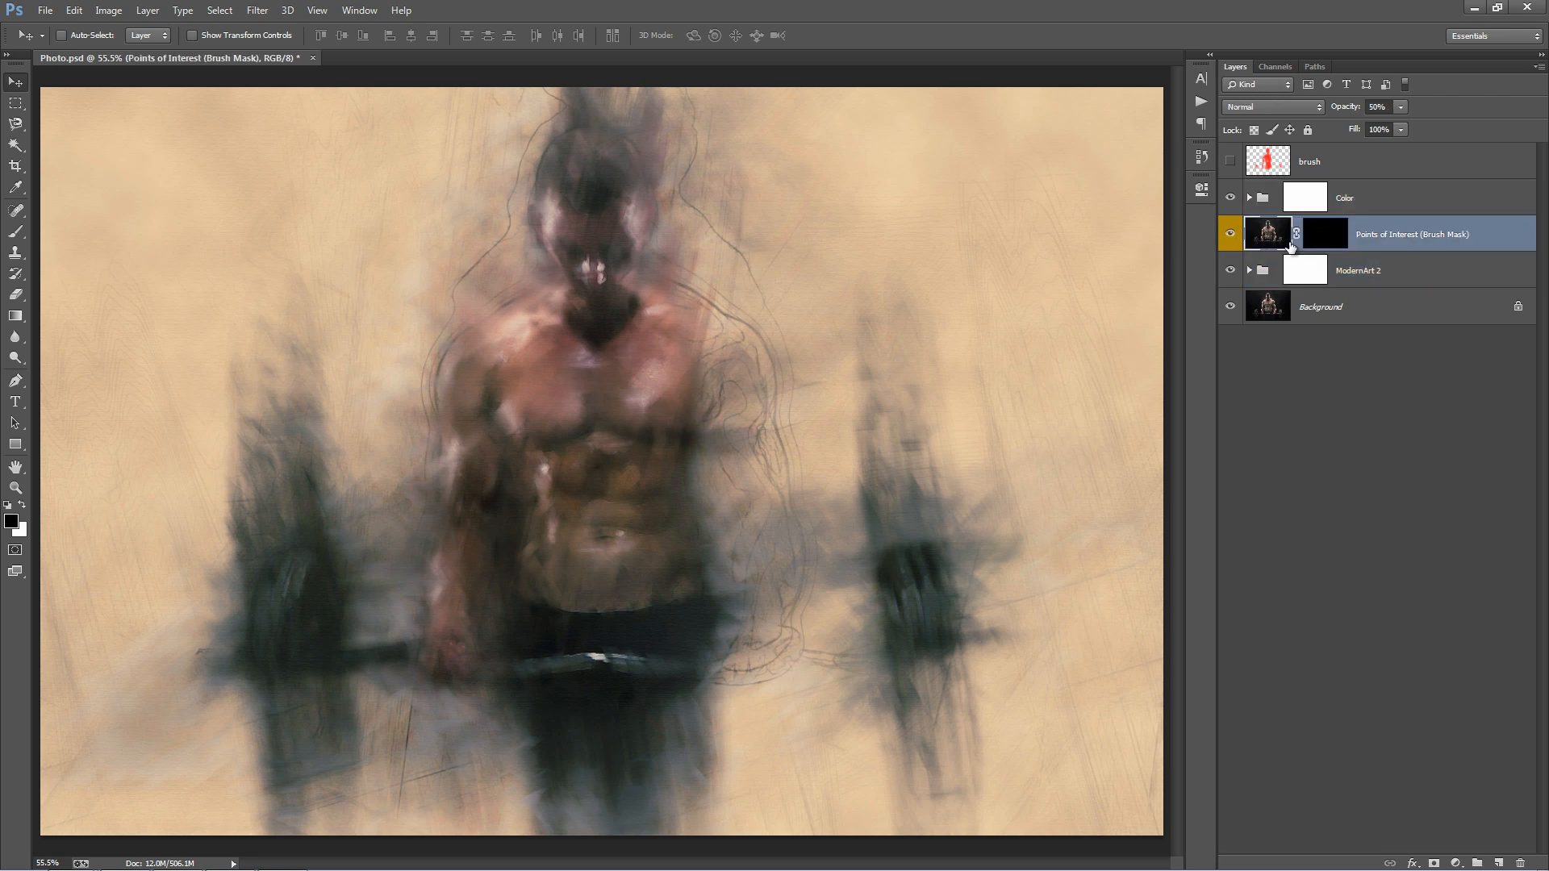
{"action": "mouse_move", "coordinate": [1381, 245]}
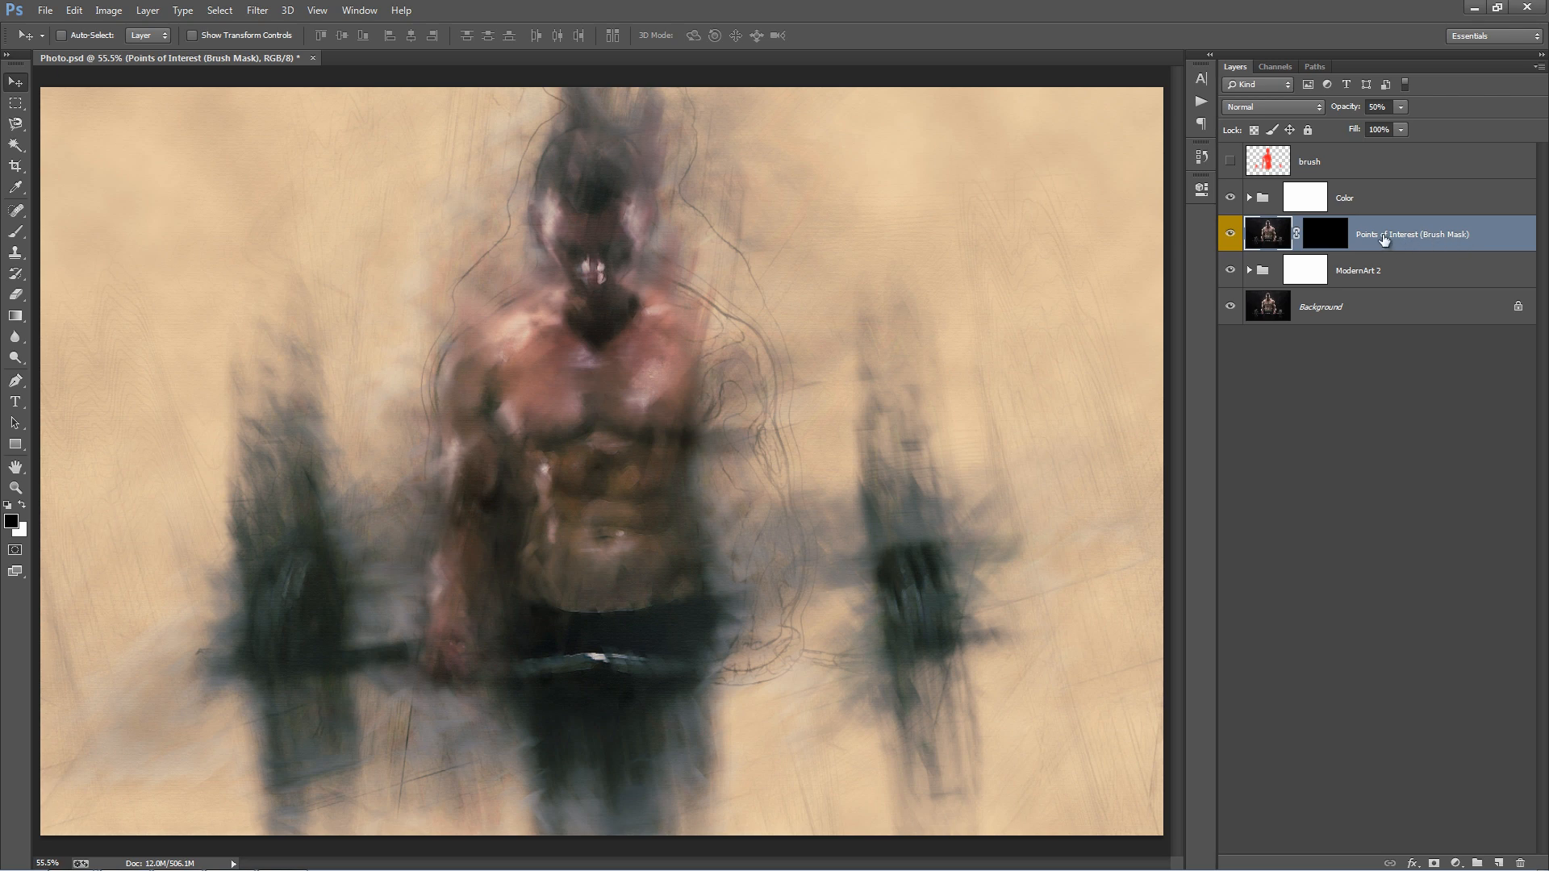
{"action": "mouse_move", "coordinate": [1326, 242]}
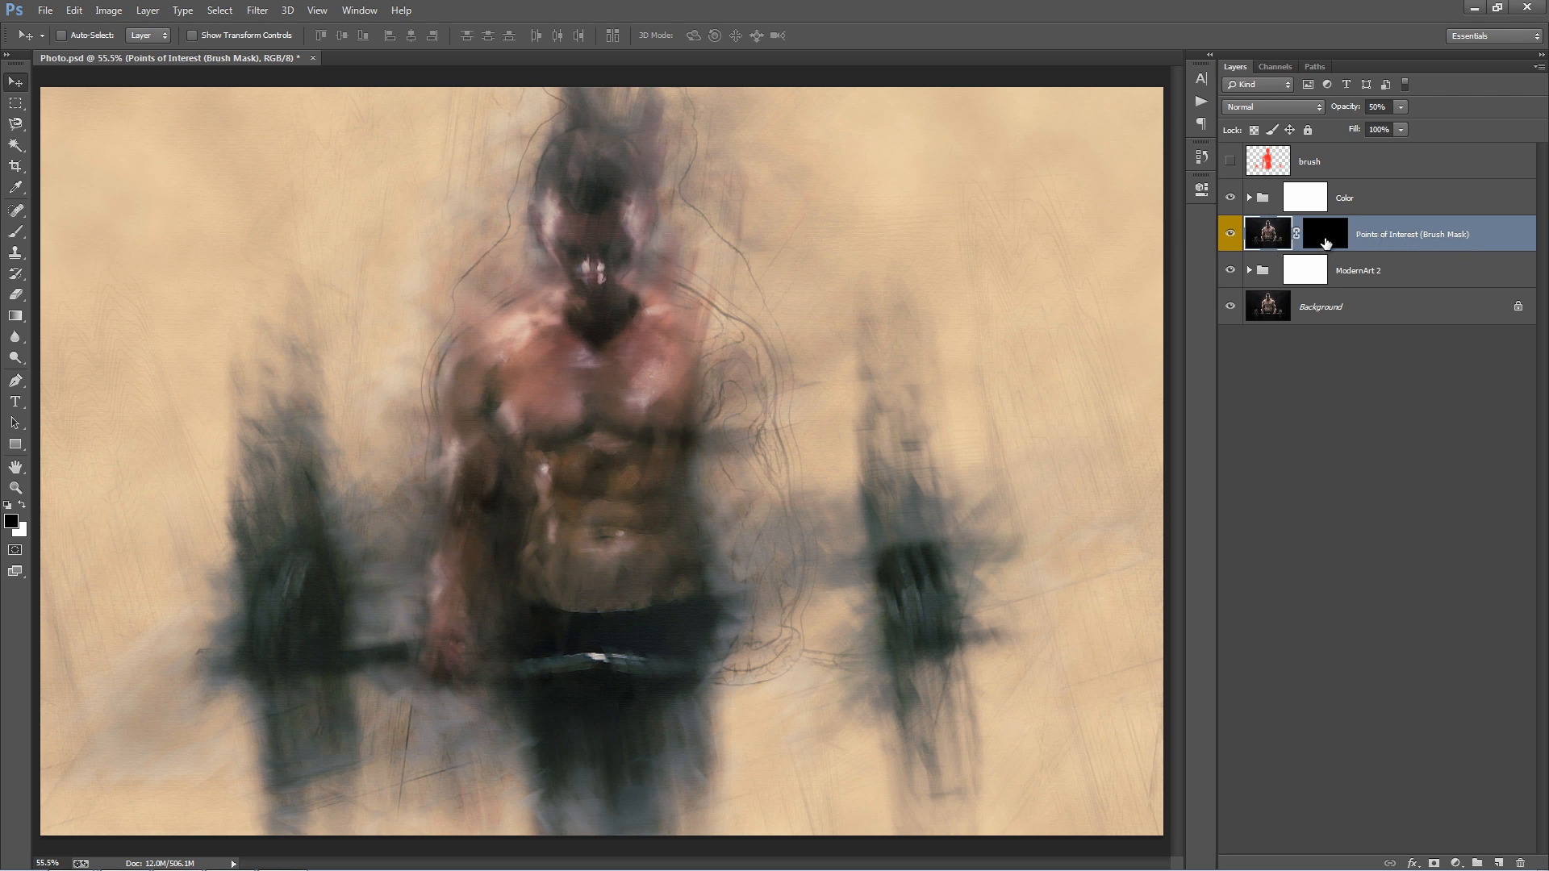
{"action": "left_click", "coordinate": [1324, 234]}
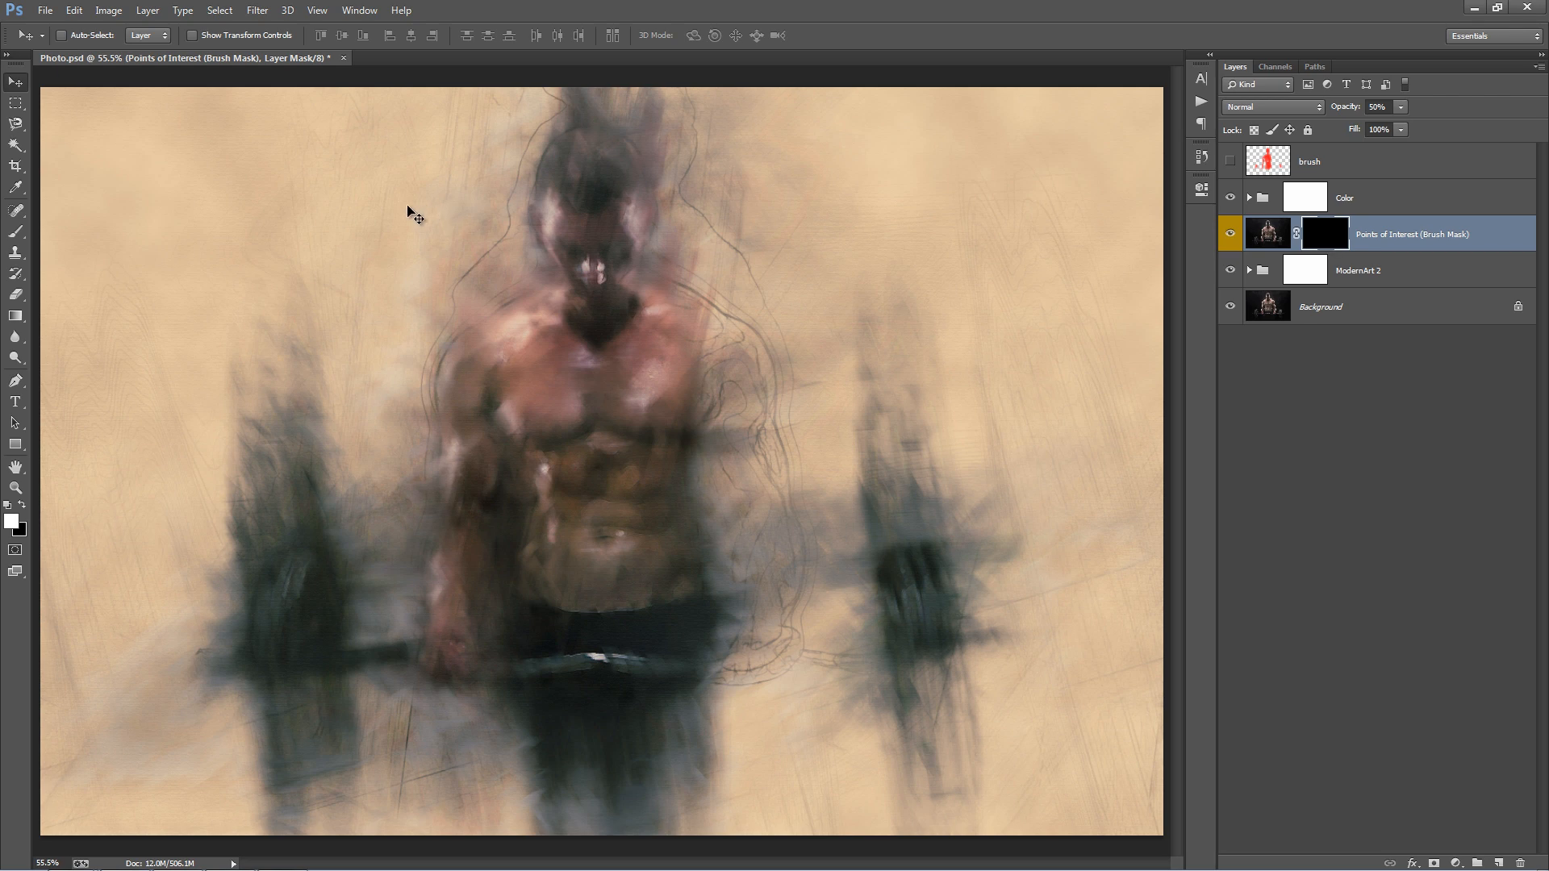
{"action": "left_click", "coordinate": [14, 231]}
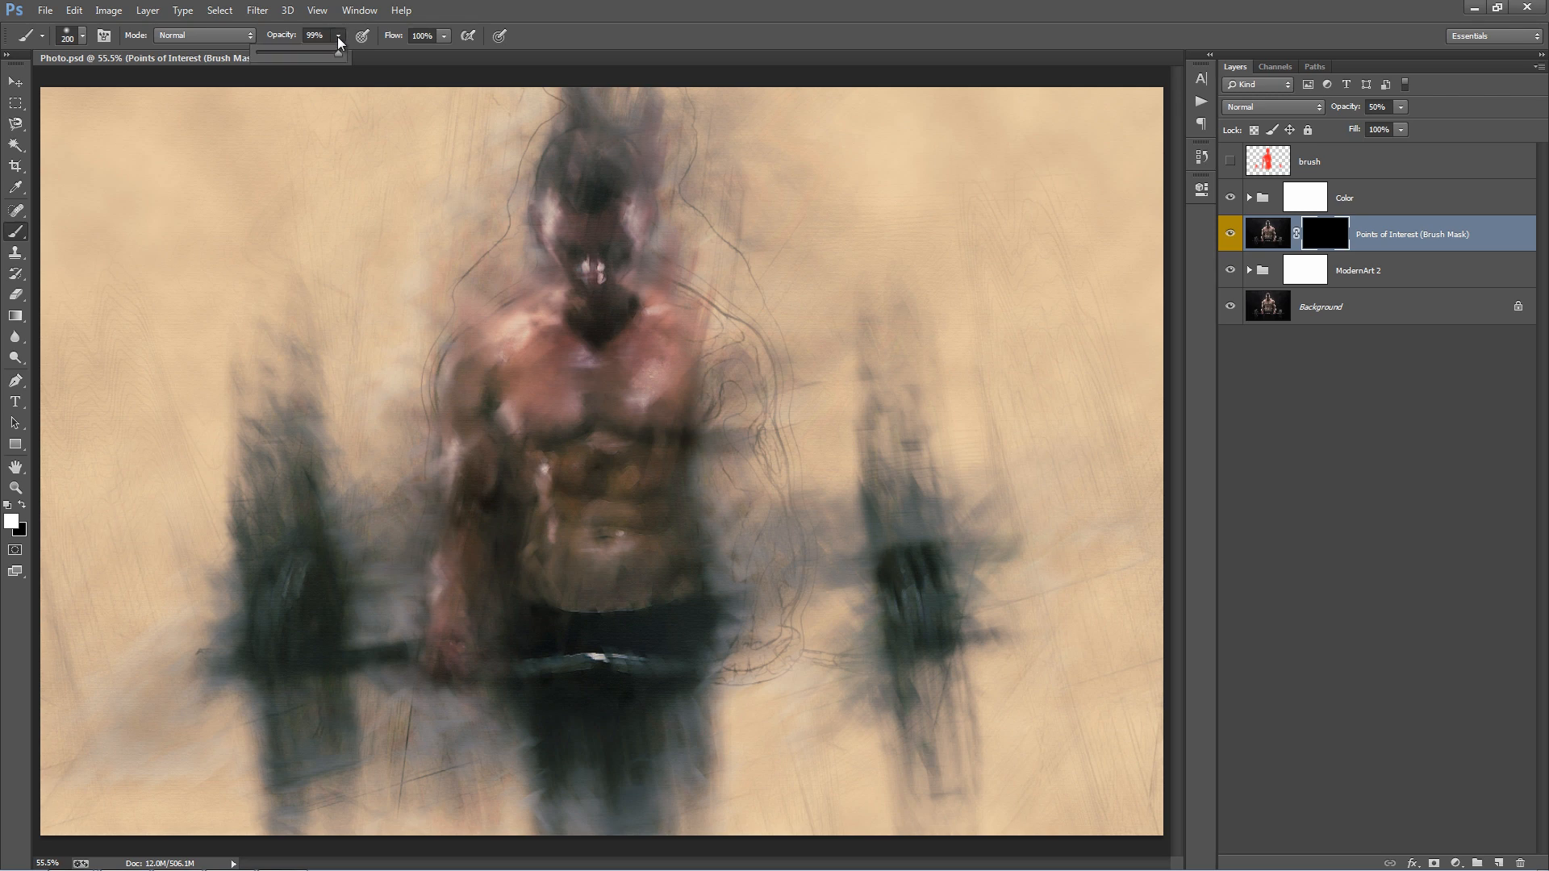
{"action": "left_click_drag", "start_coordinate": [340, 53], "coordinate": [301, 53]}
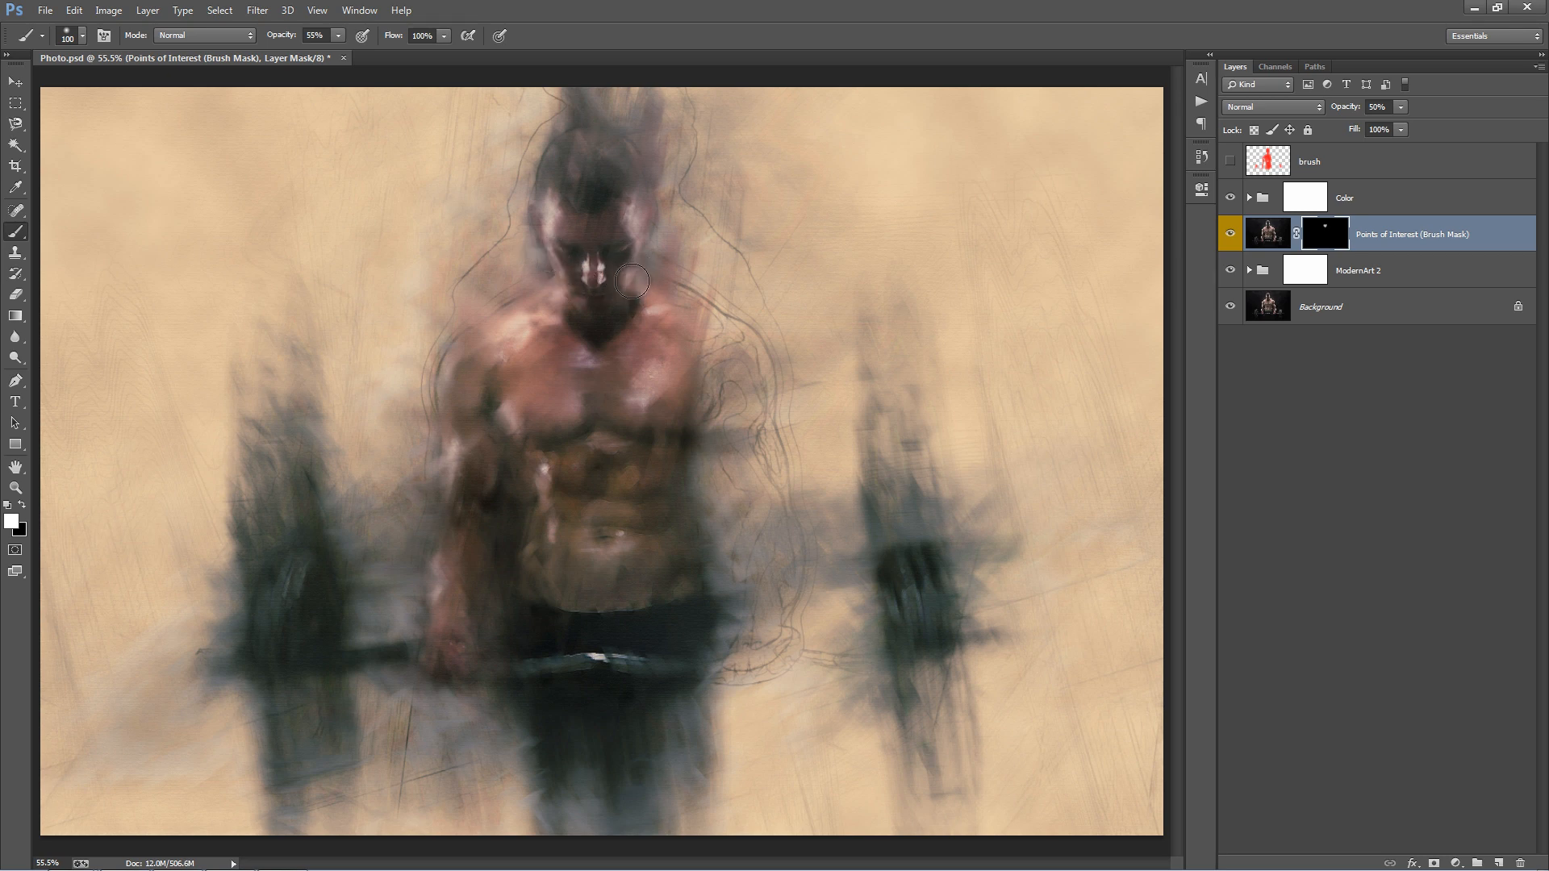
{"action": "mouse_move", "coordinate": [688, 300]}
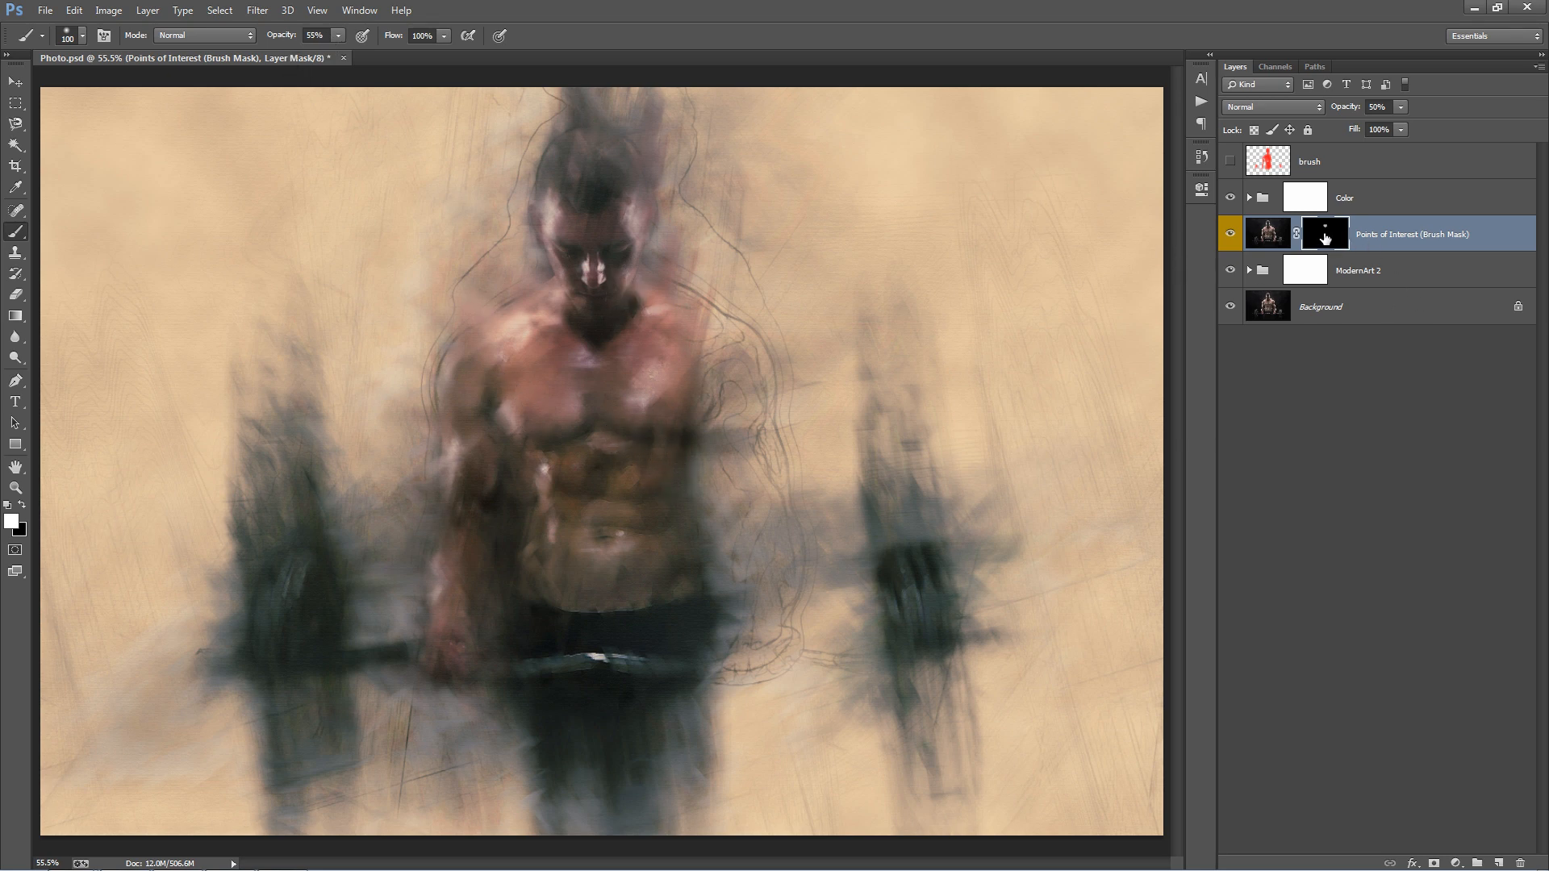
{"action": "left_click", "coordinate": [1323, 233]}
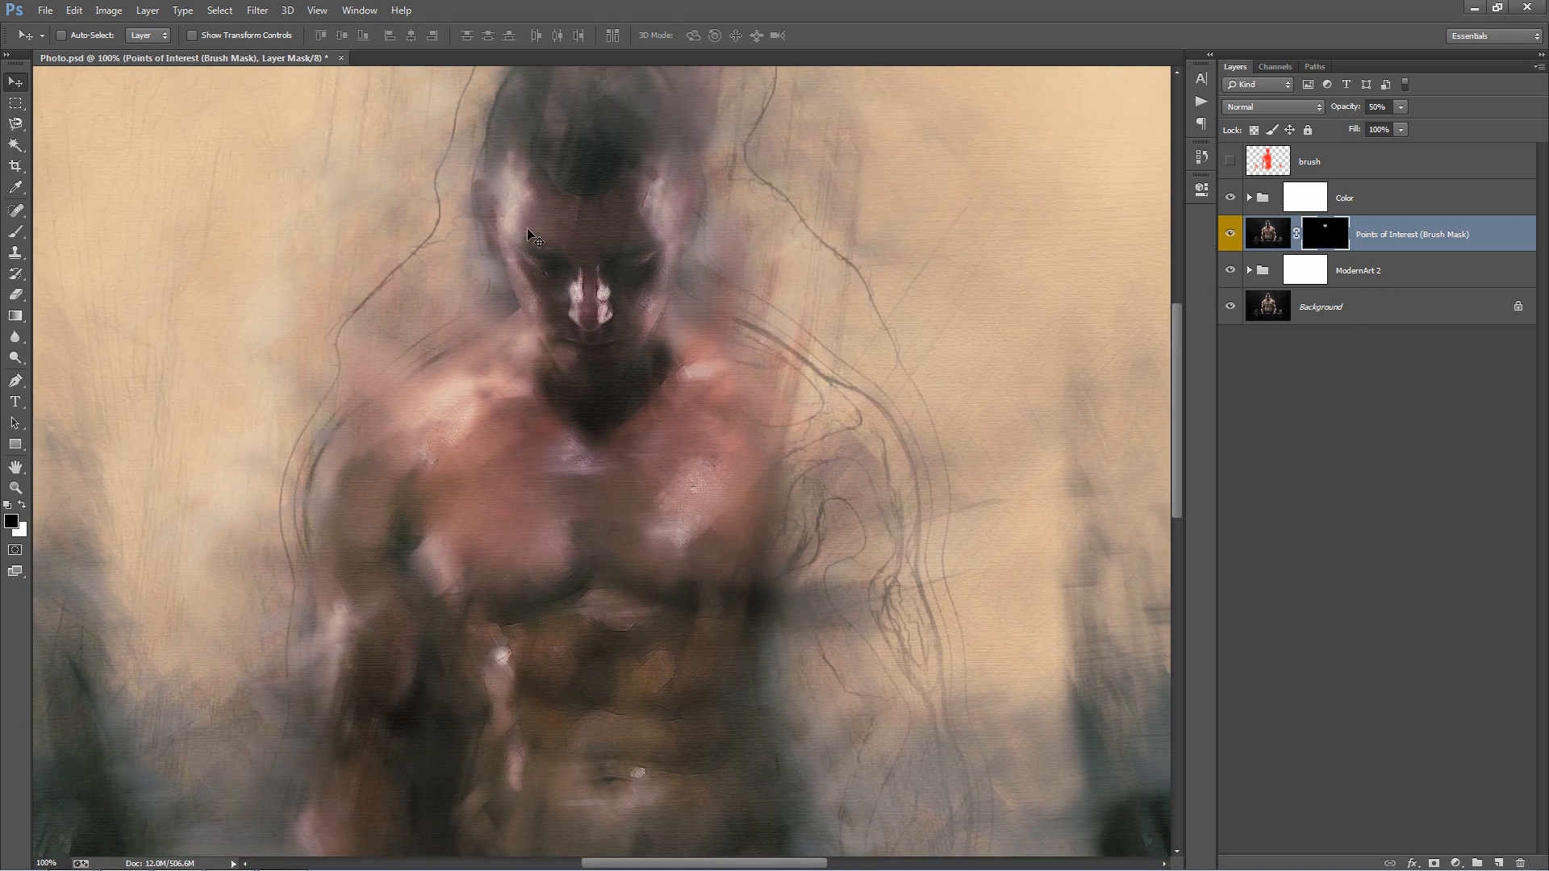
Paint more detail back over the lifter's eyes and cheeks at 55% opacity.
{"action": "left_click", "coordinate": [14, 230]}
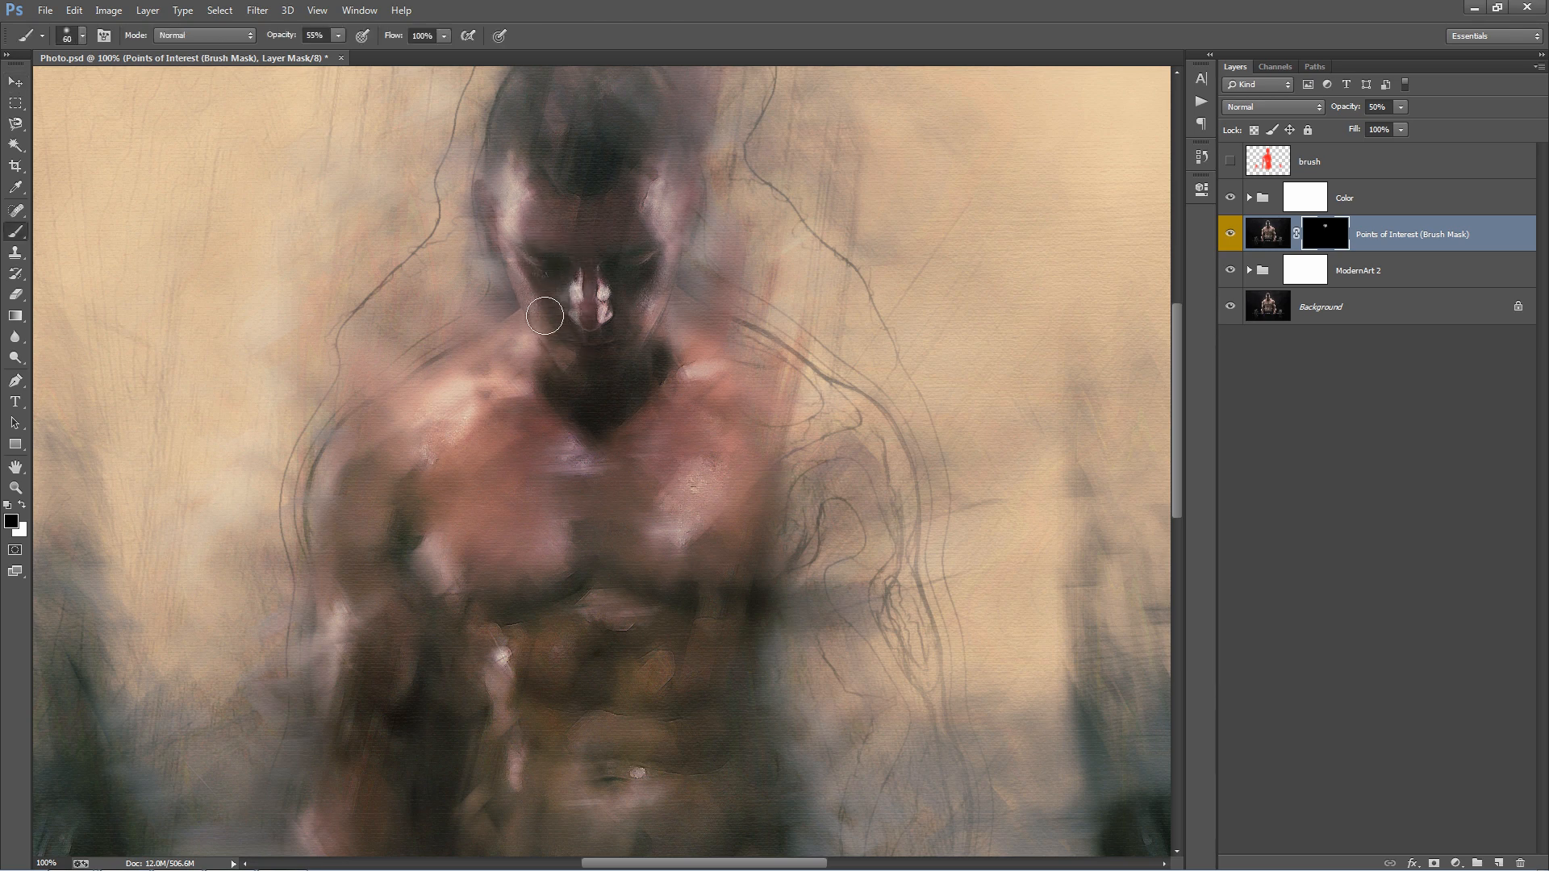
{"action": "left_click_drag", "start_coordinate": [545, 316], "coordinate": [673, 251]}
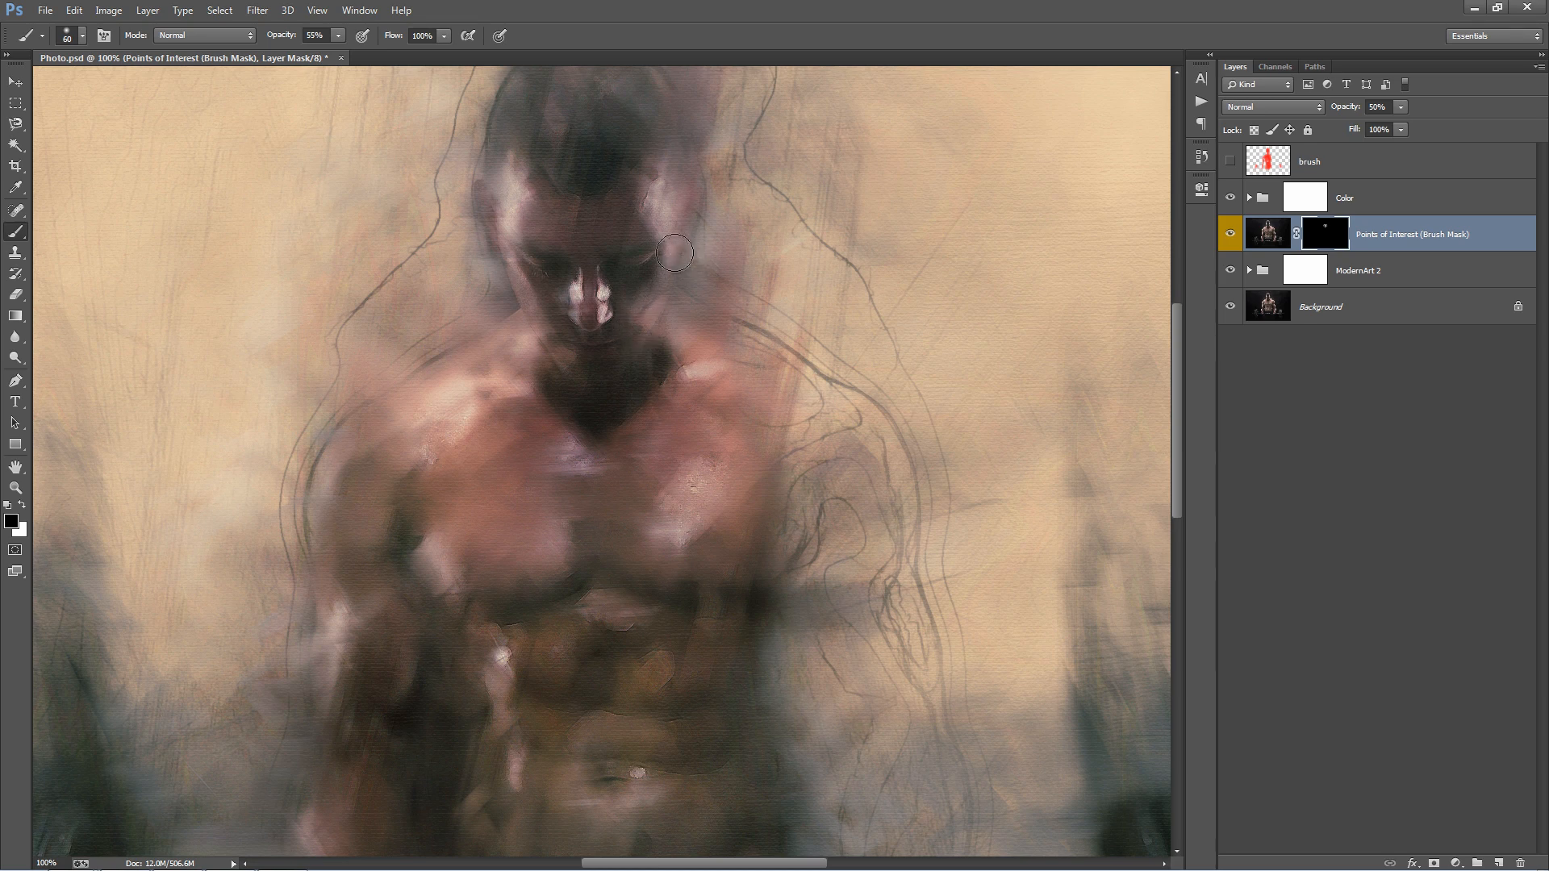
{"action": "mouse_move", "coordinate": [591, 347]}
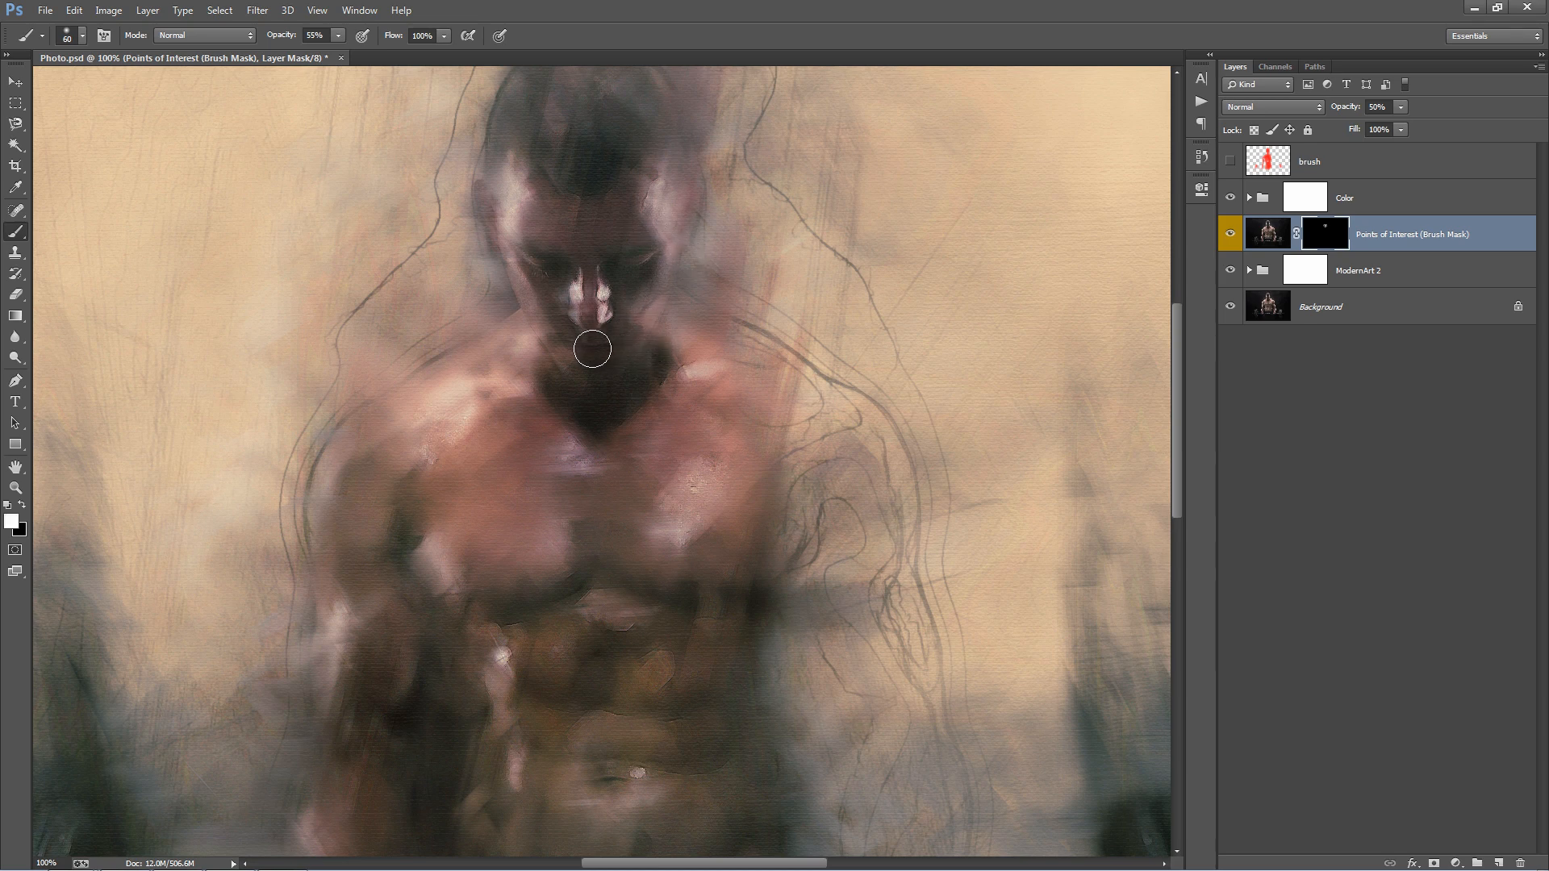
{"action": "mouse_move", "coordinate": [586, 348]}
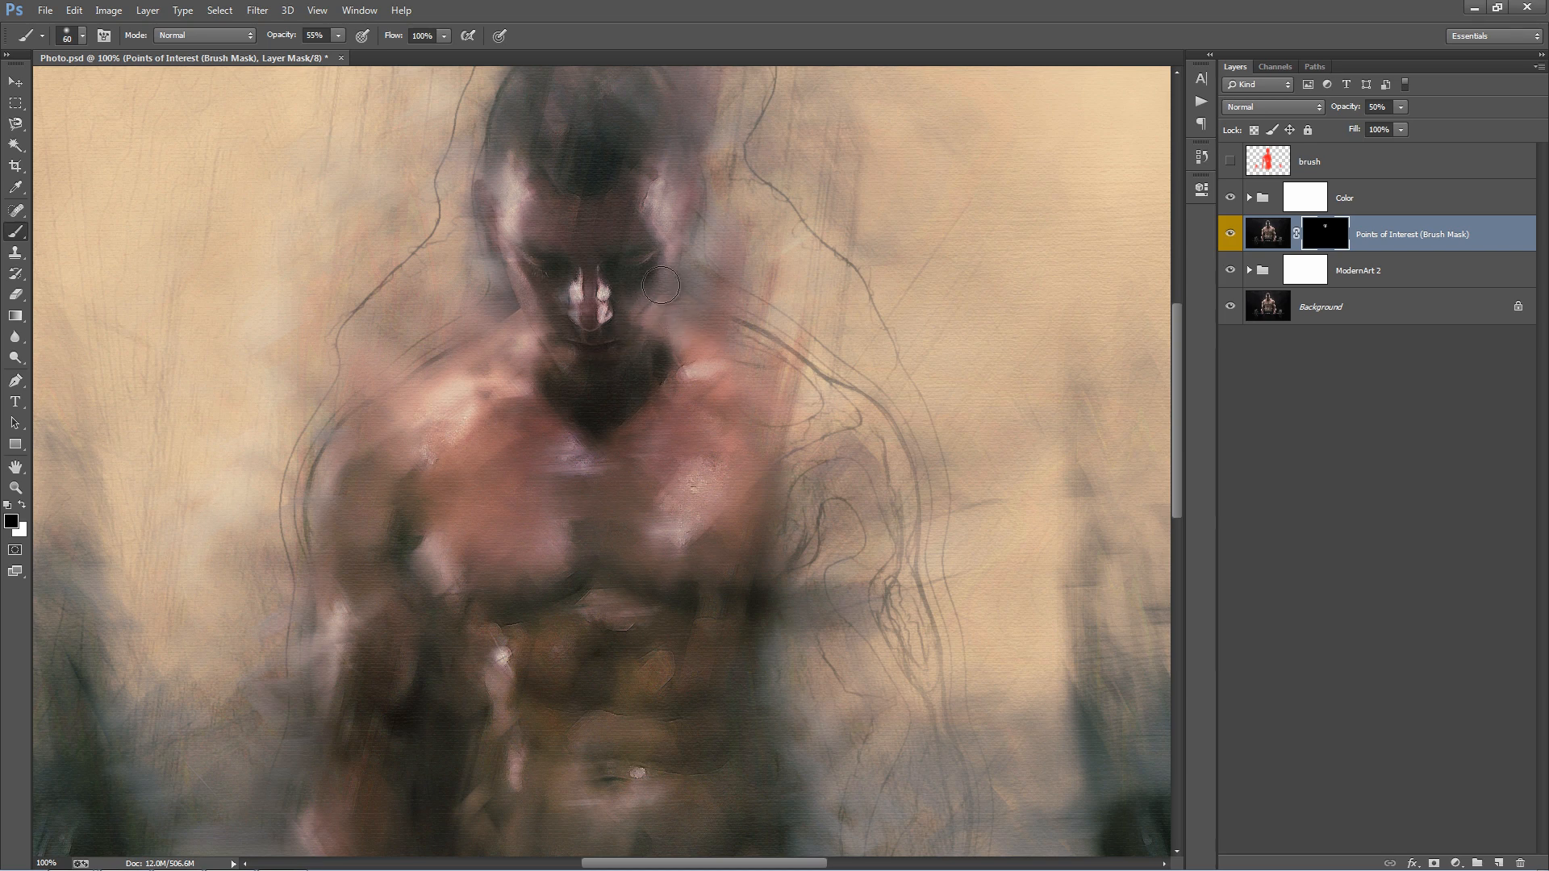
{"action": "mouse_move", "coordinate": [647, 215]}
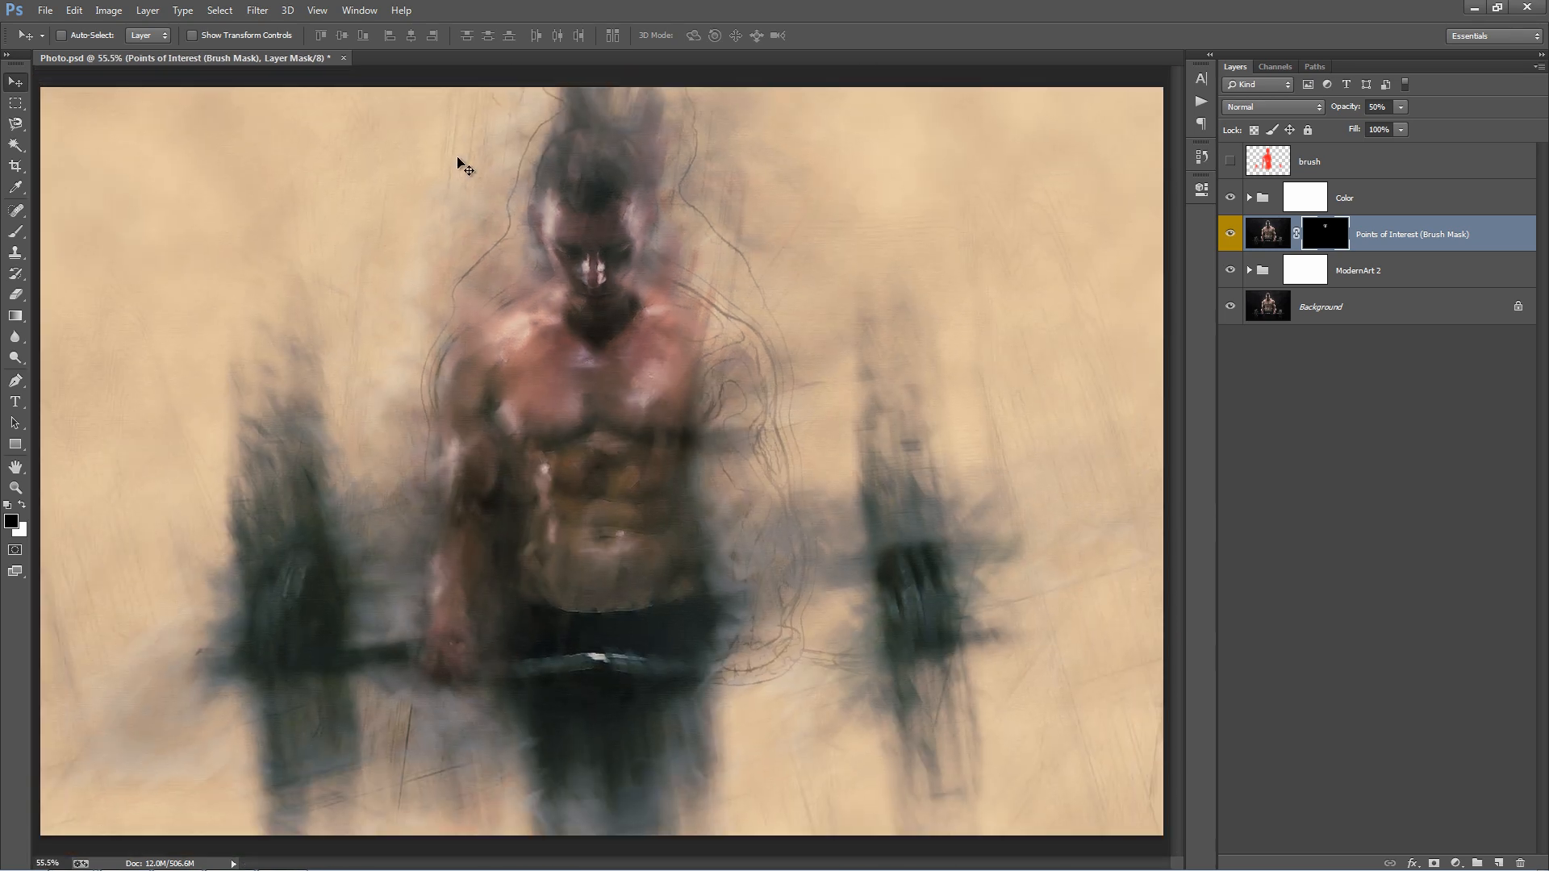
{"action": "mouse_move", "coordinate": [538, 270]}
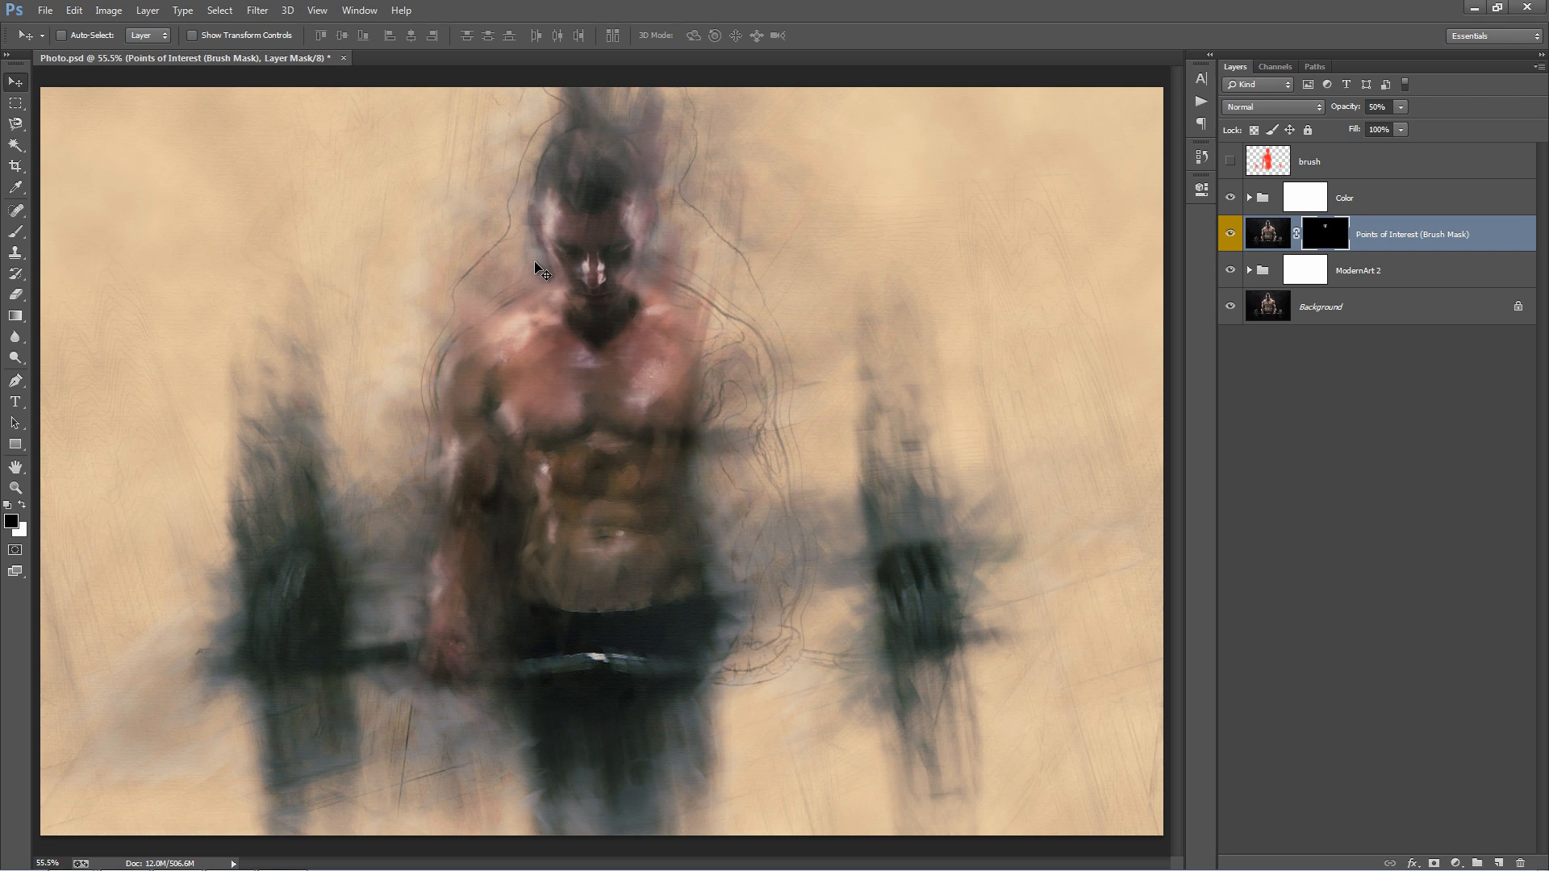
{"action": "mouse_move", "coordinate": [1002, 312]}
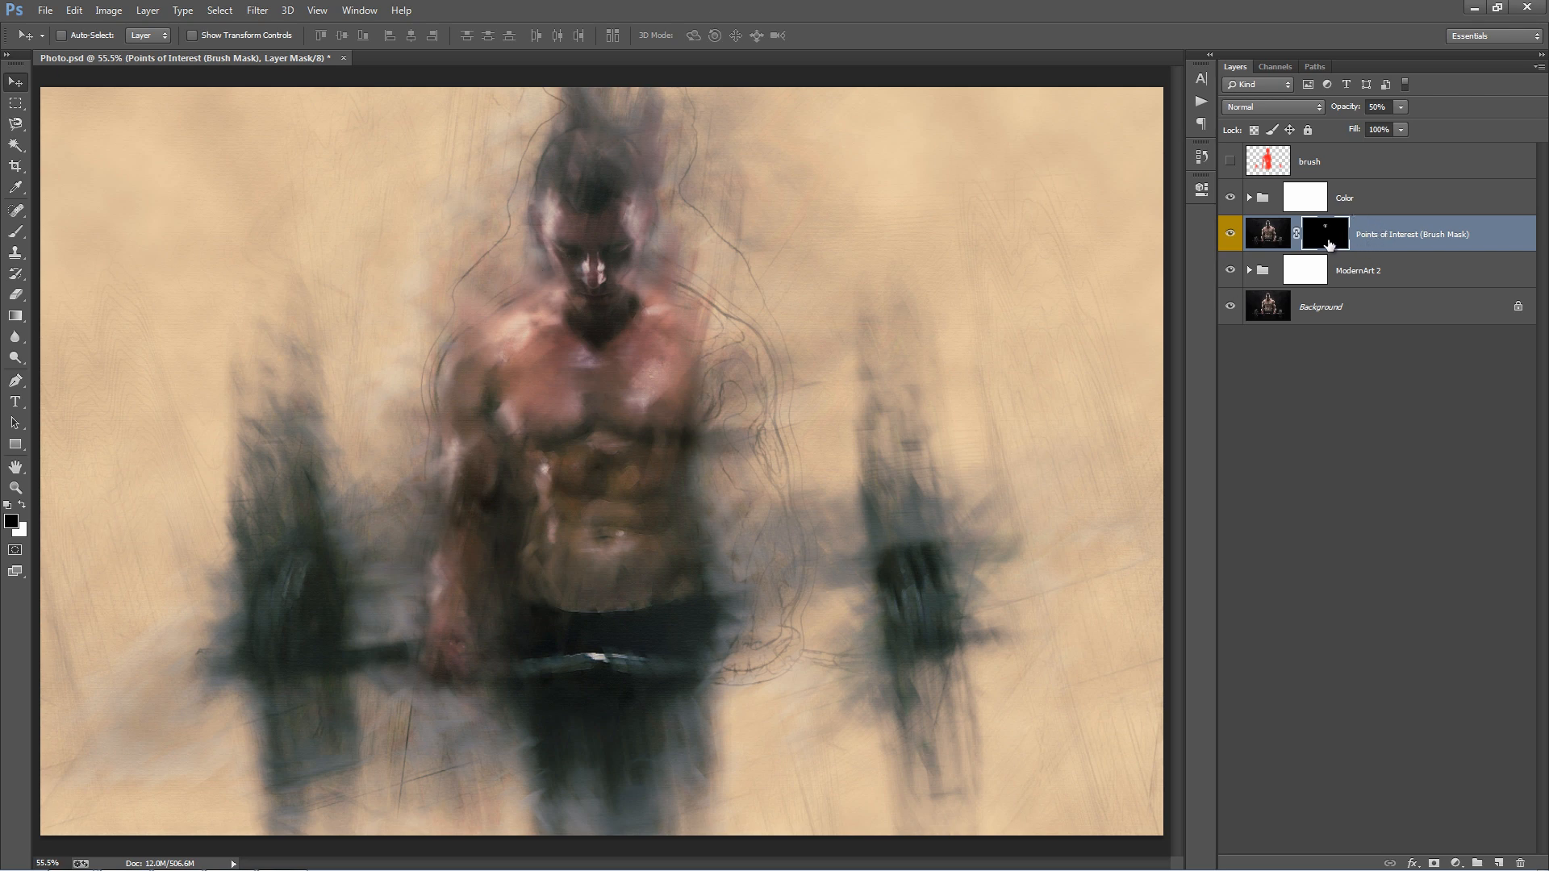
{"action": "mouse_move", "coordinate": [976, 207]}
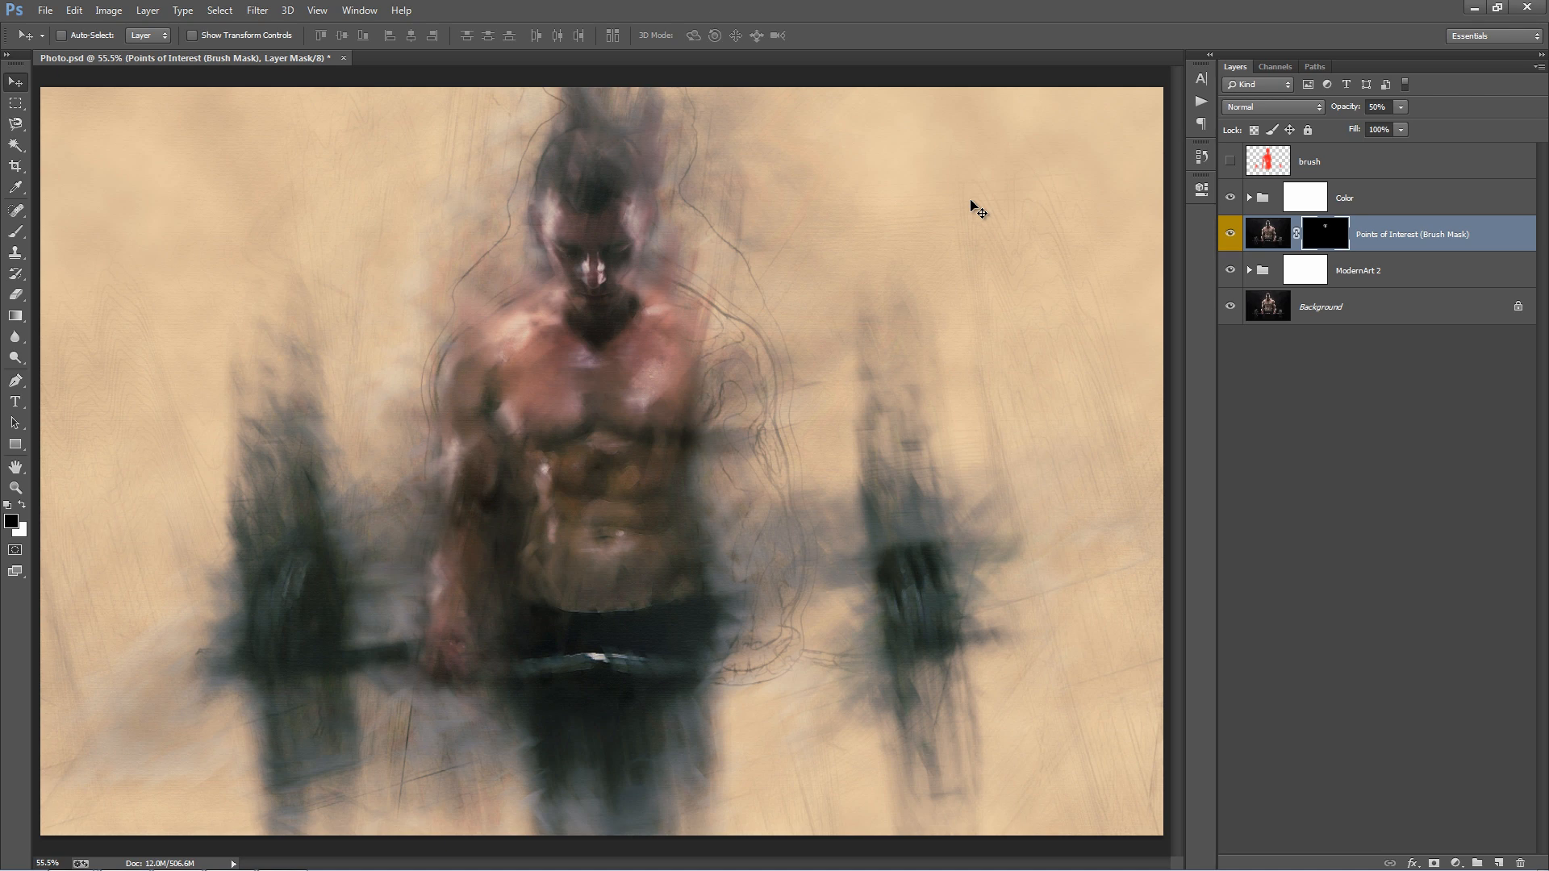
{"action": "mouse_move", "coordinate": [691, 361]}
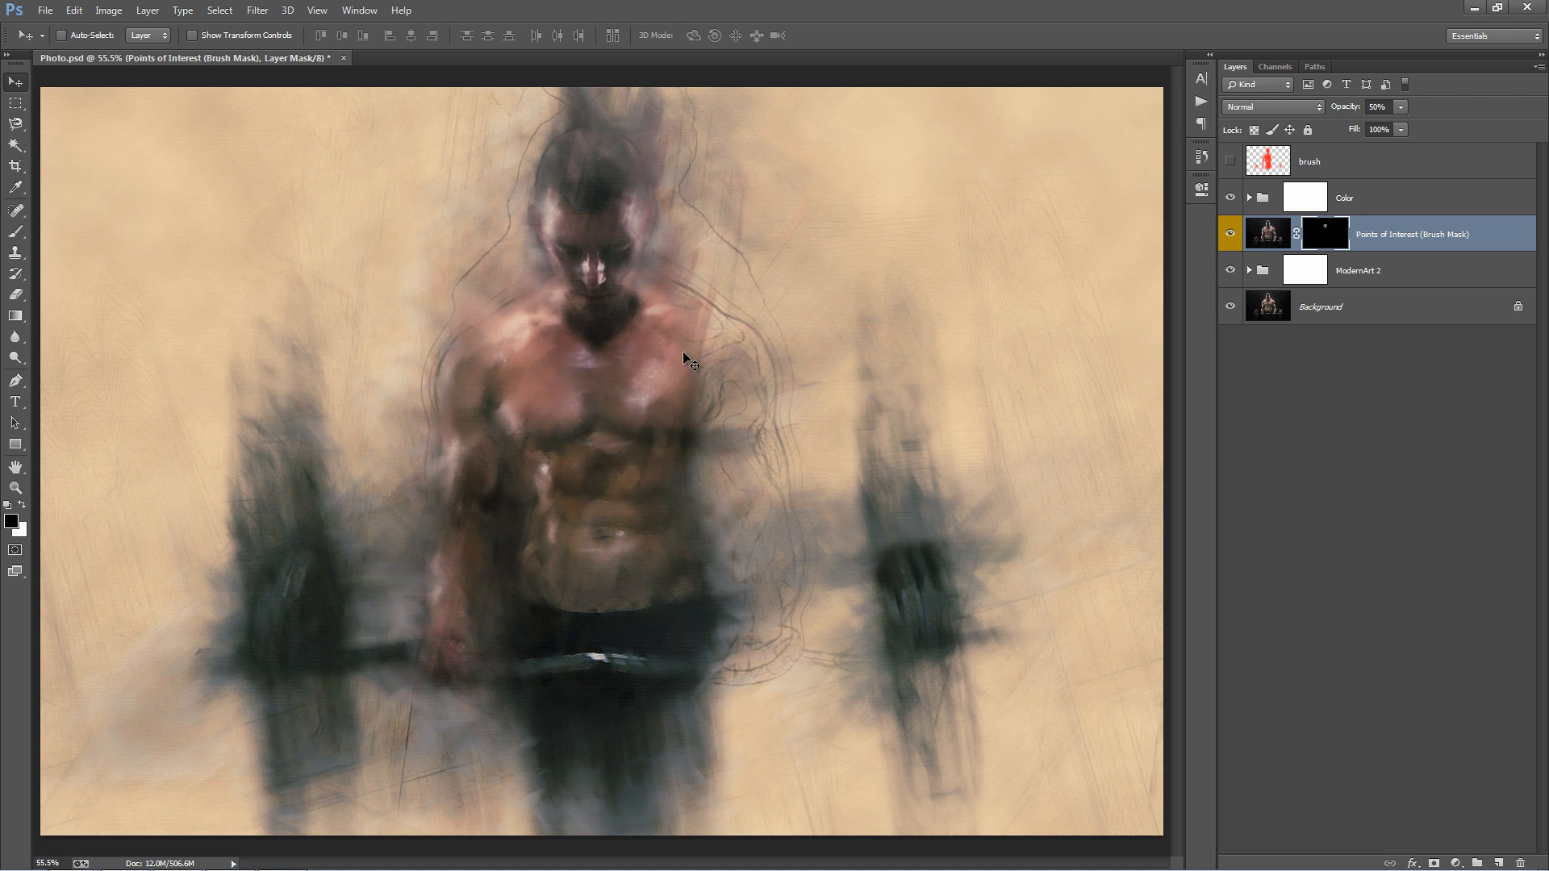
{"action": "left_click", "coordinate": [1309, 161]}
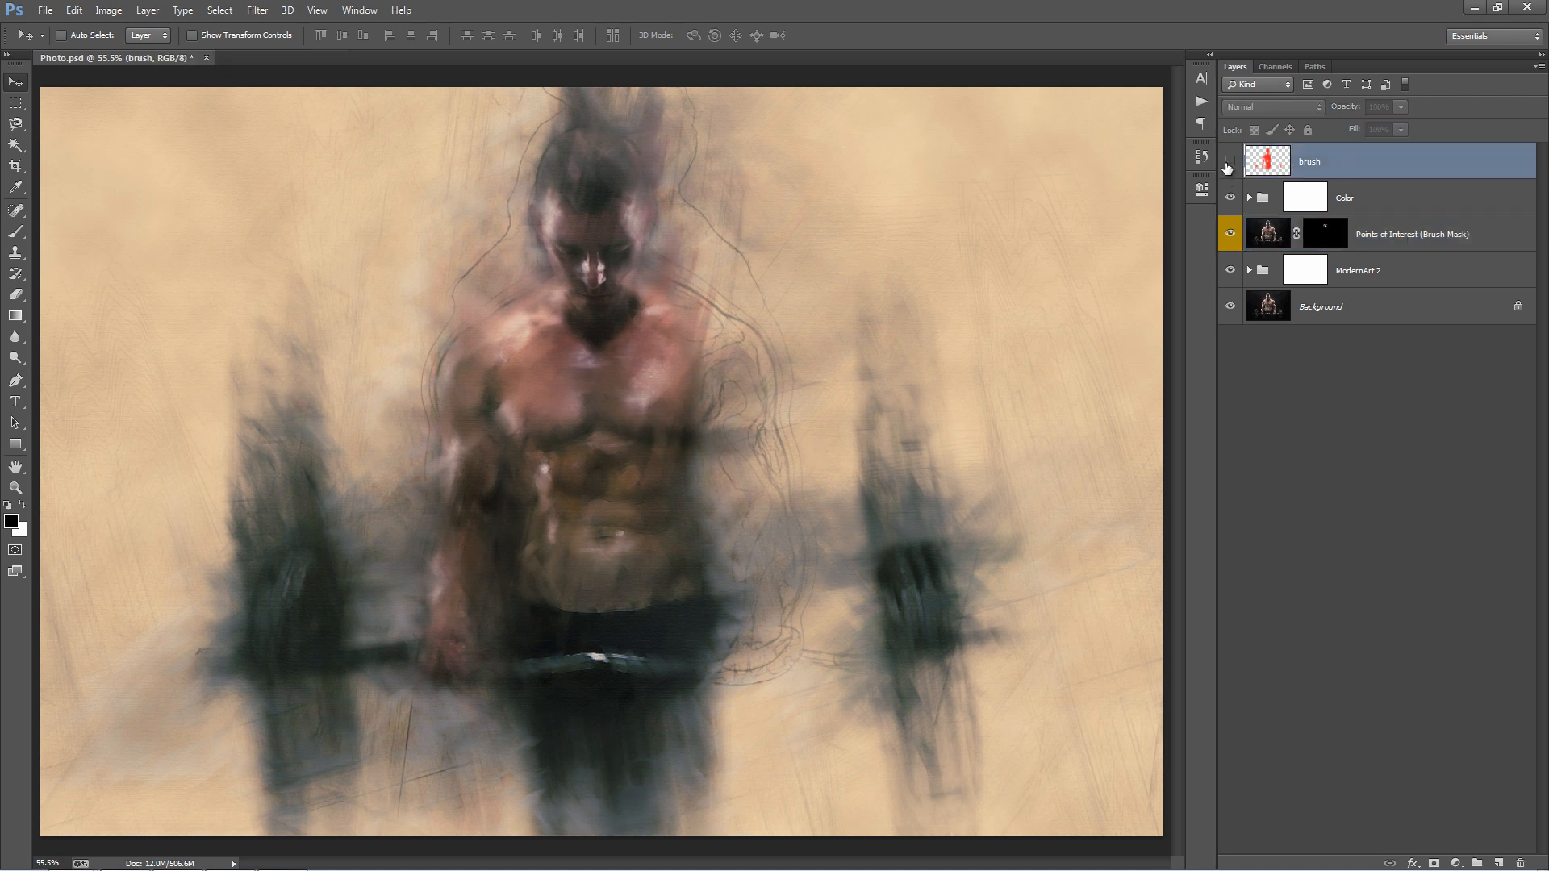
{"action": "left_click", "coordinate": [1229, 164]}
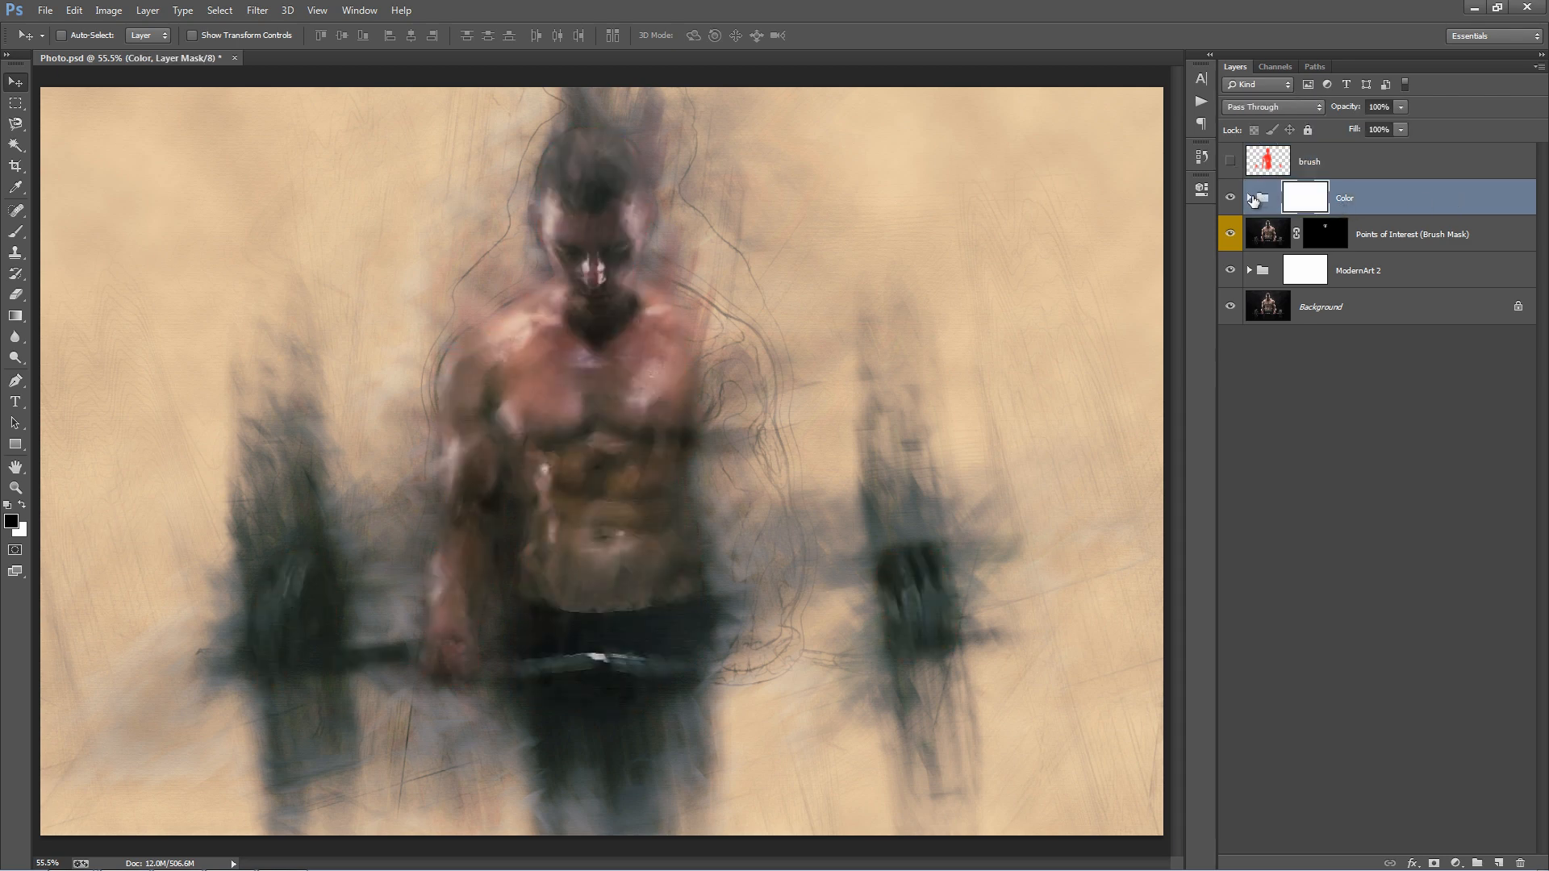
Expand the Color group and select the Overall Brightness levels layer.
{"action": "left_click", "coordinate": [1260, 198]}
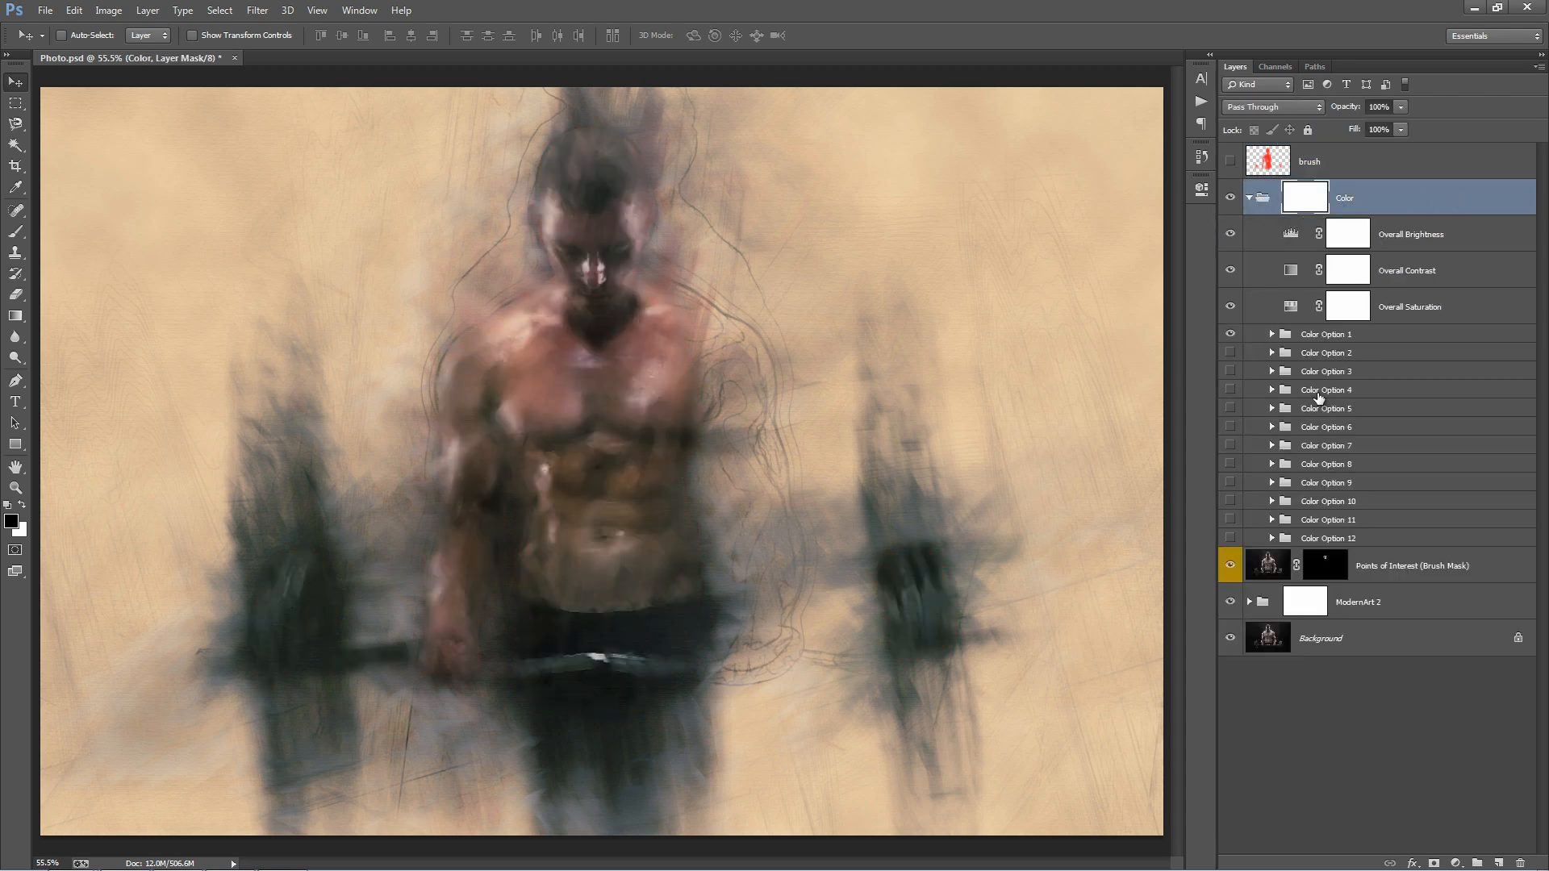
{"action": "left_click", "coordinate": [1412, 234]}
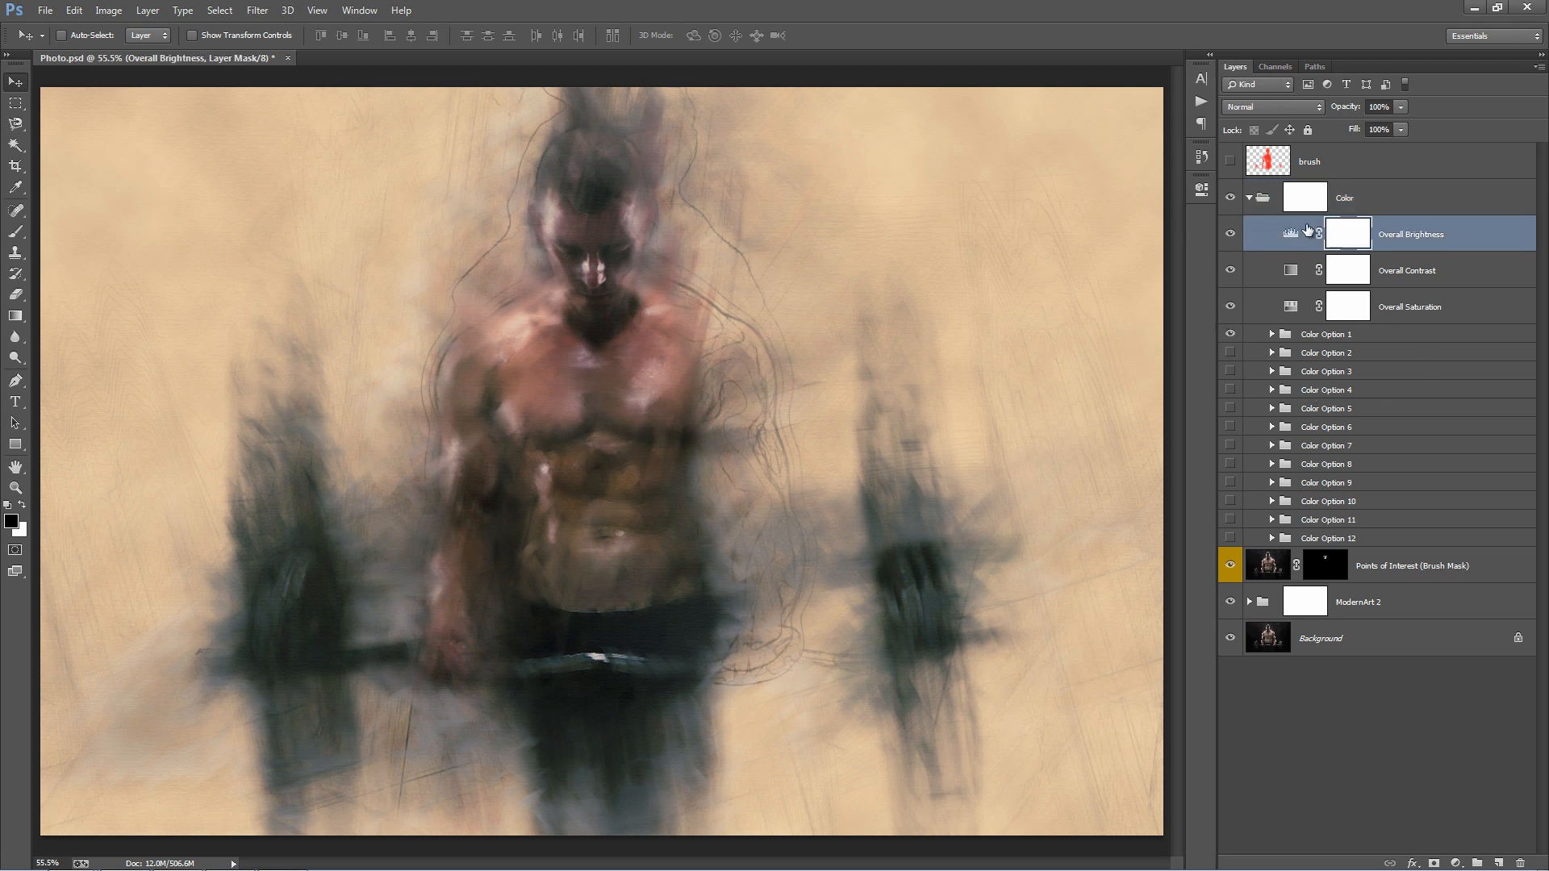
{"action": "mouse_move", "coordinate": [1293, 235]}
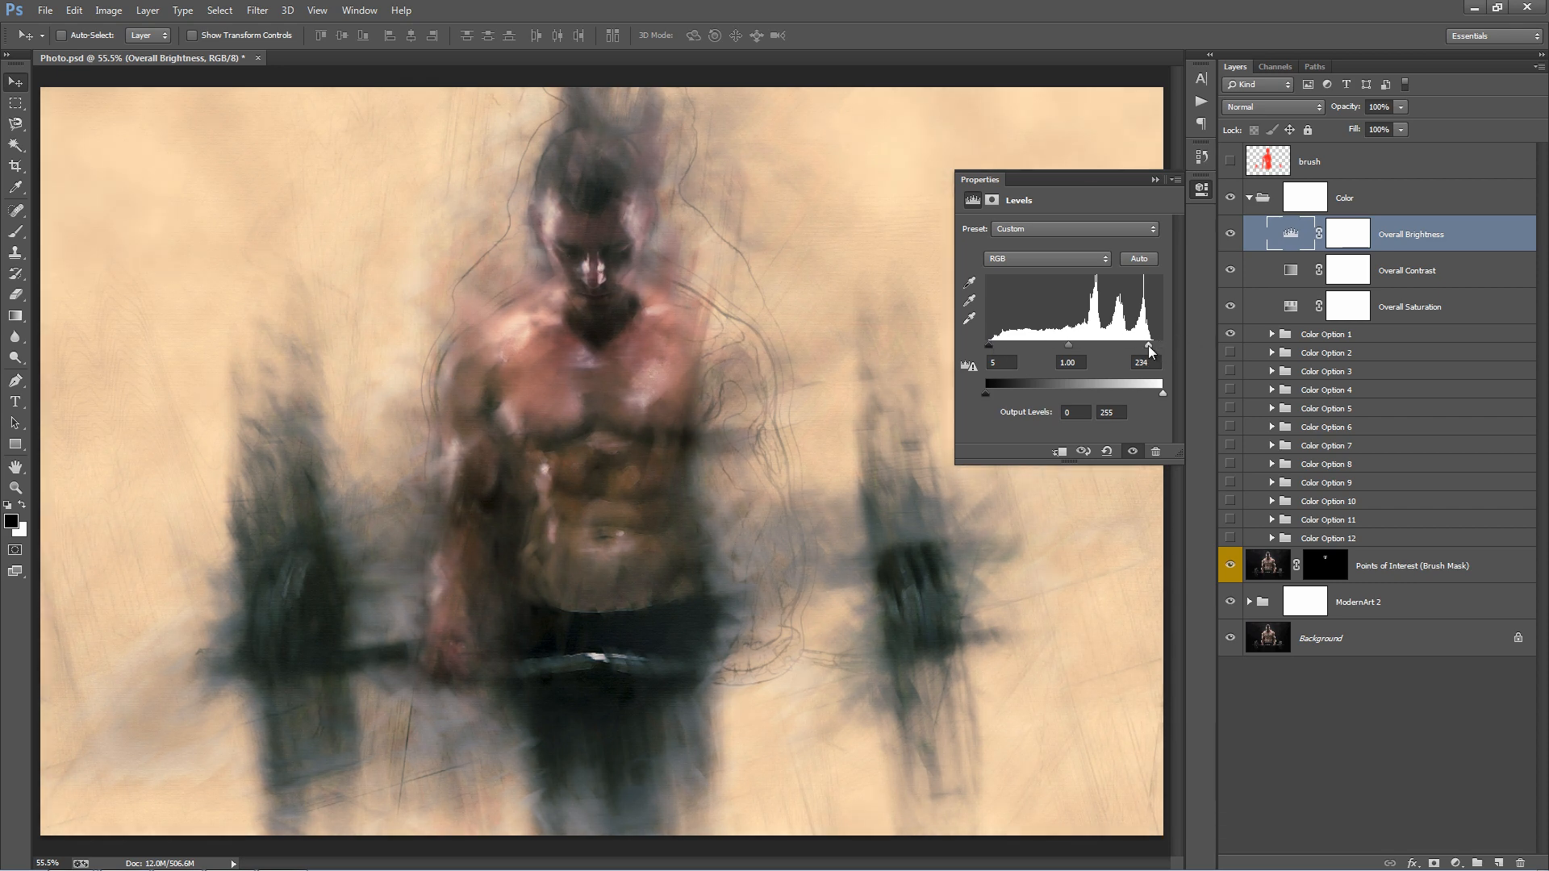
{"action": "mouse_move", "coordinate": [988, 399]}
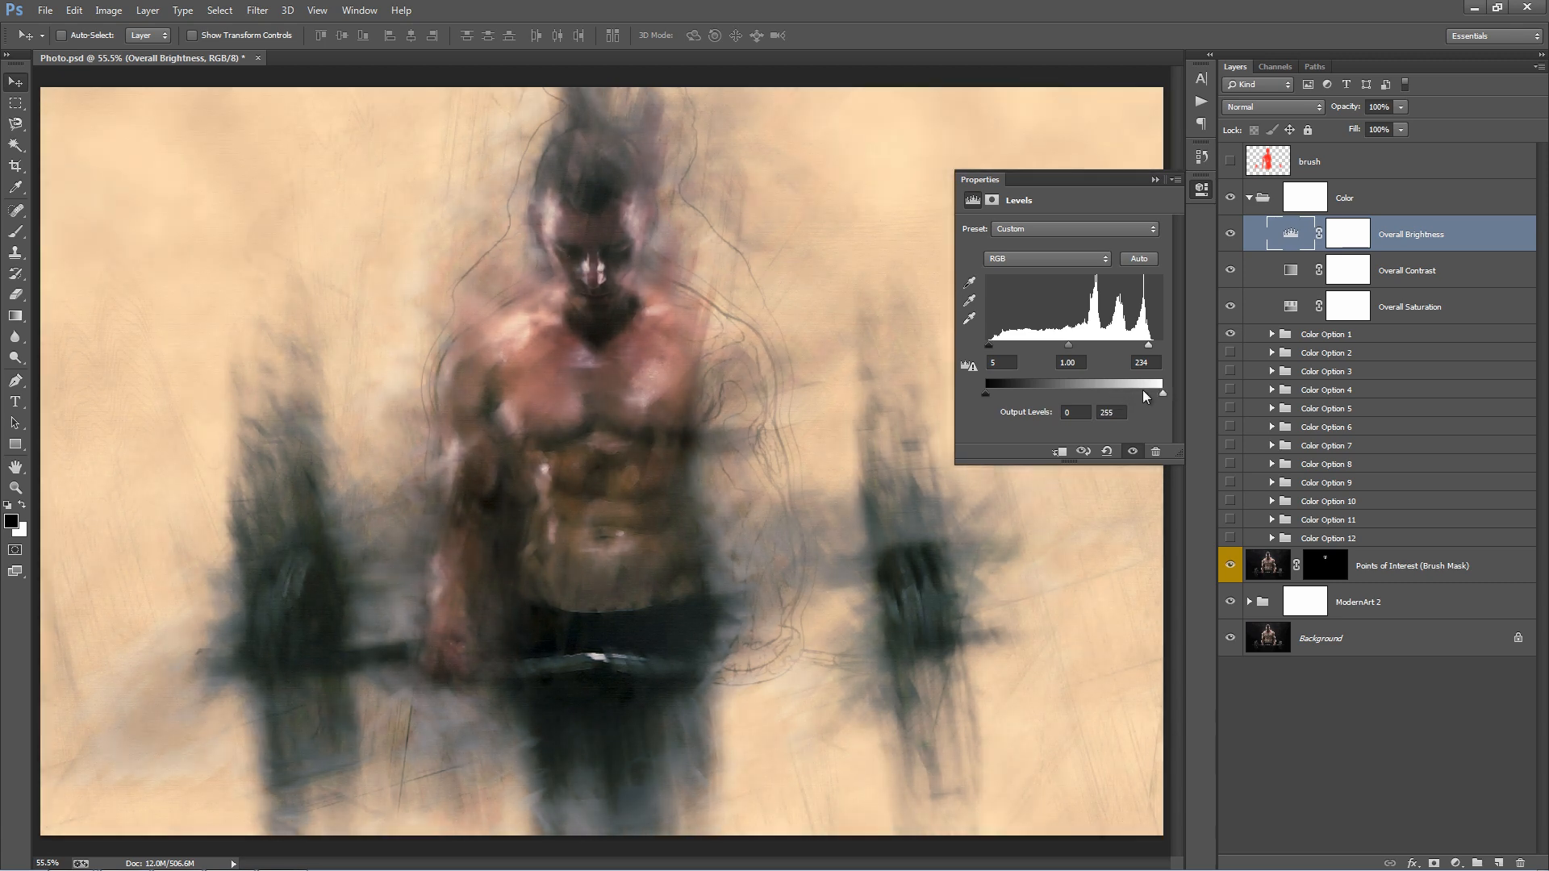
Select the Overall Contrast layer and enter a higher opacity value.
{"action": "left_click", "coordinate": [1408, 307]}
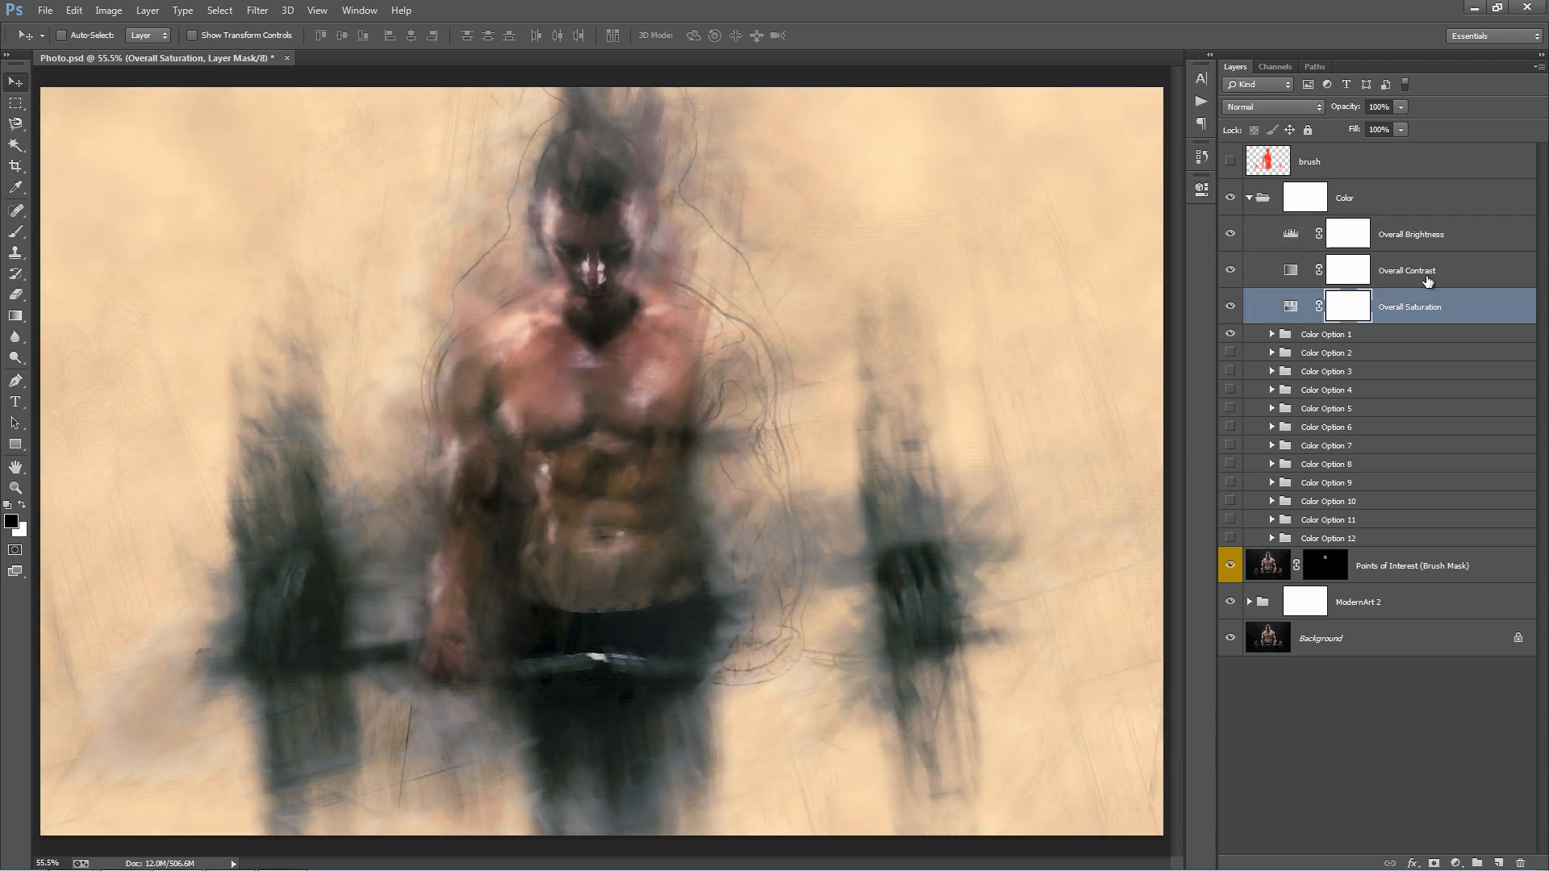
{"action": "left_click", "coordinate": [1407, 270]}
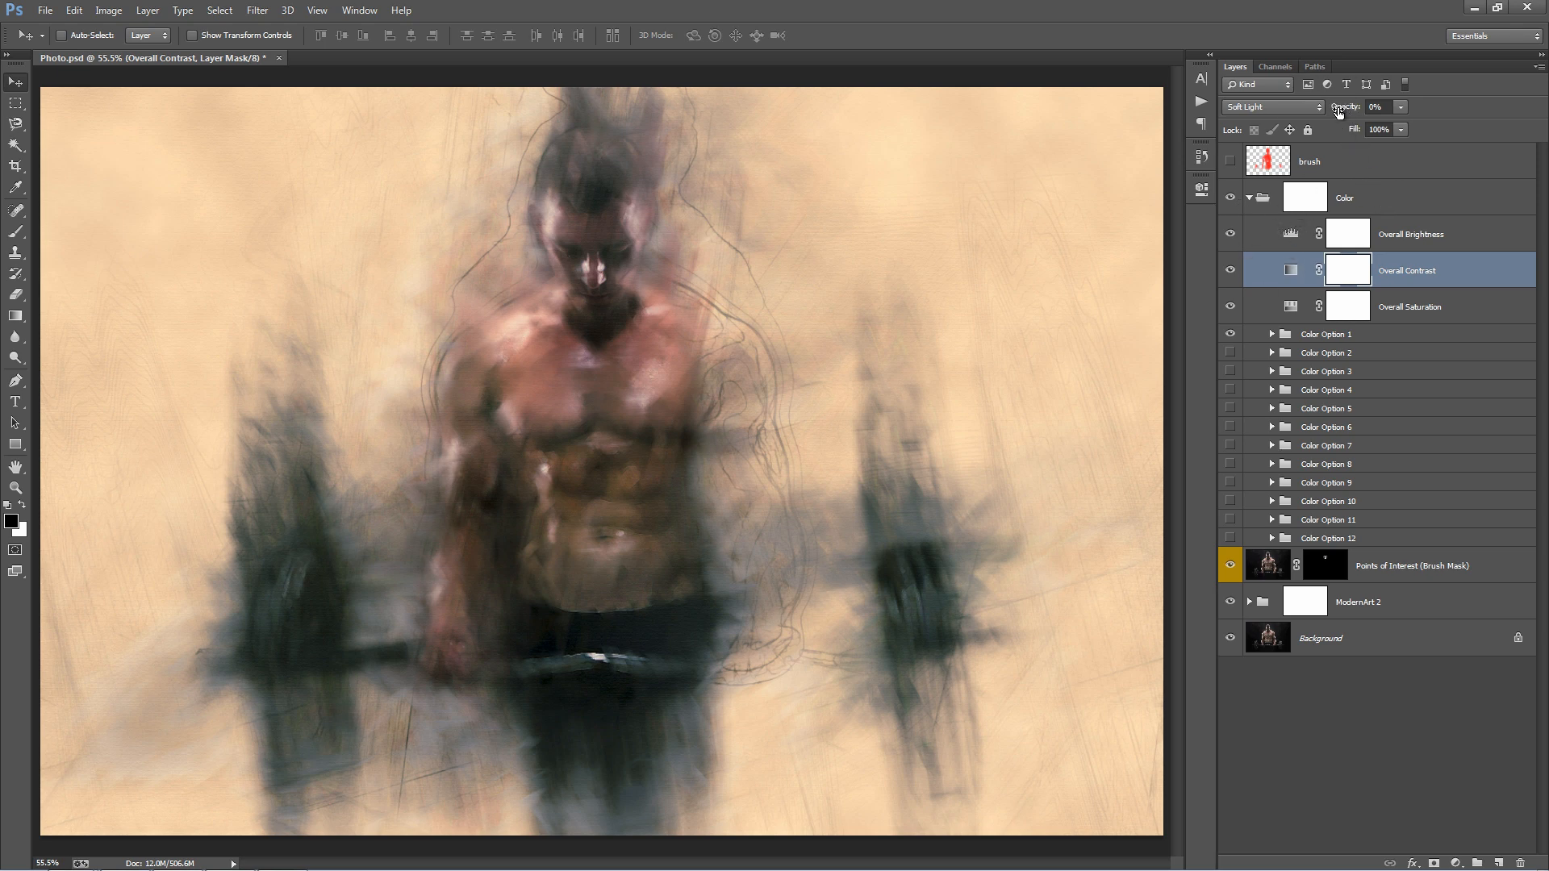
{"action": "triple_click", "coordinate": [1378, 106]}
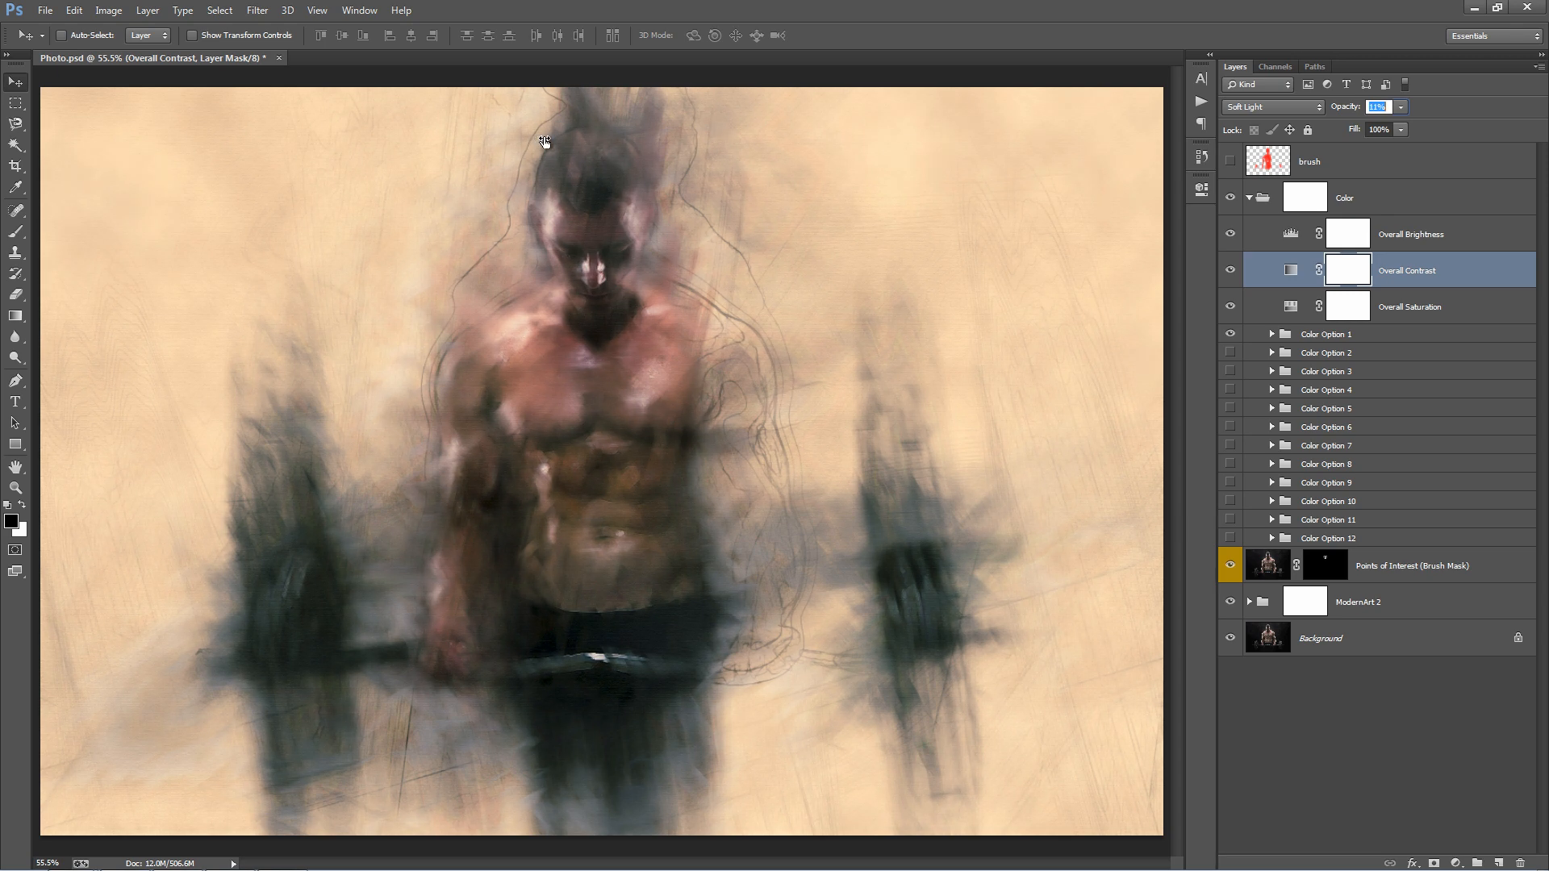
{"action": "left_click", "coordinate": [1409, 307]}
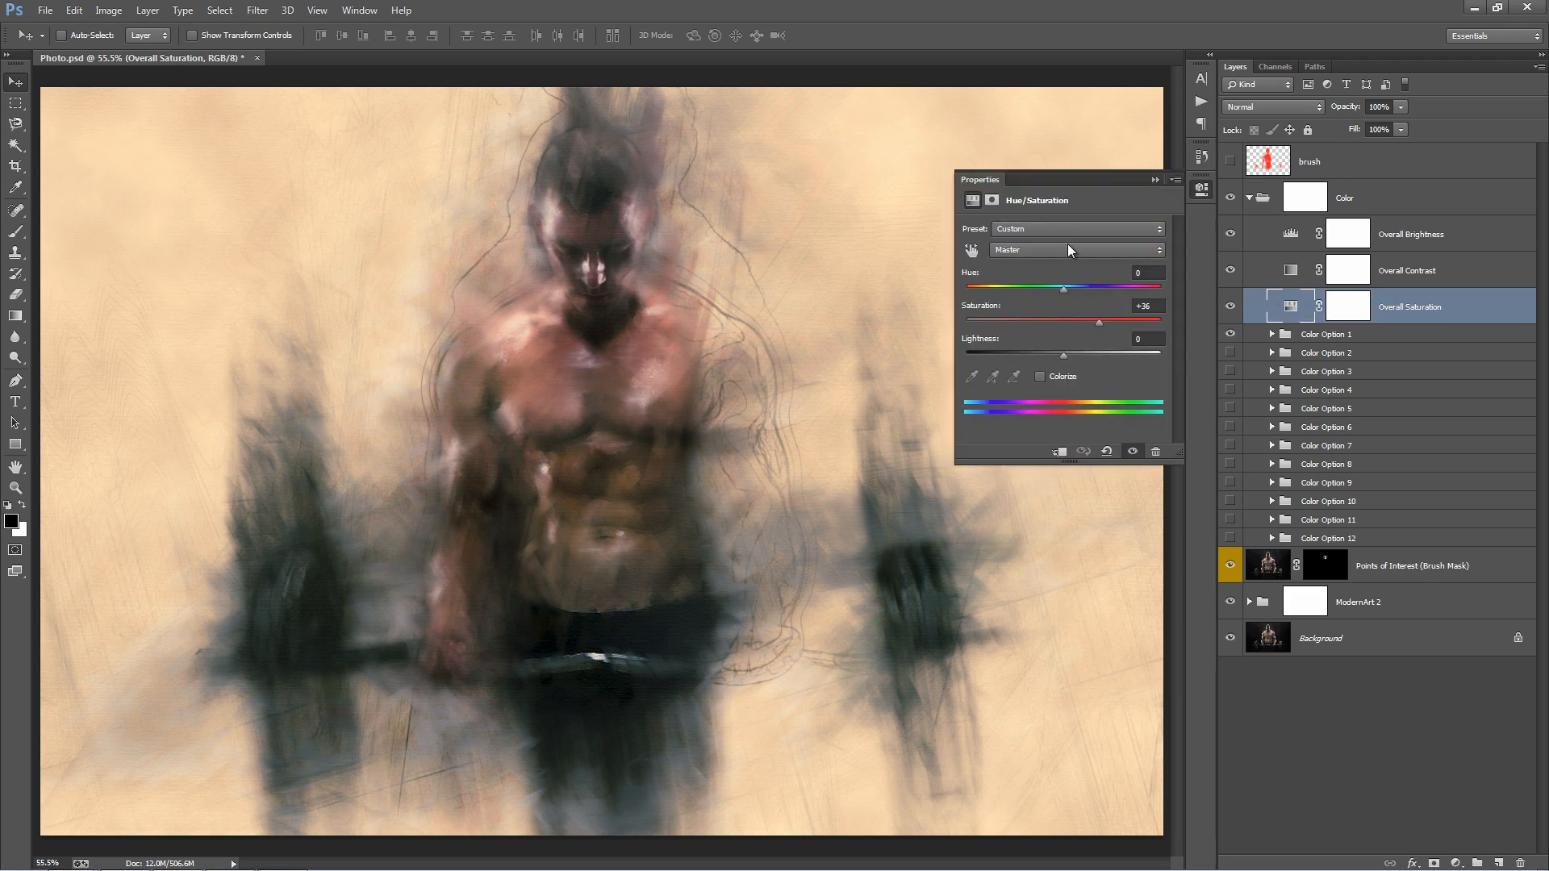
{"action": "mouse_move", "coordinate": [1097, 330]}
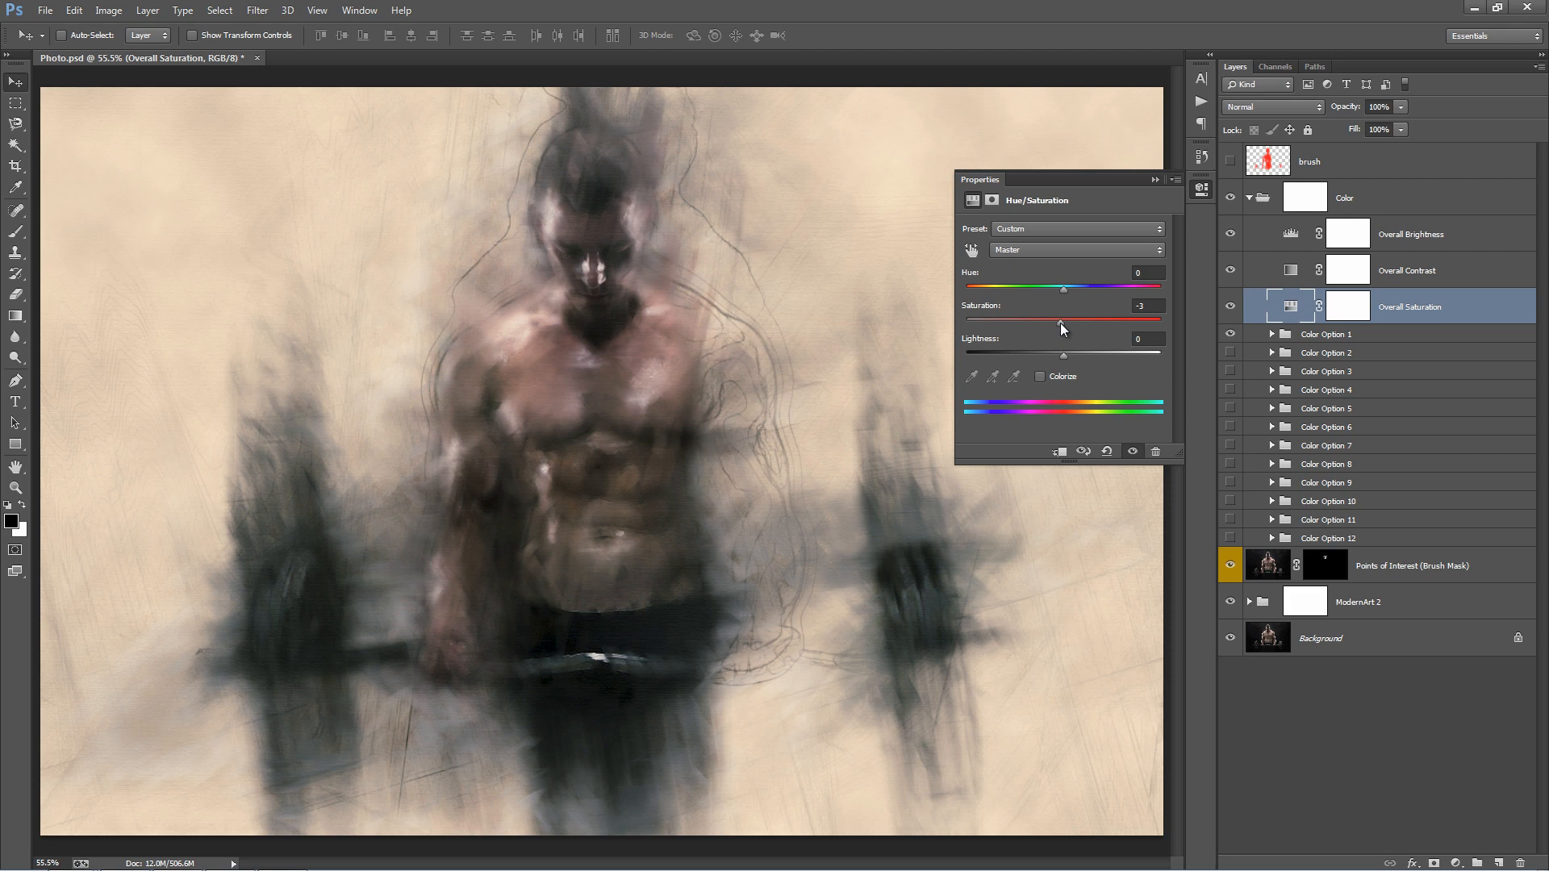
Switch Overall Saturation to the Reds range, boost them to +57, and close the properties.
{"action": "left_click", "coordinate": [1075, 249]}
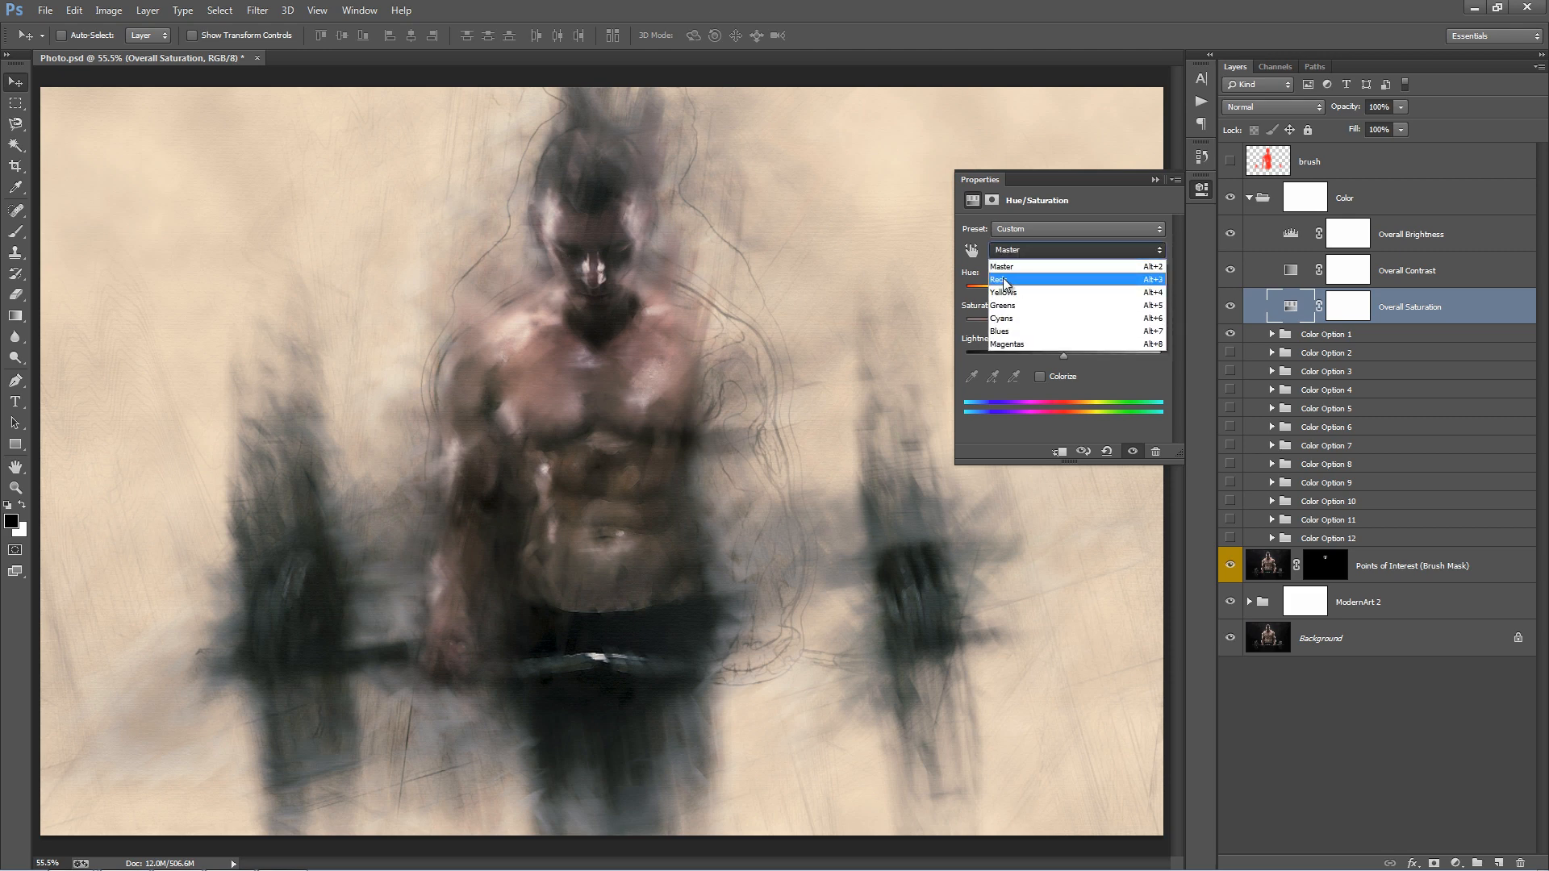
{"action": "left_click", "coordinate": [1002, 278]}
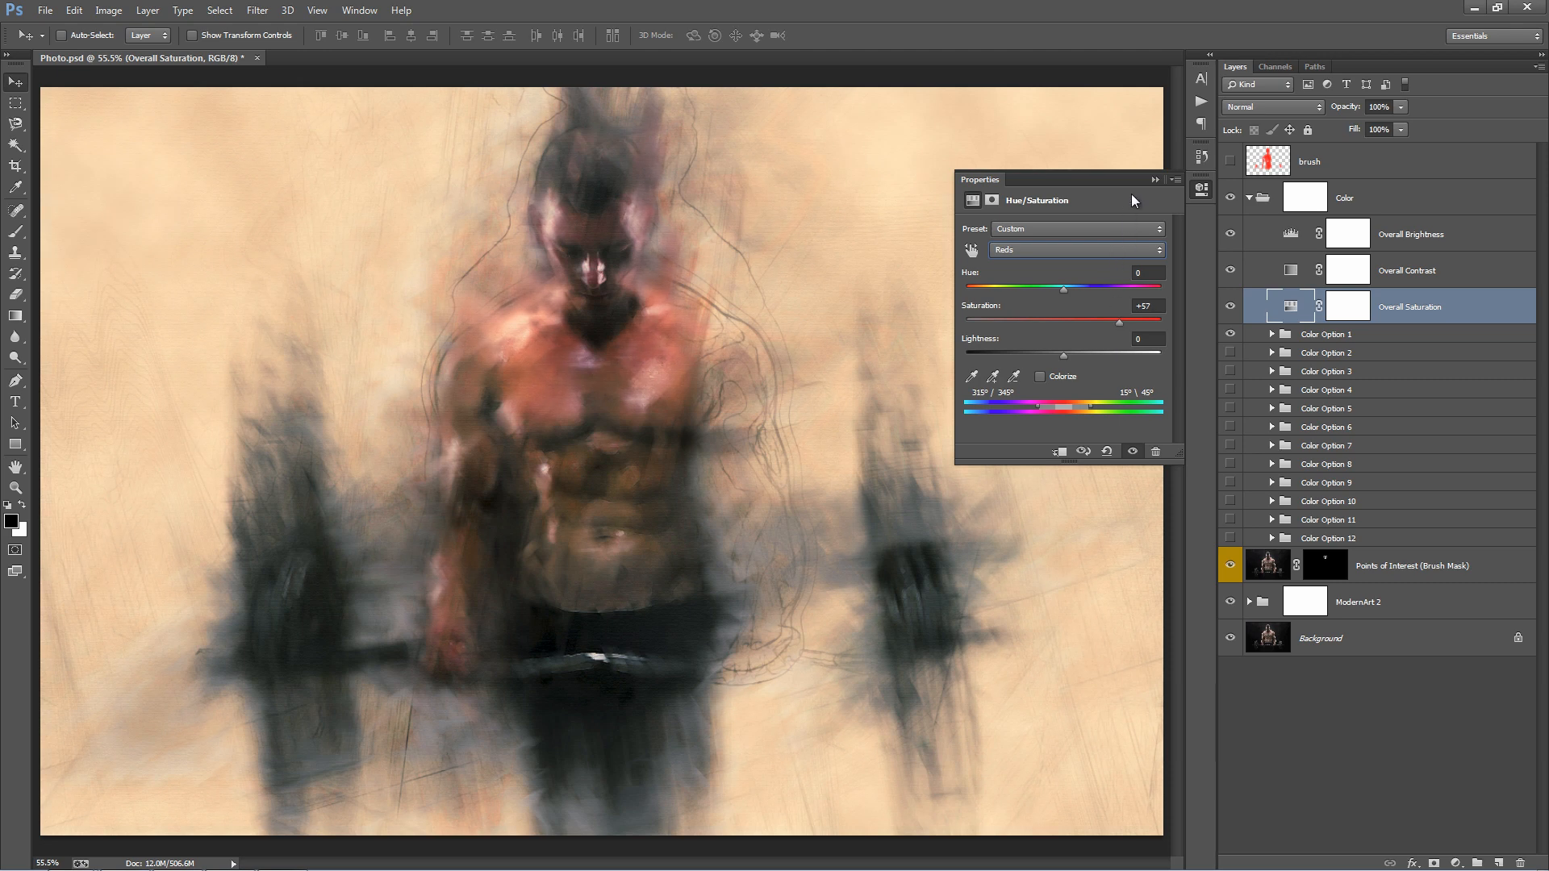
{"action": "left_click", "coordinate": [1328, 333]}
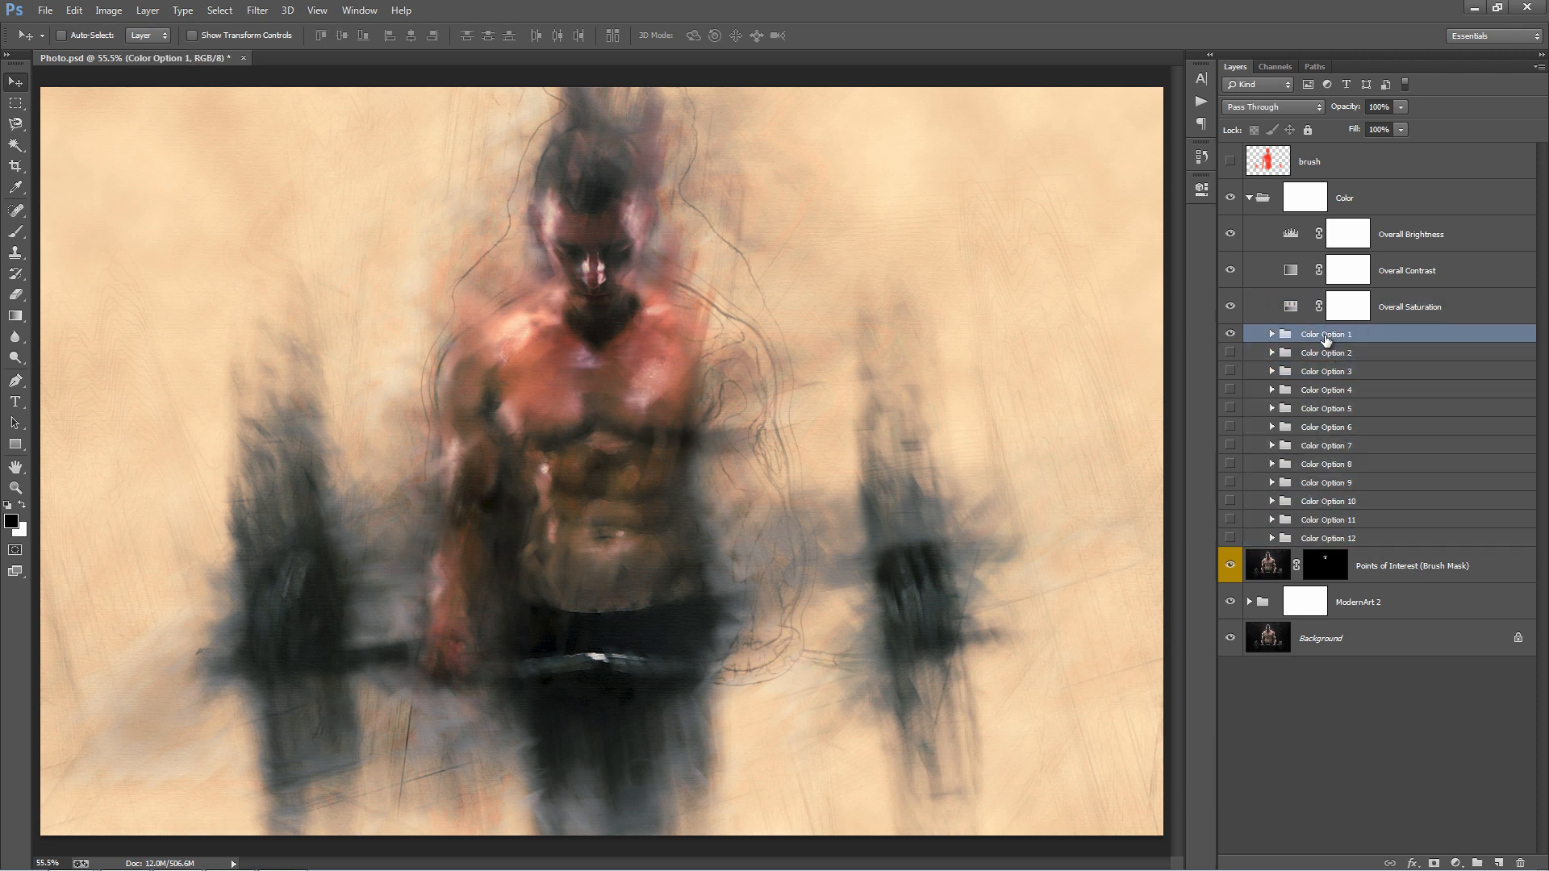
Turn on Color Options 1, 6 and 10, lower their opacities, and collapse the Color group.
{"action": "left_click", "coordinate": [1231, 333]}
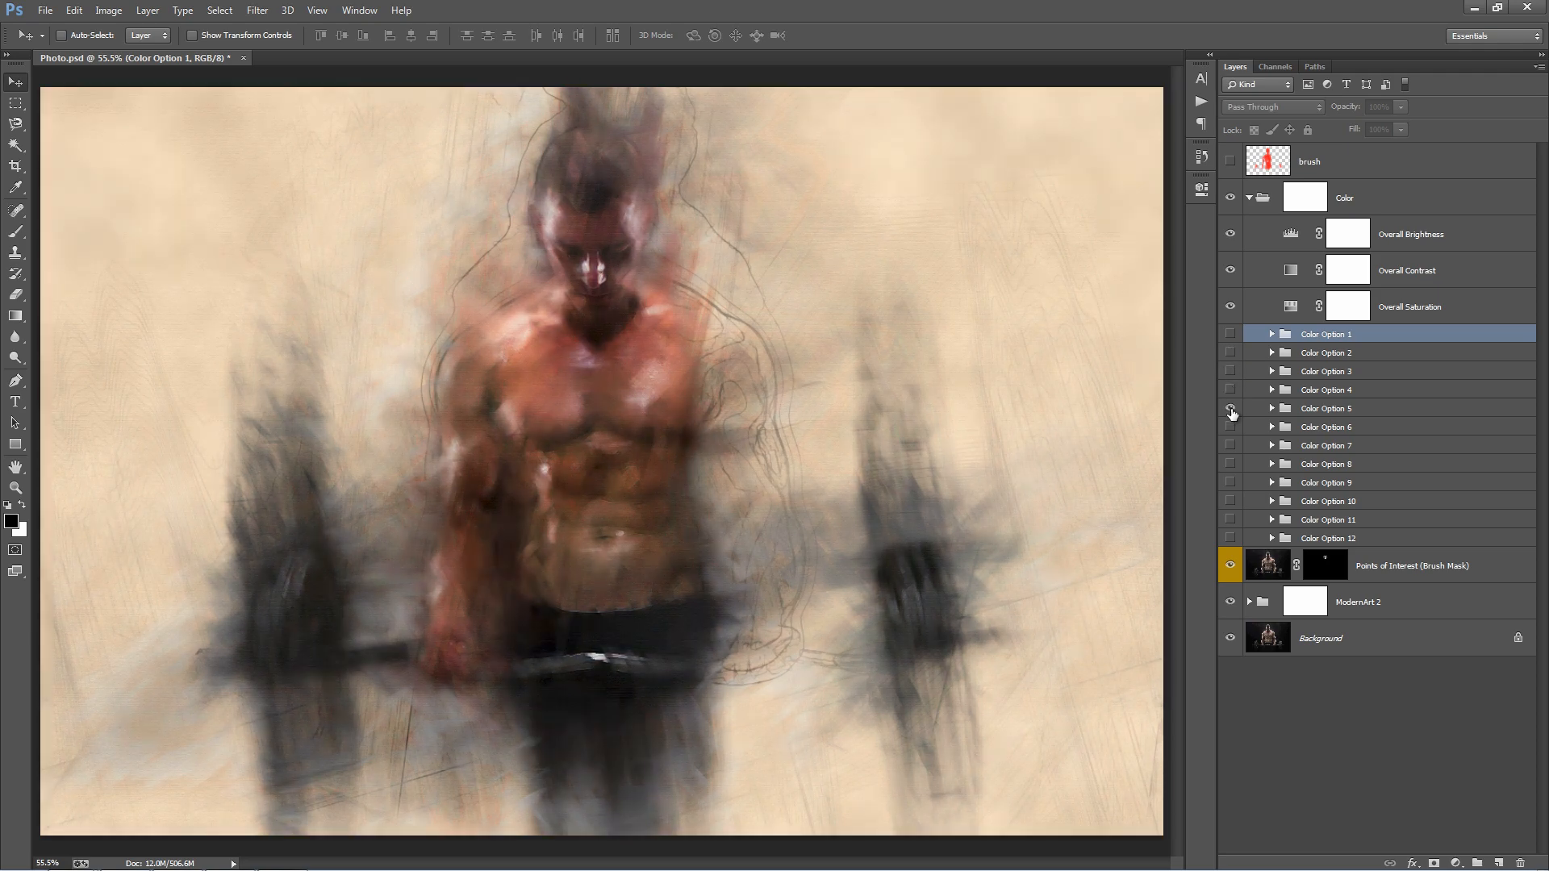
{"action": "left_click", "coordinate": [1231, 408]}
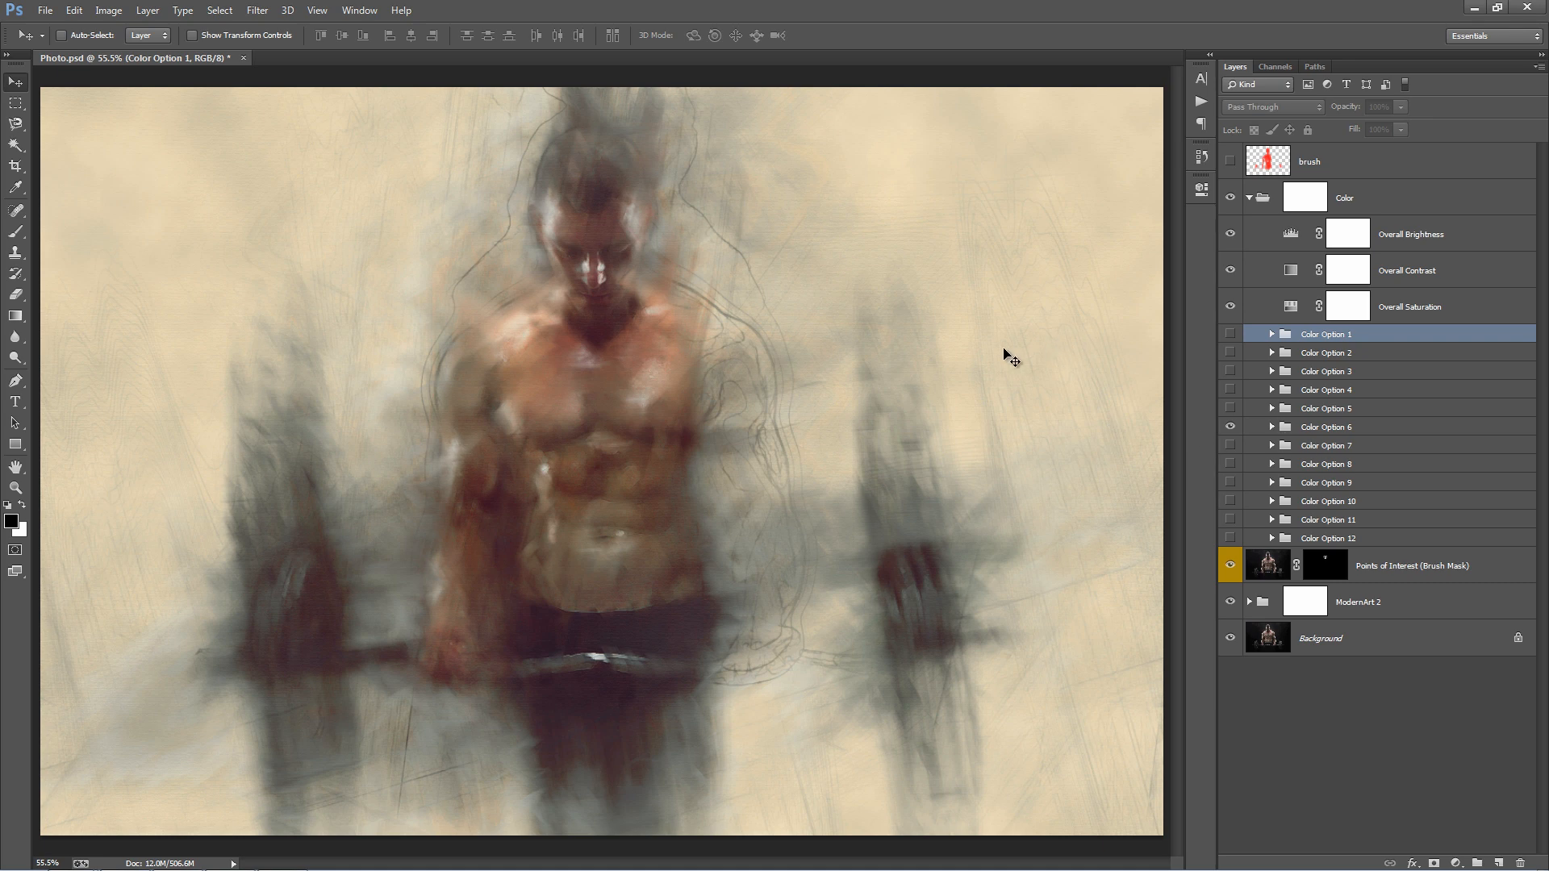
{"action": "left_click", "coordinate": [1327, 426]}
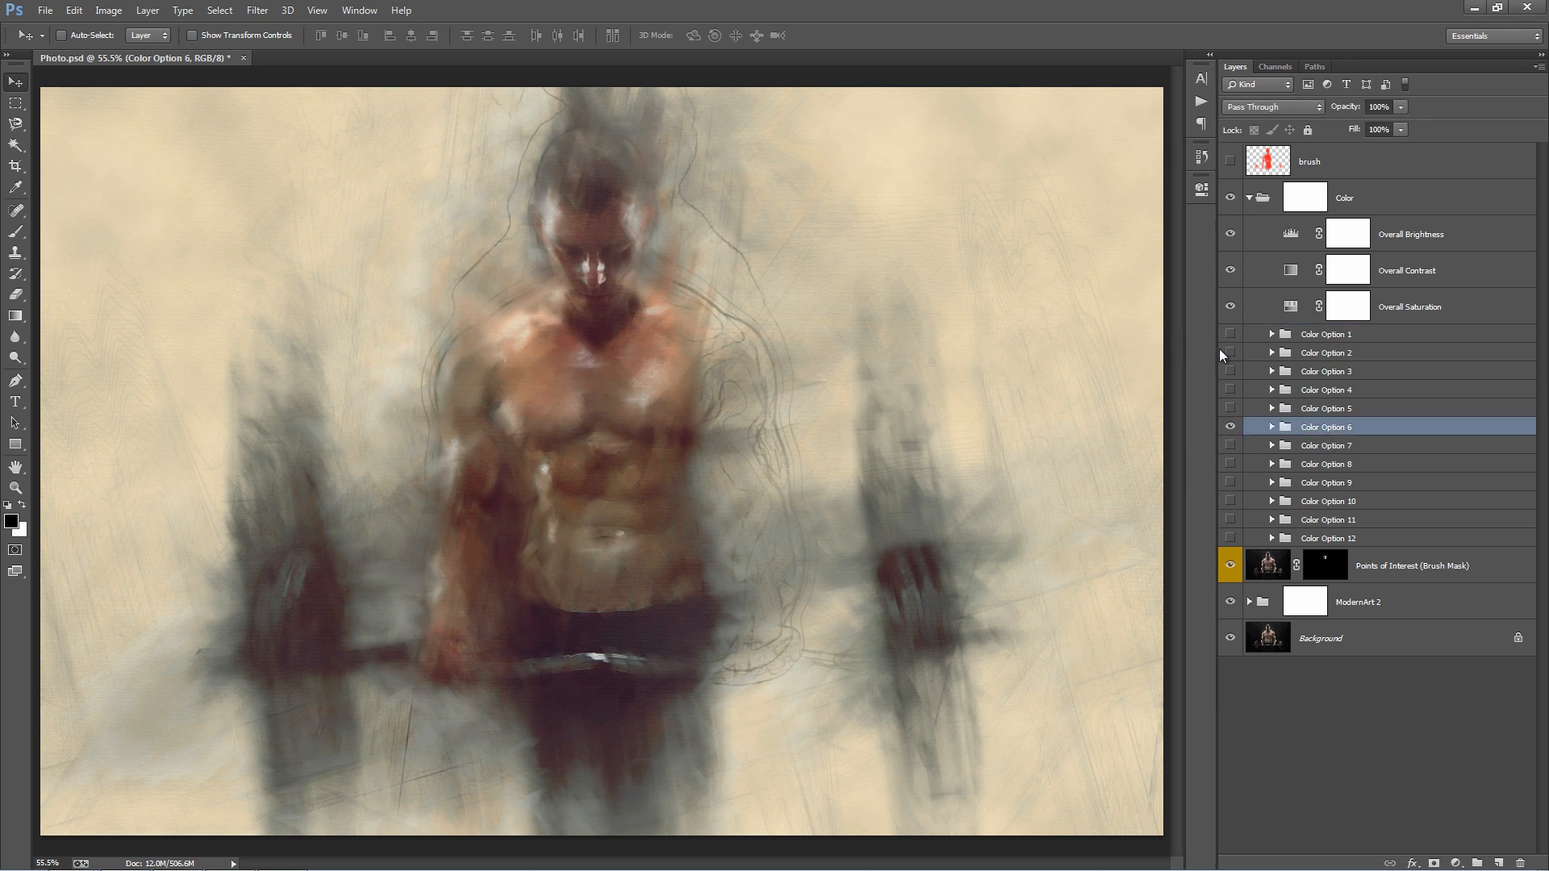
{"action": "mouse_move", "coordinate": [1284, 241]}
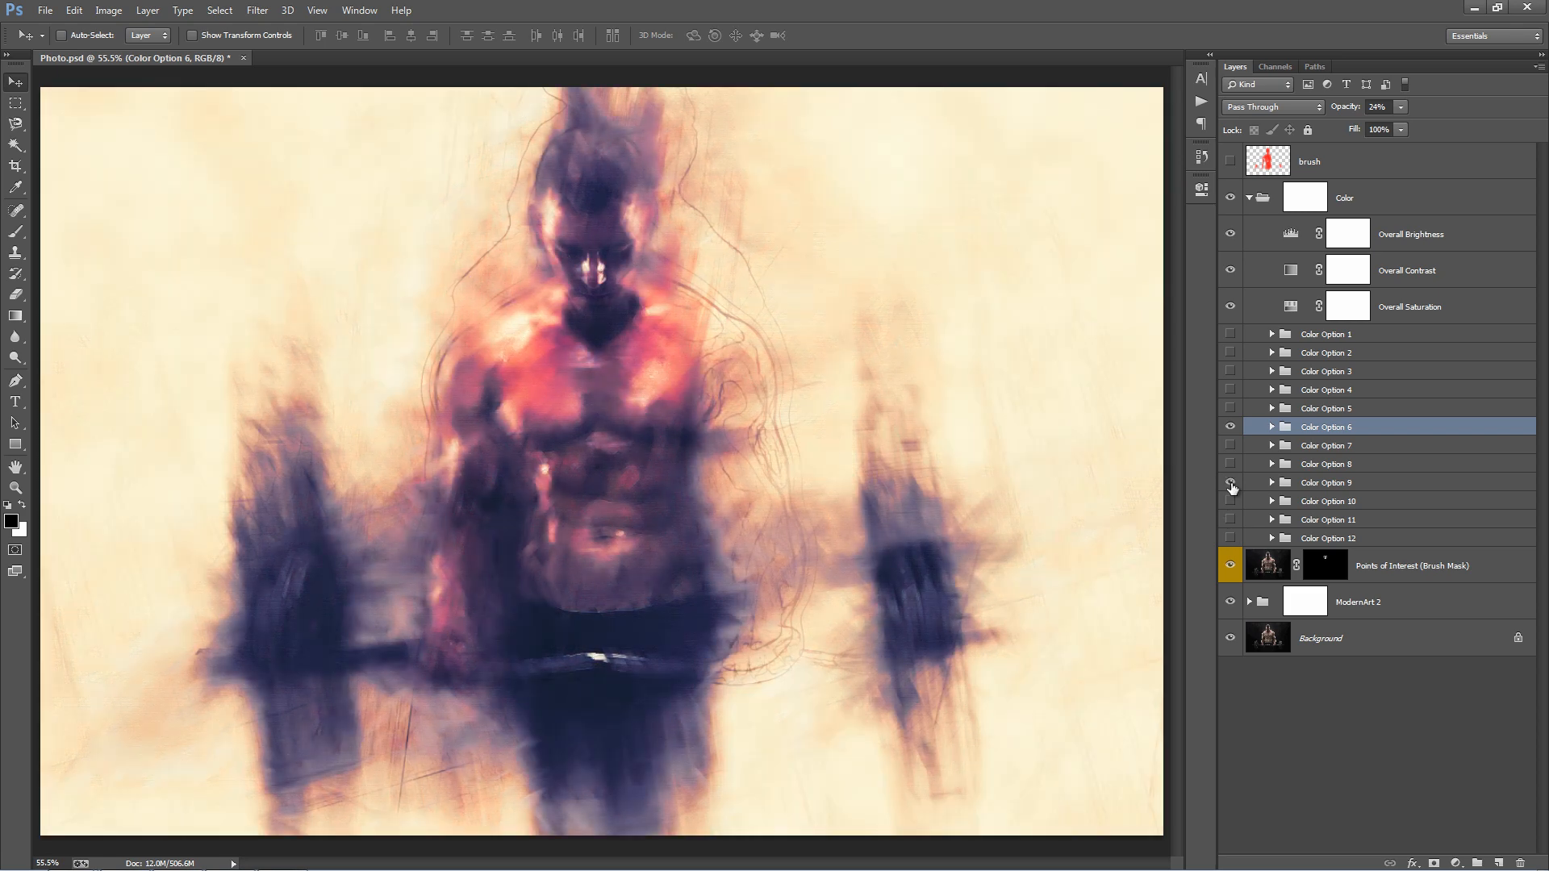
{"action": "left_click", "coordinate": [1231, 484]}
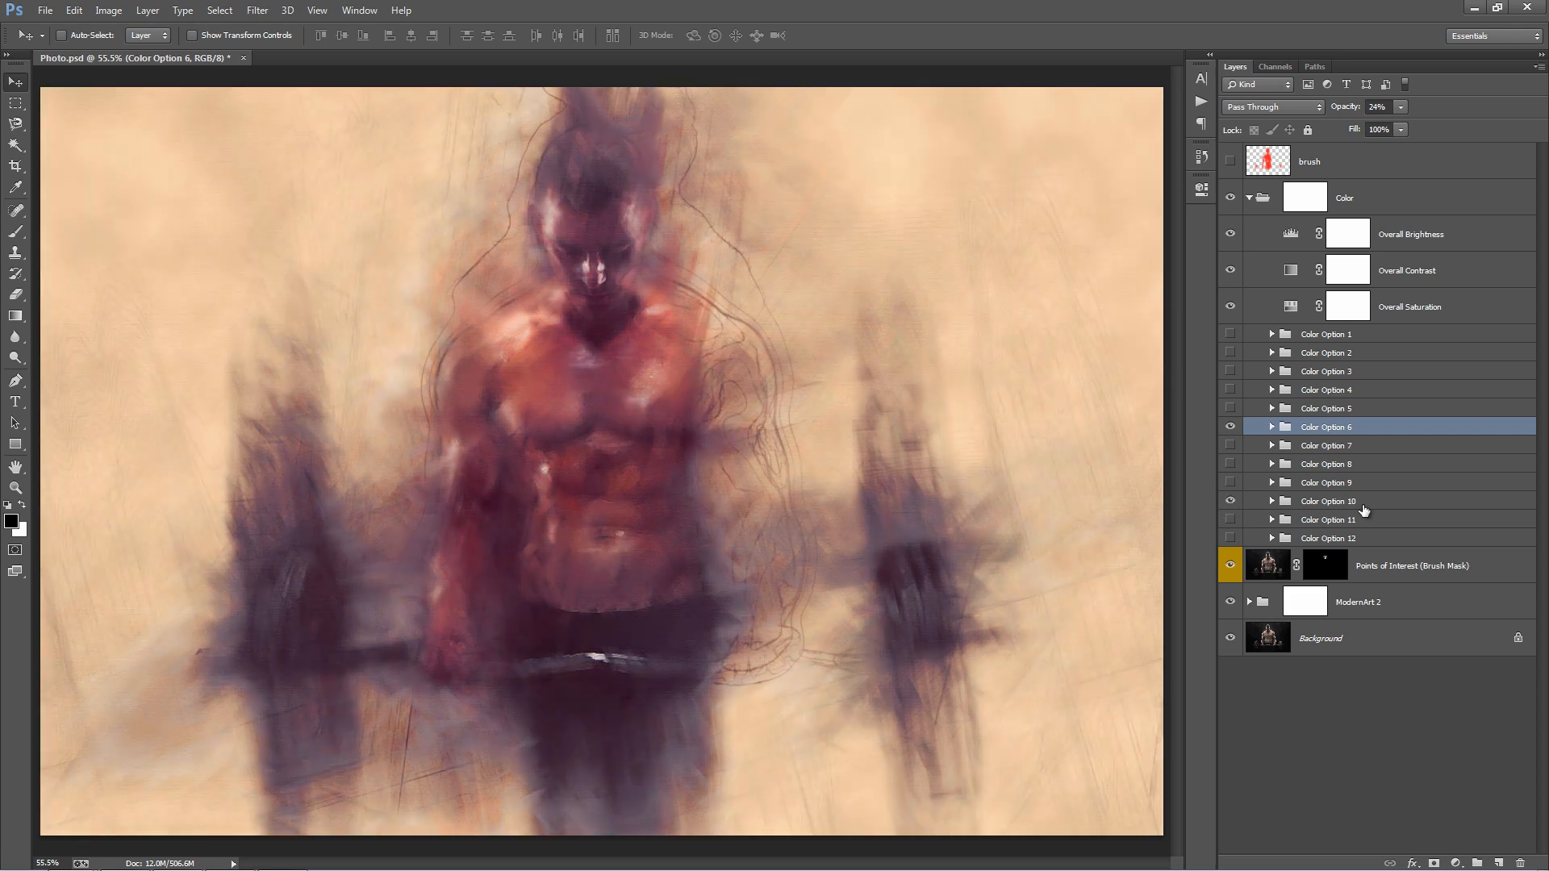
{"action": "left_click", "coordinate": [1328, 501]}
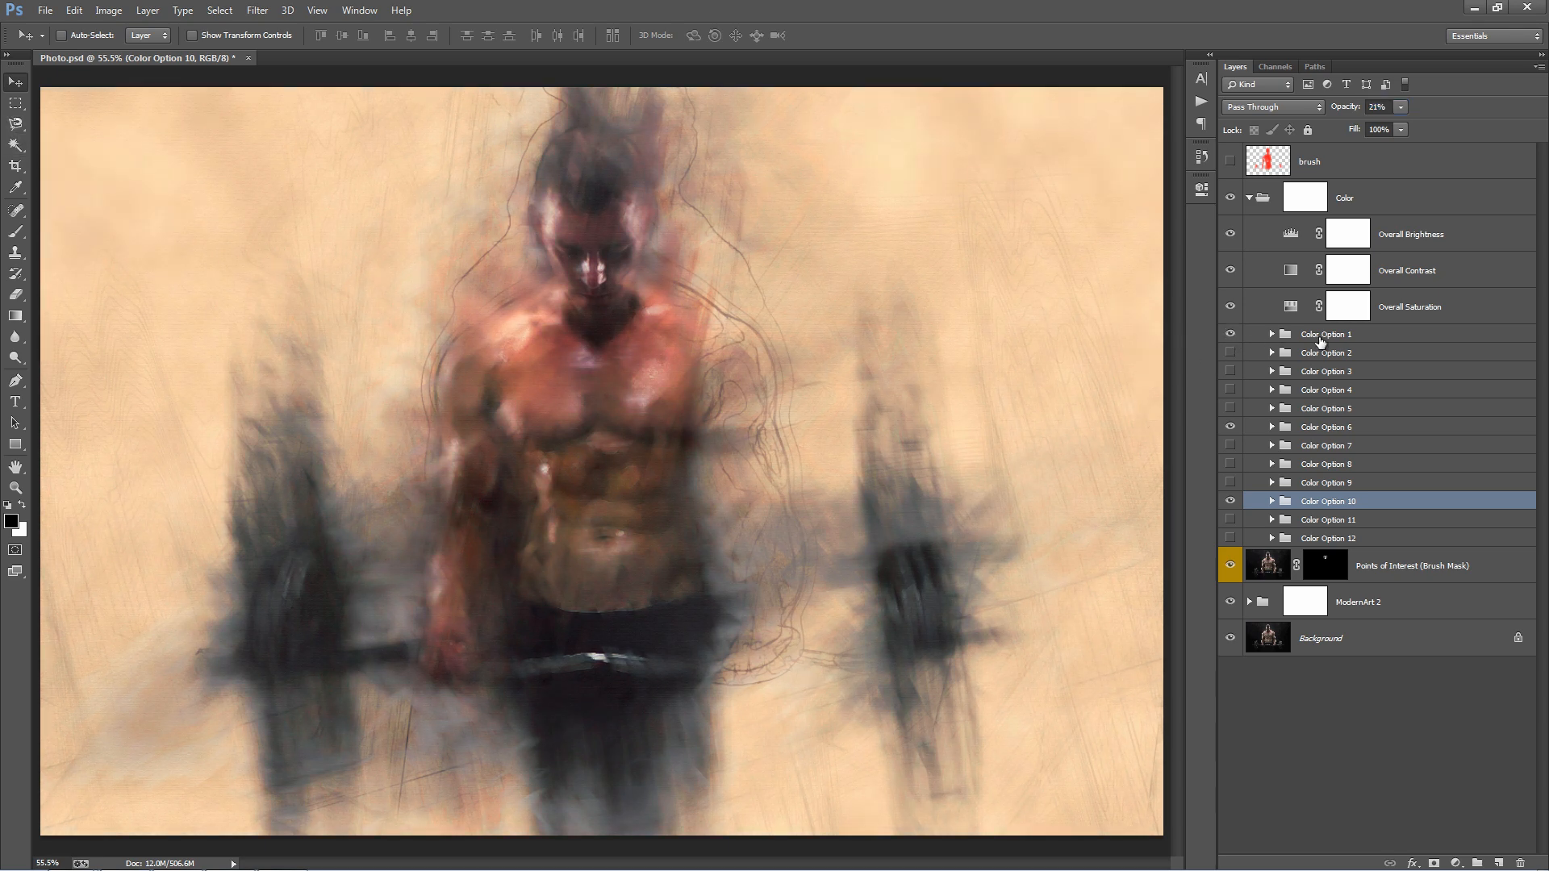
{"action": "left_click", "coordinate": [1325, 334]}
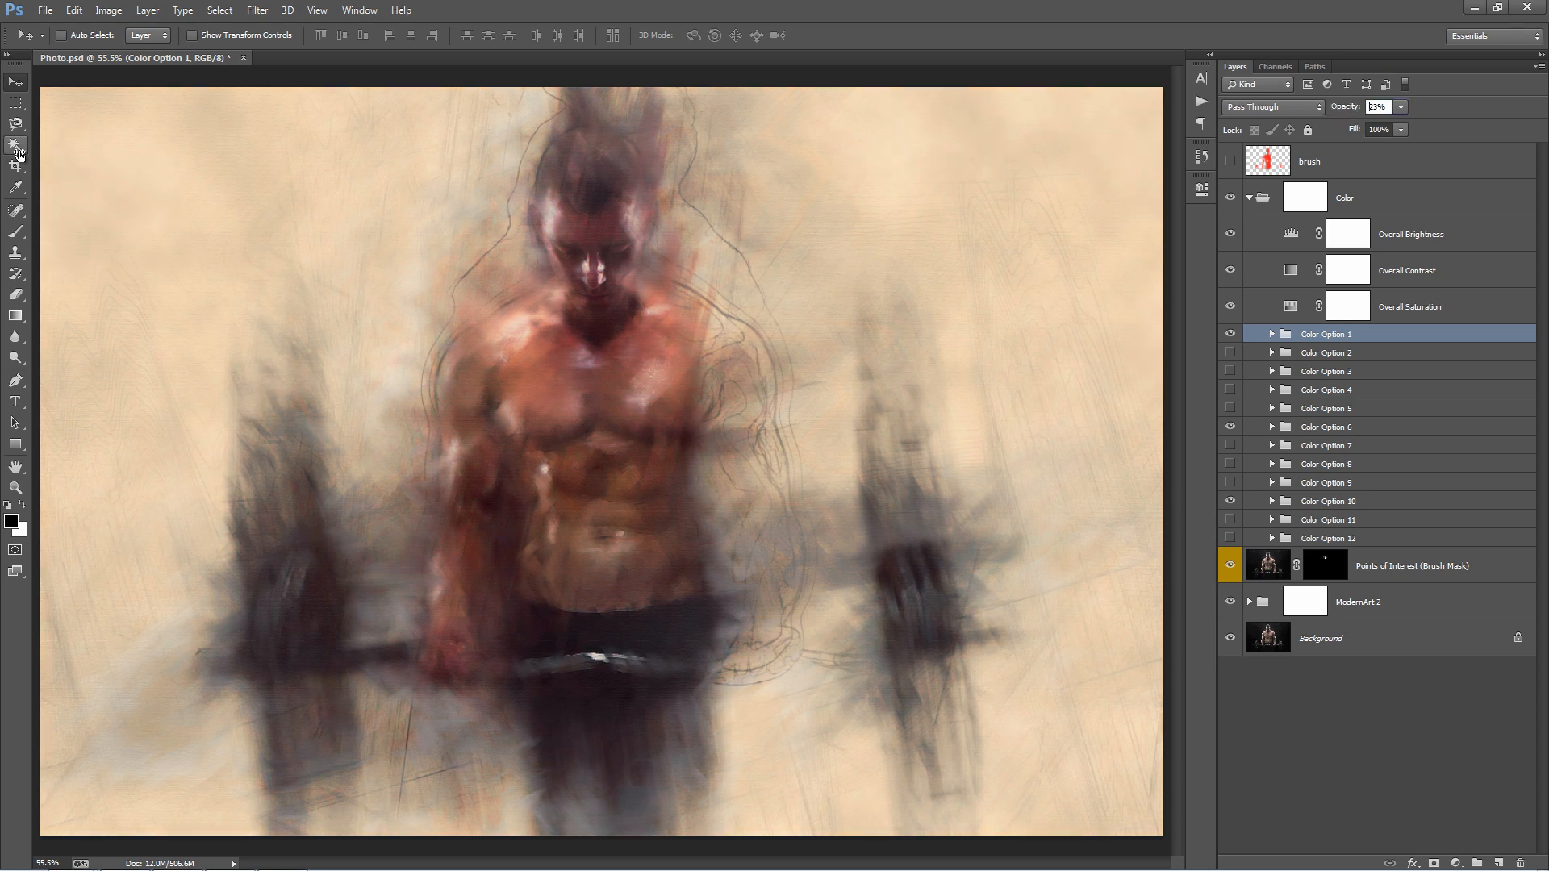
{"action": "left_click", "coordinate": [1381, 106]}
{"action": "type", "text": "58"}
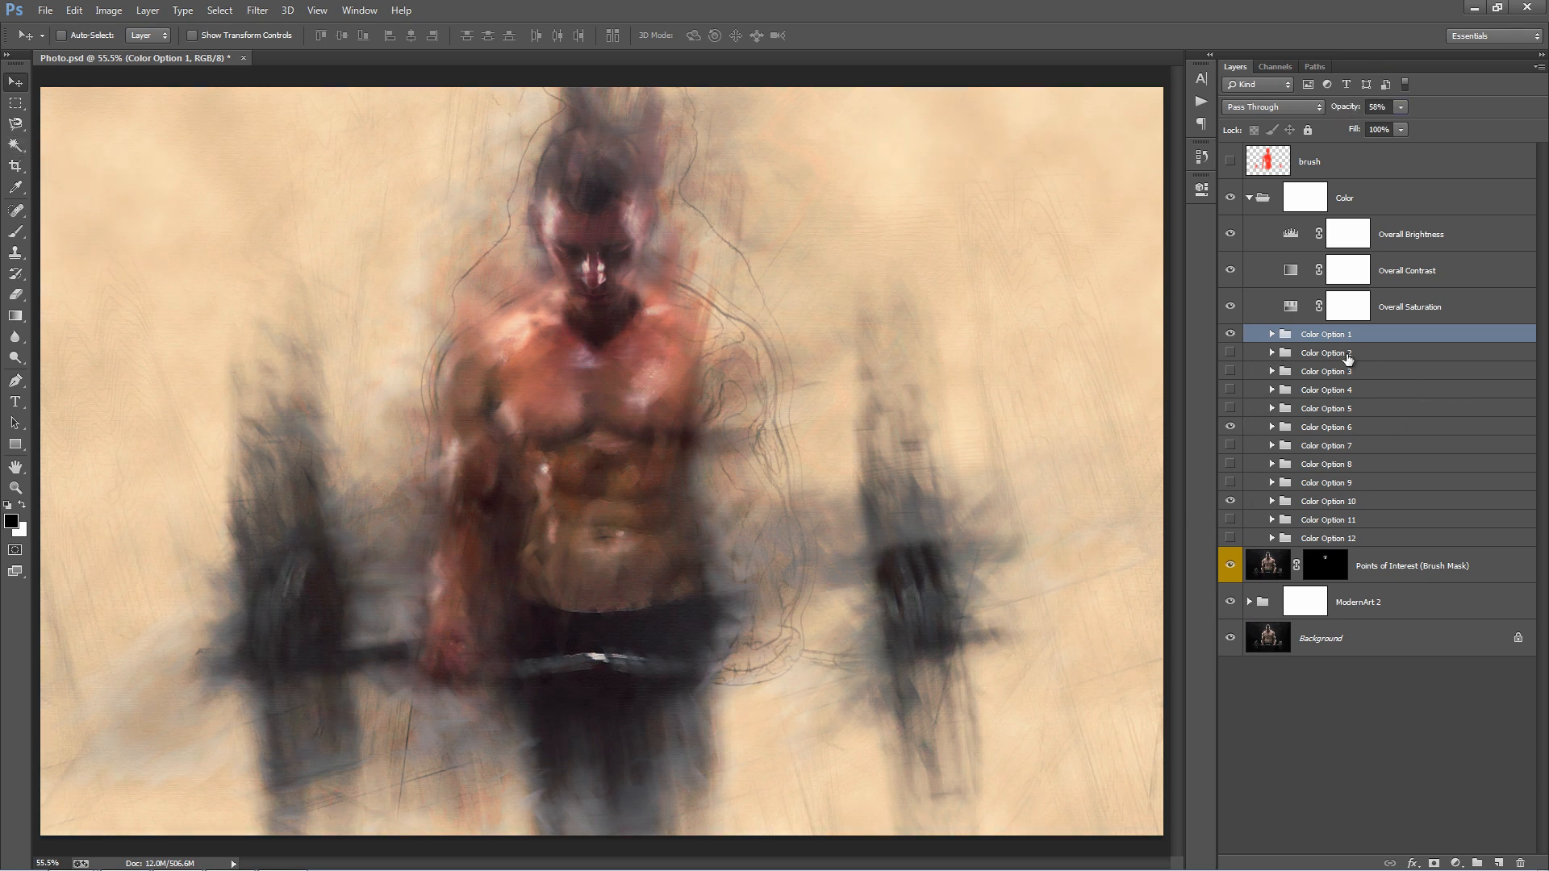
{"action": "left_click", "coordinate": [1326, 426]}
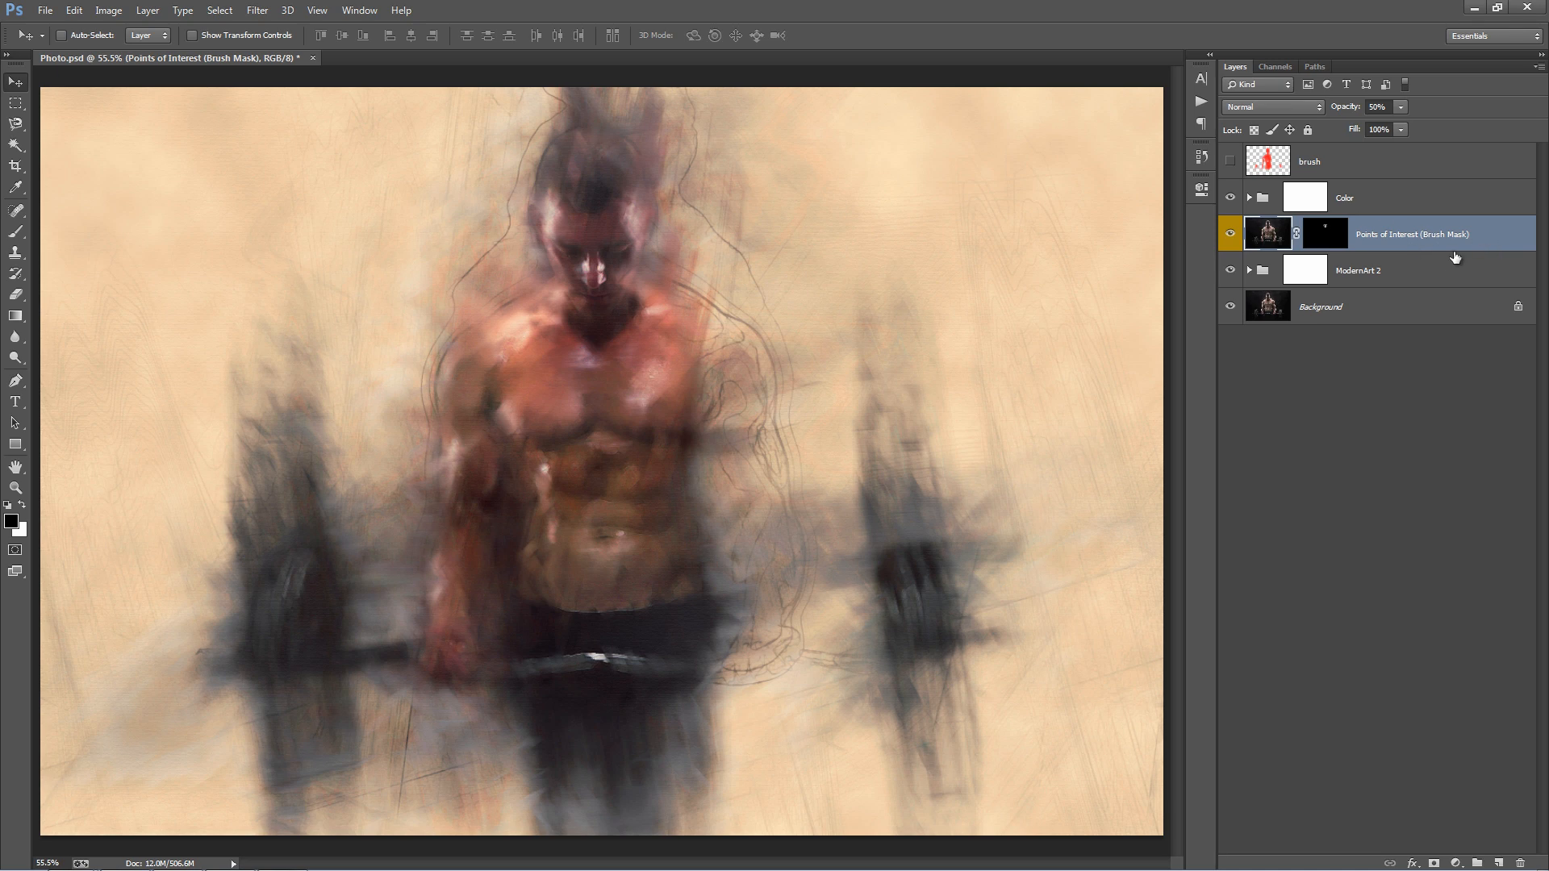
Target the ModernArt 2 mask, discard test strokes, then hide the ModernArt 2 group.
{"action": "left_click", "coordinate": [1359, 269]}
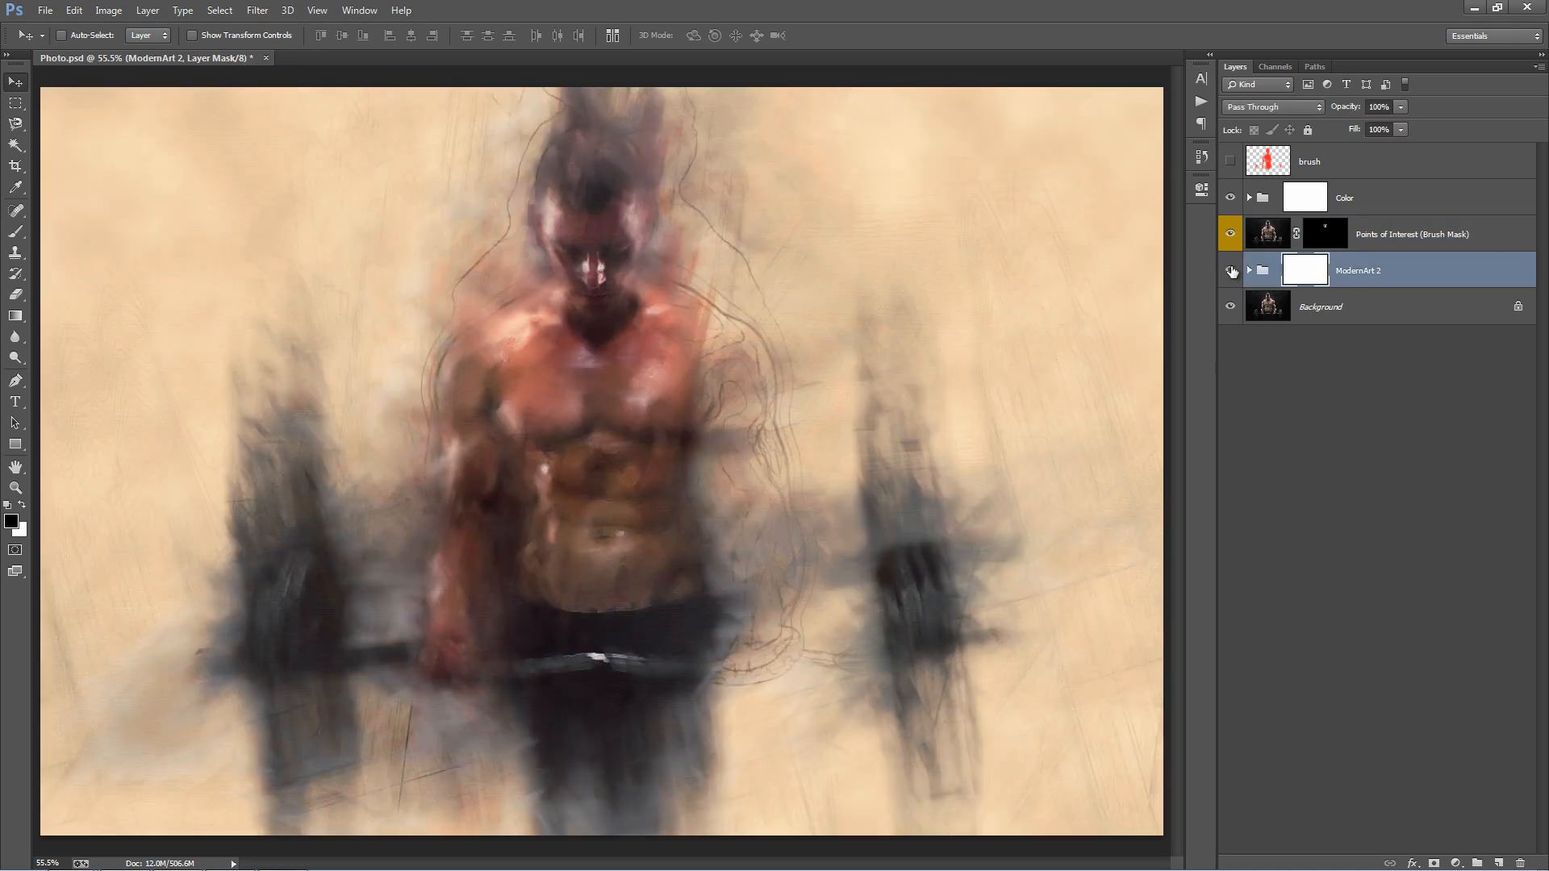
{"action": "left_click", "coordinate": [1231, 271]}
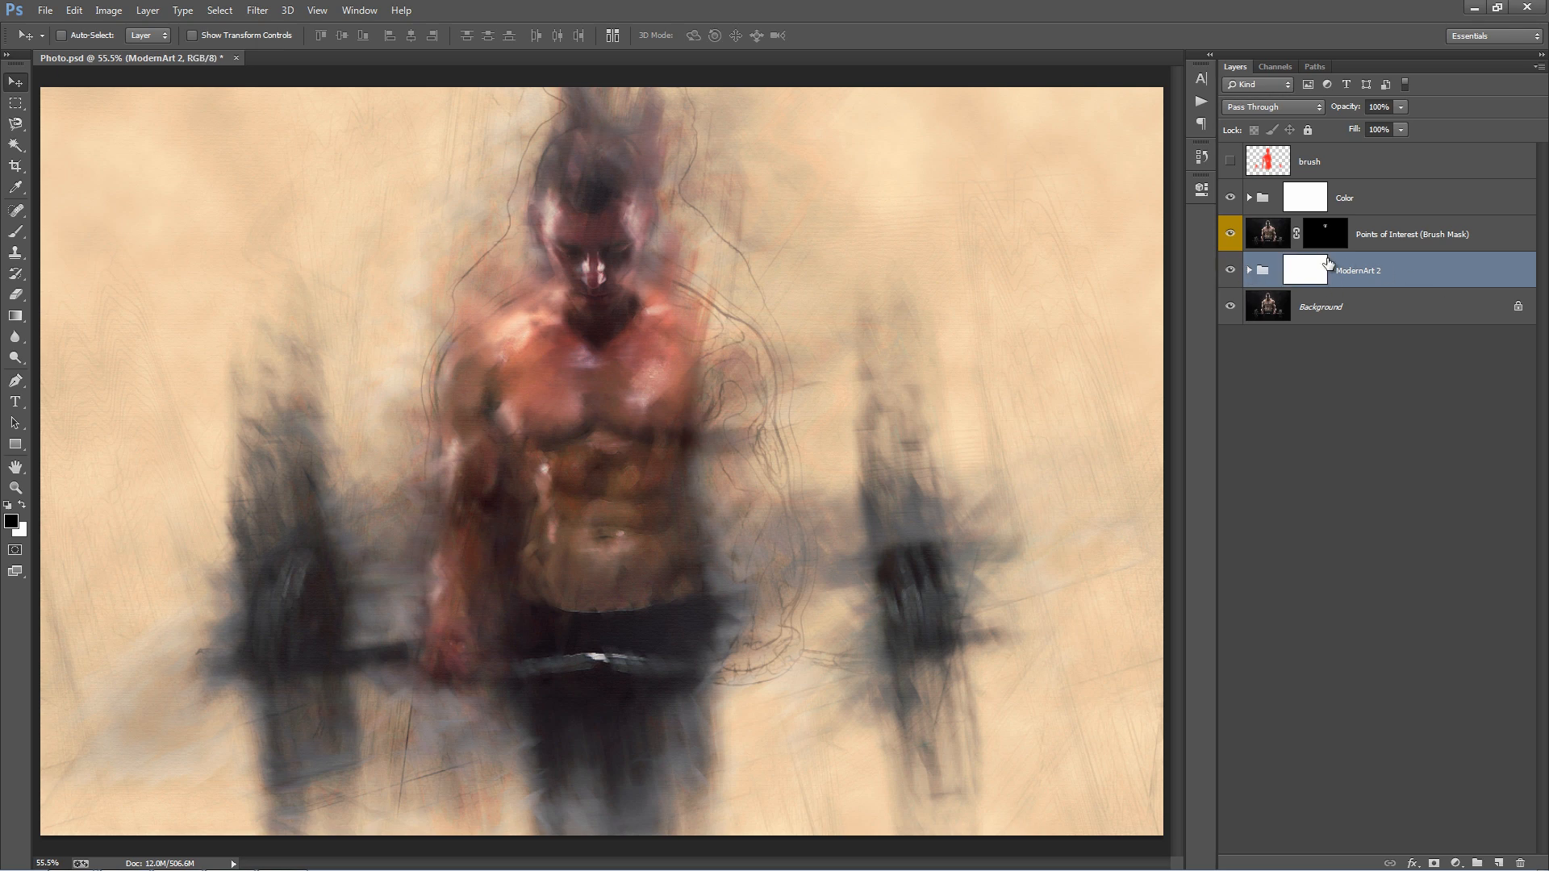
{"action": "left_click", "coordinate": [1304, 269]}
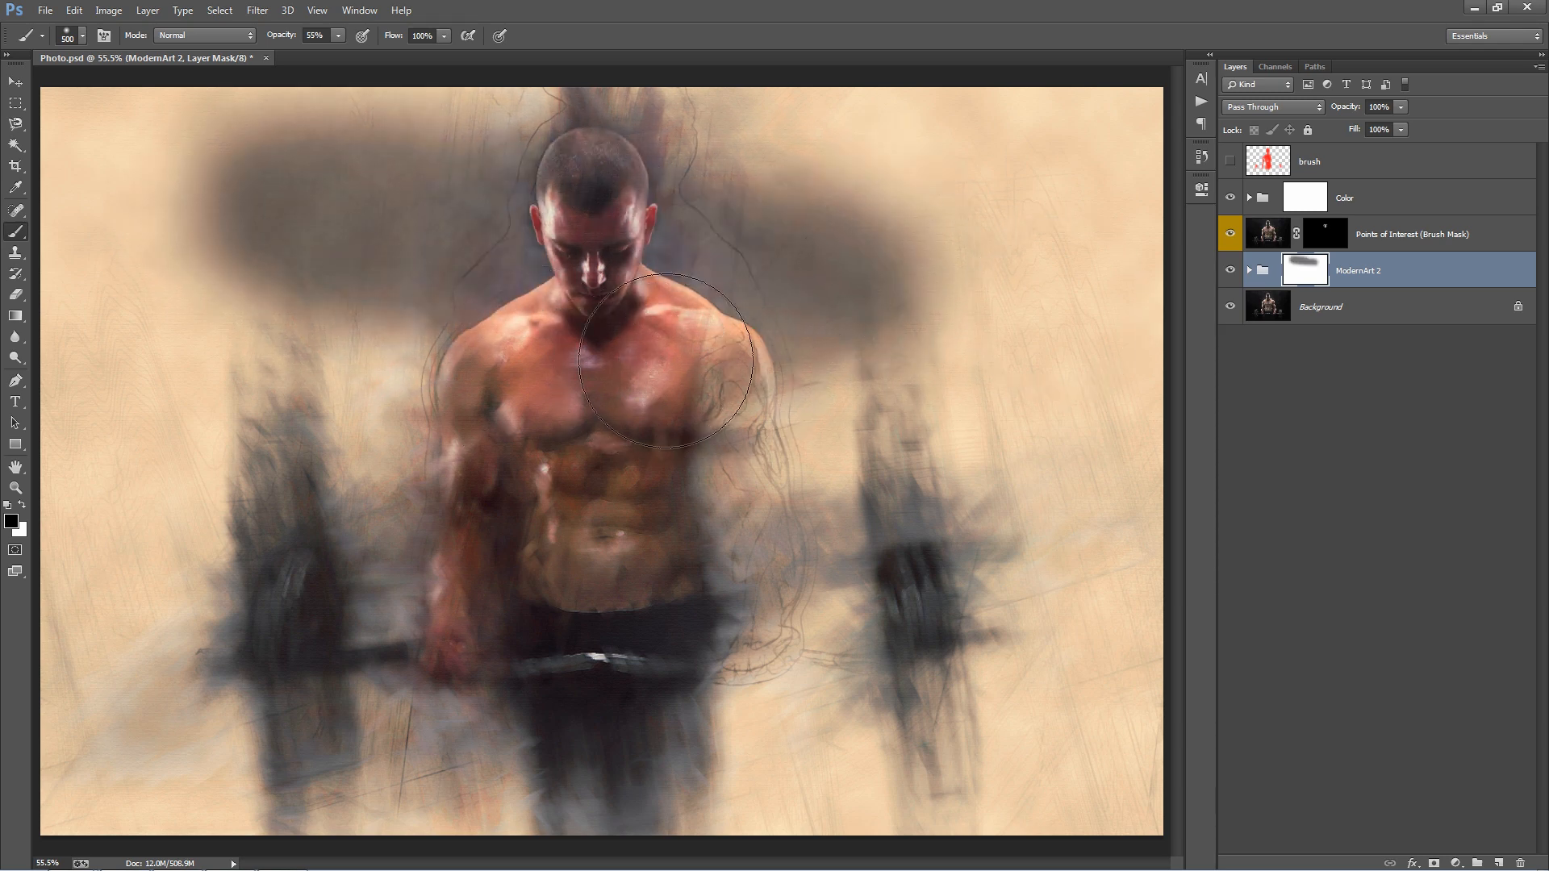
{"action": "mouse_move", "coordinate": [864, 296]}
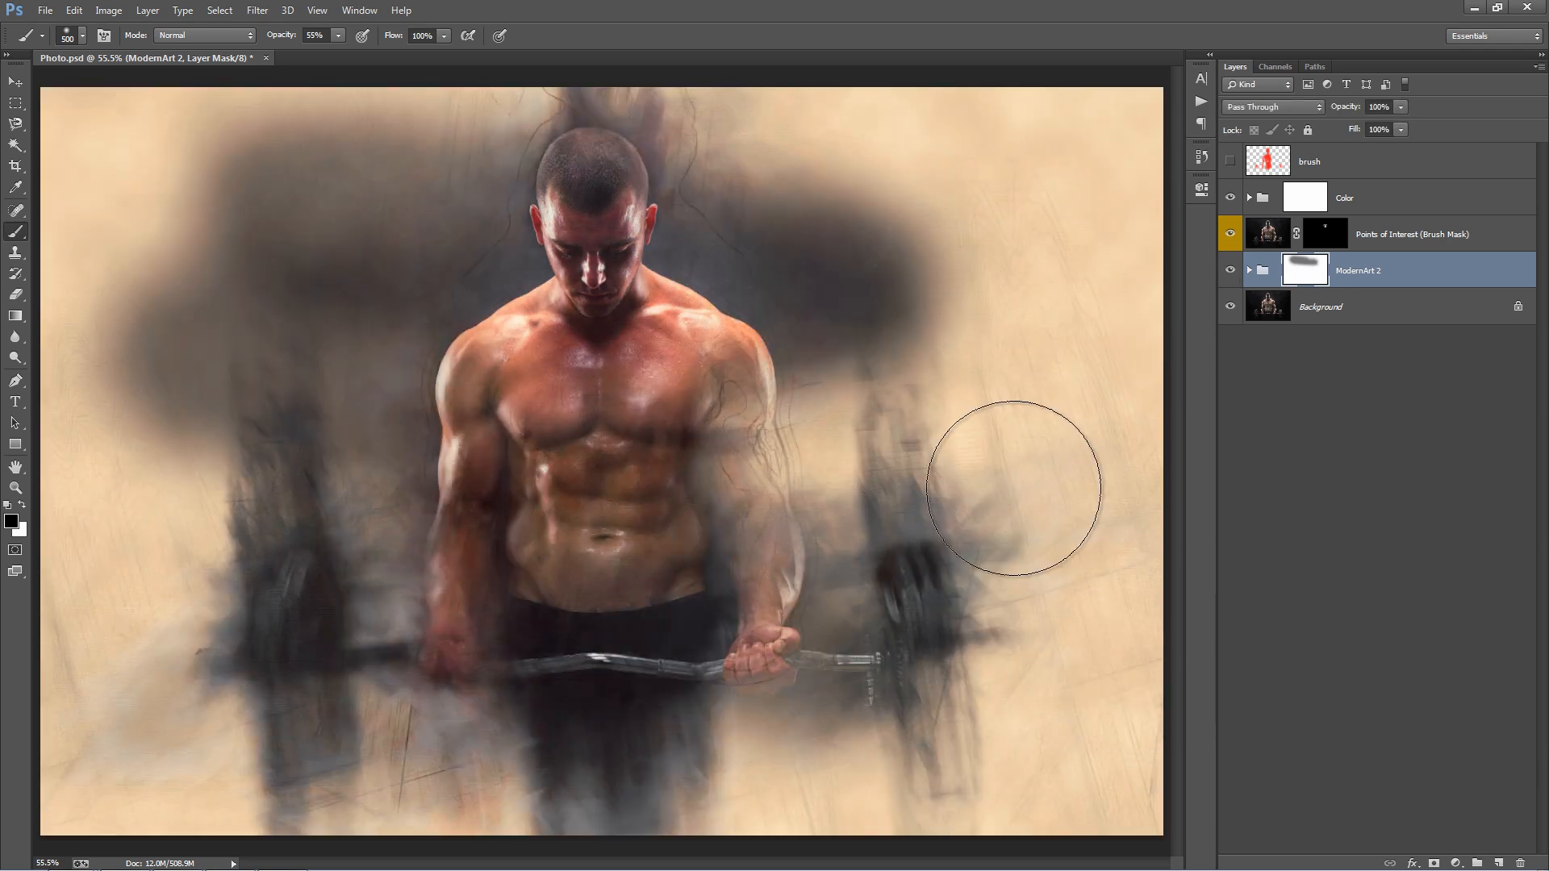
{"action": "left_click", "coordinate": [15, 80]}
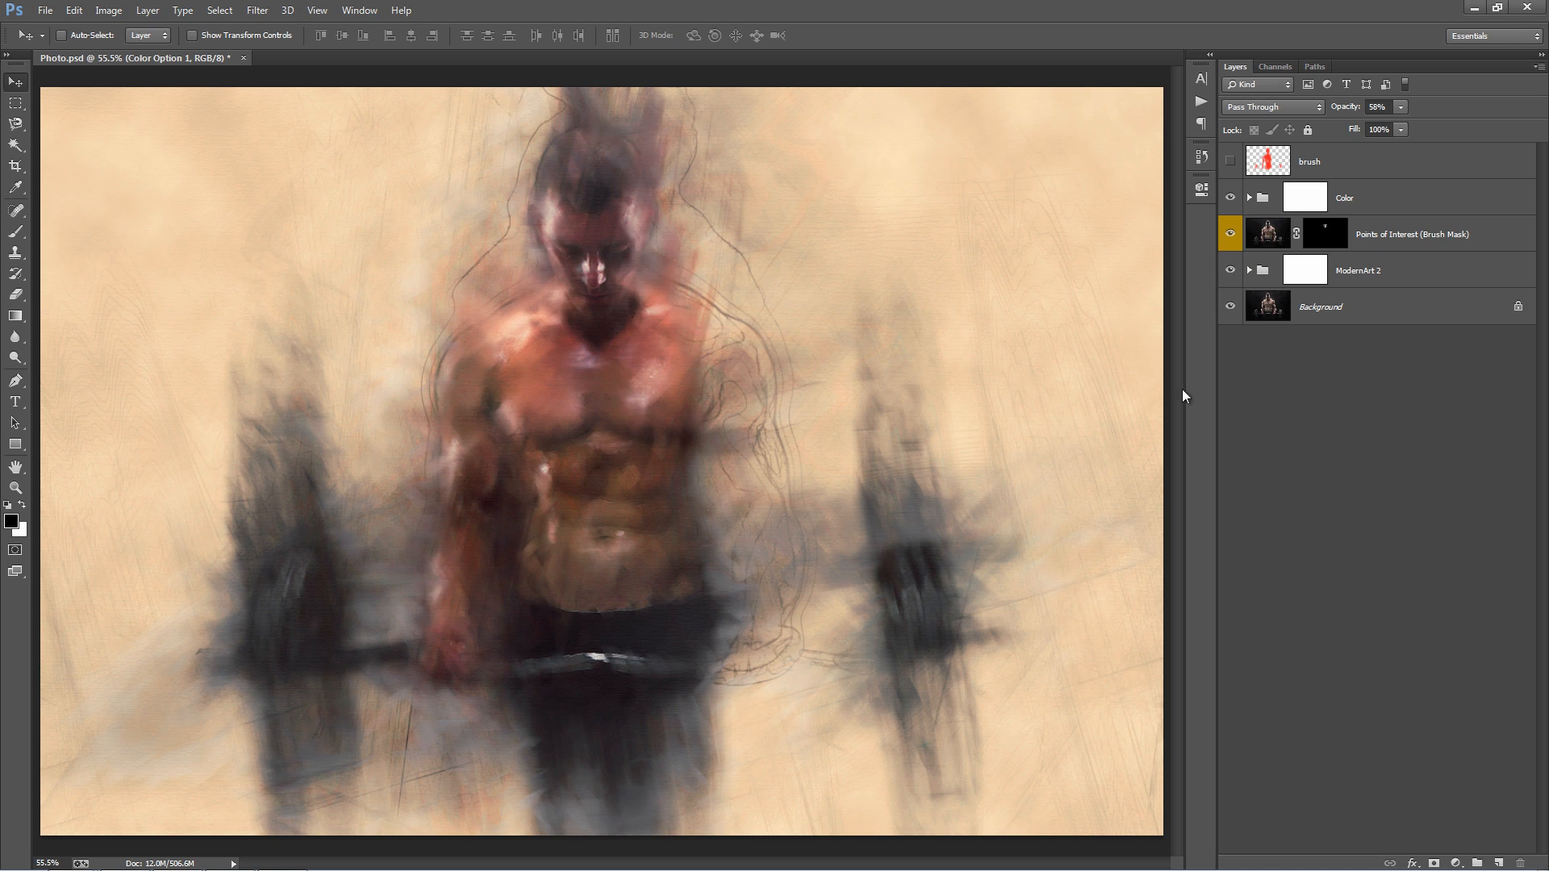
{"action": "mouse_move", "coordinate": [1239, 277]}
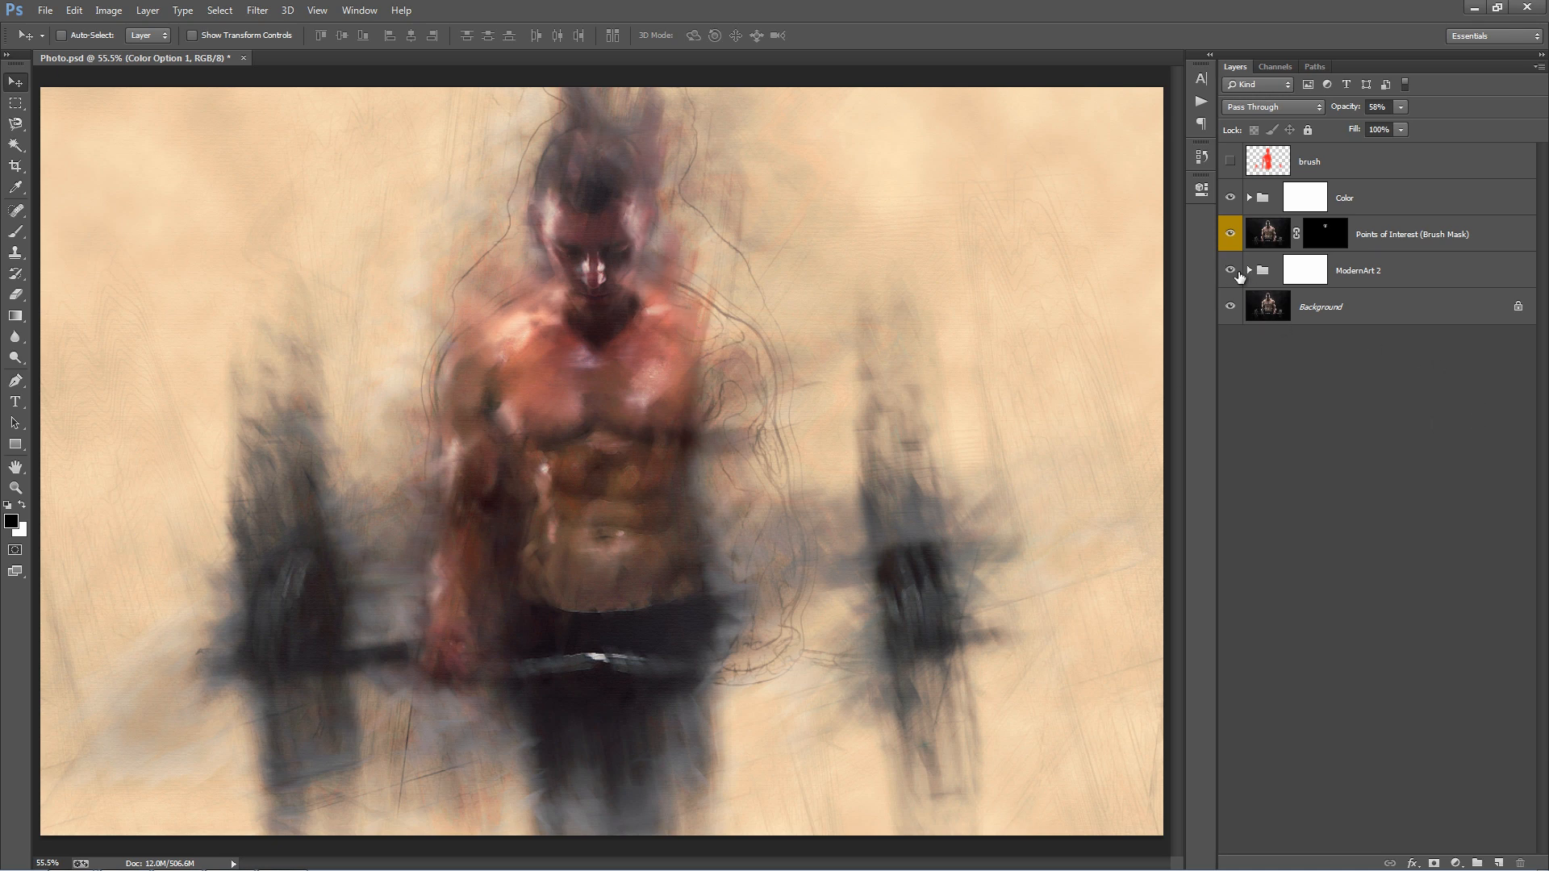
{"action": "left_click", "coordinate": [1321, 307]}
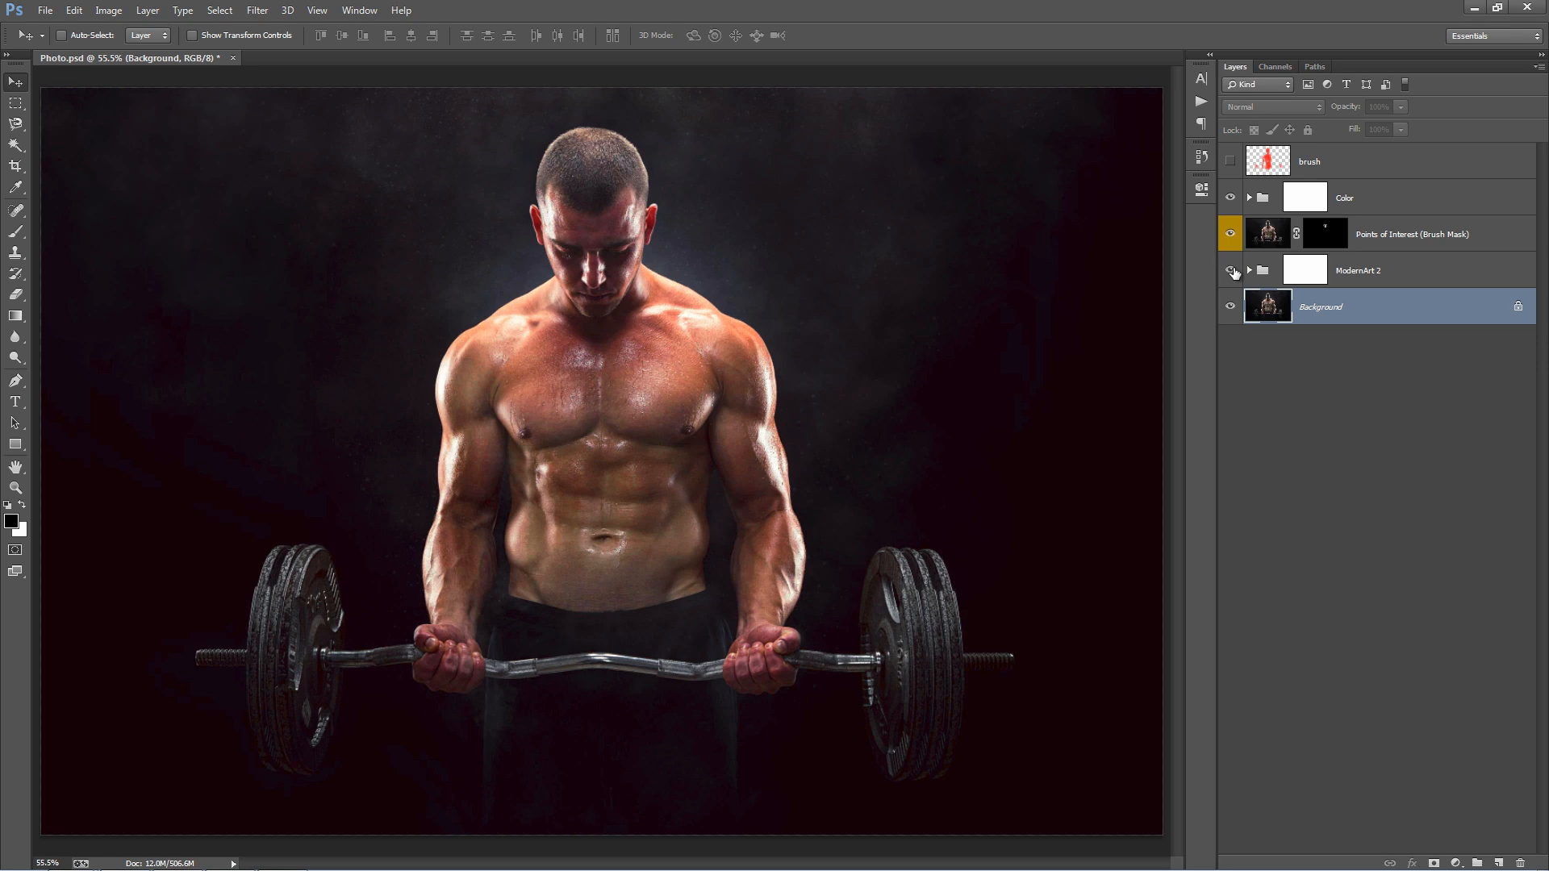
Show ModernArt 2 again and toggle Canvas Texture and Overall Sharpening off and on.
{"action": "left_click", "coordinate": [1249, 269]}
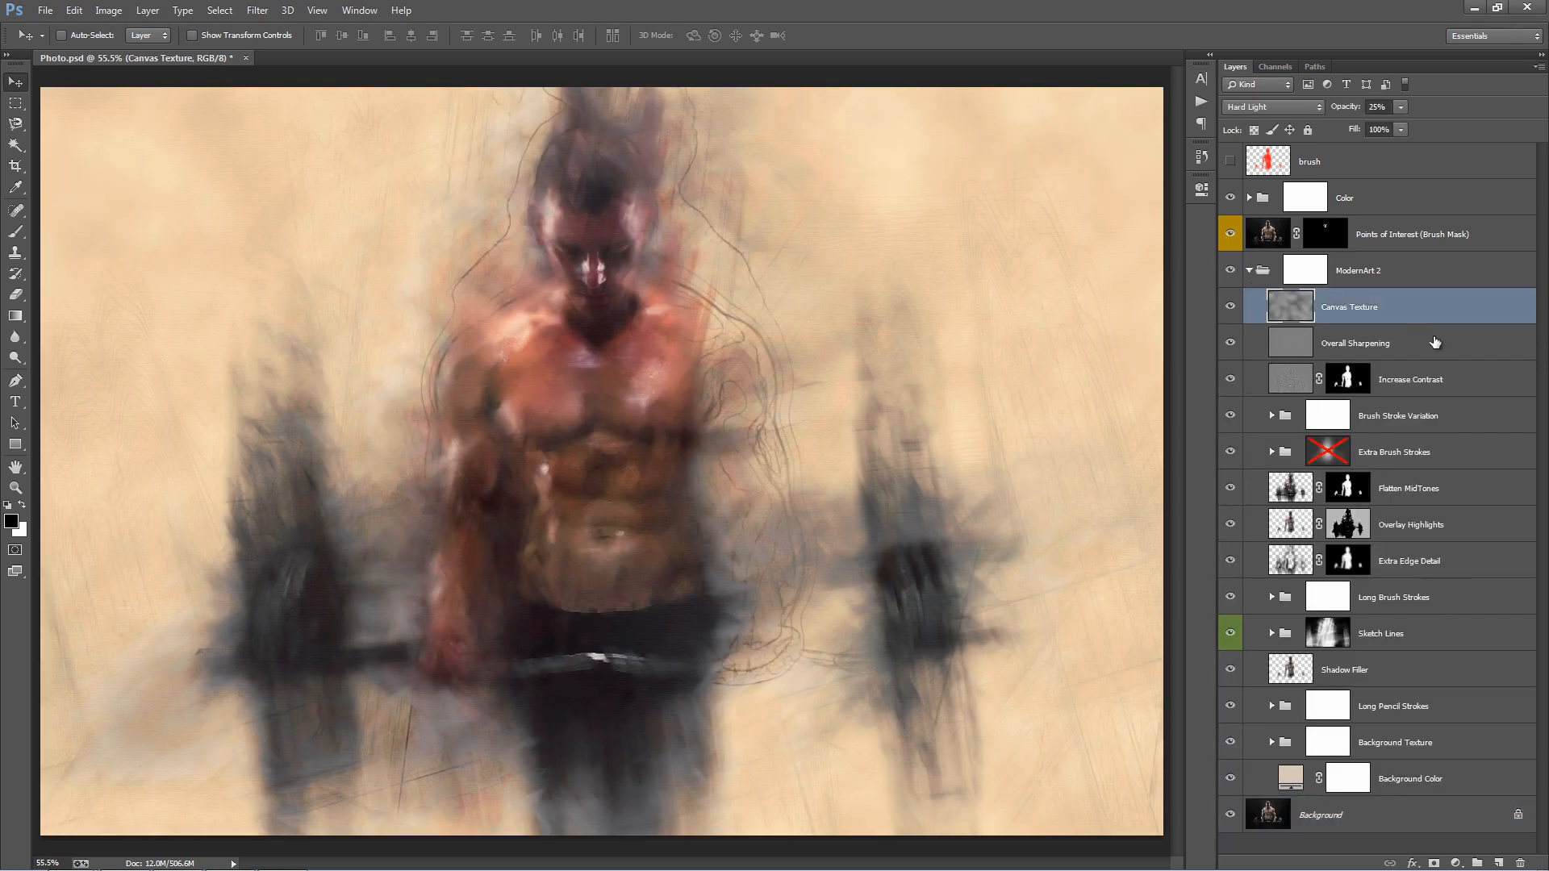
{"action": "mouse_move", "coordinate": [940, 336]}
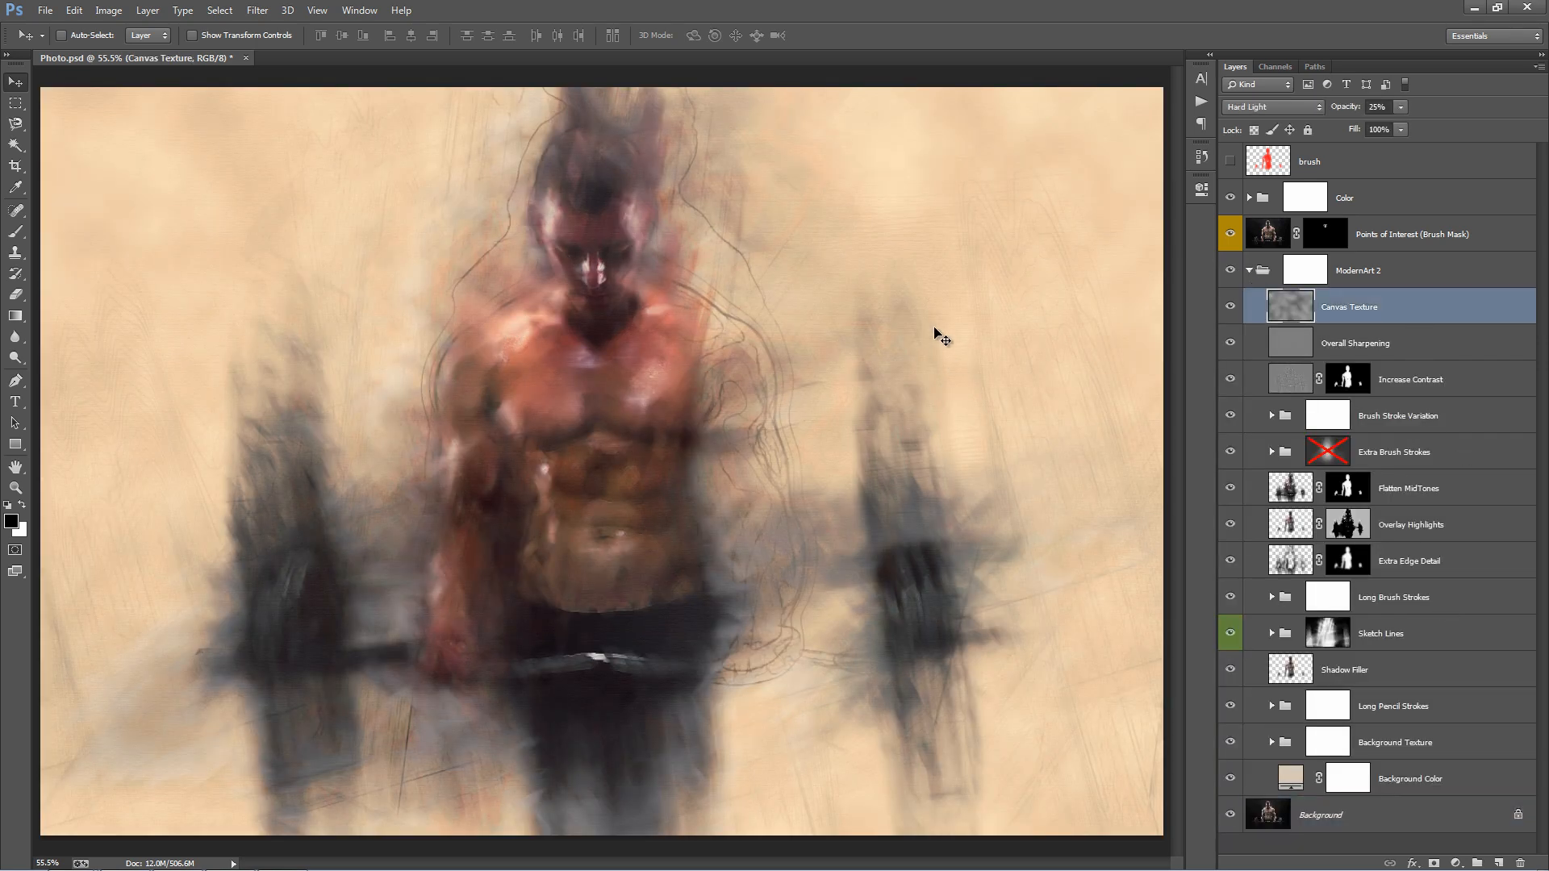
{"action": "mouse_move", "coordinate": [1020, 275]}
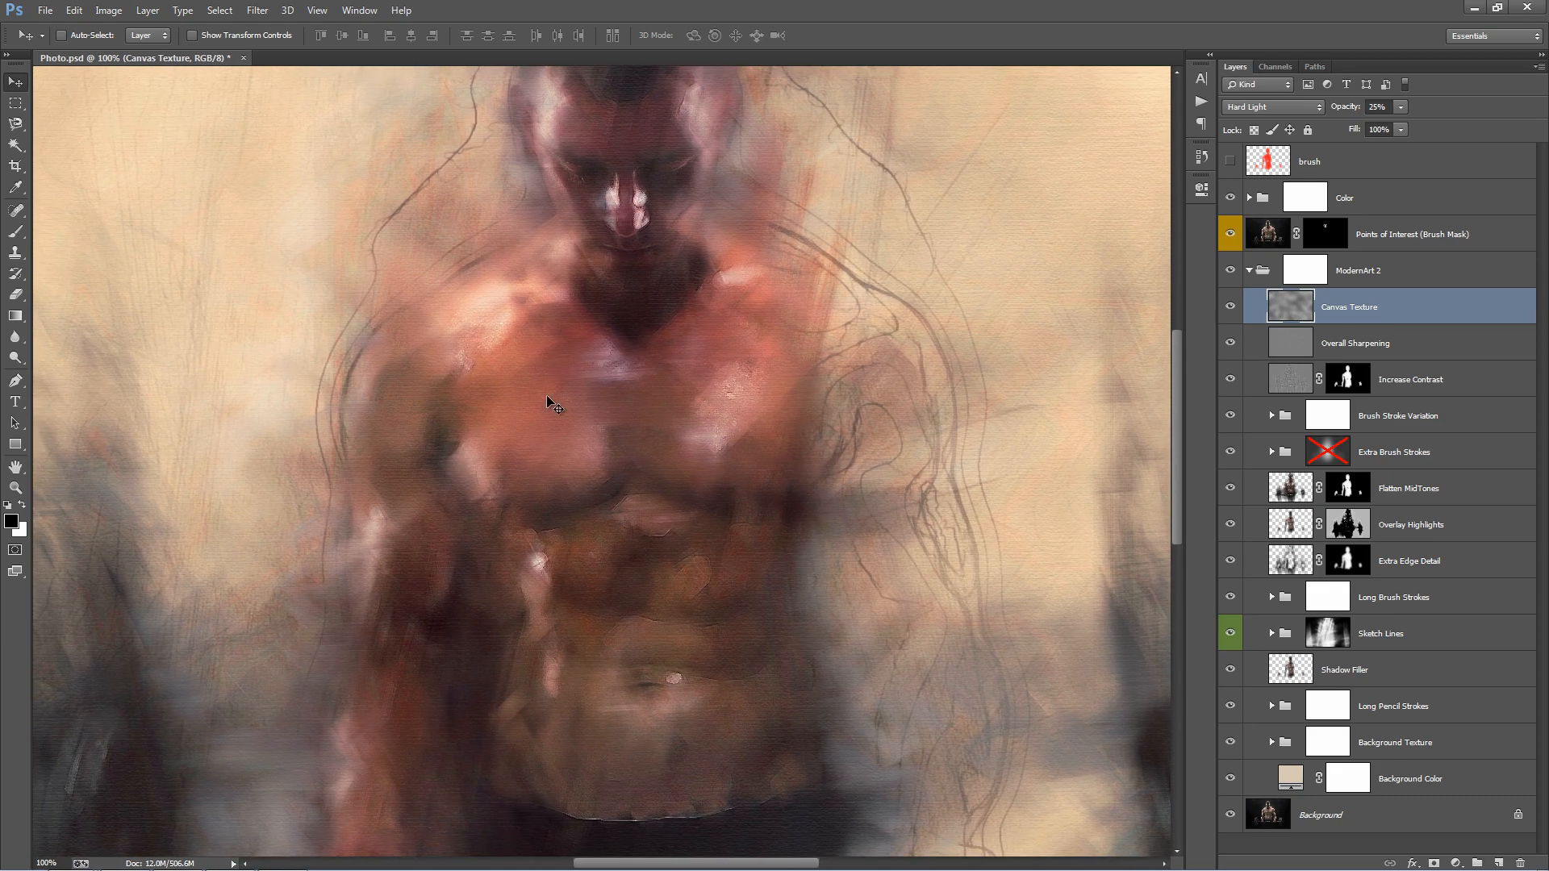
{"action": "mouse_move", "coordinate": [361, 528]}
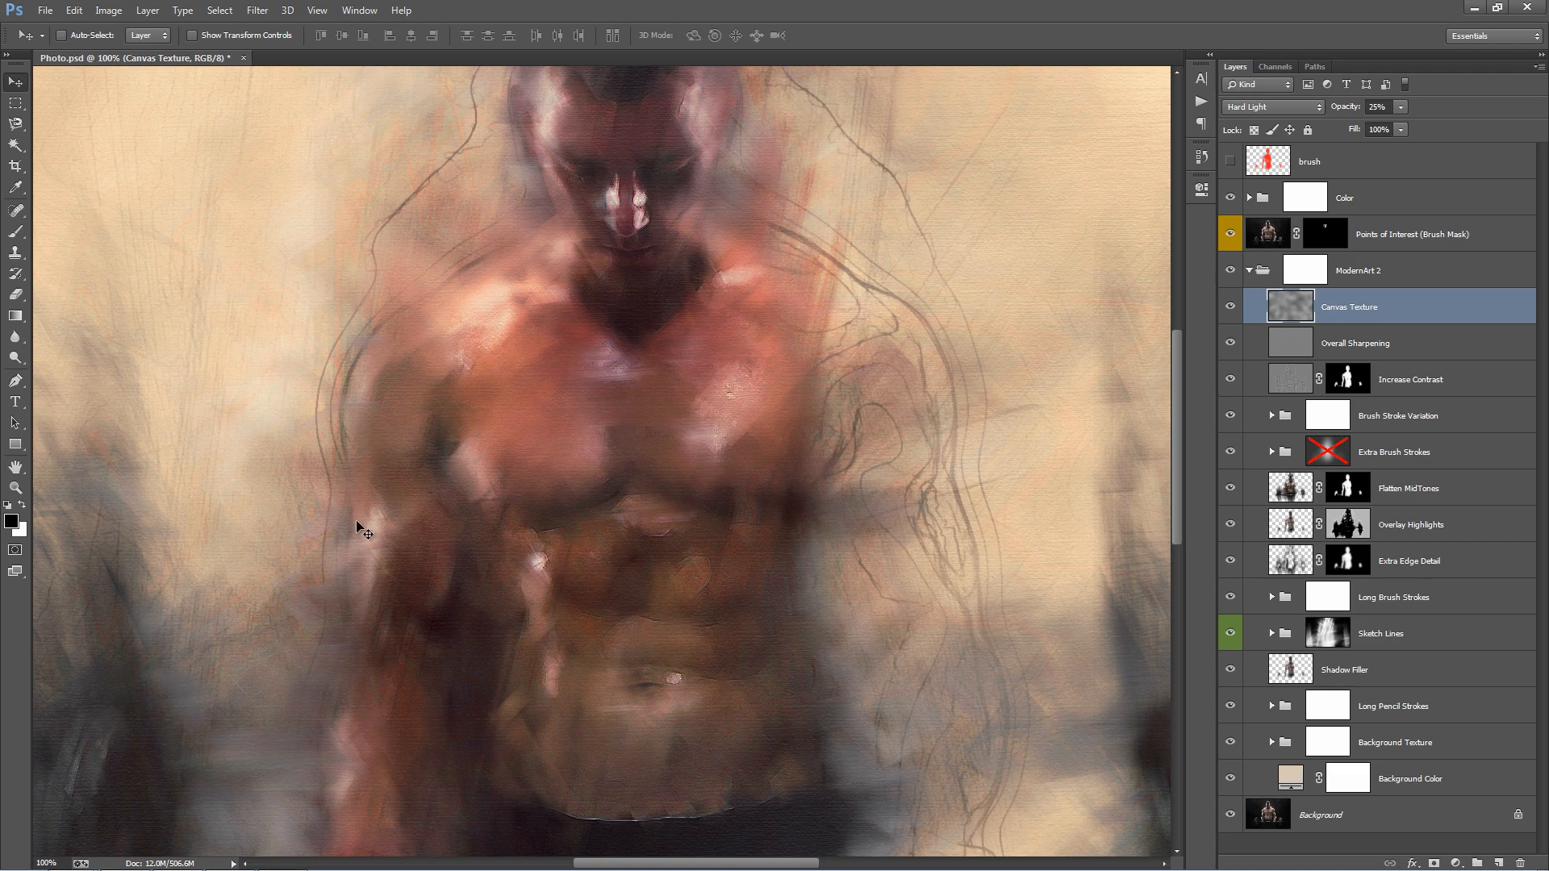
{"action": "mouse_move", "coordinate": [1043, 180]}
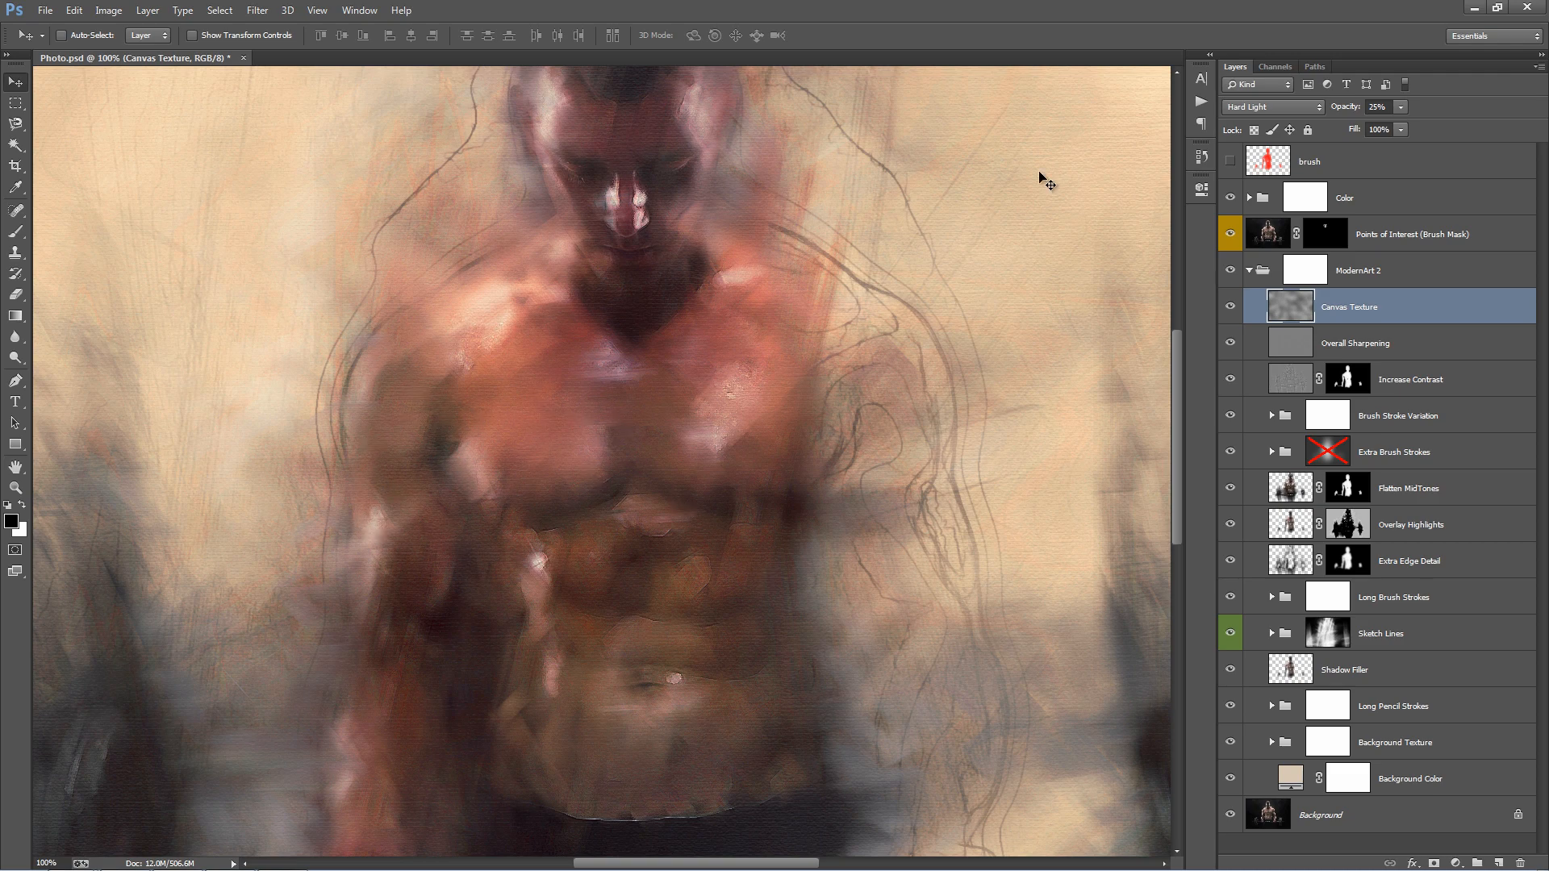
{"action": "left_click", "coordinate": [1230, 307]}
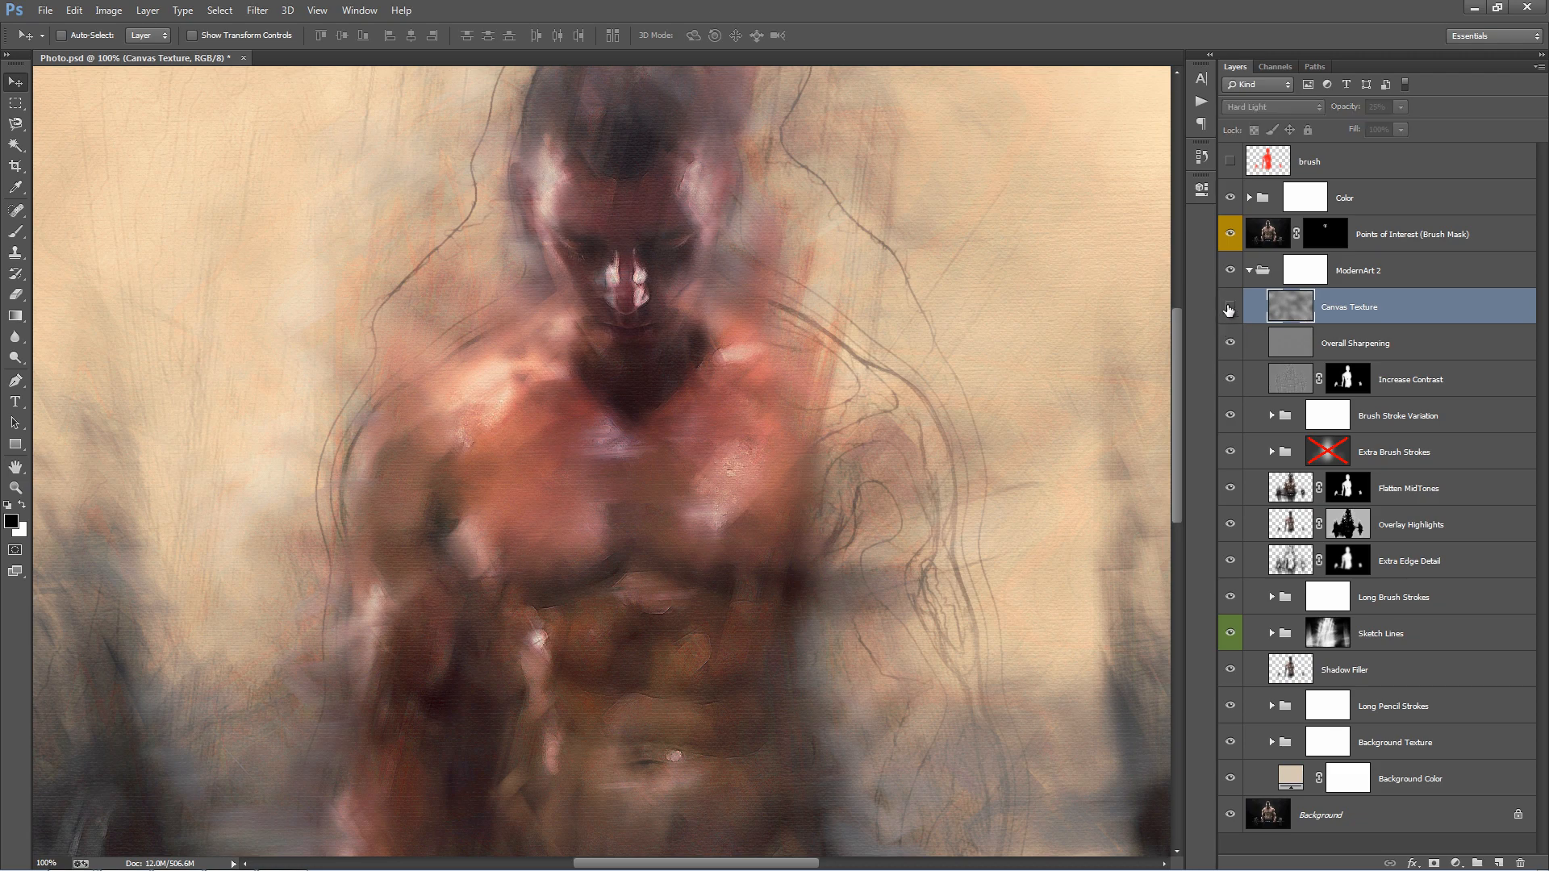
{"action": "left_click", "coordinate": [1231, 307]}
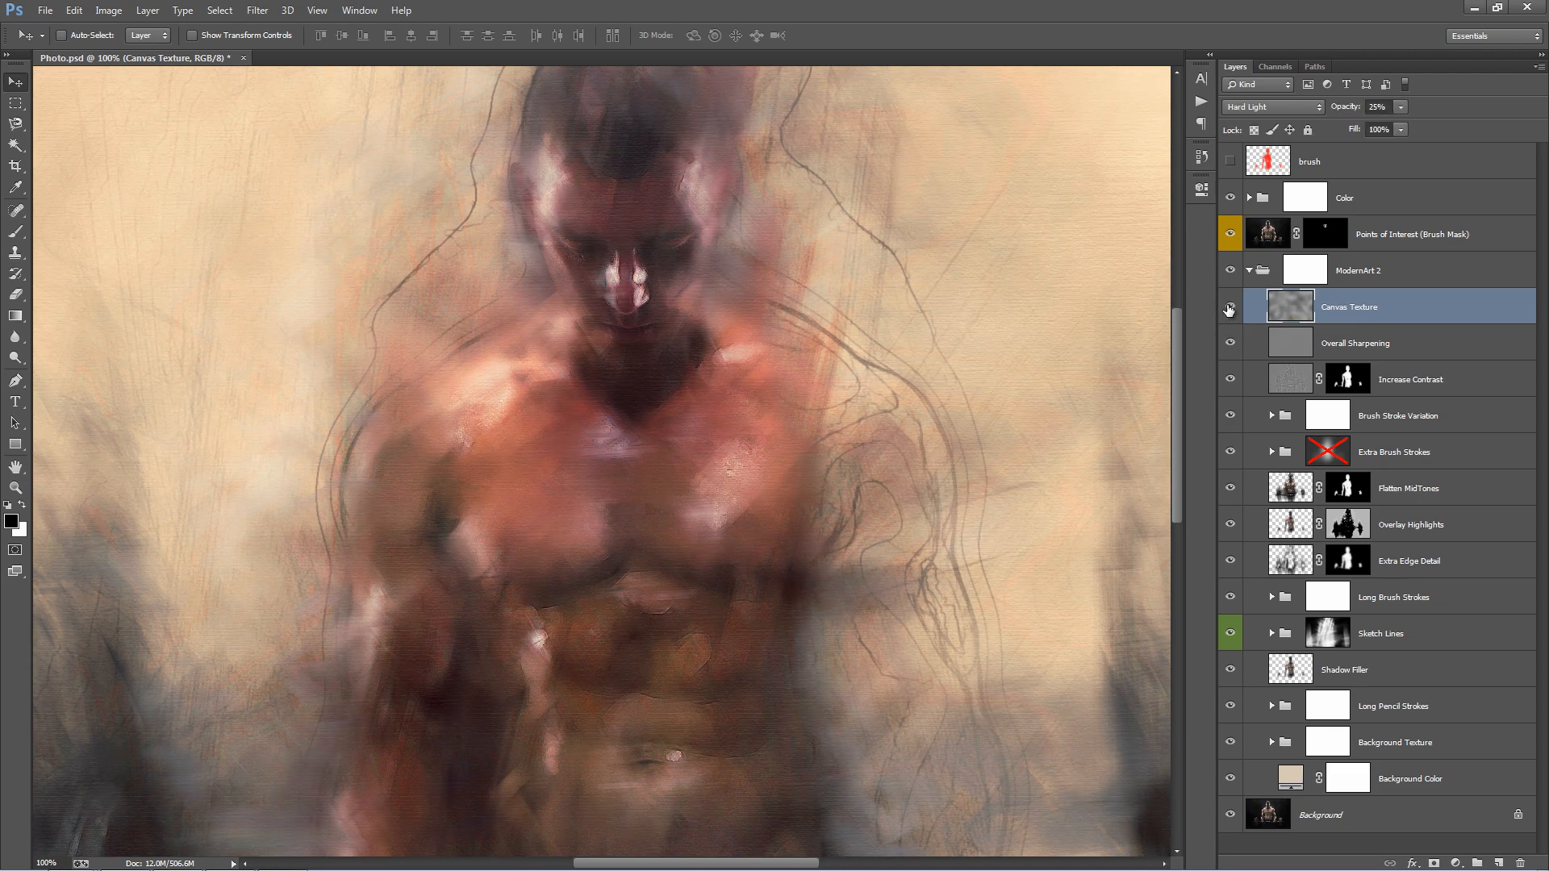
{"action": "left_click", "coordinate": [1229, 307]}
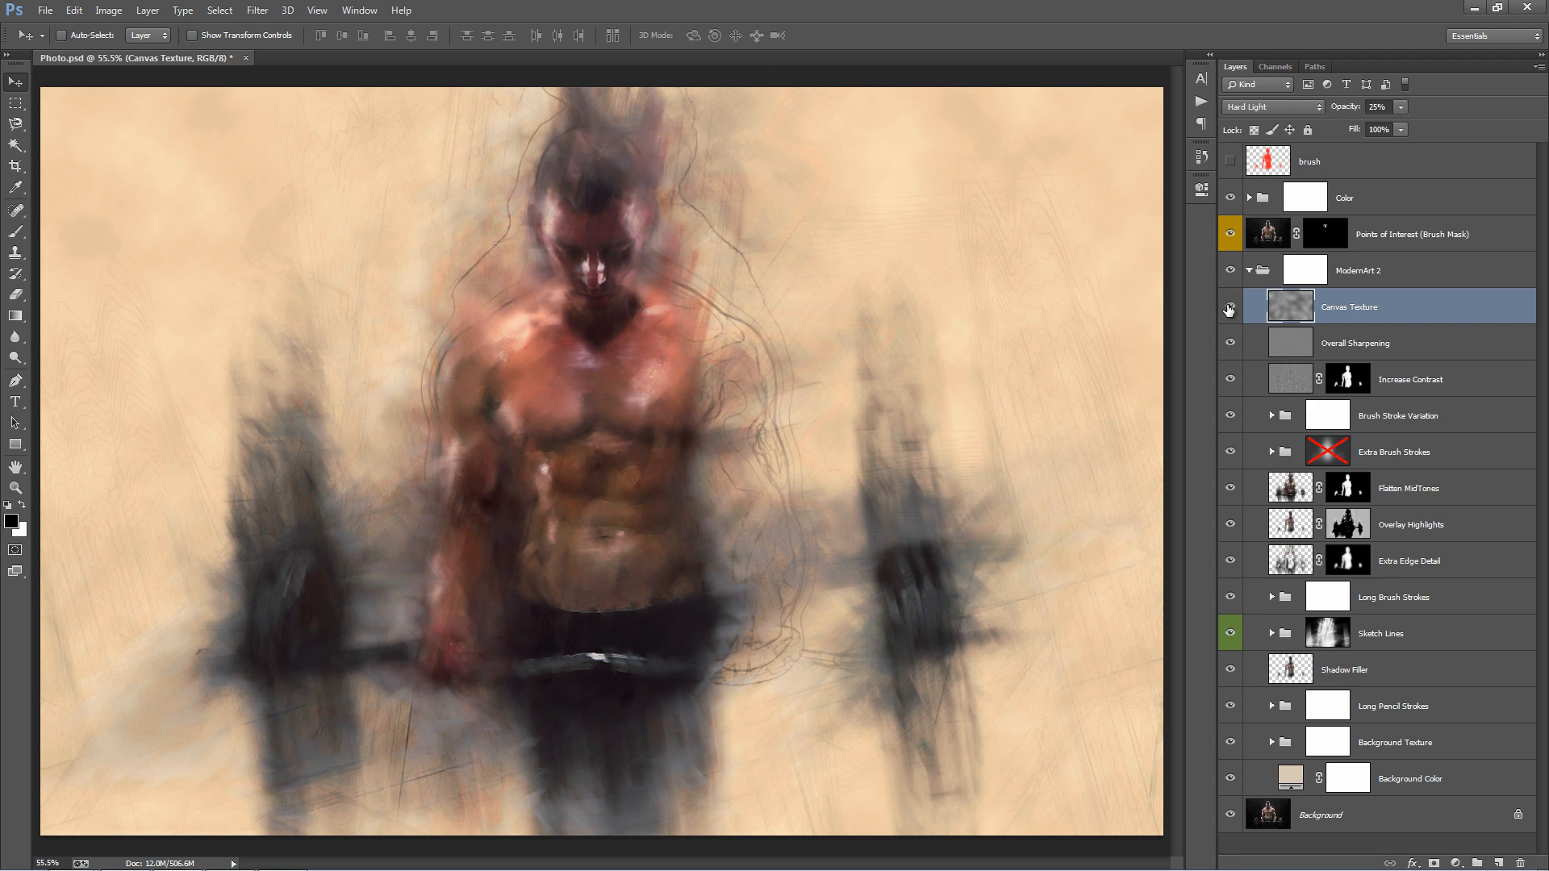
{"action": "left_click", "coordinate": [1359, 343]}
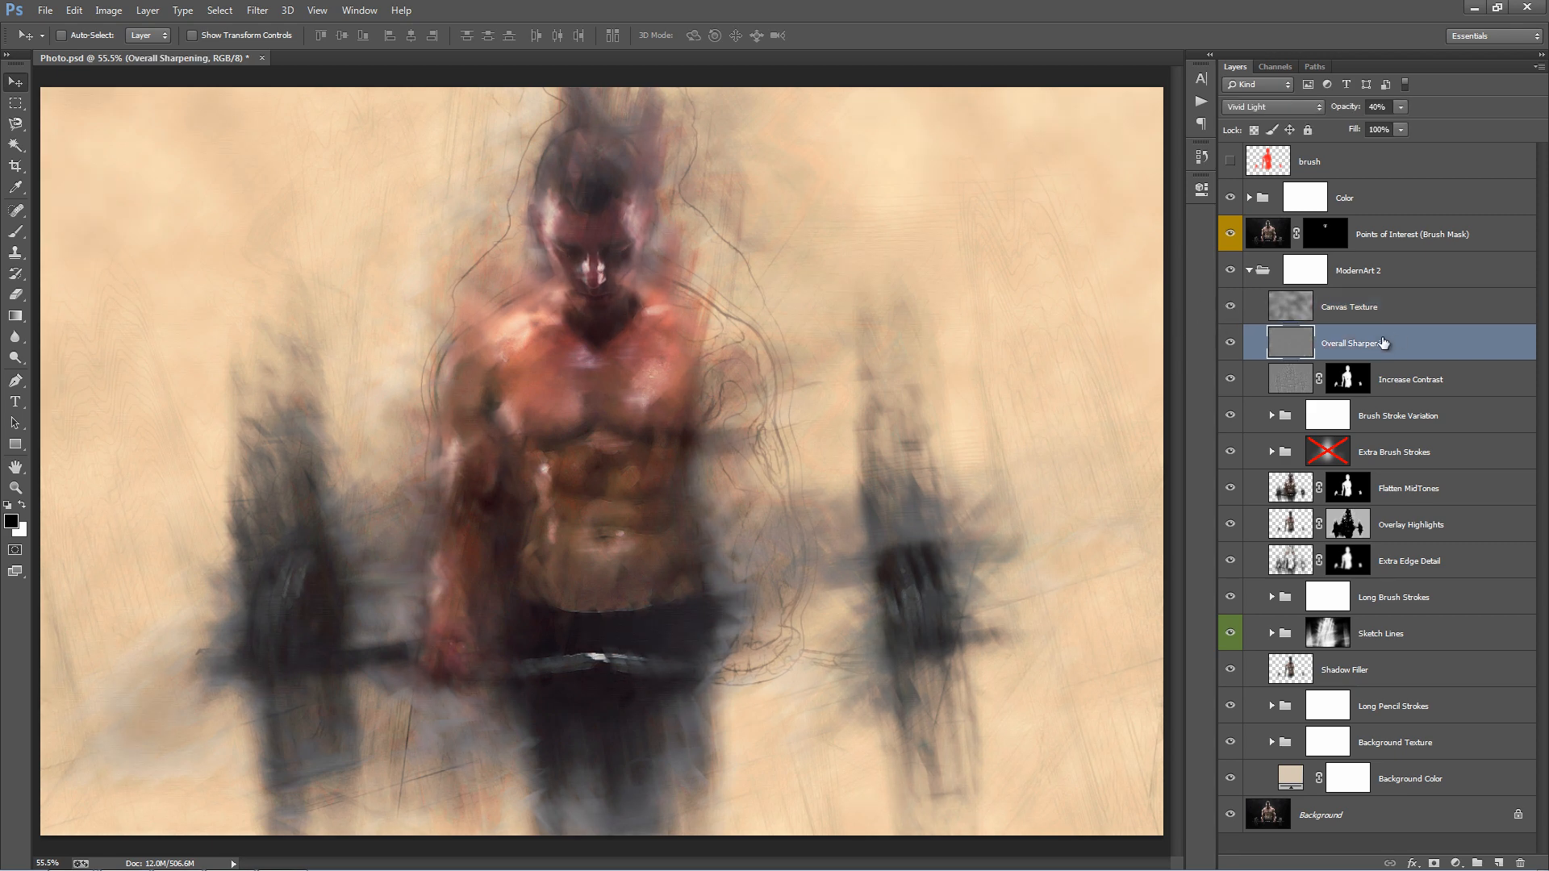
{"action": "left_click", "coordinate": [1230, 346]}
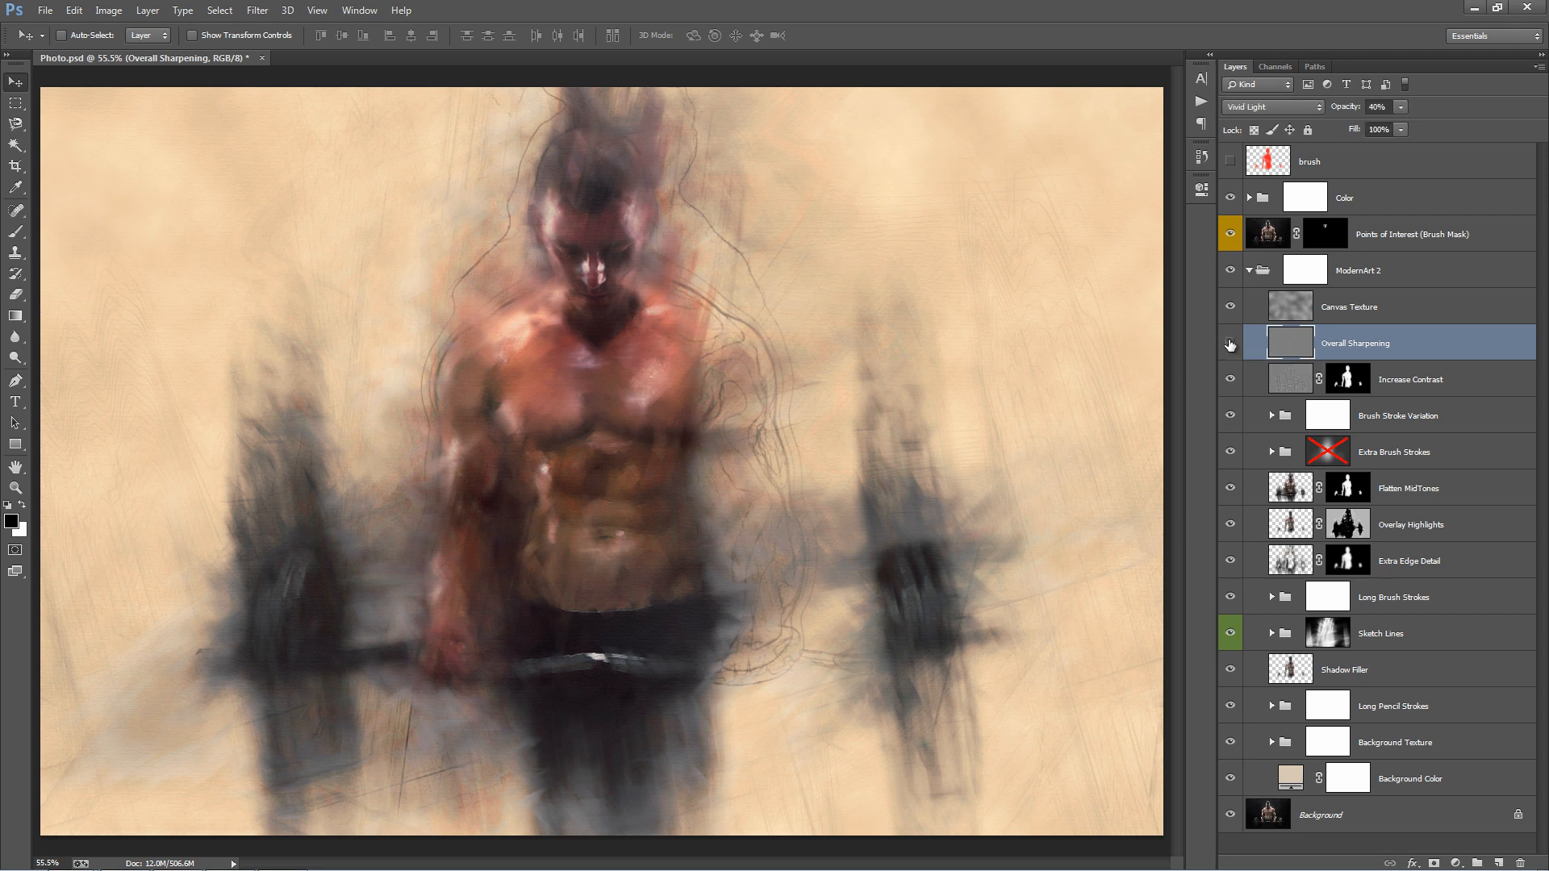
{"action": "left_click", "coordinate": [1272, 107]}
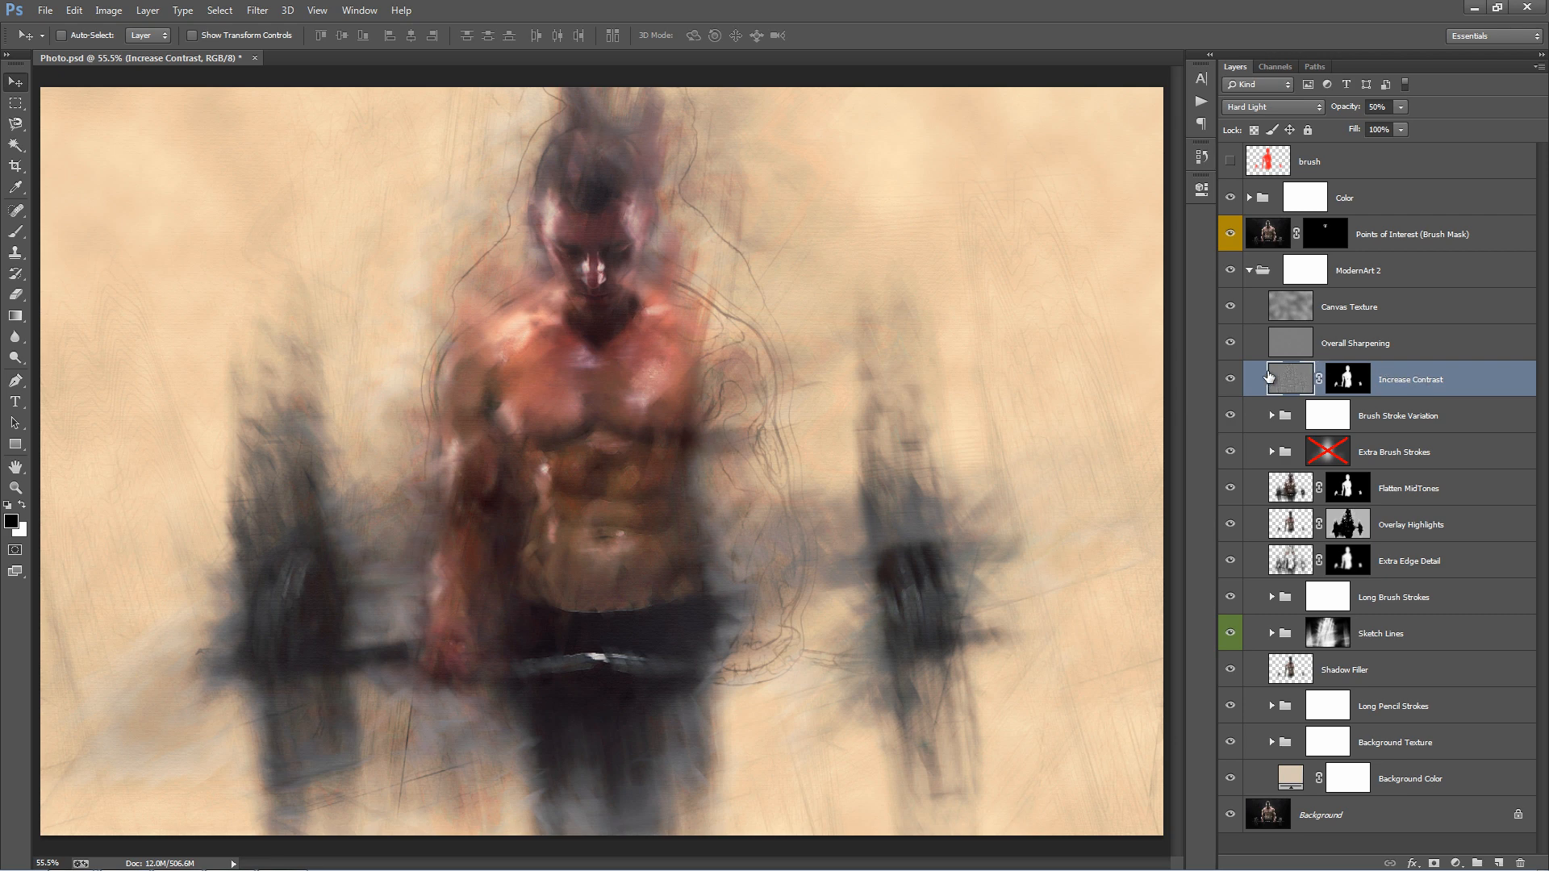
Peek into the Color group, then select the Increase Contrast opacity value for 71%.
{"action": "left_click", "coordinate": [1258, 199]}
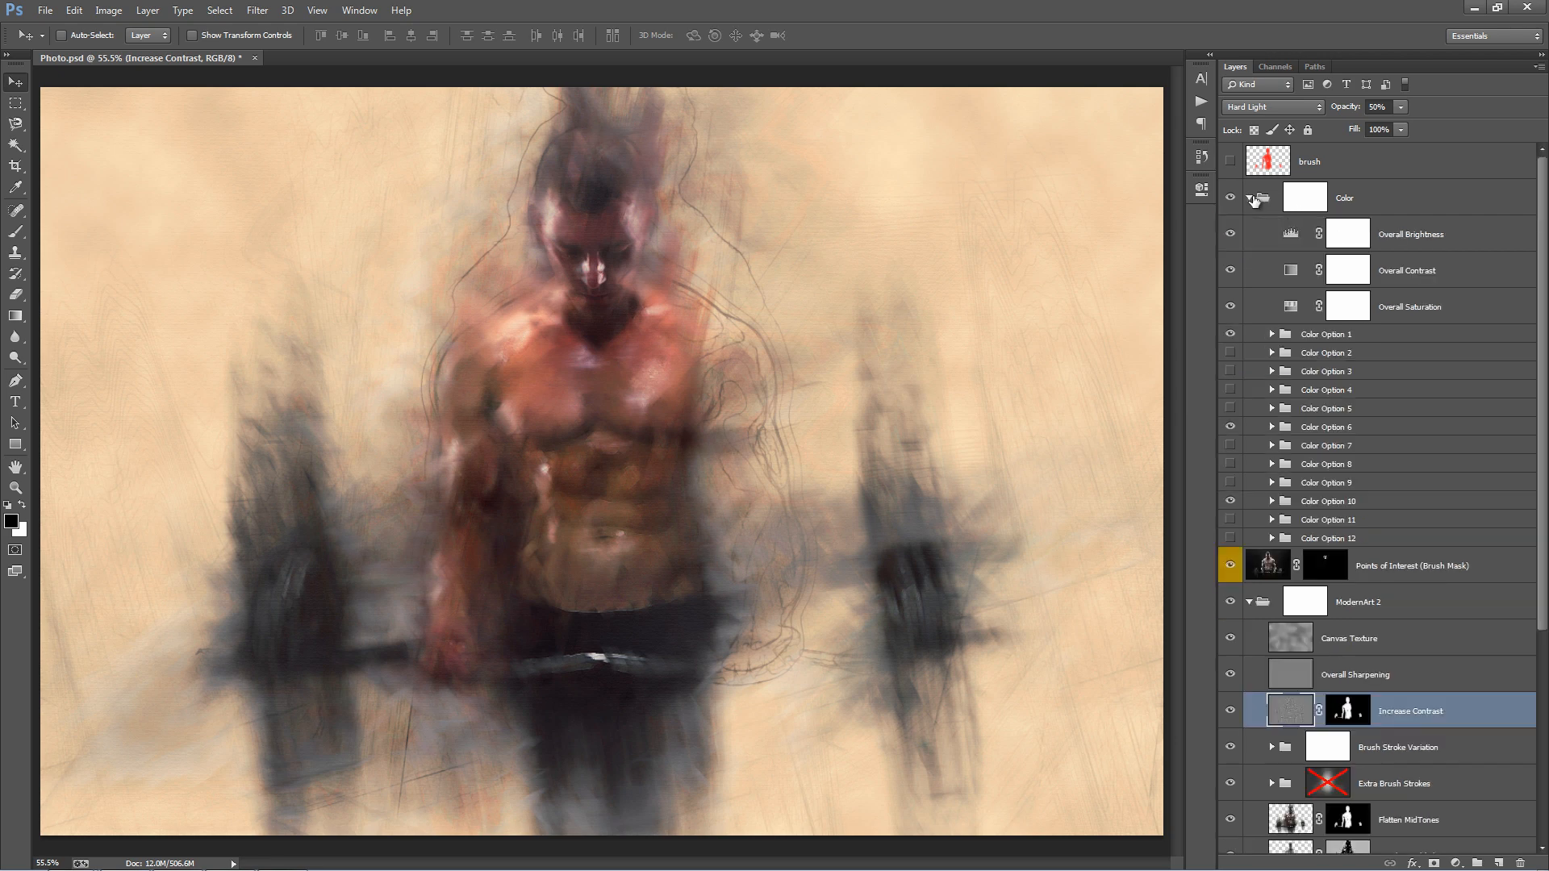
{"action": "left_click", "coordinate": [1273, 197]}
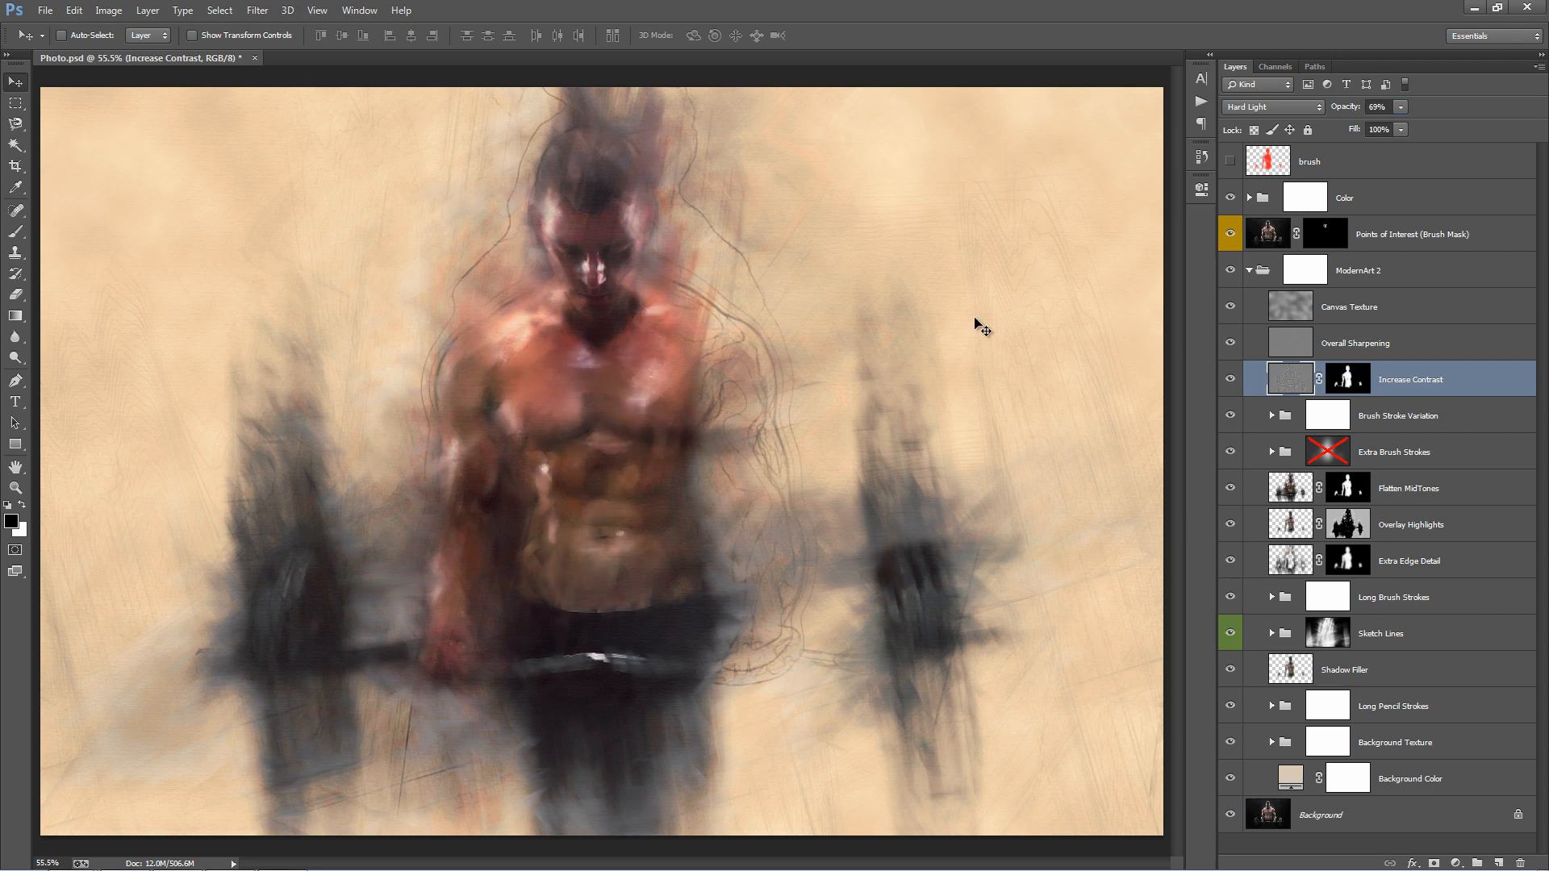
{"action": "triple_click", "coordinate": [1378, 106]}
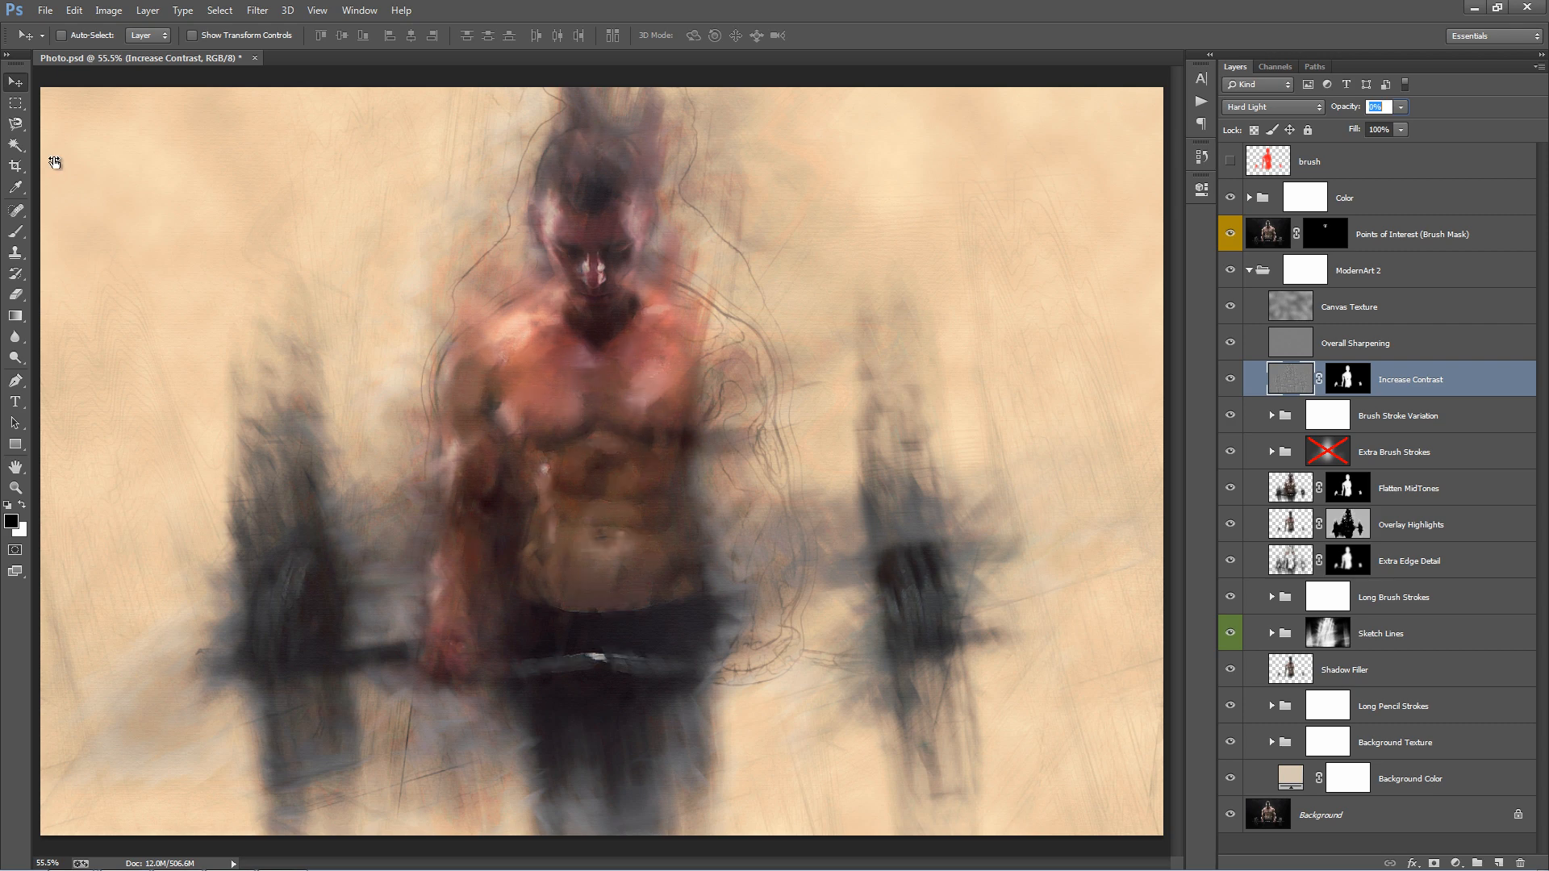
{"action": "mouse_move", "coordinate": [70, 162]}
{"action": "type", "text": "71"}
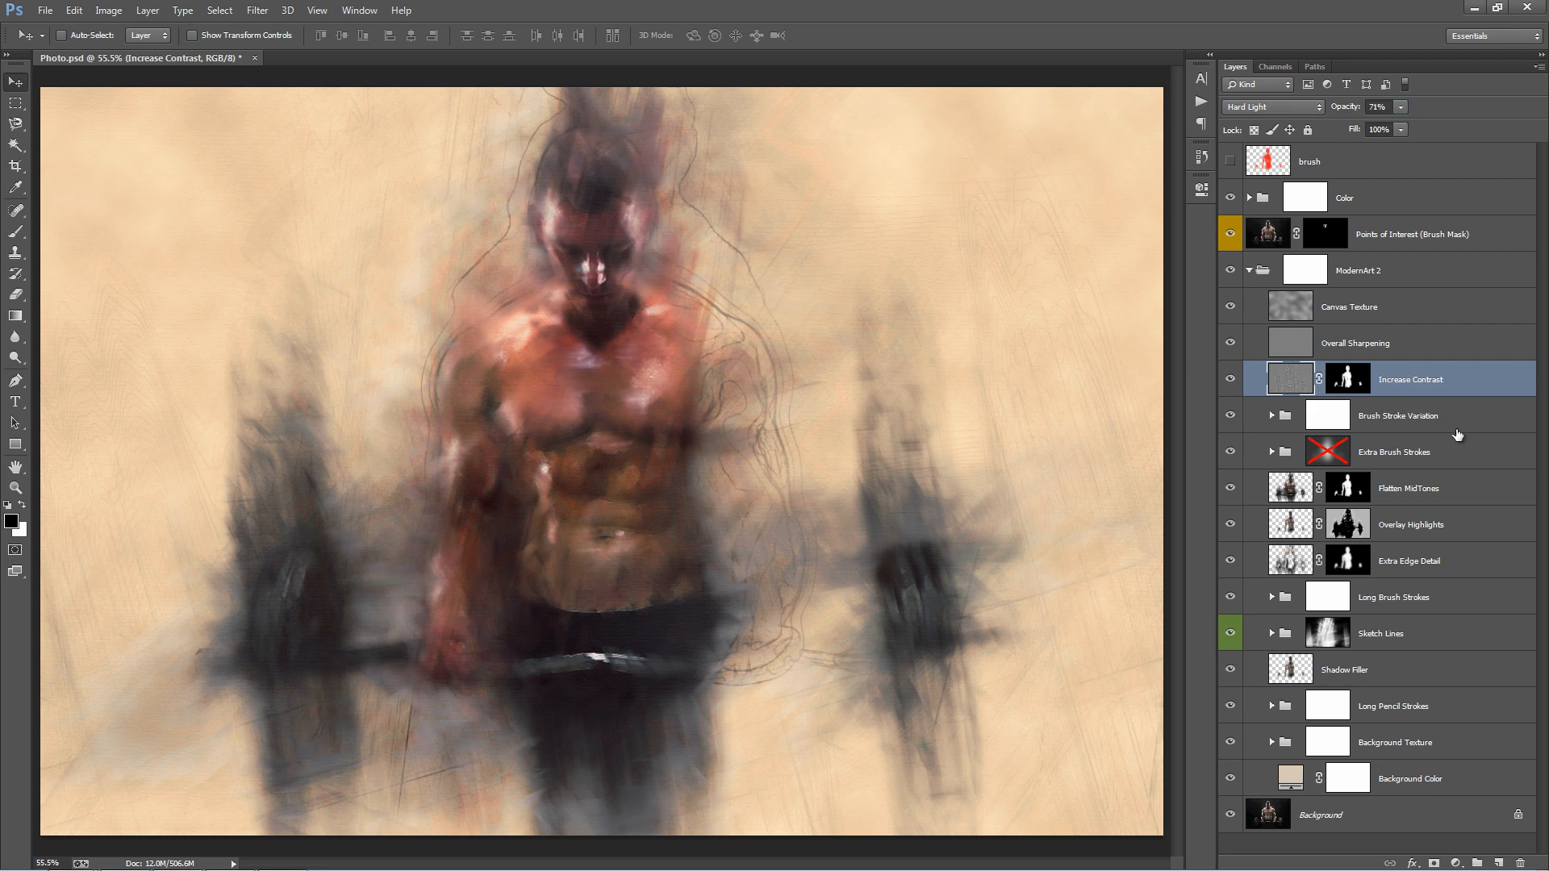
Select the Brush Stroke Variation group and toggle its visibility repeatedly to compare.
{"action": "left_click", "coordinate": [1396, 415]}
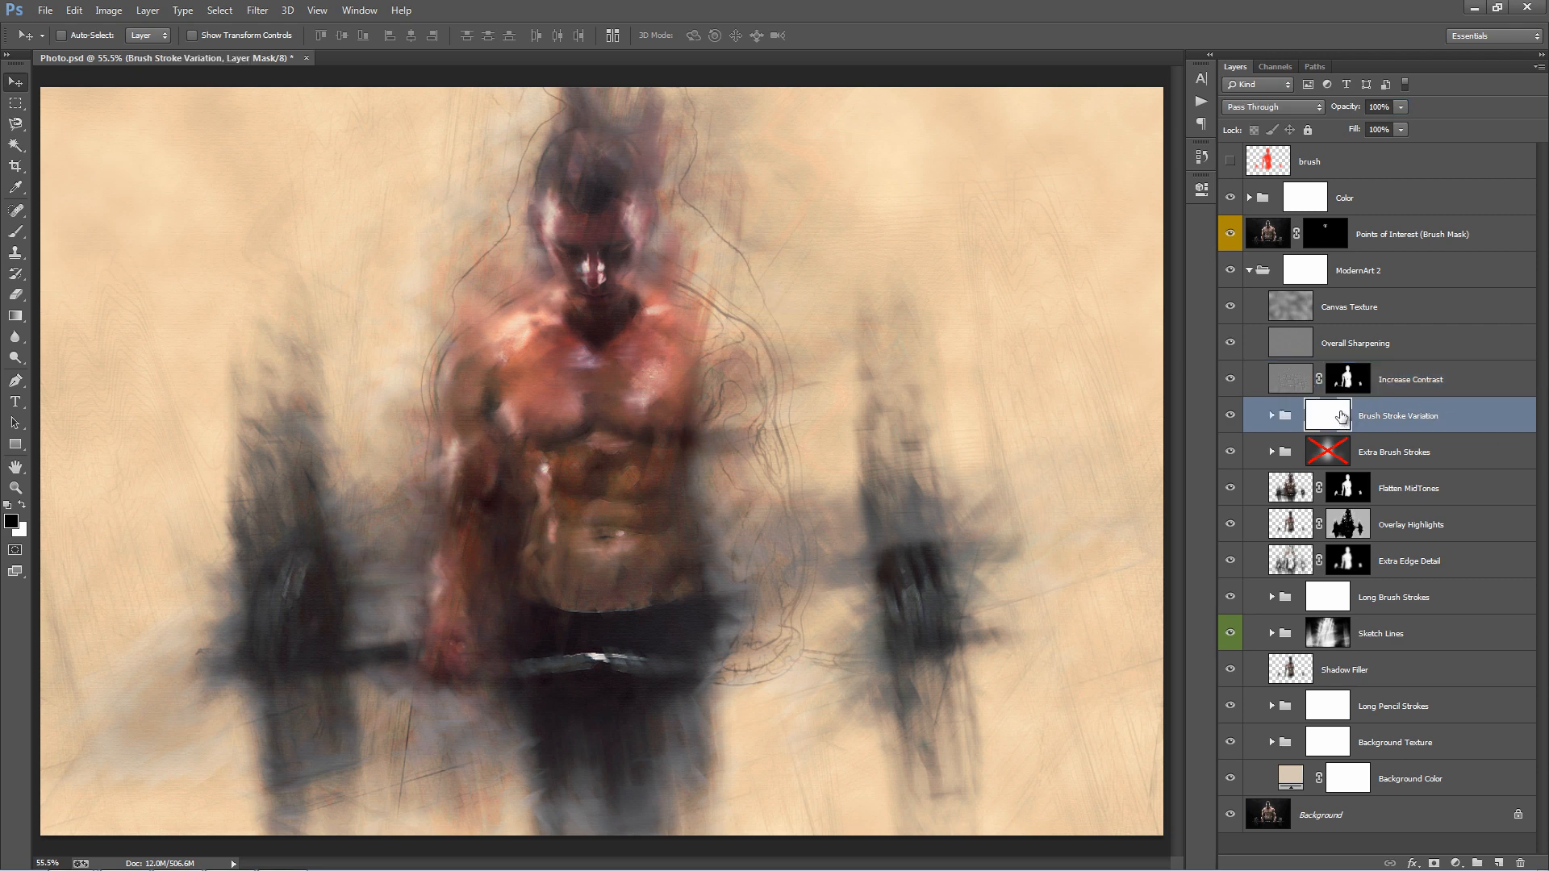
{"action": "left_click", "coordinate": [1230, 414]}
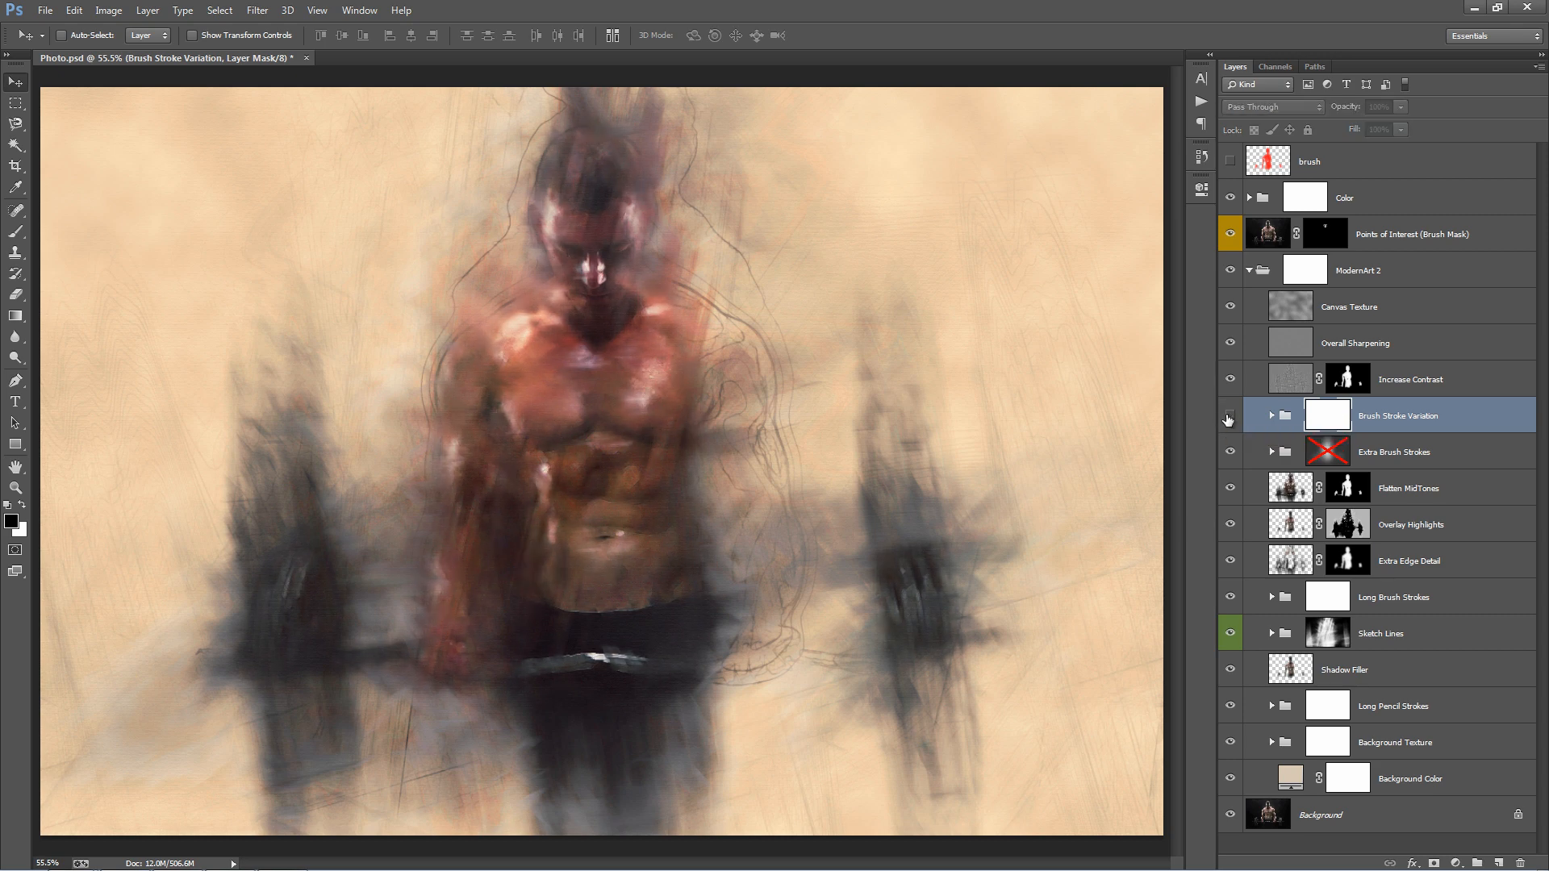
{"action": "left_click", "coordinate": [1230, 415]}
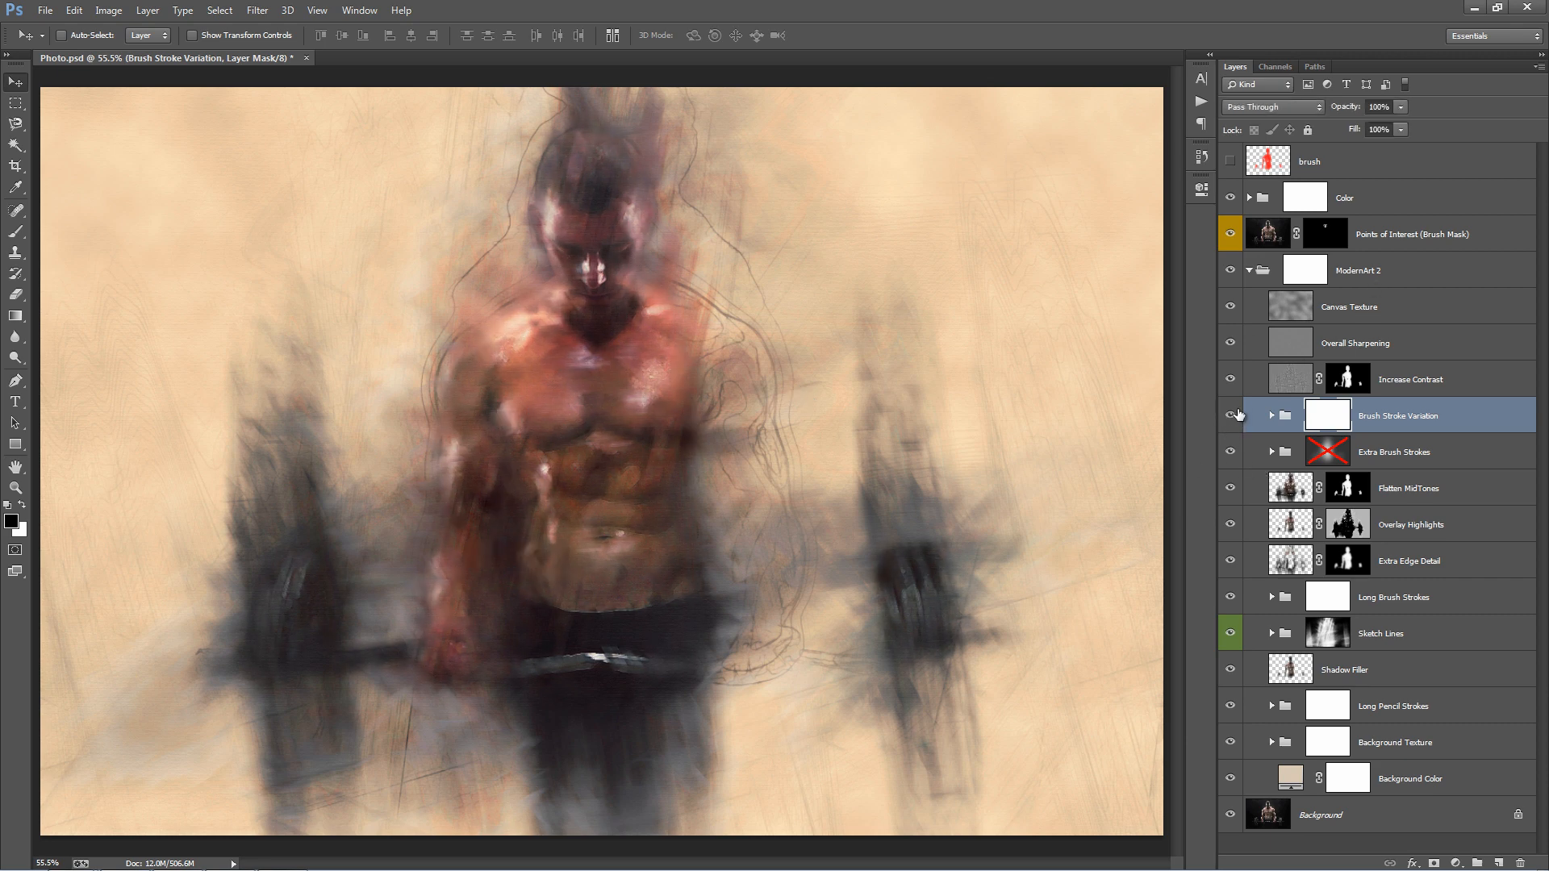
{"action": "left_click", "coordinate": [1231, 415]}
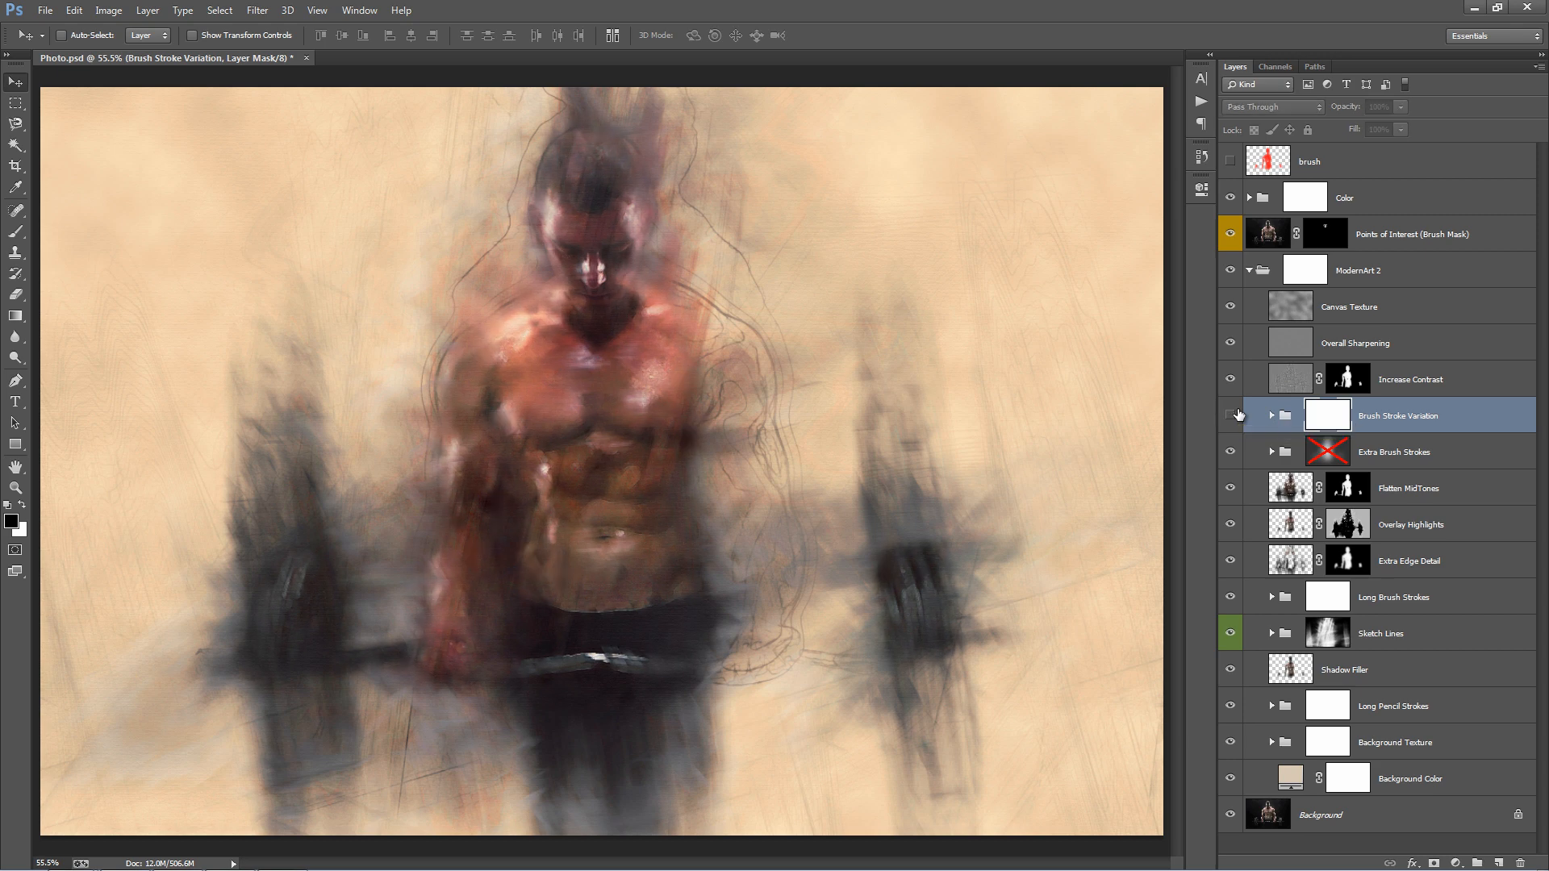
{"action": "left_click", "coordinate": [1232, 415]}
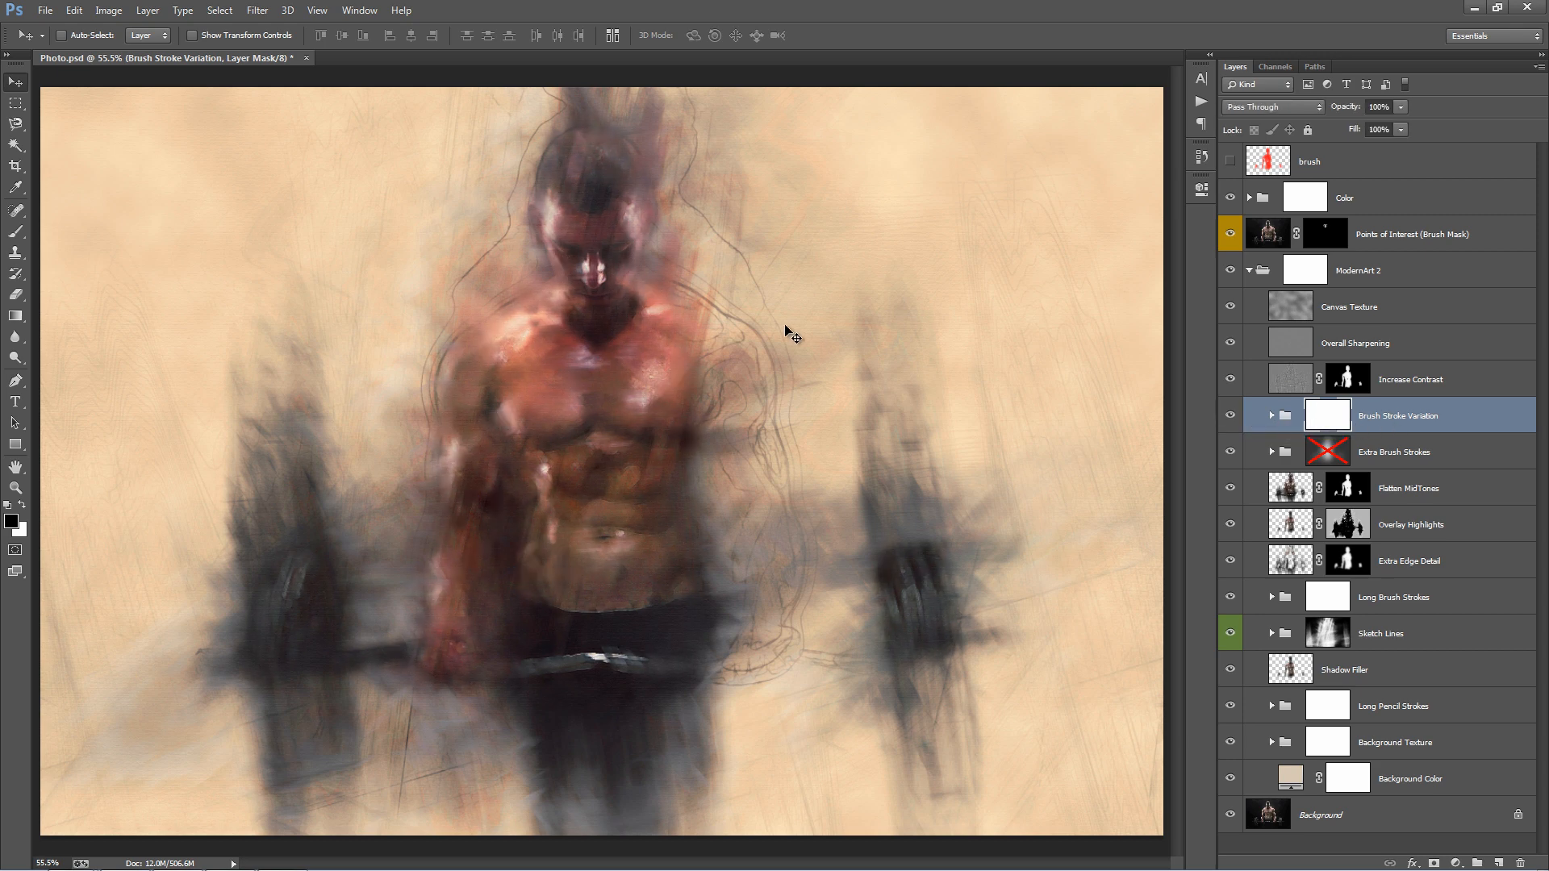
{"action": "mouse_move", "coordinate": [1456, 483]}
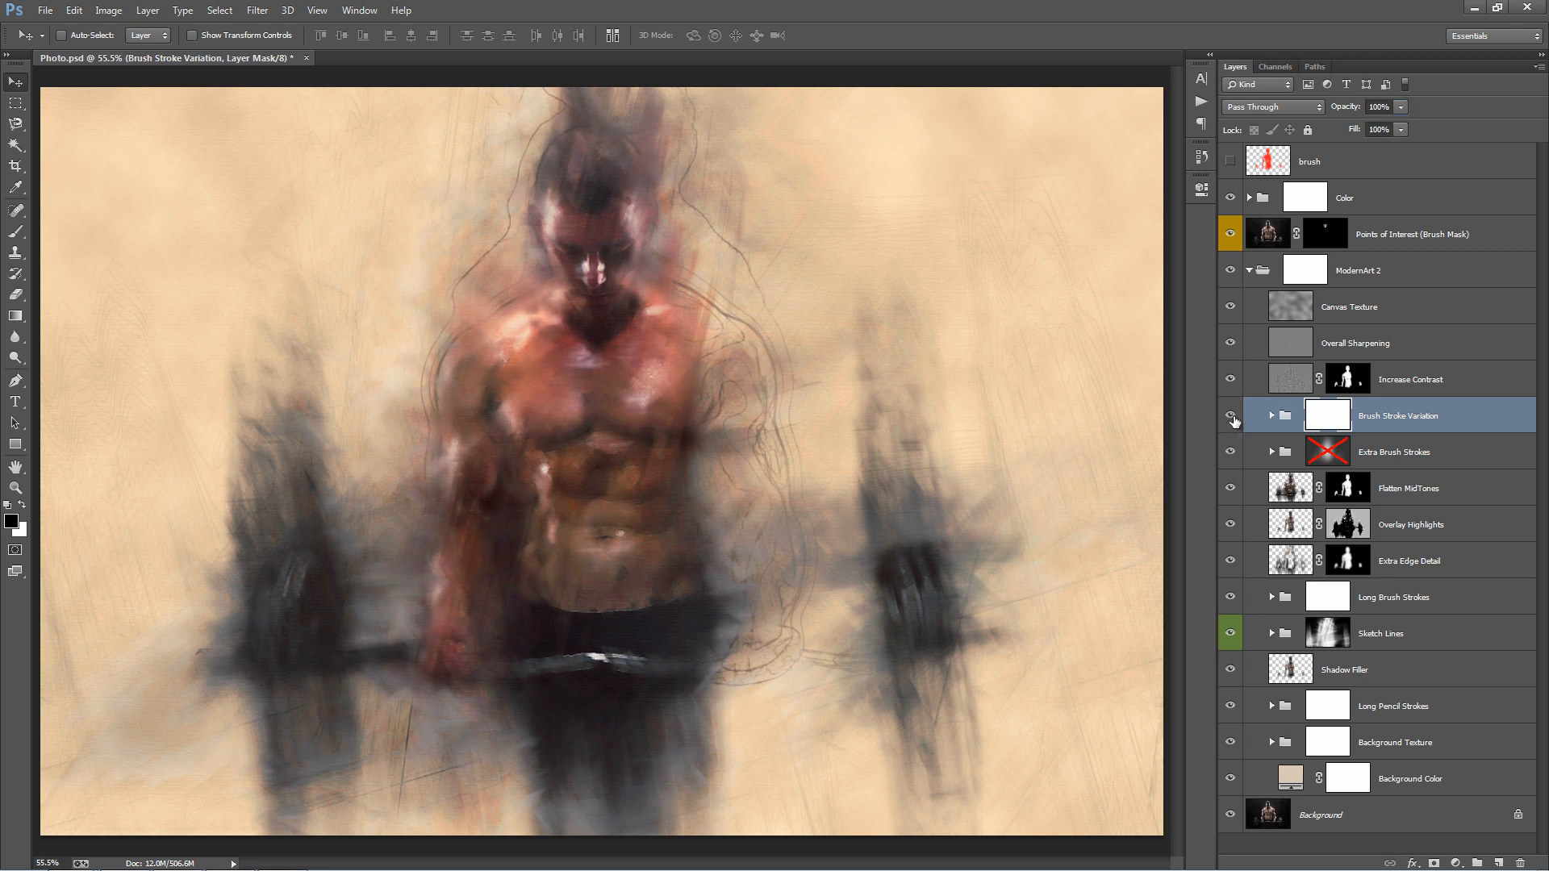
{"action": "left_click", "coordinate": [1231, 415]}
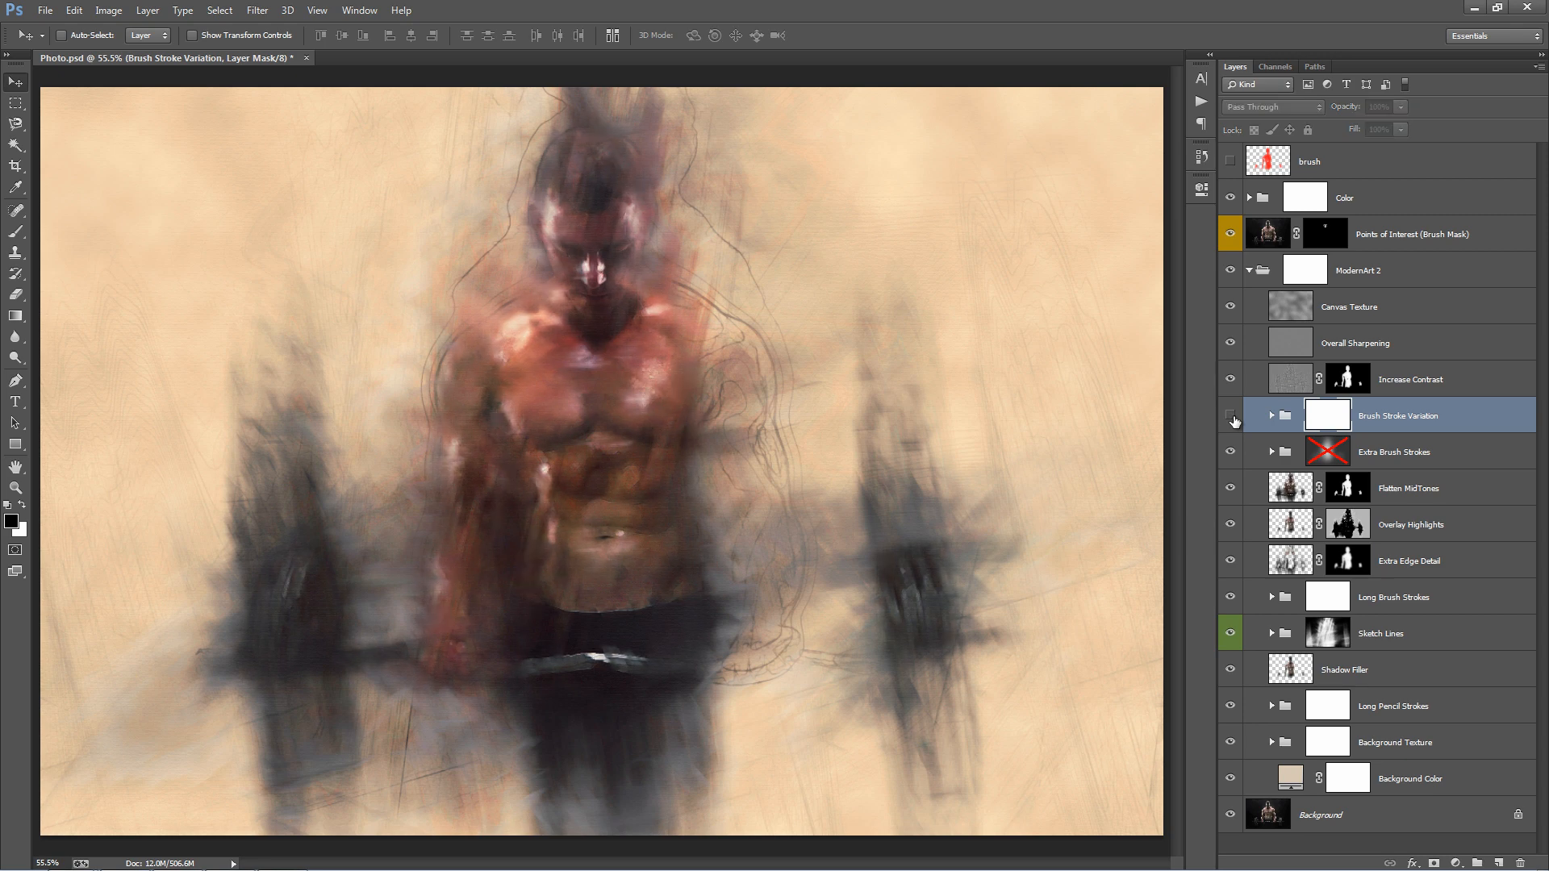
{"action": "left_click", "coordinate": [1230, 415]}
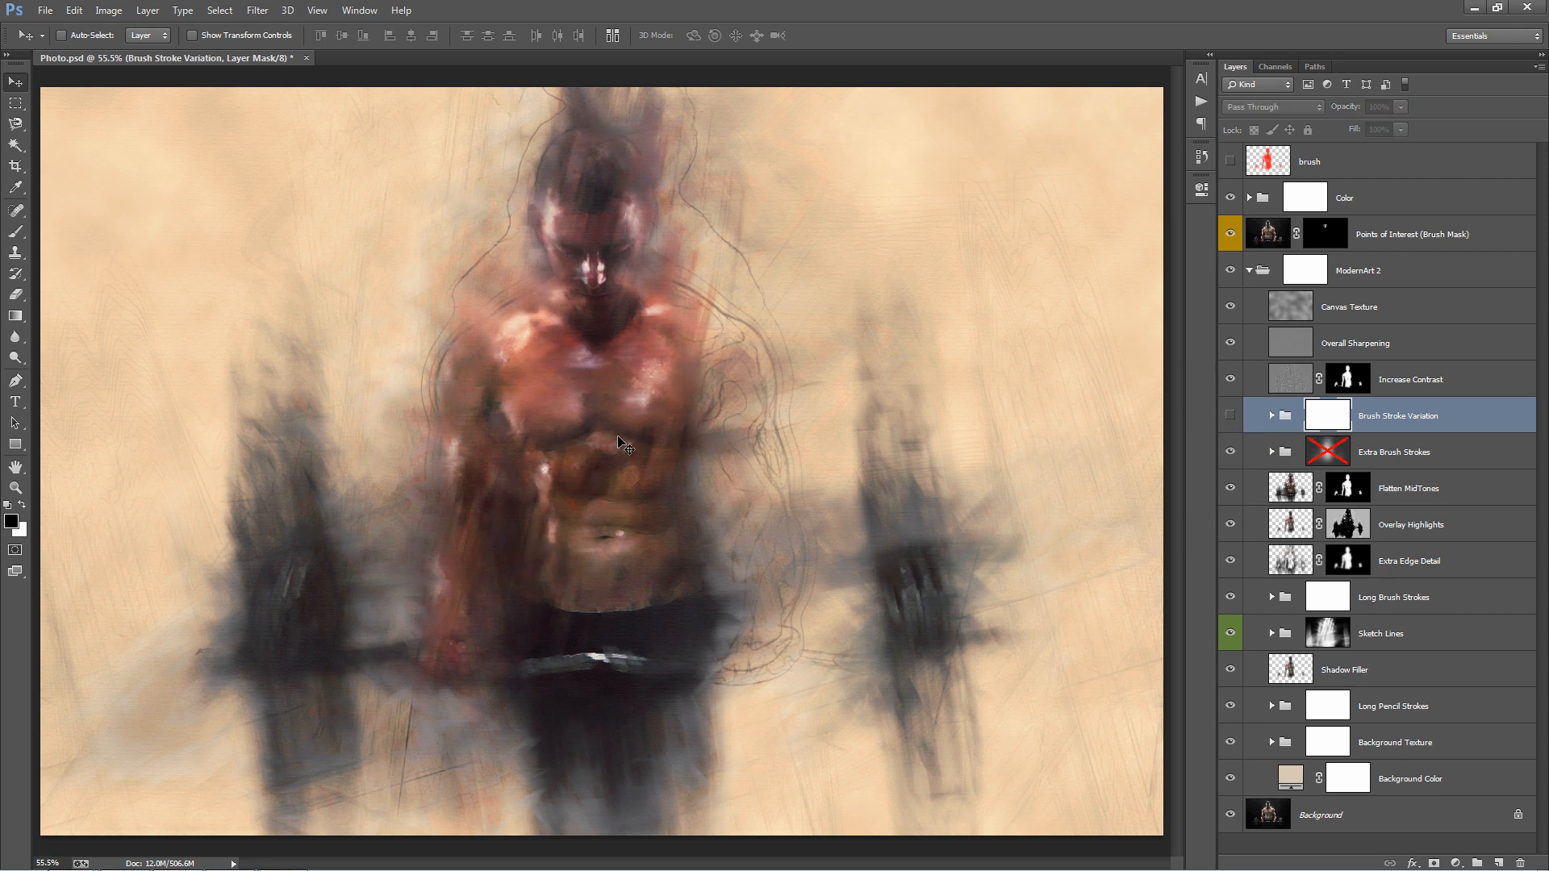
{"action": "mouse_move", "coordinate": [567, 562]}
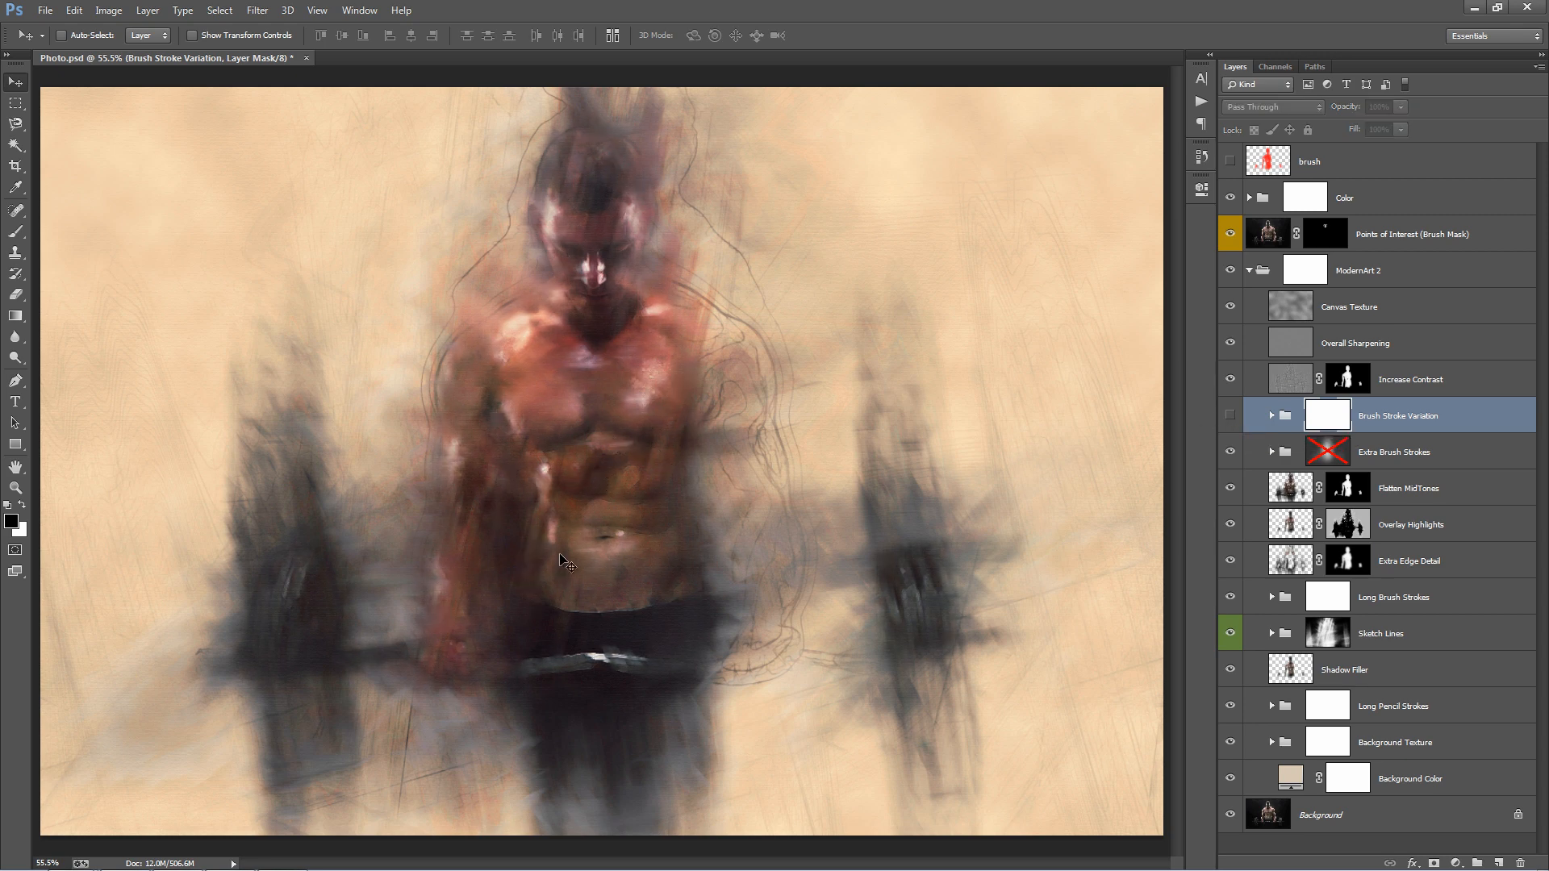
{"action": "mouse_move", "coordinate": [605, 294]}
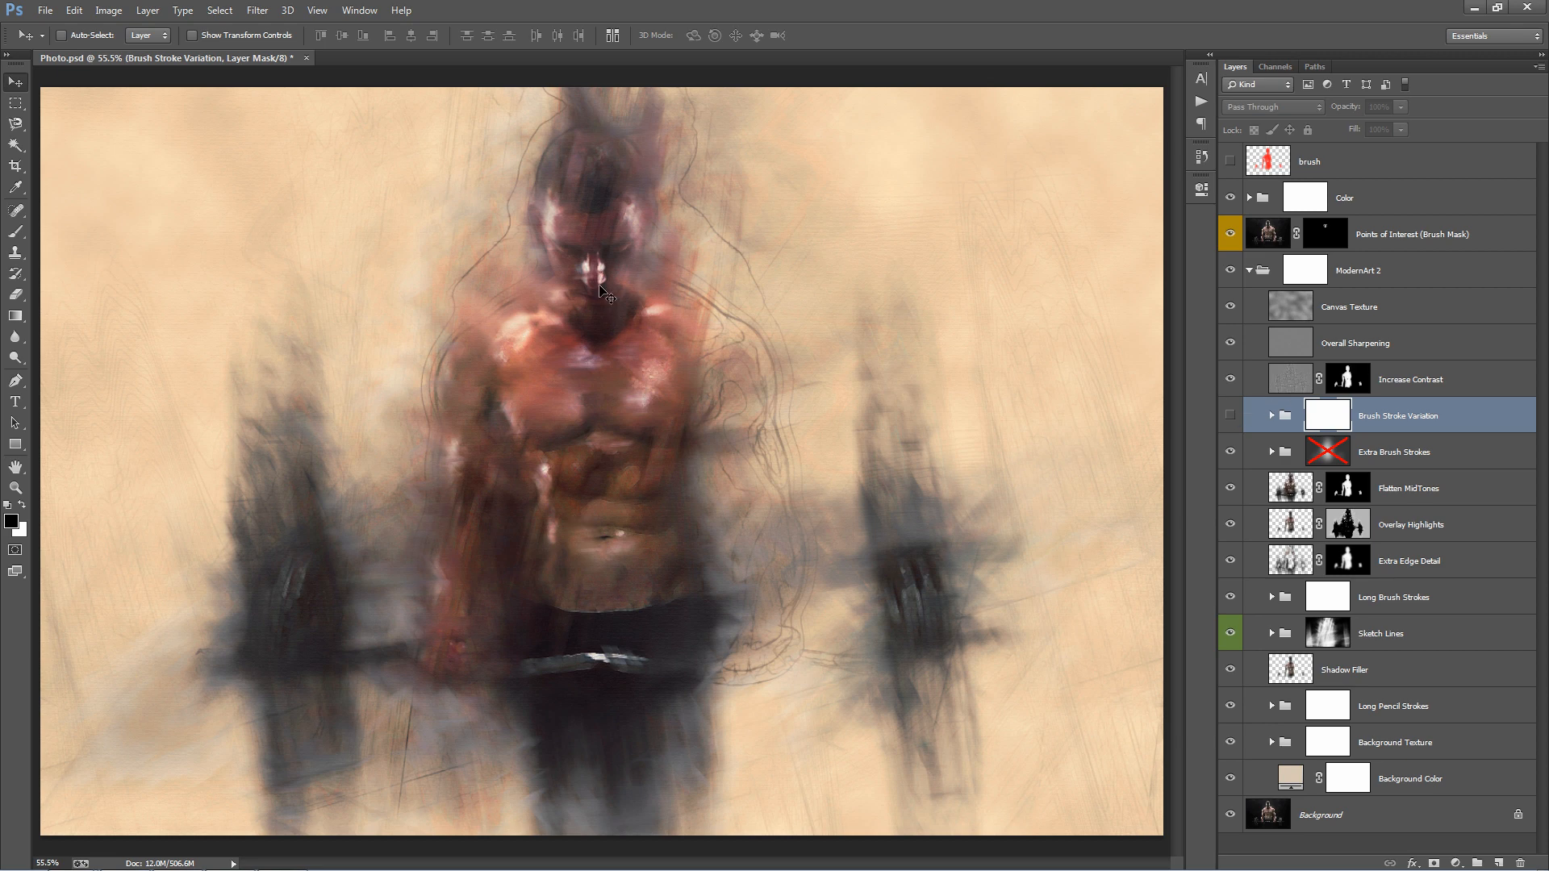
Pick the Brush tool for the group mask and toggle the group, leaving it shown.
{"action": "left_click", "coordinate": [1231, 415]}
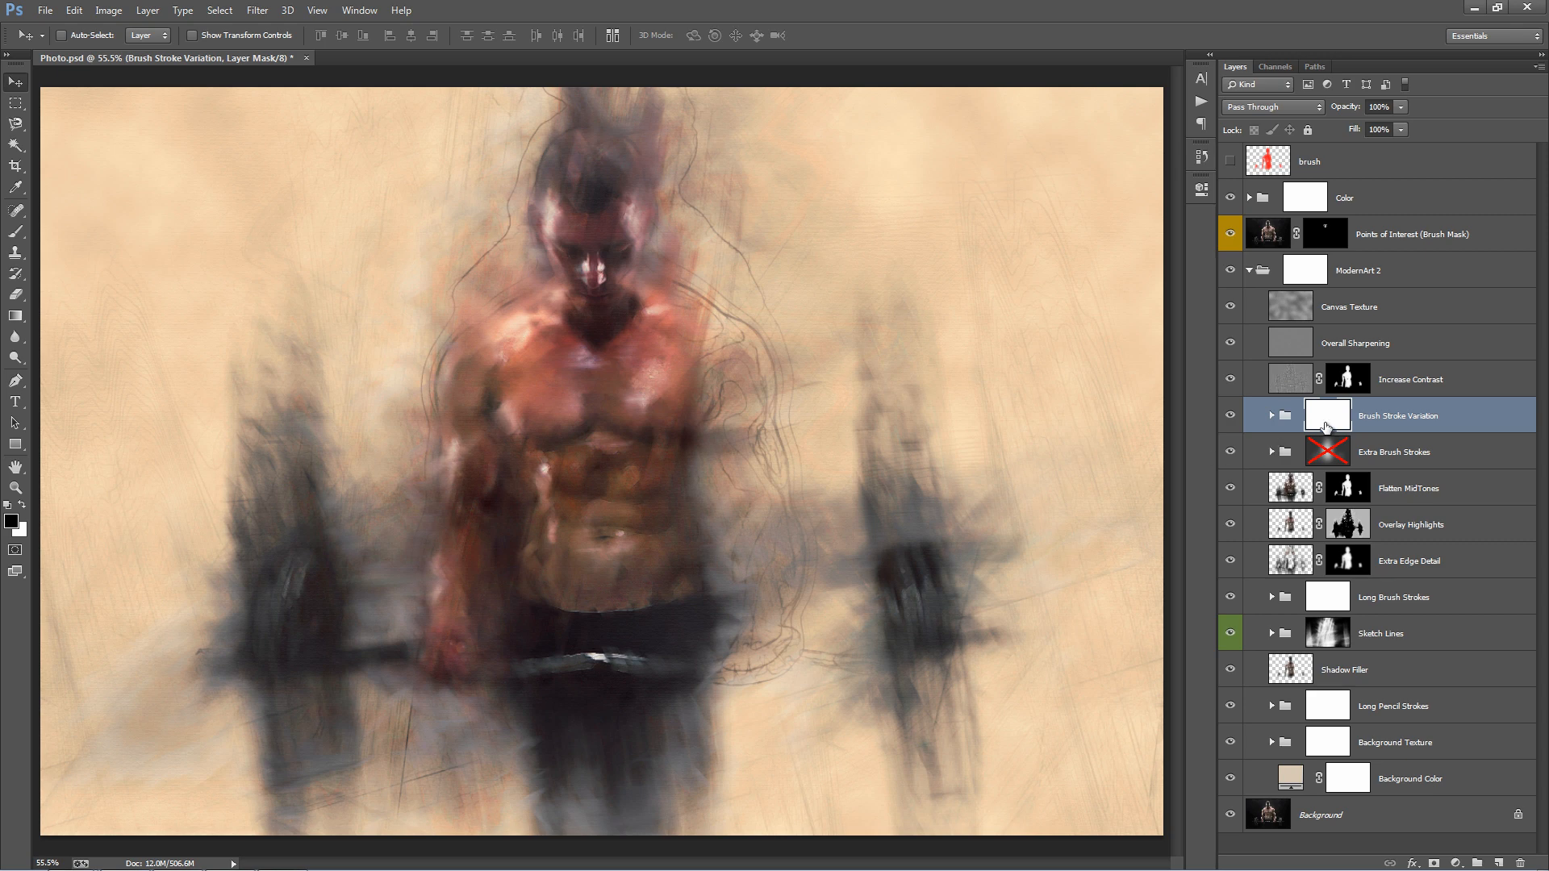
{"action": "left_click", "coordinate": [16, 233]}
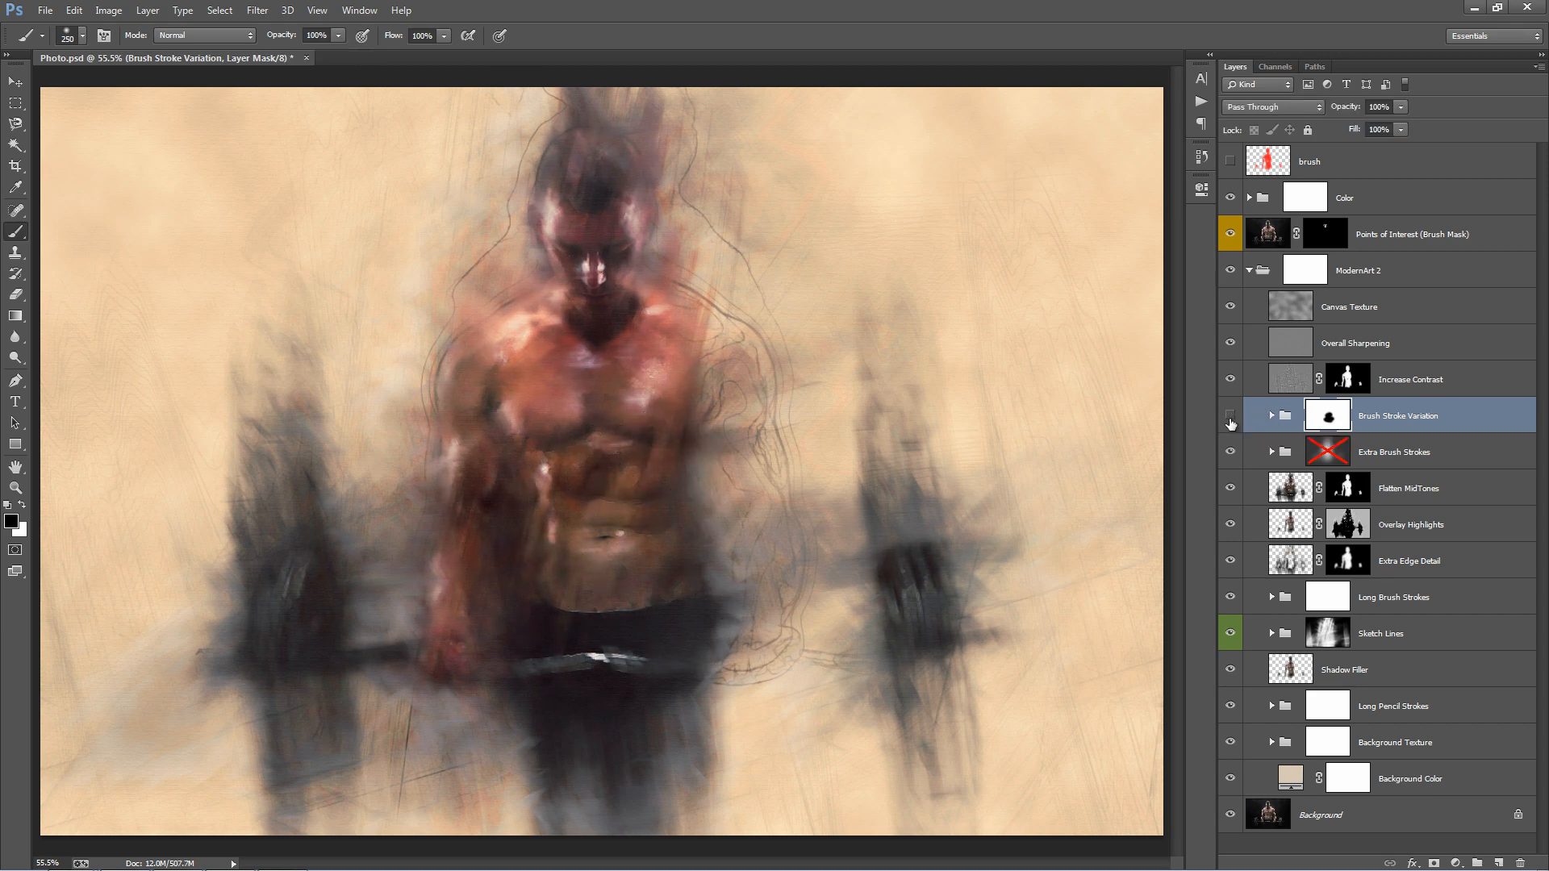
{"action": "left_click", "coordinate": [1230, 414]}
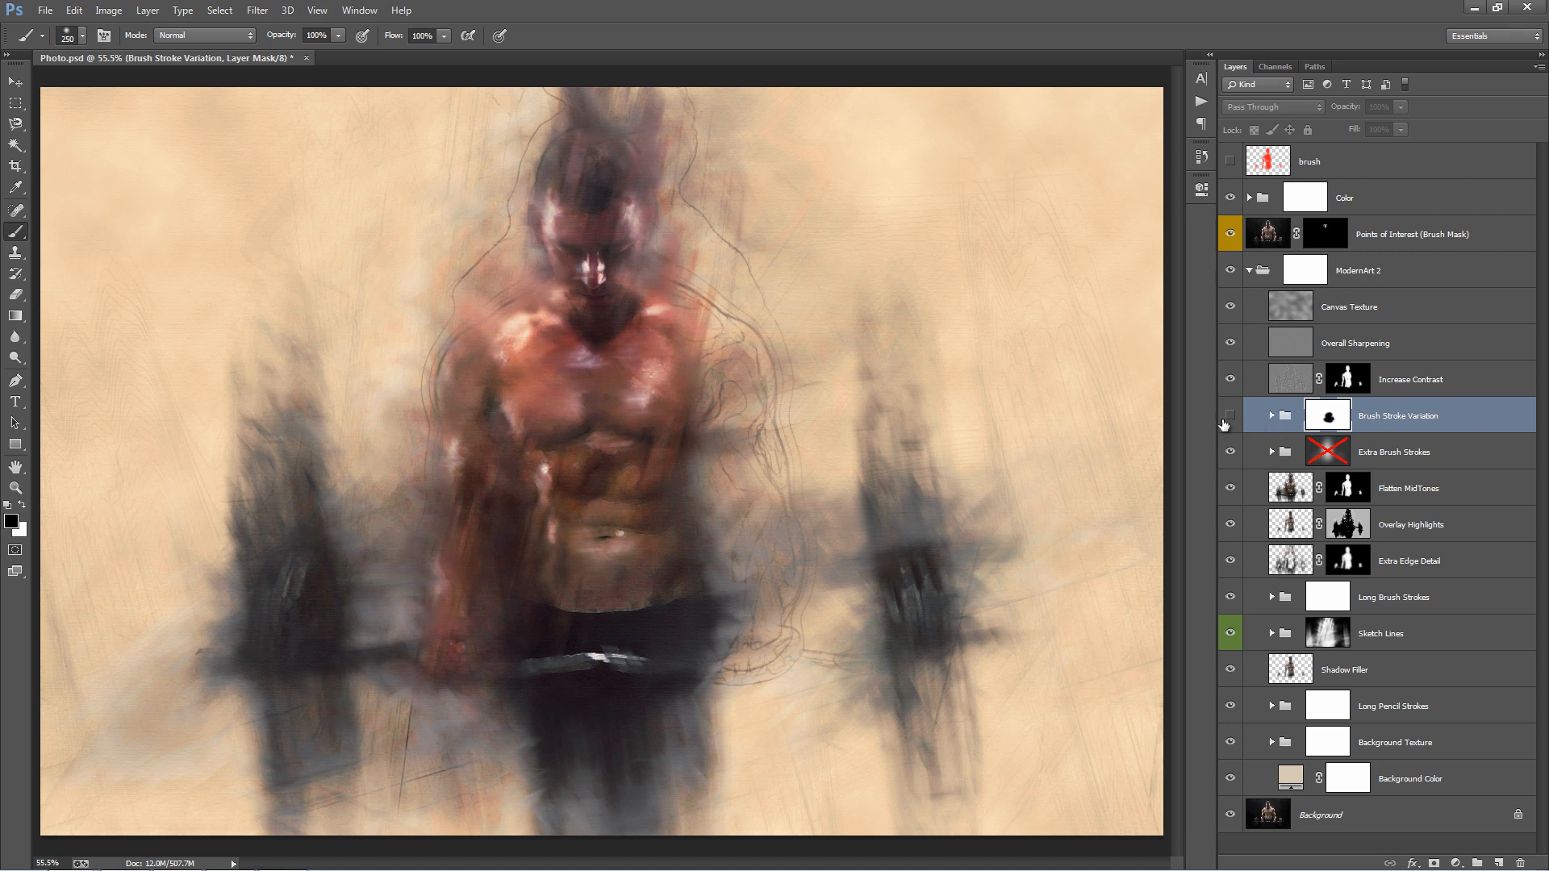
{"action": "left_click", "coordinate": [1230, 415]}
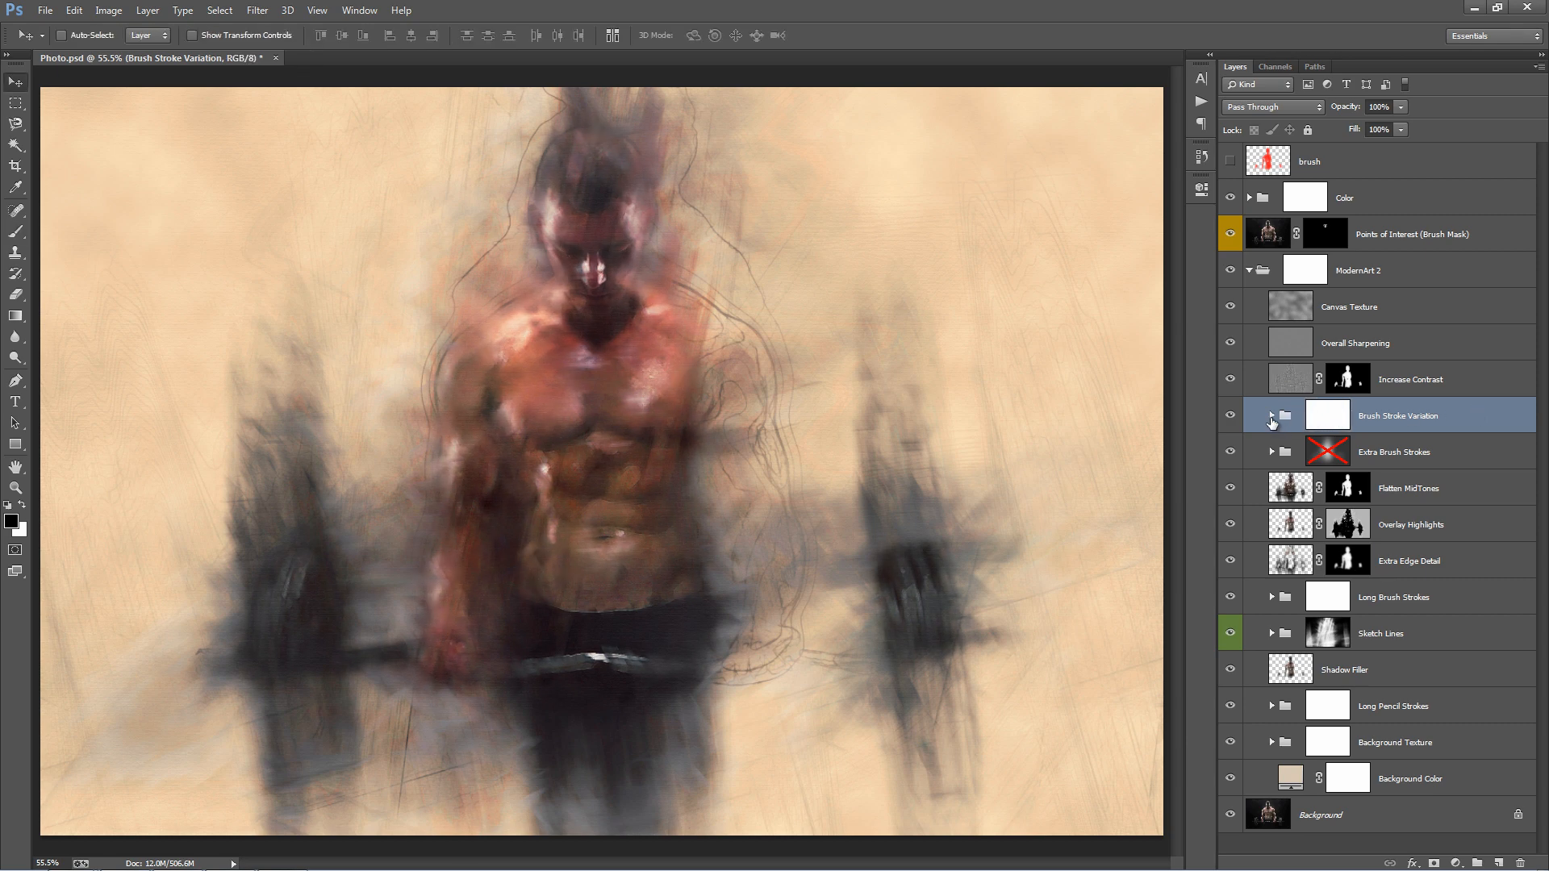
Expand Brush Stroke Variation, select Bsv_2 and duplicate it with Ctrl+J.
{"action": "left_click", "coordinate": [1272, 415]}
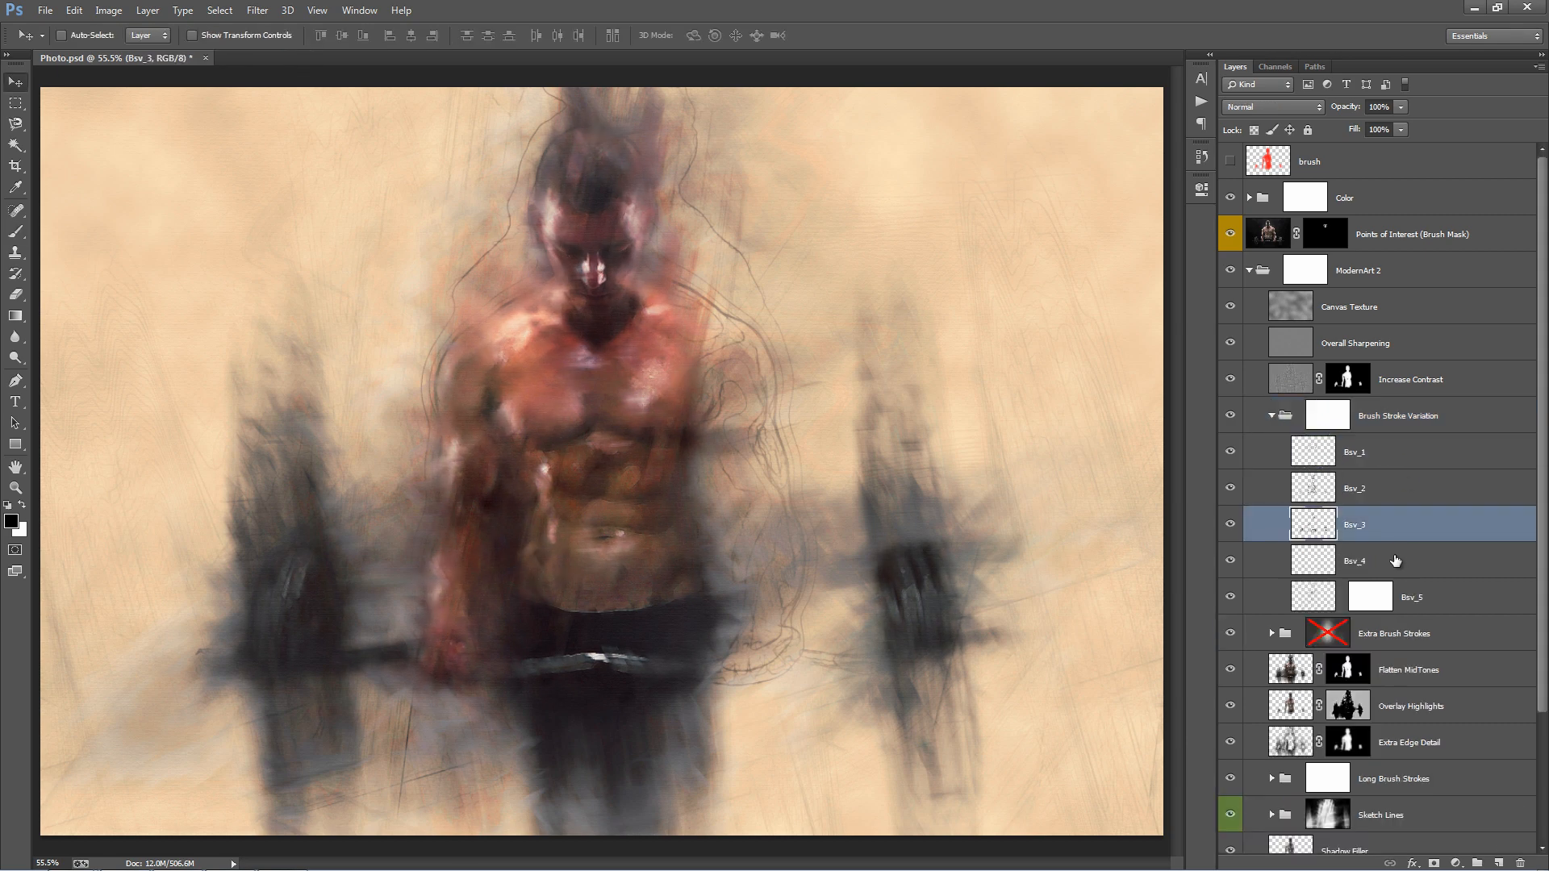
{"action": "left_click", "coordinate": [1354, 487]}
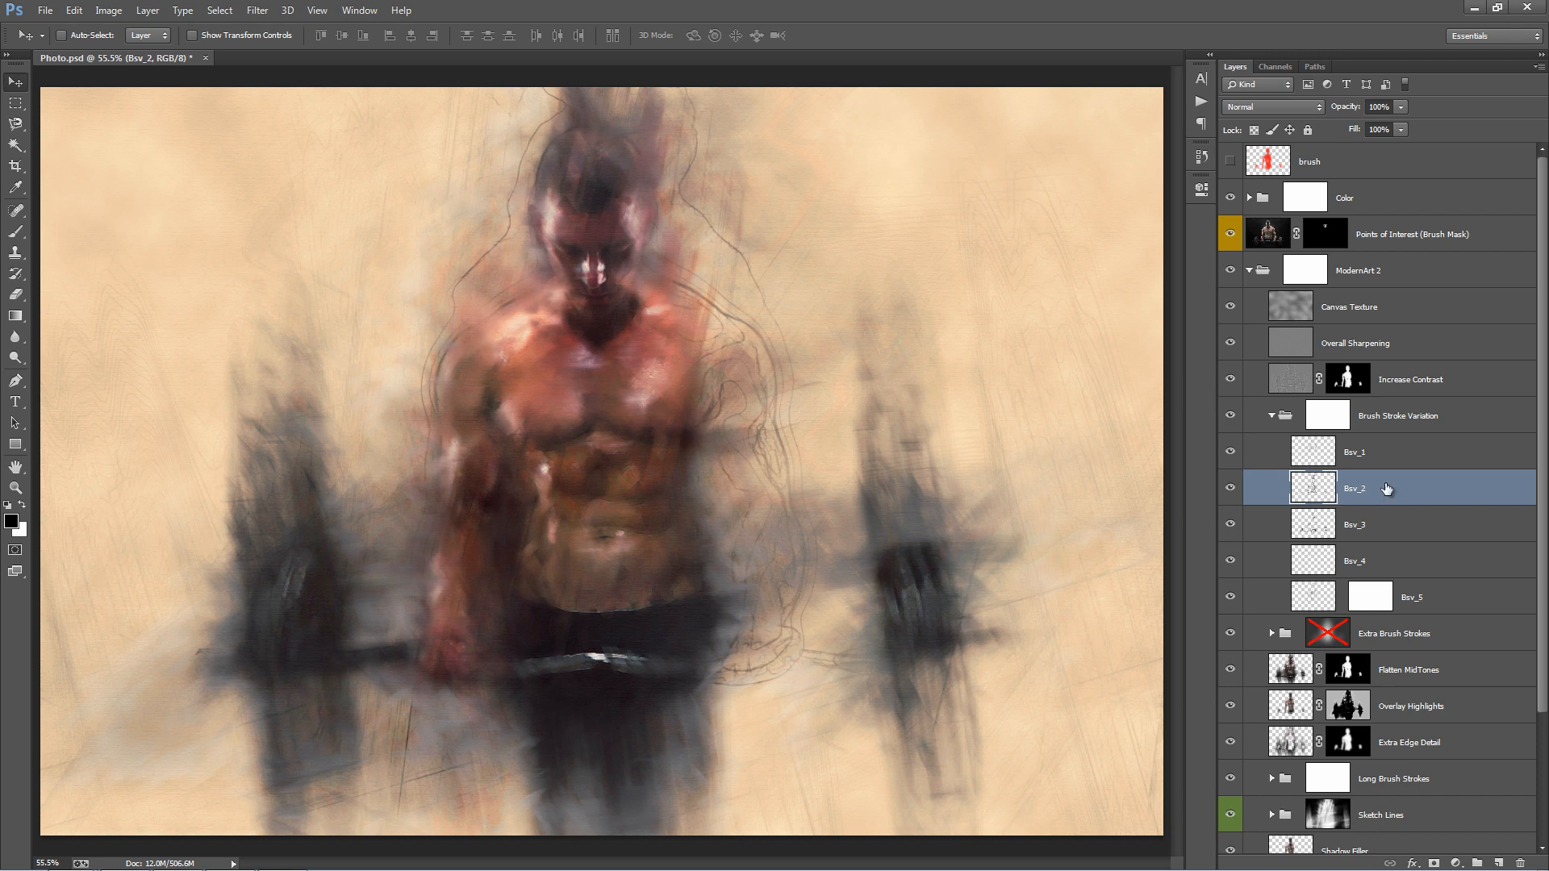
{"action": "key", "text": "ctrl+j"}
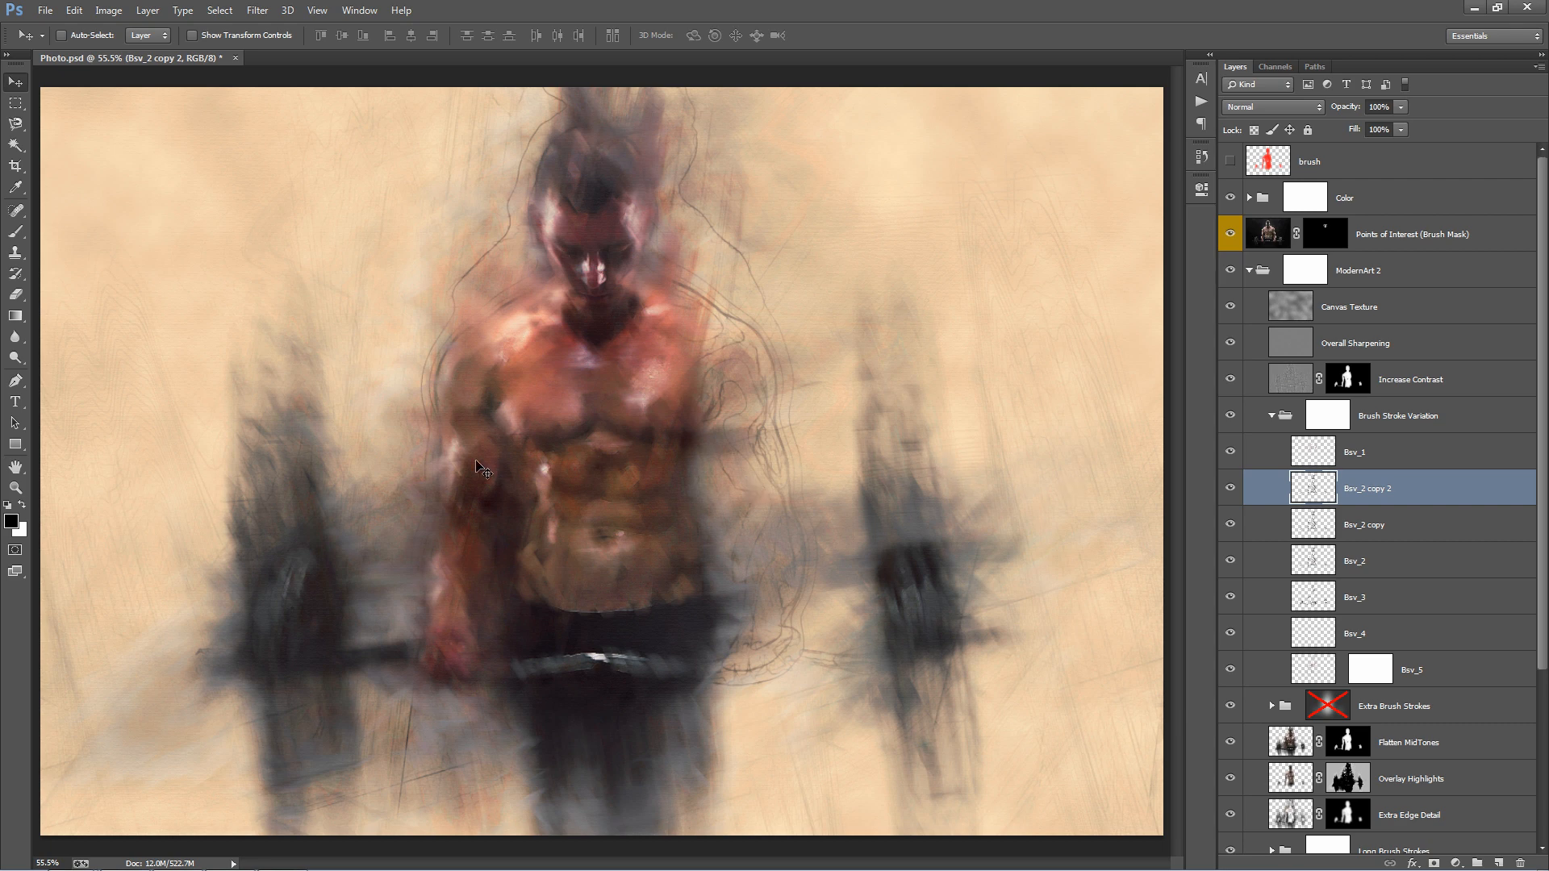
{"action": "mouse_move", "coordinate": [593, 426]}
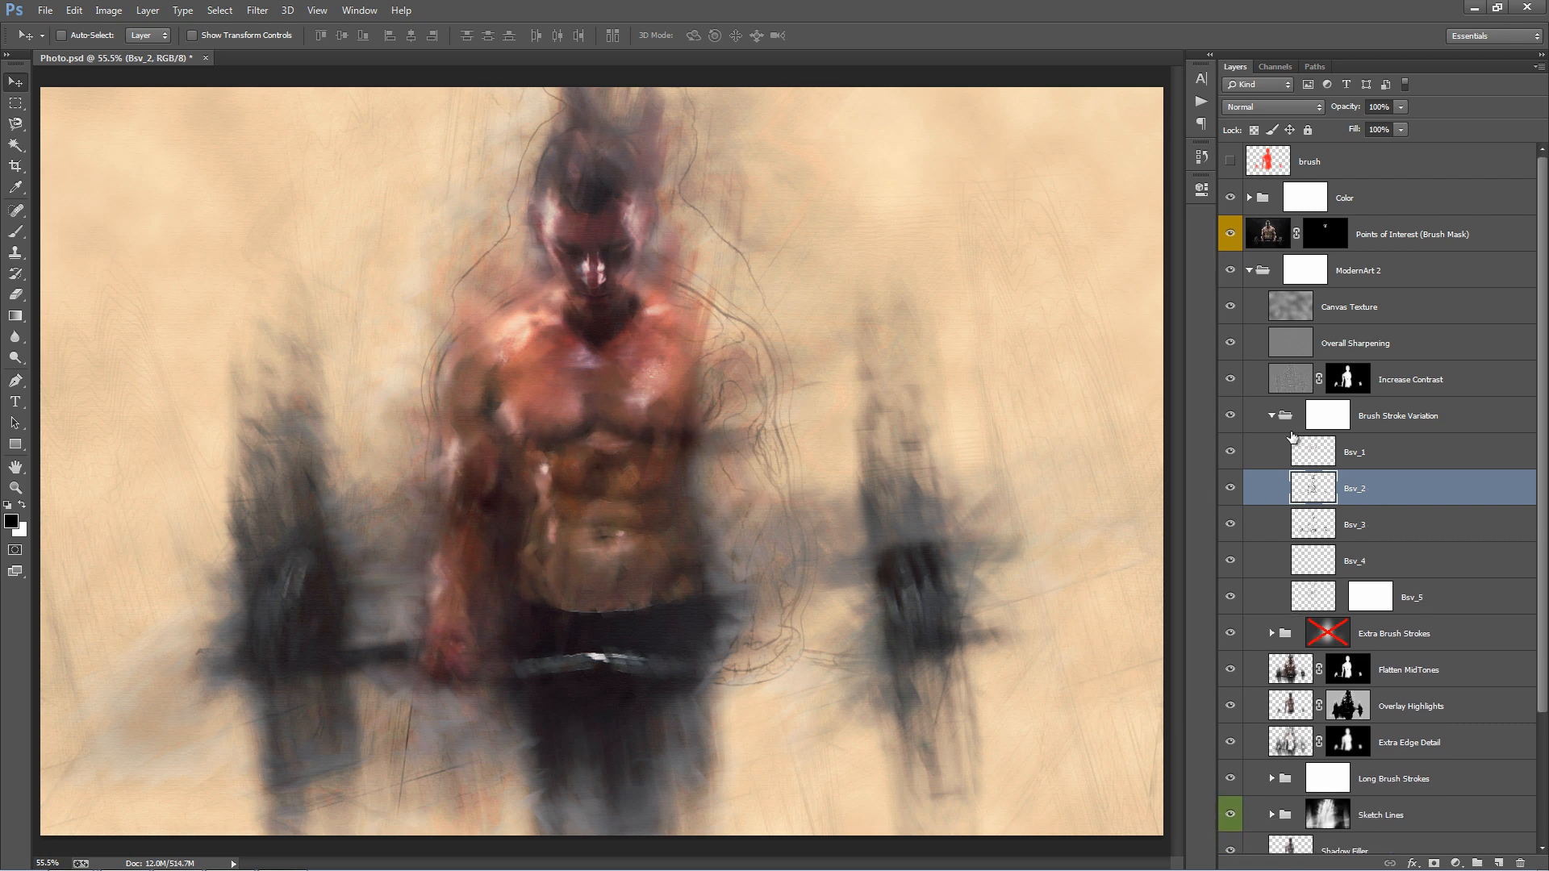
Collapse Brush Stroke Variation and toggle the Extra Brush Strokes group off and on.
{"action": "left_click", "coordinate": [1272, 414]}
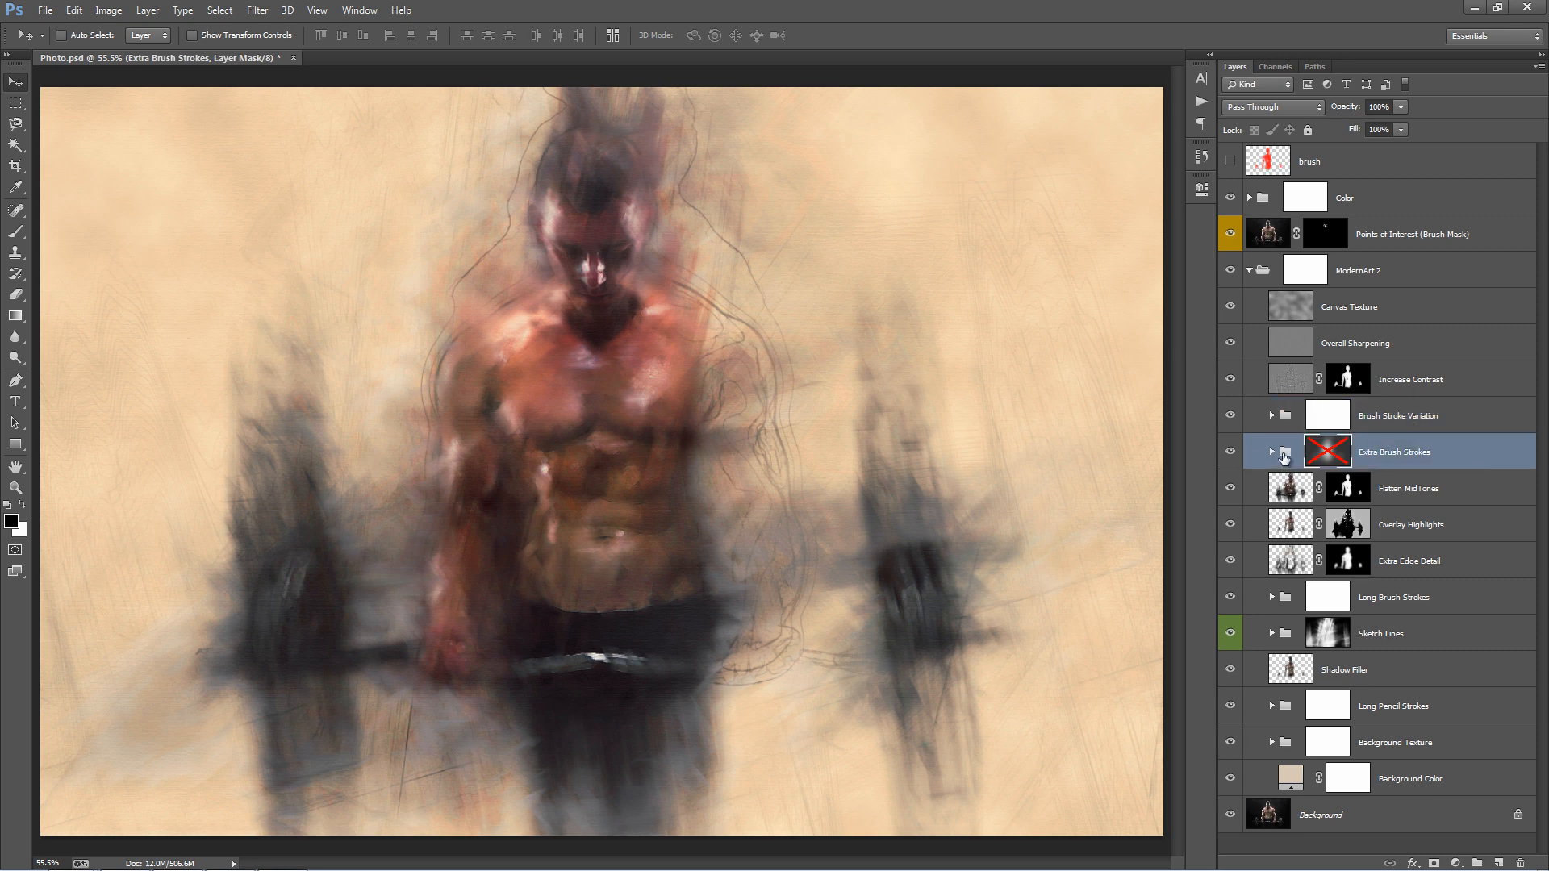
{"action": "left_click", "coordinate": [1231, 454]}
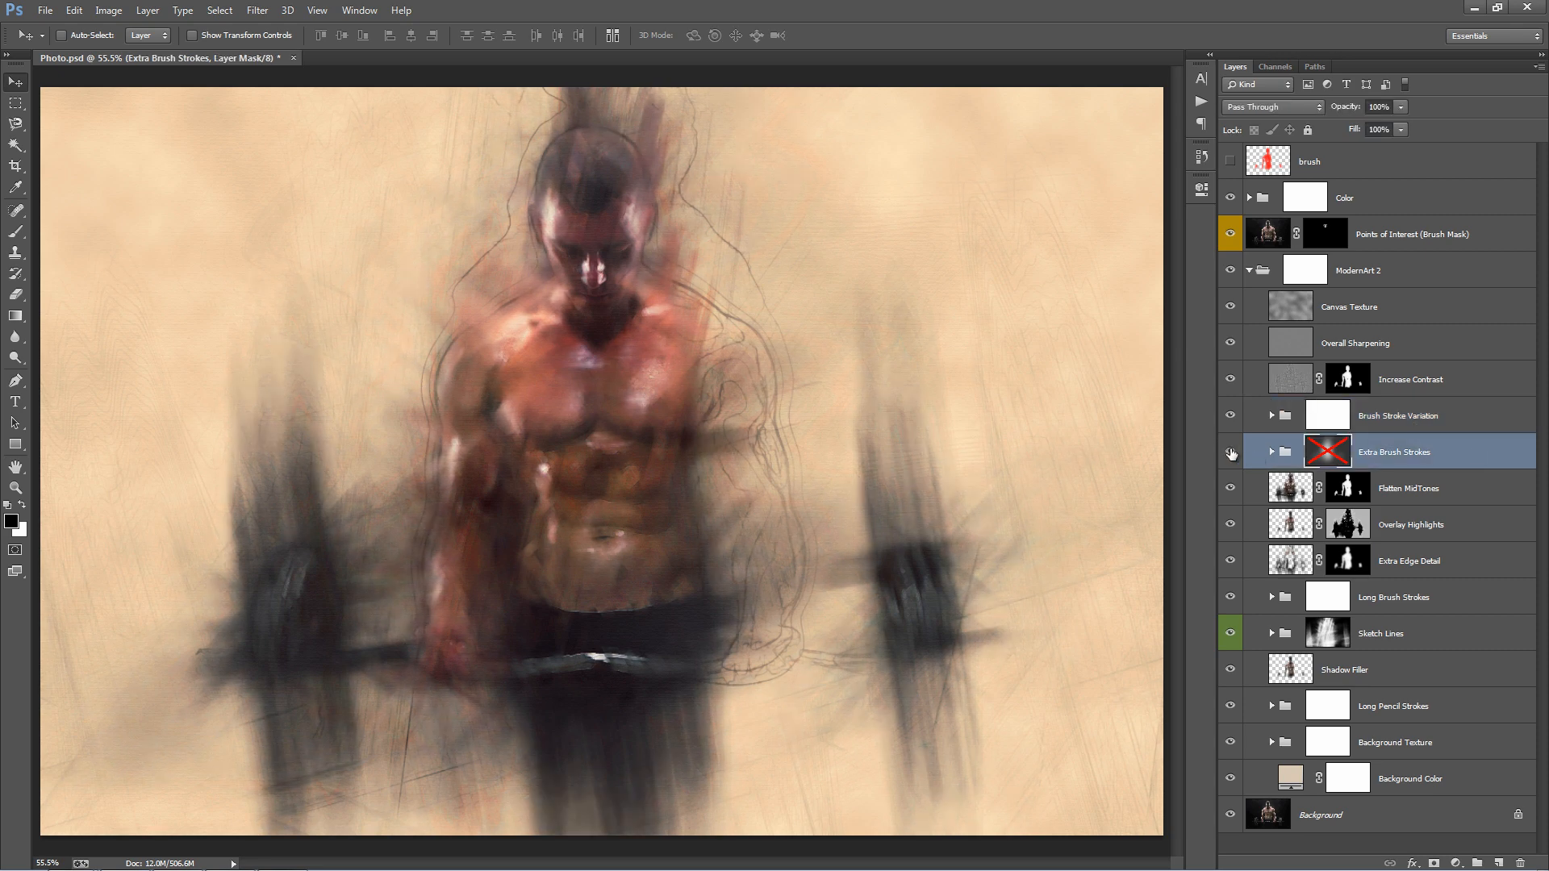
{"action": "left_click", "coordinate": [1230, 454]}
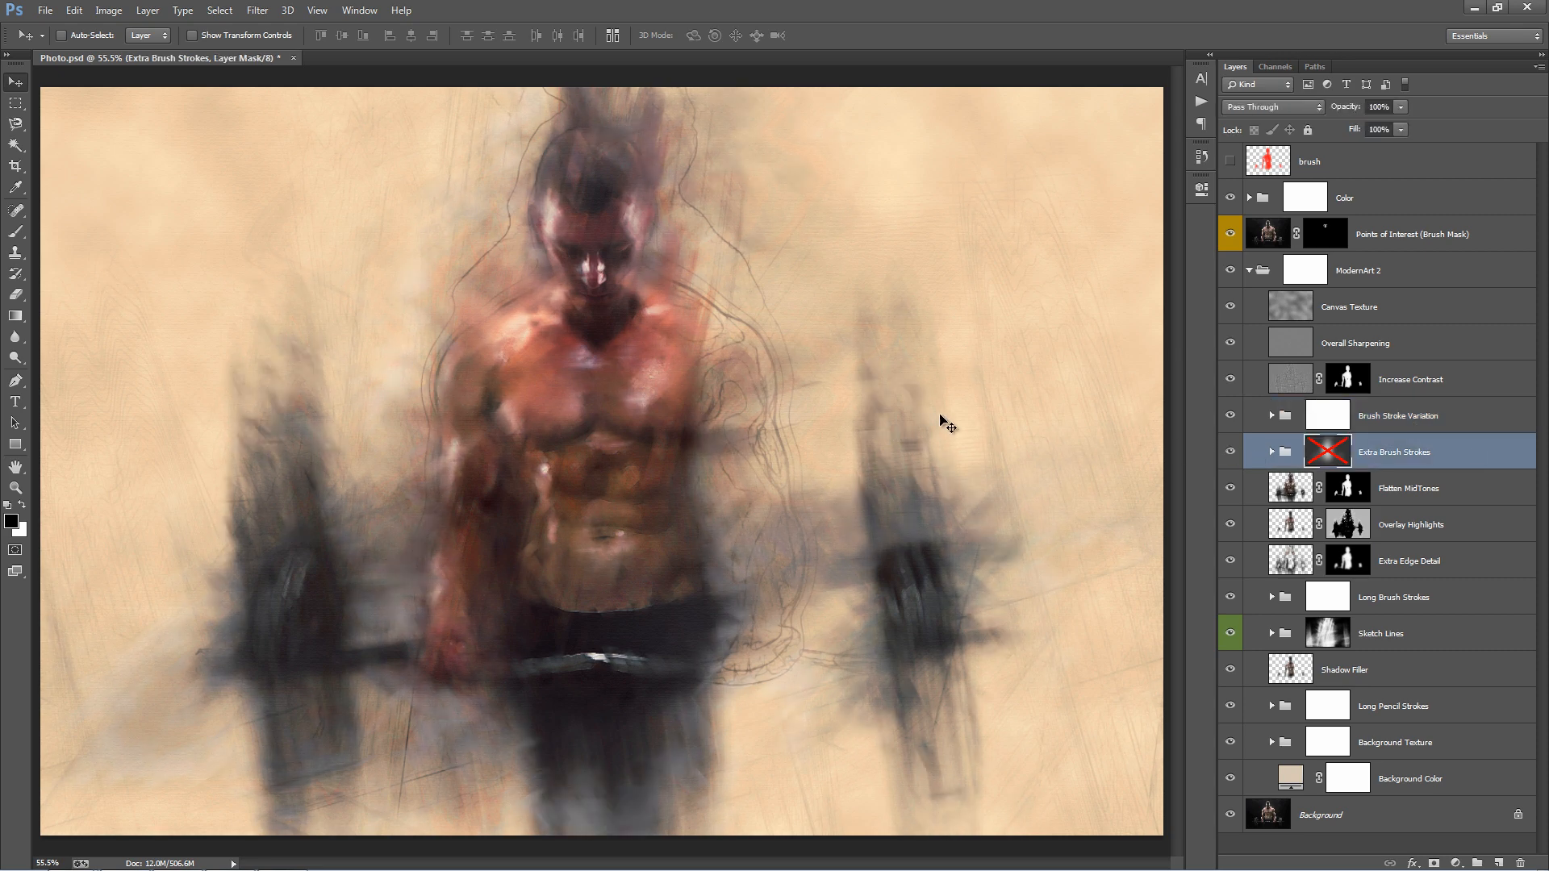
{"action": "mouse_move", "coordinate": [1203, 450]}
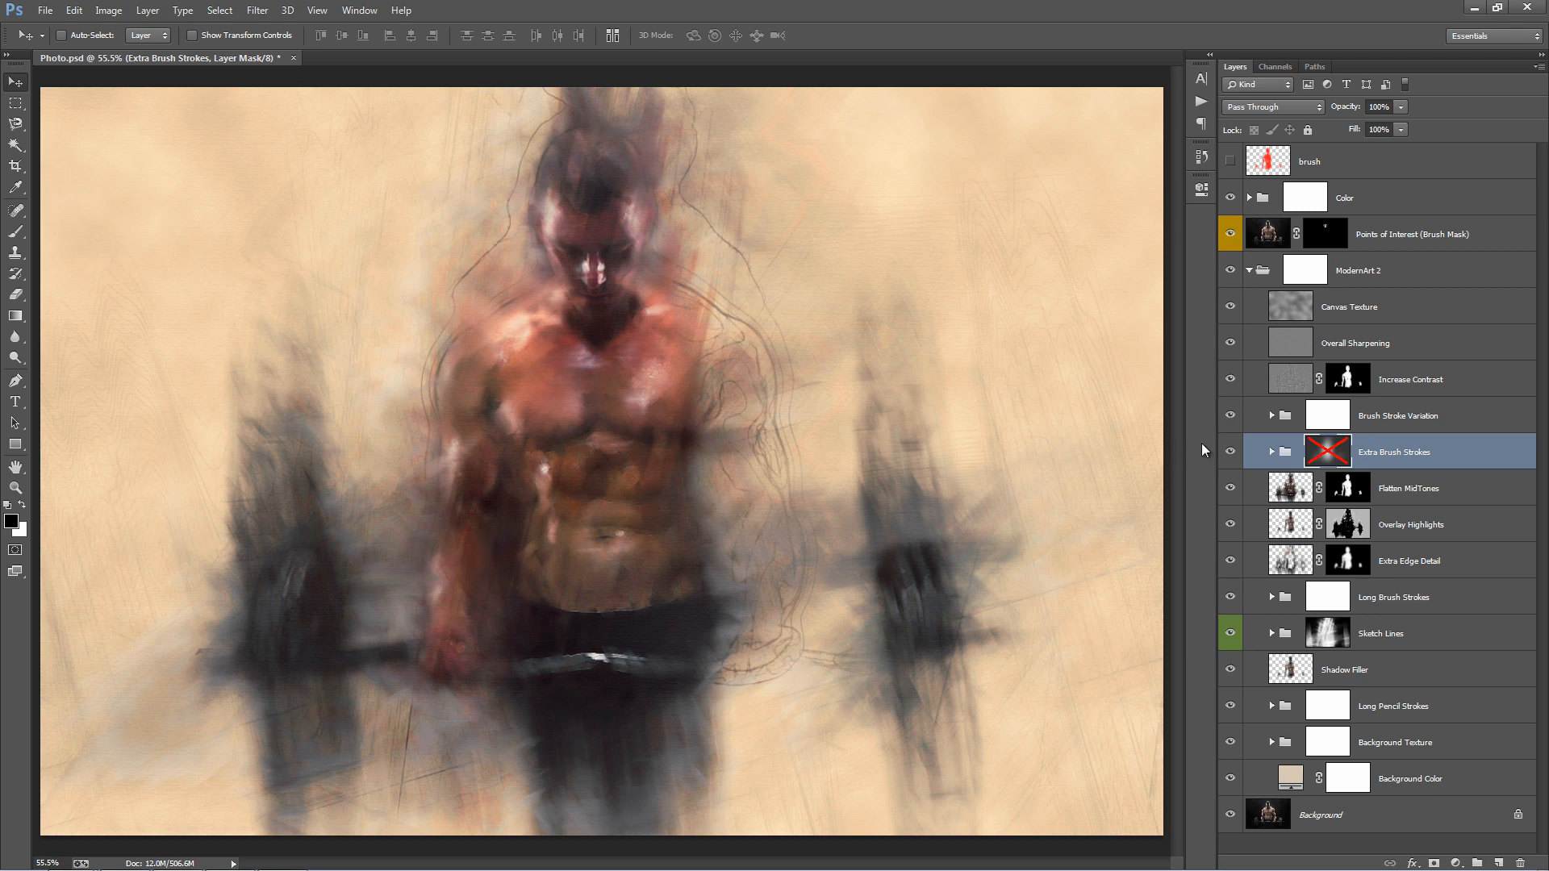
{"action": "mouse_move", "coordinate": [386, 567]}
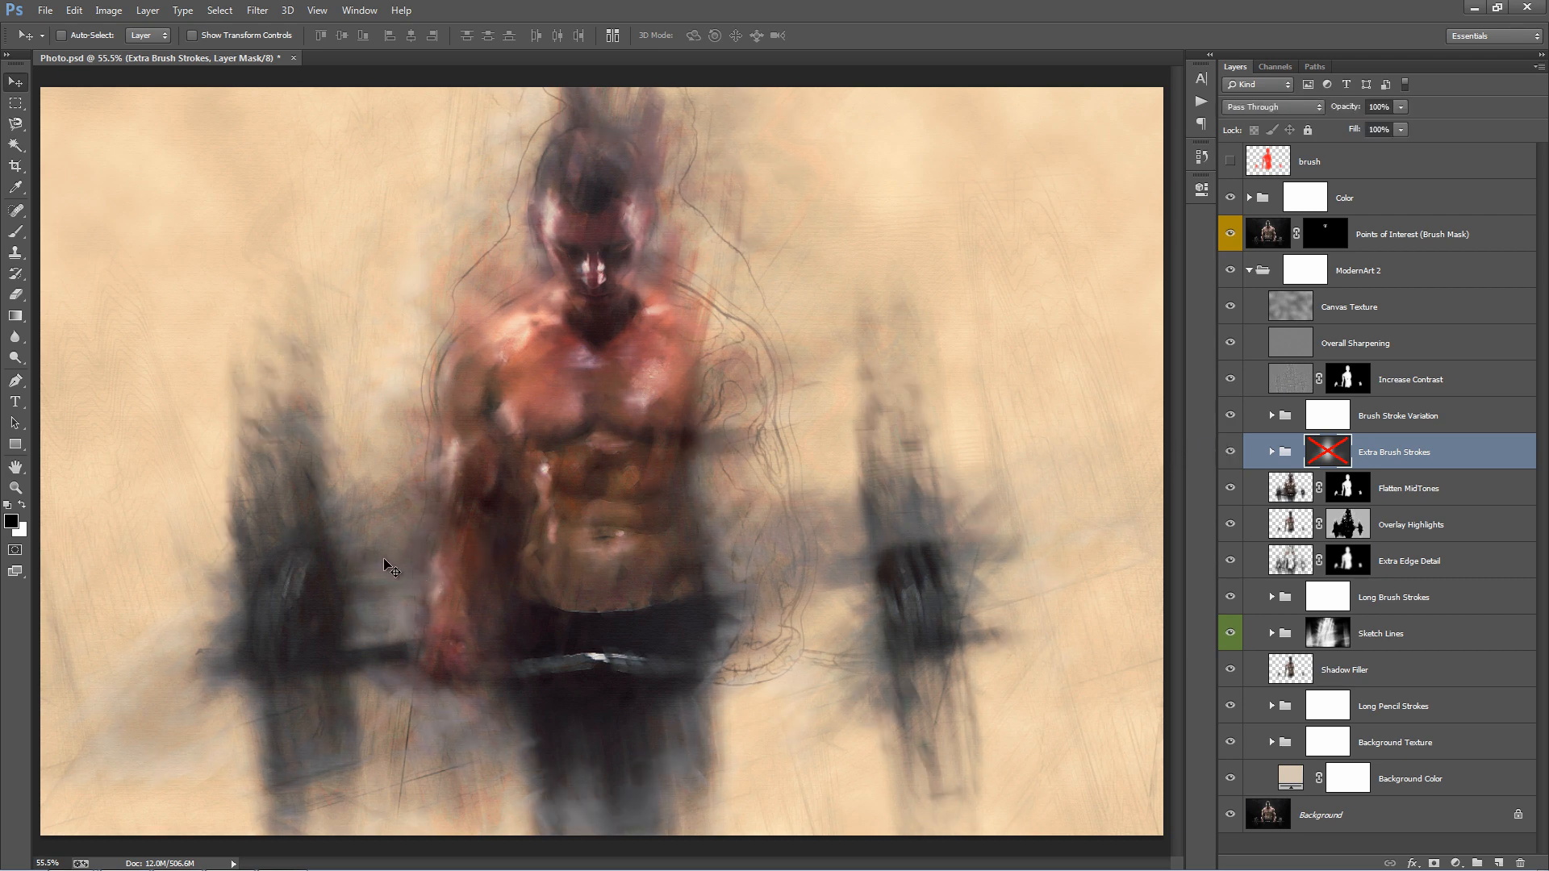
{"action": "mouse_move", "coordinate": [785, 524]}
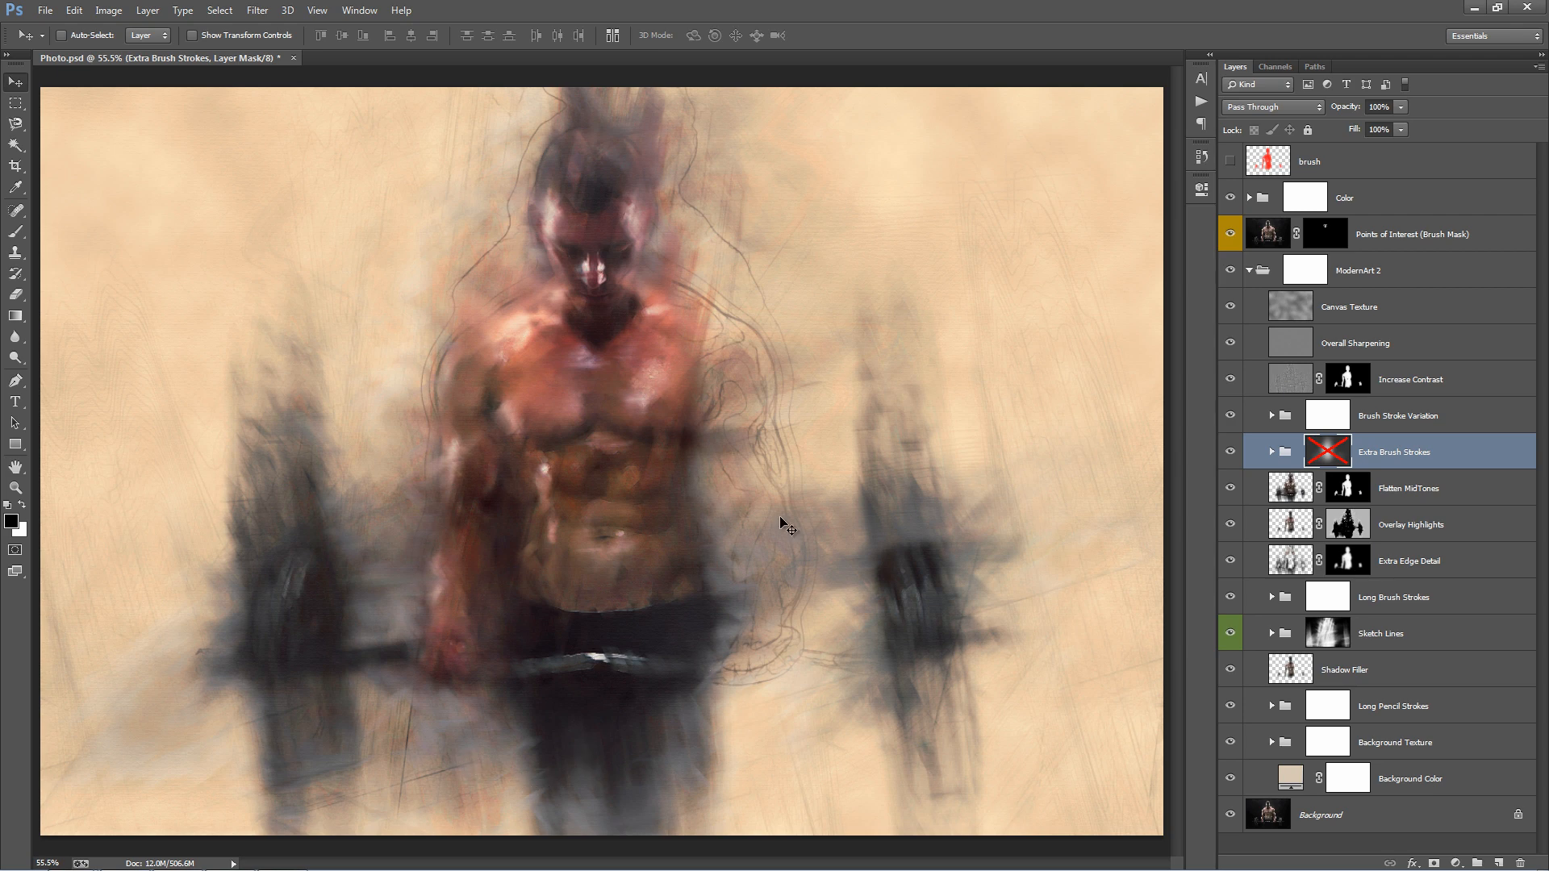
{"action": "left_click", "coordinate": [1231, 452]}
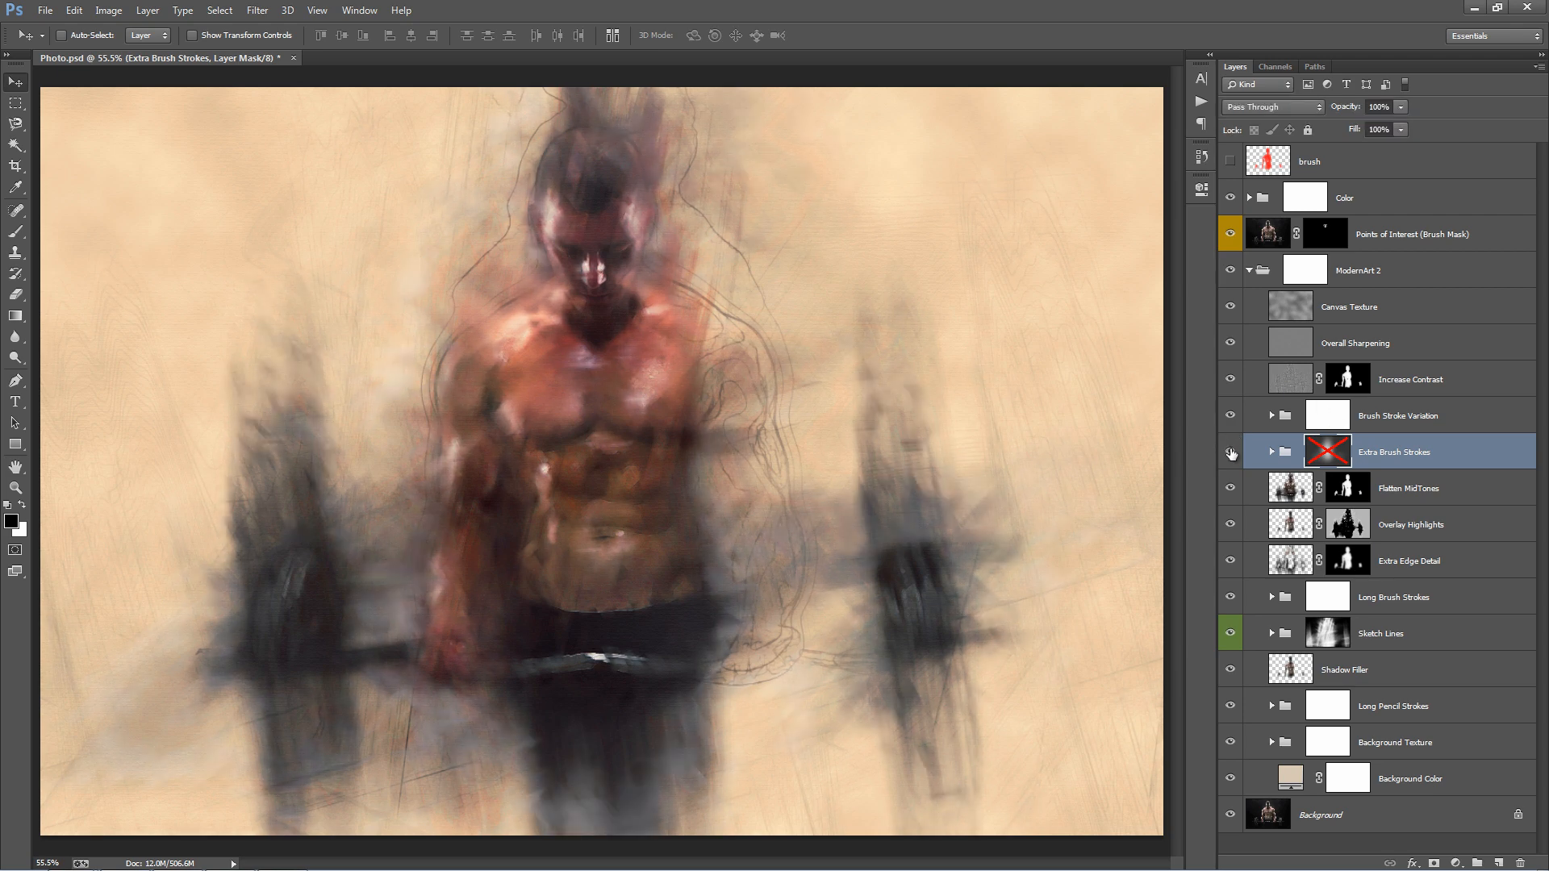
Expand Extra Brush Strokes and toggle the Increase Stroke Intensity layer's visibility.
{"action": "left_click", "coordinate": [1272, 452]}
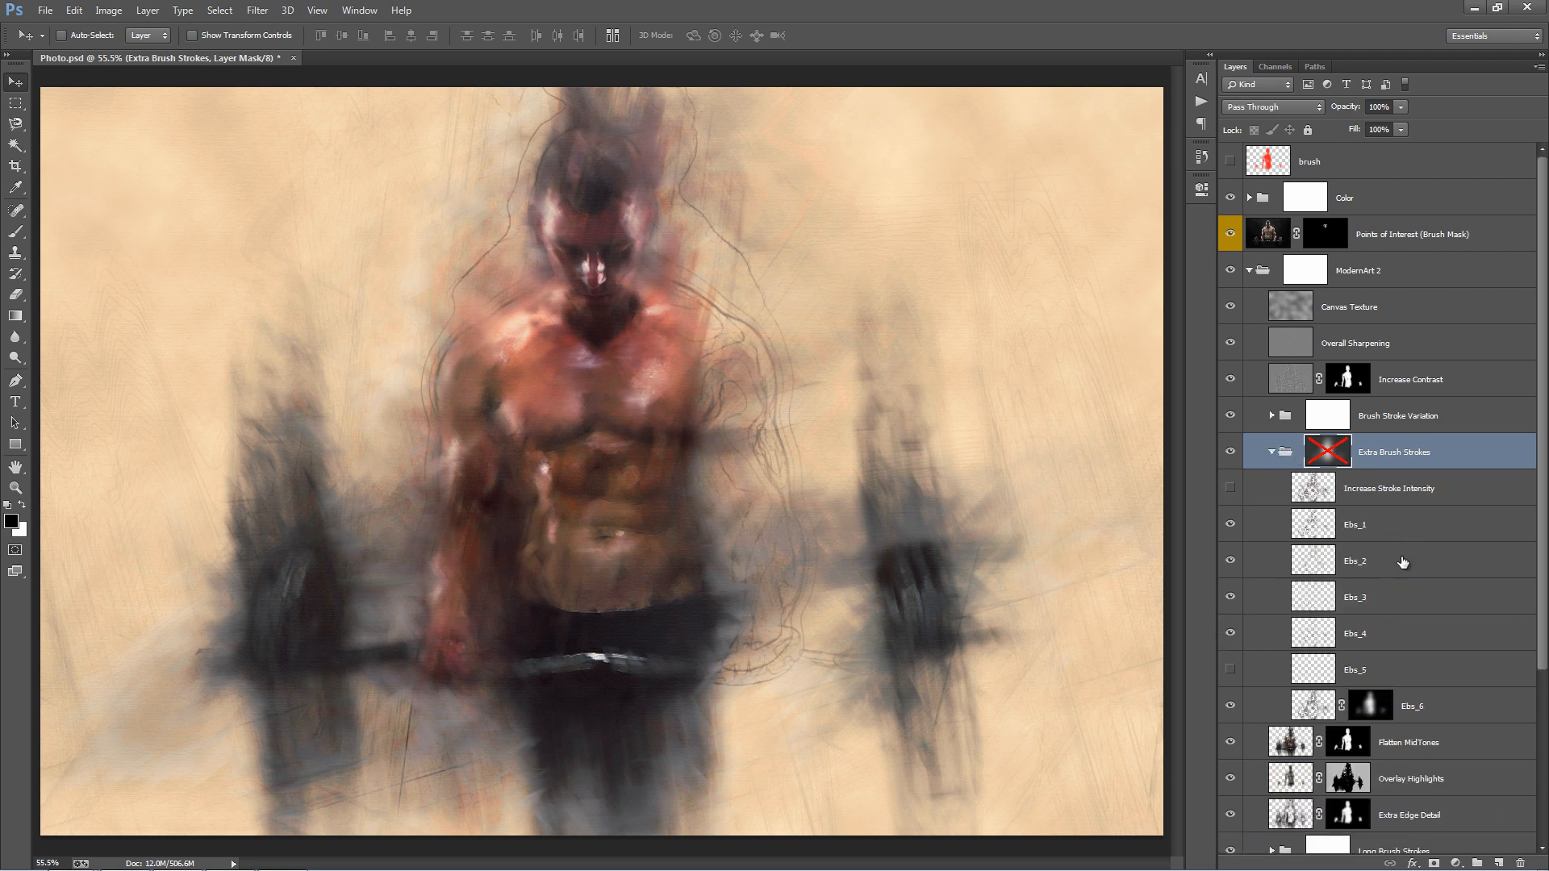
{"action": "left_click", "coordinate": [1355, 669]}
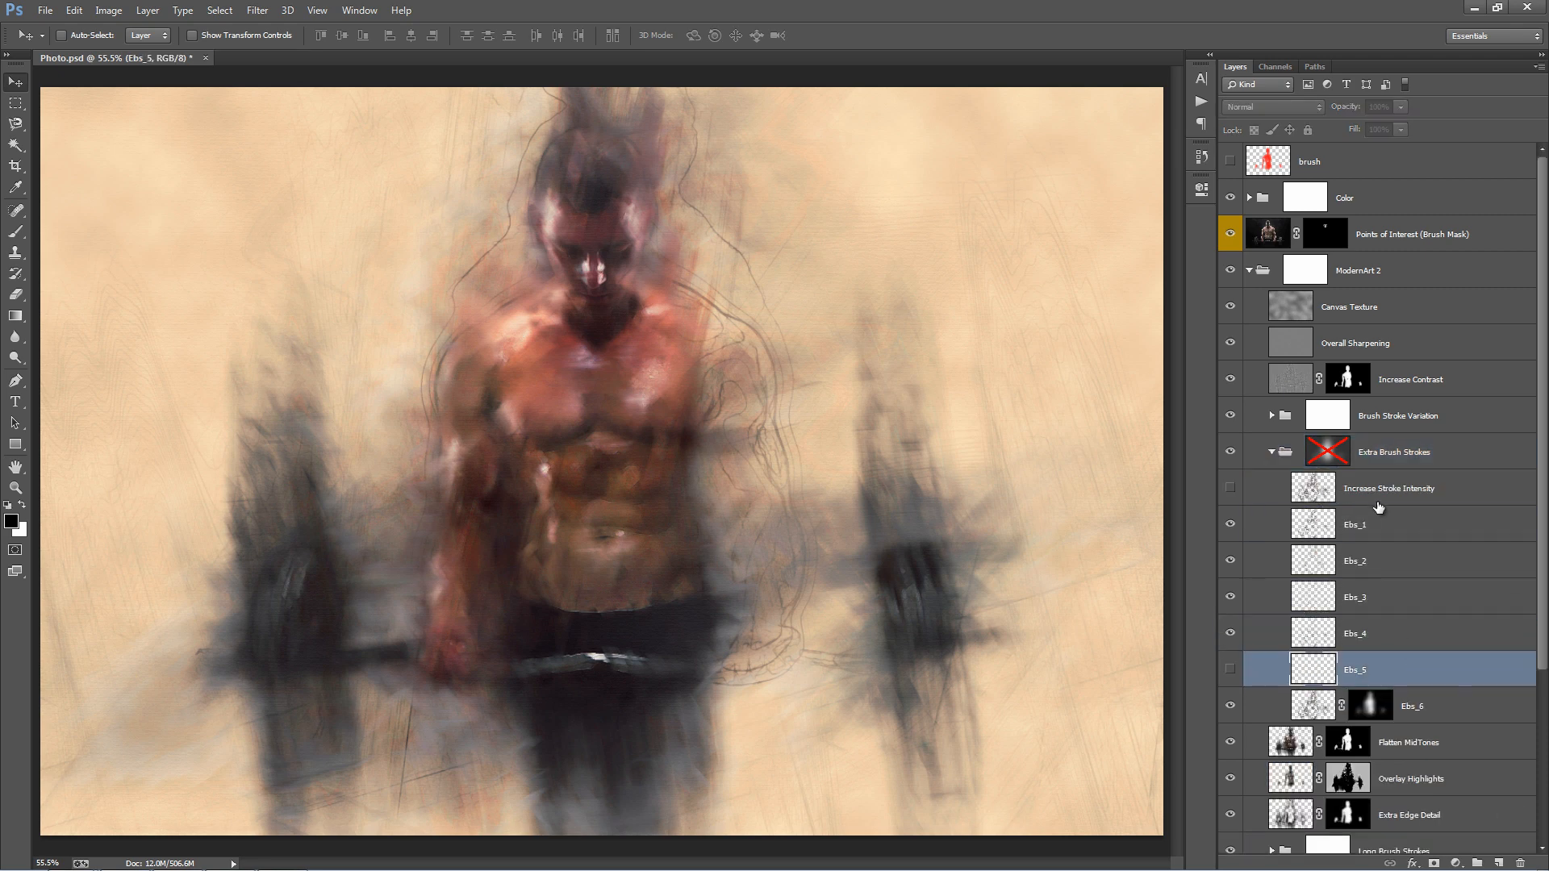
{"action": "left_click", "coordinate": [1388, 488]}
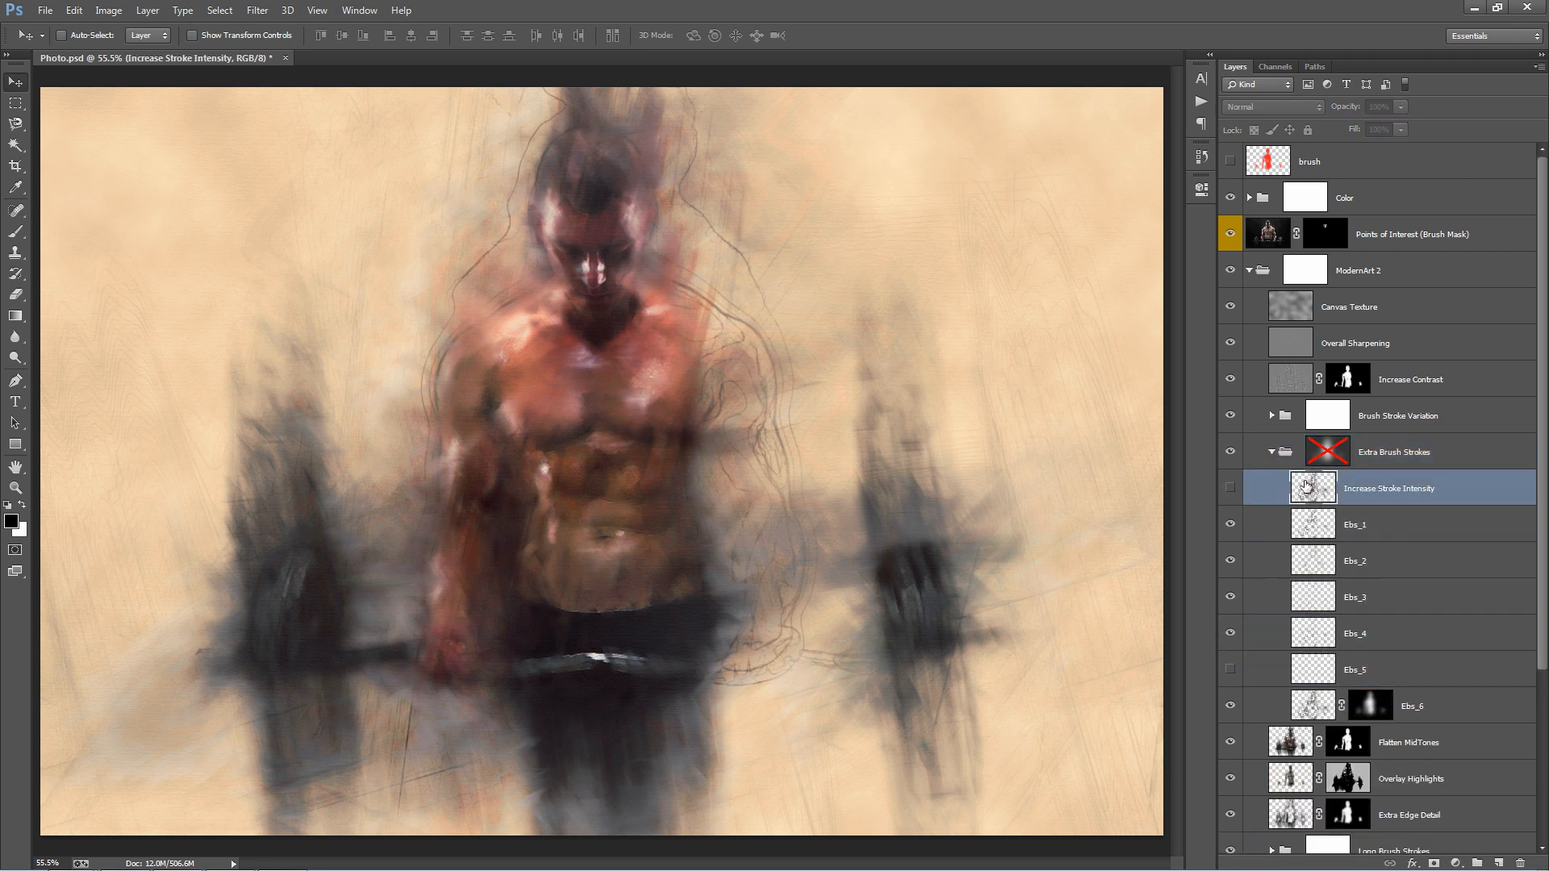
{"action": "left_click", "coordinate": [1231, 488]}
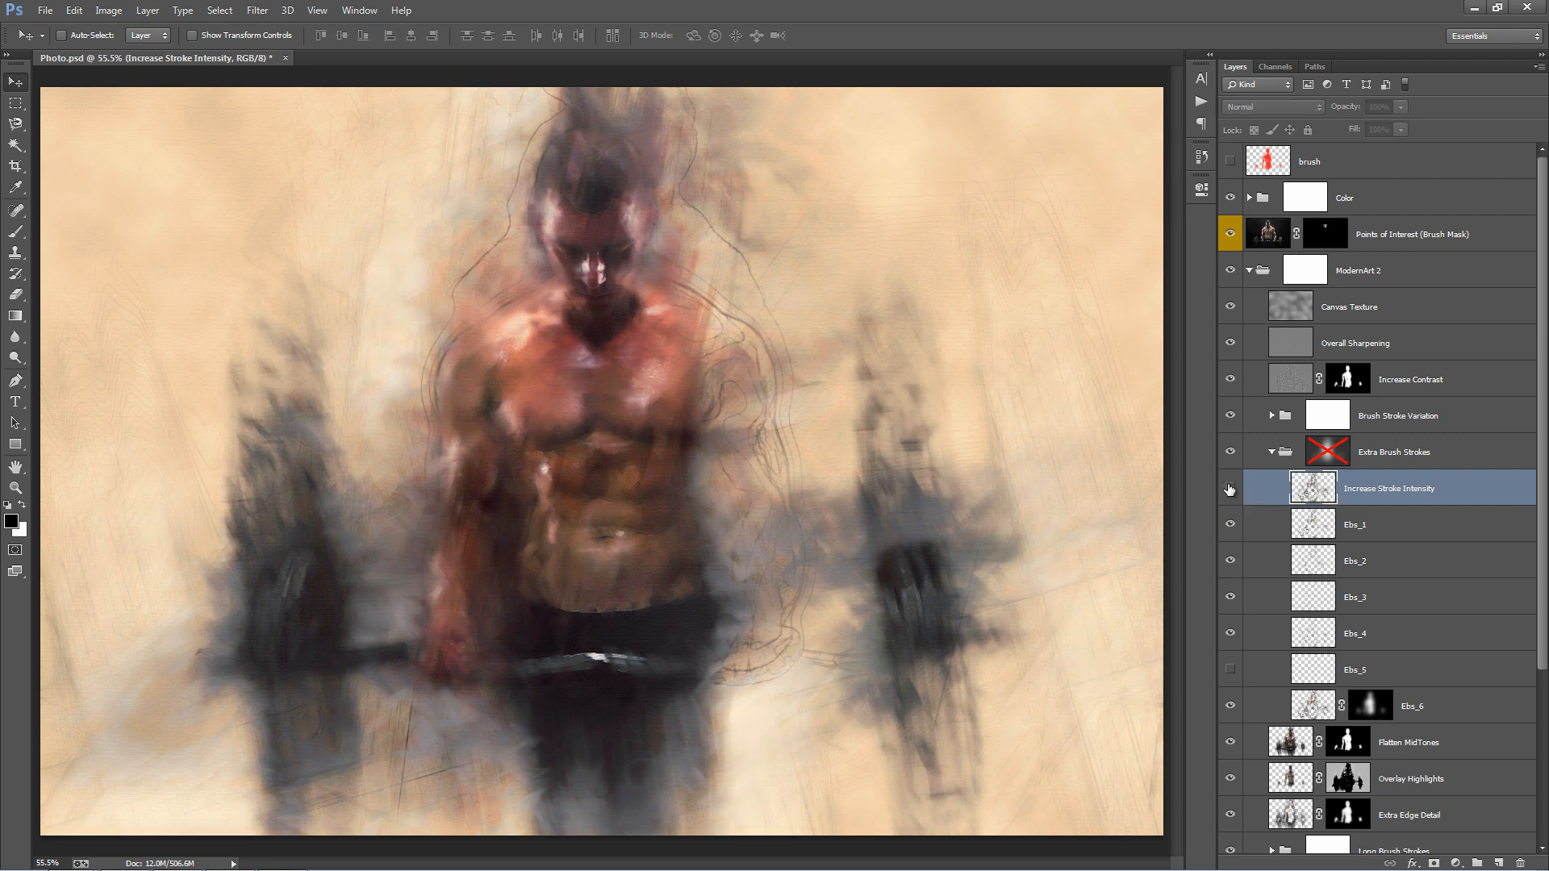
{"action": "left_click", "coordinate": [1229, 489]}
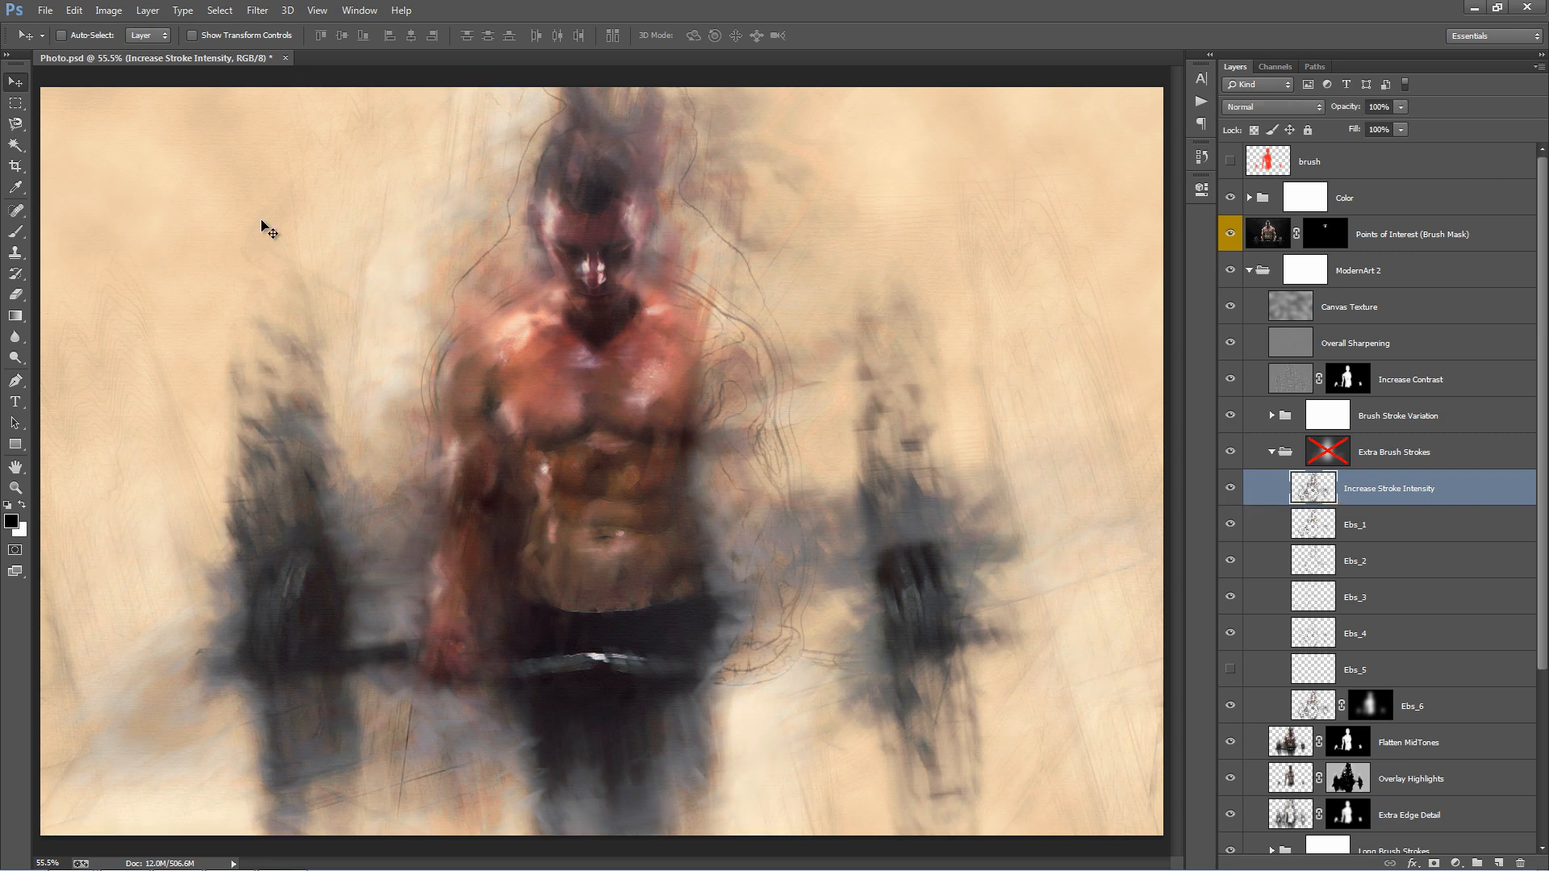
{"action": "mouse_move", "coordinate": [704, 278]}
{"action": "type", "text": "66"}
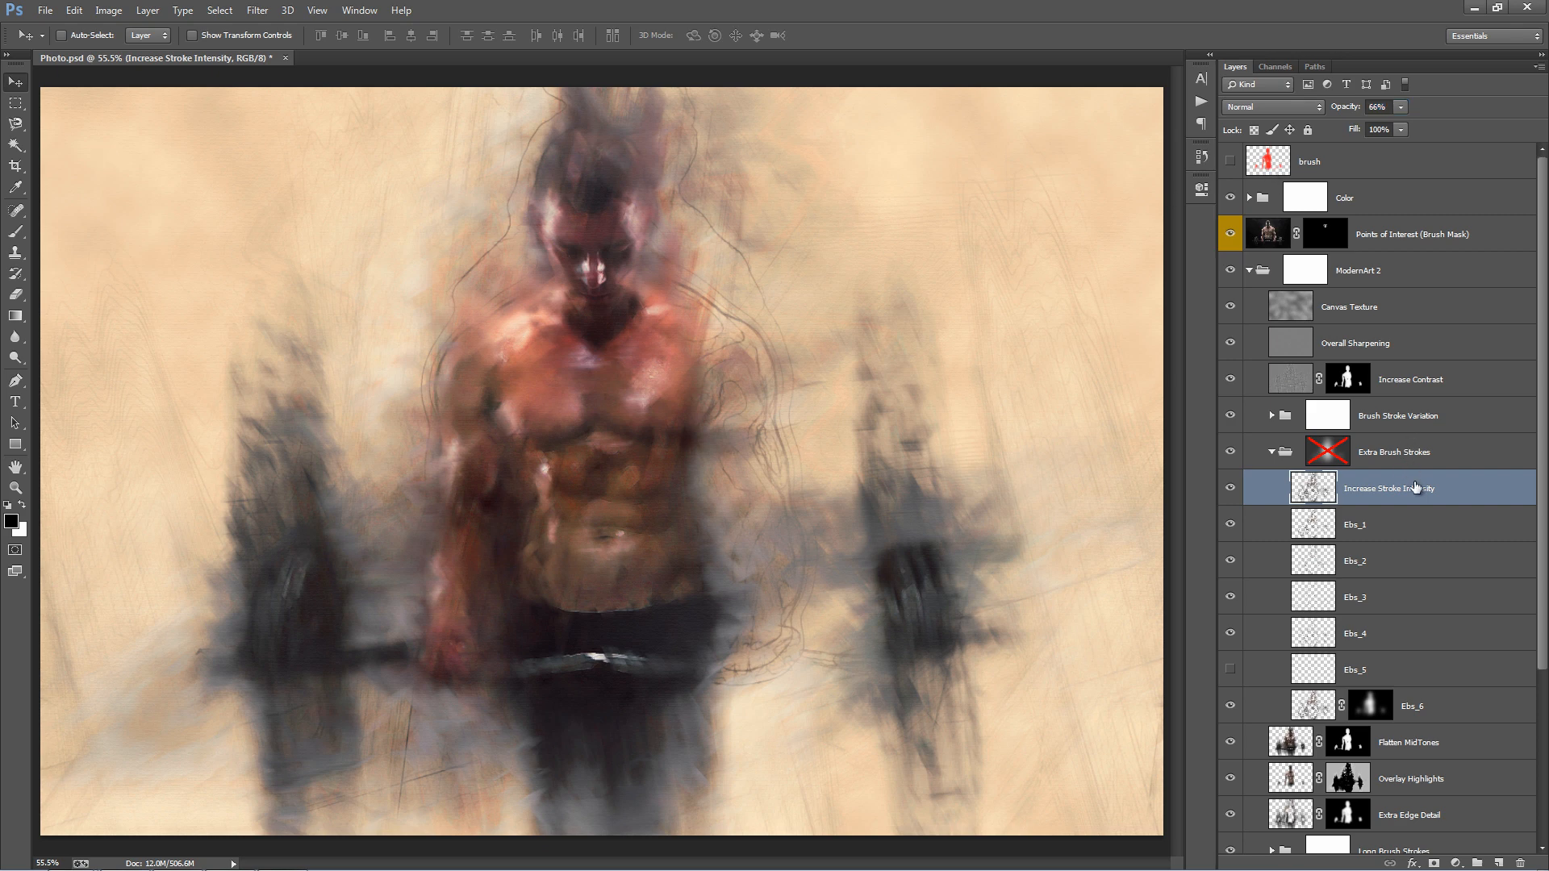
Toggle the Ebs_5 stroke layer to compare, then fold the Extra Brush Strokes group.
{"action": "left_click", "coordinate": [1378, 669]}
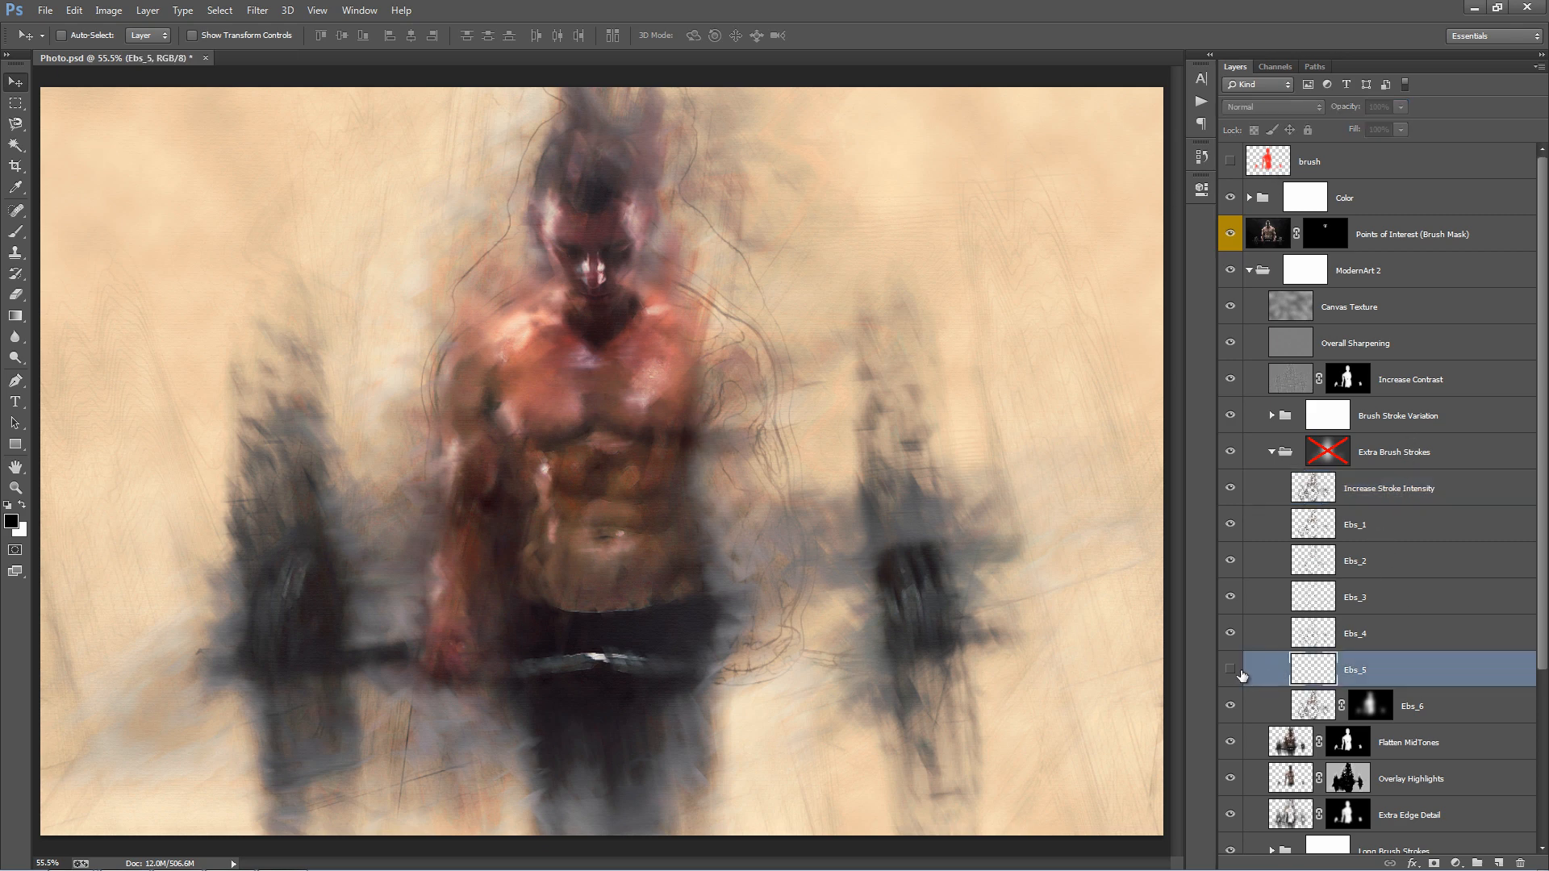
{"action": "left_click", "coordinate": [1231, 669]}
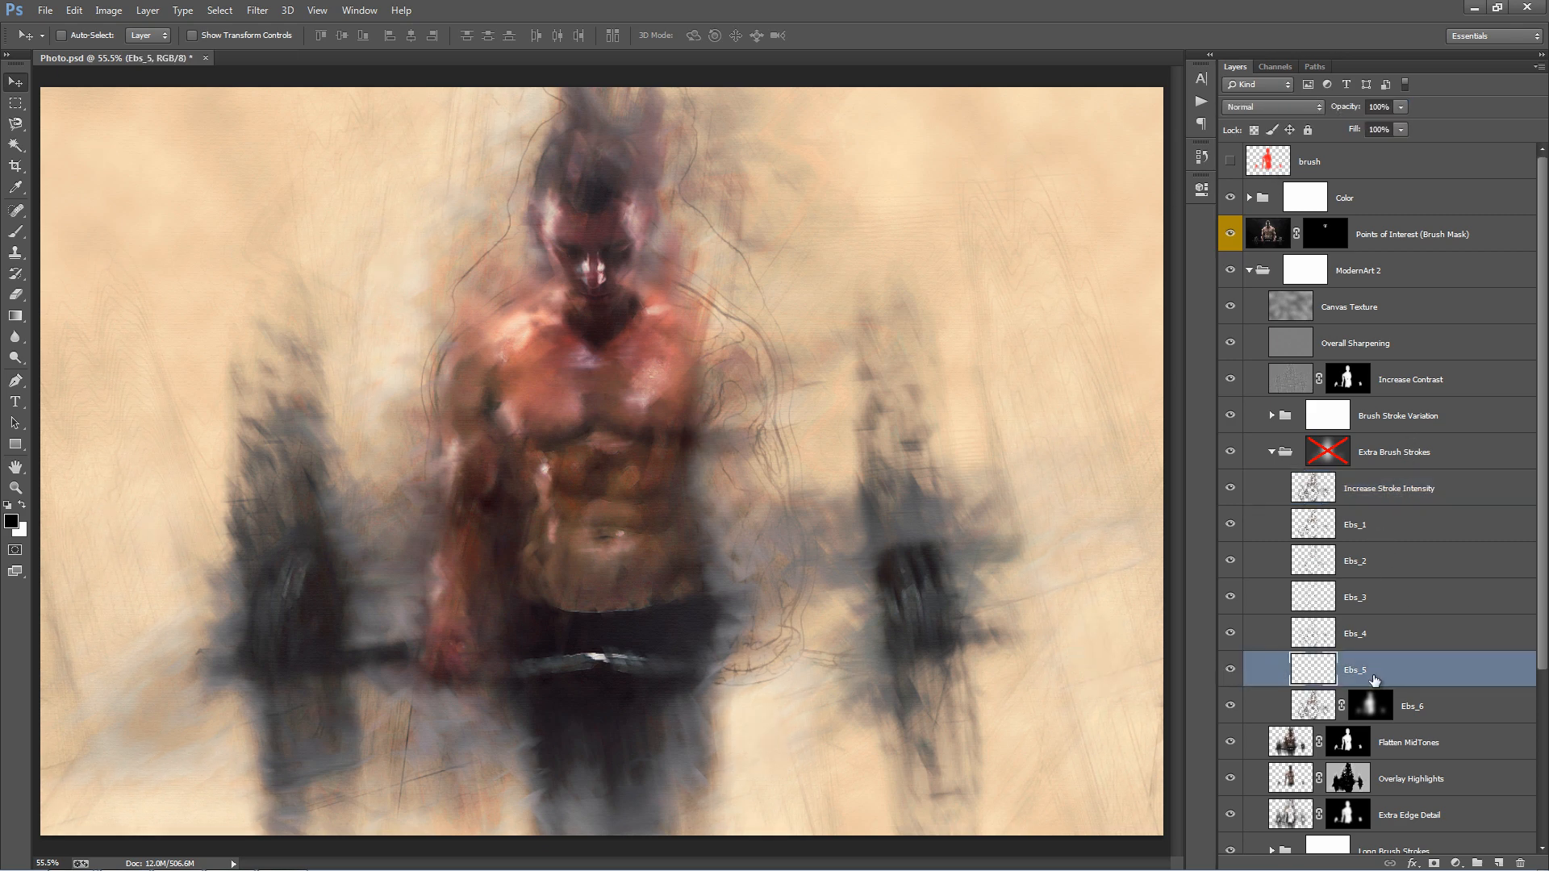
{"action": "left_click", "coordinate": [1231, 672]}
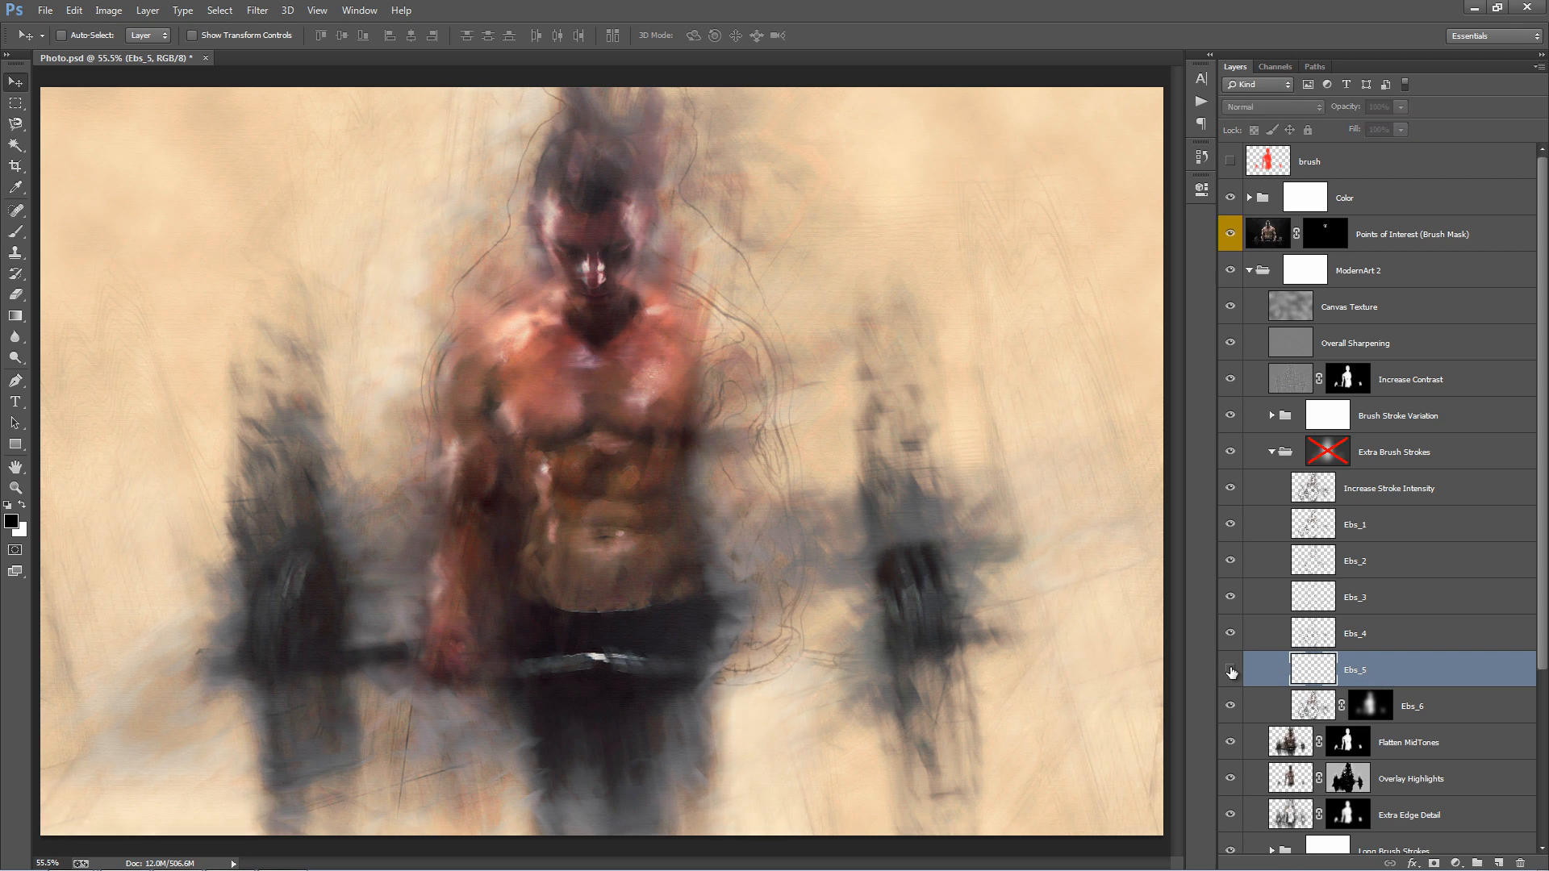
{"action": "left_click", "coordinate": [1232, 673]}
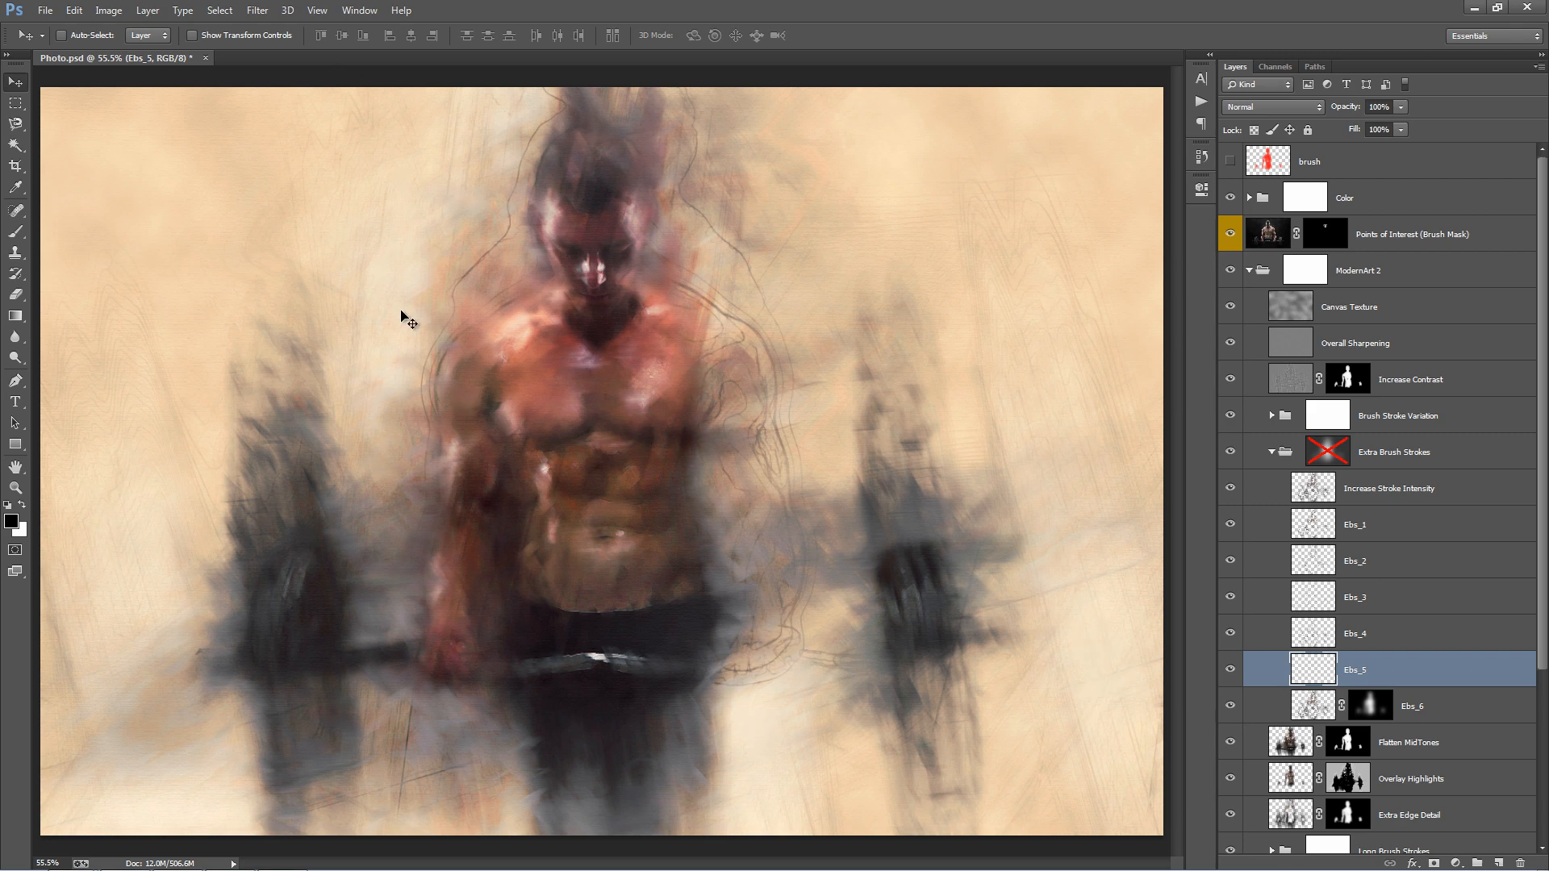
{"action": "mouse_move", "coordinate": [514, 37]}
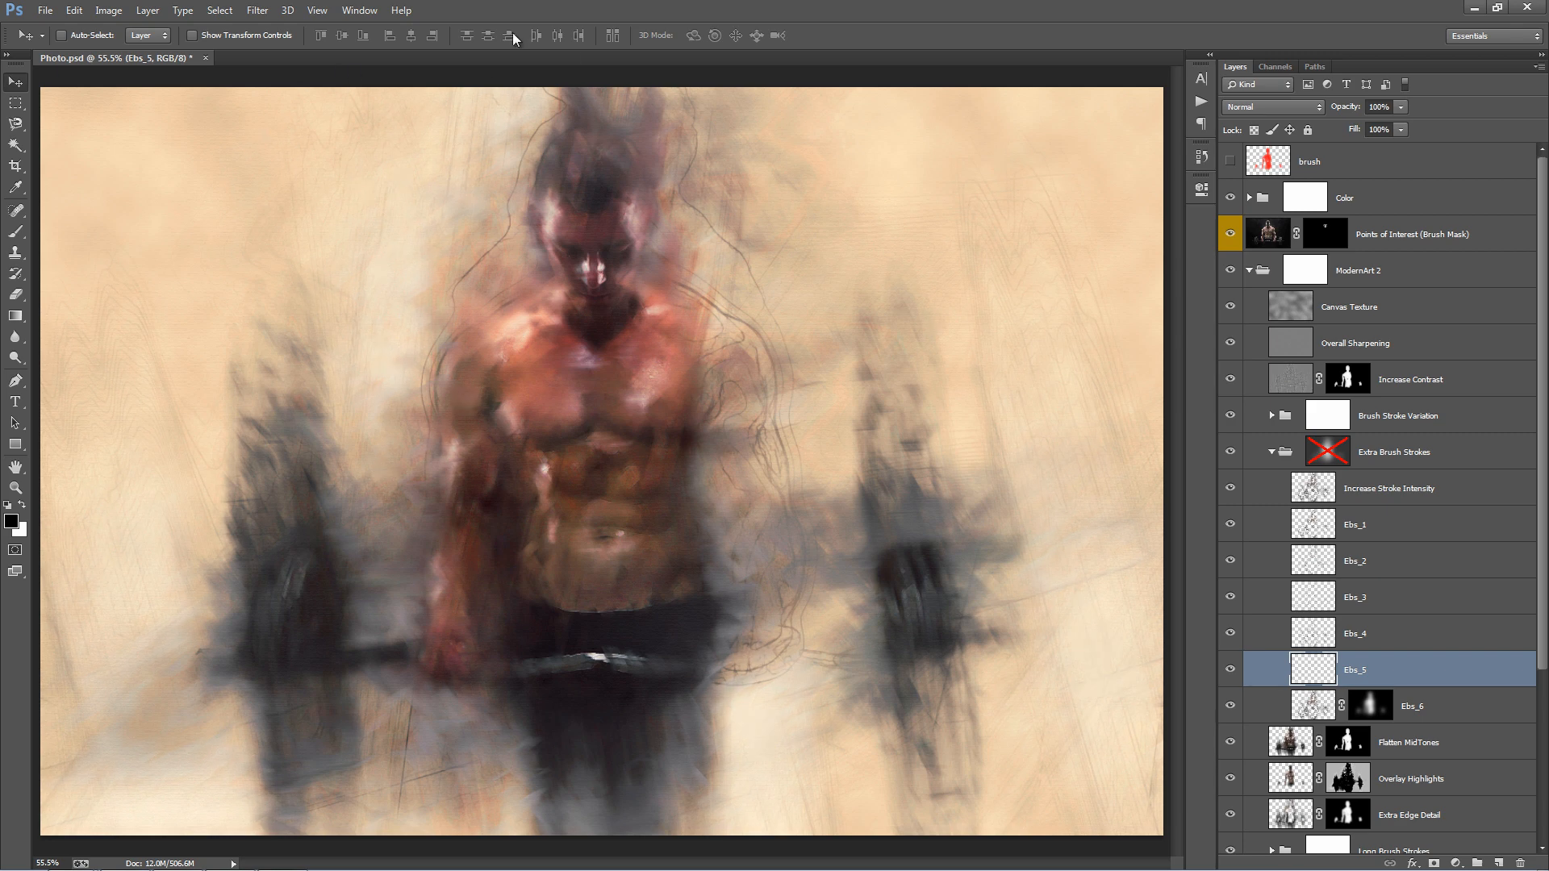
{"action": "mouse_move", "coordinate": [907, 304]}
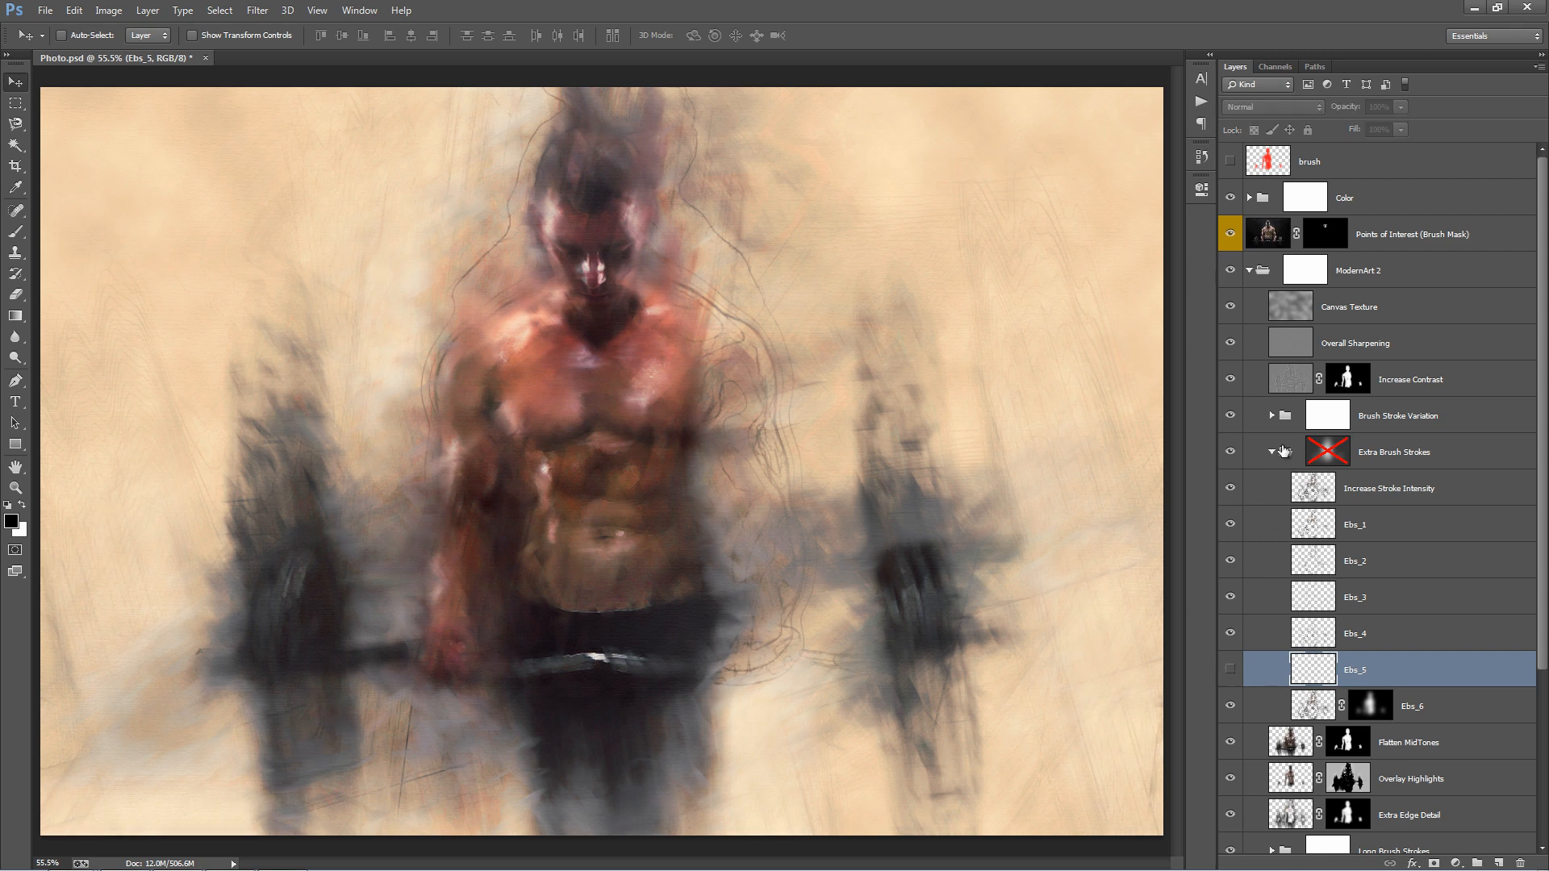
{"action": "left_click", "coordinate": [1272, 453]}
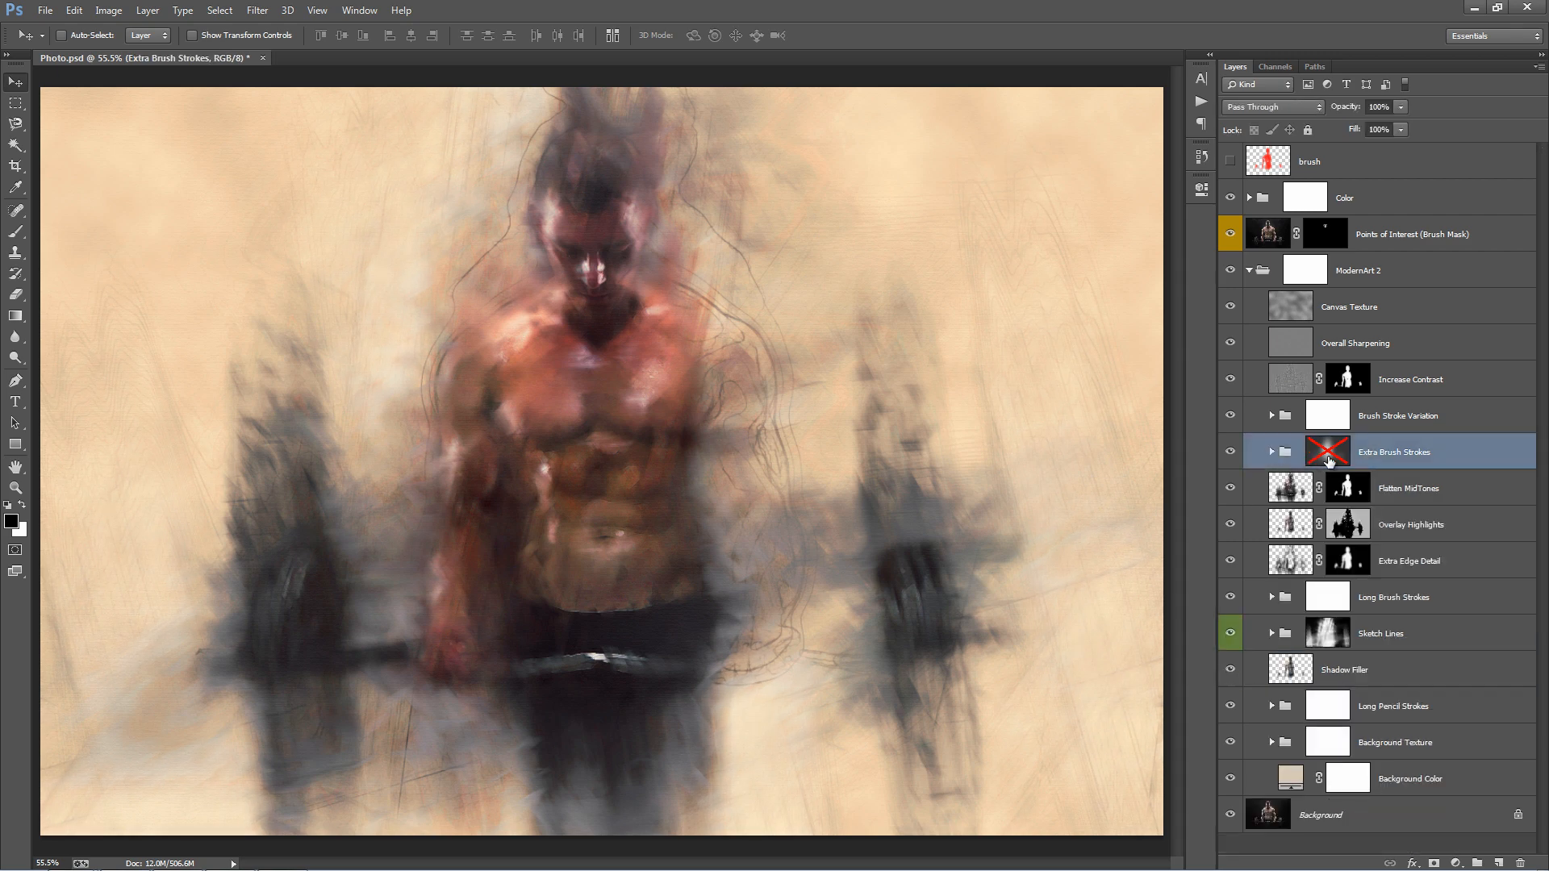
{"action": "mouse_move", "coordinate": [1350, 484]}
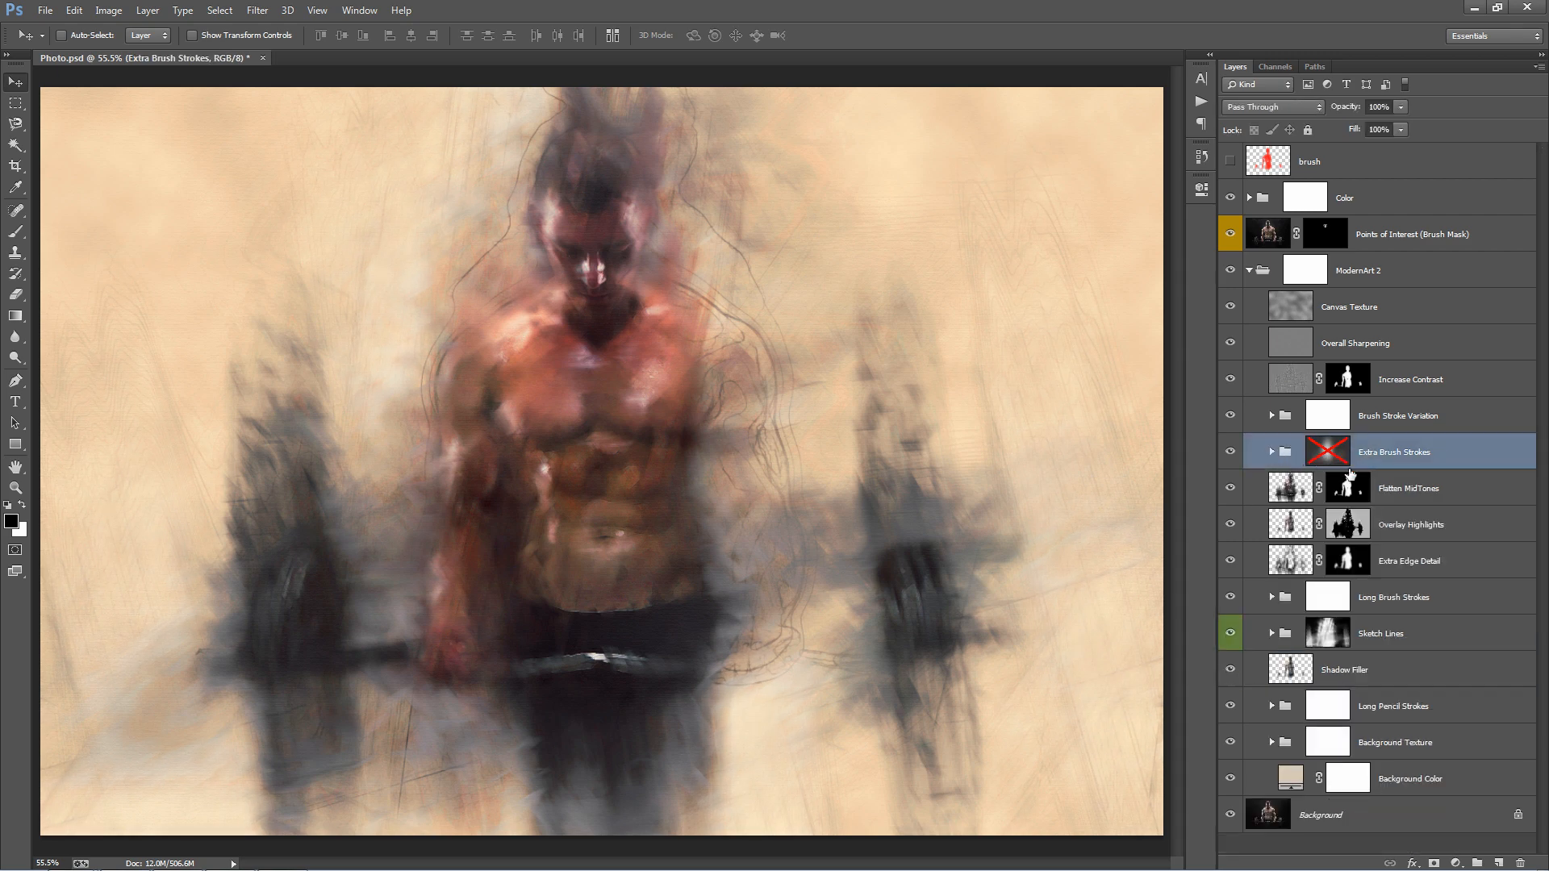
{"action": "mouse_move", "coordinate": [1306, 451]}
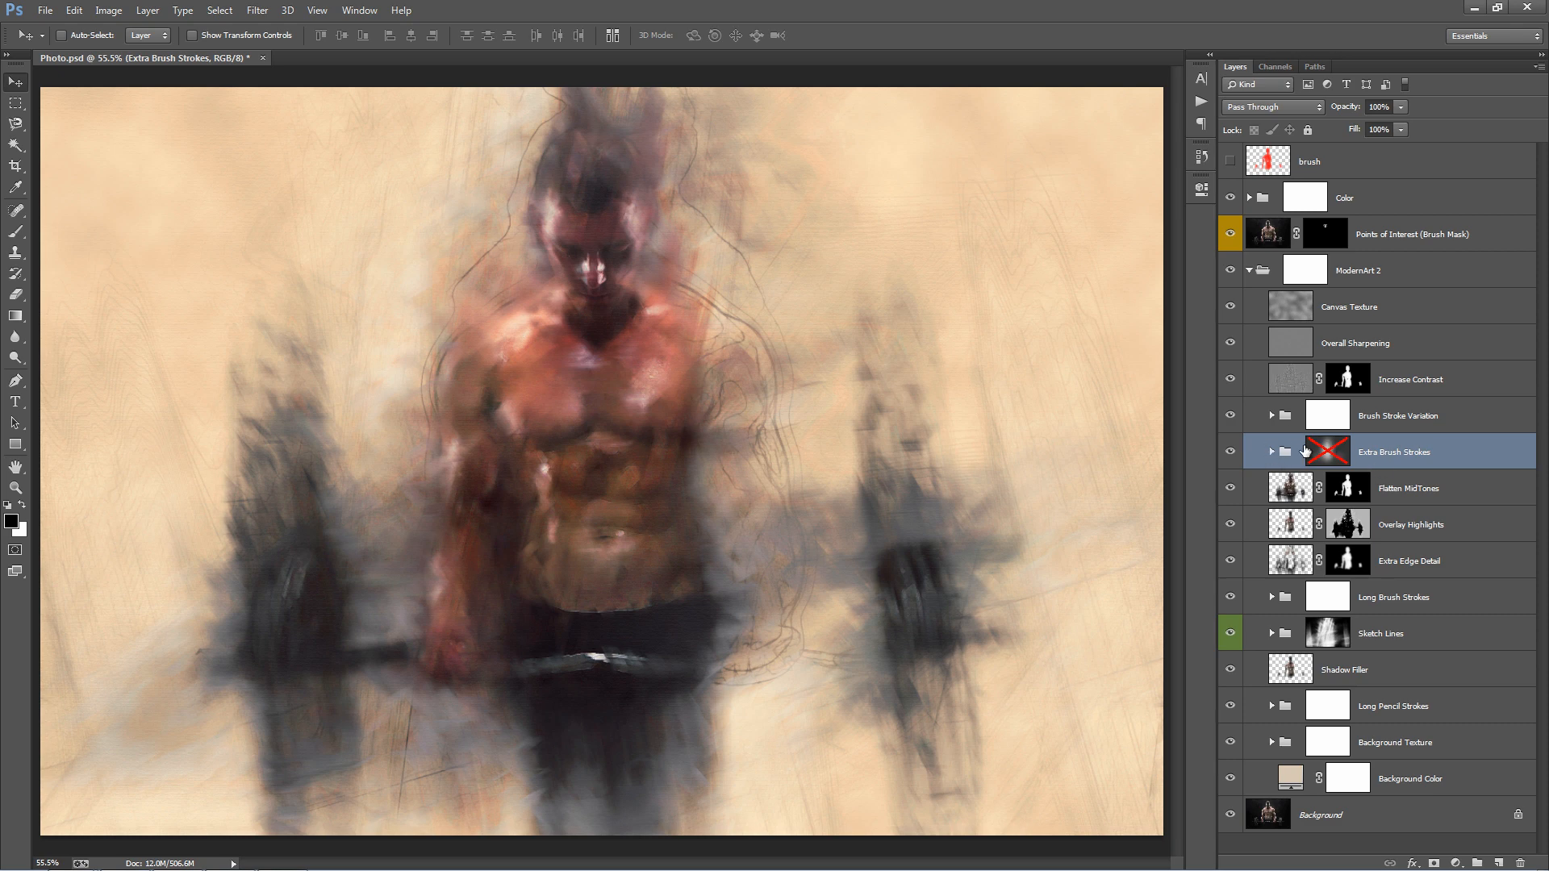
{"action": "mouse_move", "coordinate": [1194, 430]}
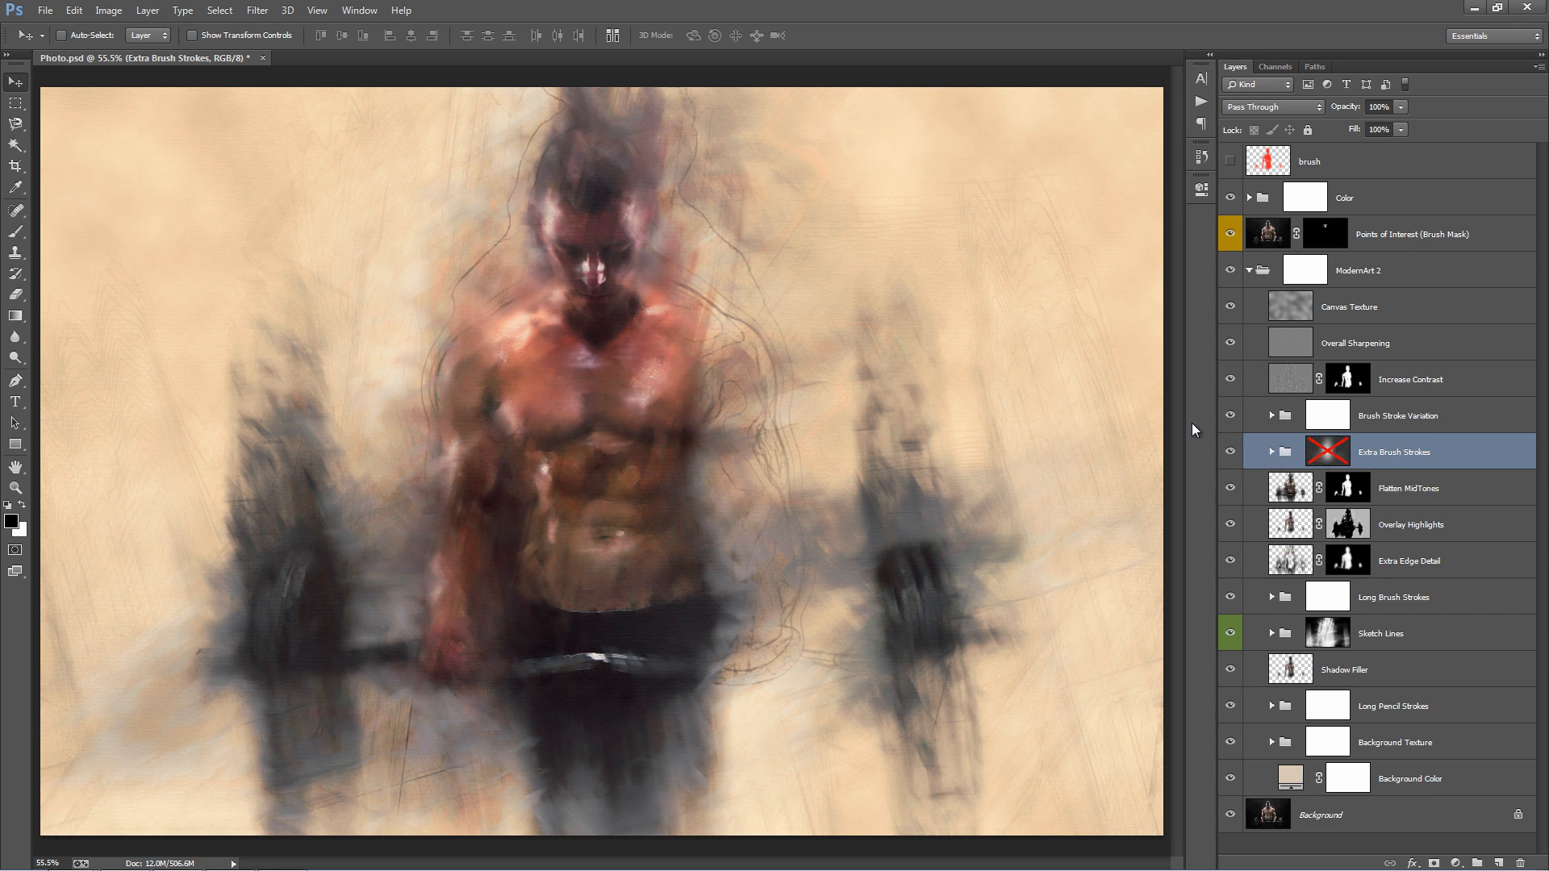
{"action": "mouse_move", "coordinate": [628, 268]}
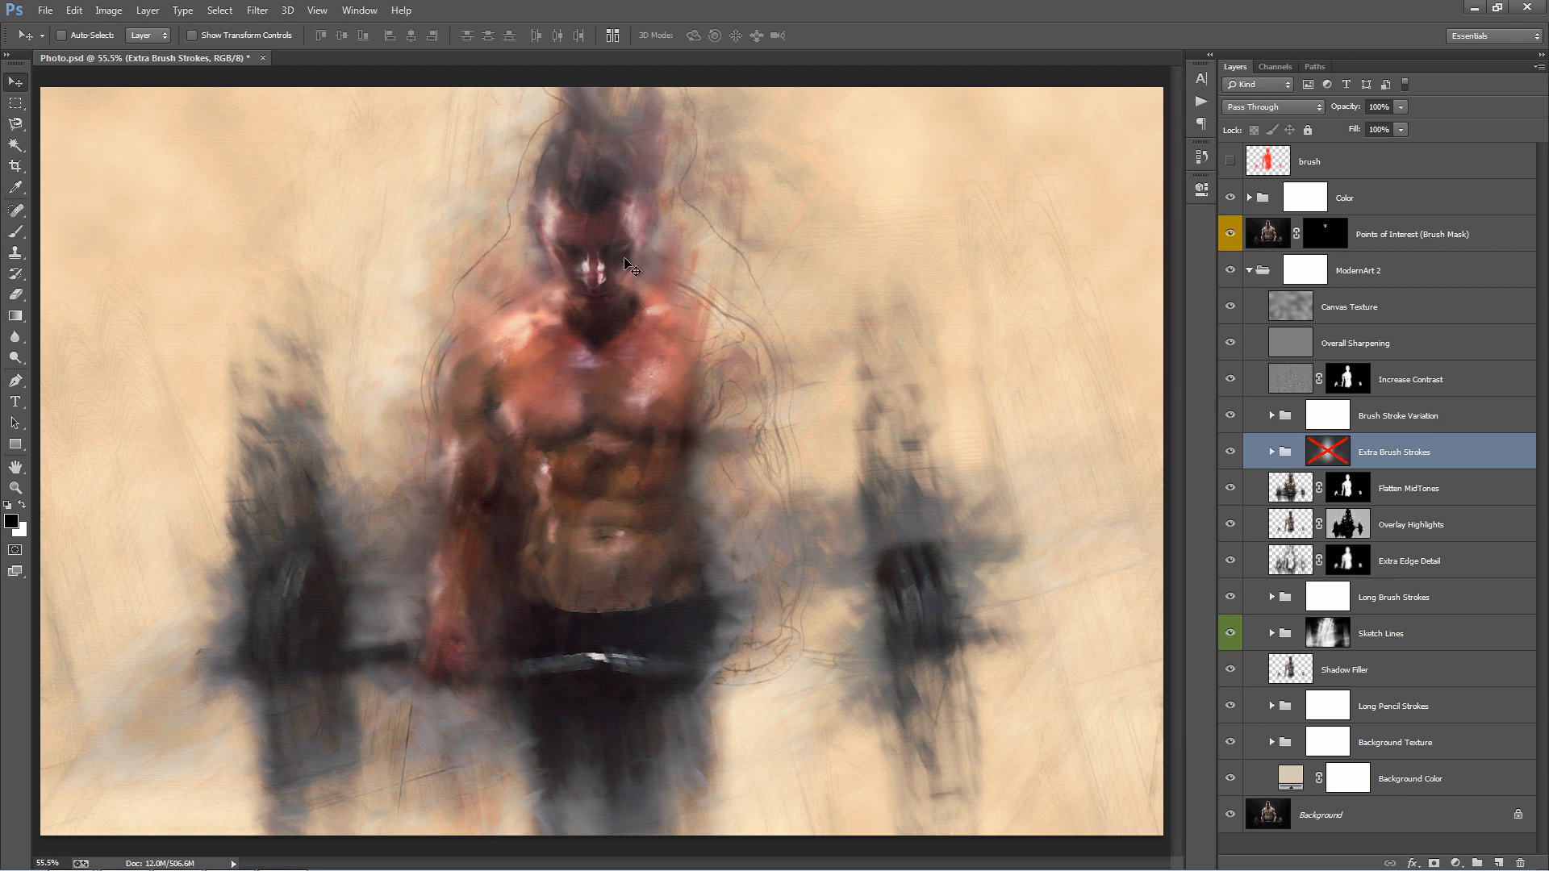
{"action": "mouse_move", "coordinate": [1448, 484]}
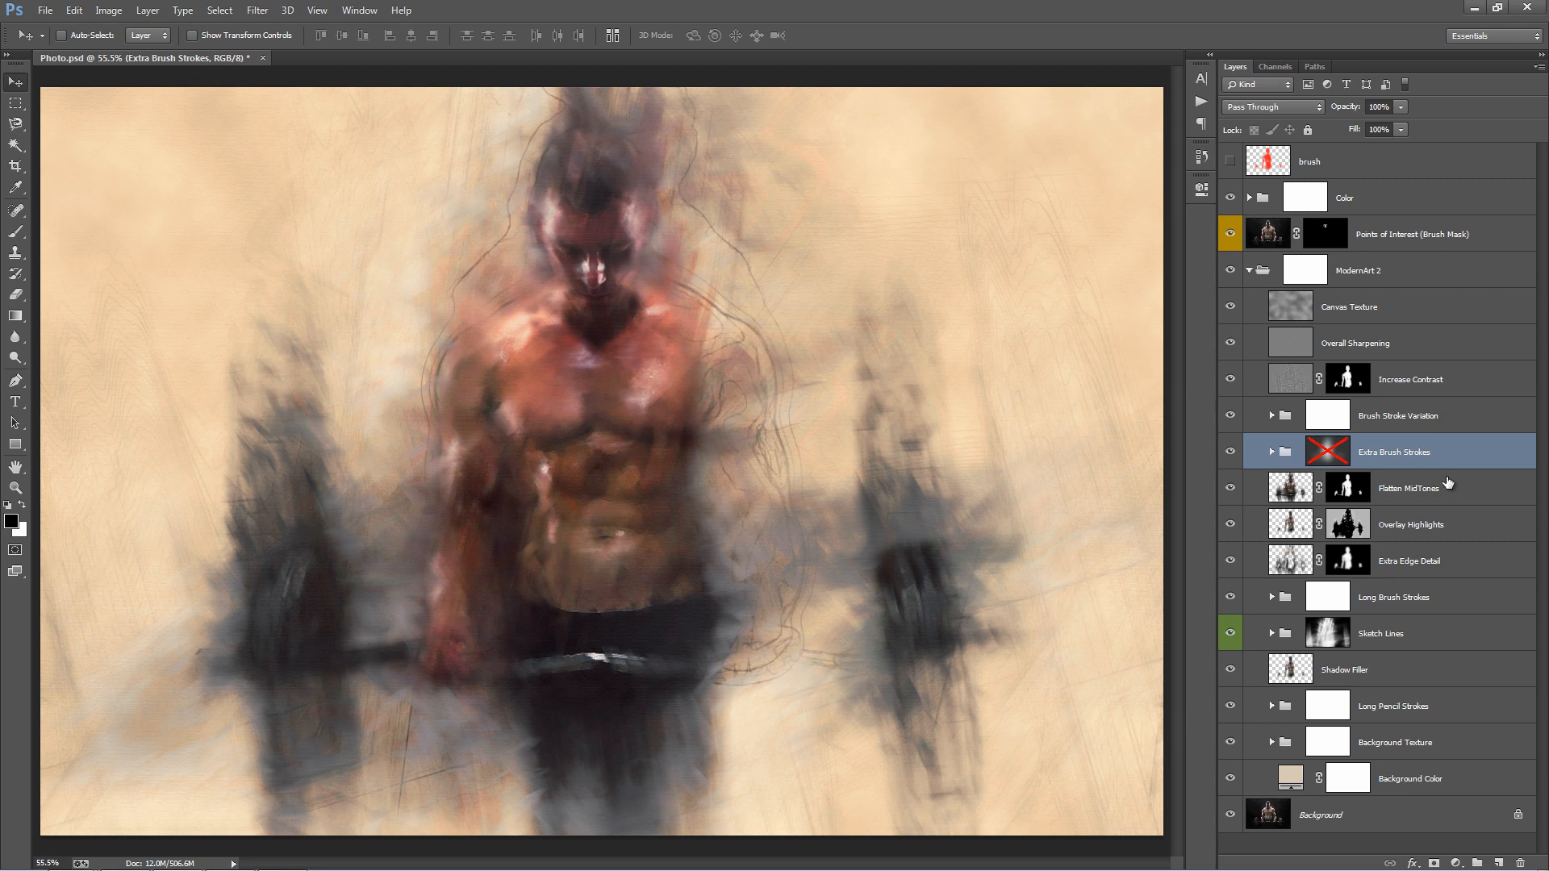
{"action": "left_click", "coordinate": [1408, 487]}
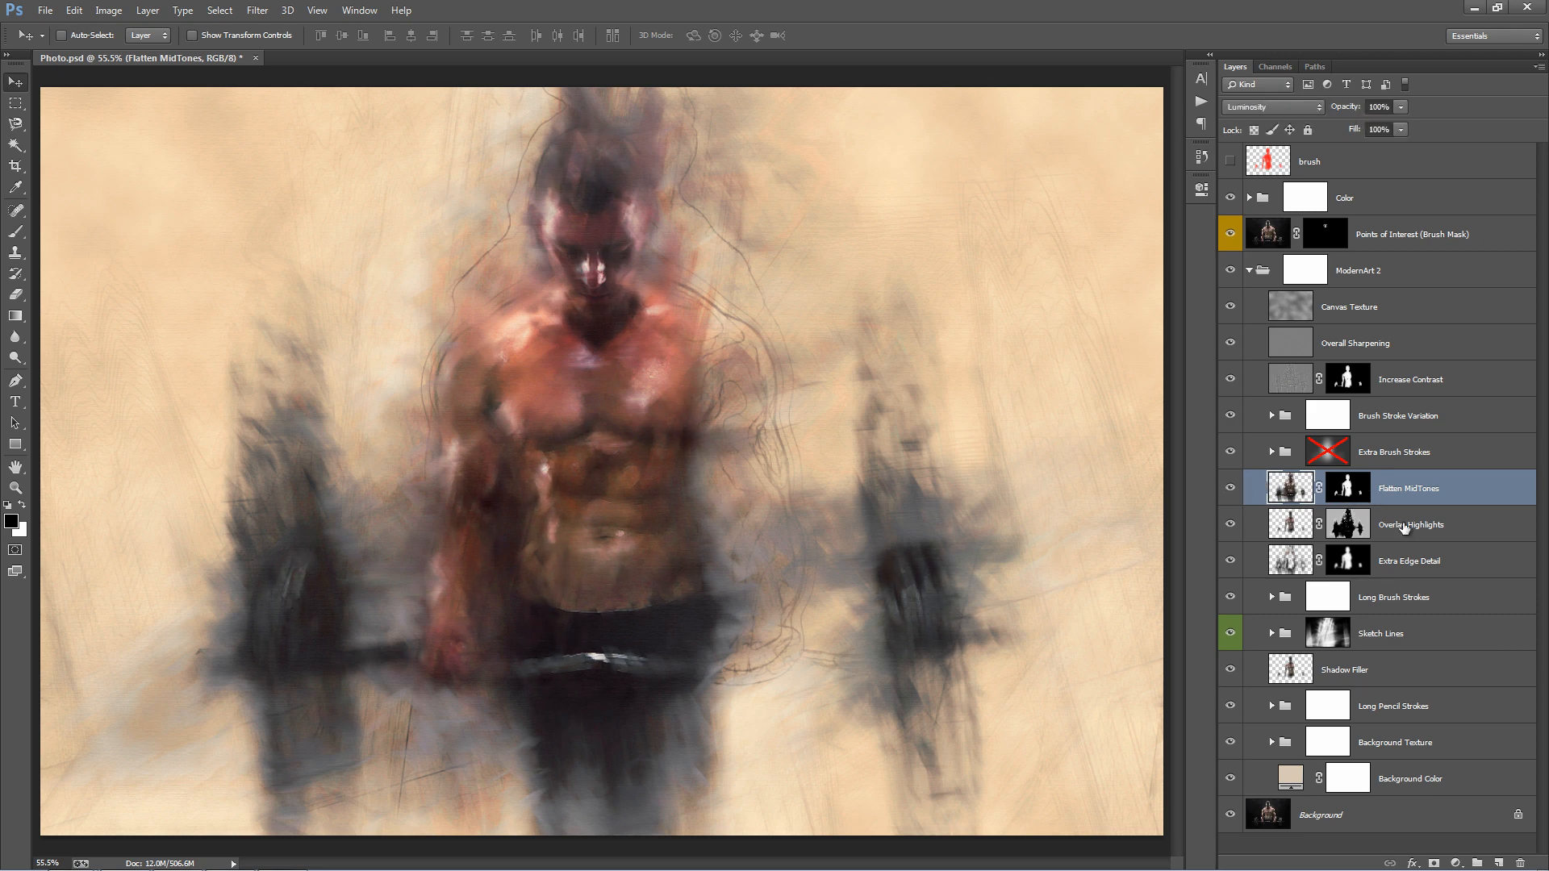
{"action": "left_click", "coordinate": [1411, 524]}
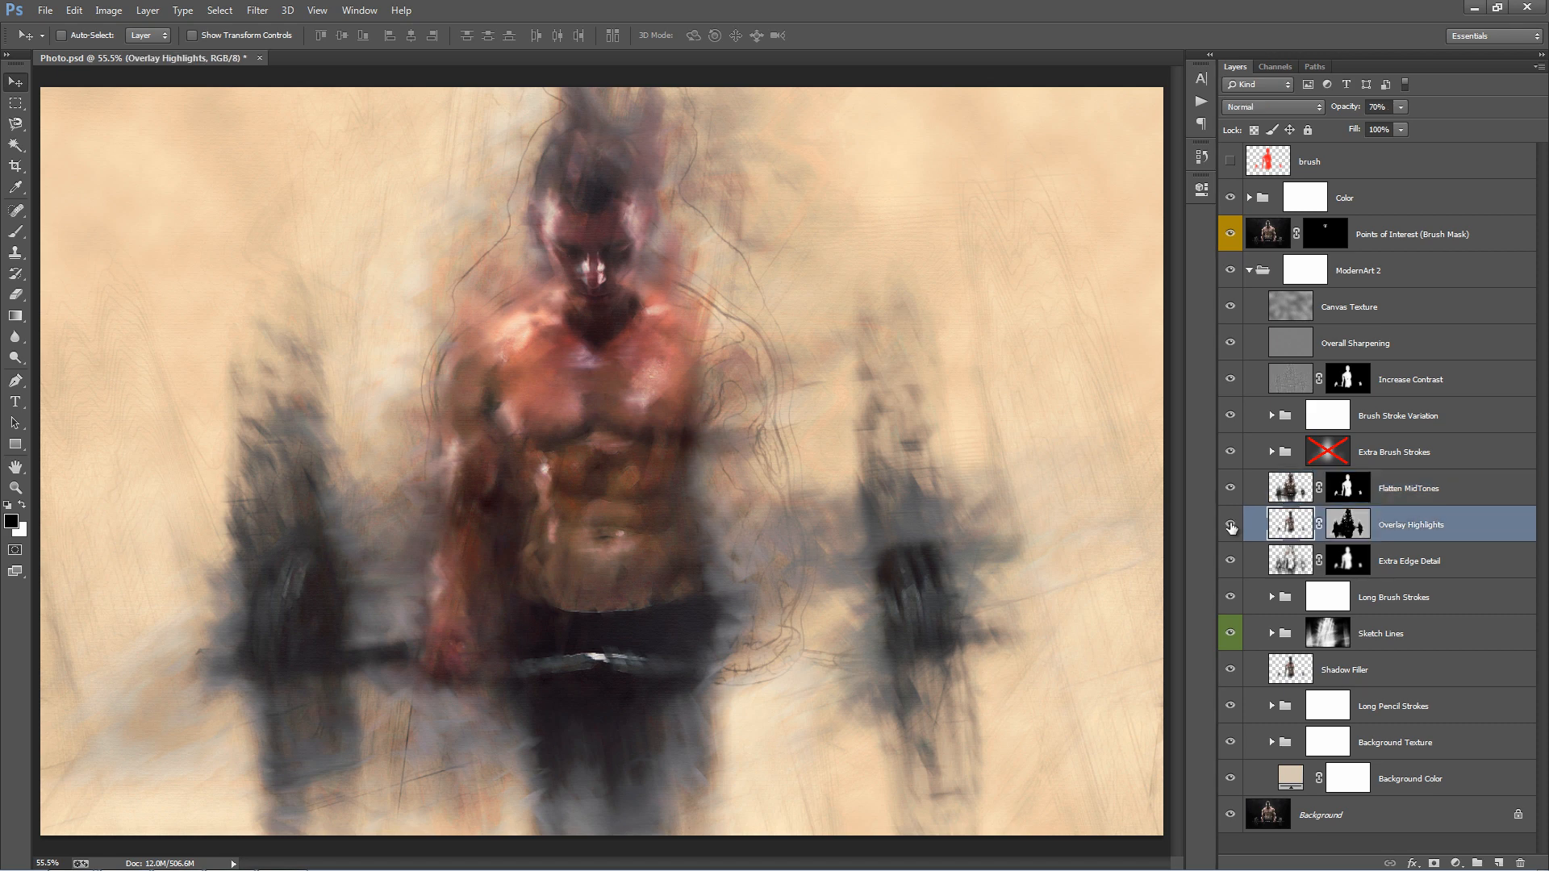
{"action": "left_click", "coordinate": [1230, 525]}
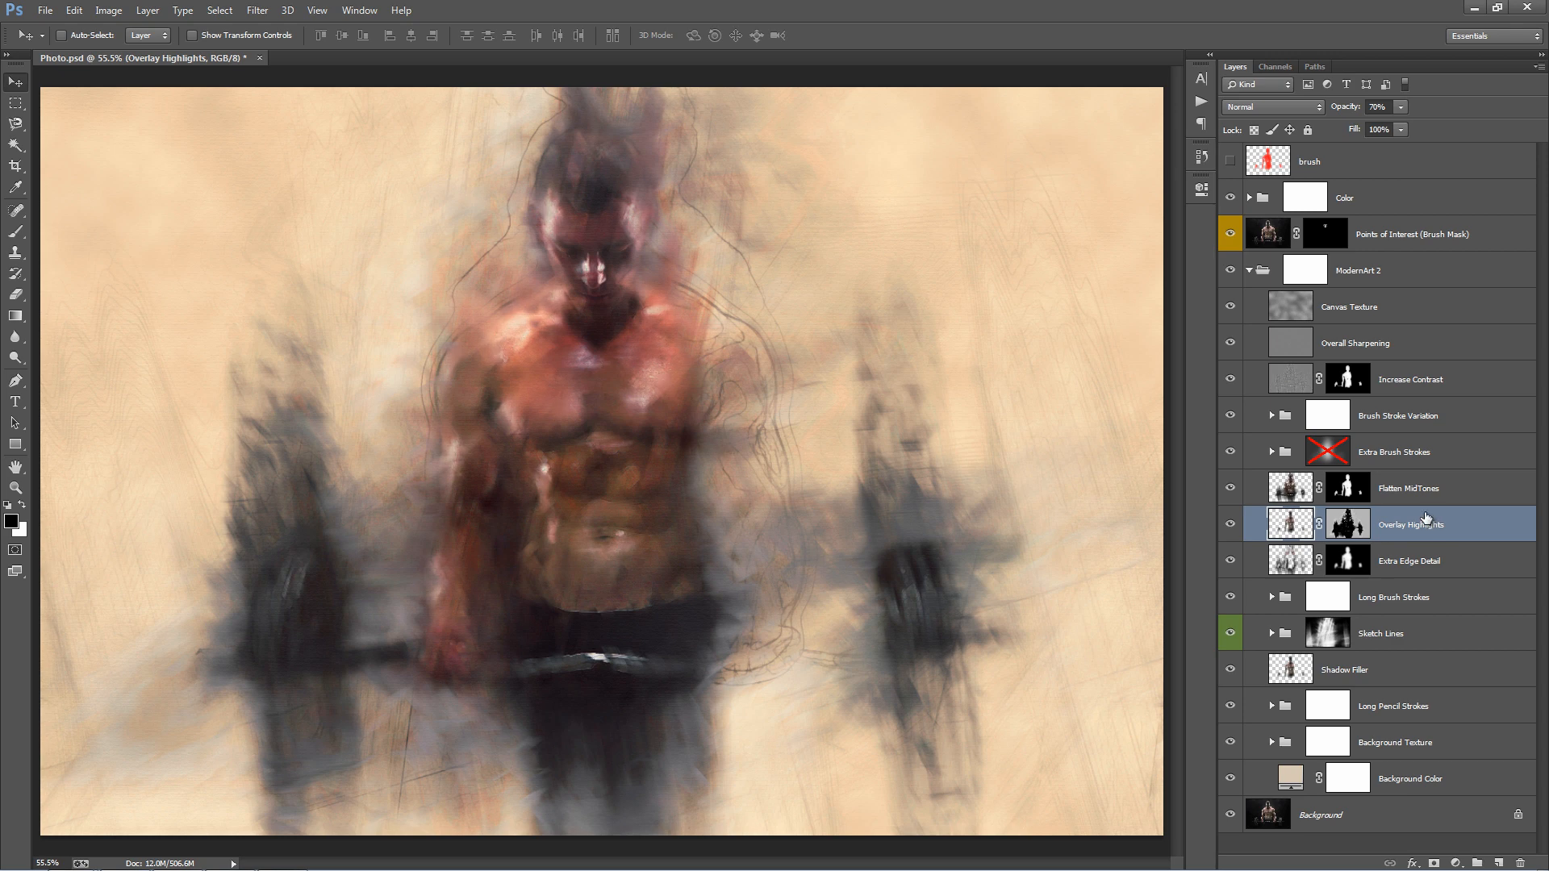
{"action": "left_click", "coordinate": [1411, 561]}
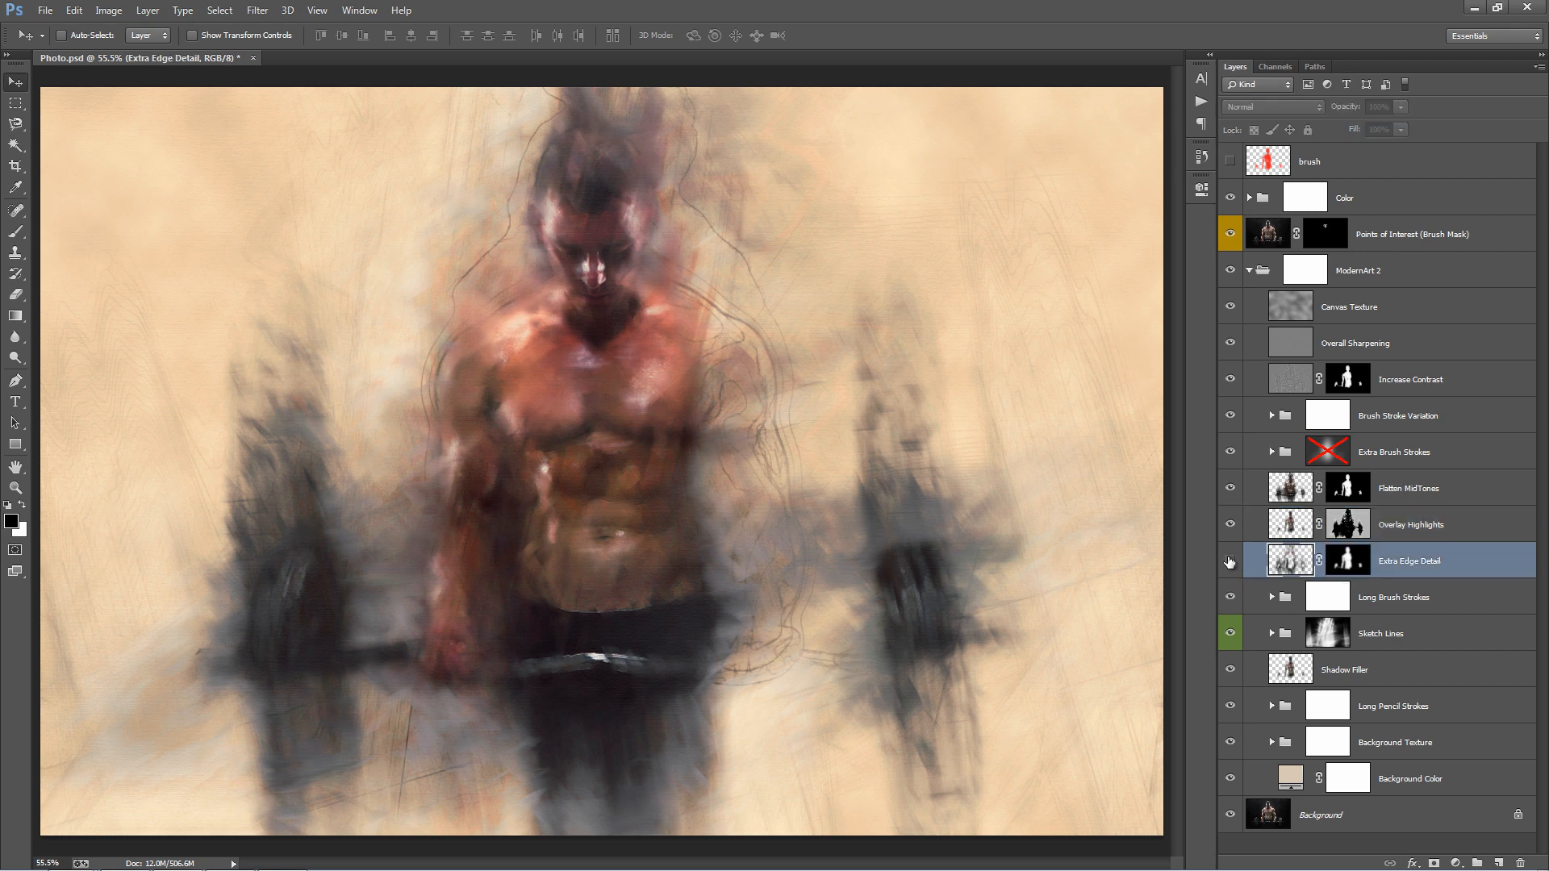
{"action": "left_click", "coordinate": [1230, 562]}
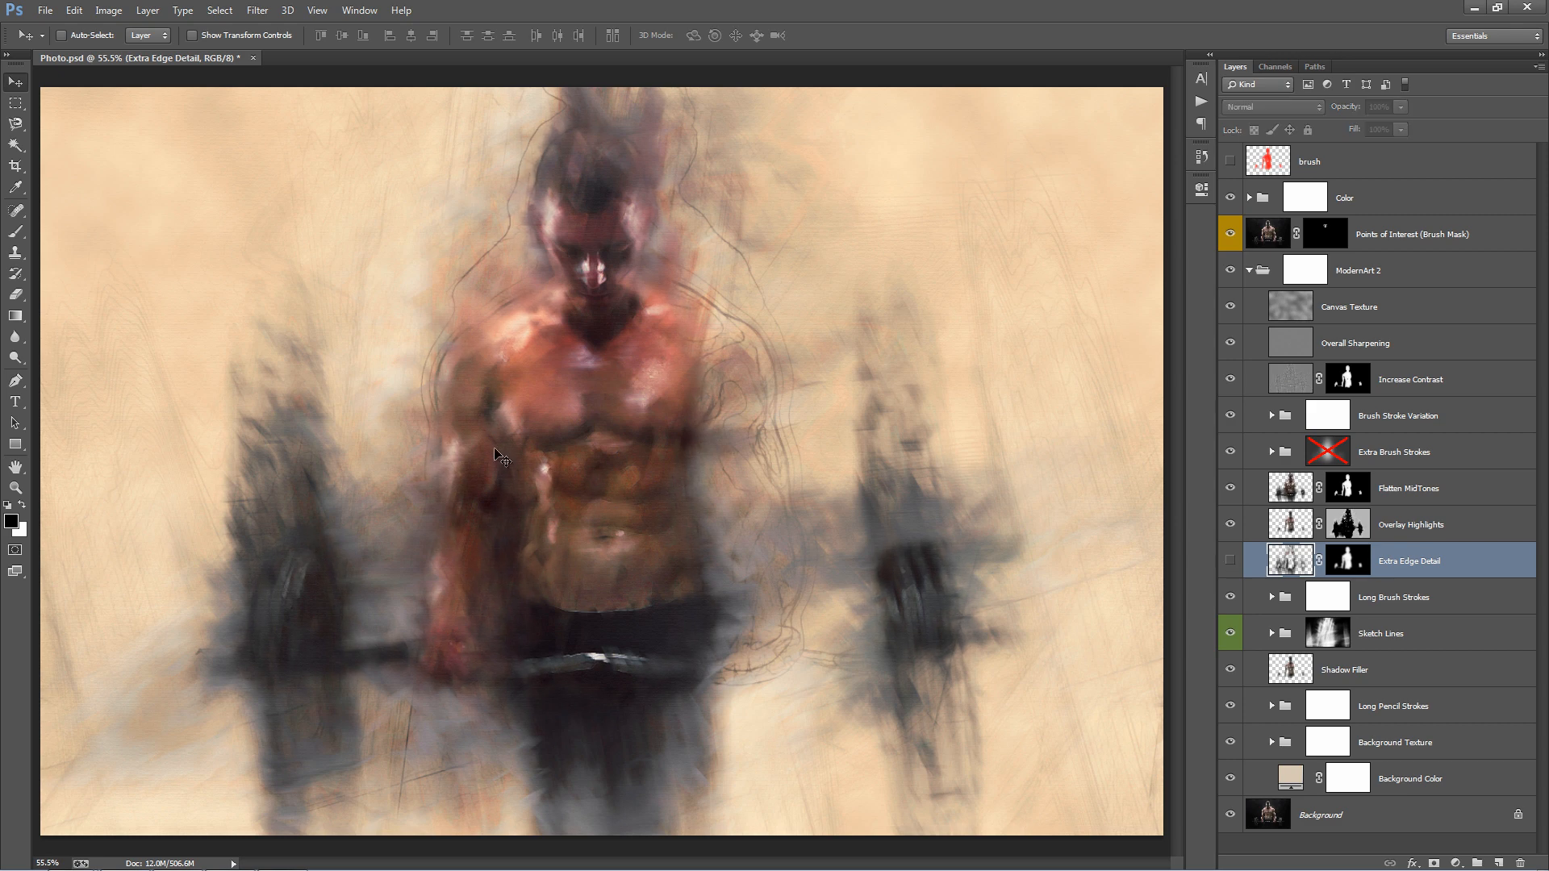
{"action": "left_click", "coordinate": [1229, 566]}
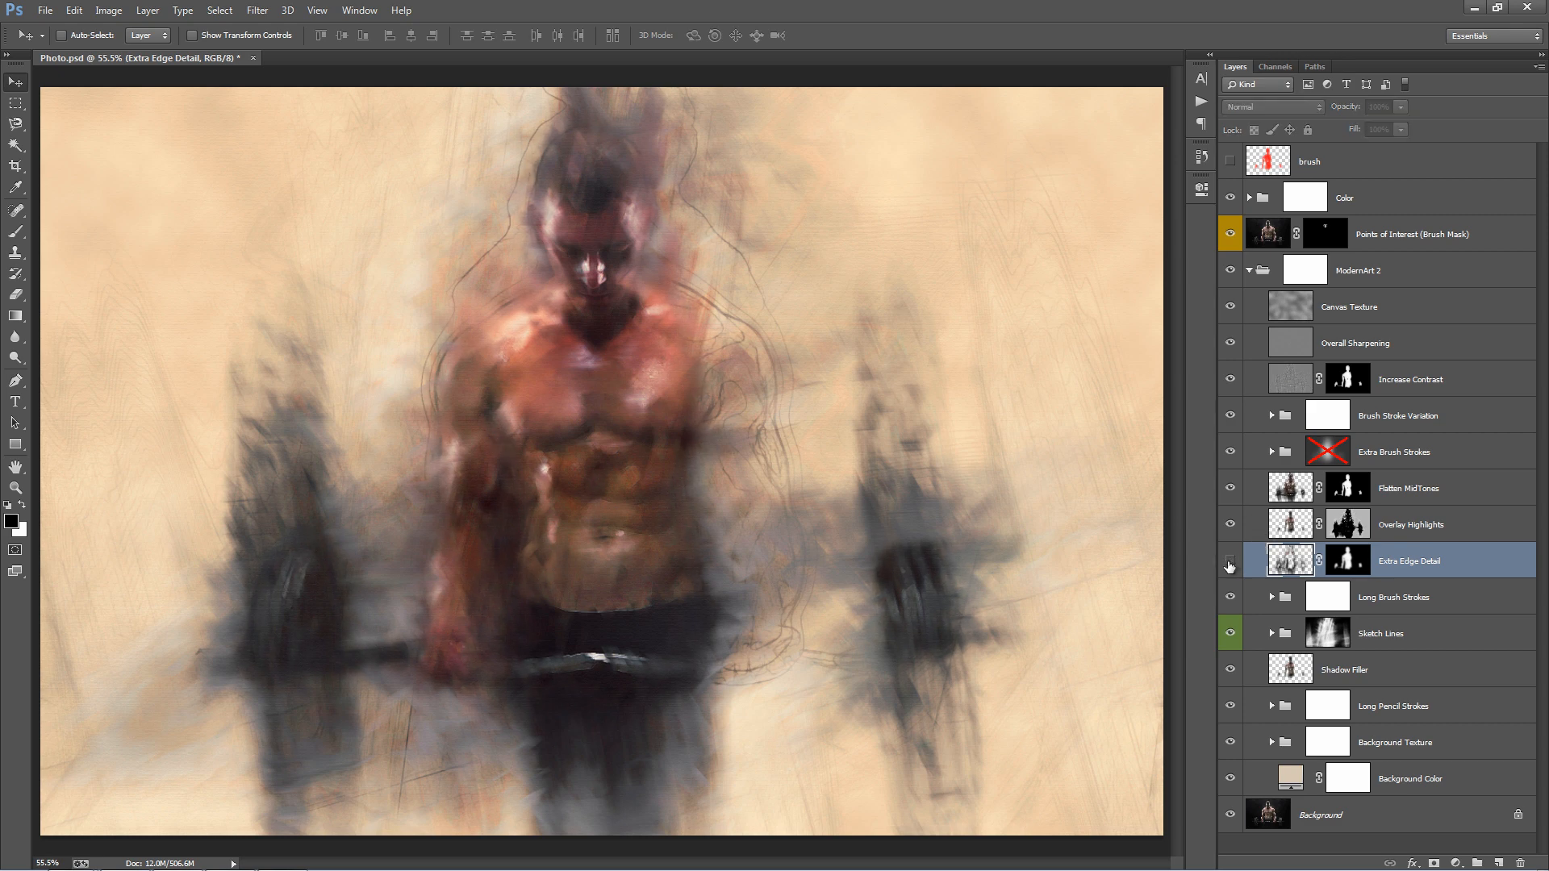
{"action": "left_click", "coordinate": [1393, 597]}
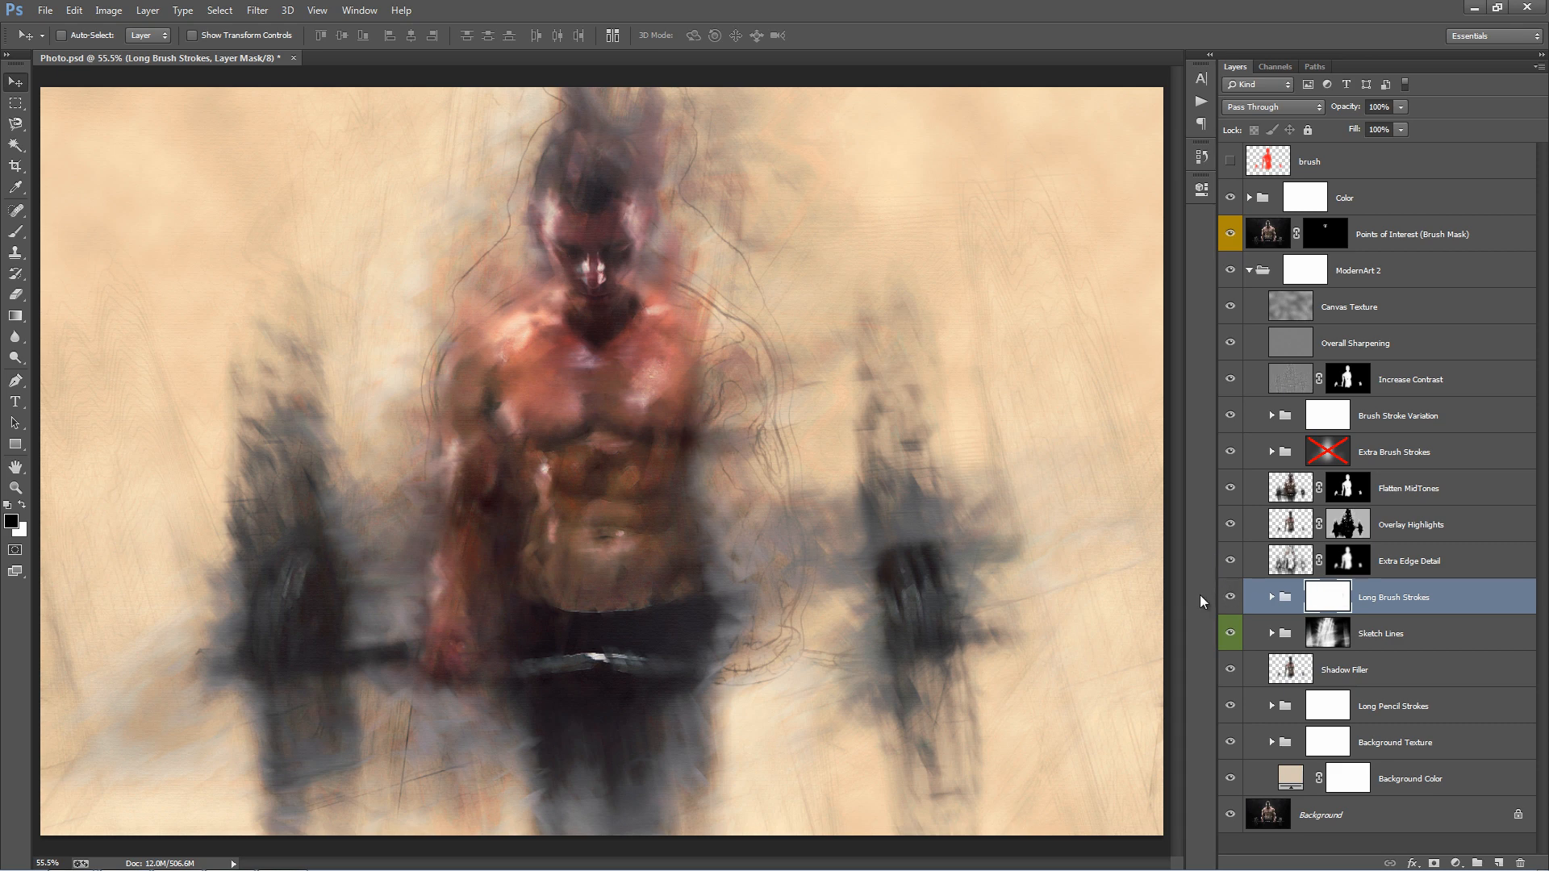
Toggle Long Brush Strokes to compare, expand it, and duplicate the Lbs_1 layer.
{"action": "left_click", "coordinate": [1231, 597]}
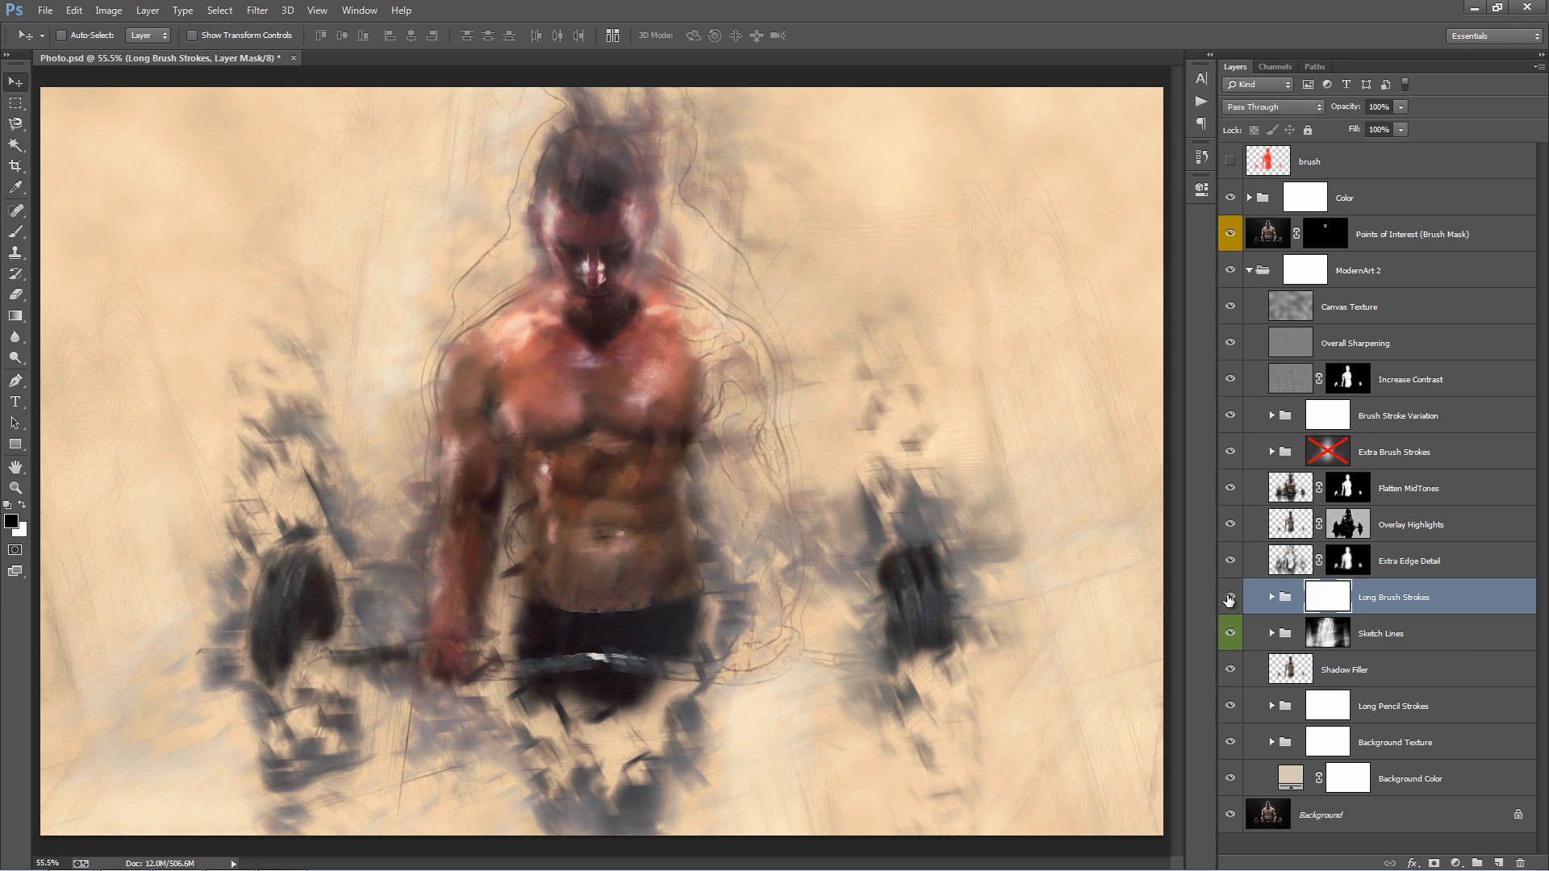
{"action": "left_click", "coordinate": [1229, 597]}
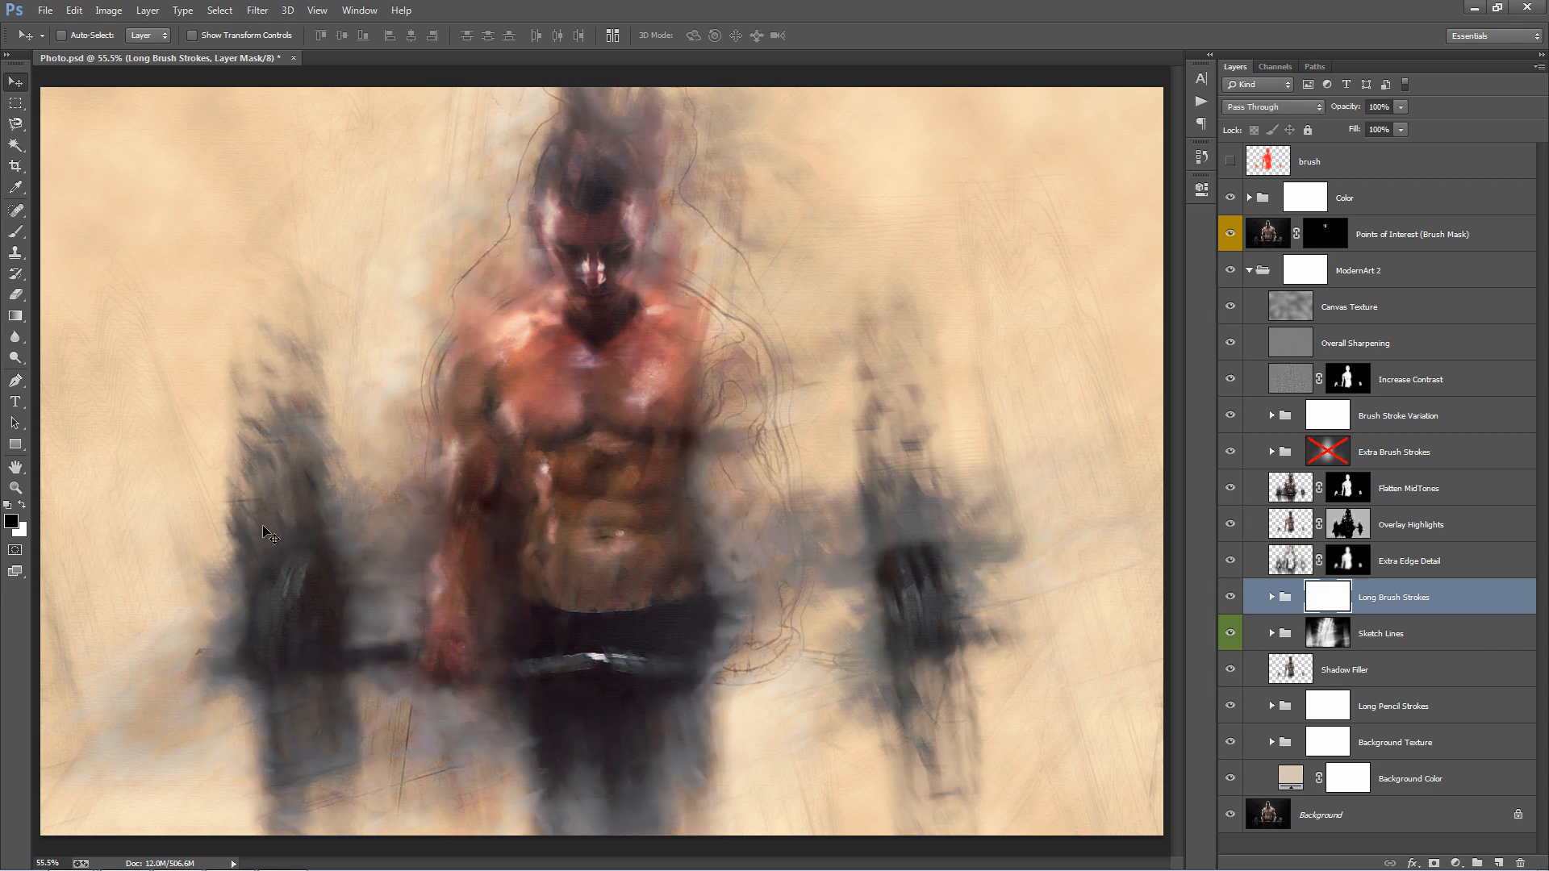
{"action": "mouse_move", "coordinate": [604, 159]}
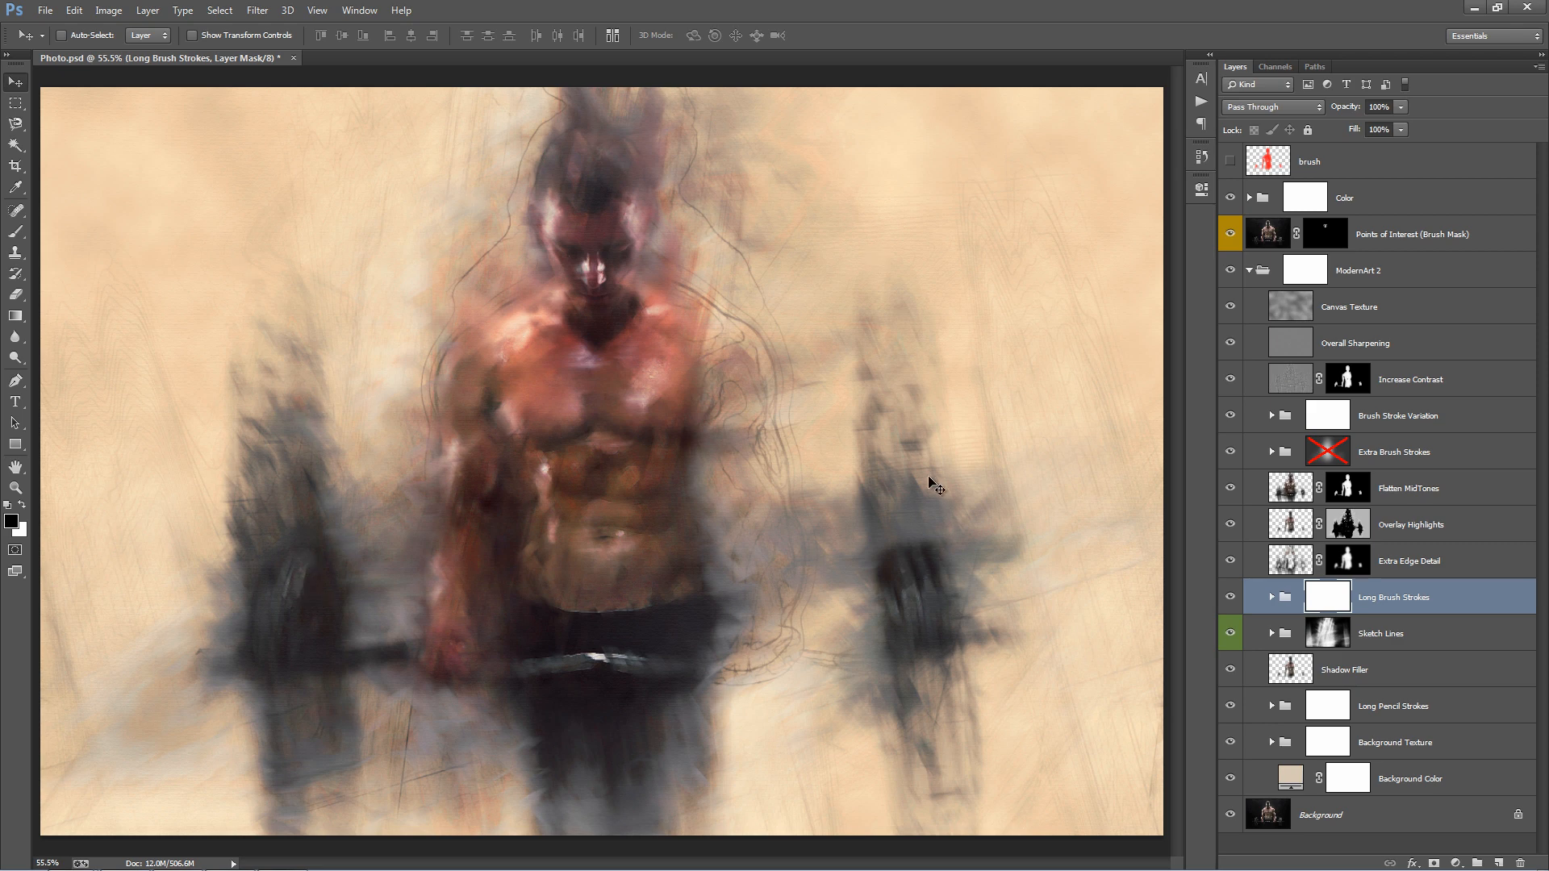
{"action": "mouse_move", "coordinate": [701, 830]}
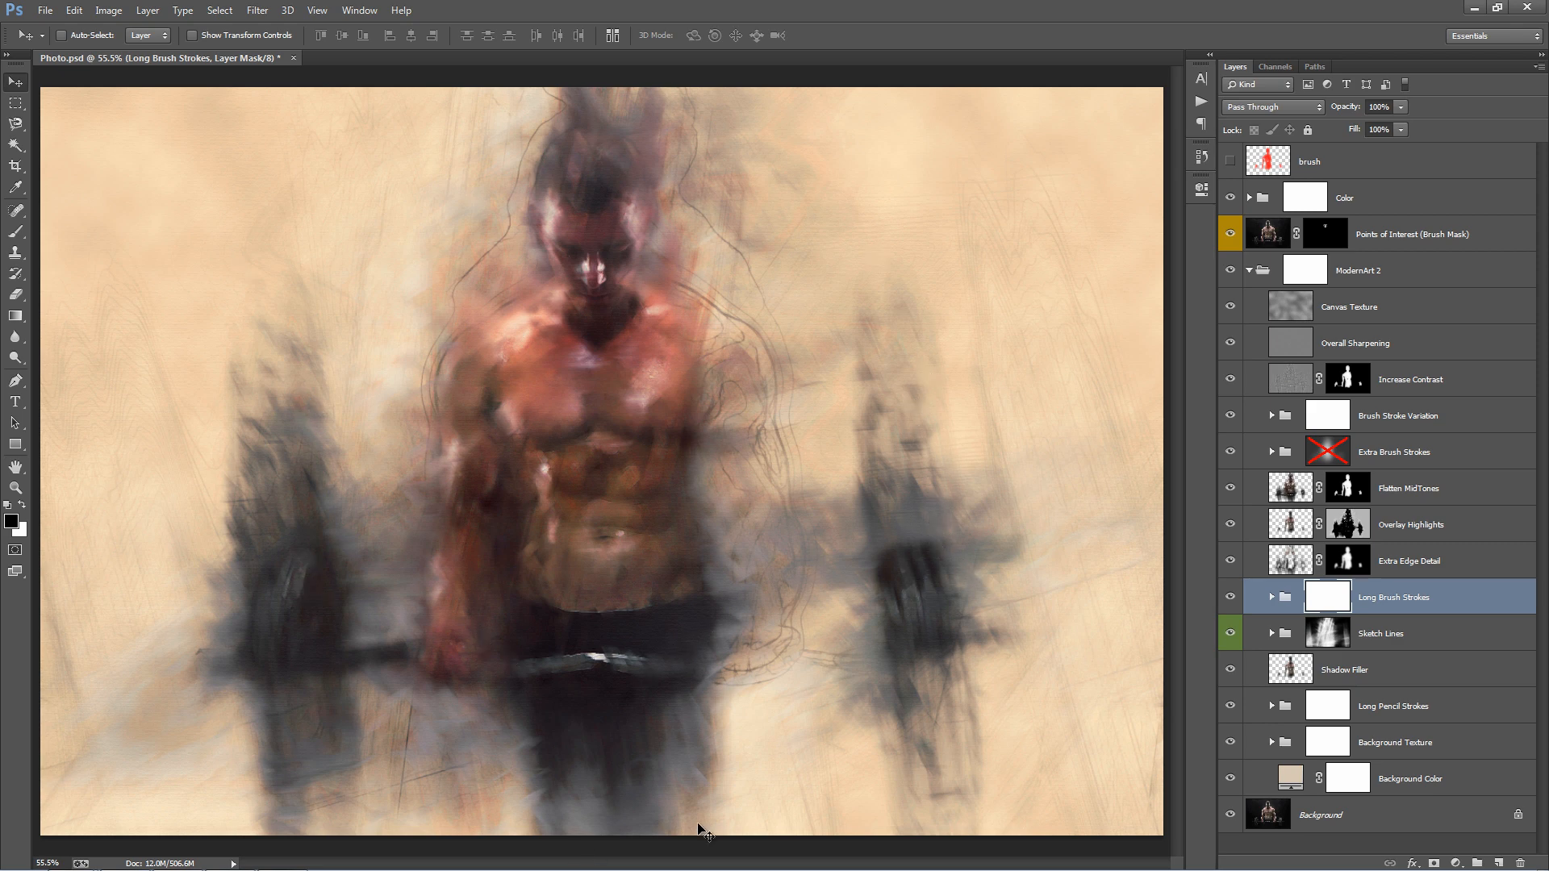
{"action": "left_click", "coordinate": [1272, 597]}
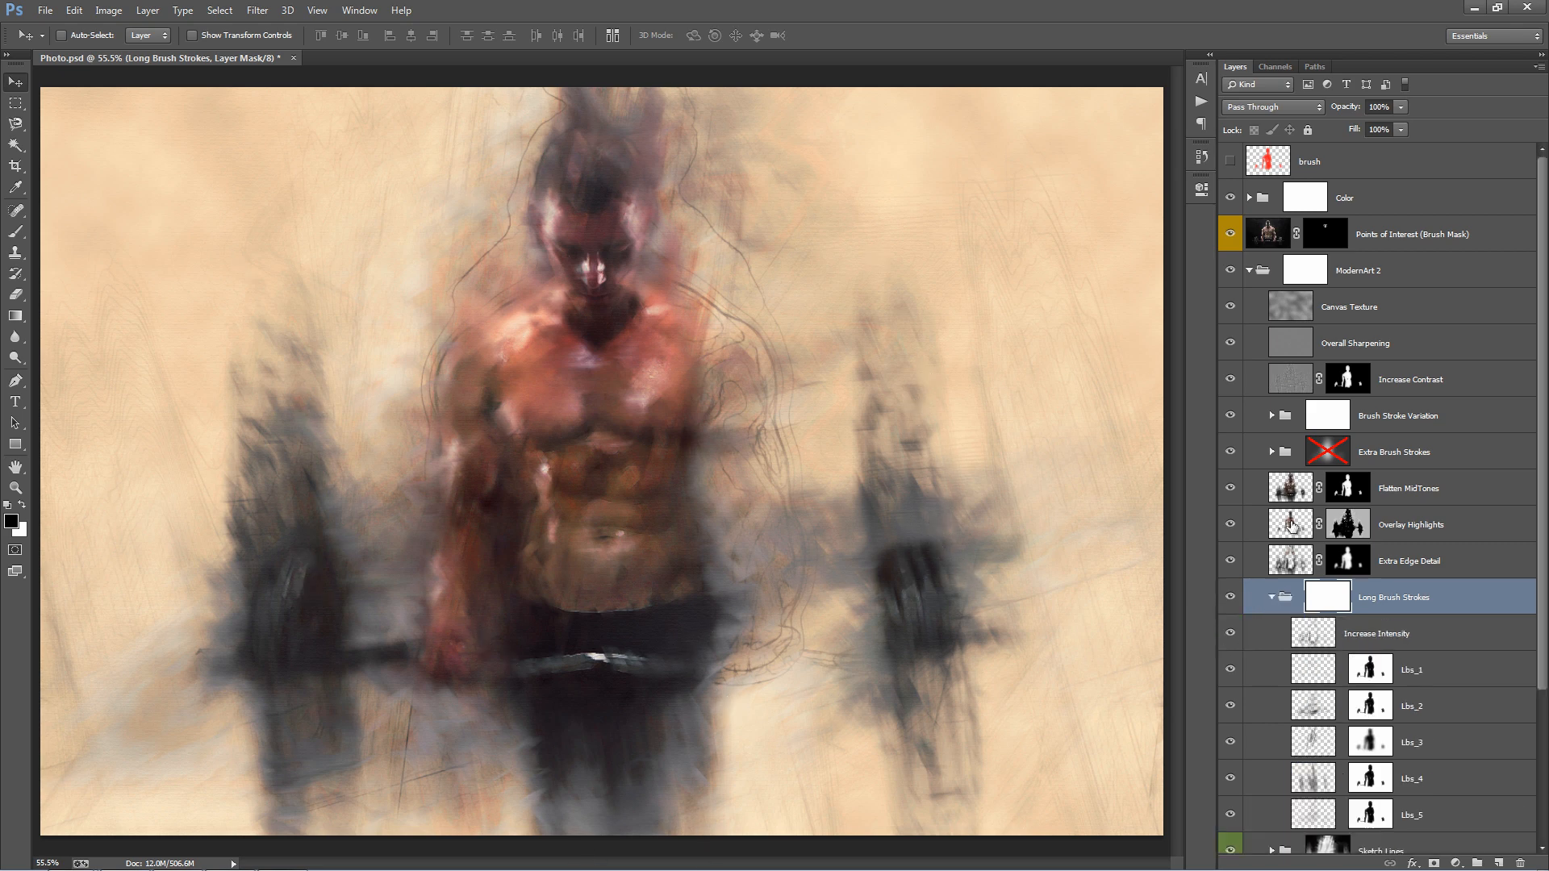
{"action": "left_click", "coordinate": [1376, 435]}
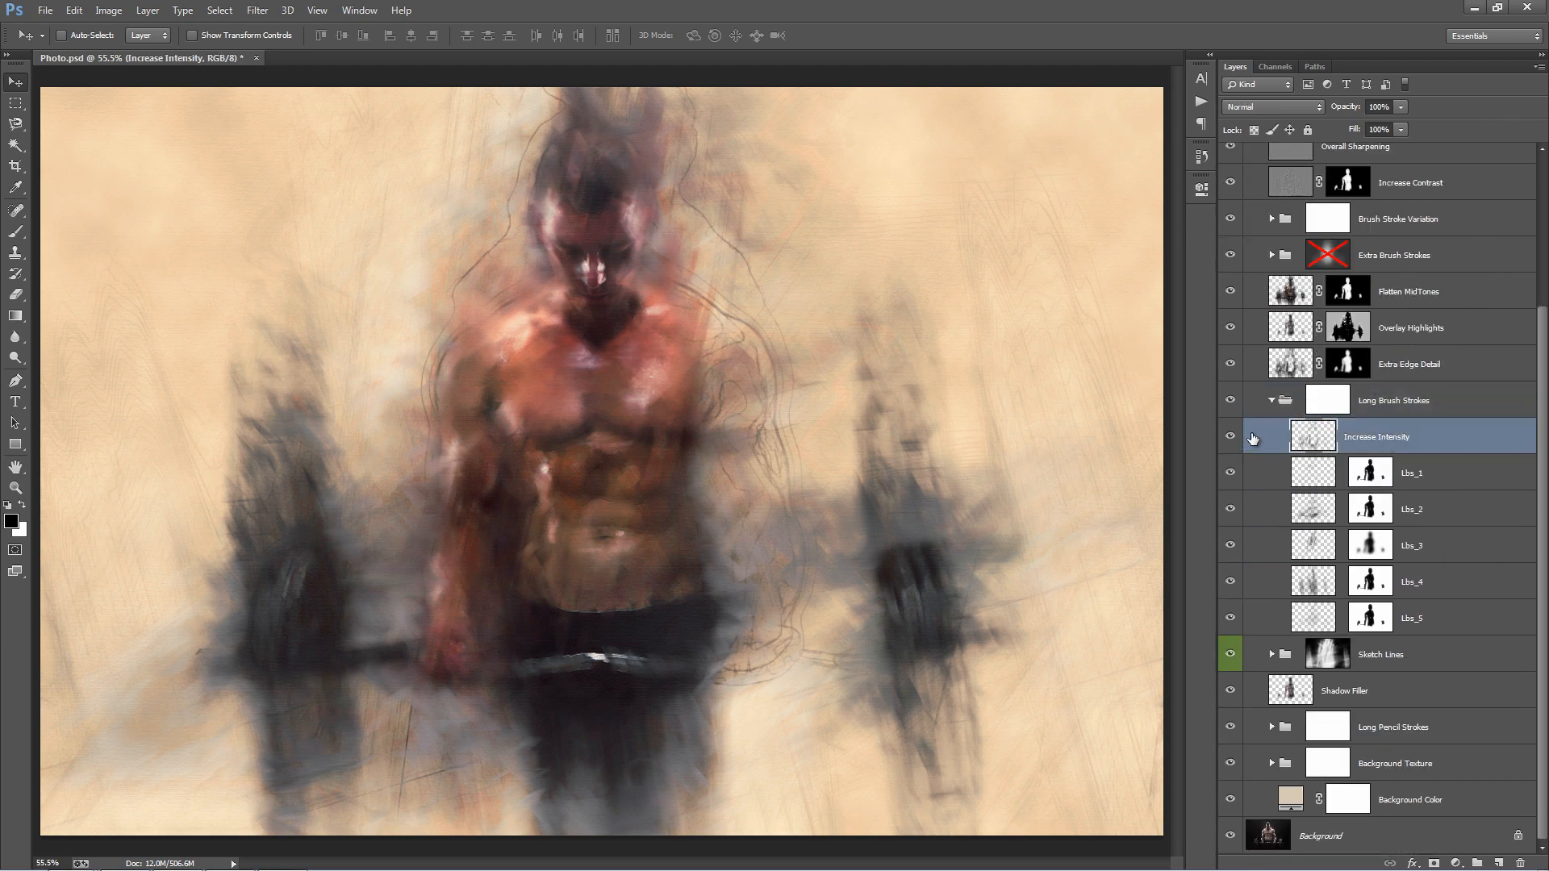
{"action": "left_click", "coordinate": [1231, 438]}
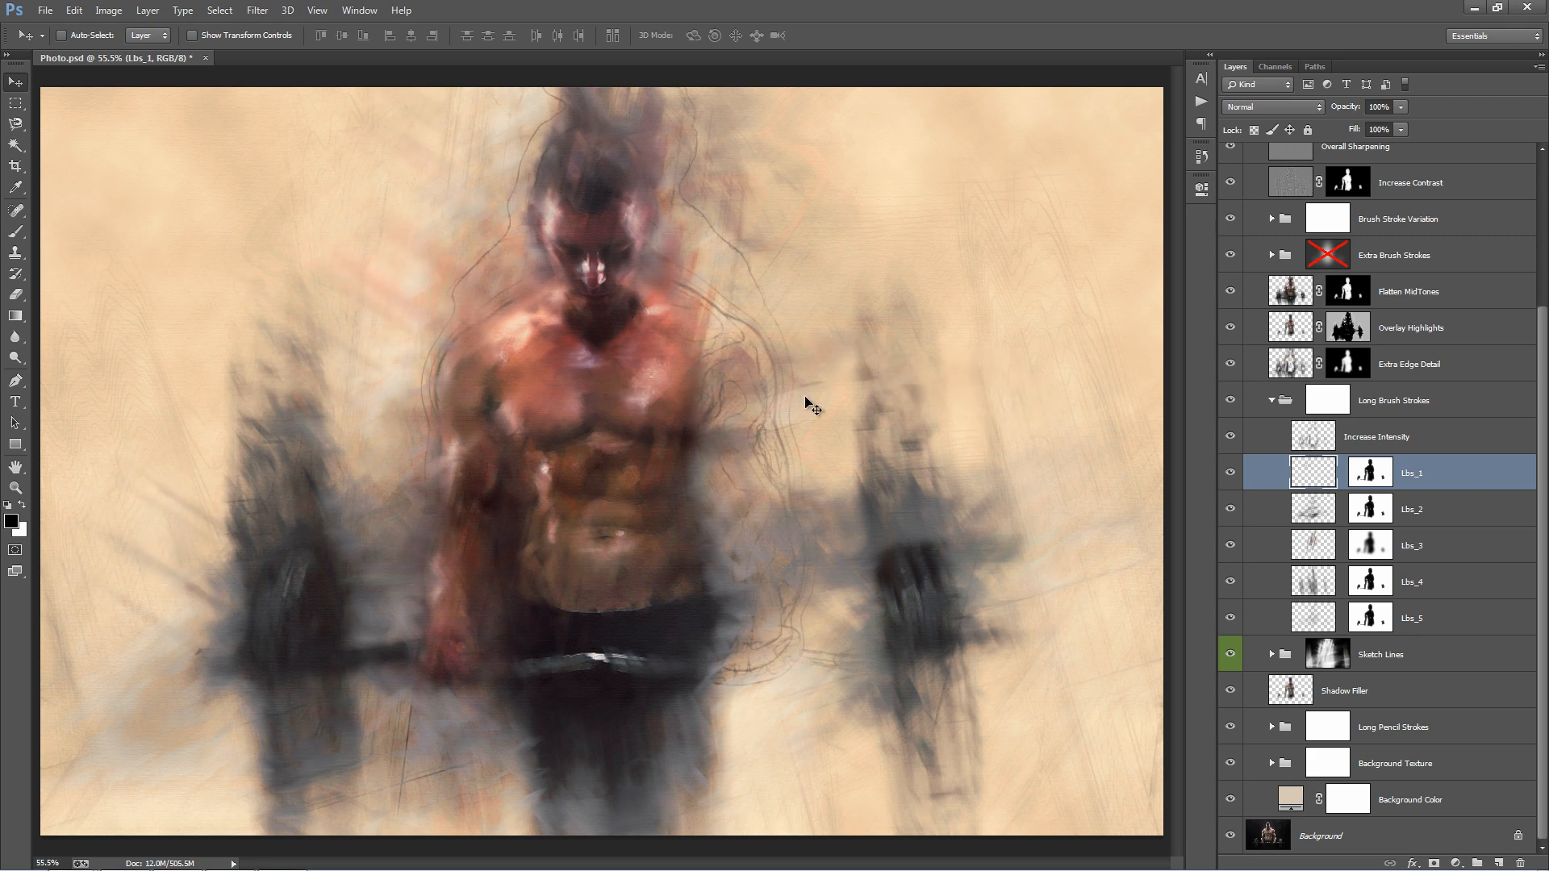
{"action": "key", "text": "Ctrl+J"}
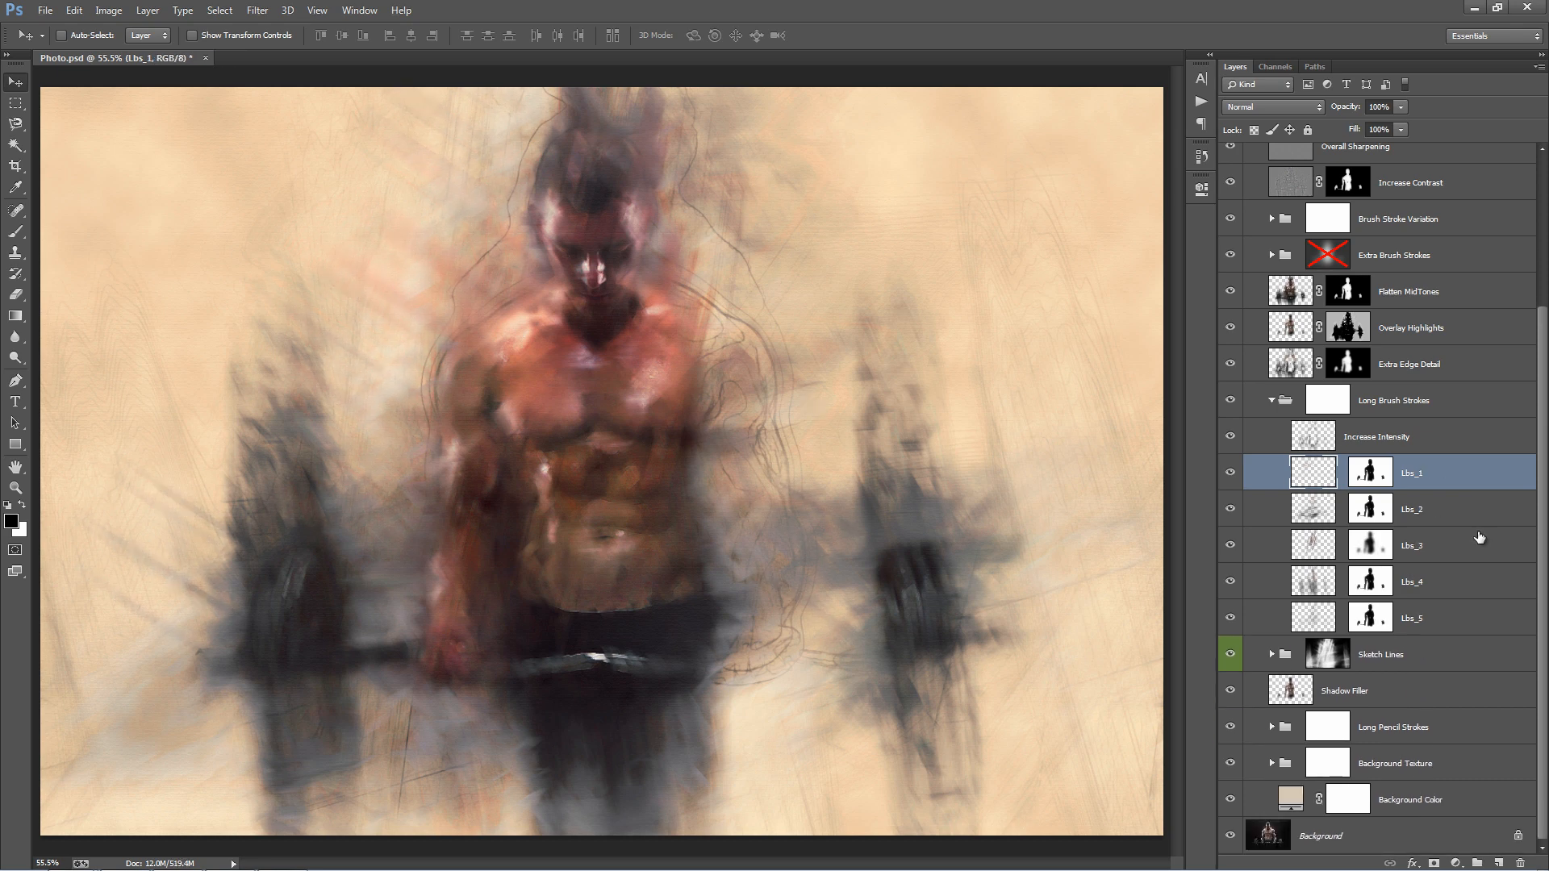
Select Lbs_3, collapse the group, and brush the mask over the lifter's head.
{"action": "left_click", "coordinate": [1411, 545]}
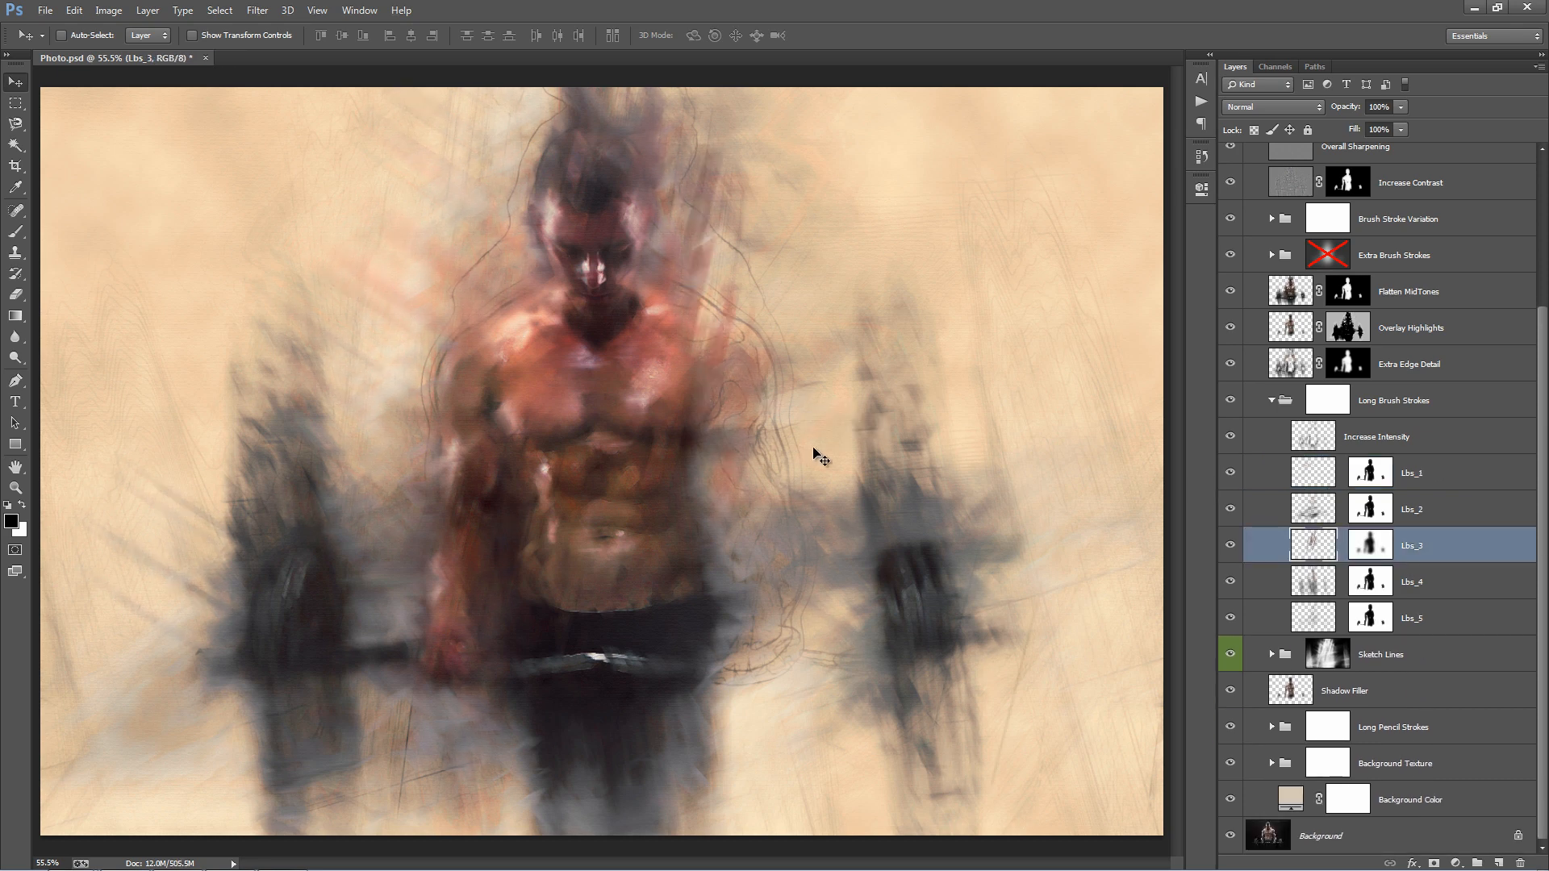
{"action": "left_click", "coordinate": [1273, 400]}
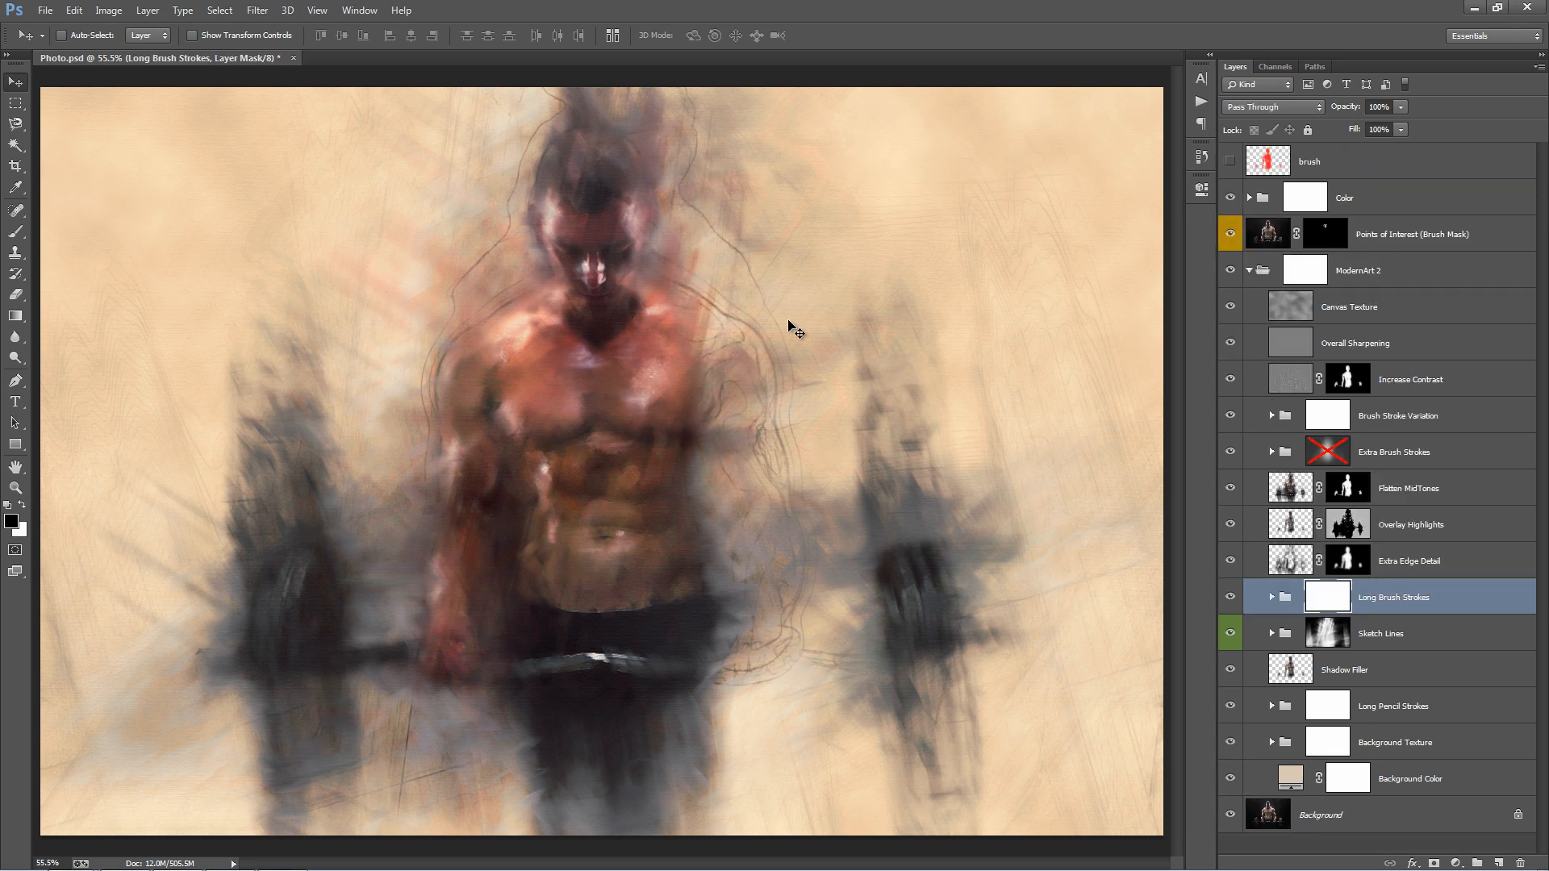
{"action": "left_click", "coordinate": [16, 229]}
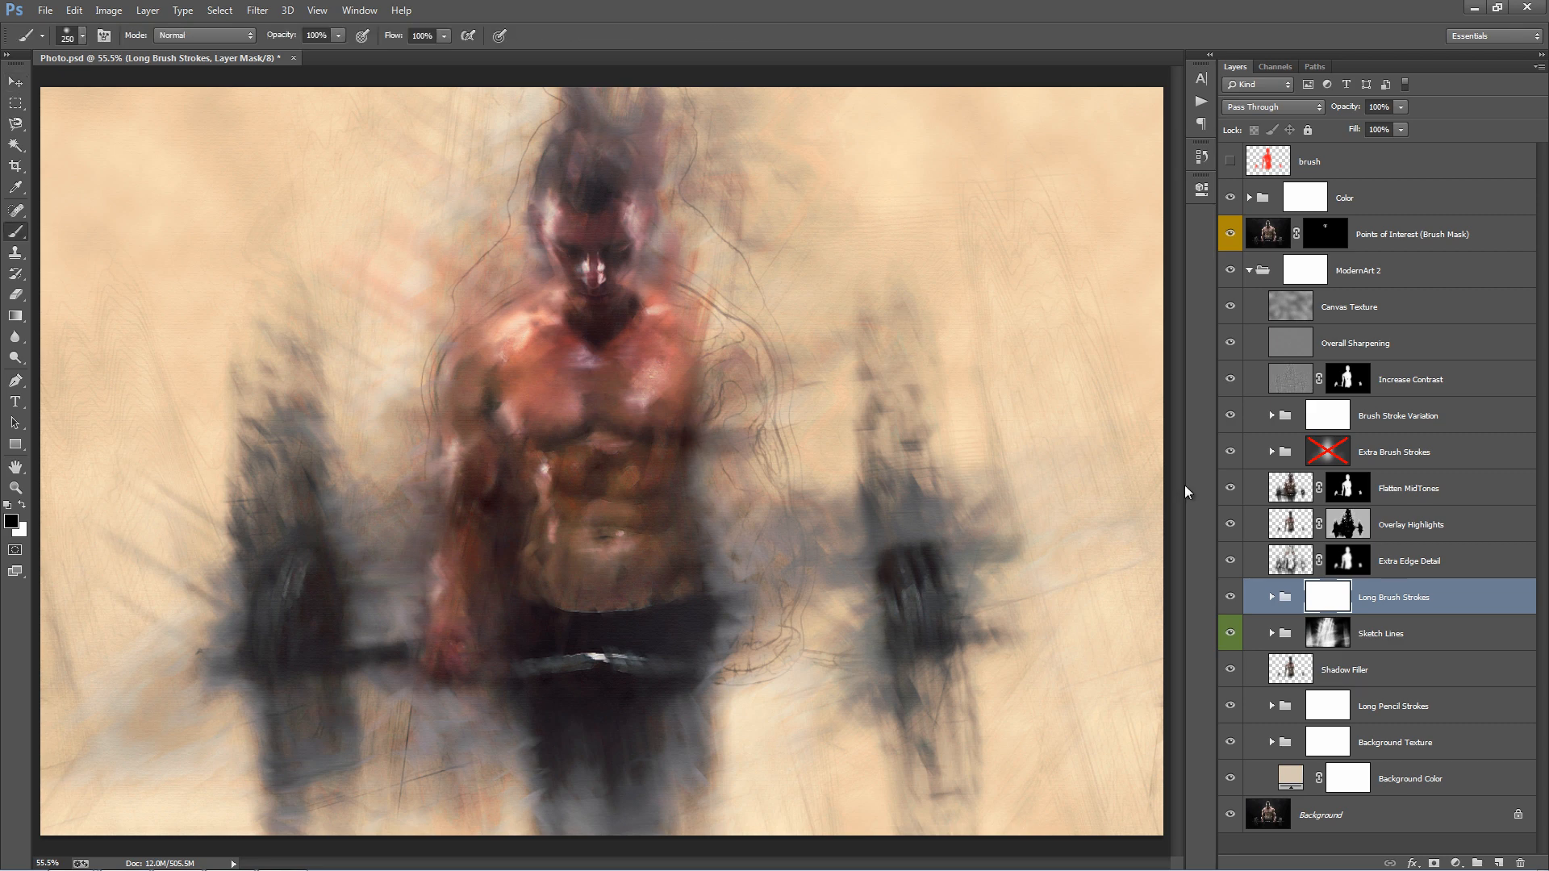
{"action": "mouse_move", "coordinate": [625, 145]}
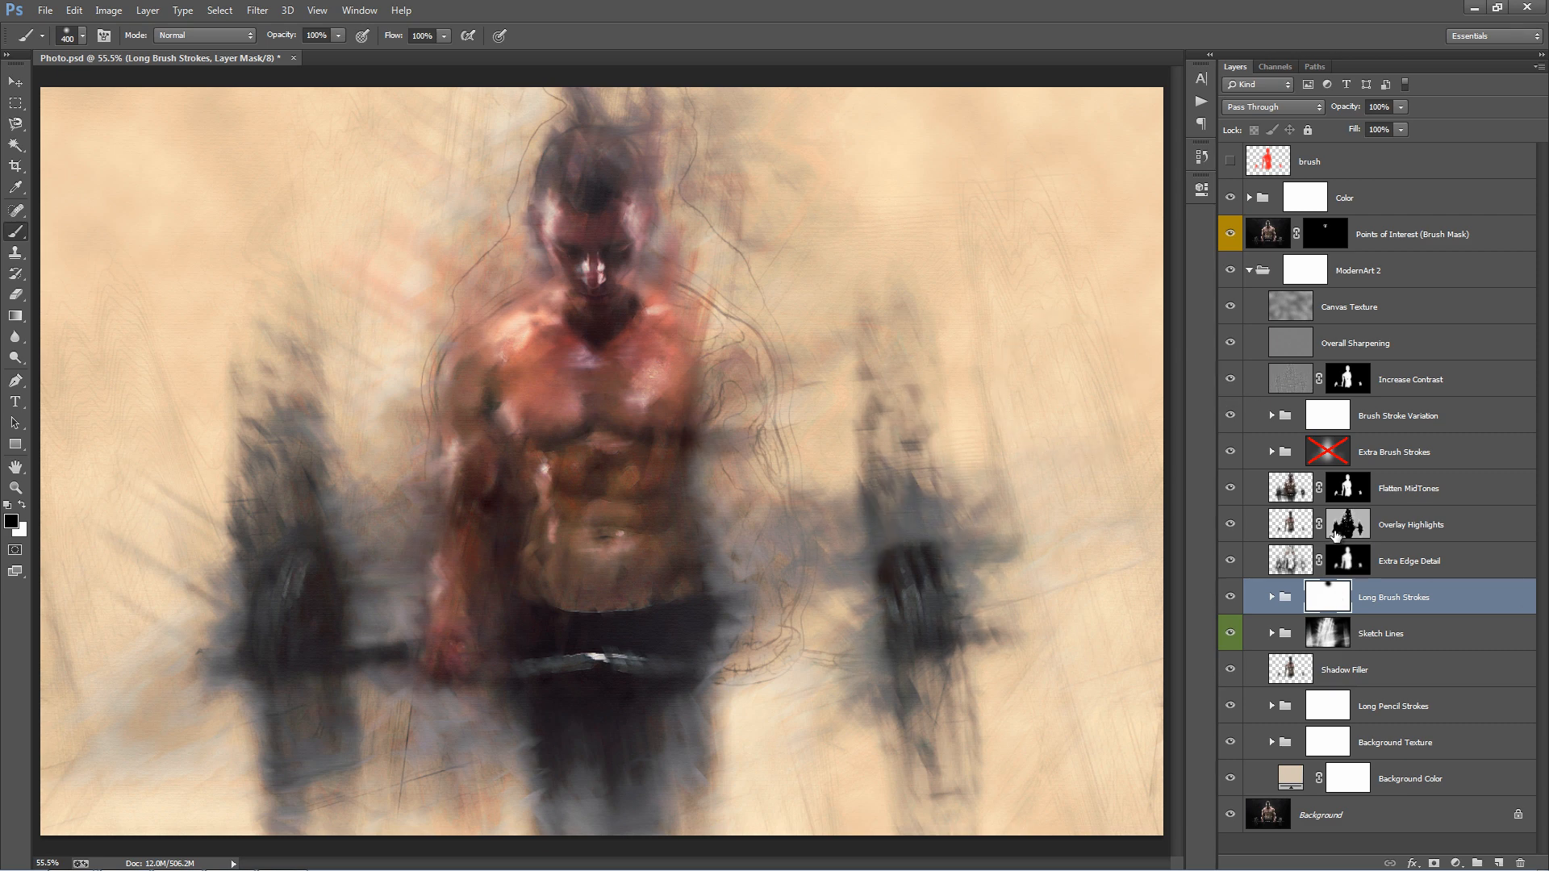
{"action": "left_click", "coordinate": [1381, 634]}
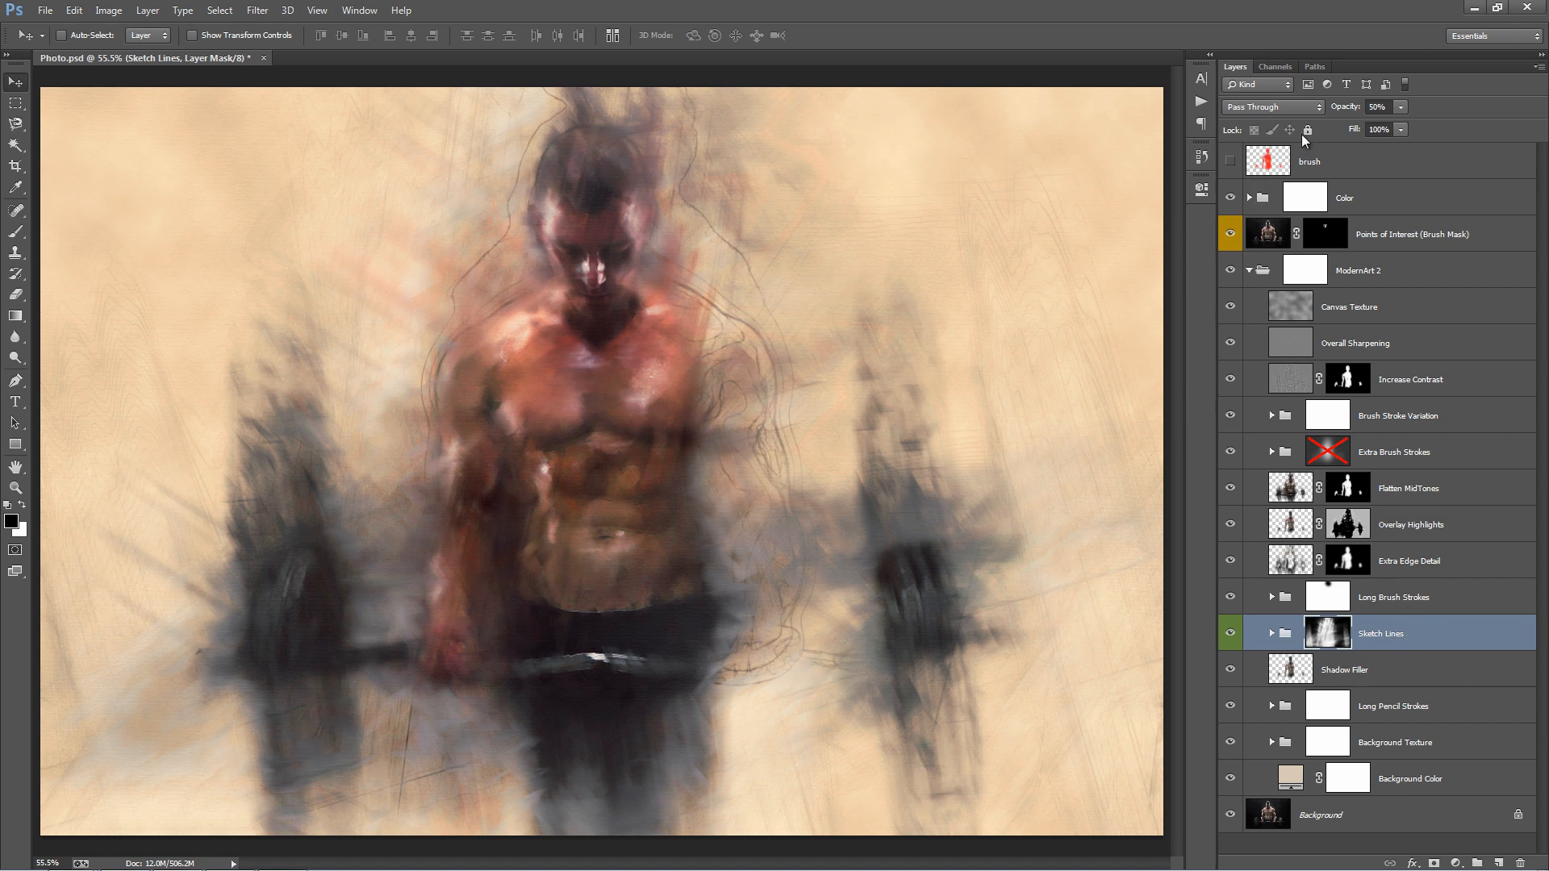
{"action": "mouse_move", "coordinate": [1333, 111]}
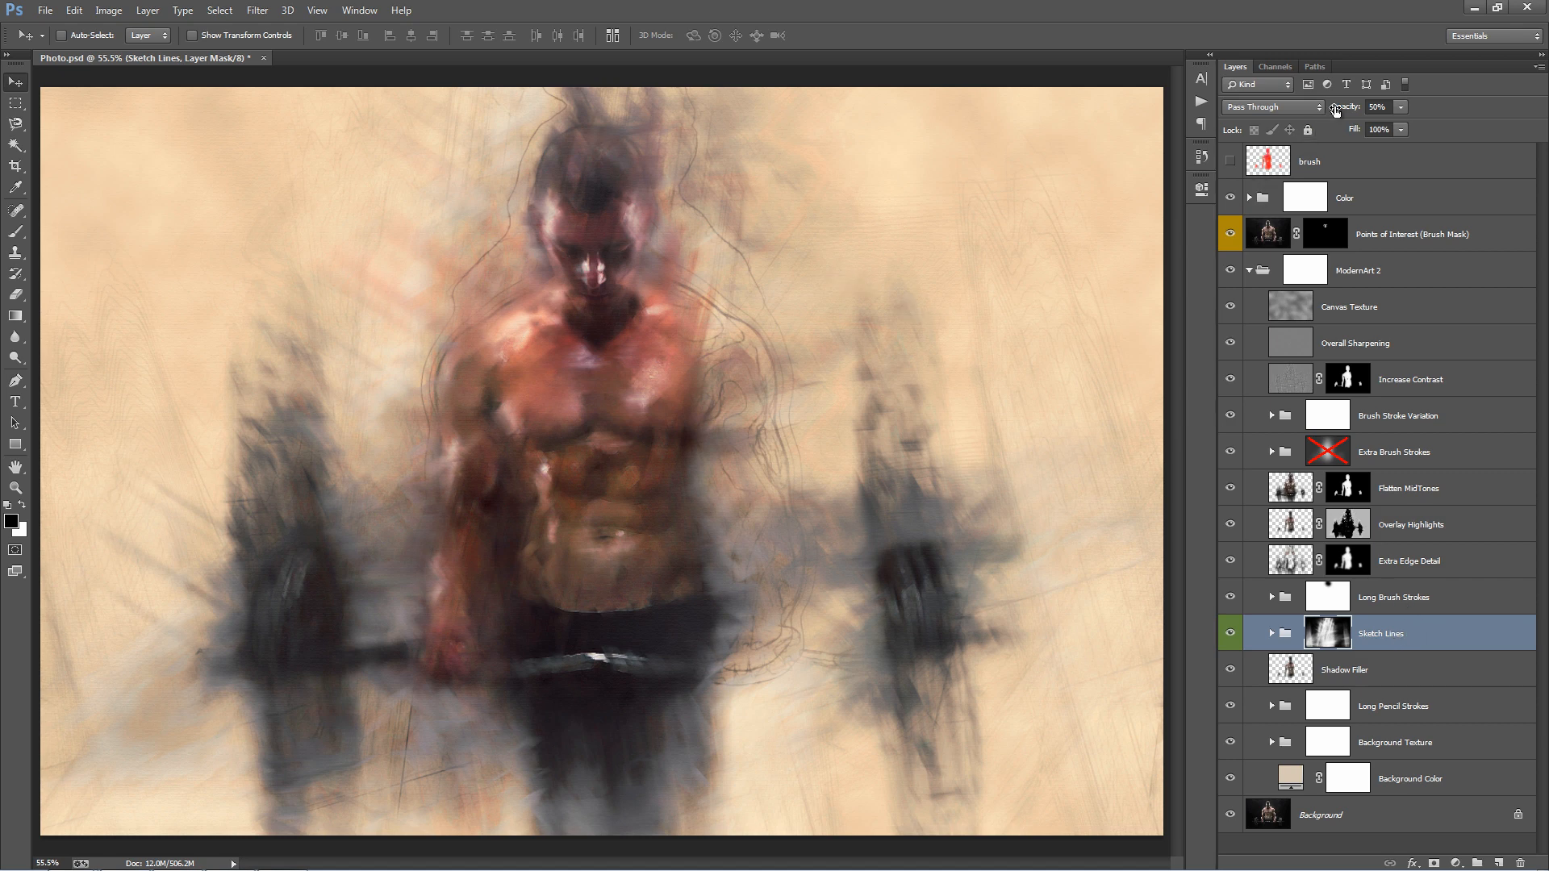
{"action": "mouse_move", "coordinate": [1304, 244]}
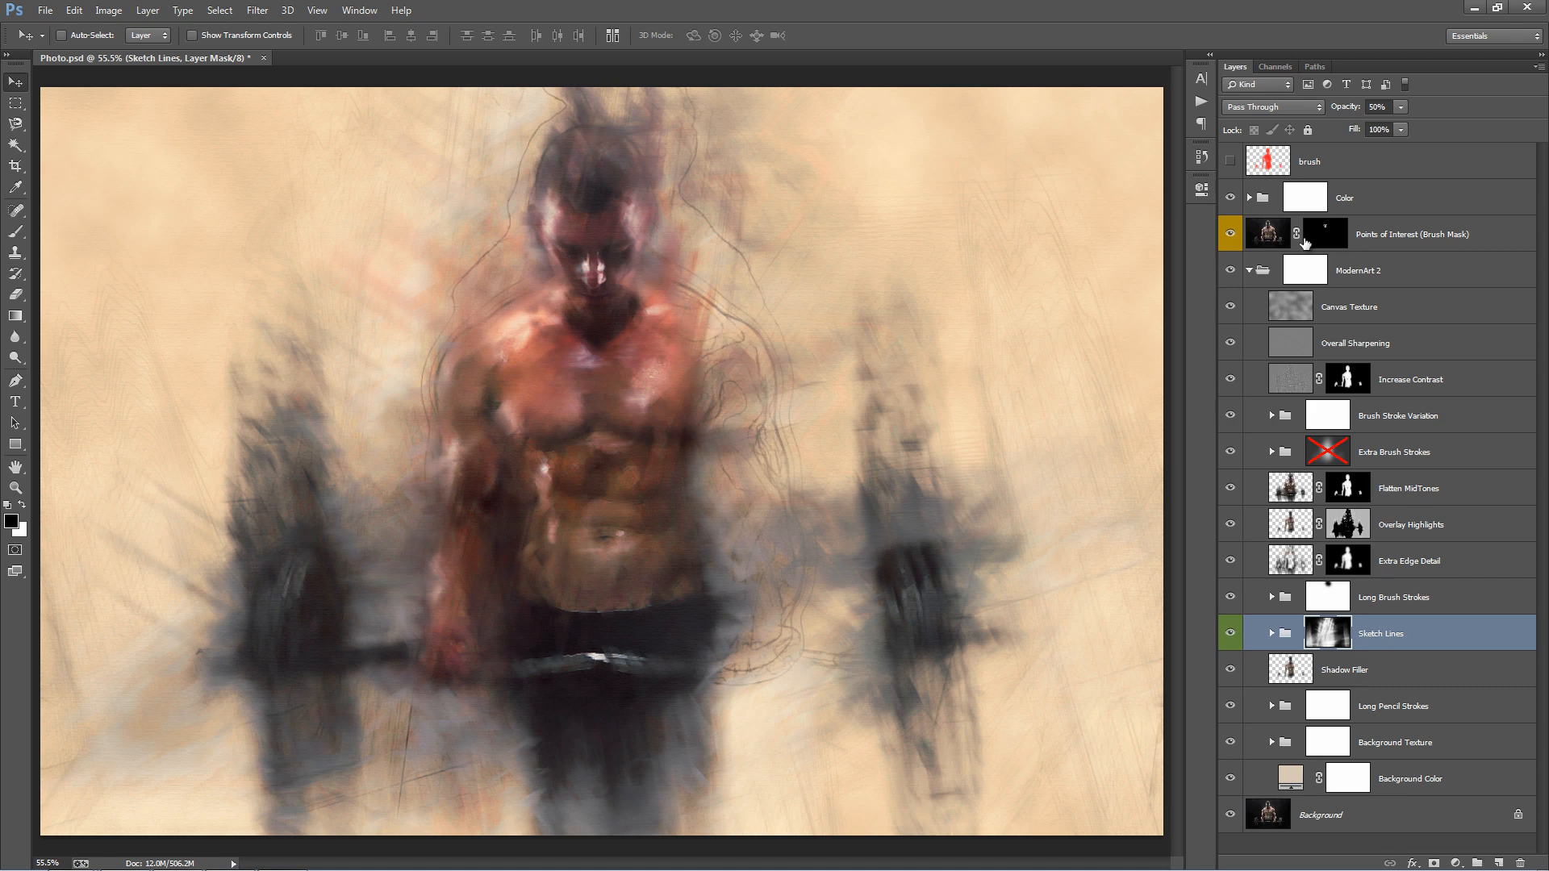
Restore Sketch Lines to full opacity, expand it, and duplicate Sl_1.
{"action": "left_click", "coordinate": [1327, 234]}
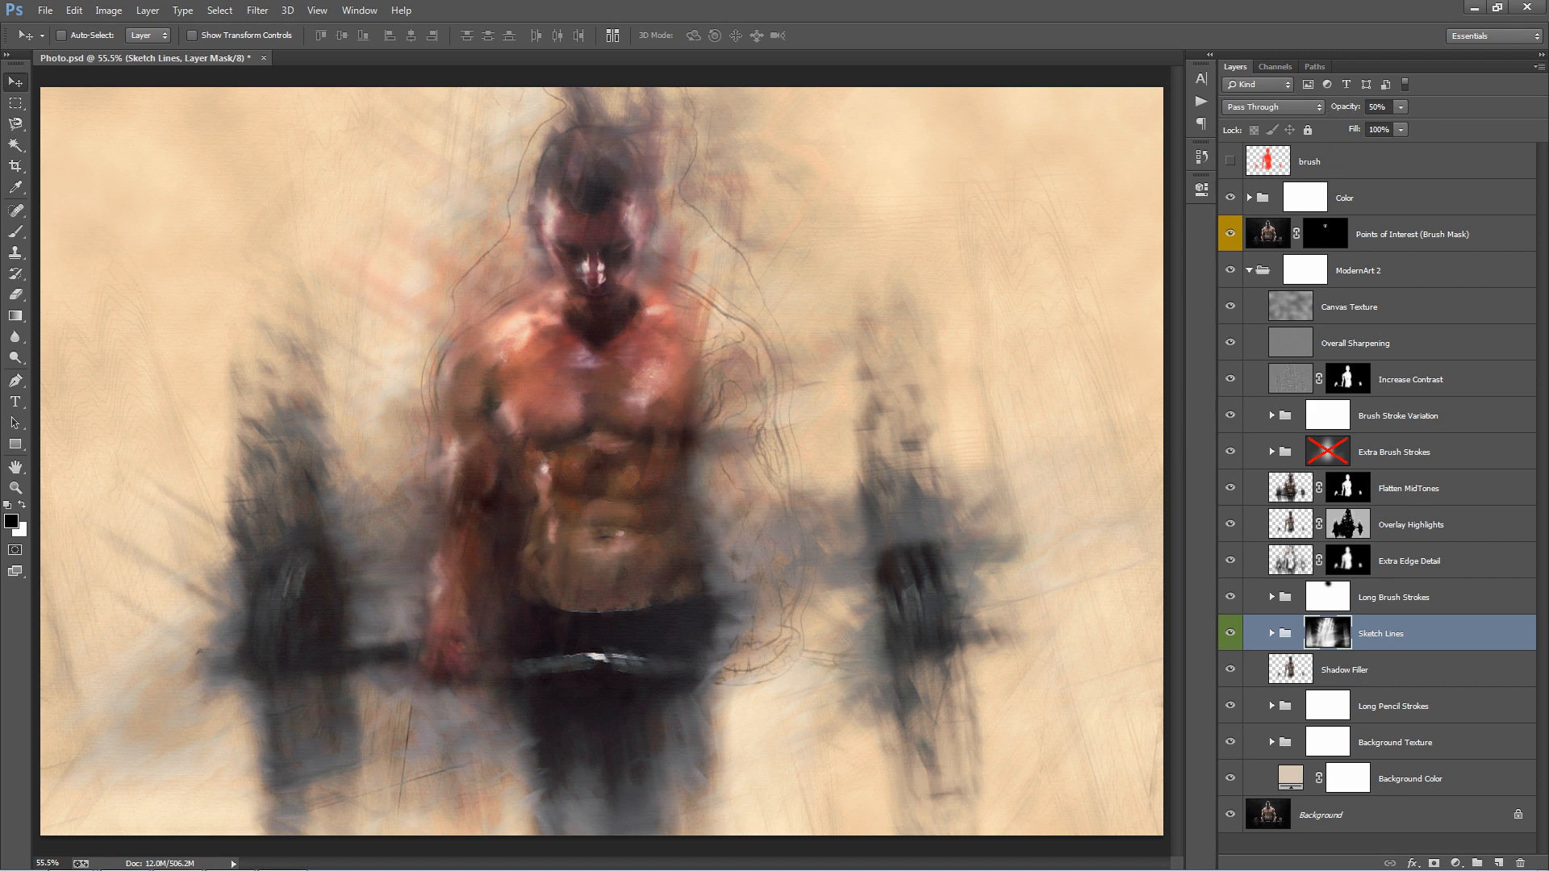
{"action": "left_click", "coordinate": [1385, 107]}
{"action": "type", "text": "100"}
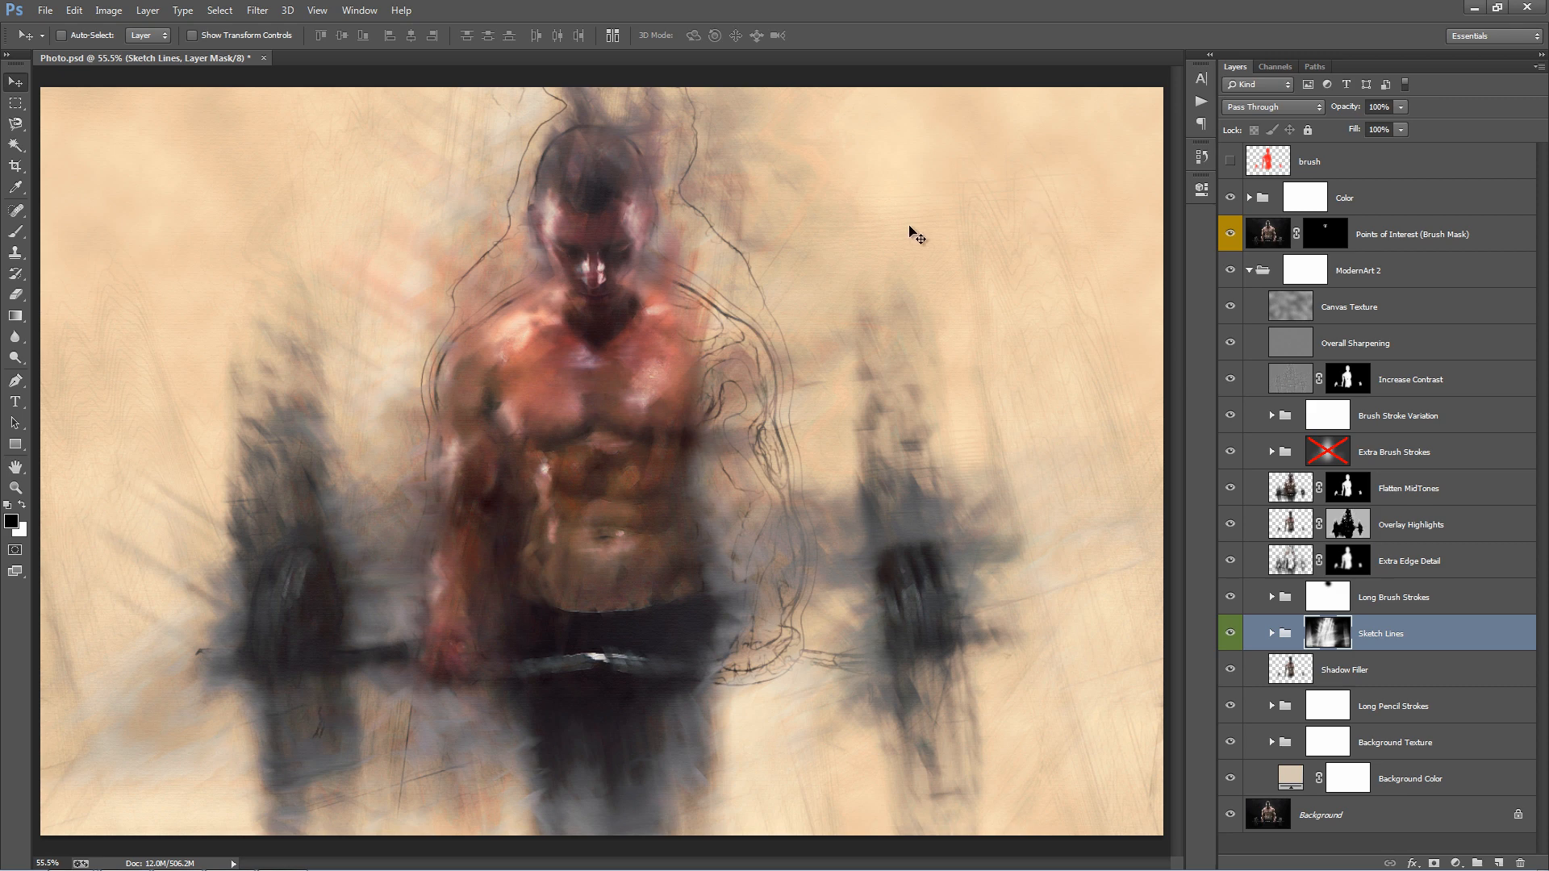
{"action": "mouse_move", "coordinate": [1267, 559]}
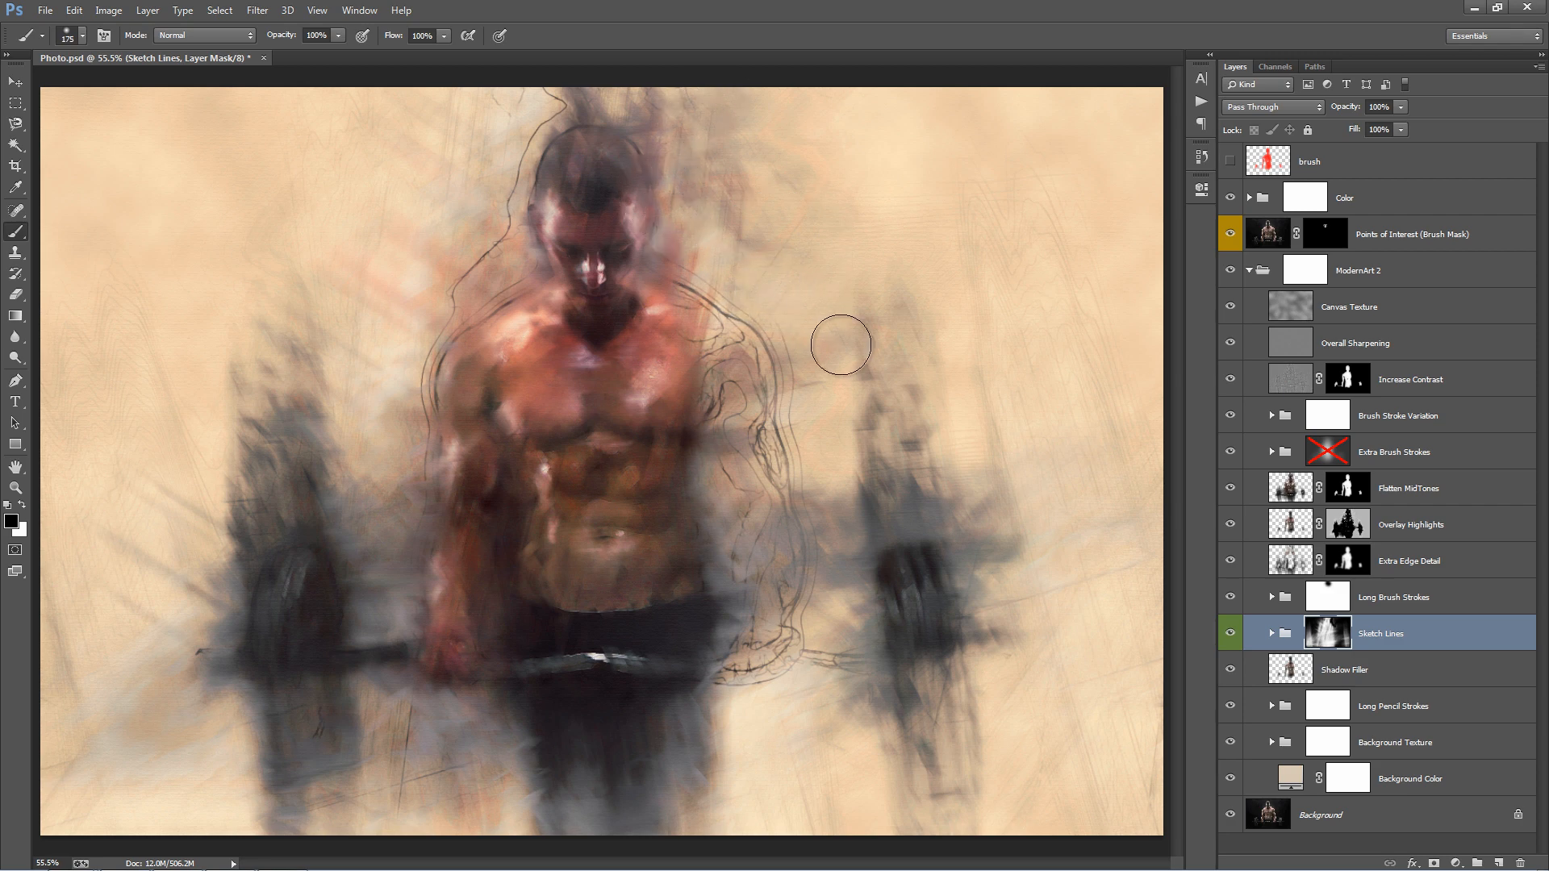
{"action": "mouse_move", "coordinate": [391, 481]}
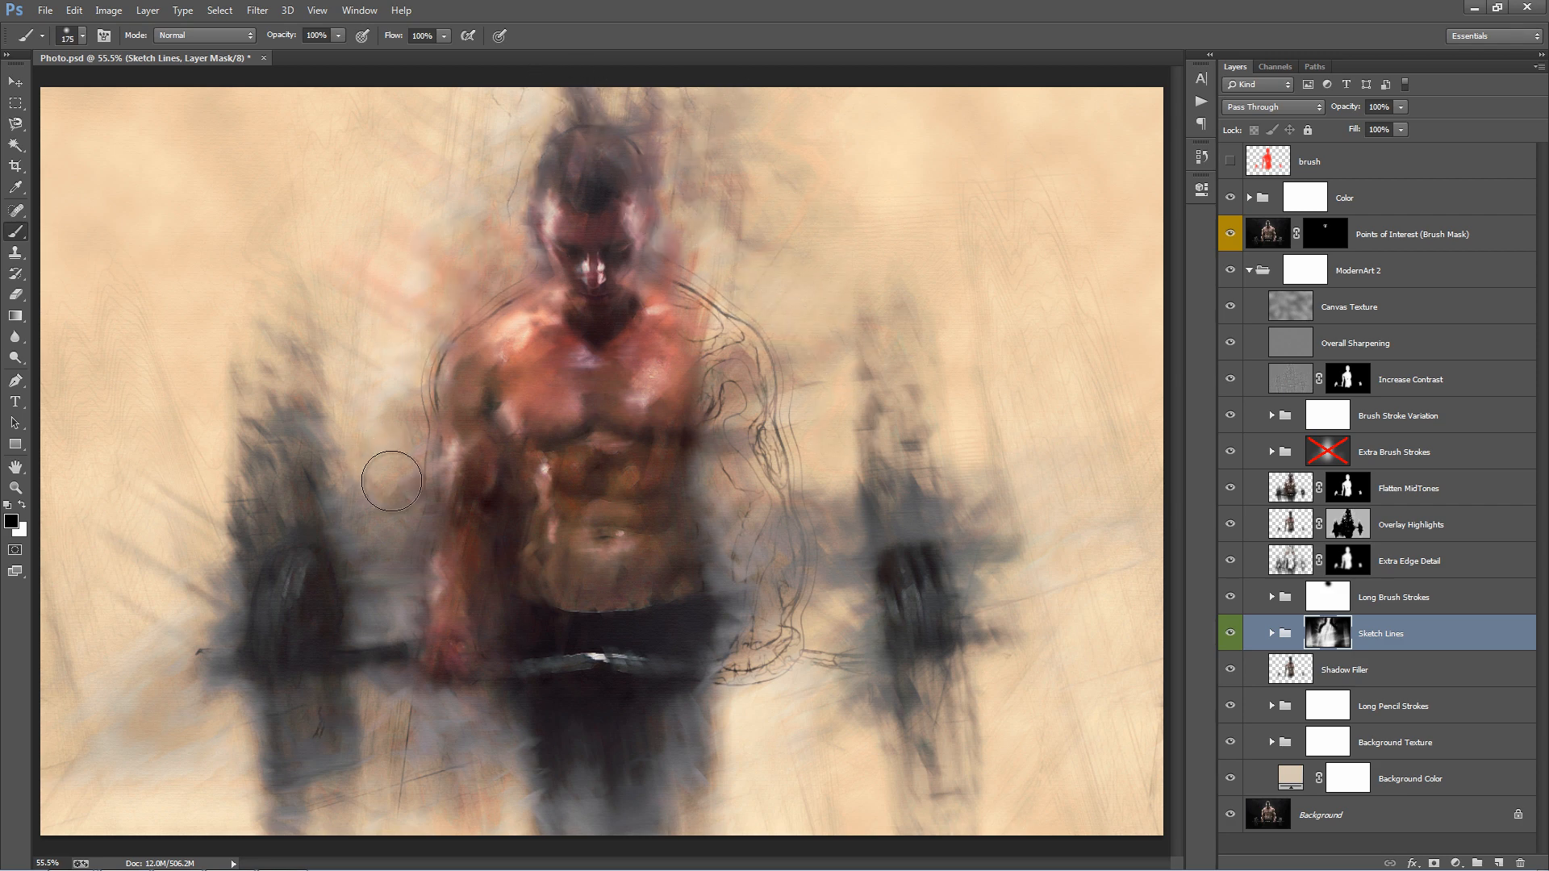
{"action": "mouse_move", "coordinate": [532, 99]}
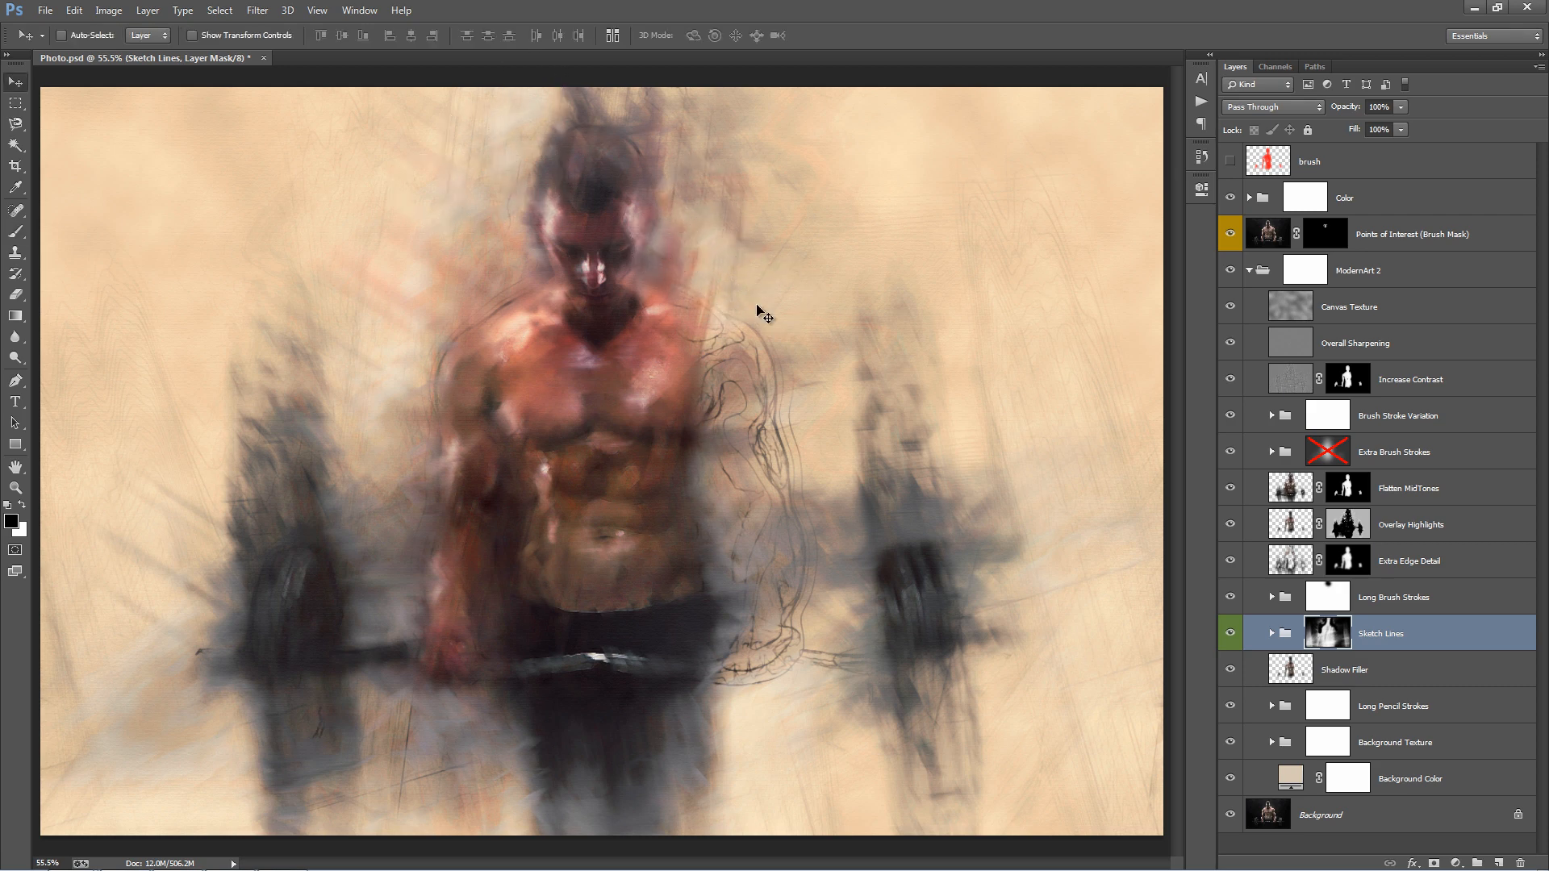
{"action": "left_click", "coordinate": [1273, 633]}
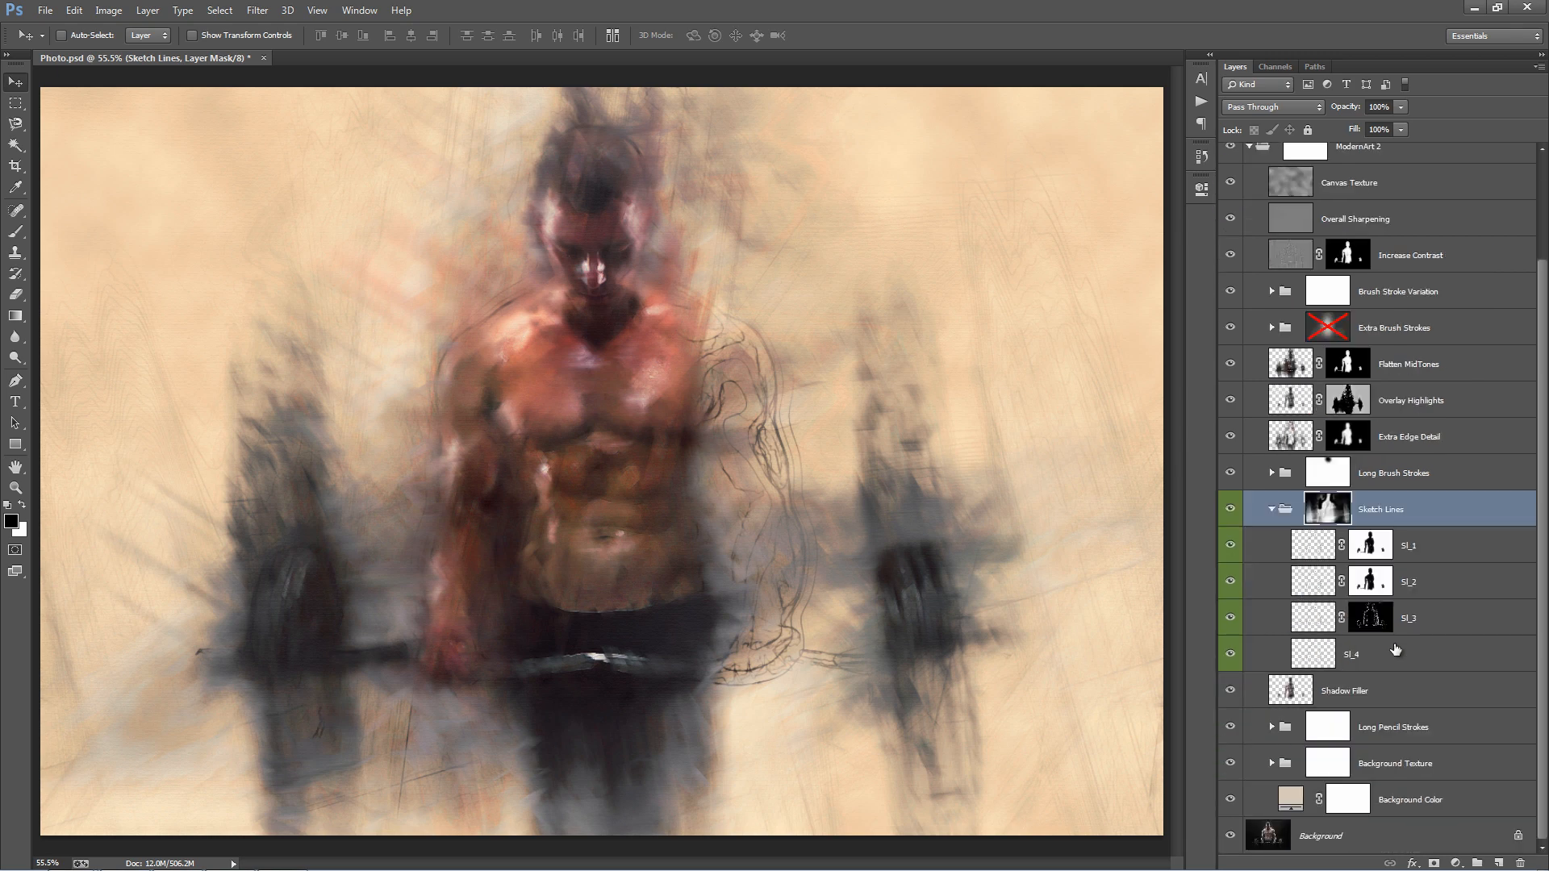
{"action": "left_click", "coordinate": [1354, 652]}
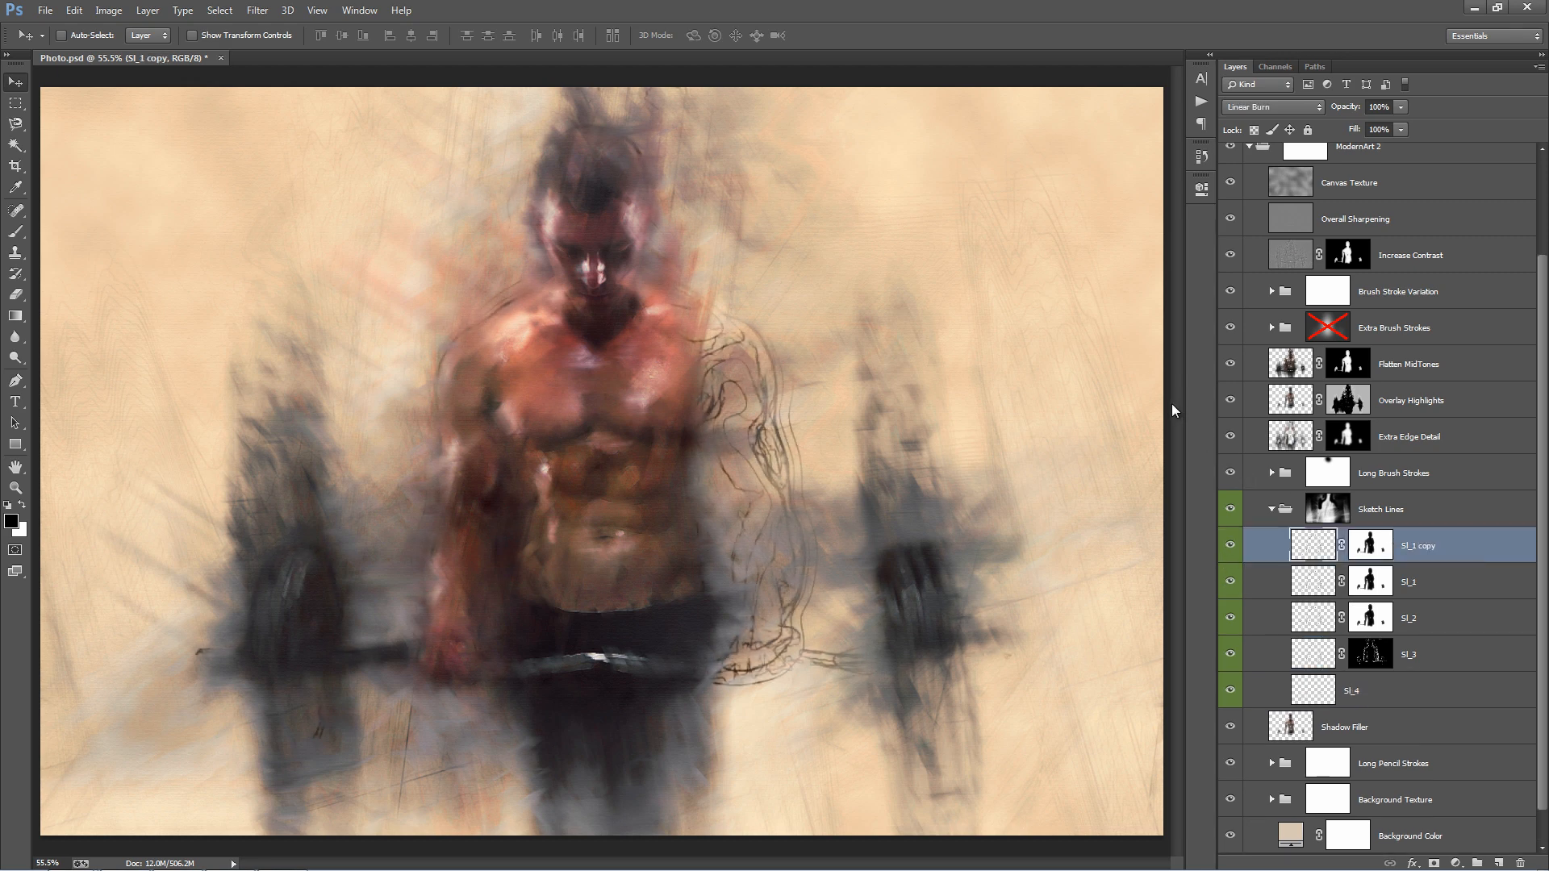
{"action": "key", "text": "ctrl+j"}
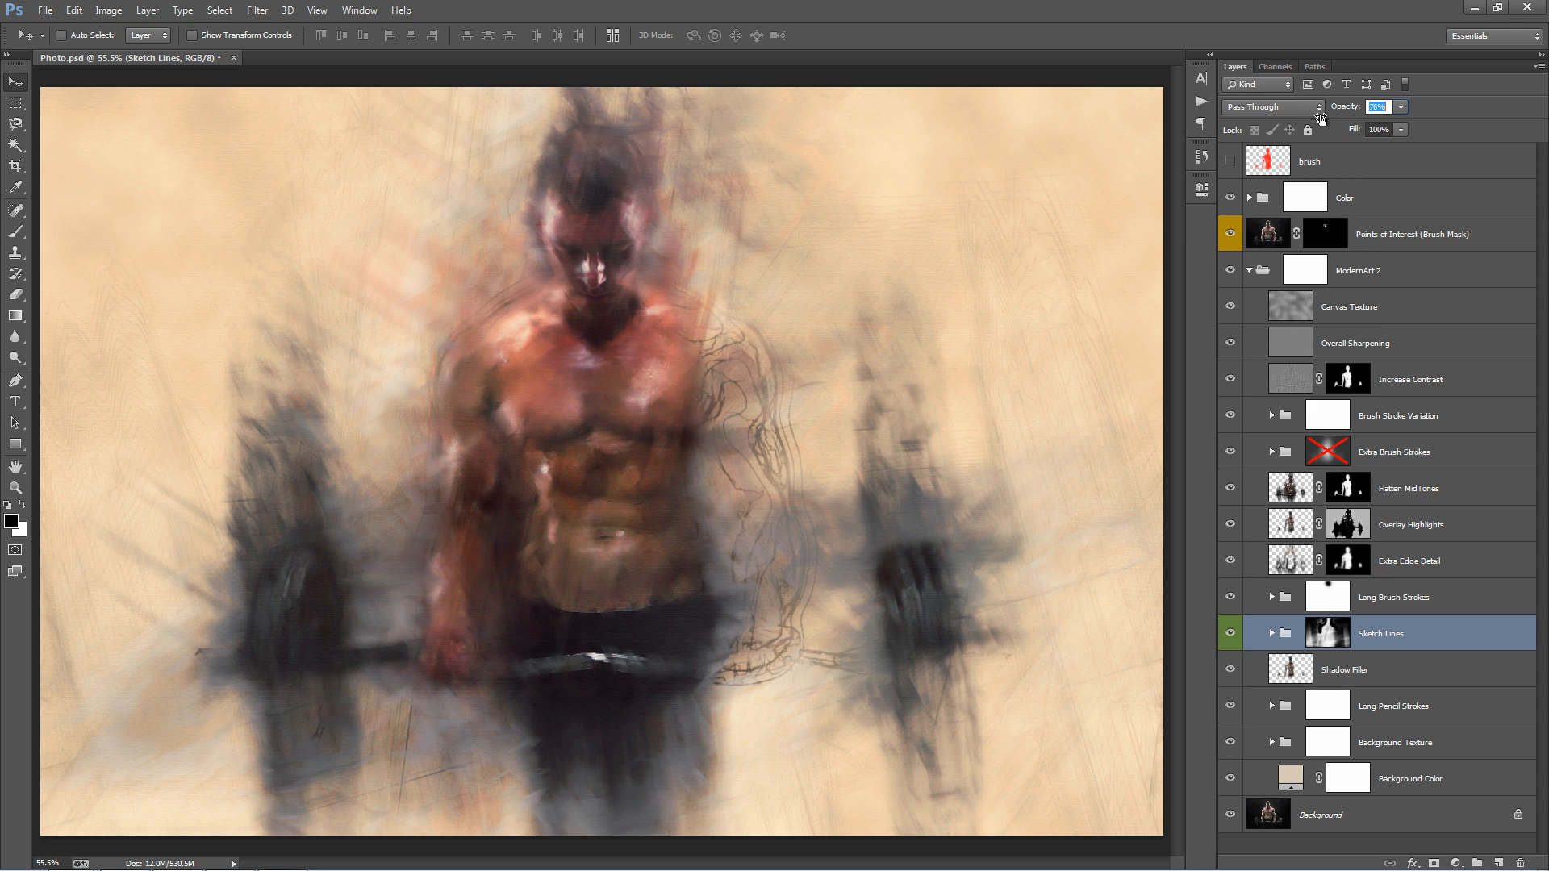
{"action": "left_click", "coordinate": [1343, 669]}
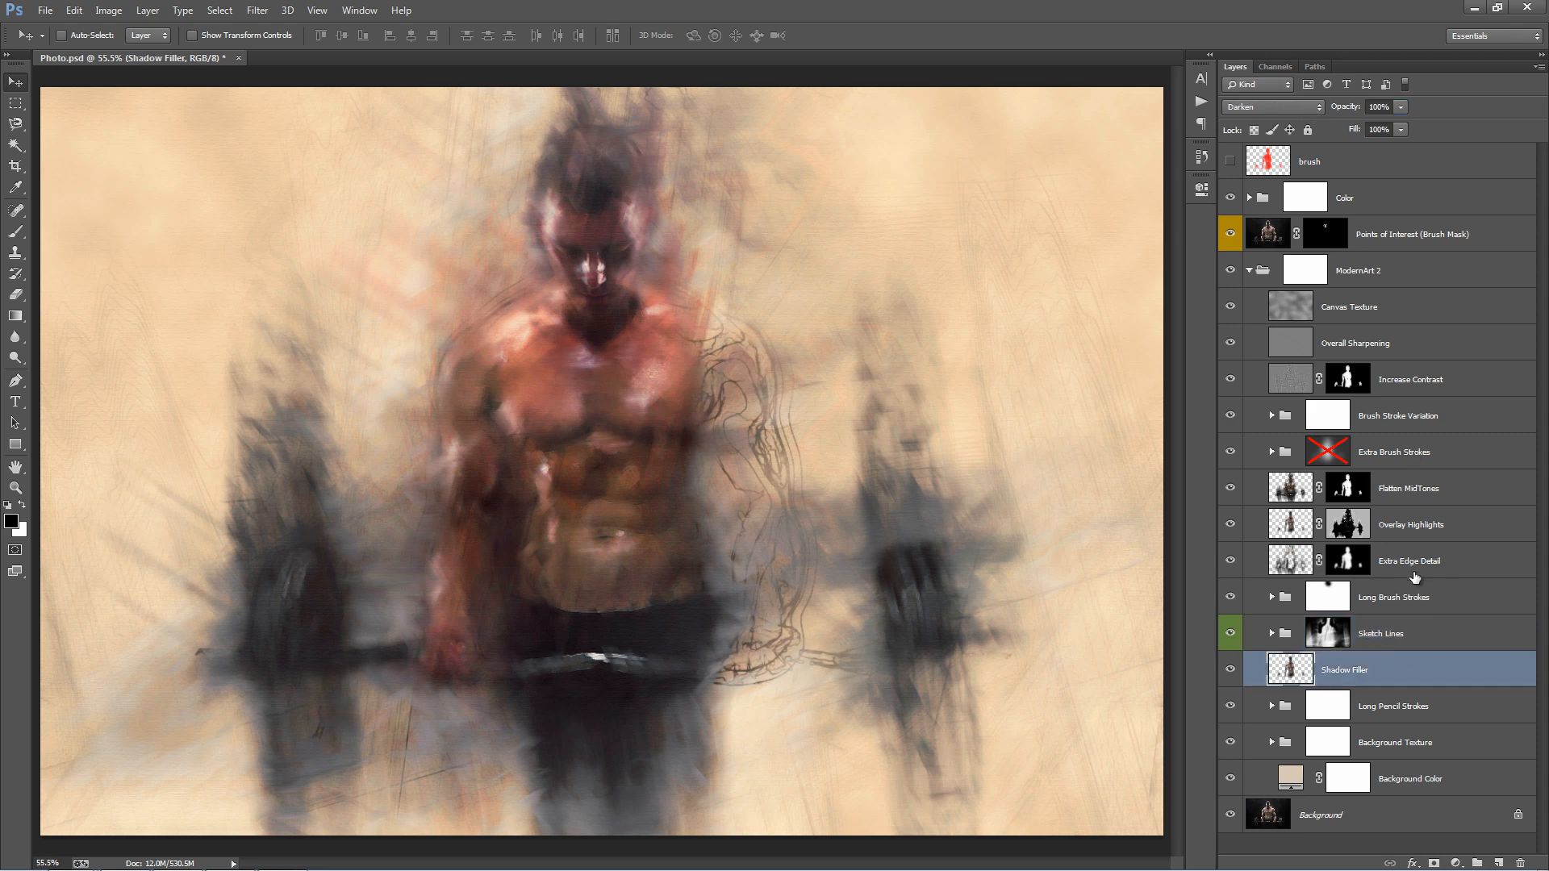
{"action": "left_click", "coordinate": [1231, 671]}
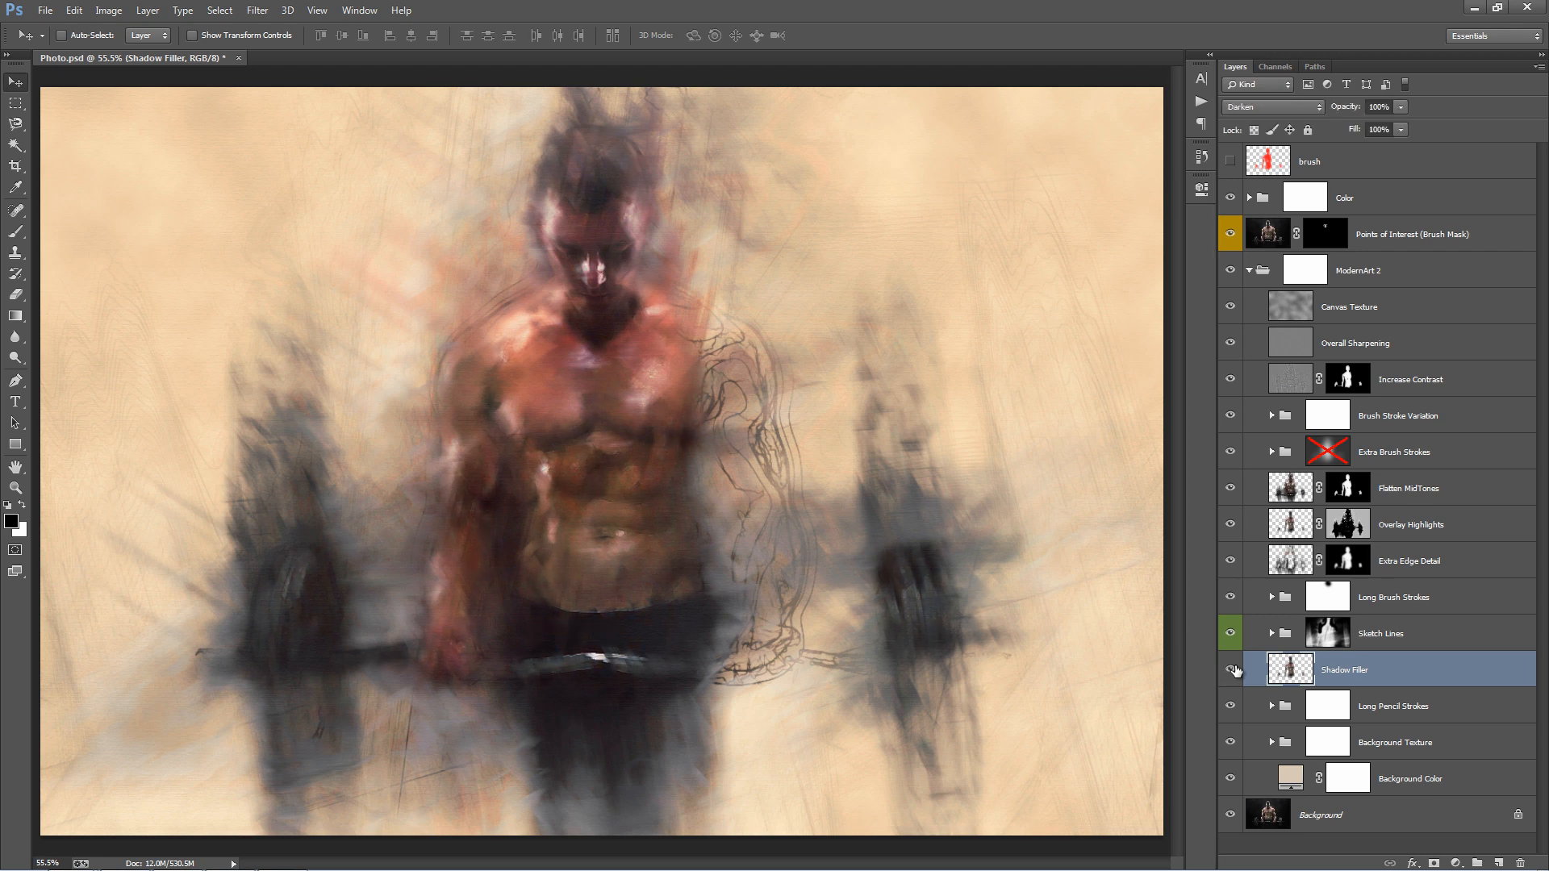
{"action": "left_click", "coordinate": [1229, 671]}
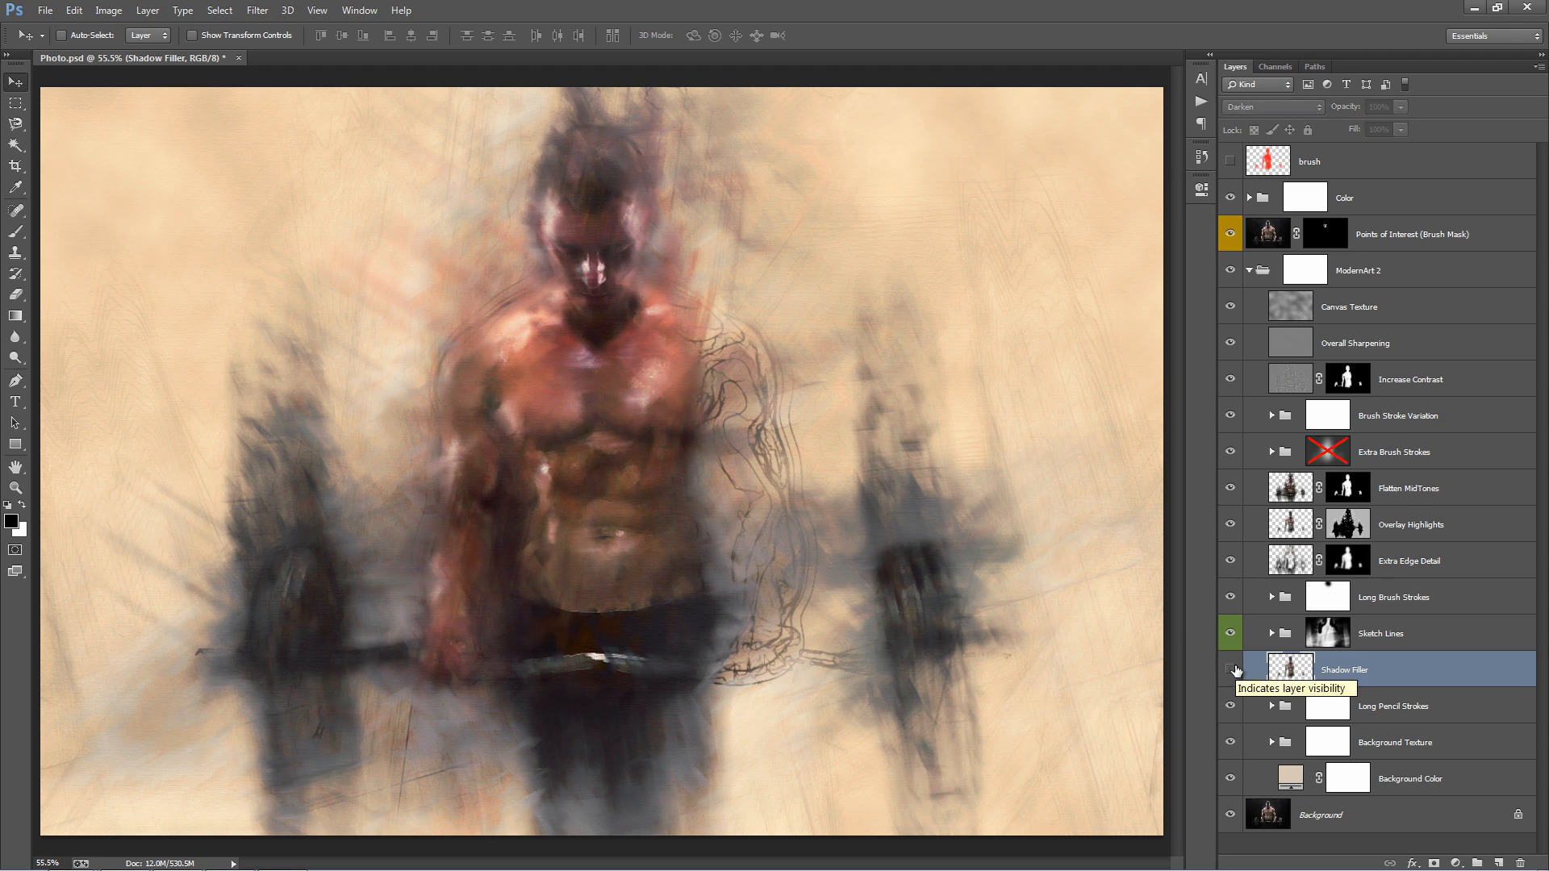
{"action": "left_click", "coordinate": [1229, 673]}
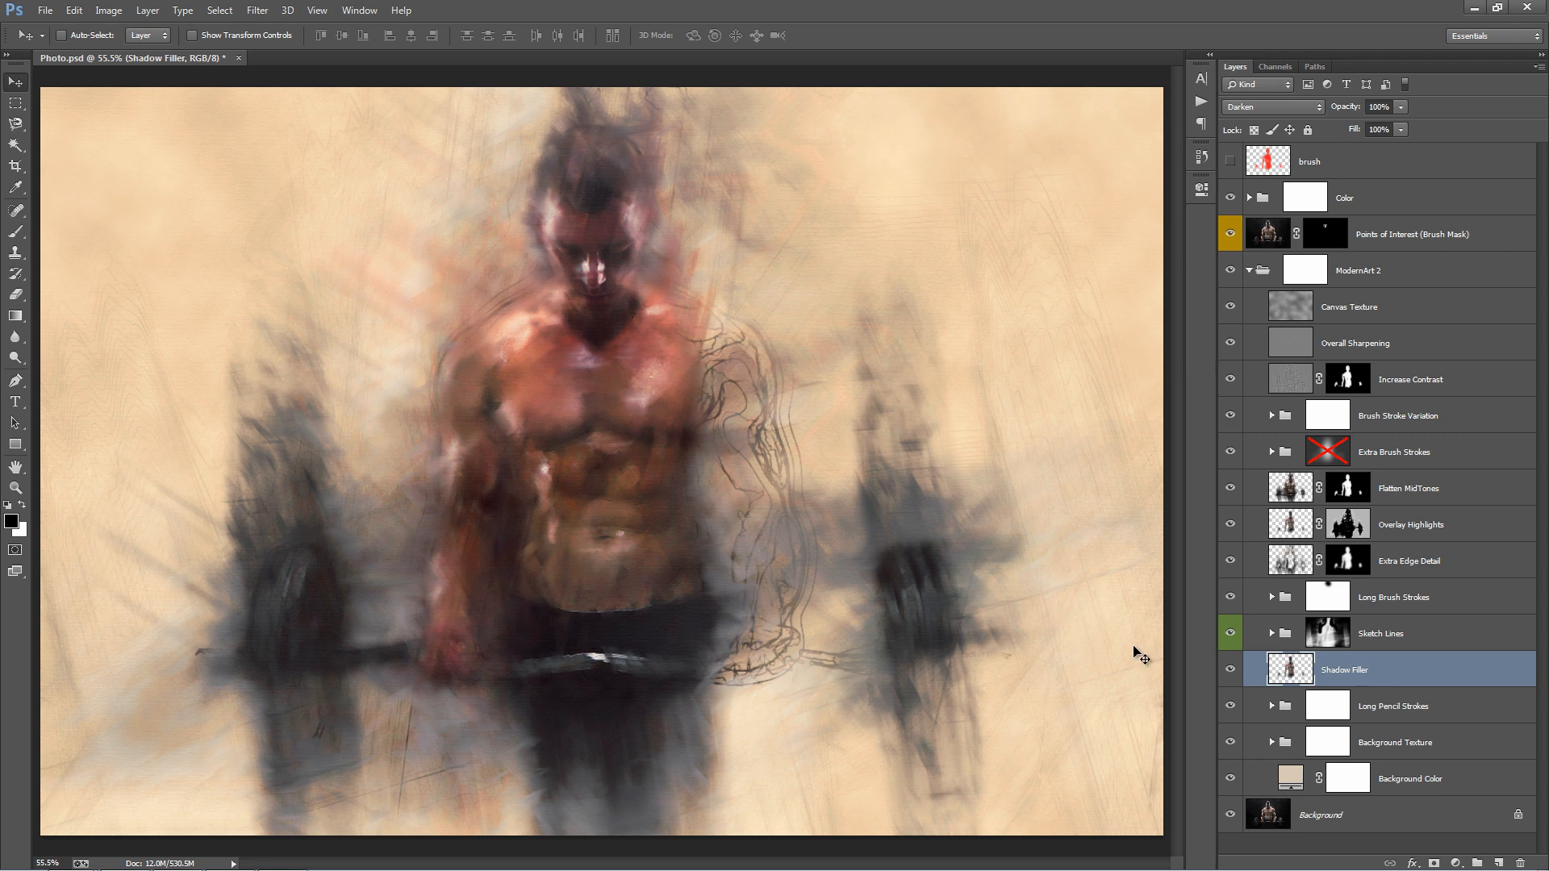
{"action": "left_click", "coordinate": [1393, 705]}
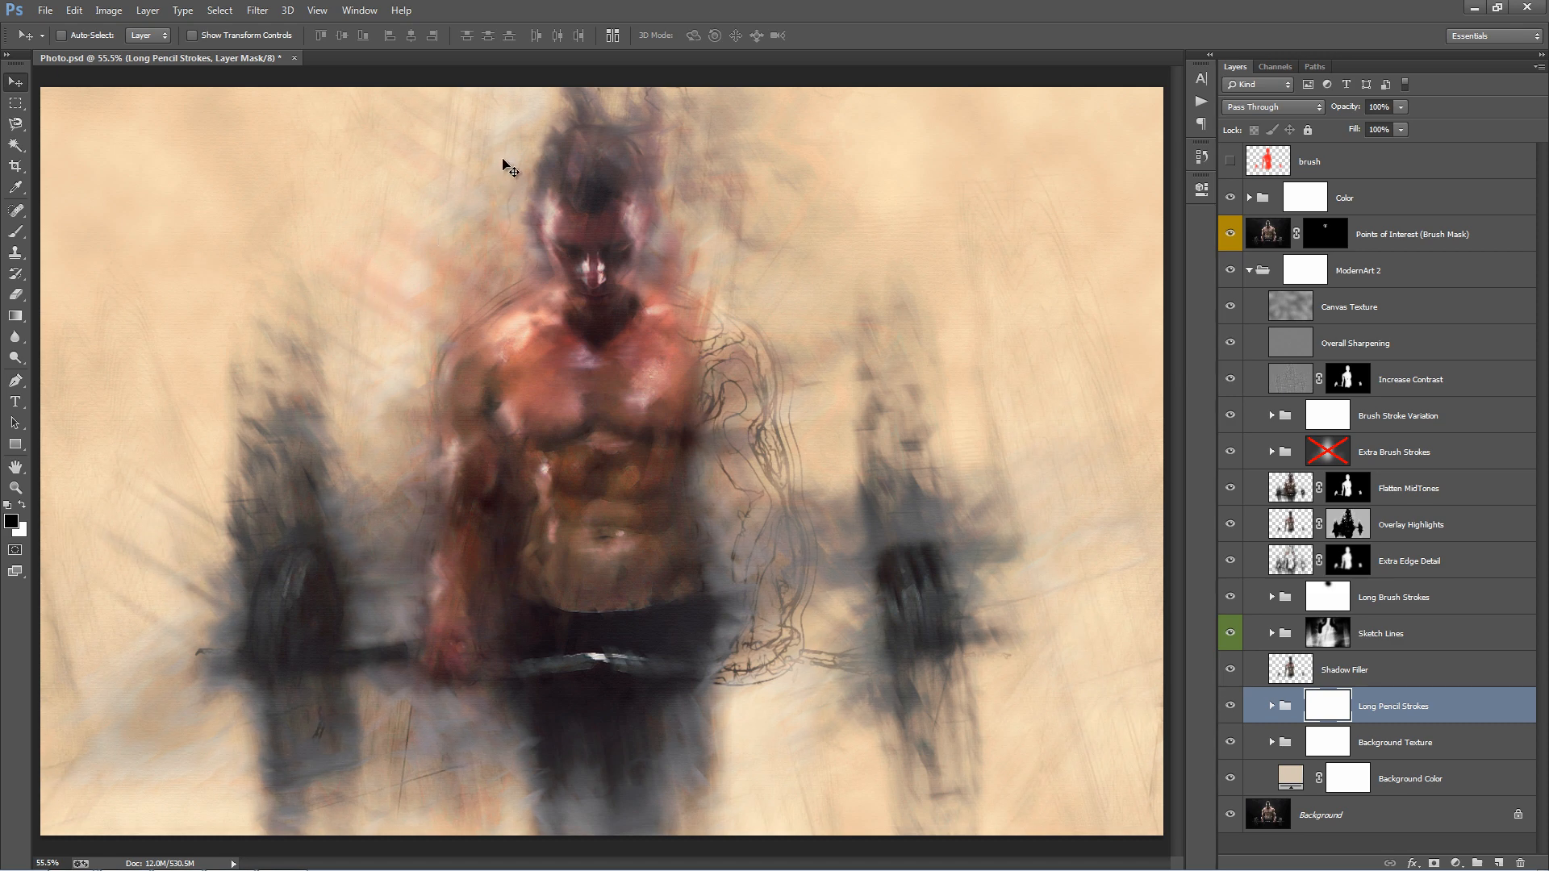
{"action": "left_click", "coordinate": [1232, 707]}
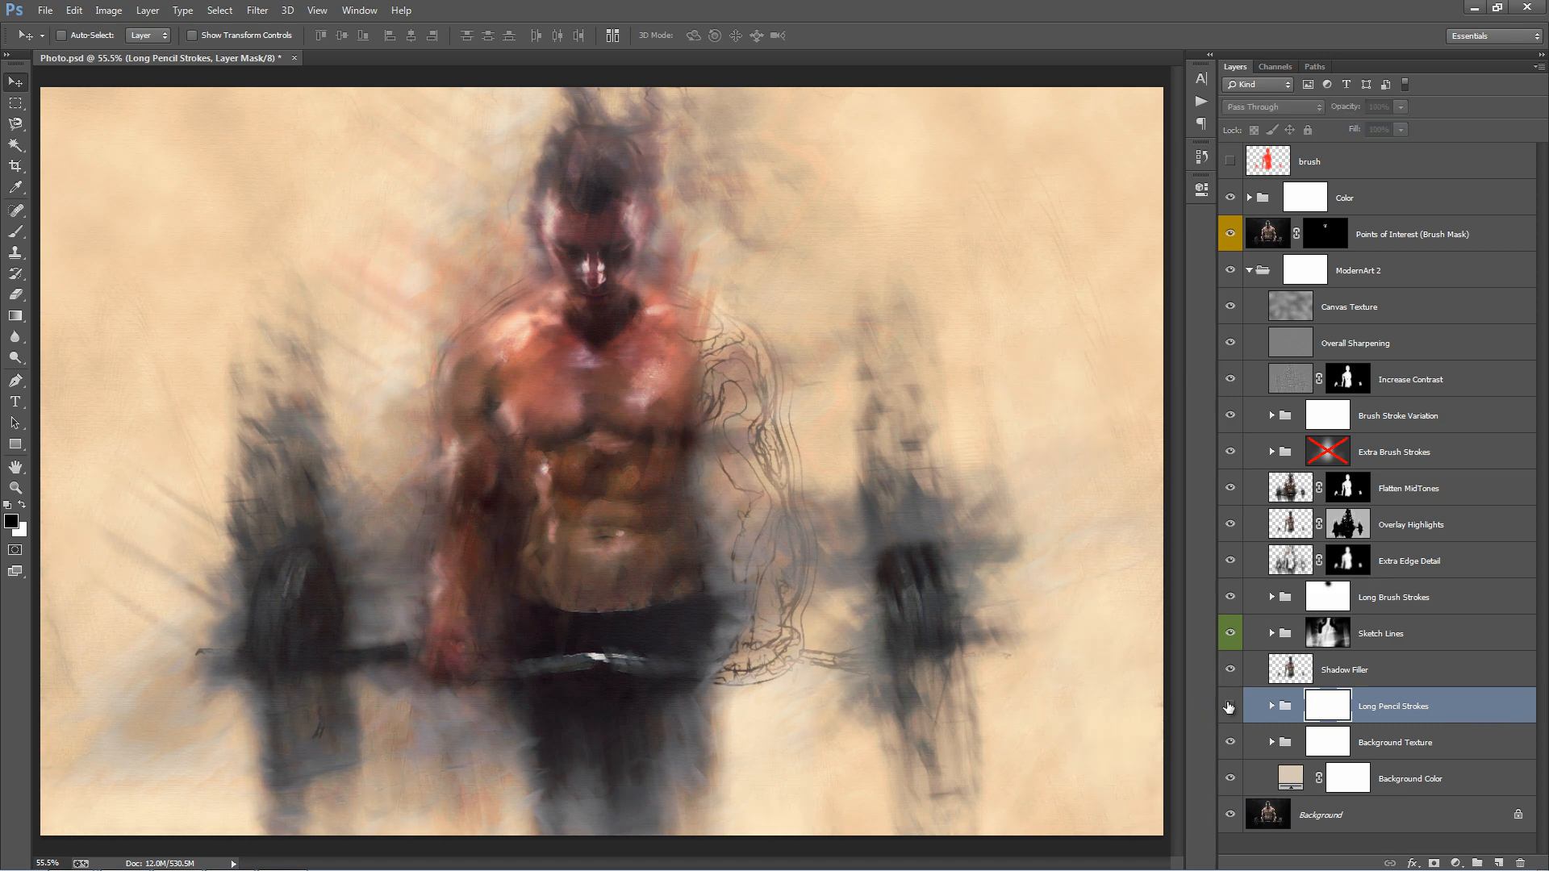
{"action": "left_click", "coordinate": [1230, 708]}
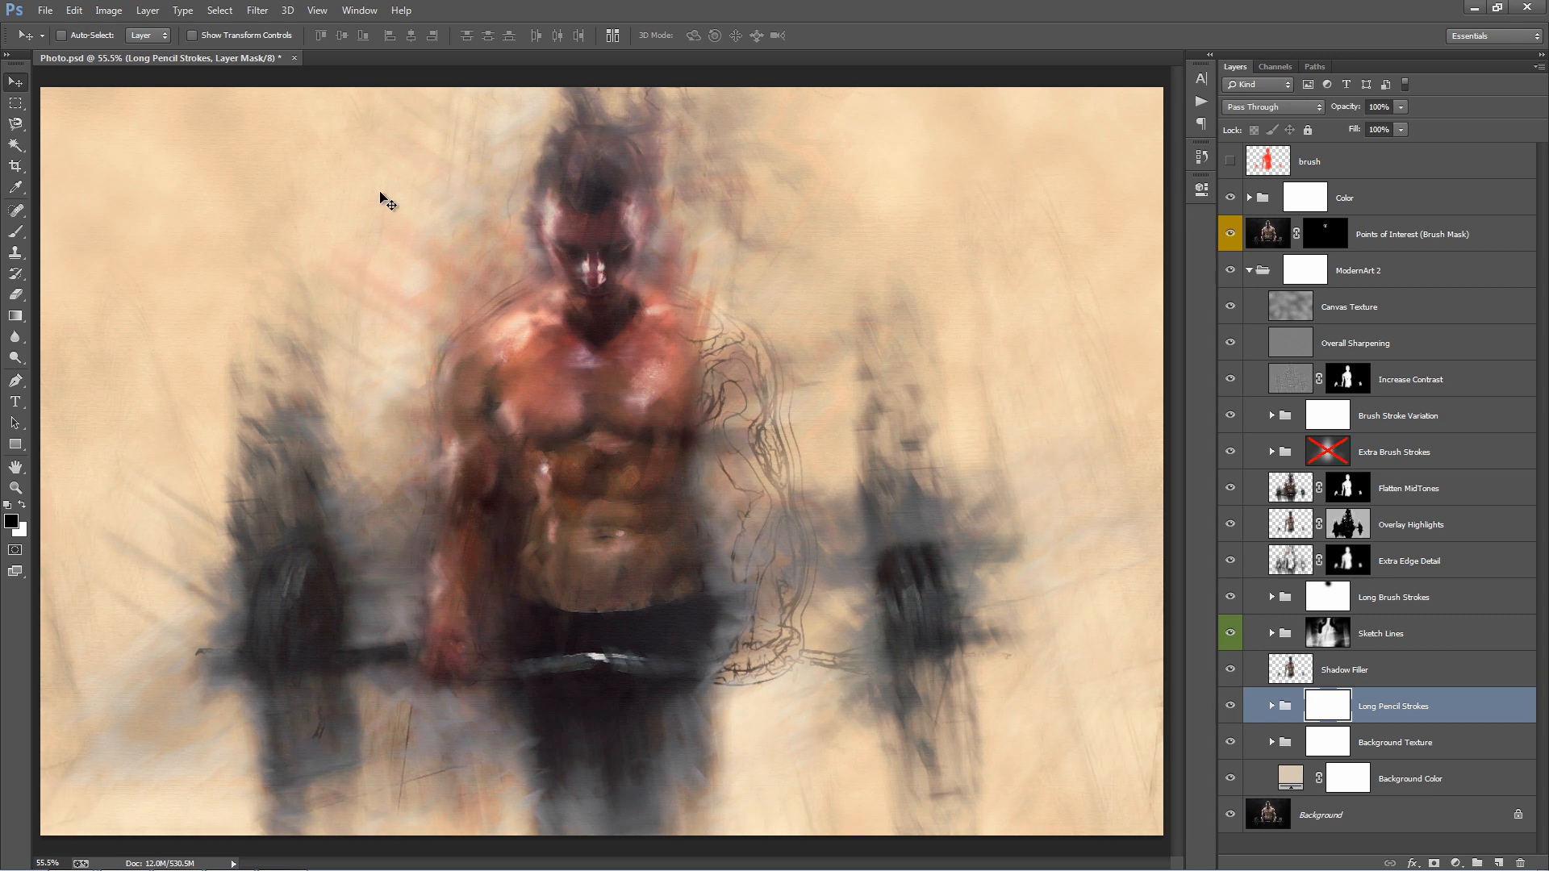
{"action": "mouse_move", "coordinate": [1319, 703]}
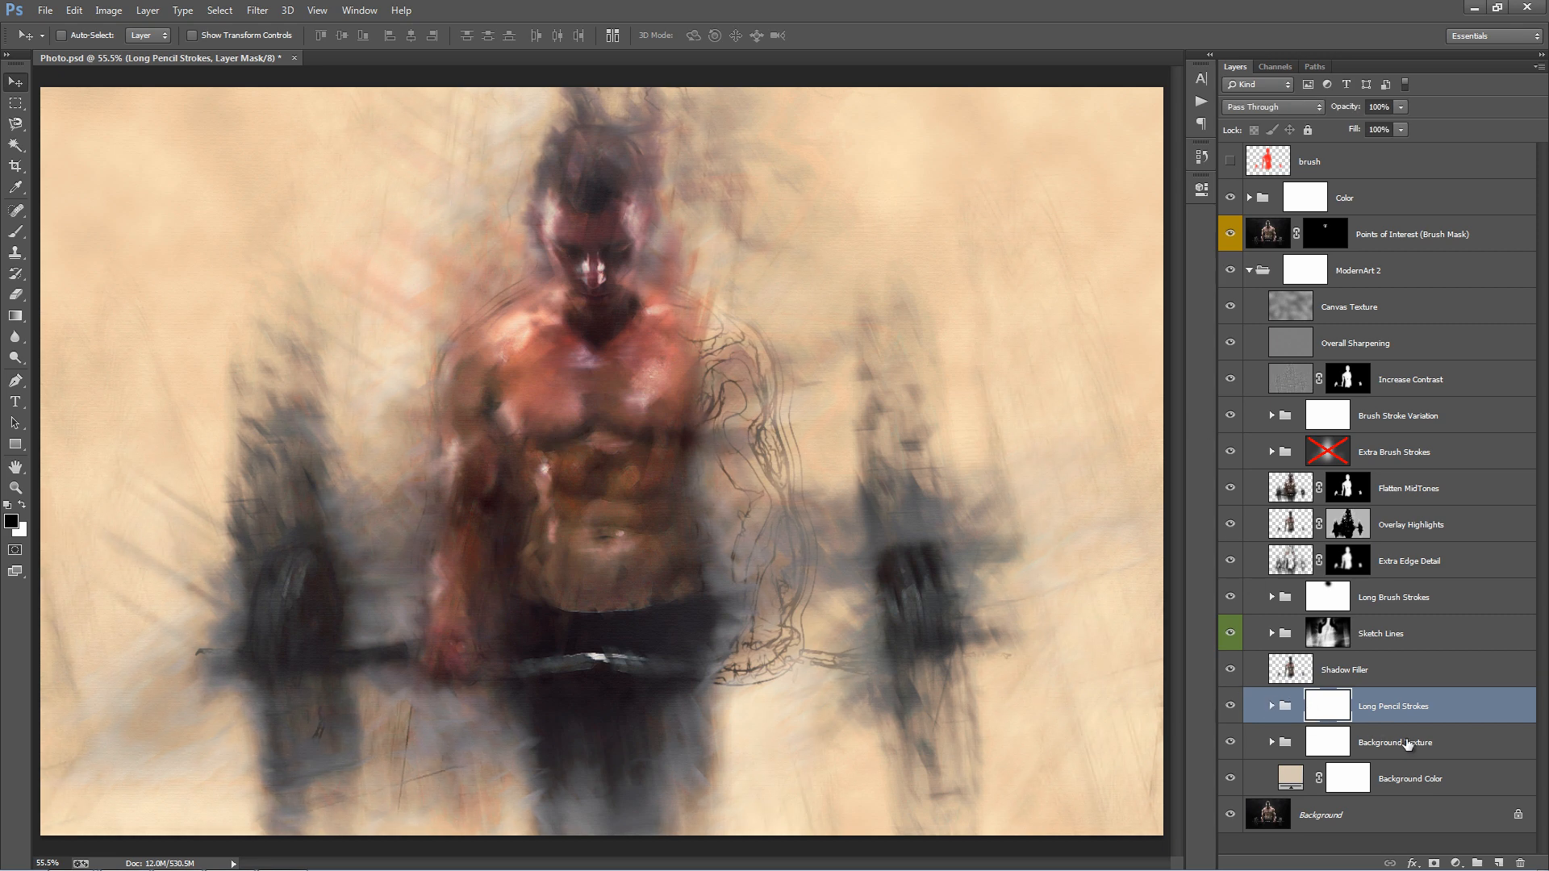
{"action": "left_click", "coordinate": [1394, 742]}
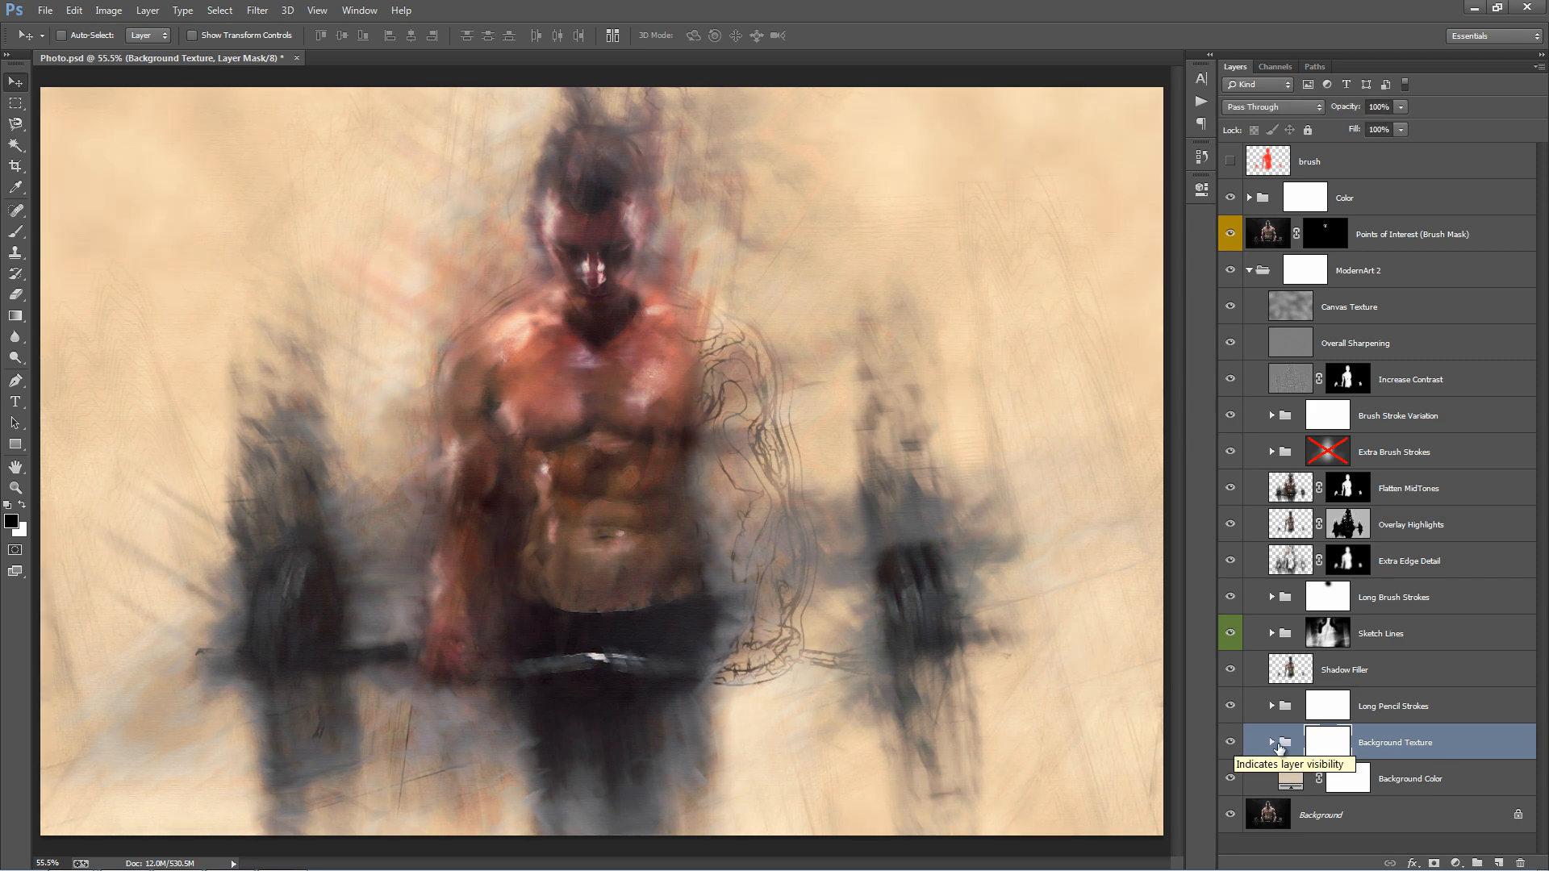
{"action": "left_click", "coordinate": [1273, 742]}
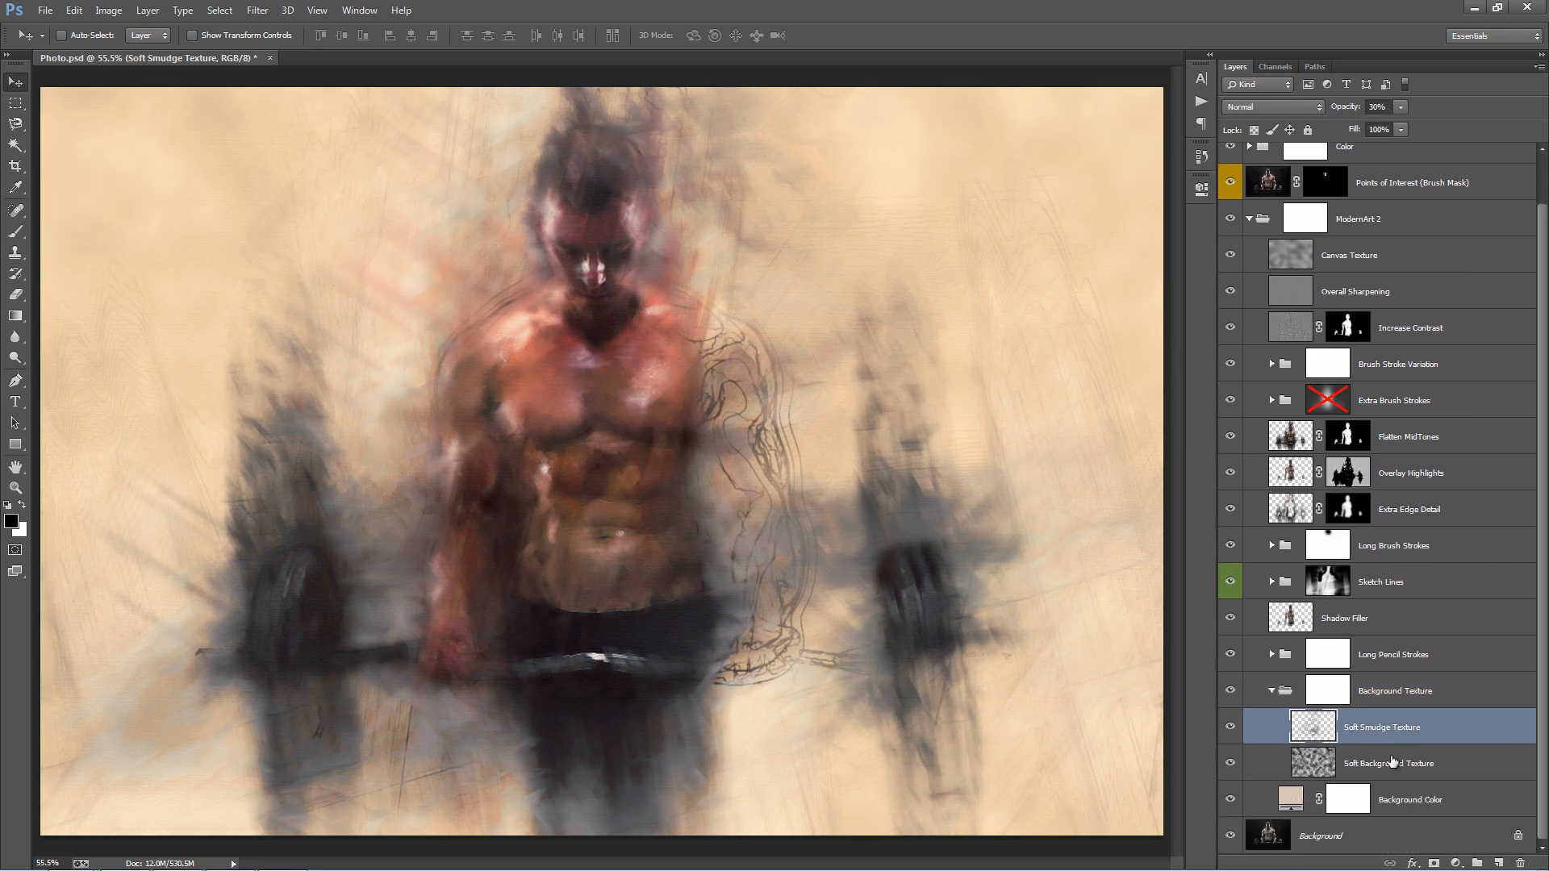
{"action": "left_click", "coordinate": [1388, 762]}
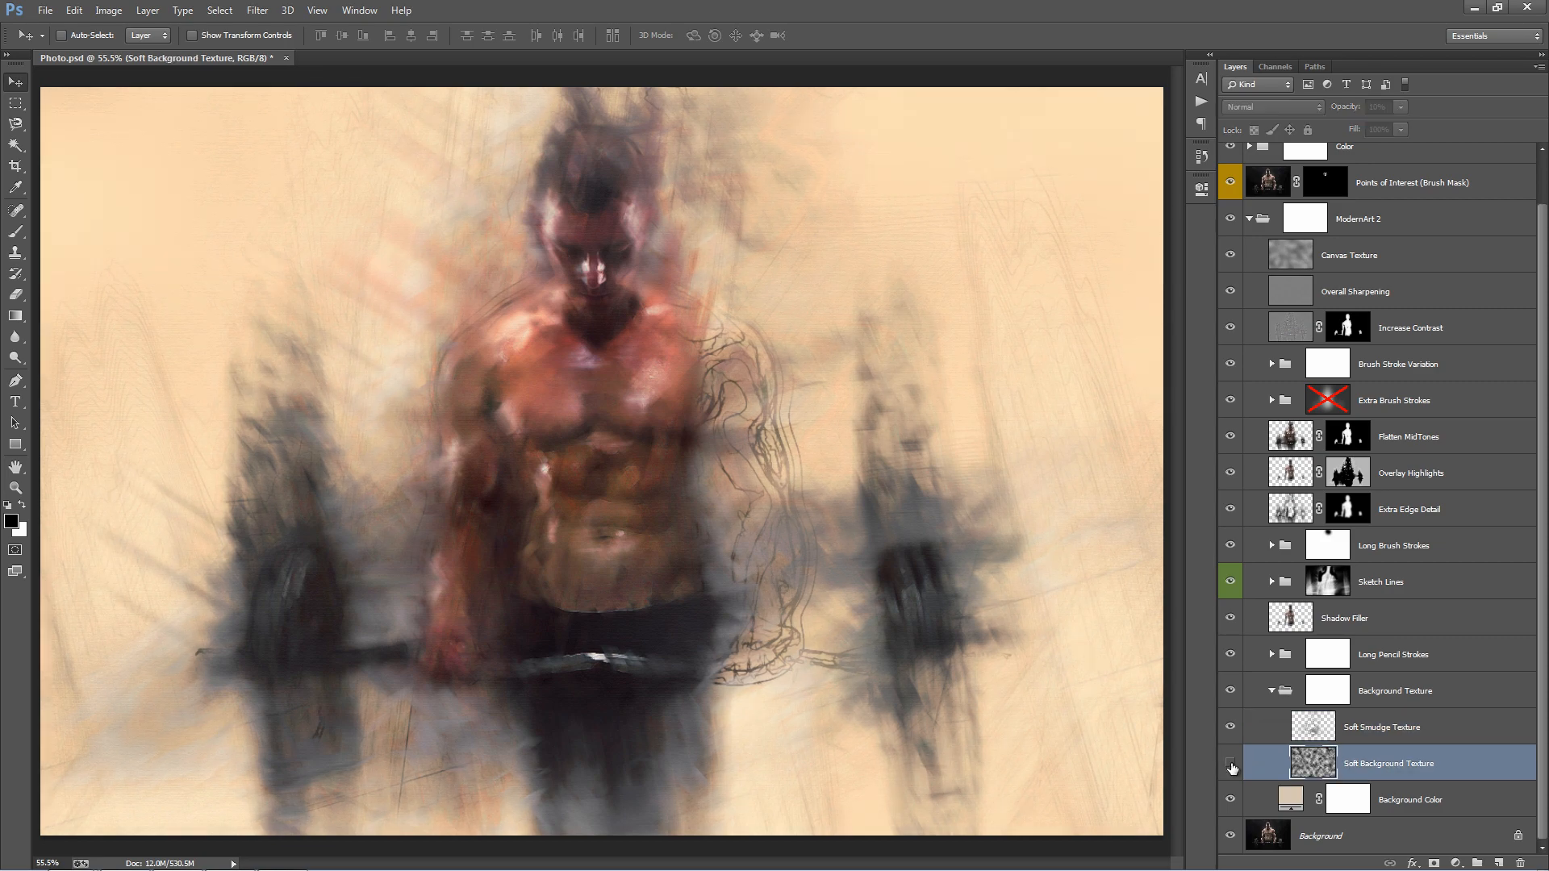
{"action": "left_click", "coordinate": [1231, 730]}
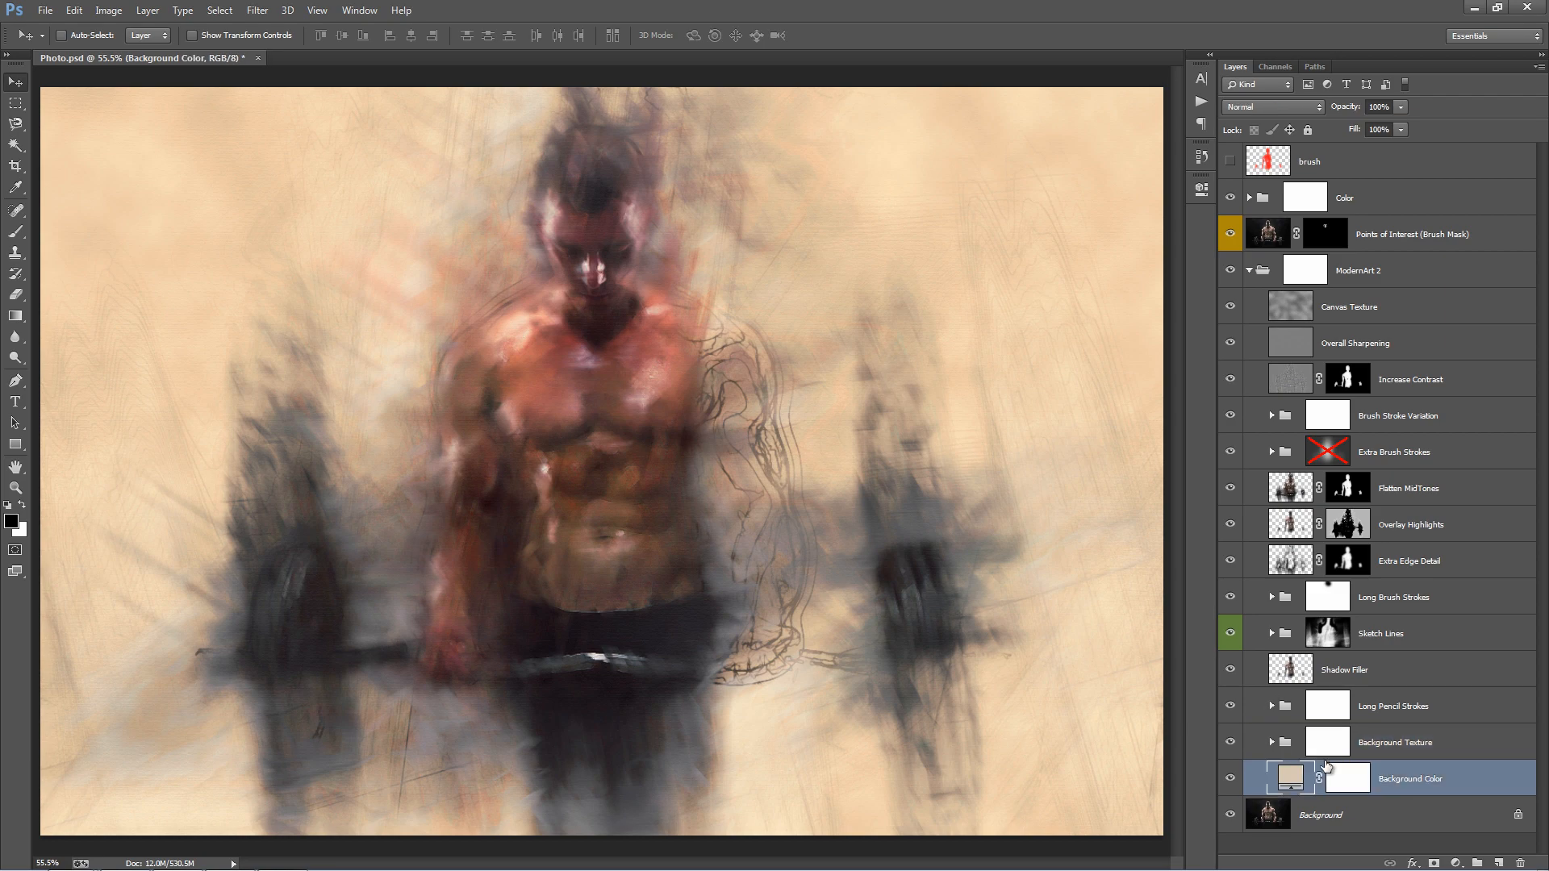
Preview light tan and dark brown for the Background Color fill, applying dark brown.
{"action": "double_click", "coordinate": [1289, 778]}
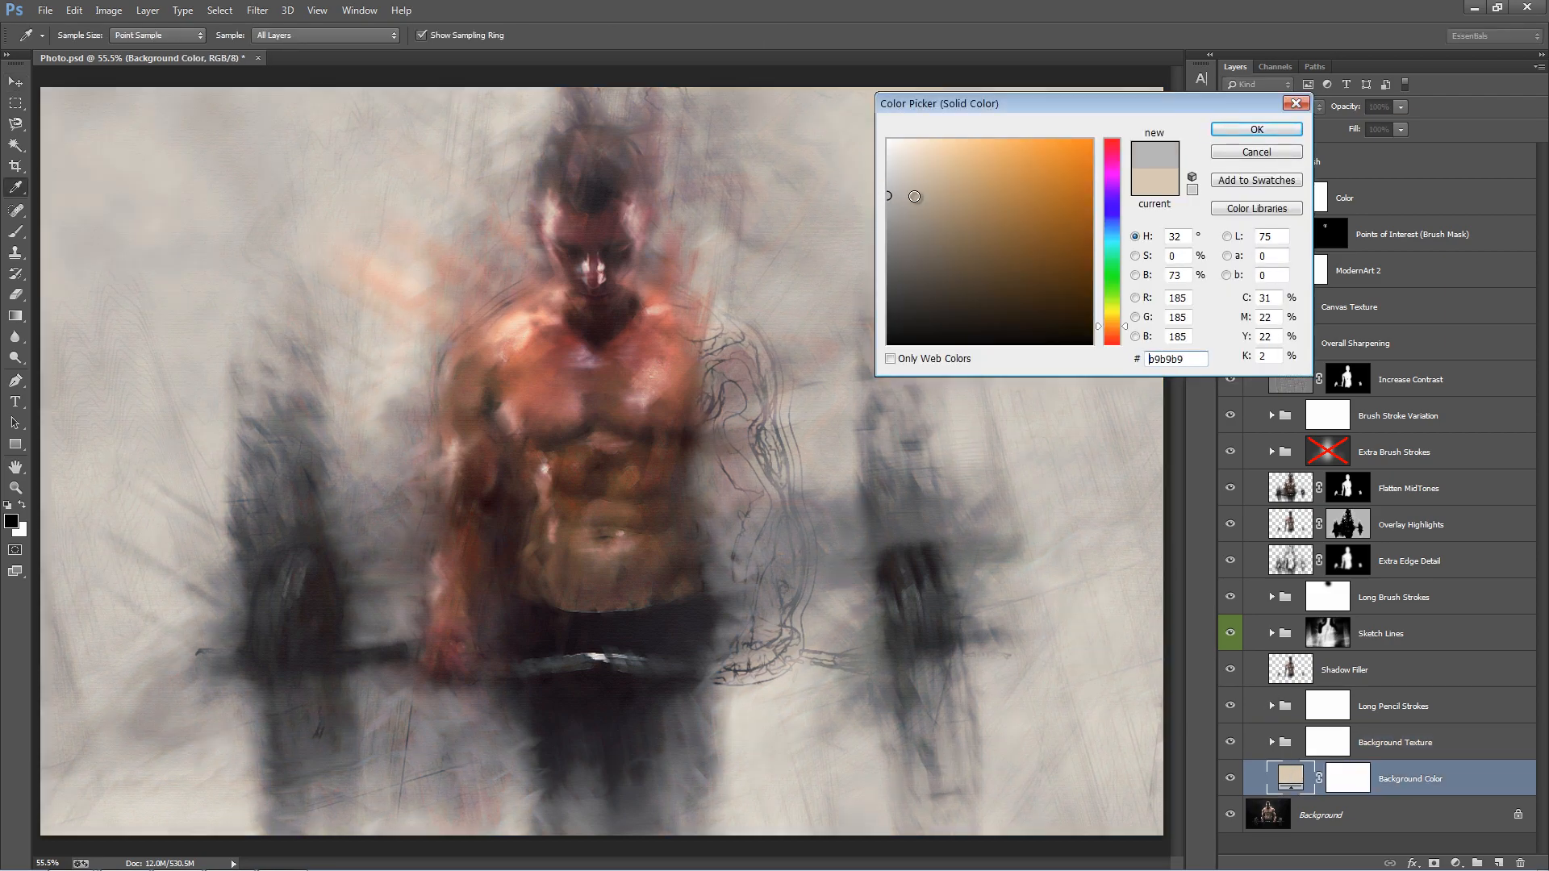
{"action": "left_click", "coordinate": [920, 194]}
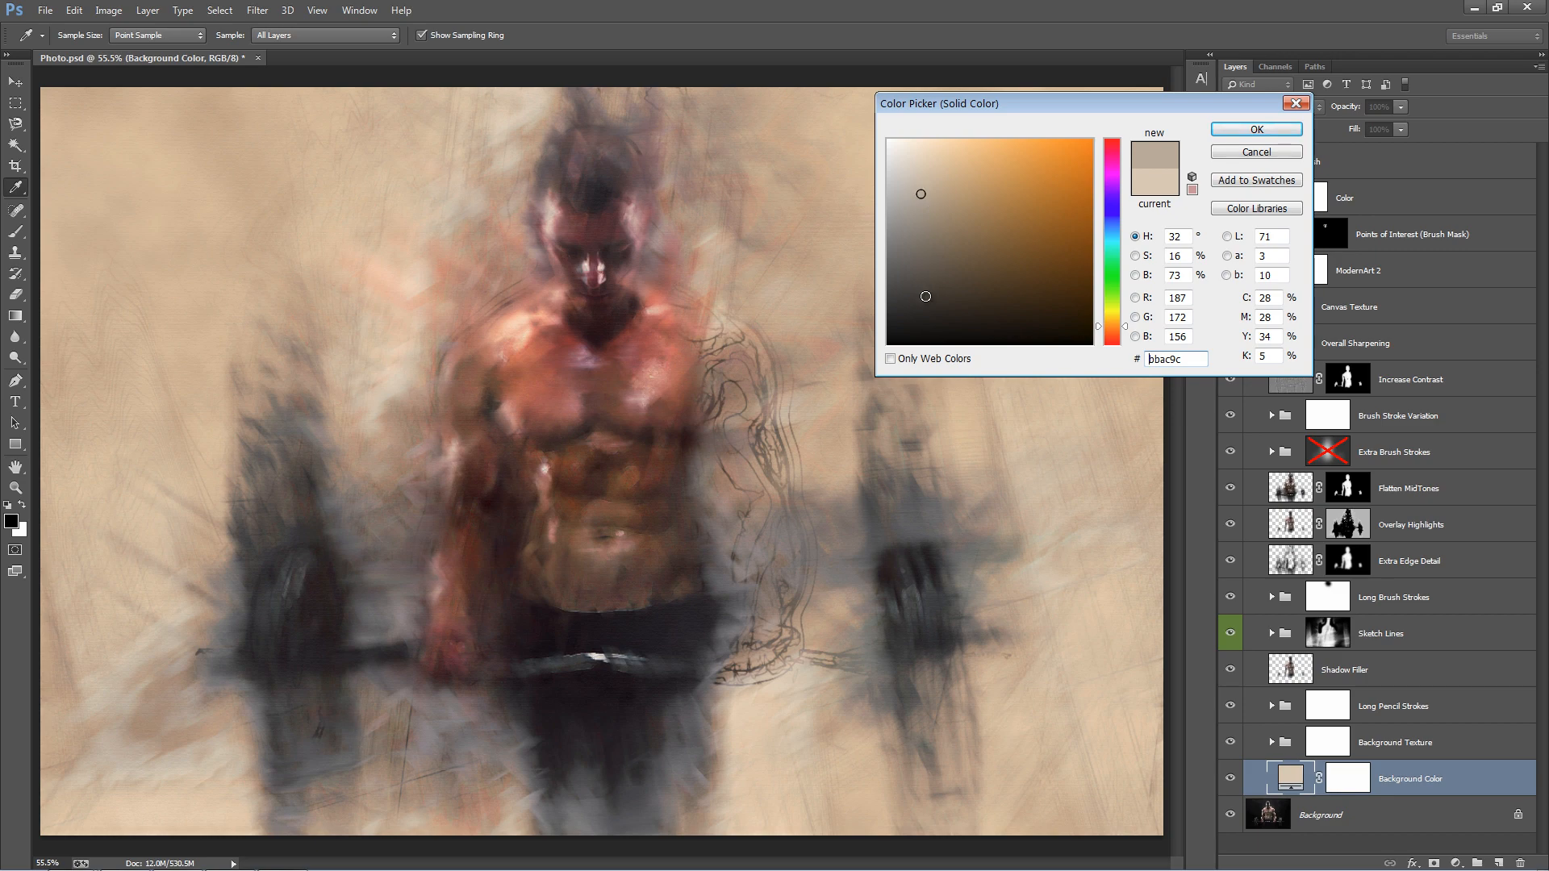
{"action": "left_click", "coordinate": [936, 308]}
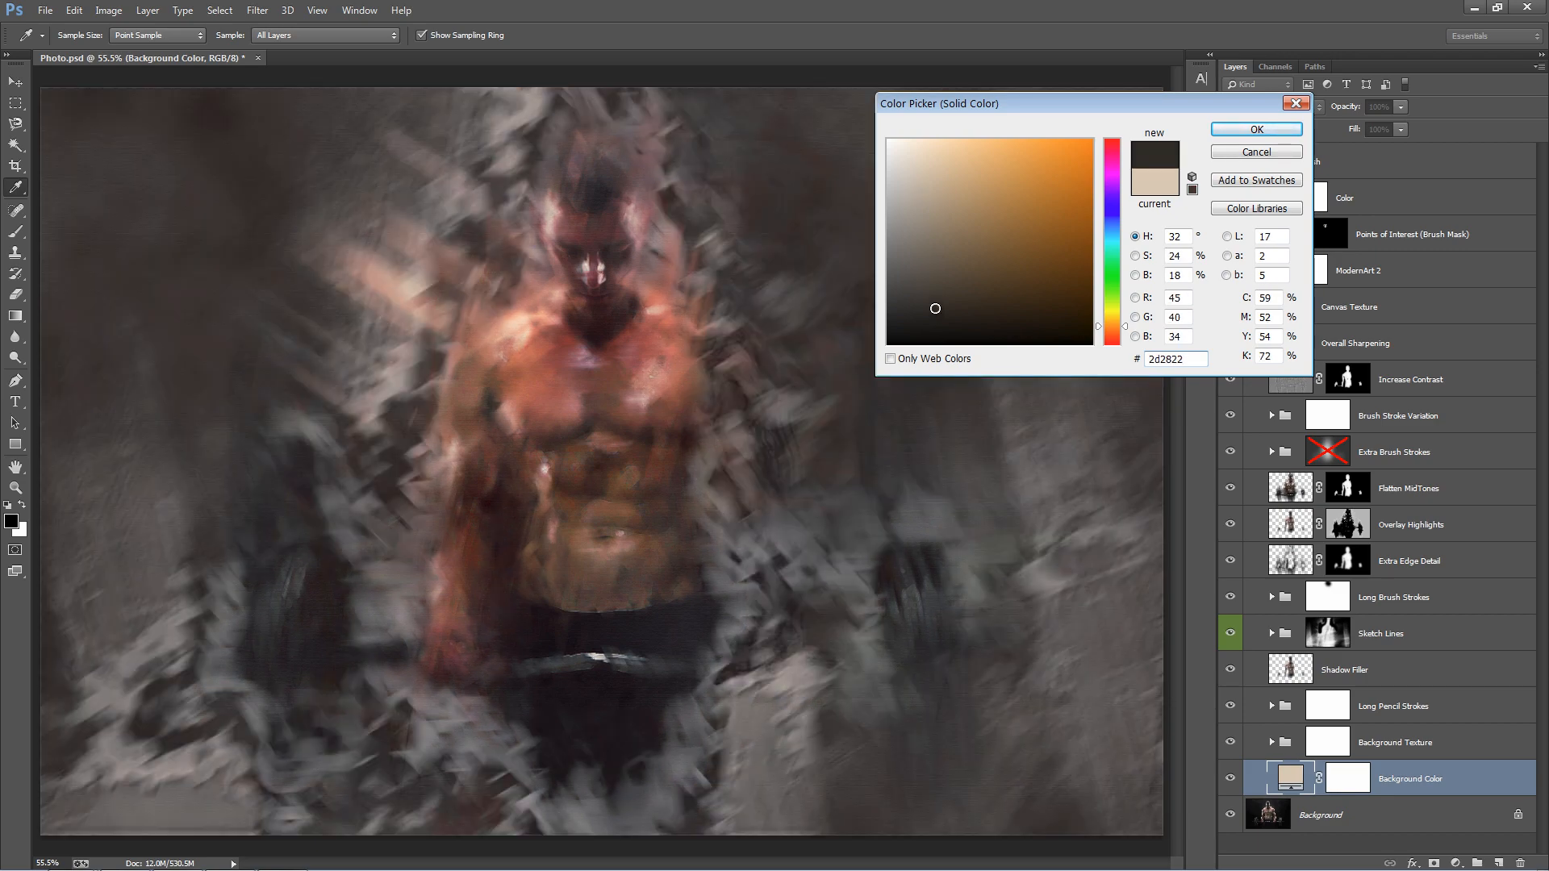
{"action": "left_click", "coordinate": [1254, 128]}
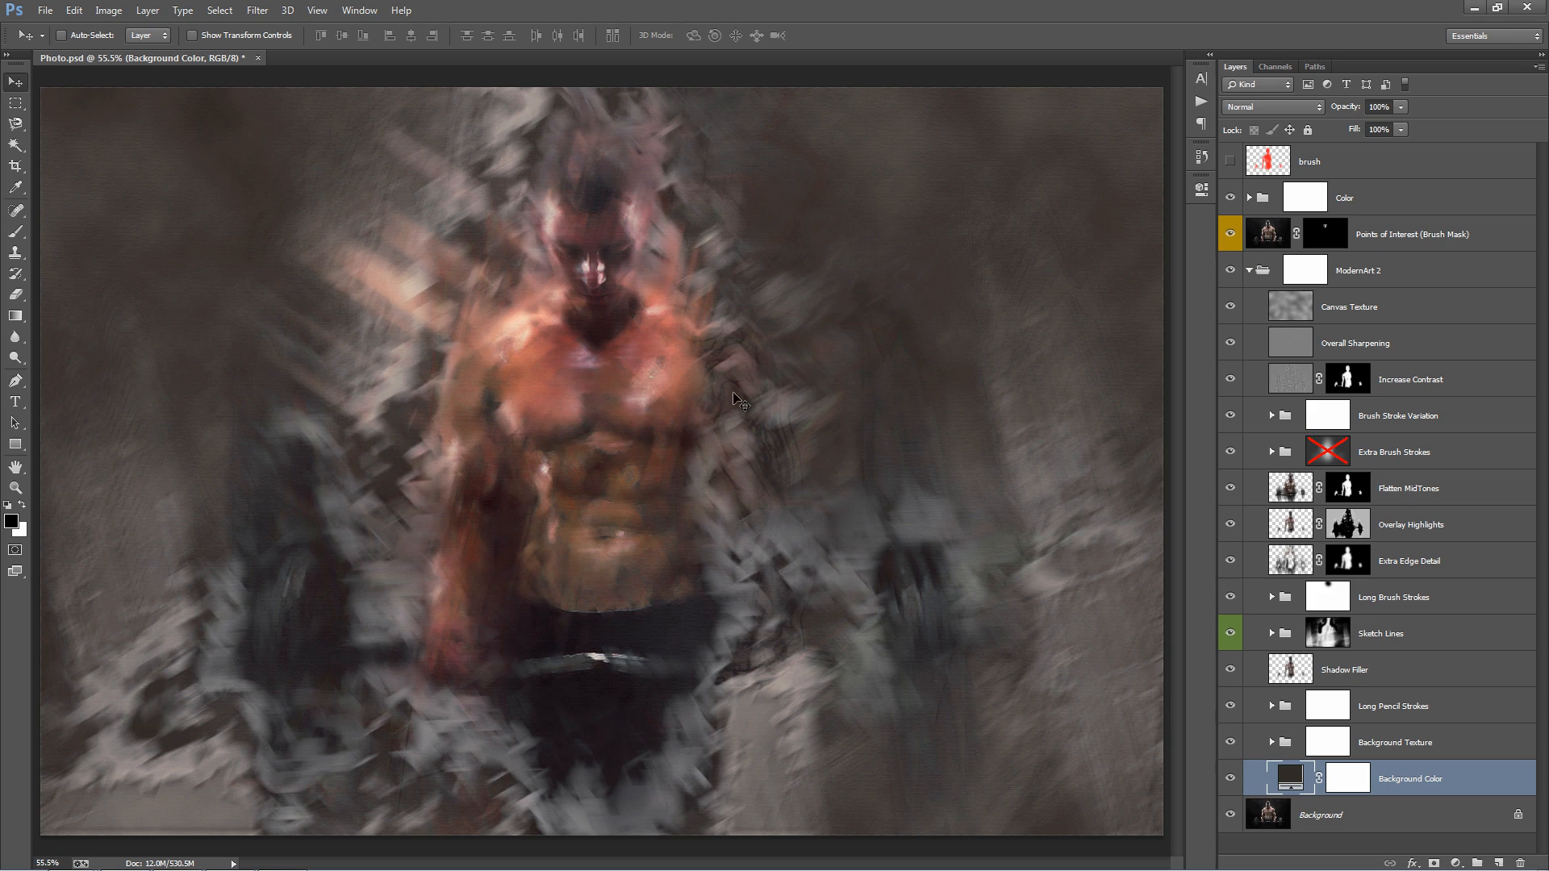
{"action": "mouse_move", "coordinate": [657, 445]}
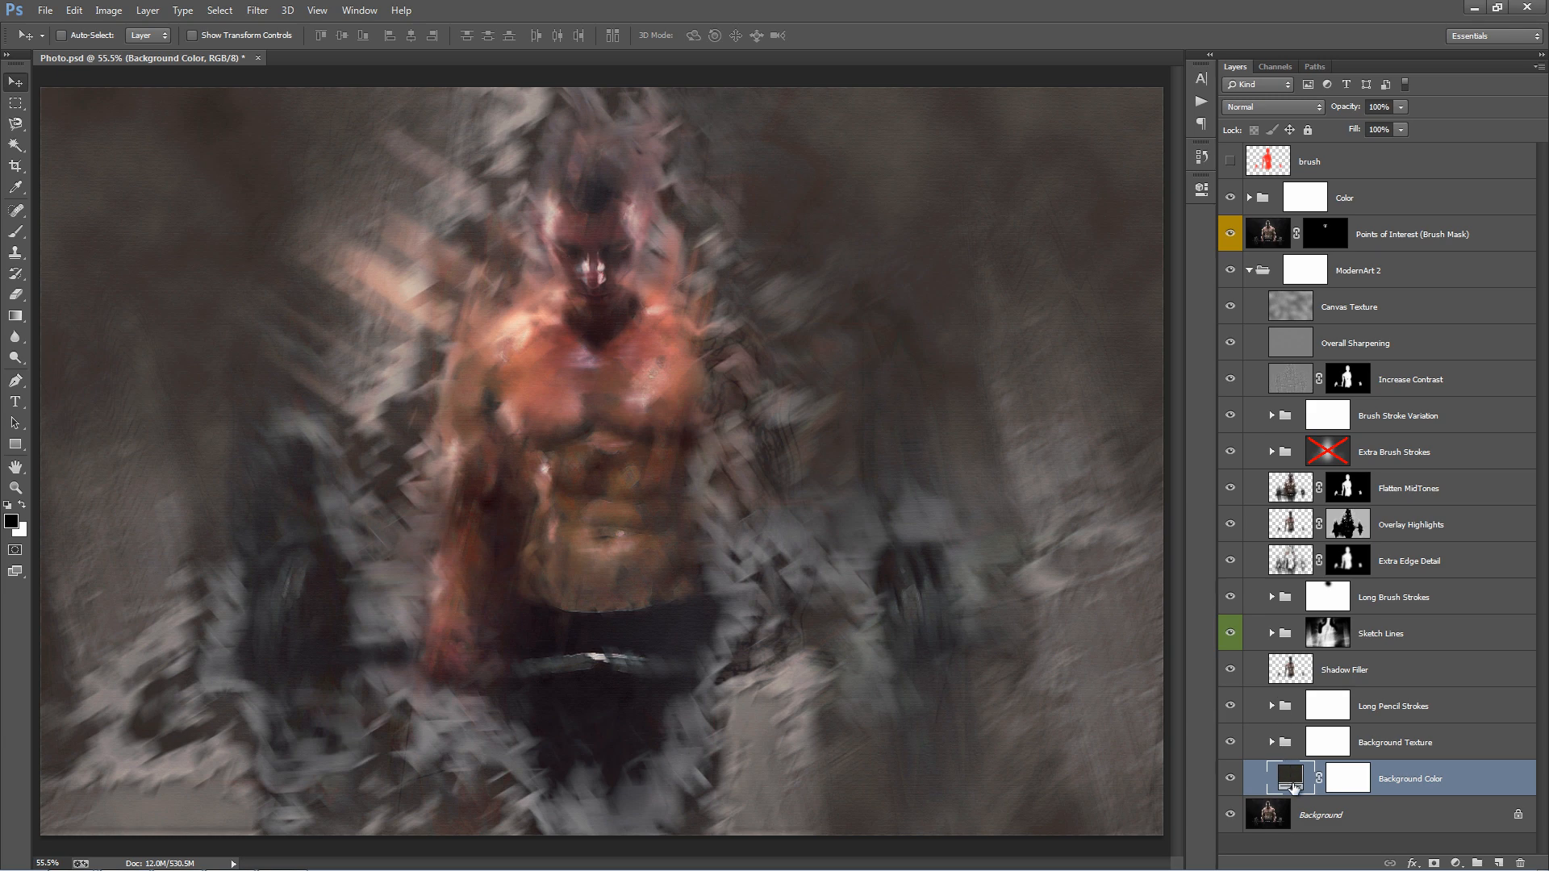
Reopen the Background Color fill, preview a muted tan, then apply dark brown #423a32.
{"action": "double_click", "coordinate": [1288, 778]}
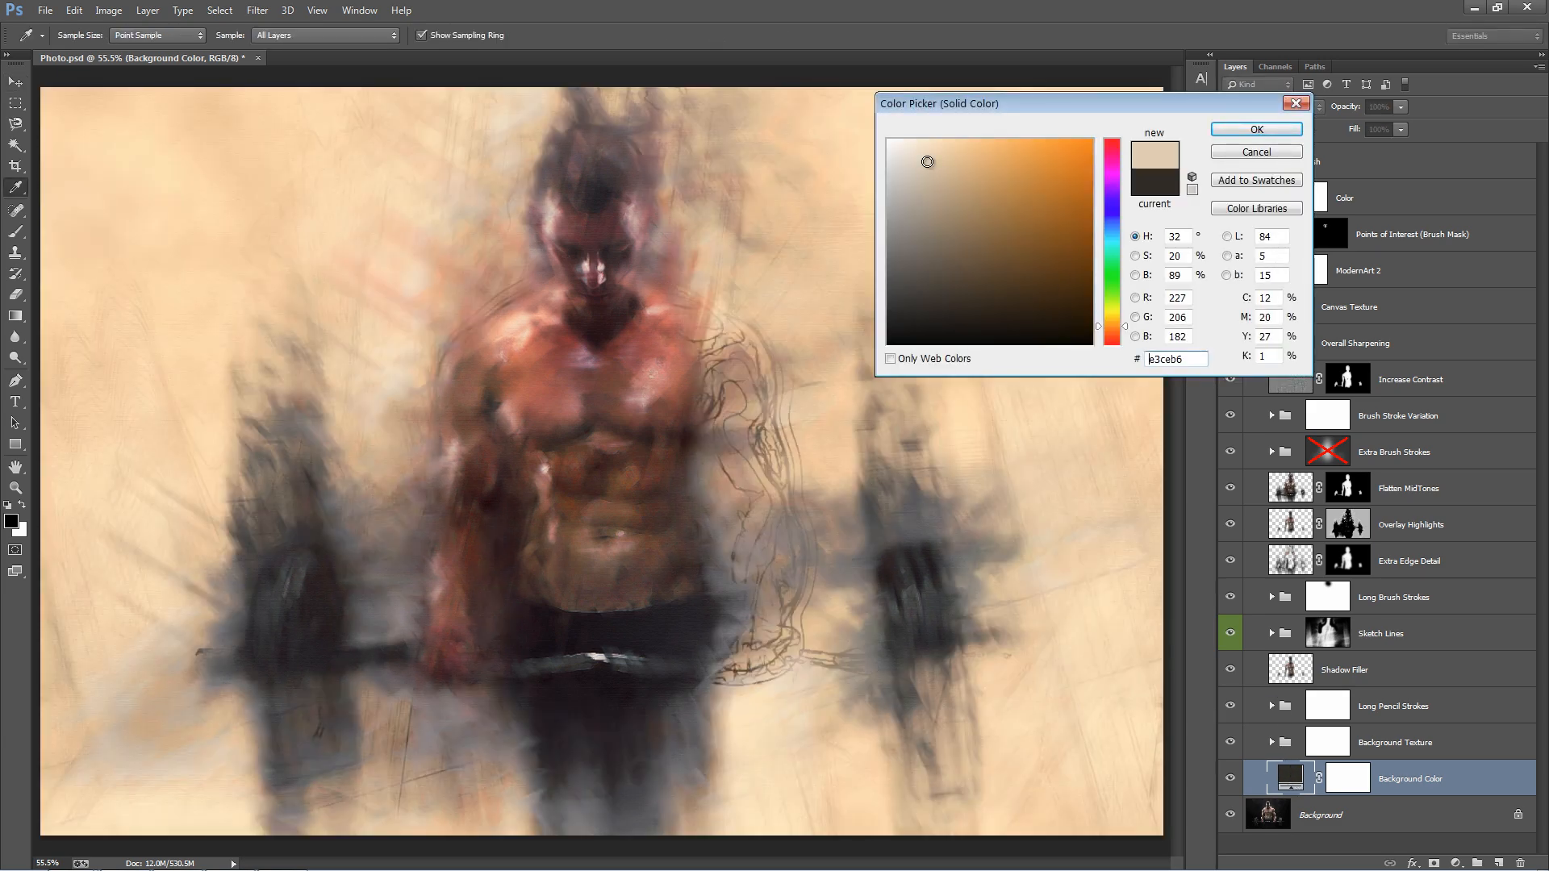
{"action": "left_click", "coordinate": [928, 185]}
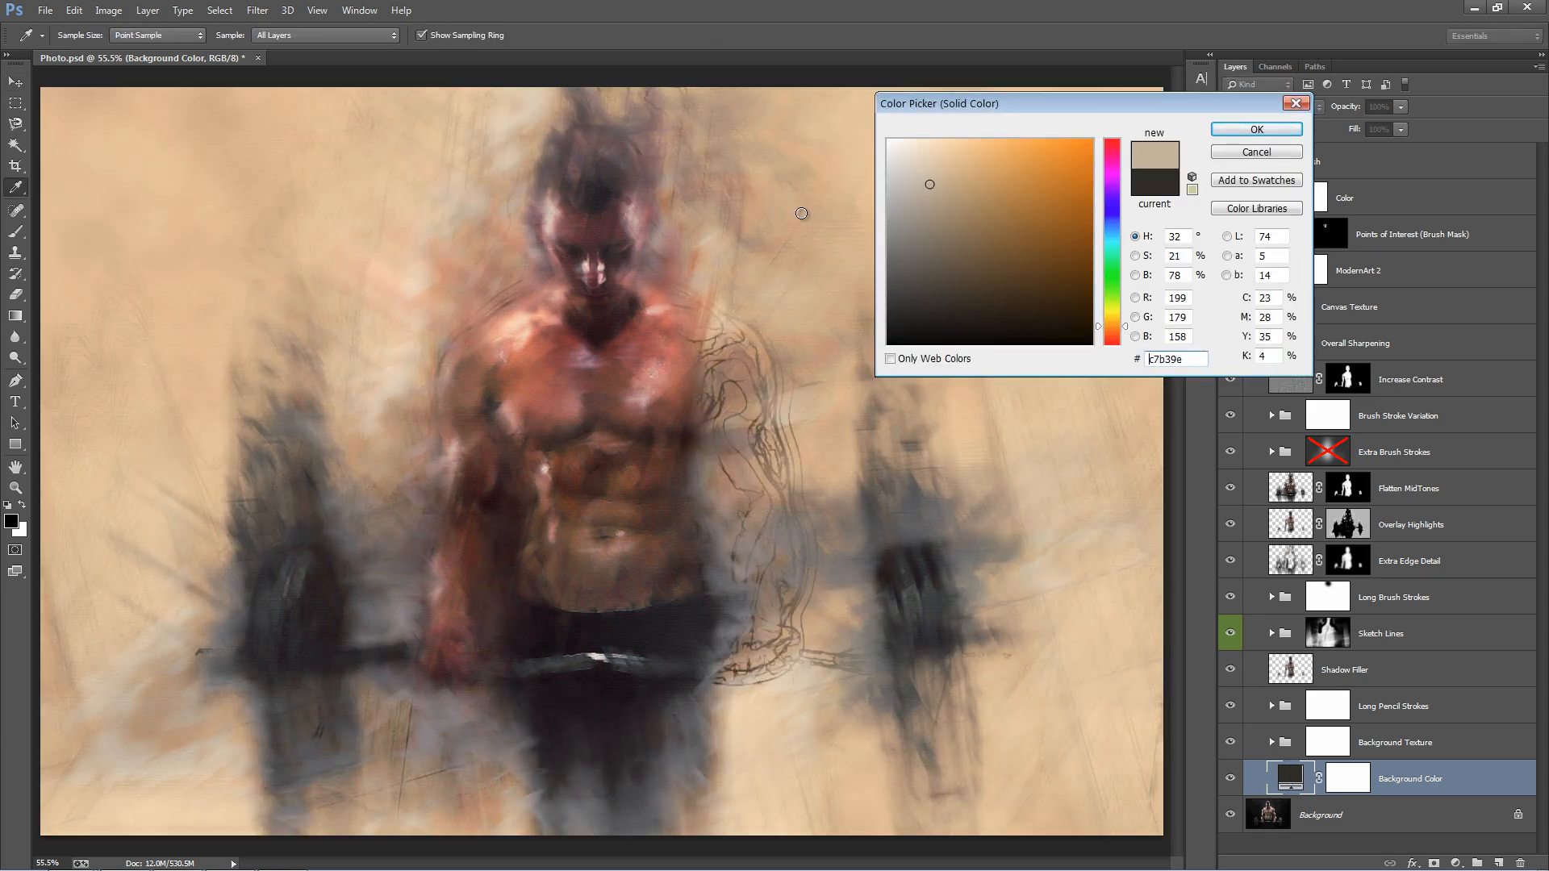
{"action": "mouse_move", "coordinate": [484, 731]}
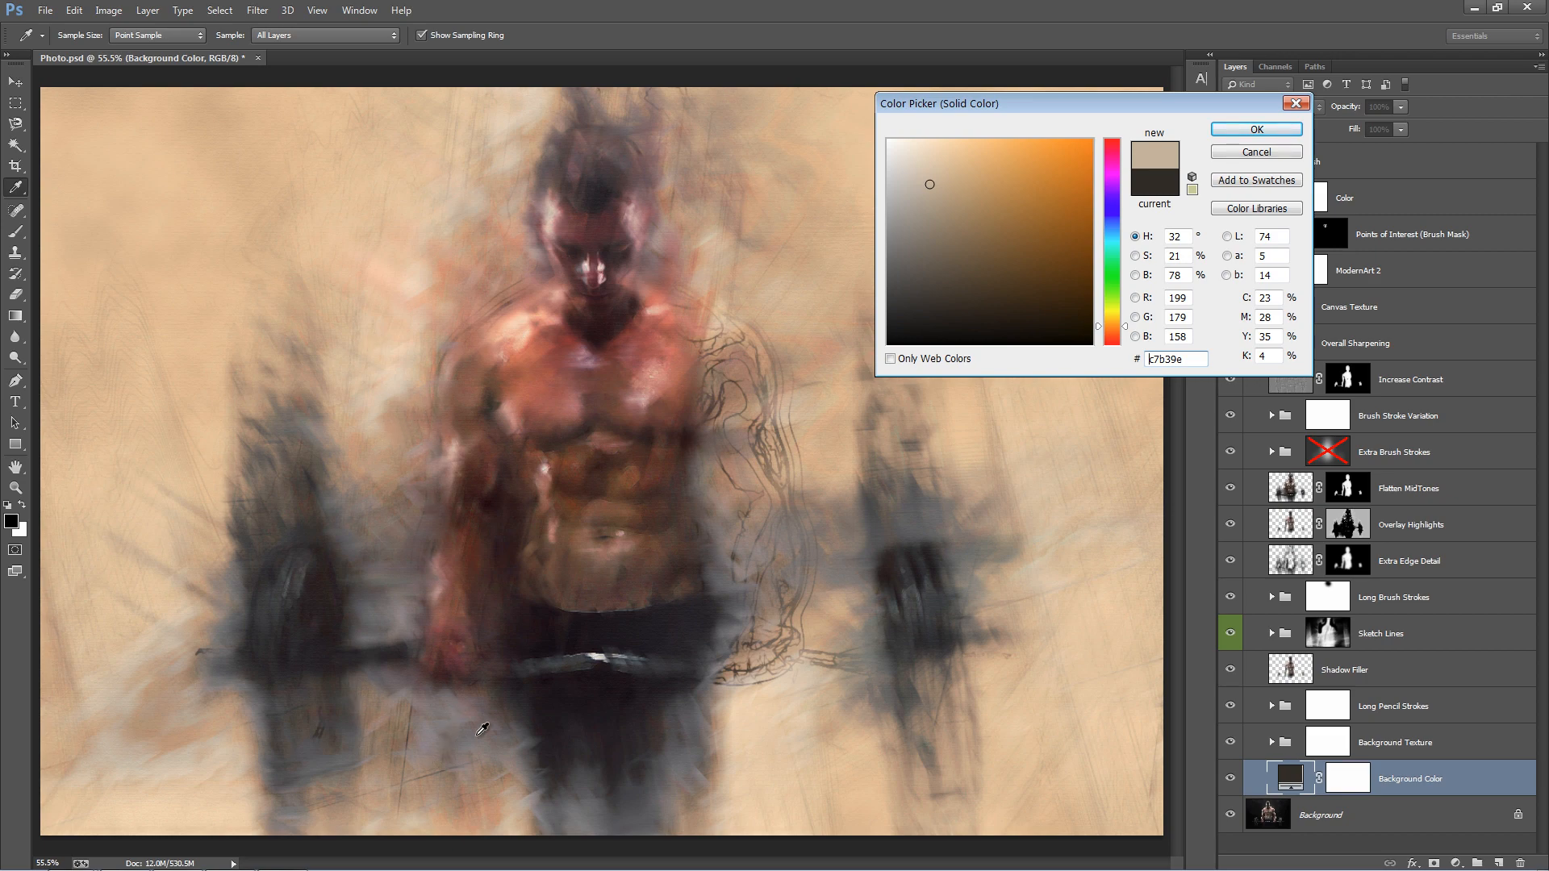
{"action": "left_click", "coordinate": [941, 313]}
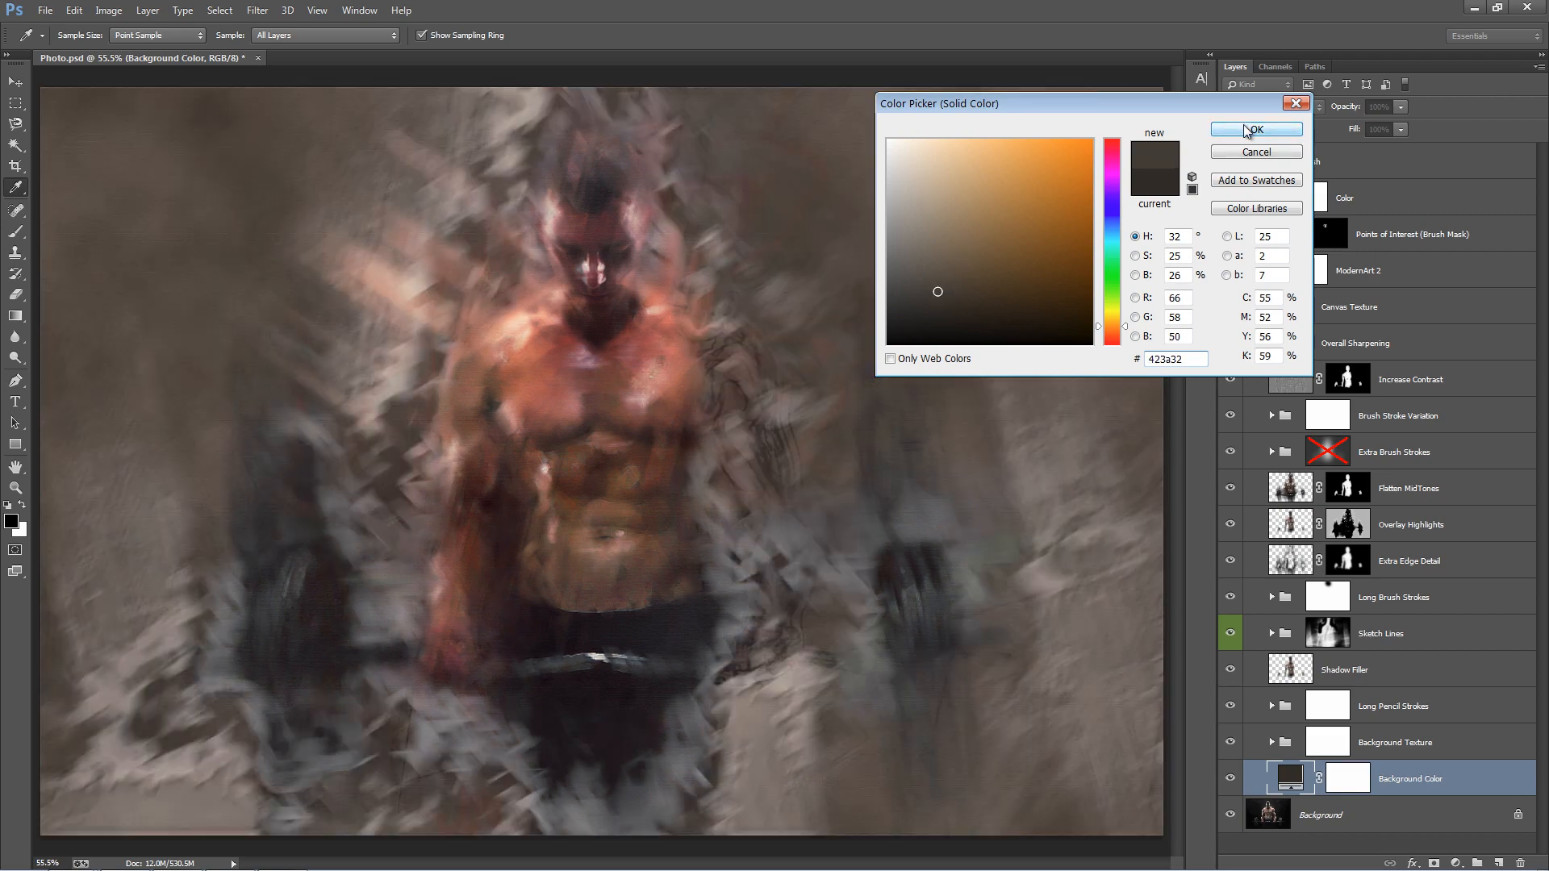
{"action": "left_click", "coordinate": [1255, 129]}
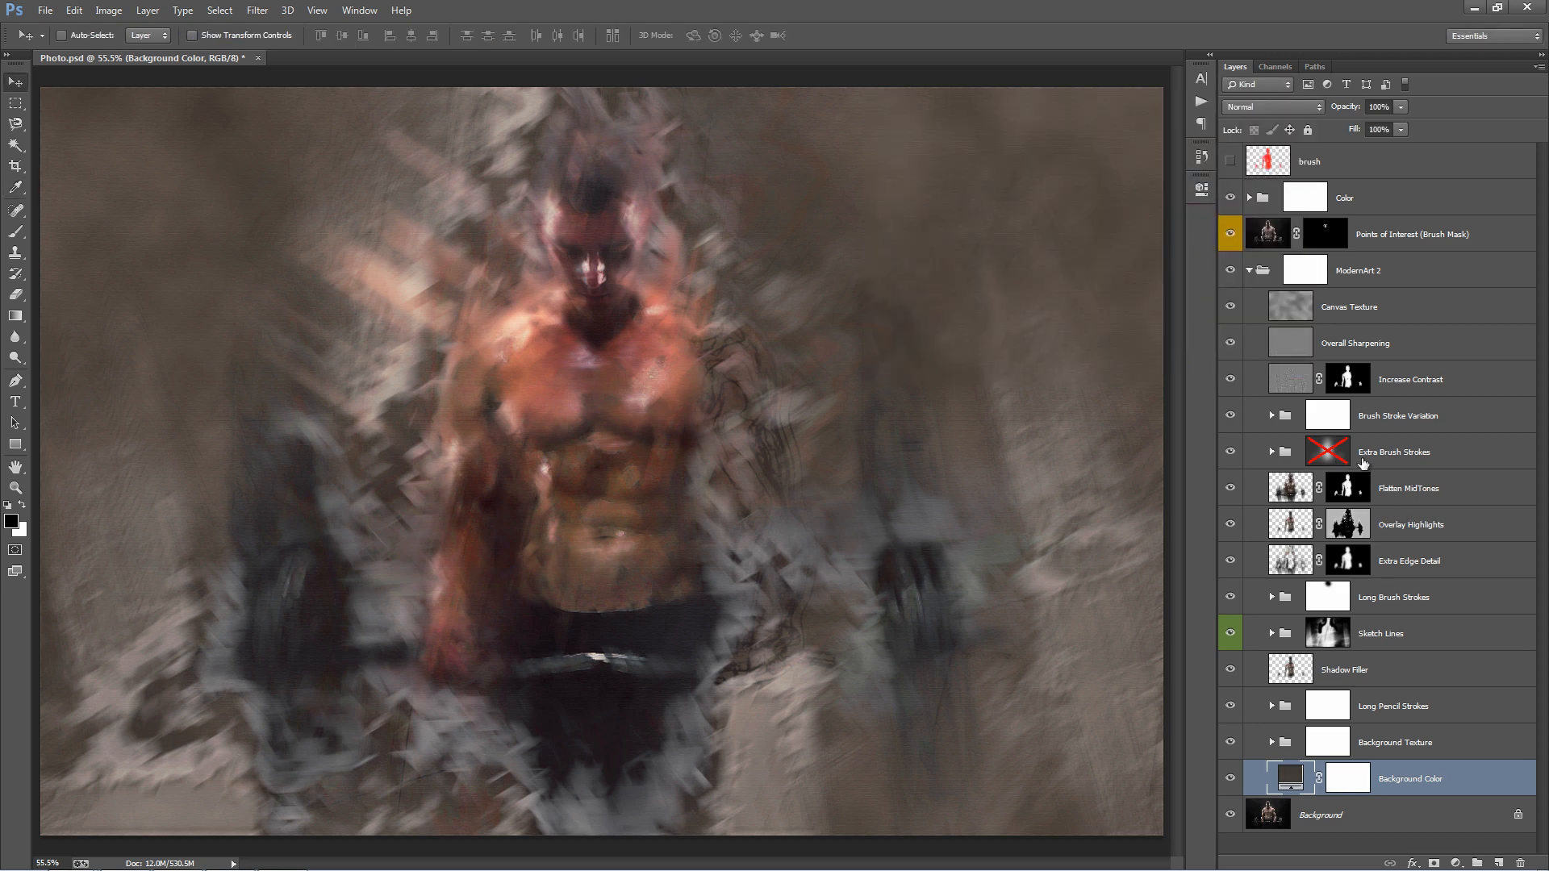
{"action": "mouse_move", "coordinate": [1365, 462]}
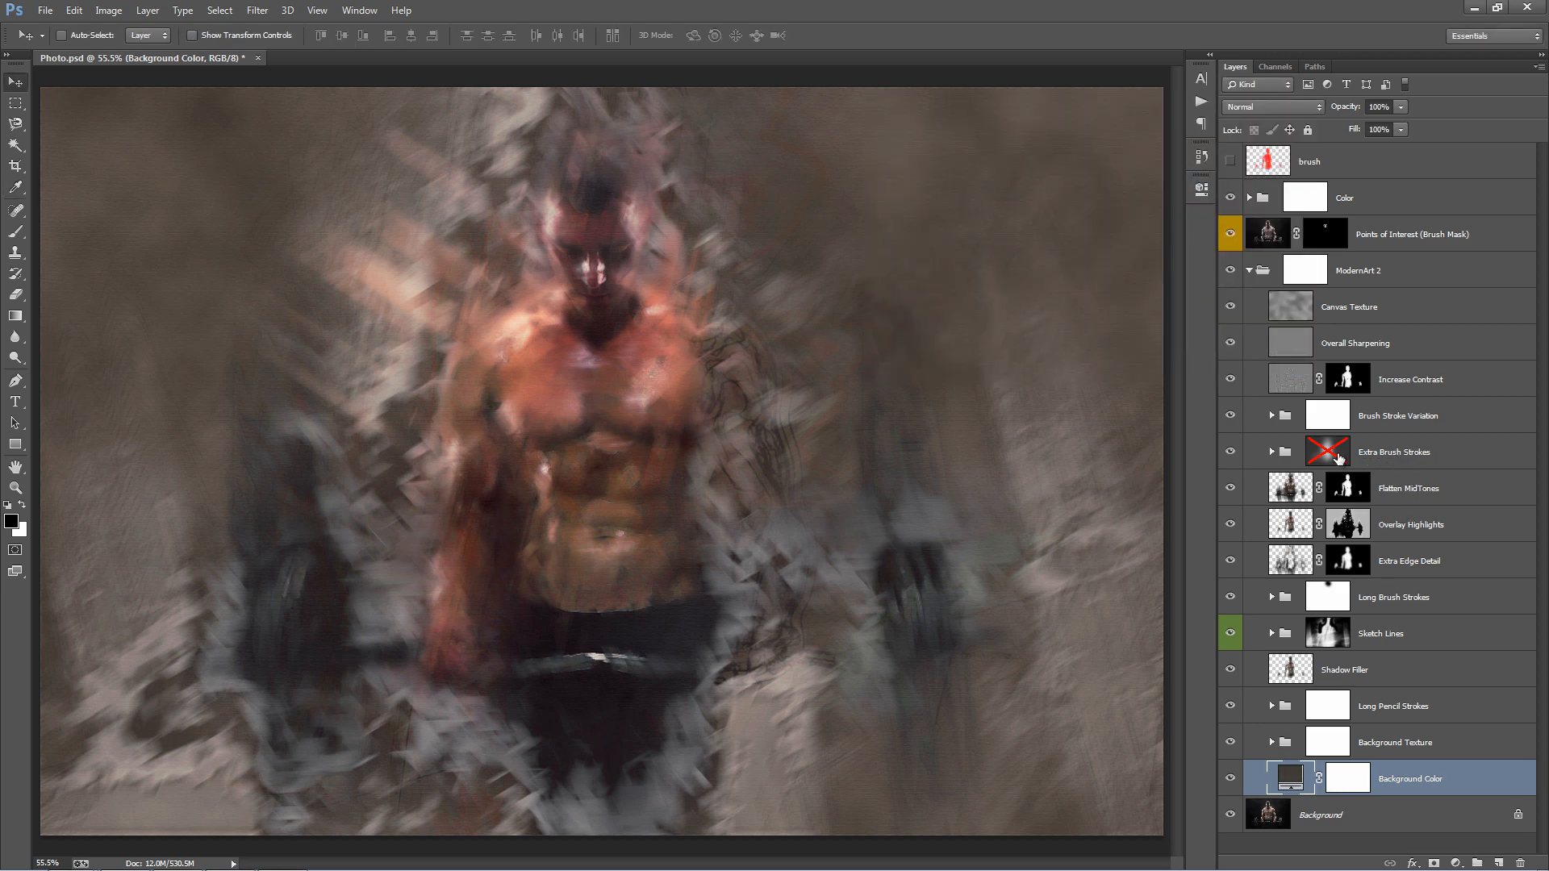
Toggle the Extra Brush Strokes mask on and off, then set Background Color to light tan #d8c5b0.
{"action": "left_click", "coordinate": [1394, 452]}
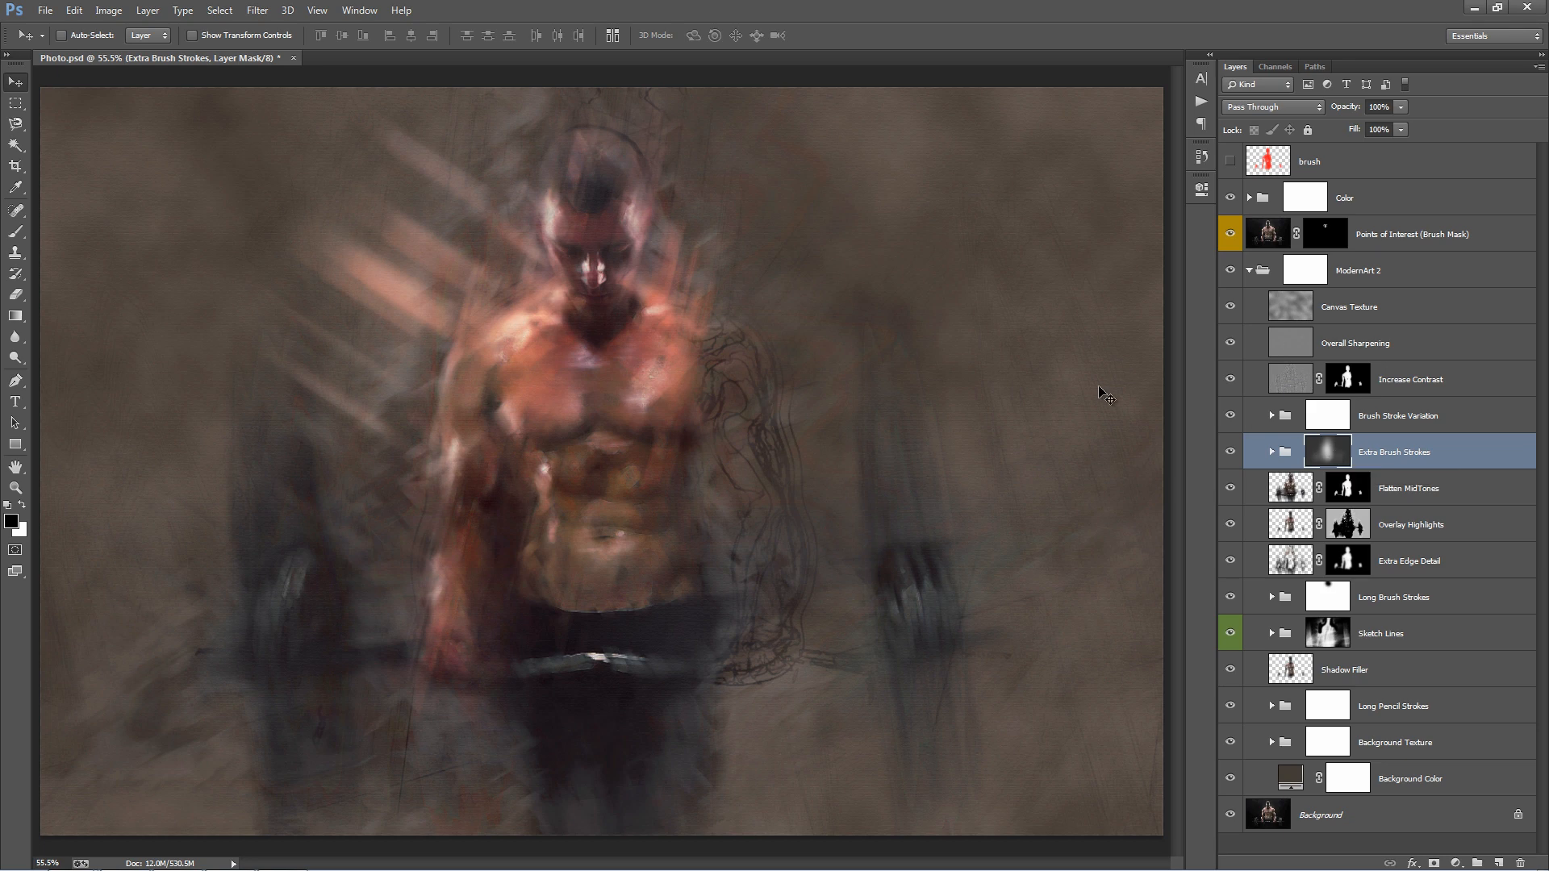
{"action": "mouse_move", "coordinate": [439, 277]}
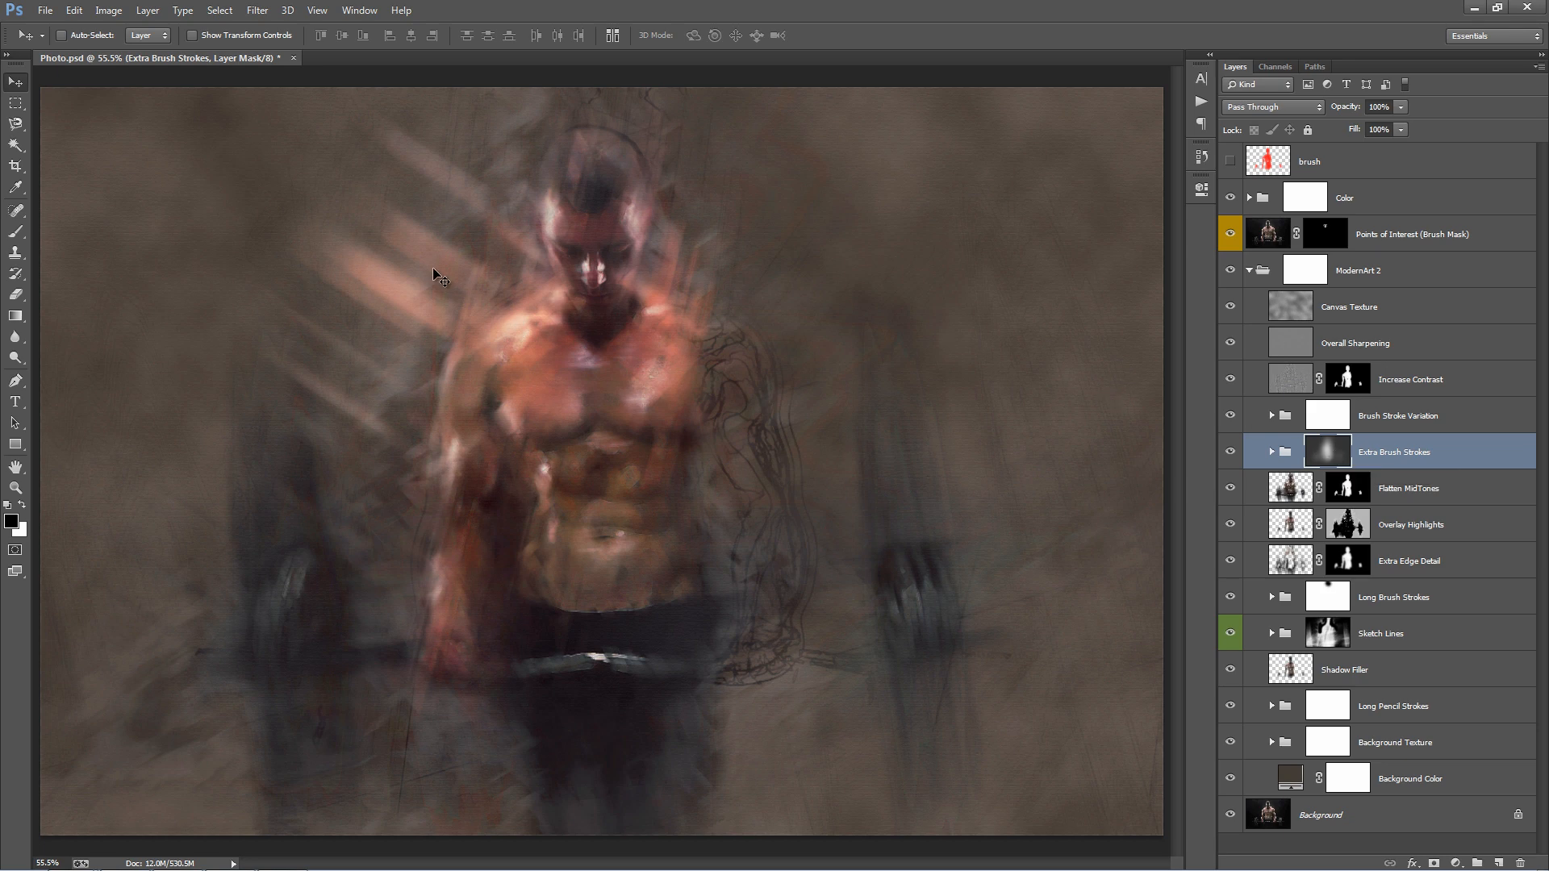
{"action": "mouse_move", "coordinate": [691, 526]}
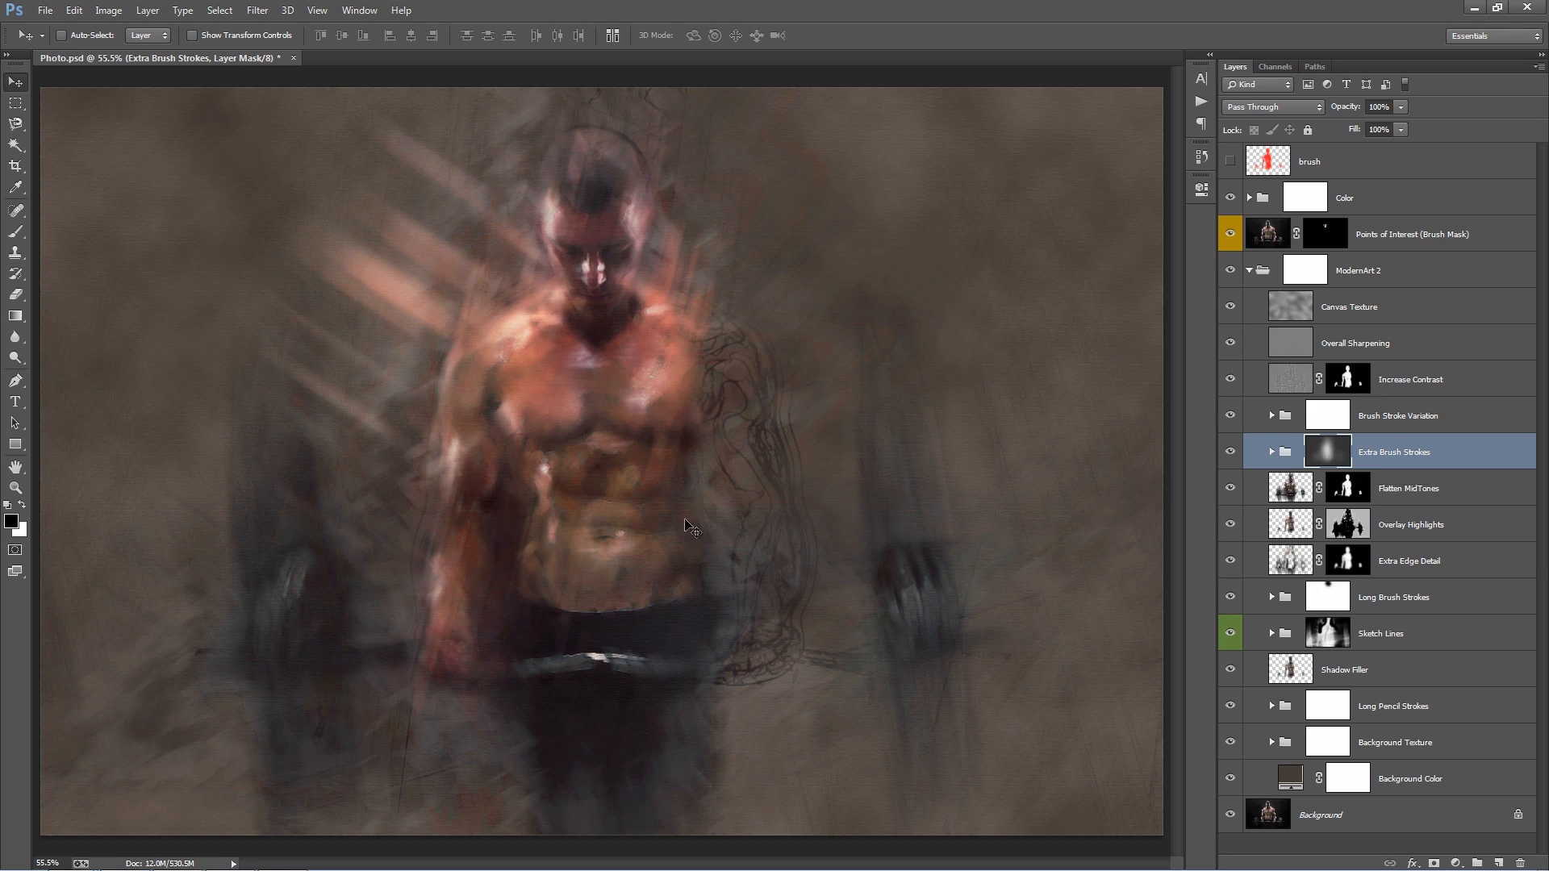
{"action": "mouse_move", "coordinate": [567, 462]}
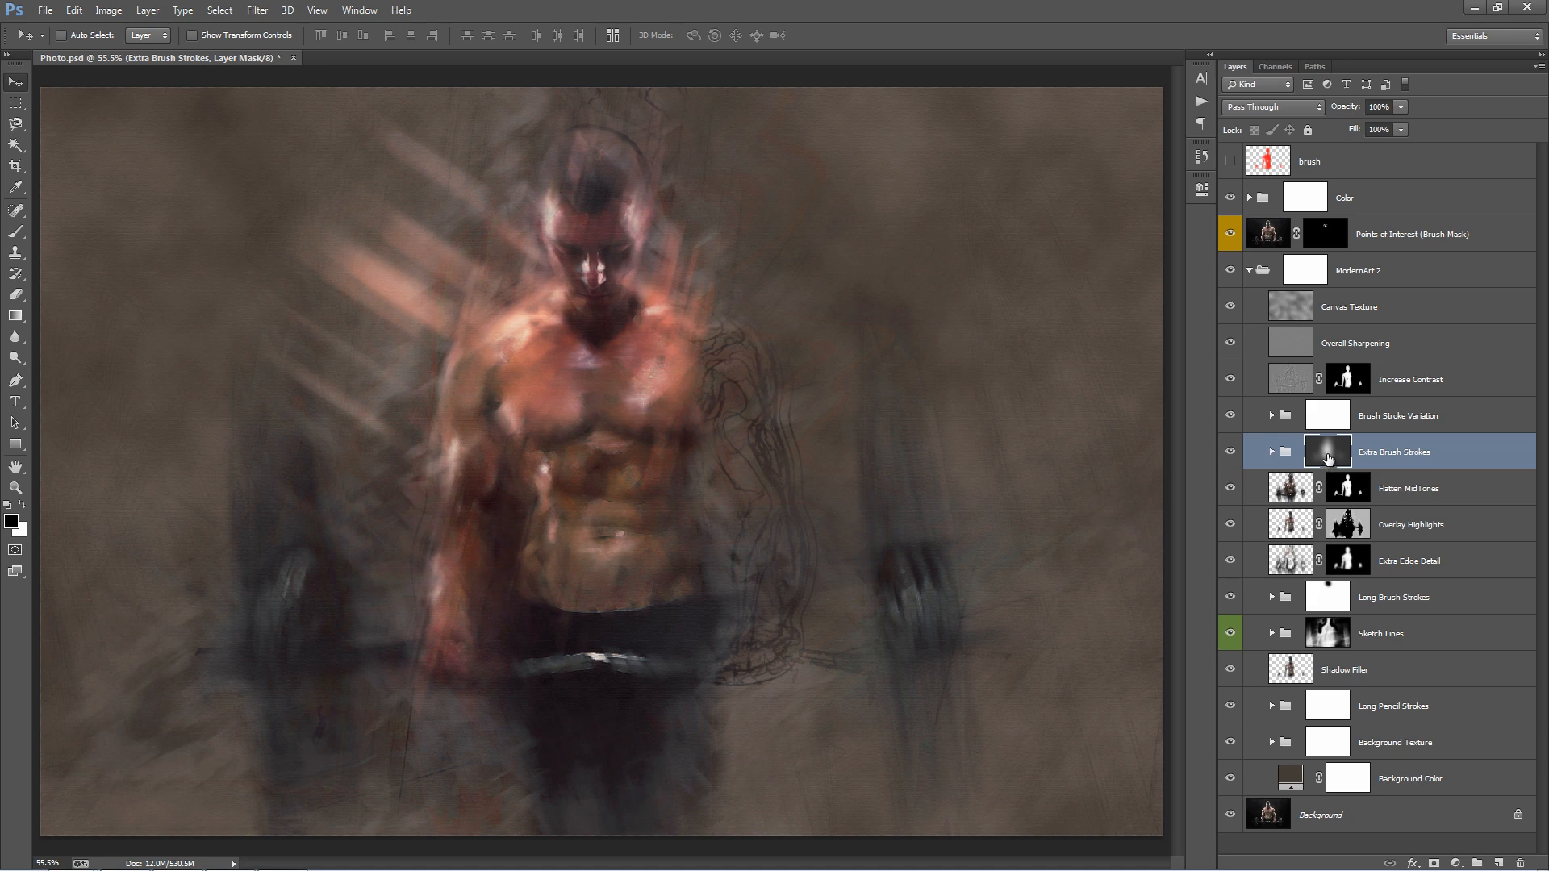
{"action": "left_click", "coordinate": [1326, 452]}
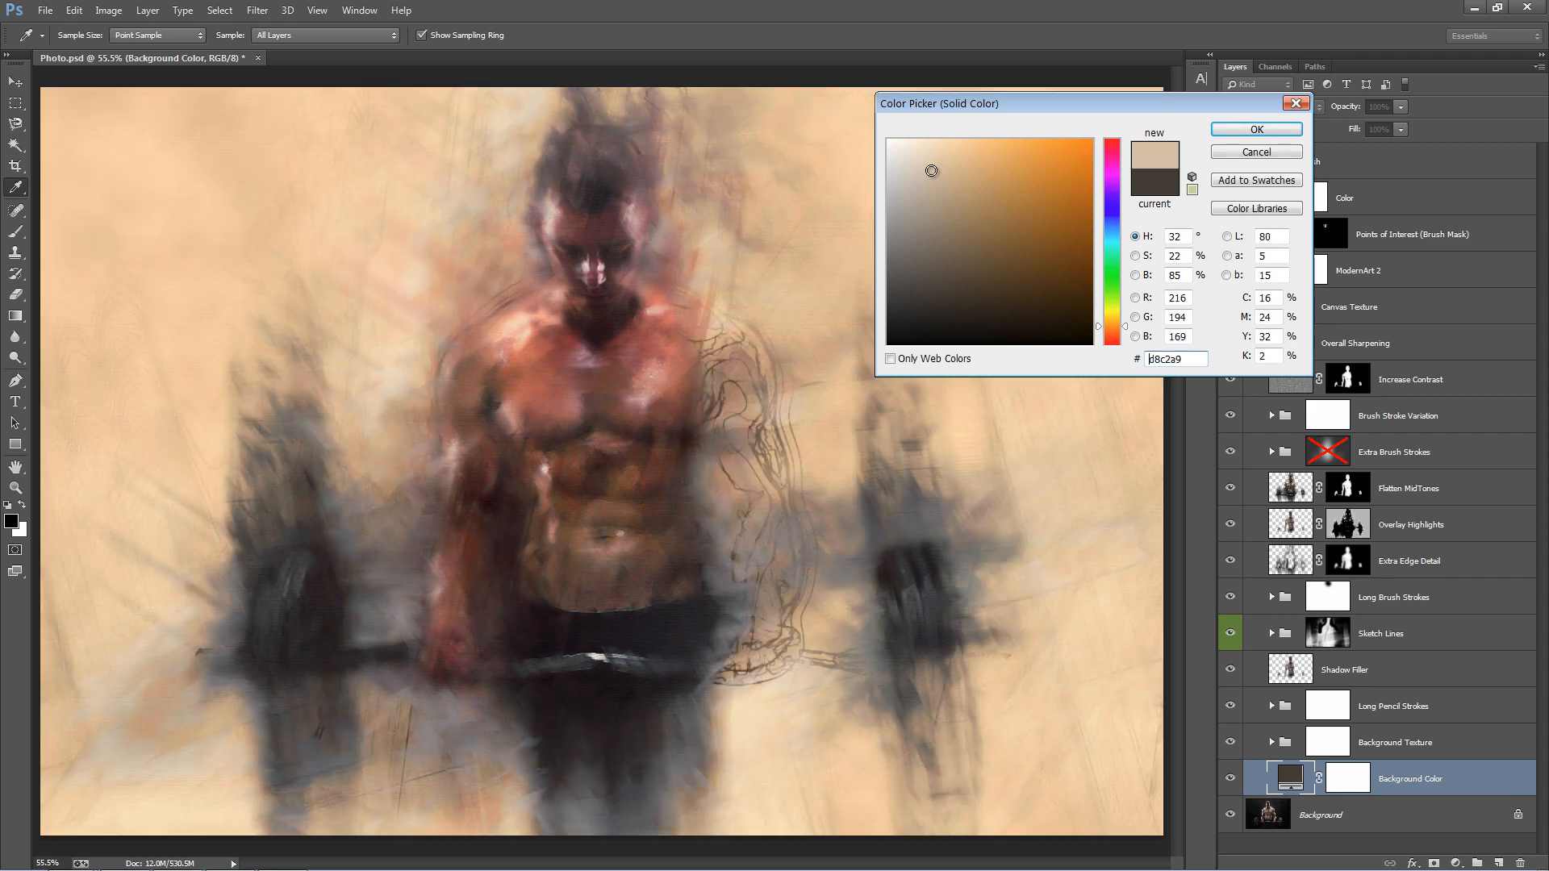
{"action": "left_click", "coordinate": [925, 170]}
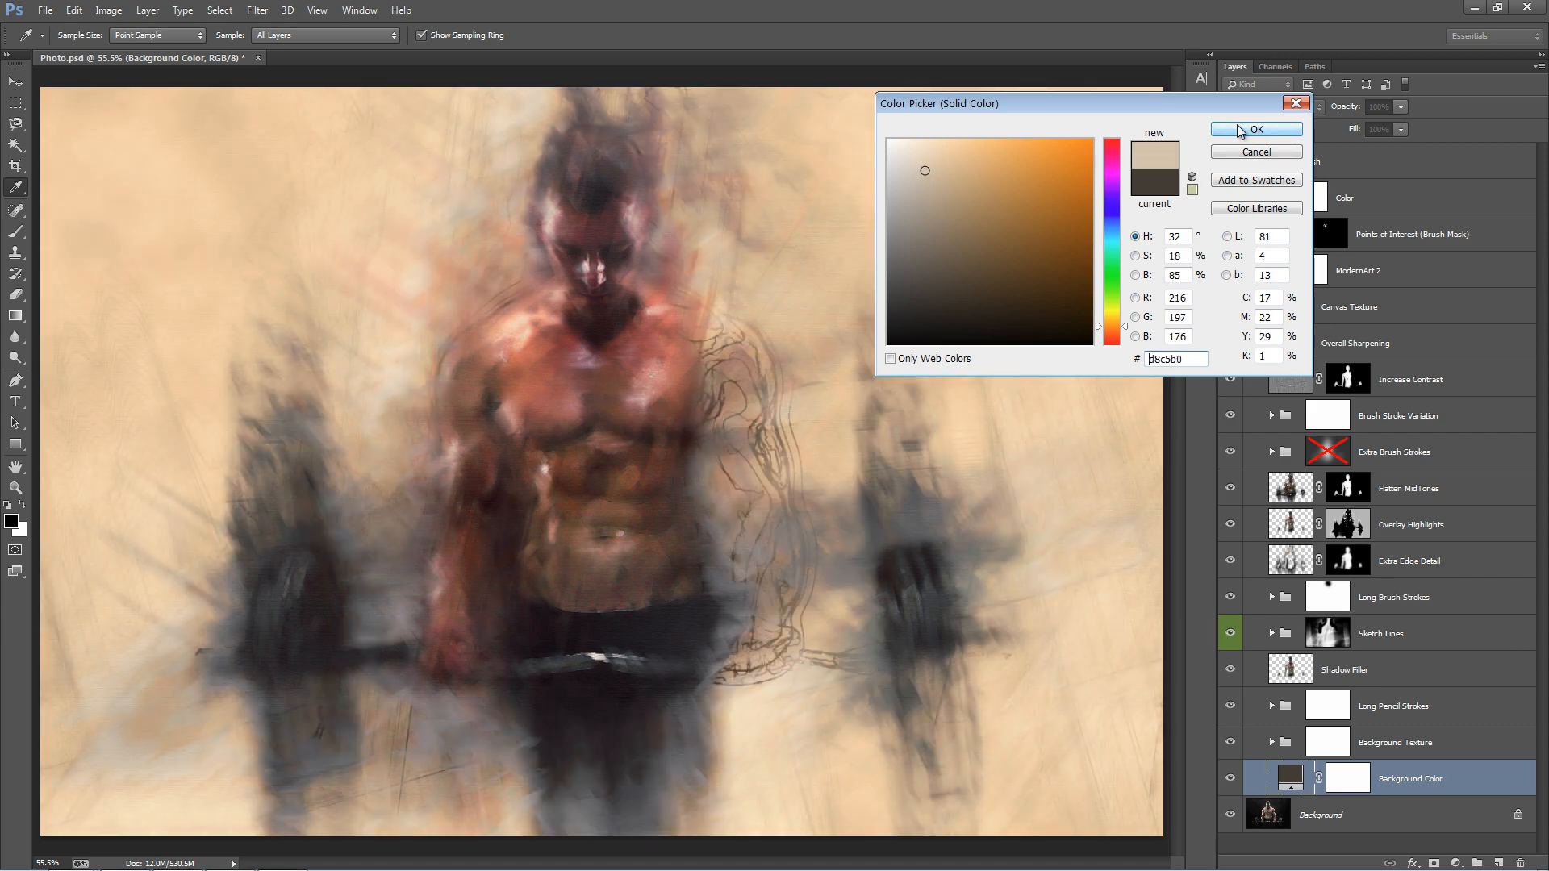
{"action": "left_click", "coordinate": [1255, 128]}
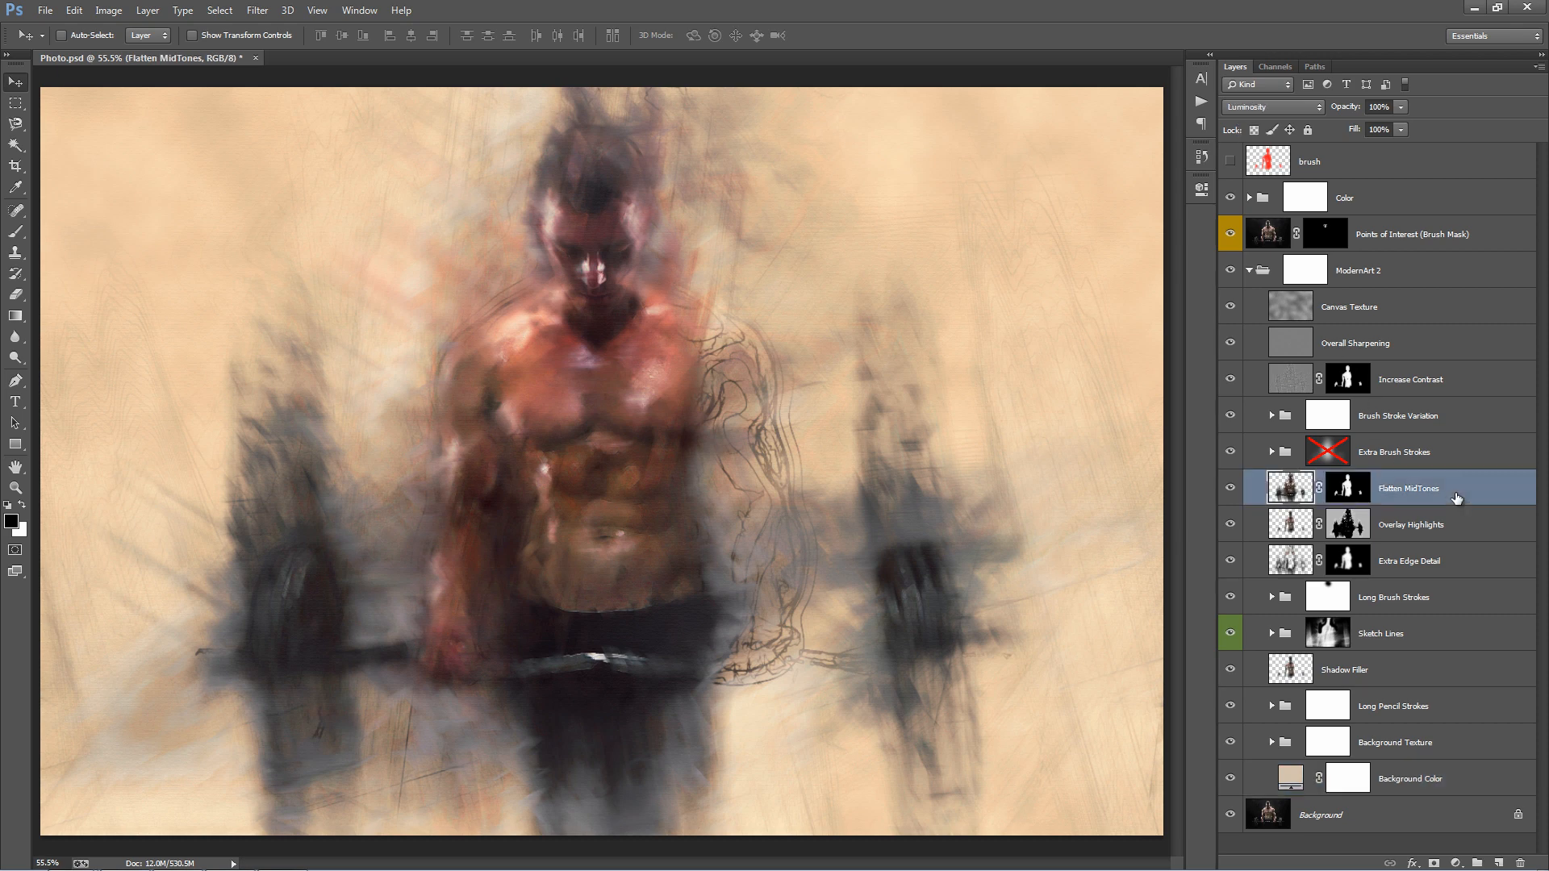
{"action": "mouse_move", "coordinate": [1389, 405]}
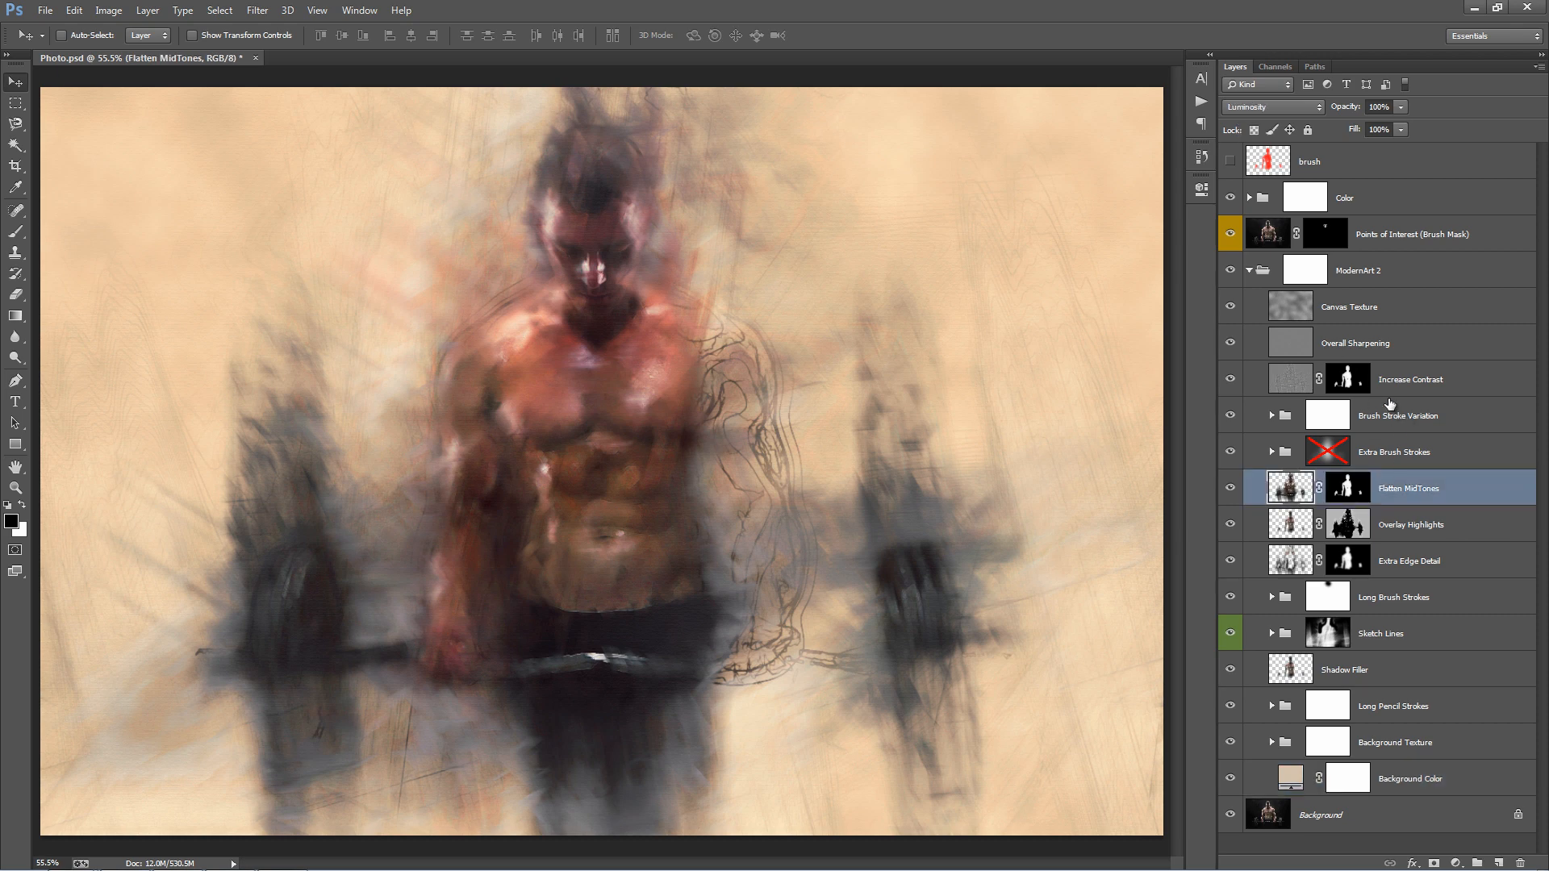
{"action": "left_click", "coordinate": [1355, 342]}
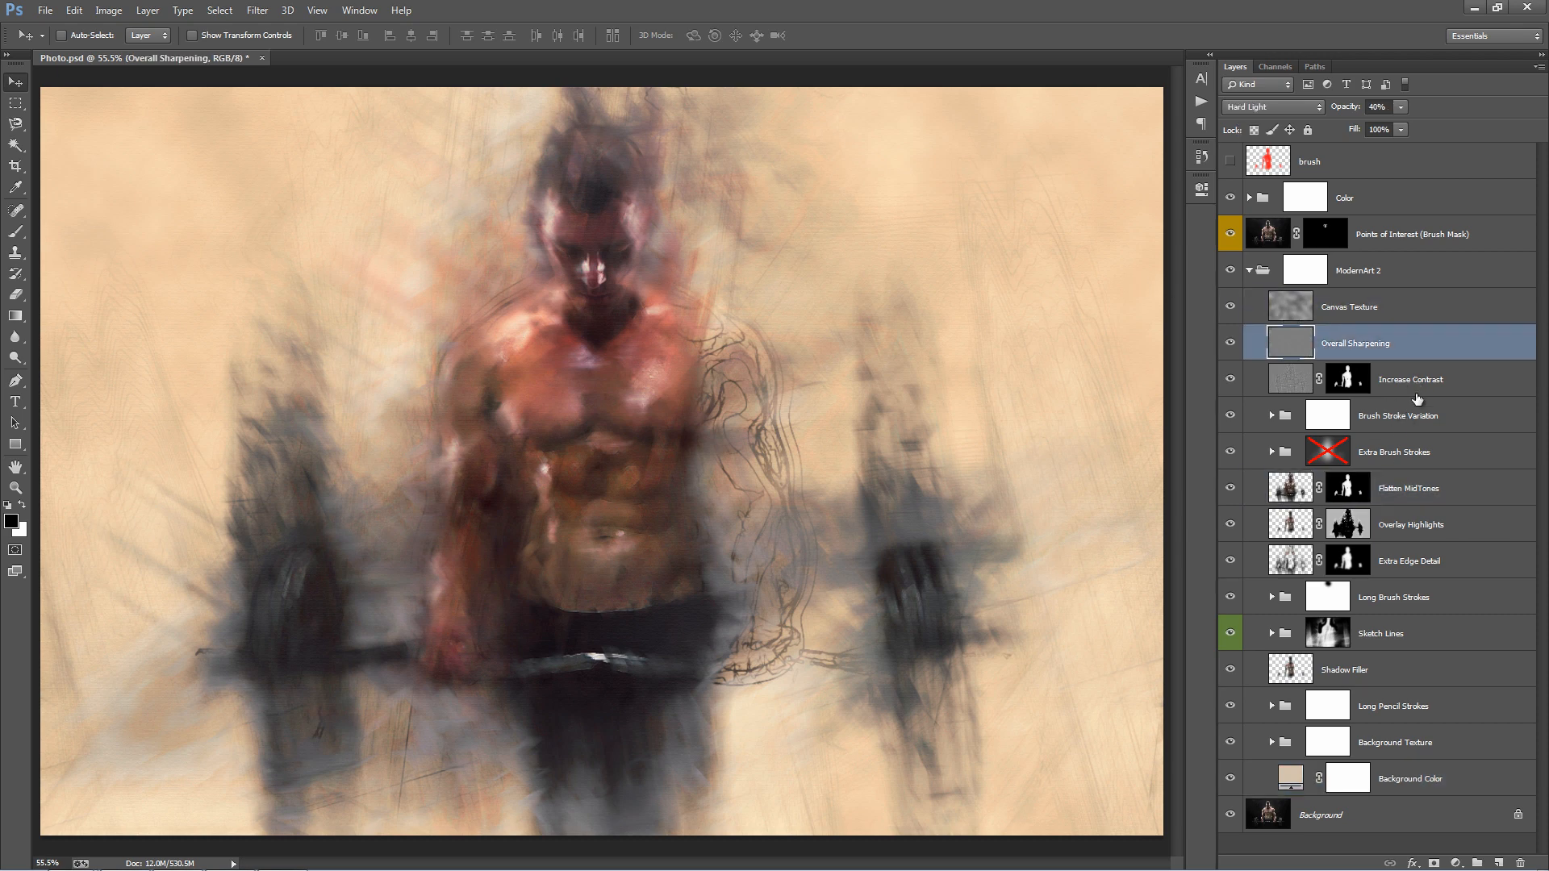
{"action": "left_click", "coordinate": [1397, 415]}
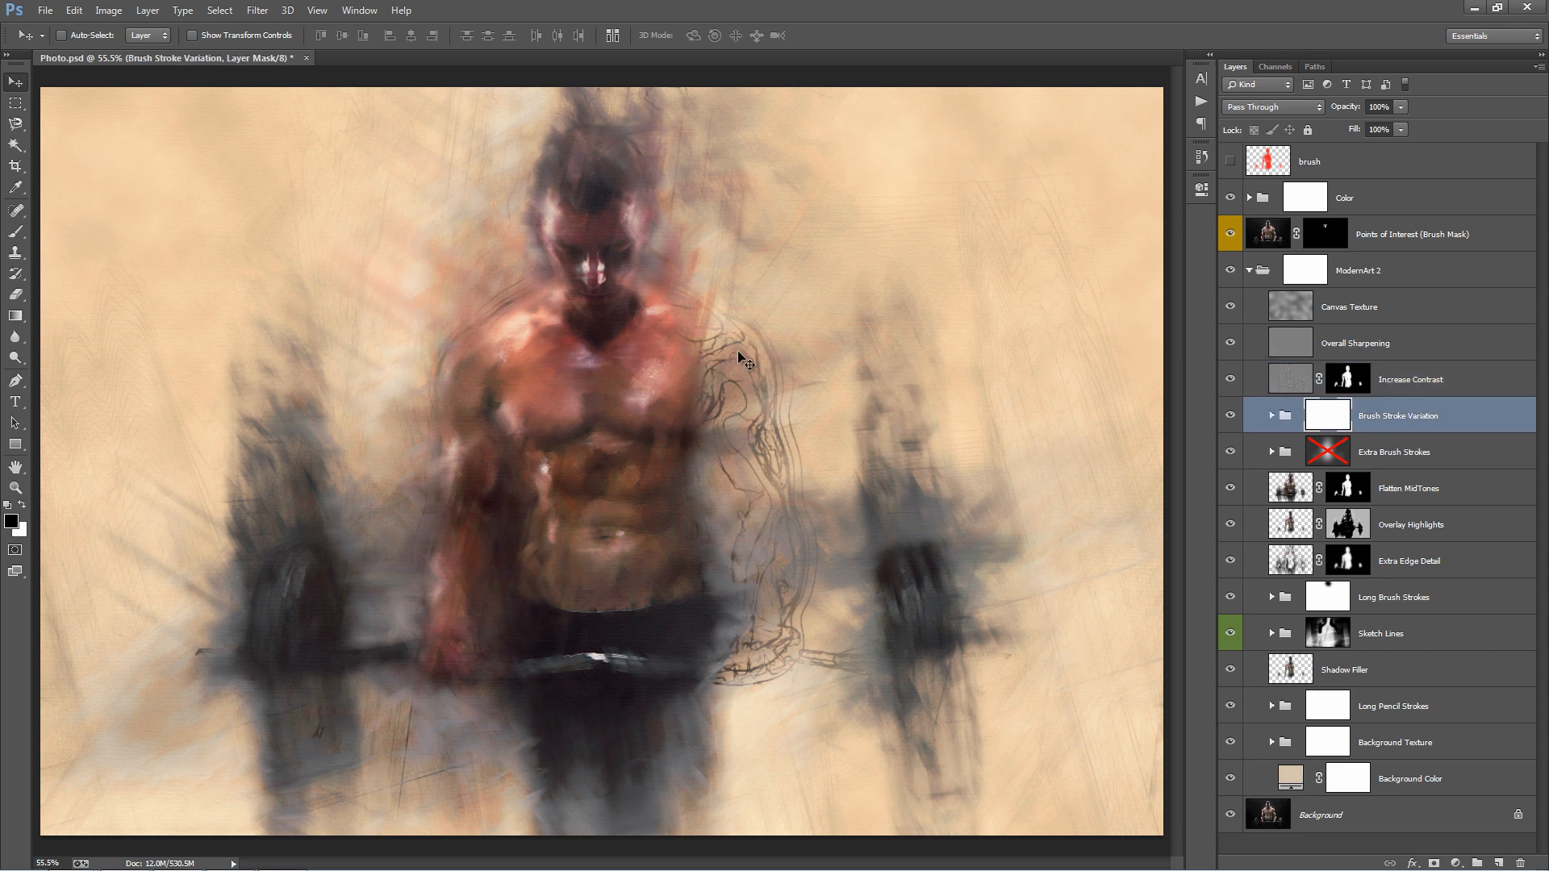
{"action": "mouse_move", "coordinate": [471, 312]}
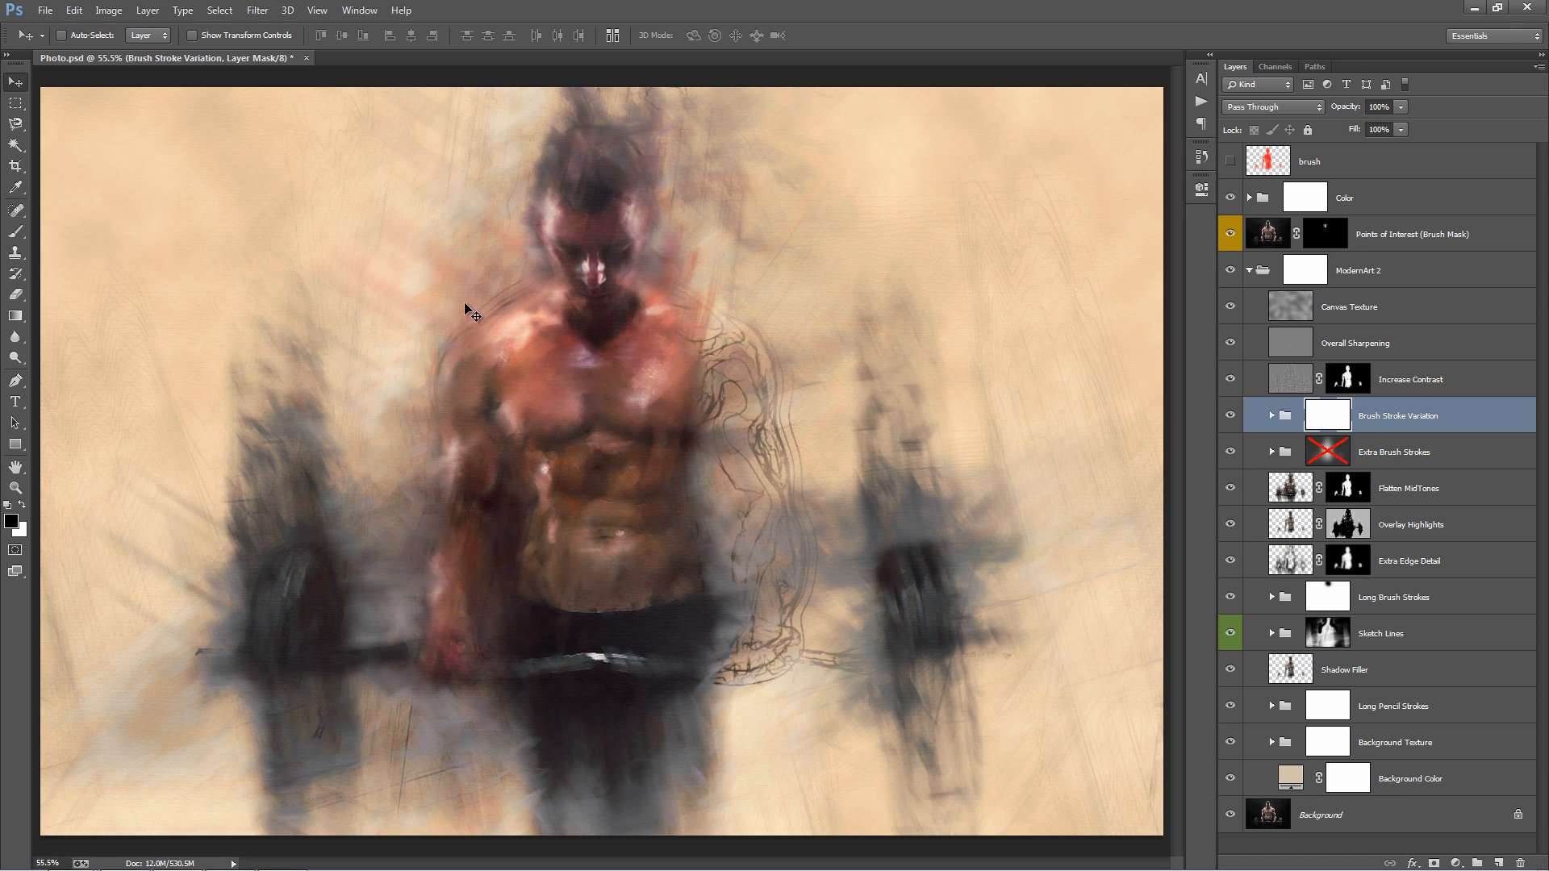
{"action": "mouse_move", "coordinate": [1154, 593]}
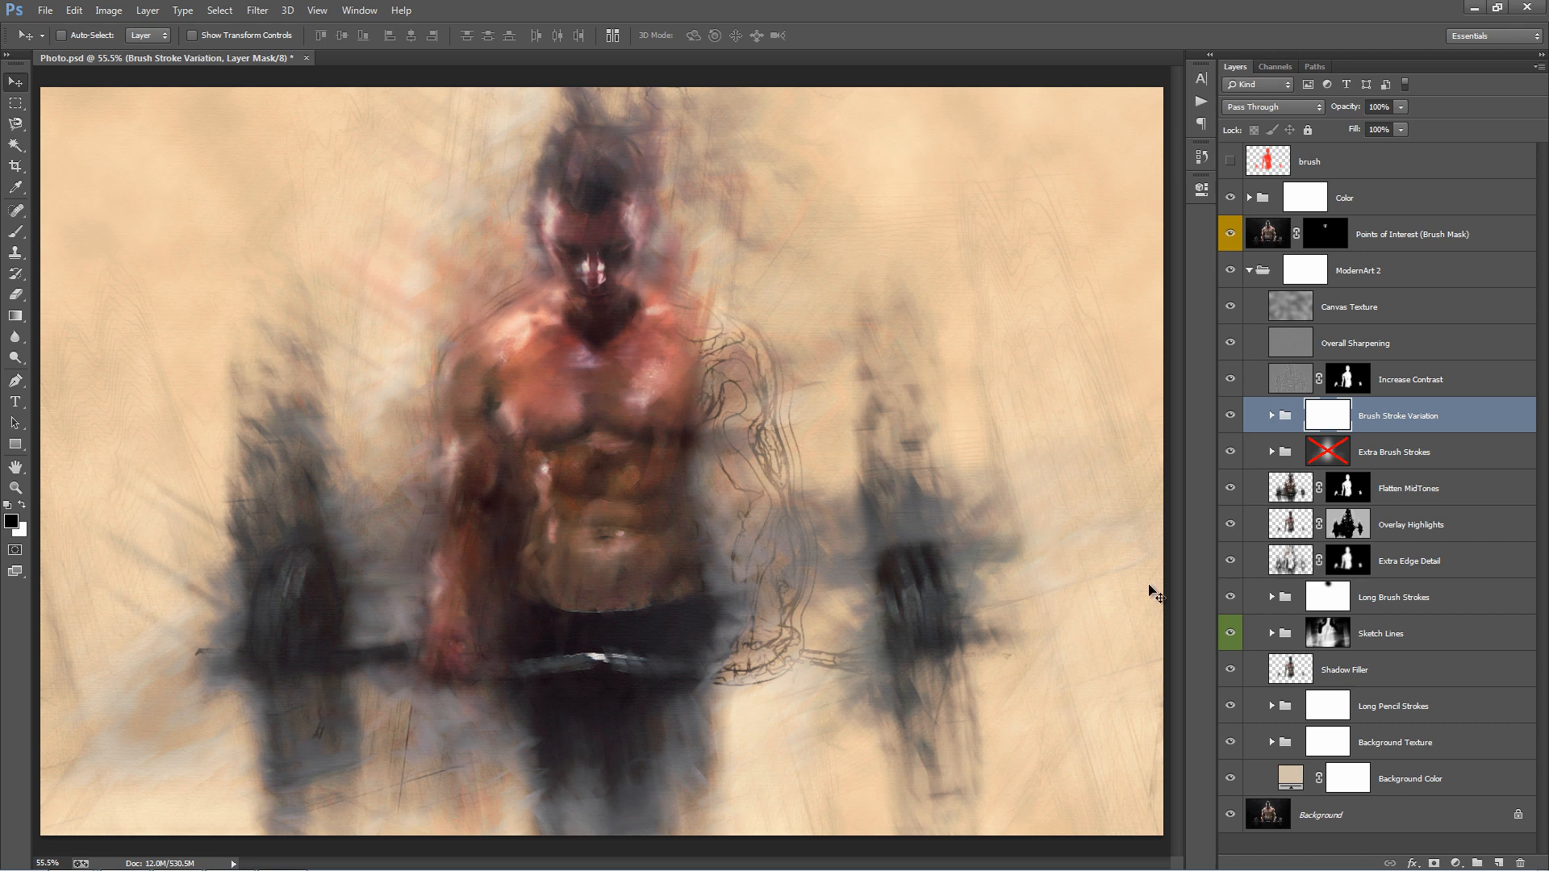
{"action": "left_click", "coordinate": [1382, 634]}
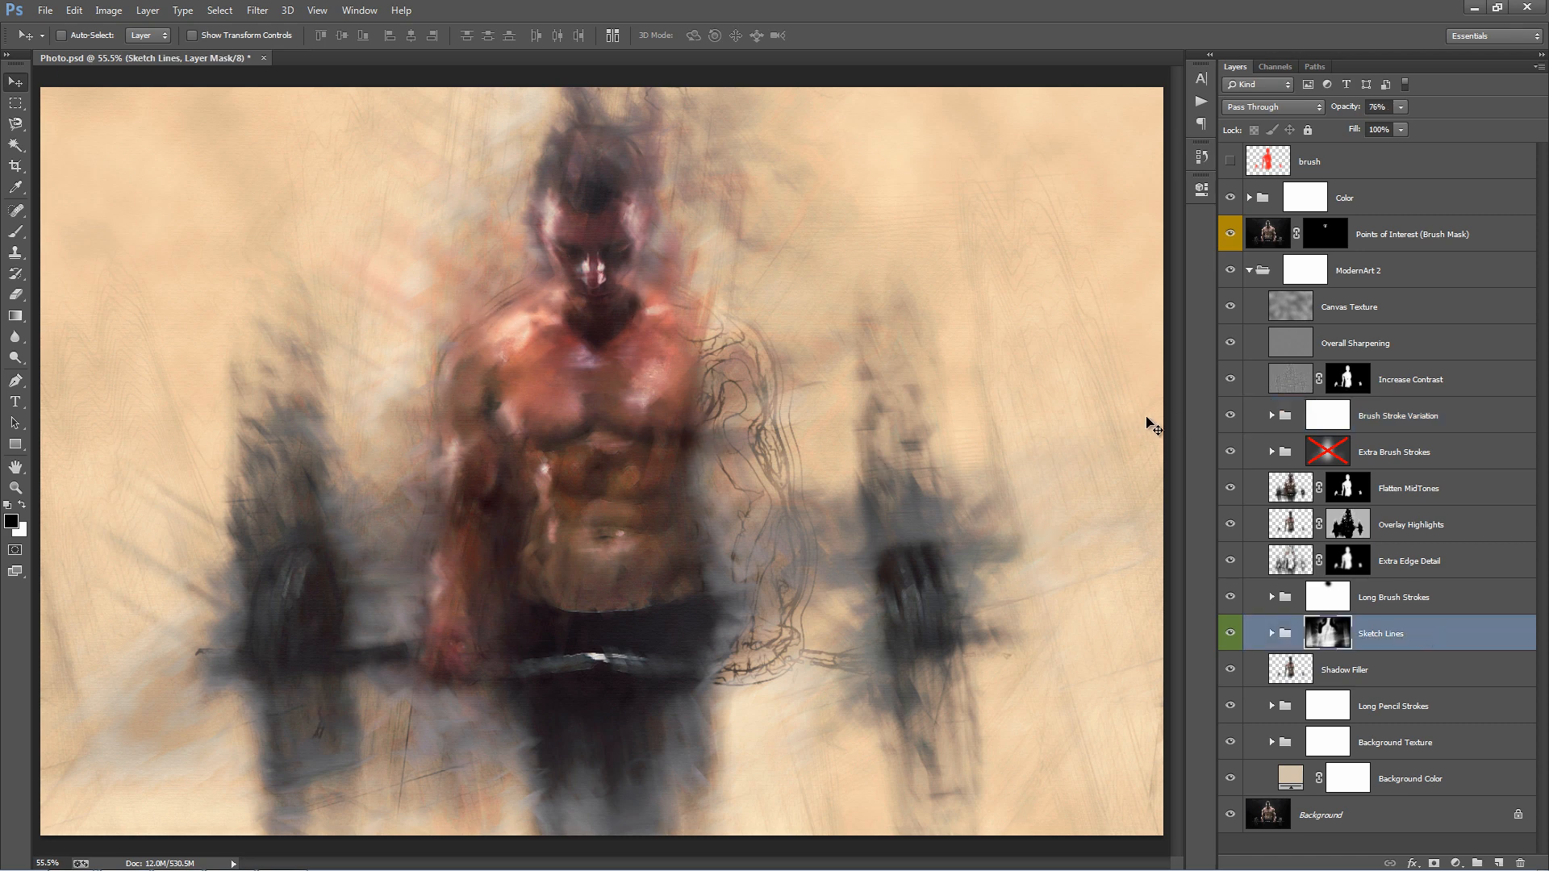
{"action": "mouse_move", "coordinate": [582, 533]}
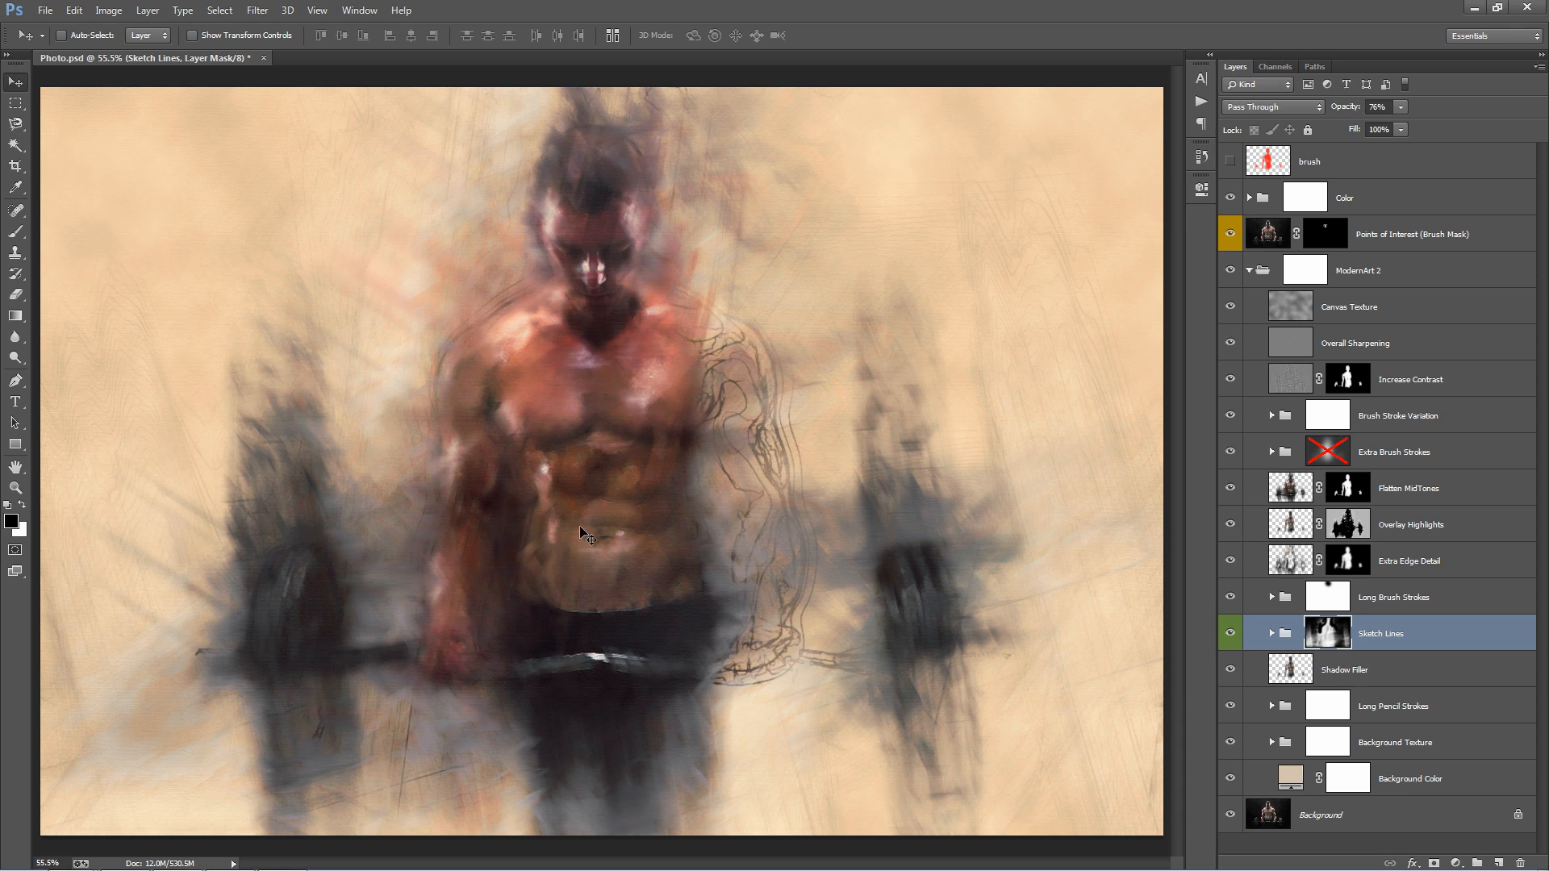
{"action": "mouse_move", "coordinate": [593, 256]}
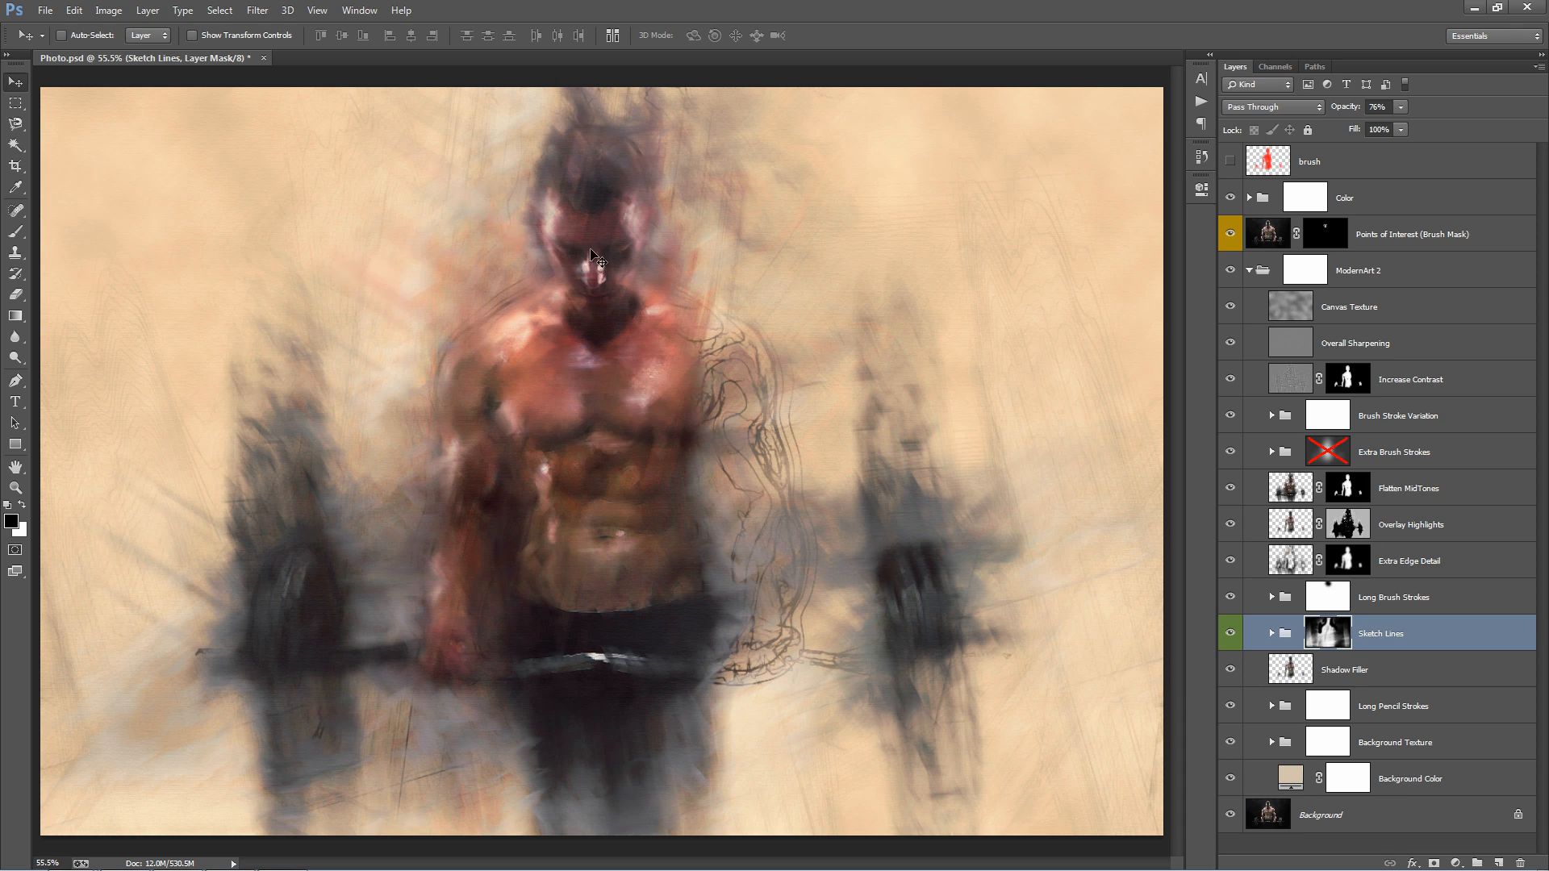
{"action": "mouse_move", "coordinate": [800, 343]}
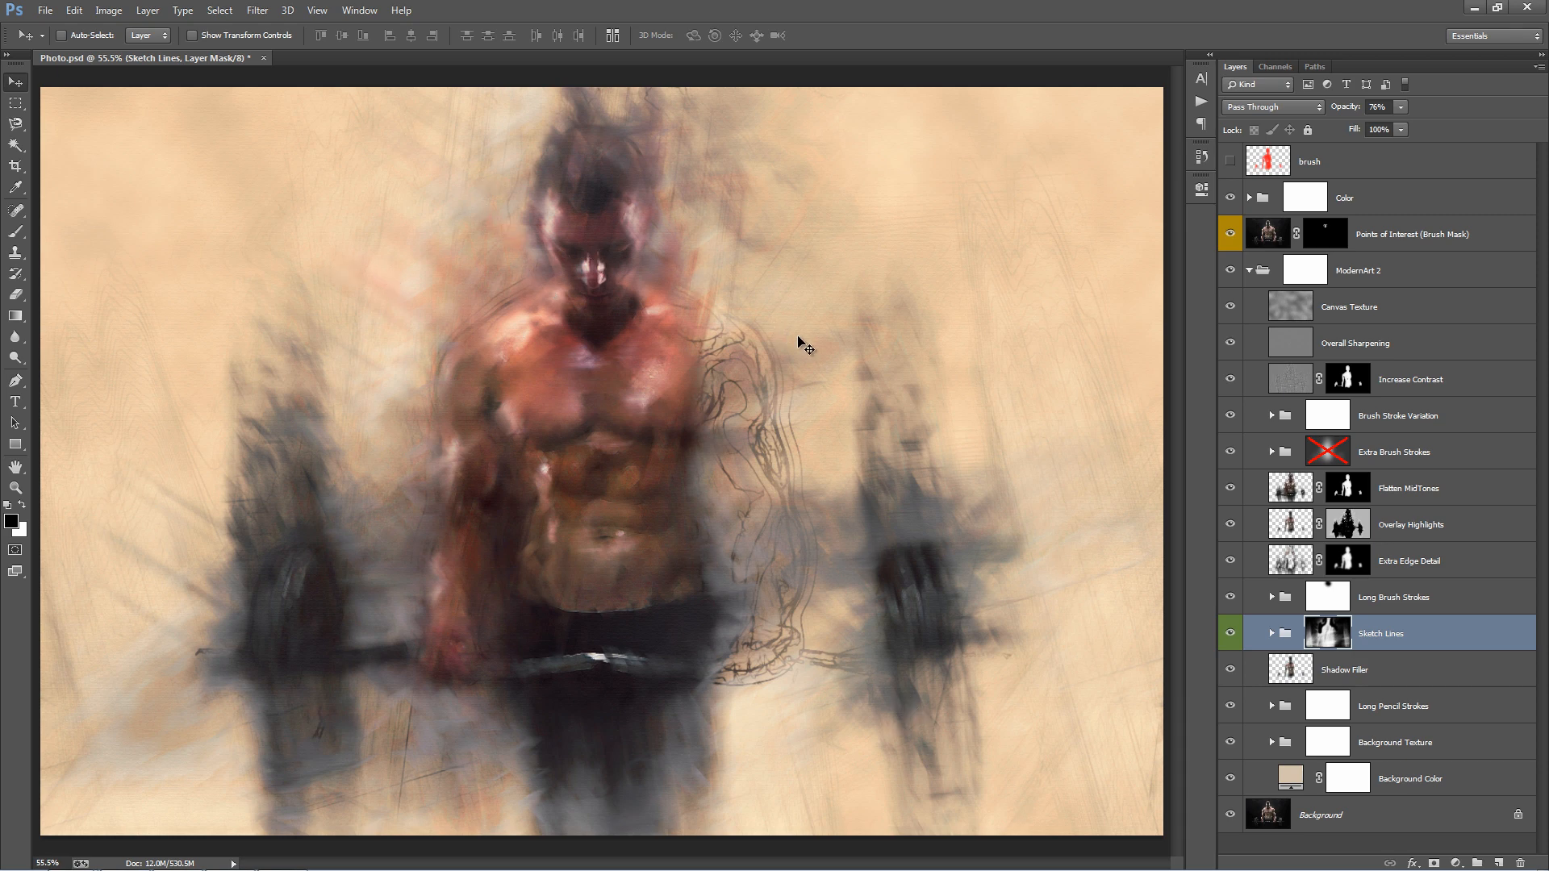
{"action": "mouse_move", "coordinate": [1020, 277]}
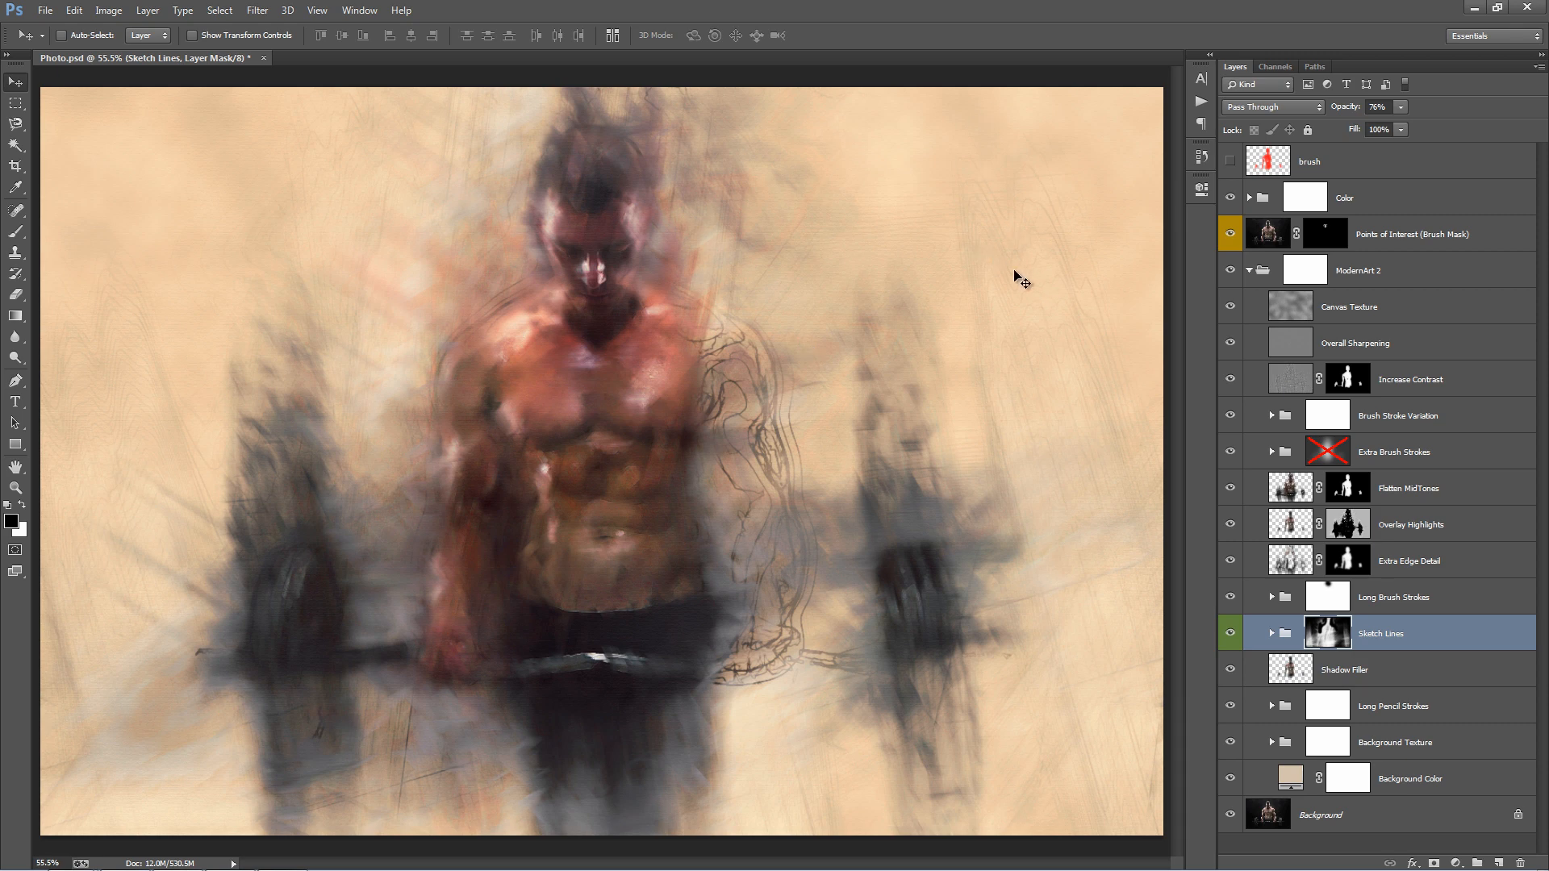
{"action": "mouse_move", "coordinate": [87, 120]}
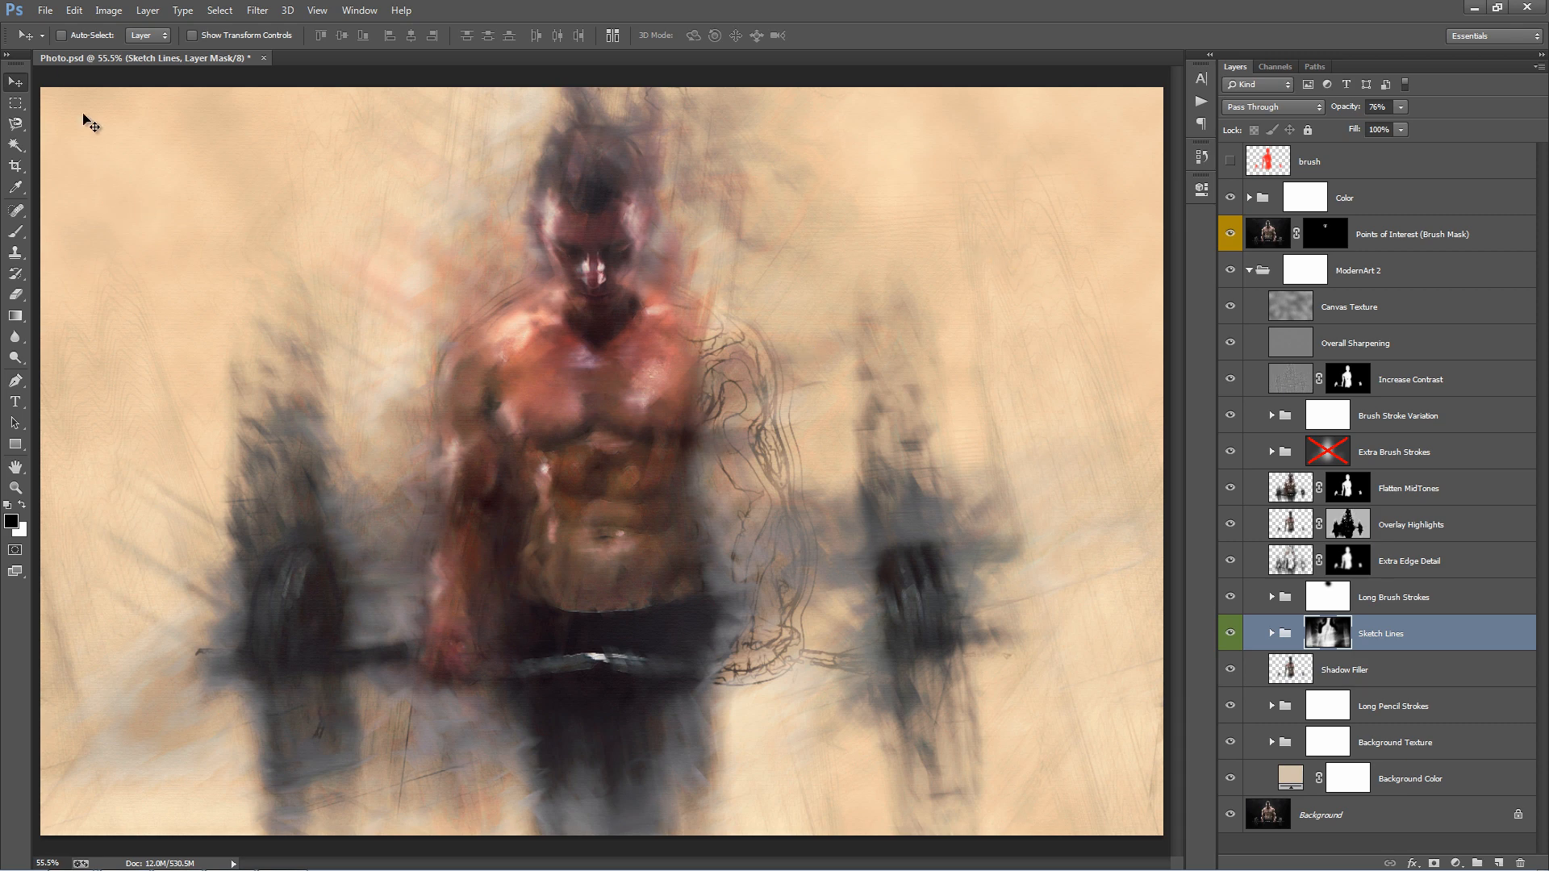
{"action": "mouse_move", "coordinate": [1101, 238]}
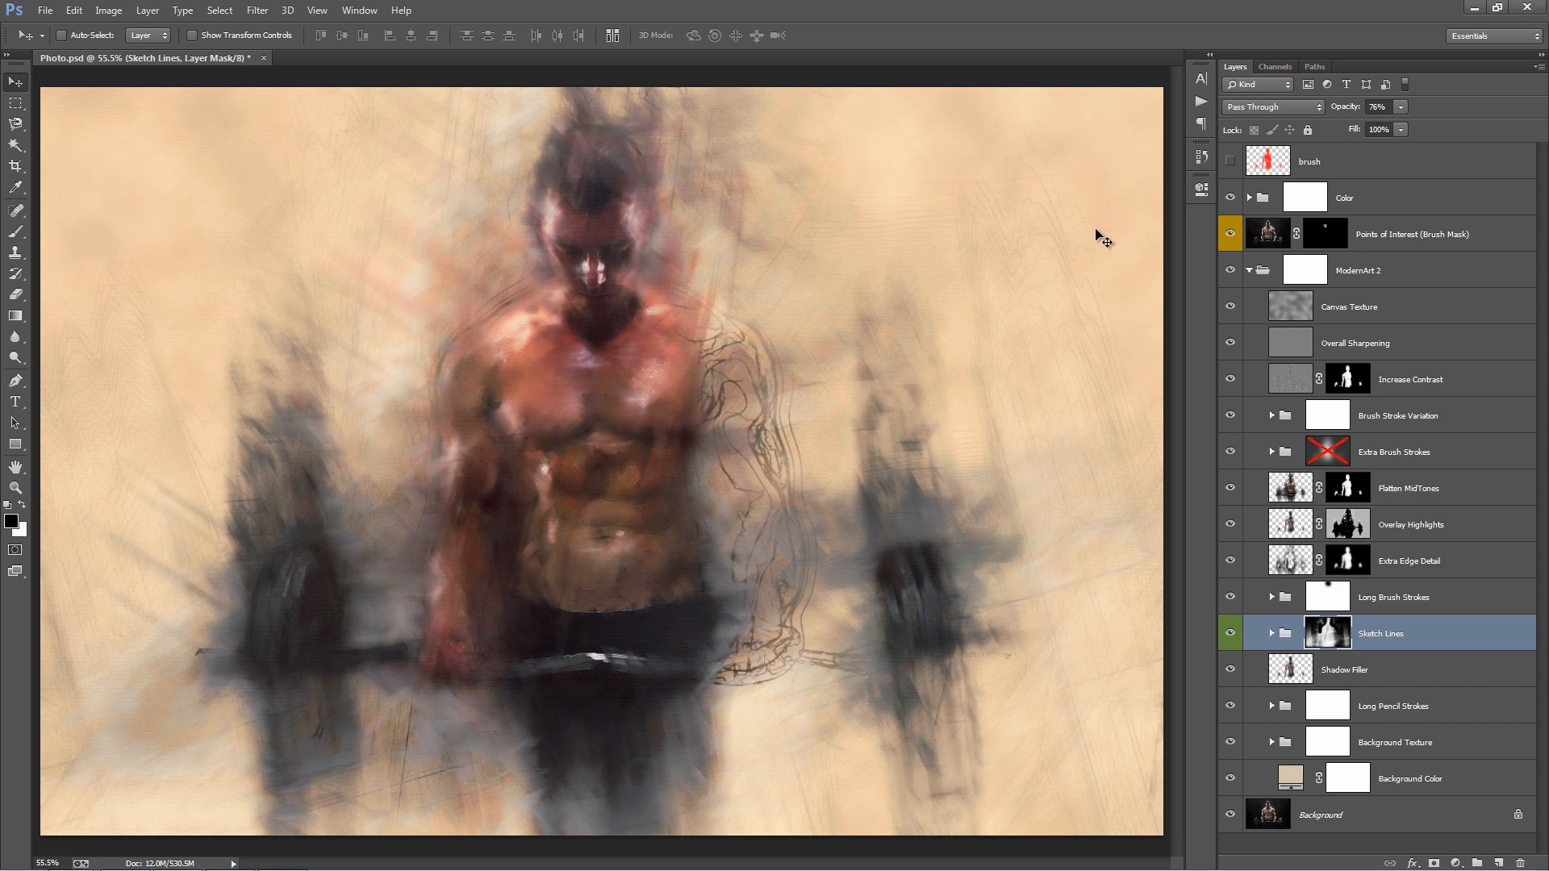
{"action": "mouse_move", "coordinate": [1138, 224]}
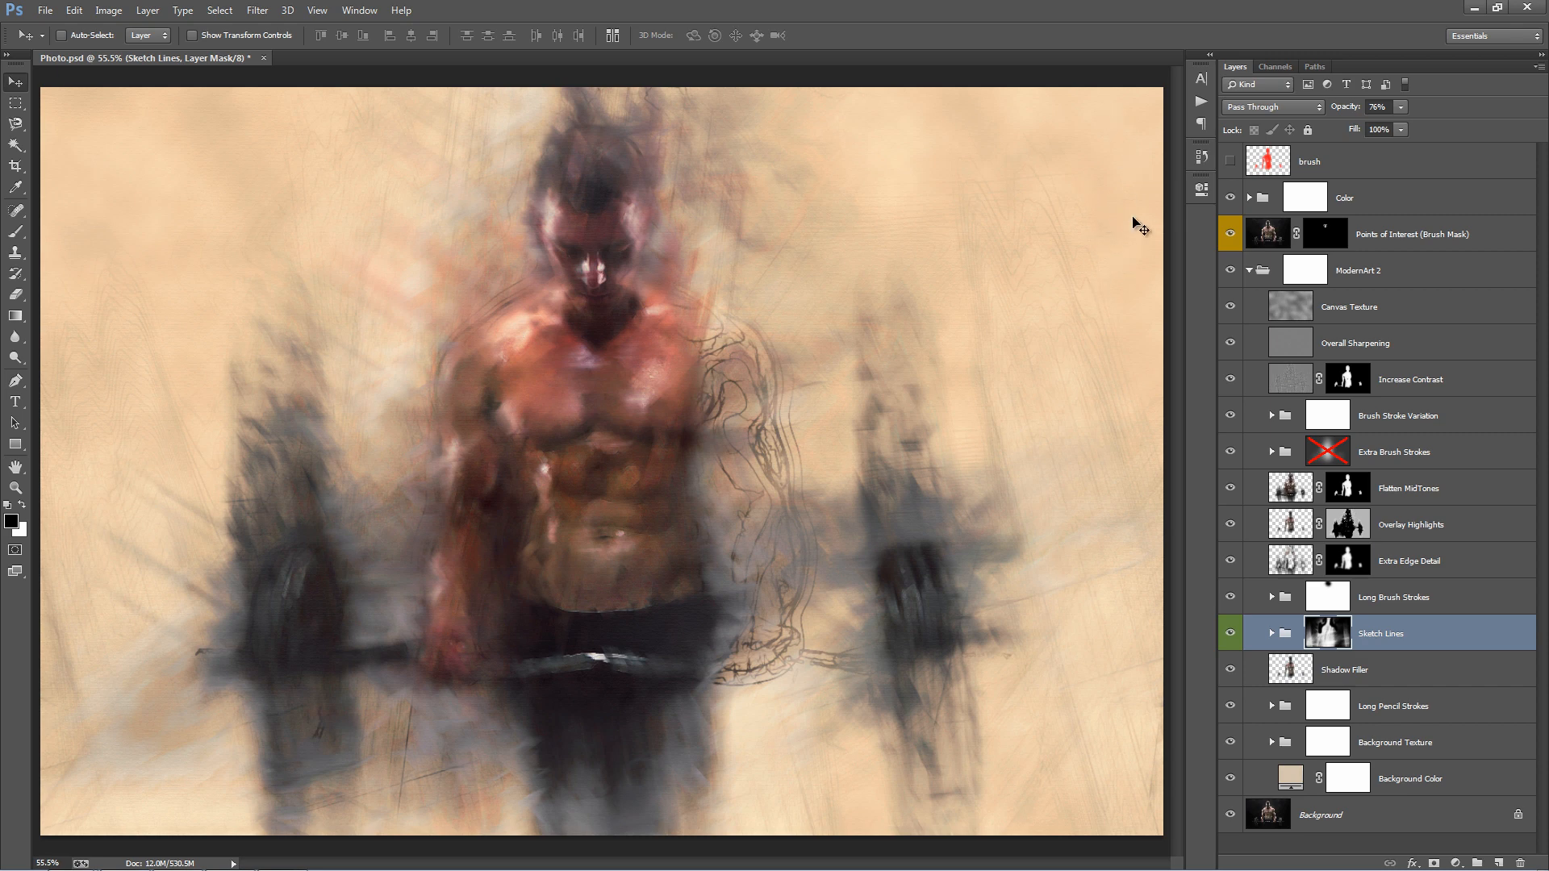
{"action": "mouse_move", "coordinate": [1026, 249]}
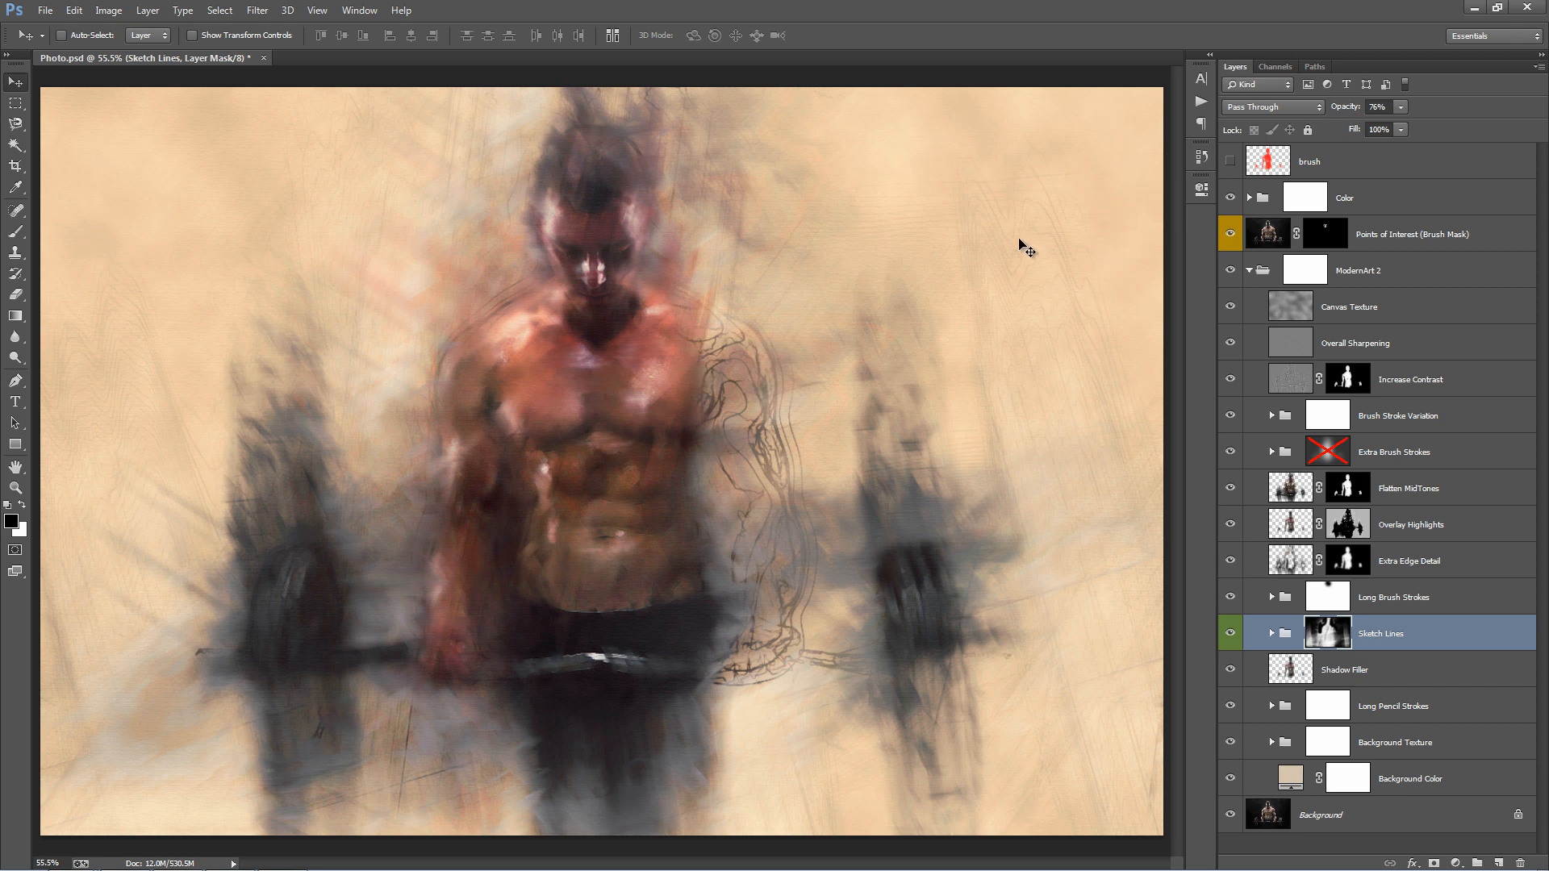
{"action": "mouse_move", "coordinate": [610, 203]}
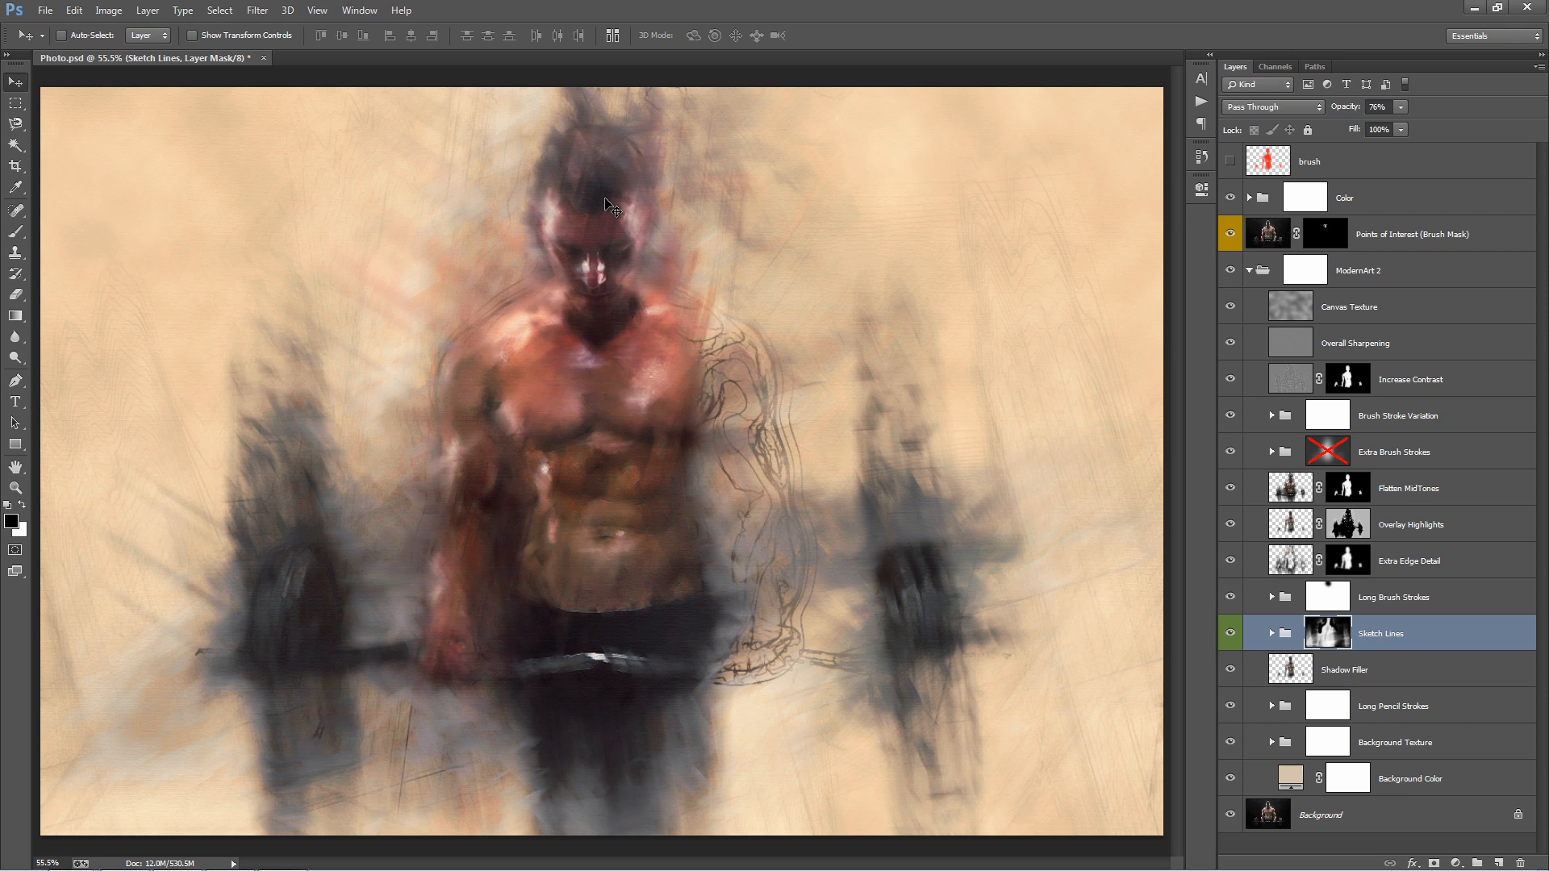
{"action": "mouse_move", "coordinate": [812, 416]}
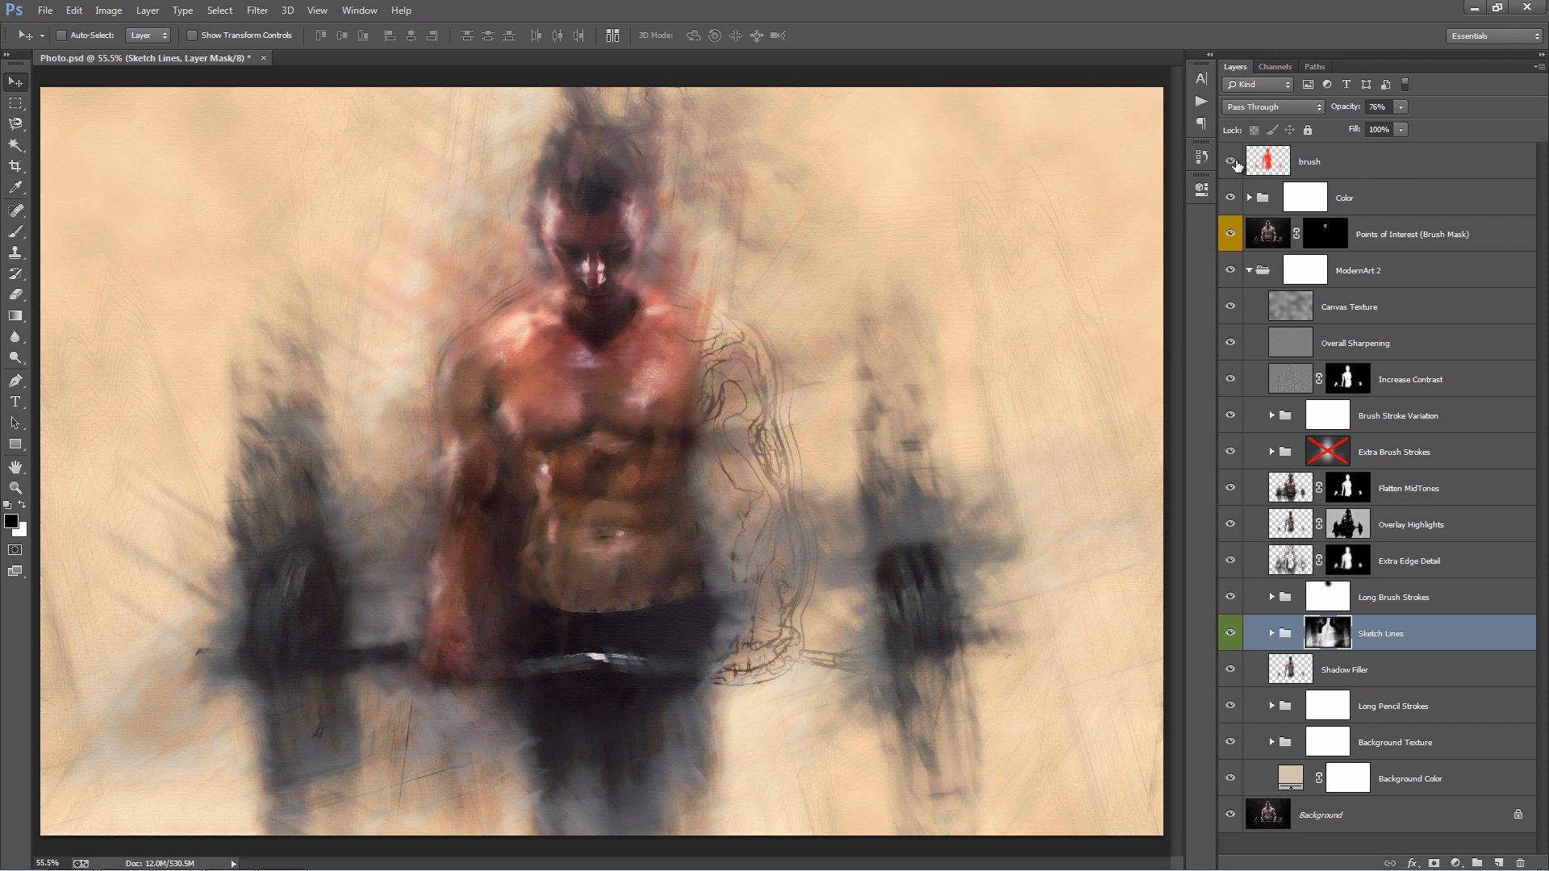
{"action": "left_click", "coordinate": [1232, 162]}
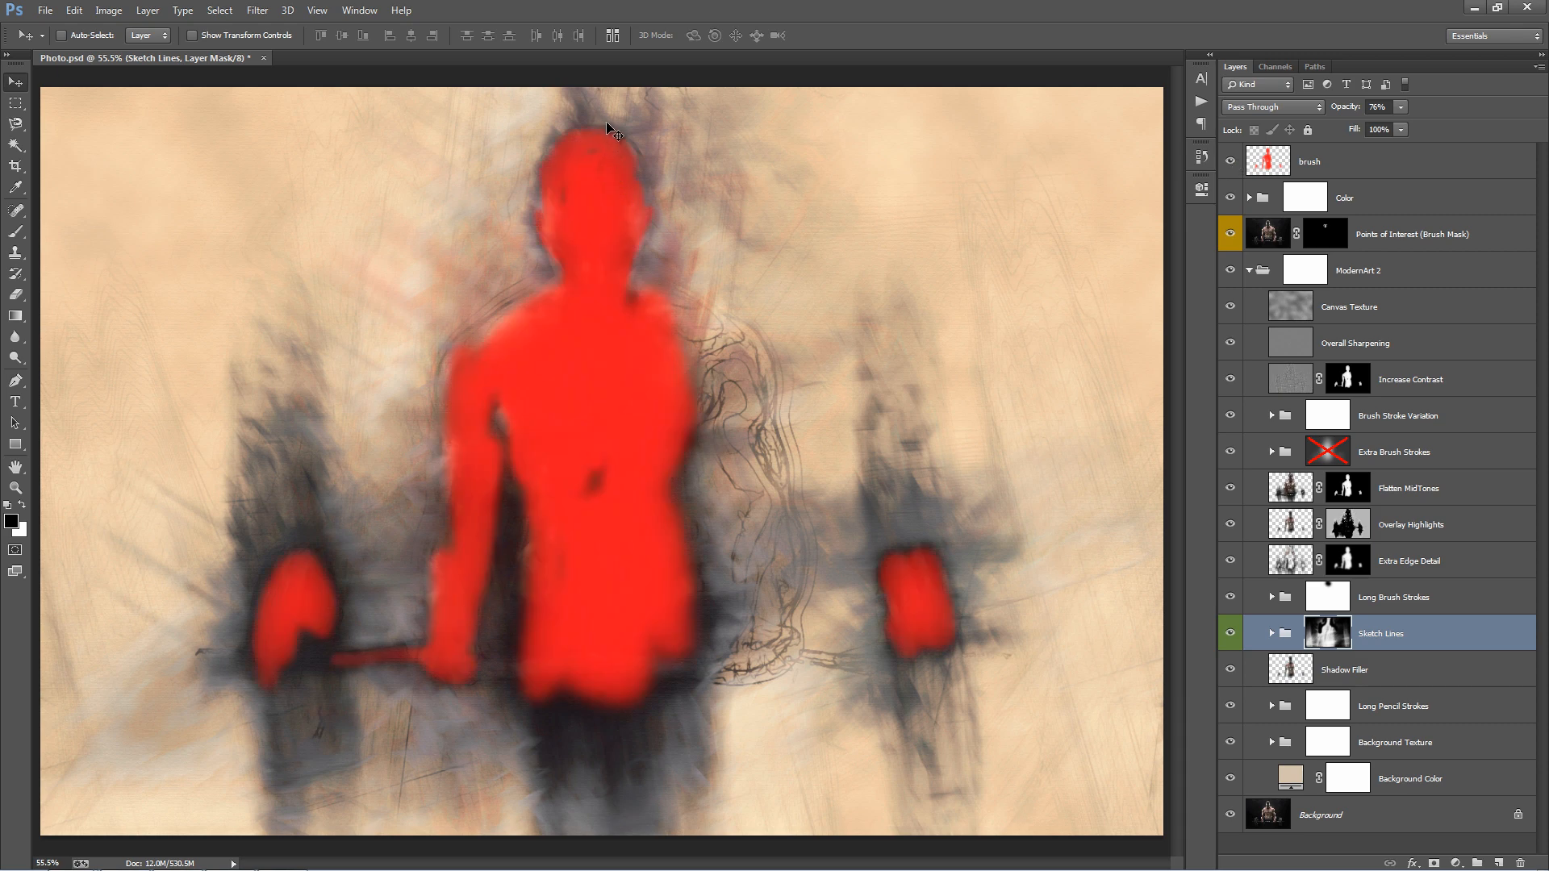
{"action": "mouse_move", "coordinate": [990, 573]}
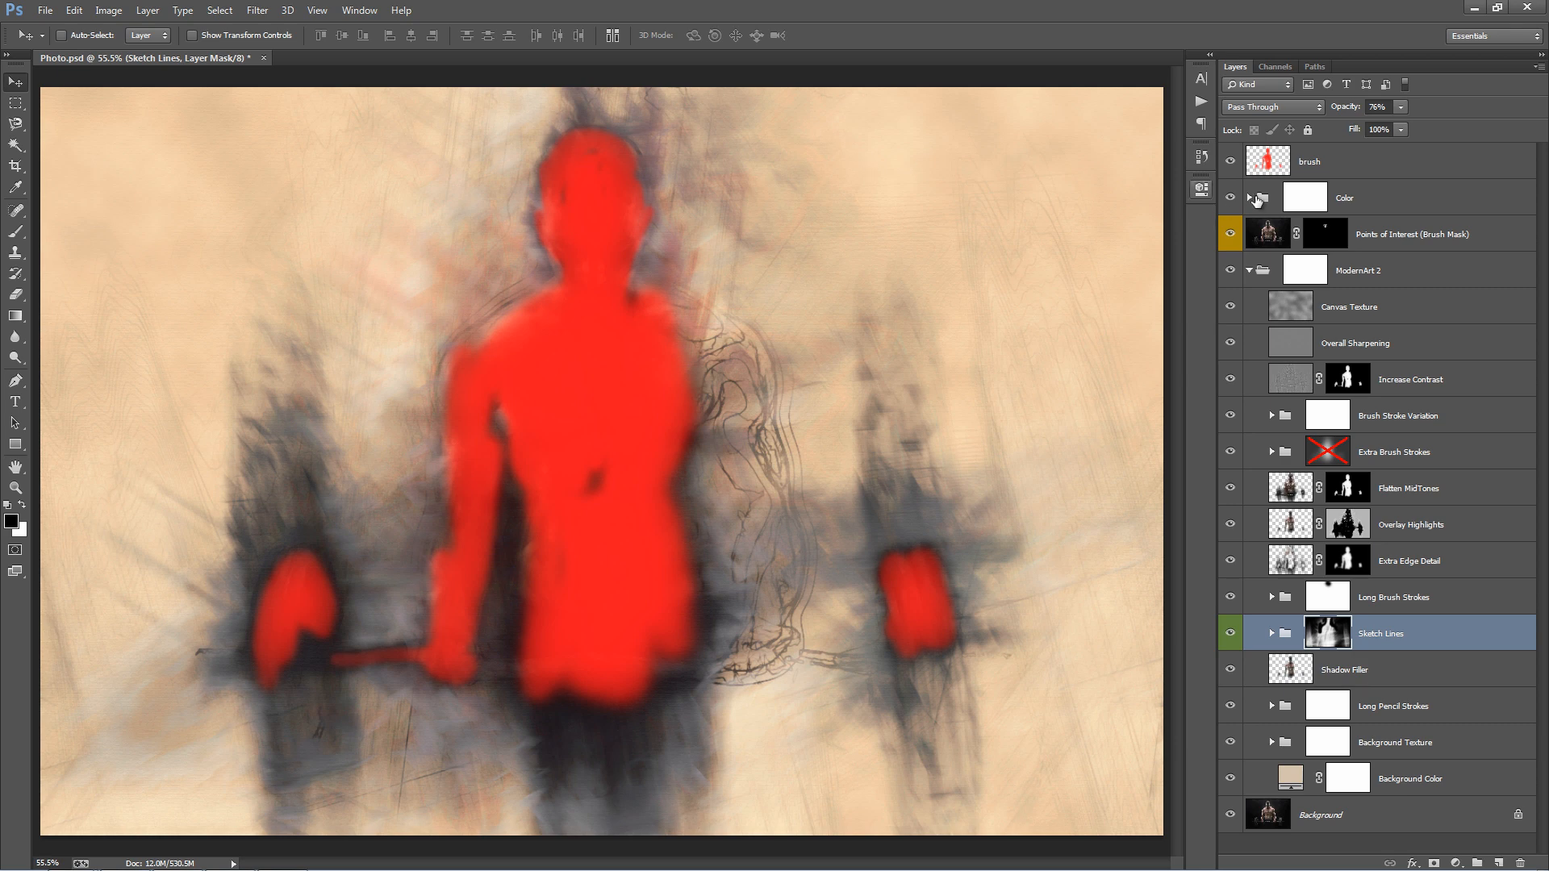
{"action": "left_click", "coordinate": [1231, 162]}
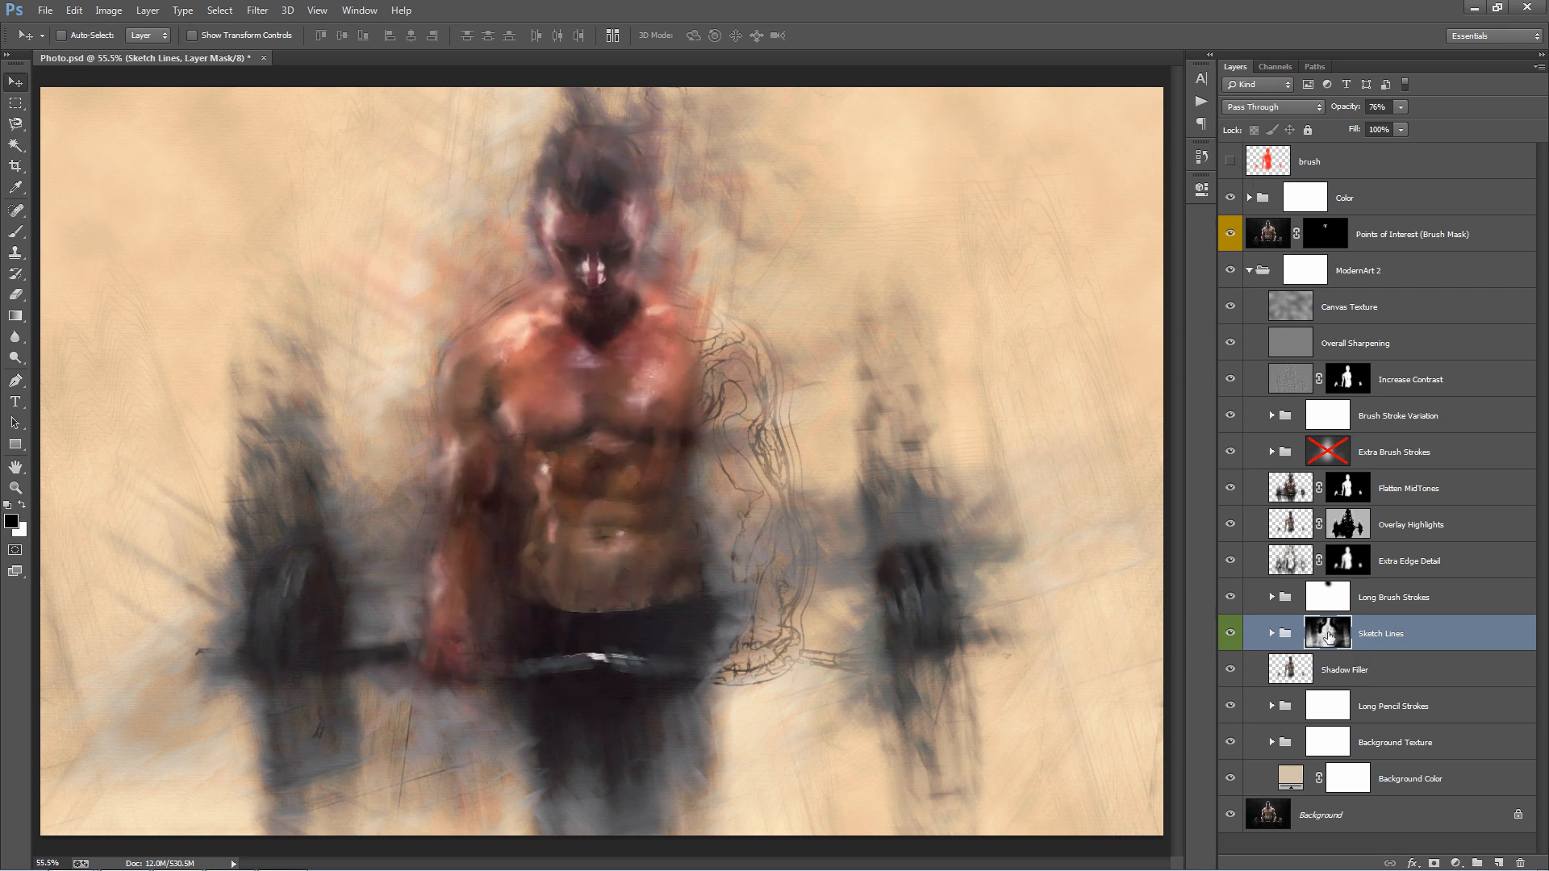
{"action": "left_click", "coordinate": [1328, 633]}
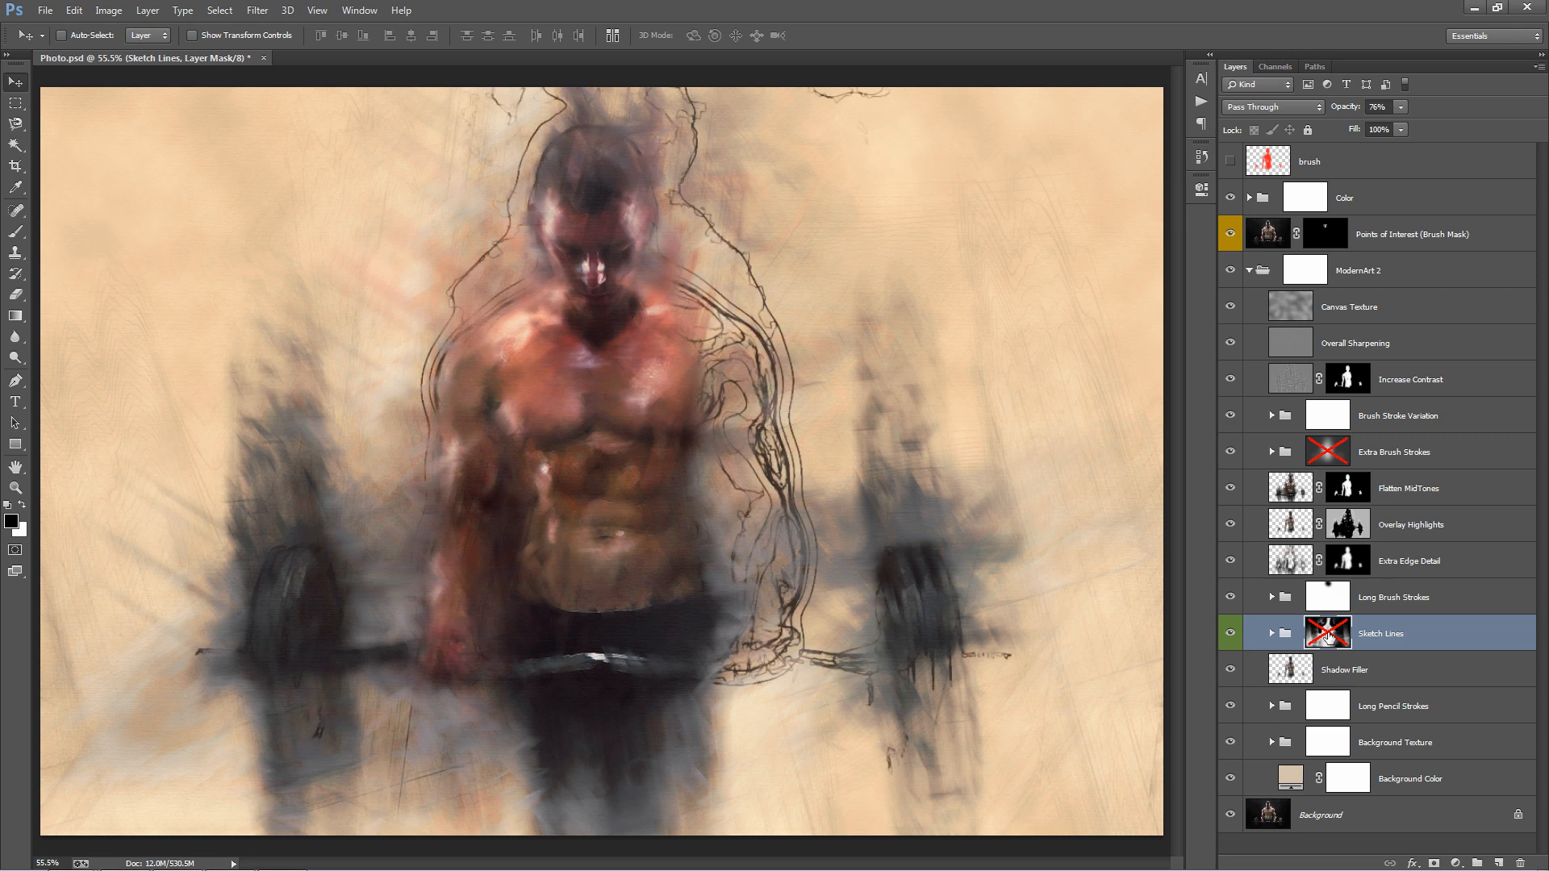
{"action": "mouse_move", "coordinate": [910, 692]}
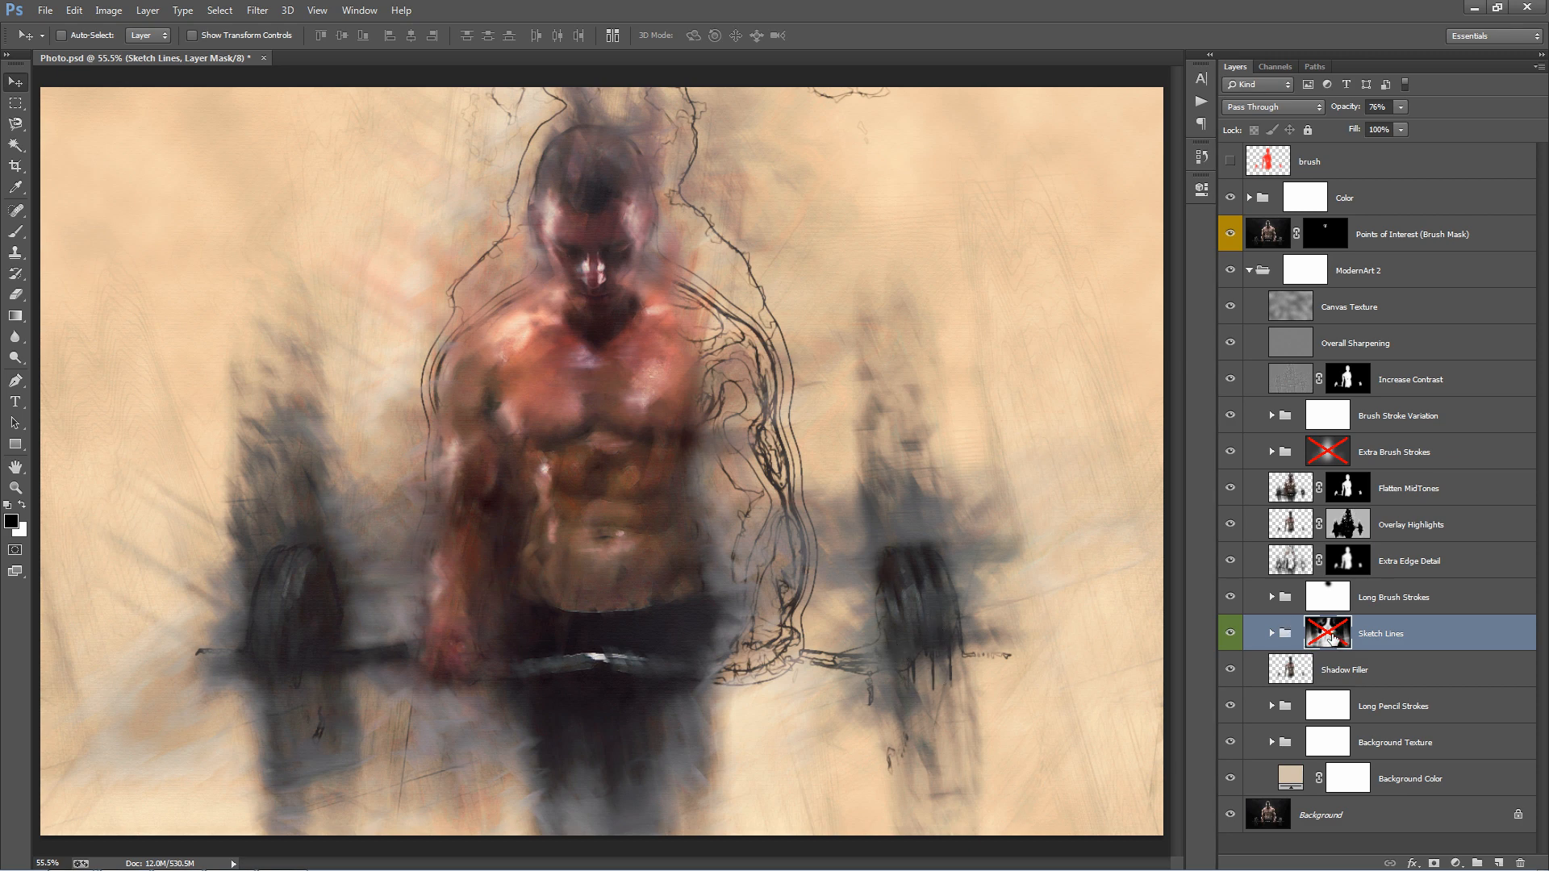
{"action": "left_click", "coordinate": [1327, 634]}
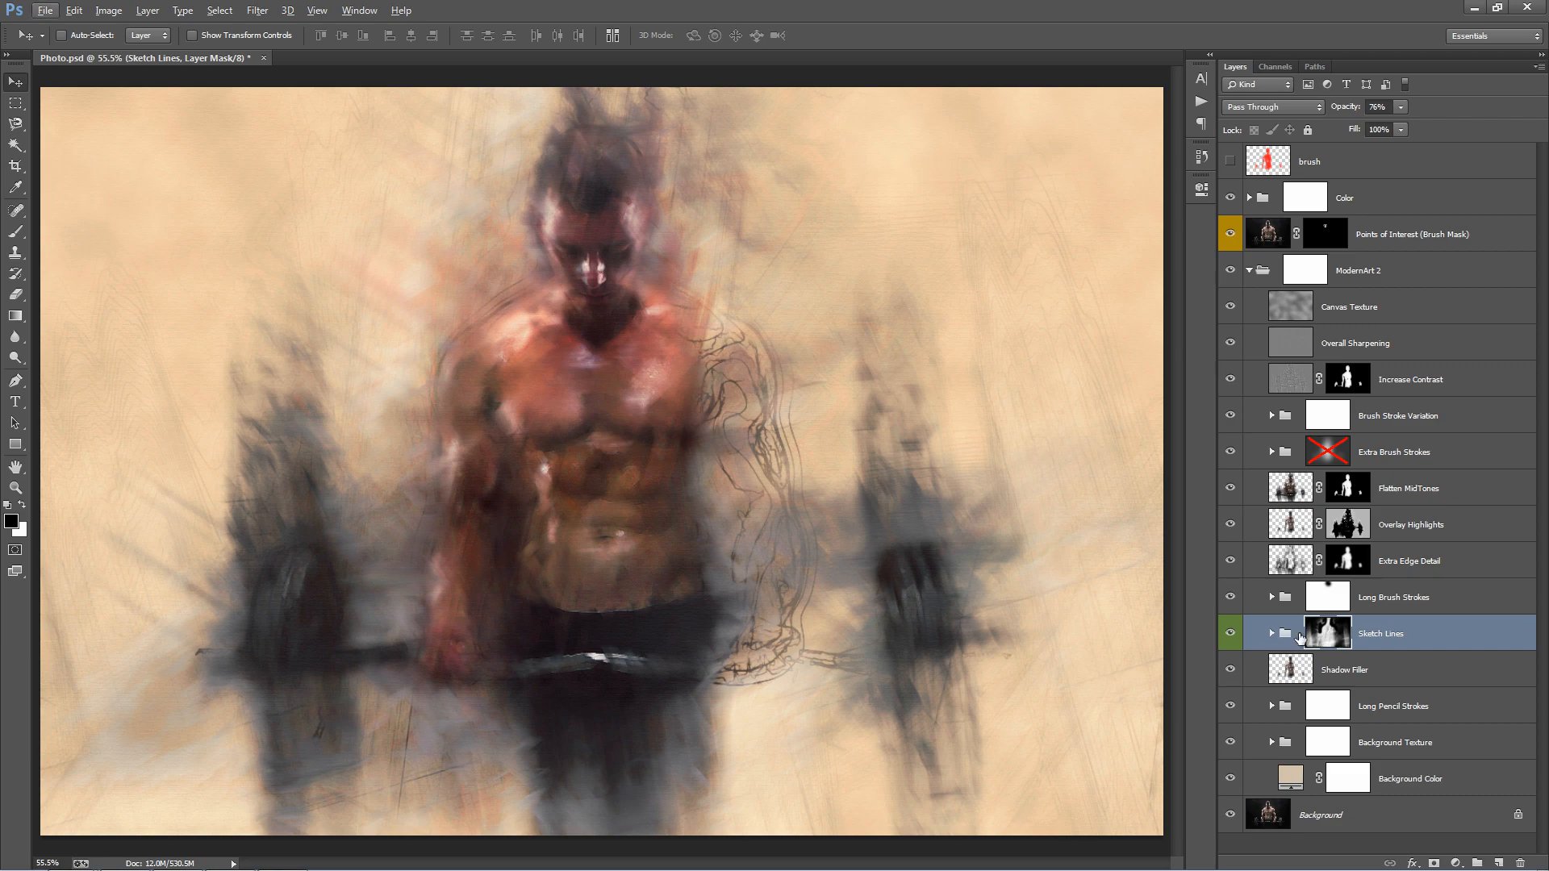
Alt-click the Sketch Lines mask thumbnail to view the mask in greyscale.
{"action": "left_click", "coordinate": [1328, 634]}
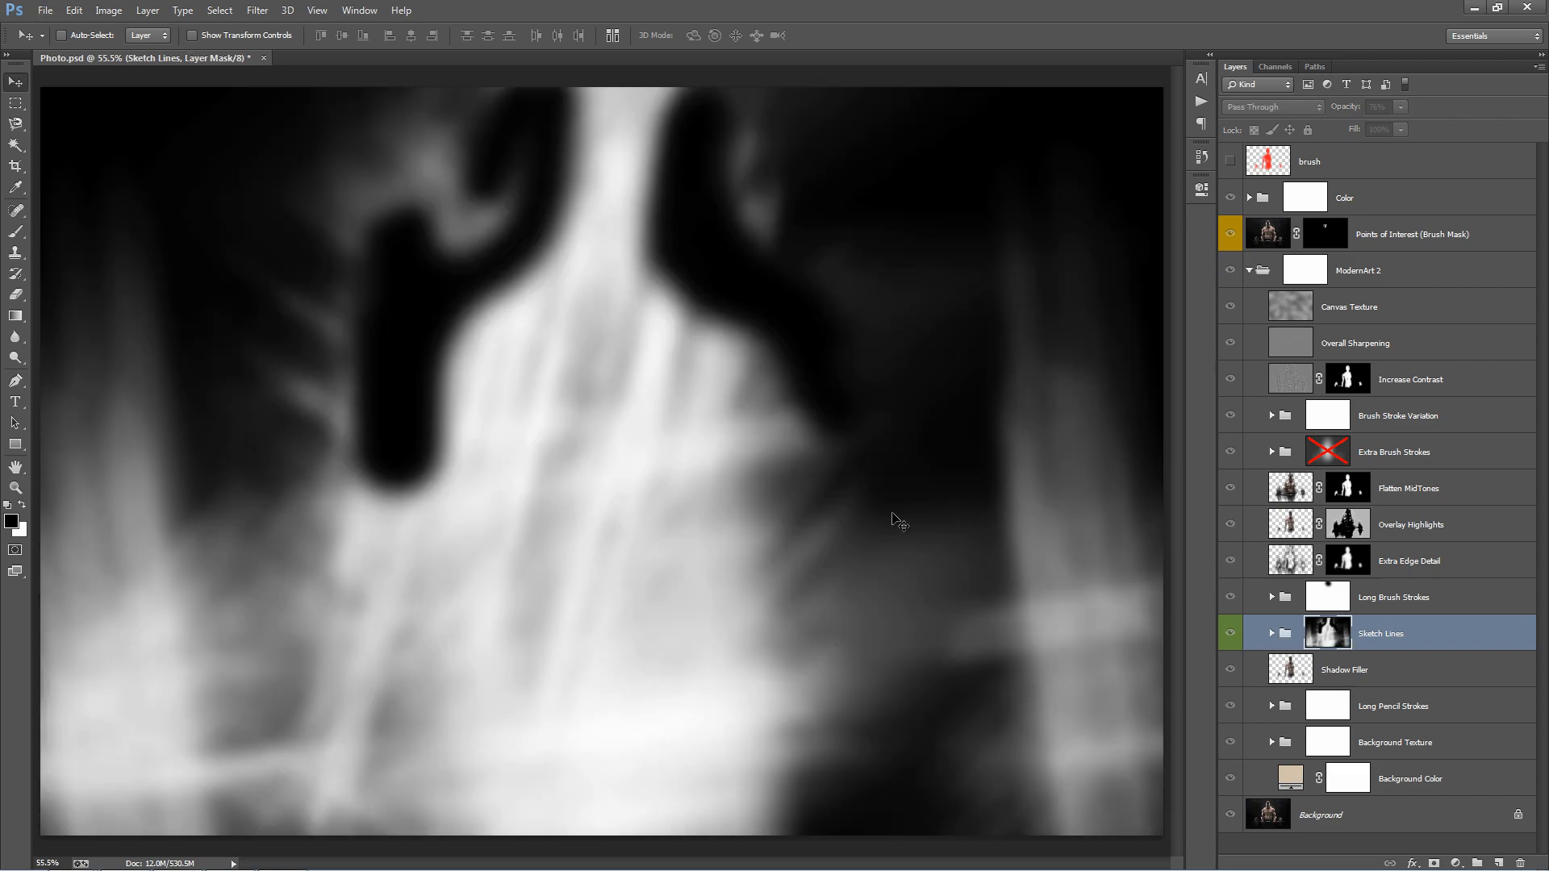
{"action": "mouse_move", "coordinate": [835, 496]}
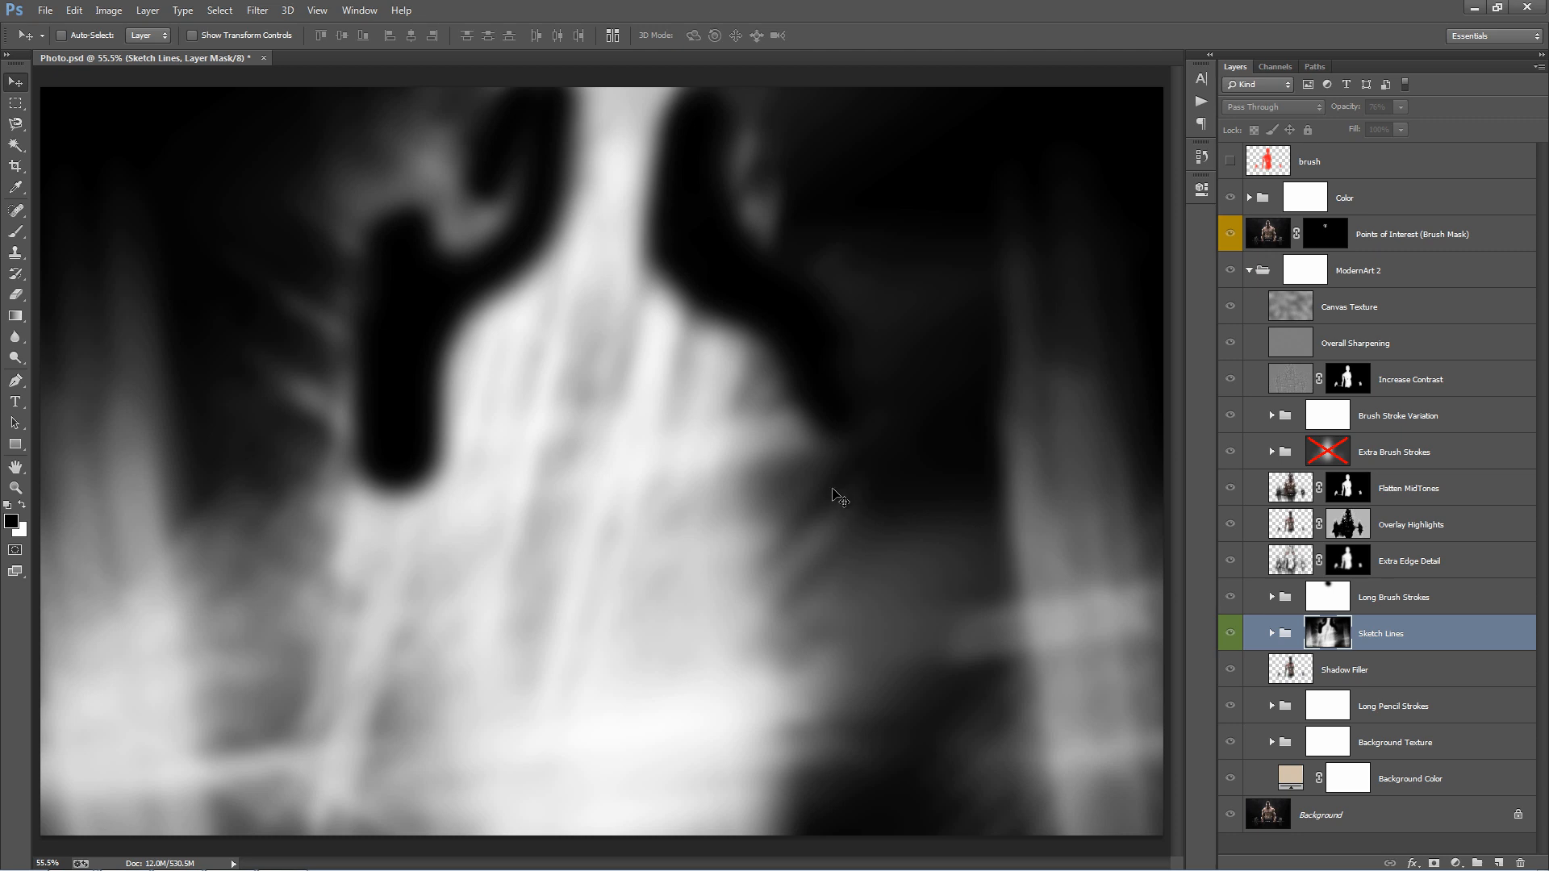
{"action": "mouse_move", "coordinate": [756, 462]}
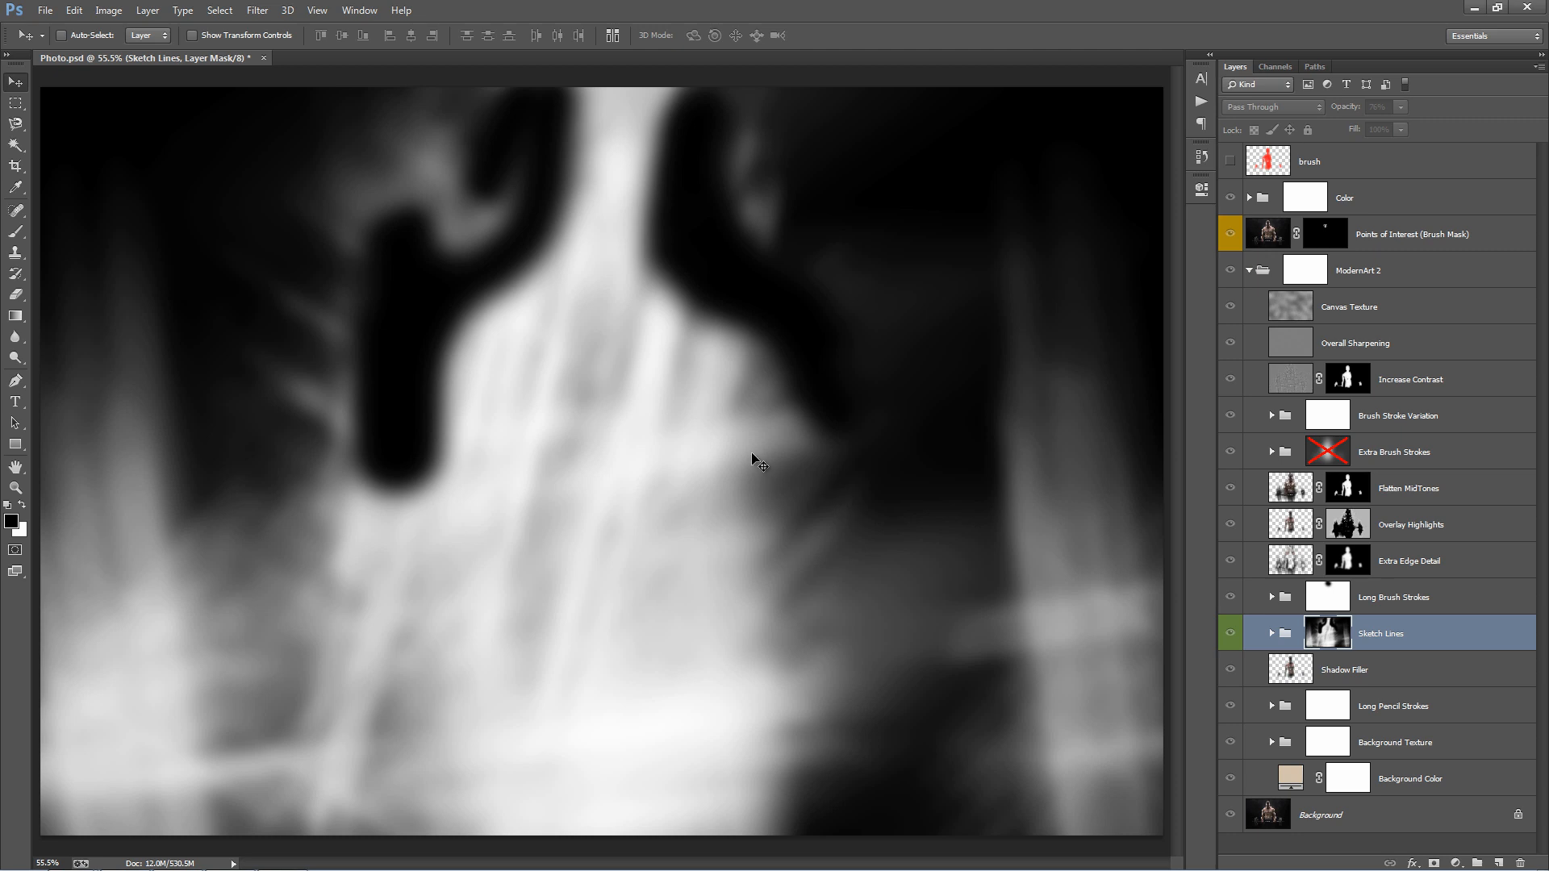
{"action": "mouse_move", "coordinate": [756, 542]}
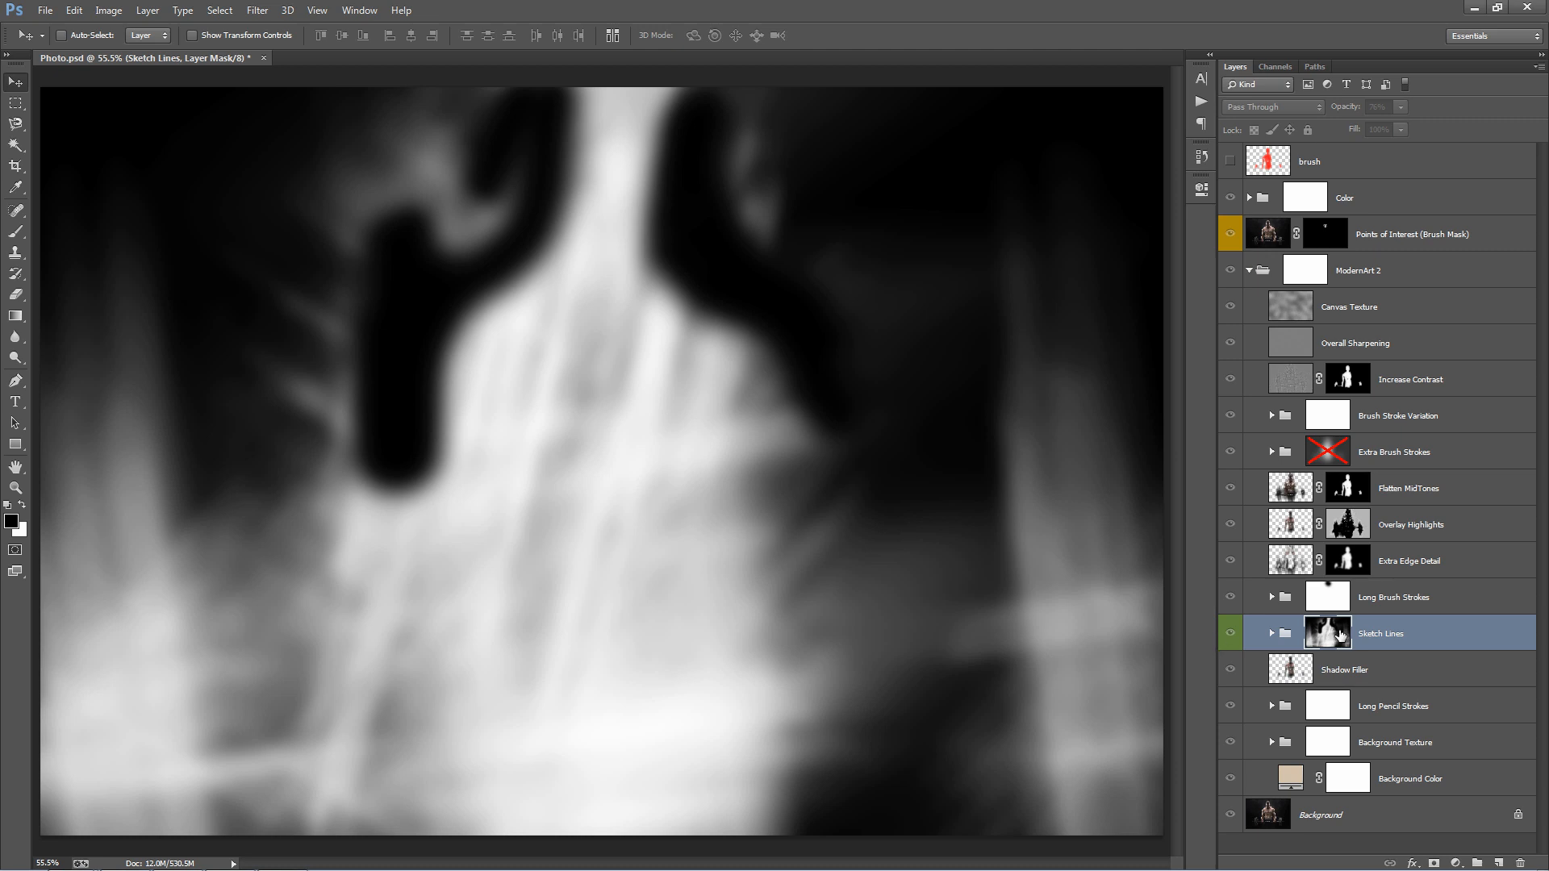
{"action": "mouse_move", "coordinate": [1321, 638]}
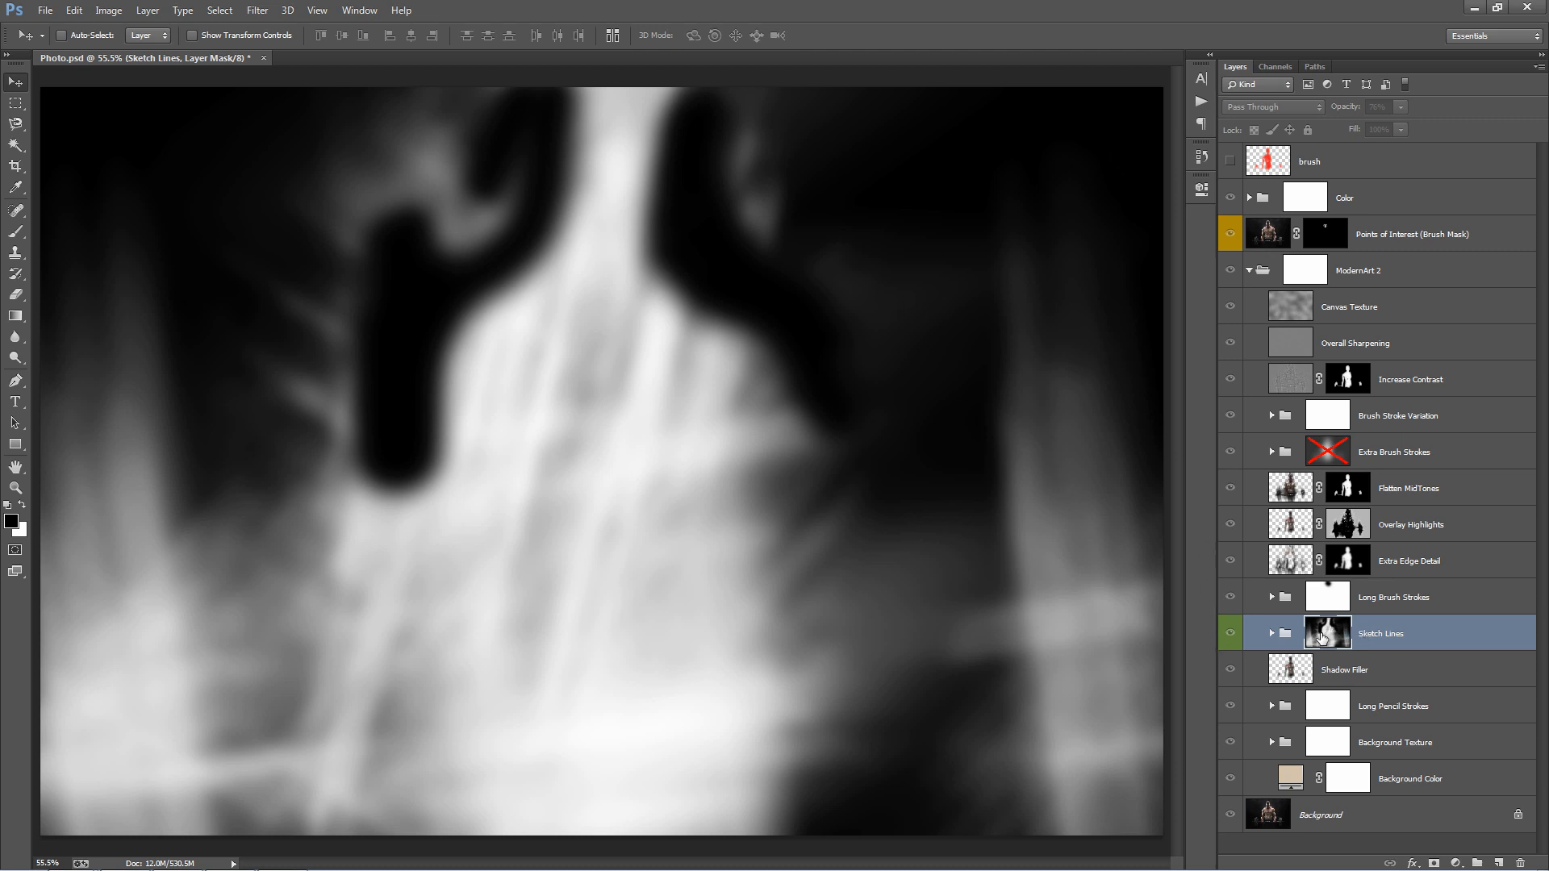
Exit the Sketch Lines mask view and select the Long Brush Strokes layer.
{"action": "left_click", "coordinate": [1289, 634]}
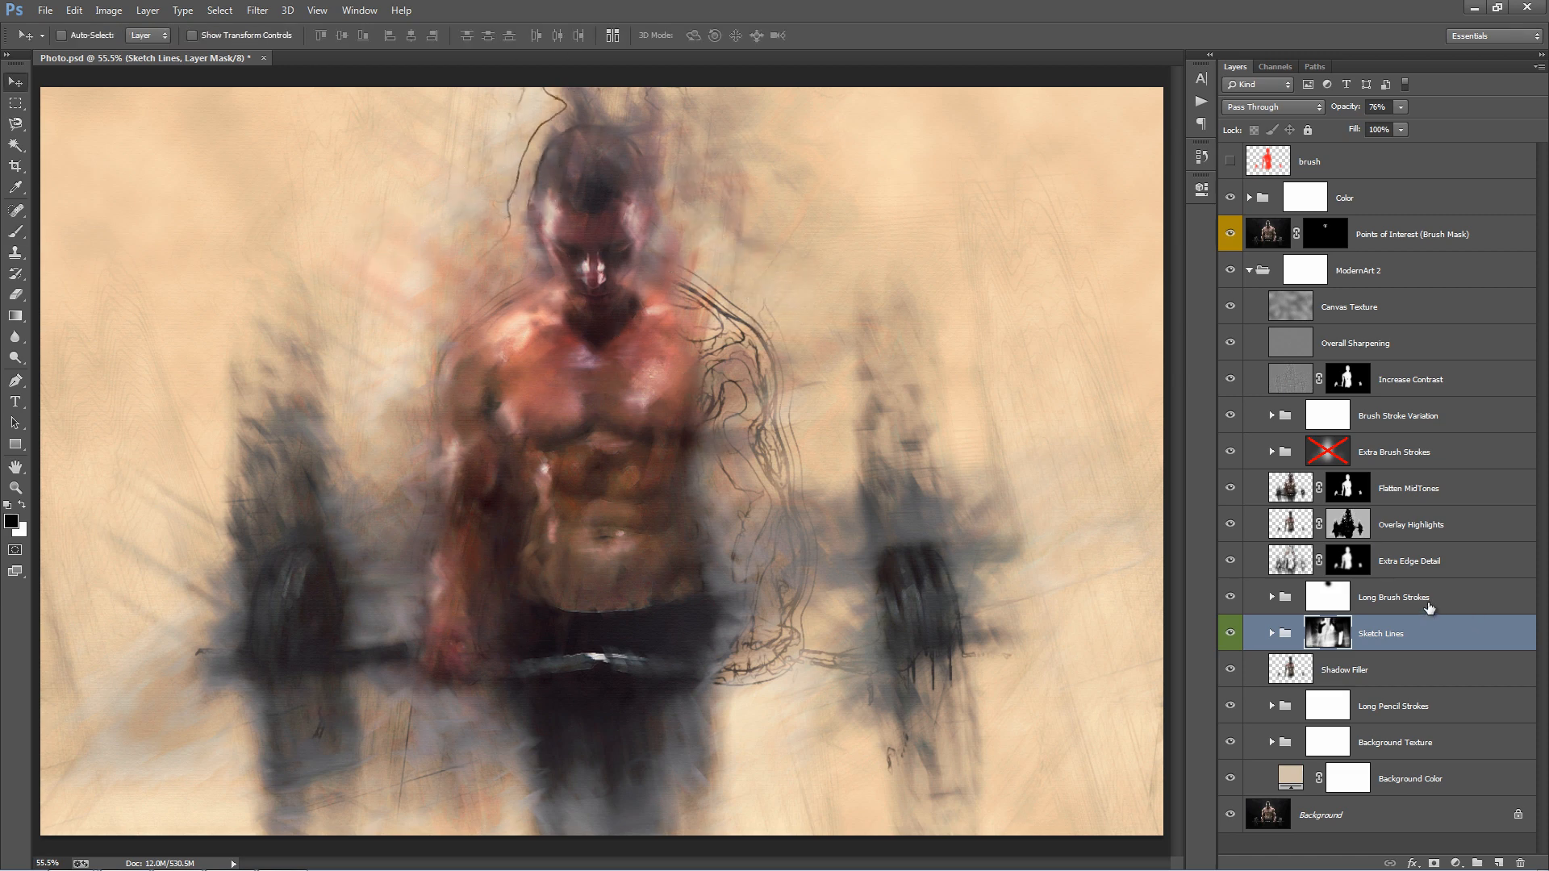
{"action": "left_click", "coordinate": [1394, 597]}
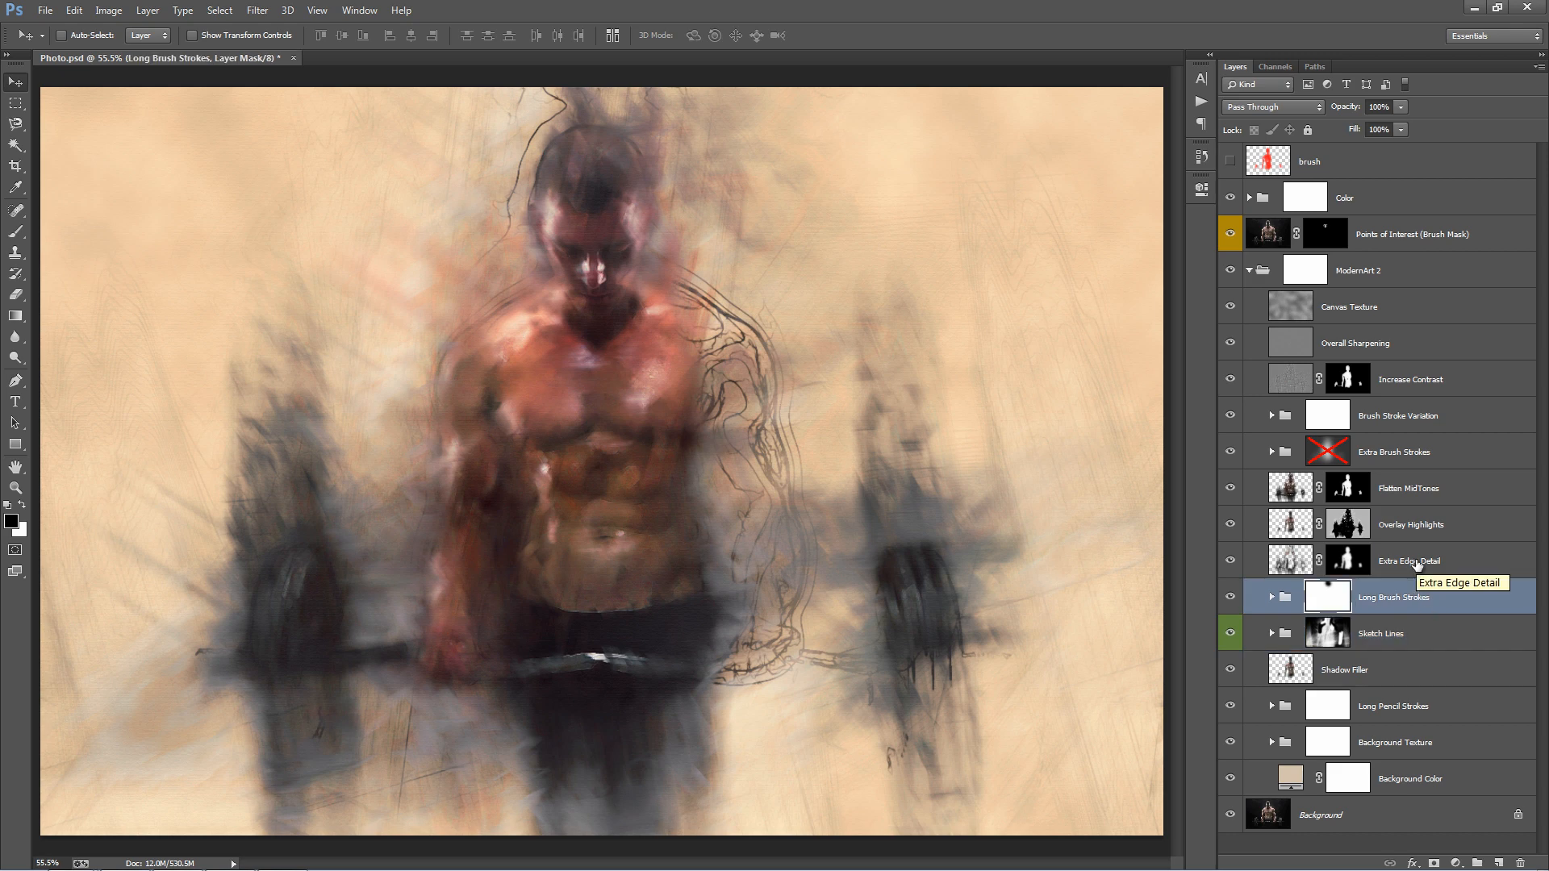